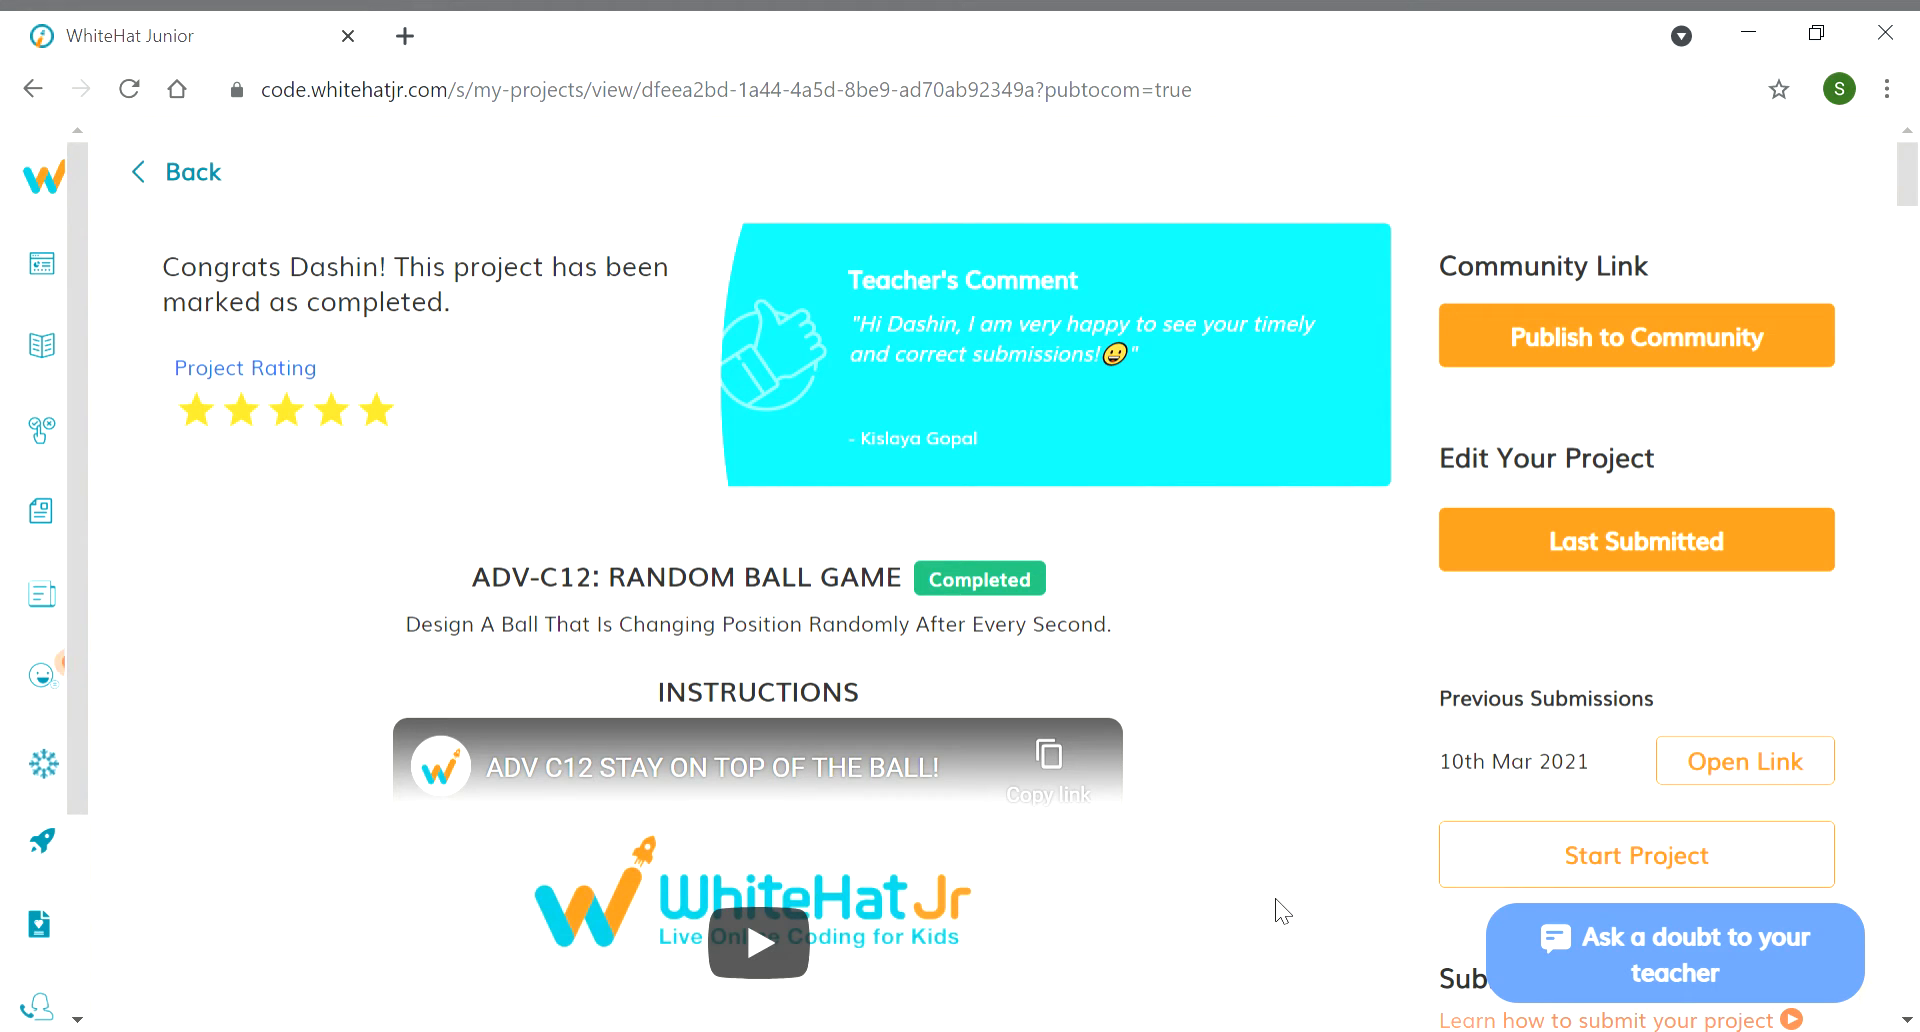
{"action": "mouse_move", "coordinate": [1592, 918]}
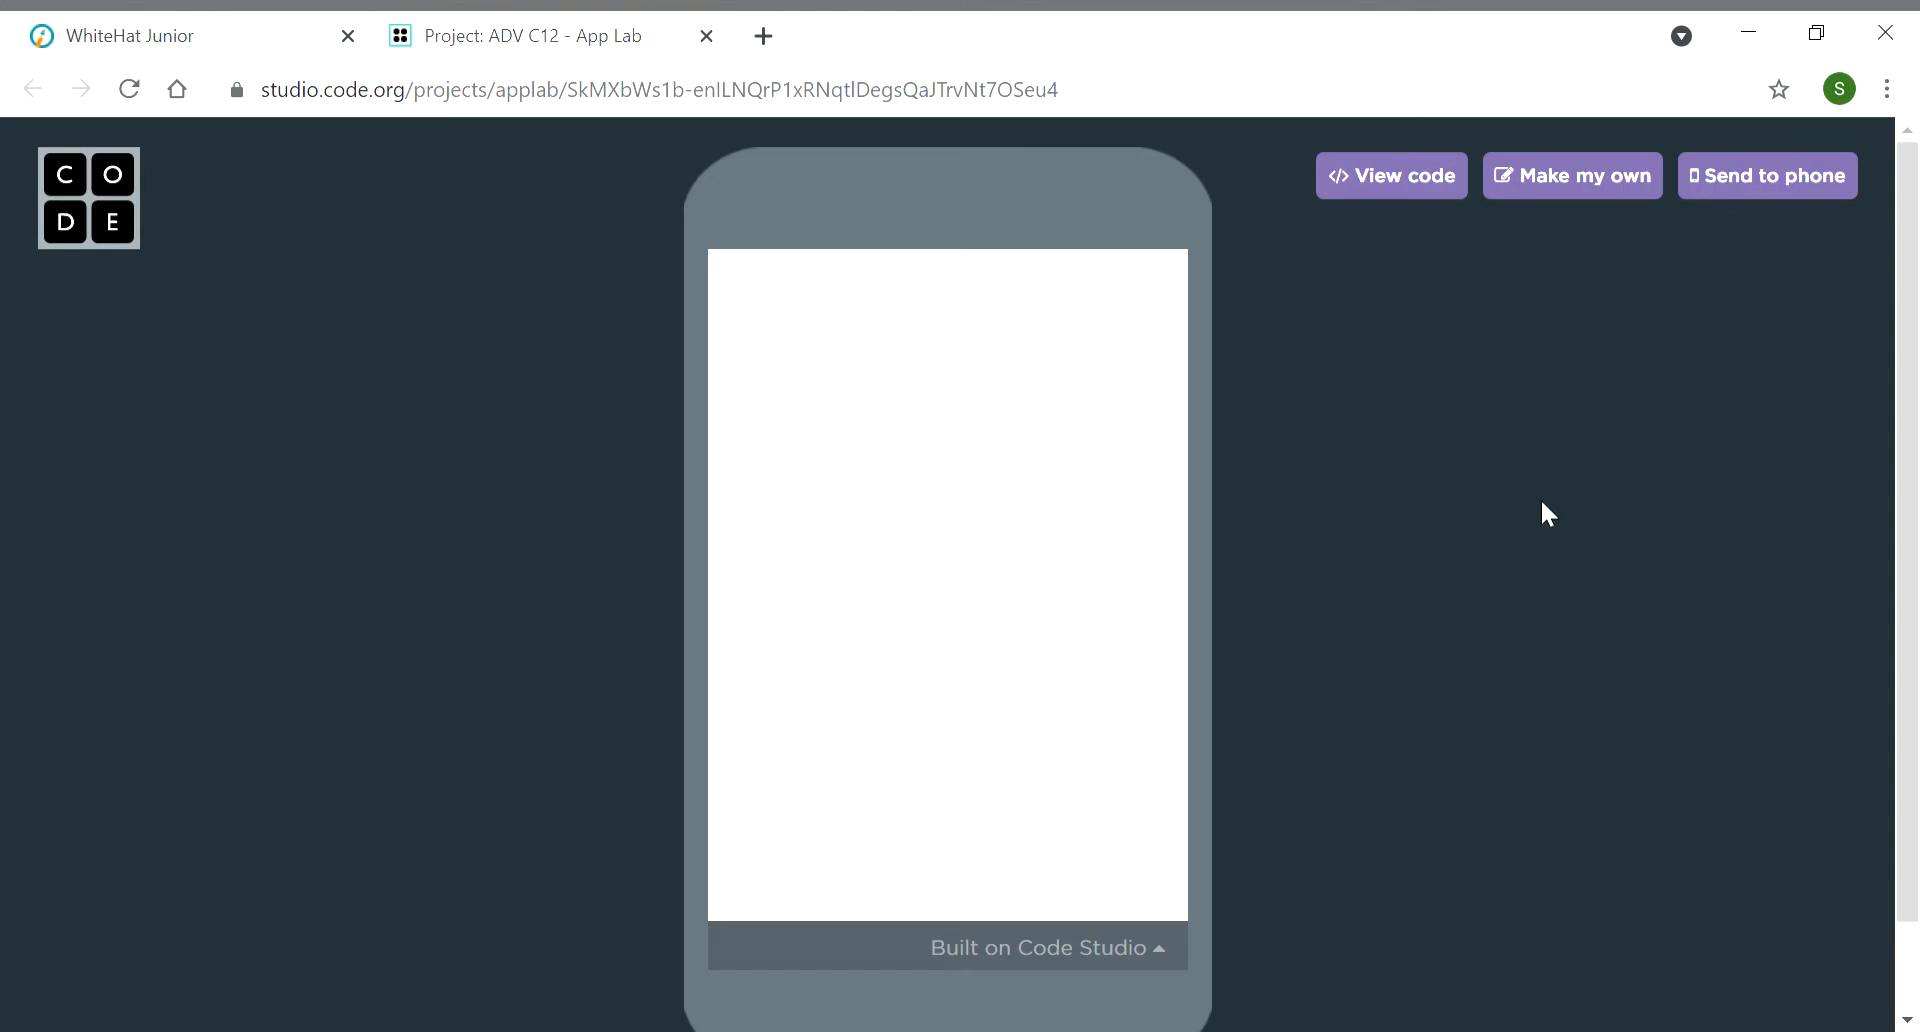
{"action": "mouse_move", "coordinate": [1402, 196]}
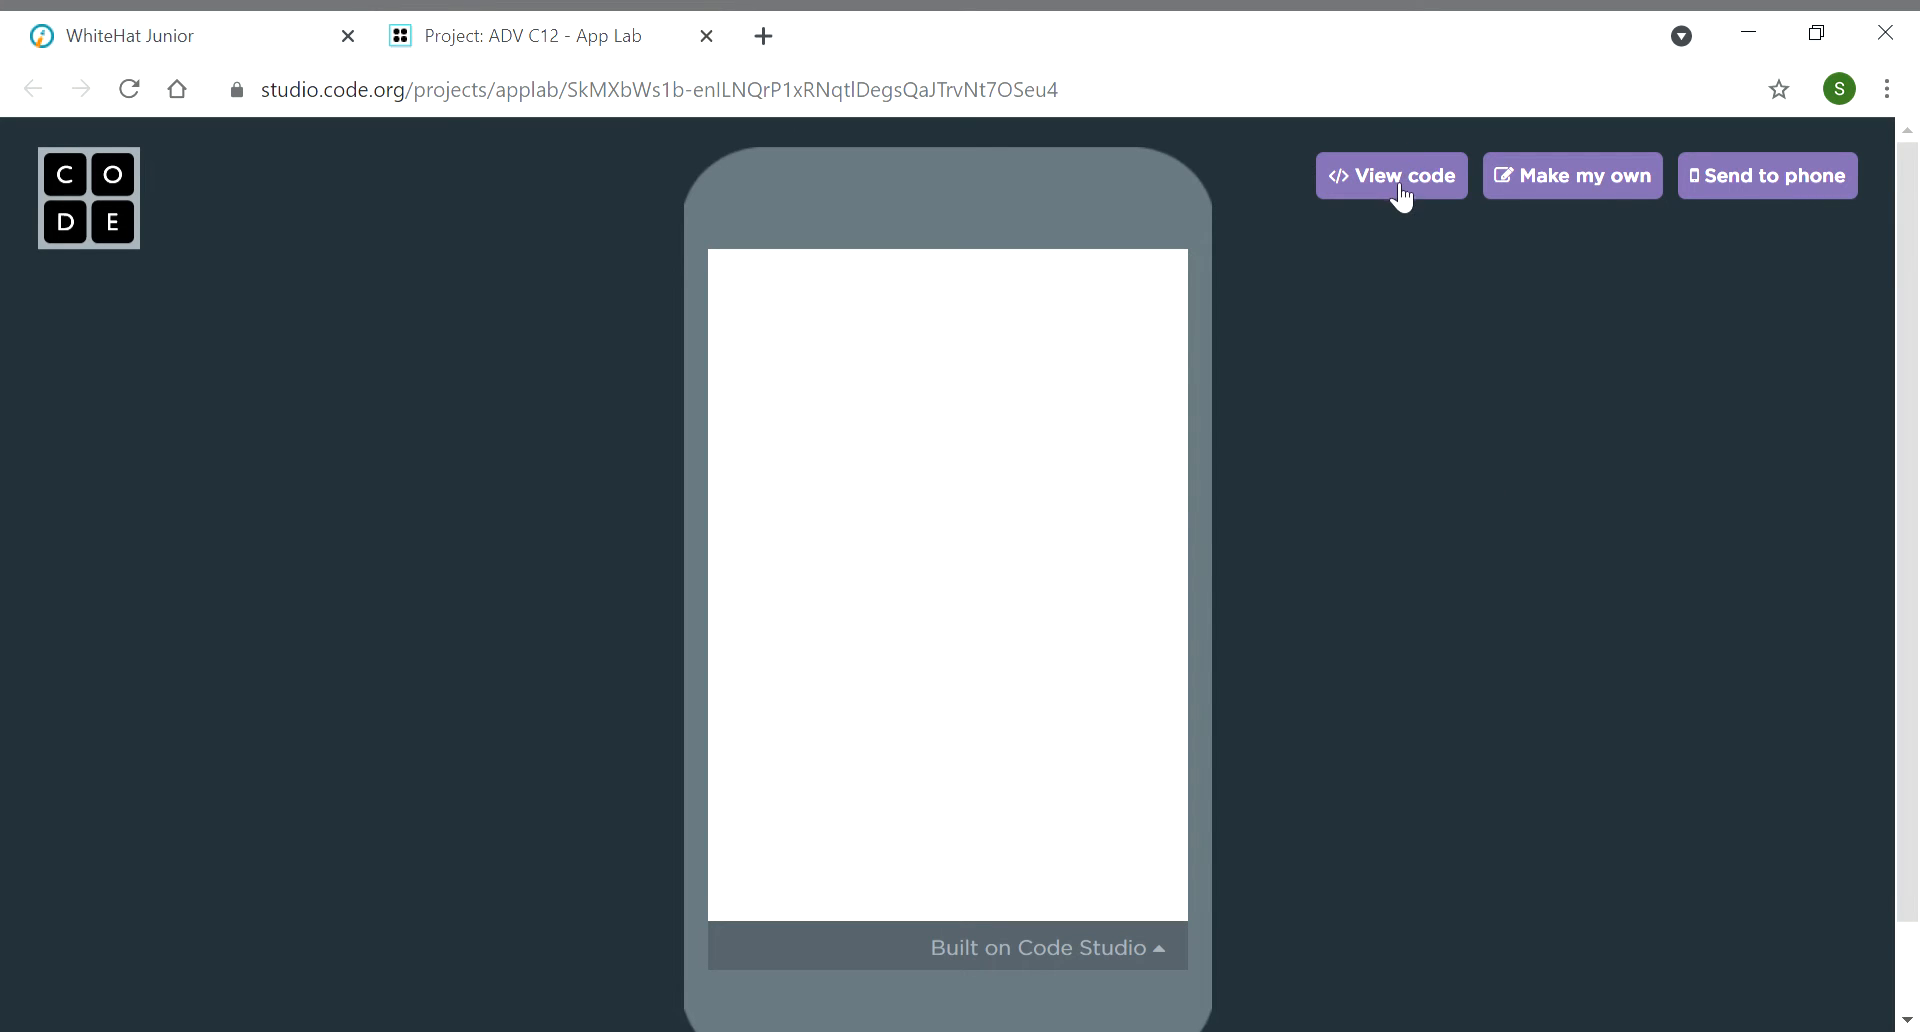
View the ADV C12 starter project's code and remix it into your own copy
{"action": "left_click", "coordinate": [1389, 175]}
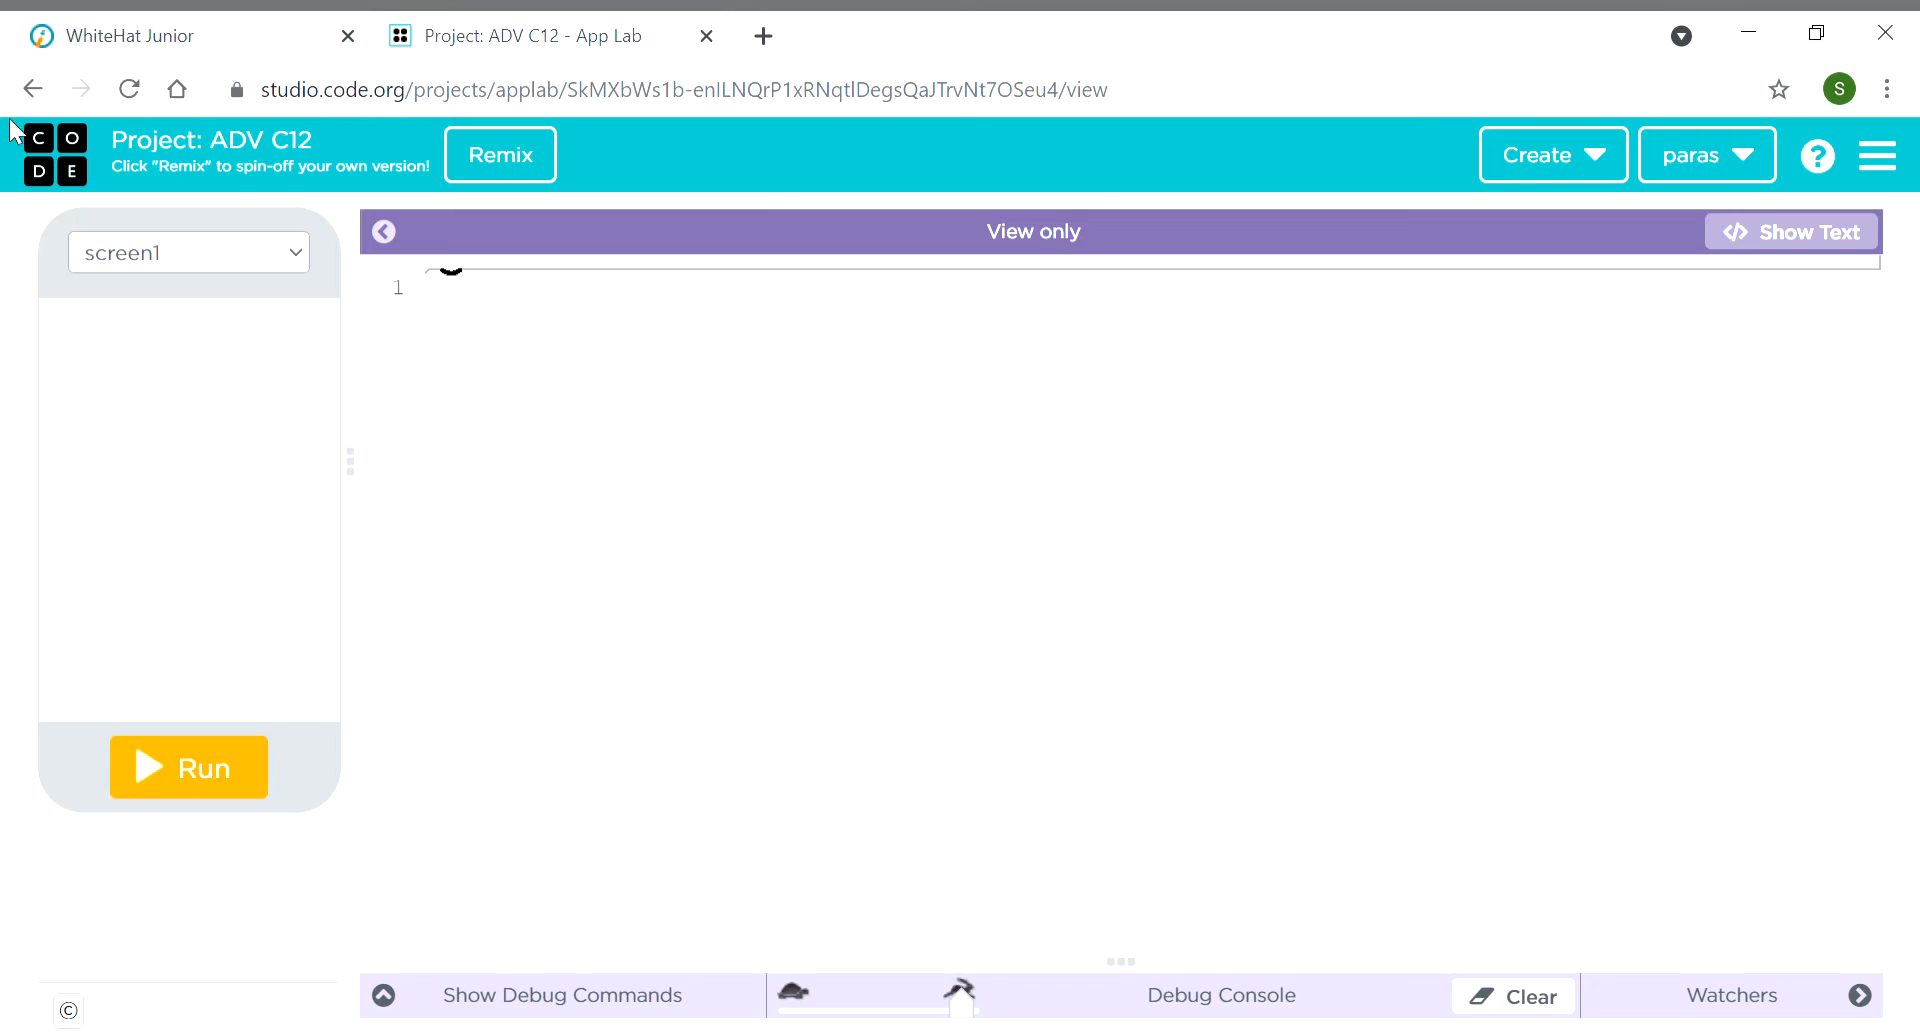
{"action": "left_click", "coordinate": [498, 154]}
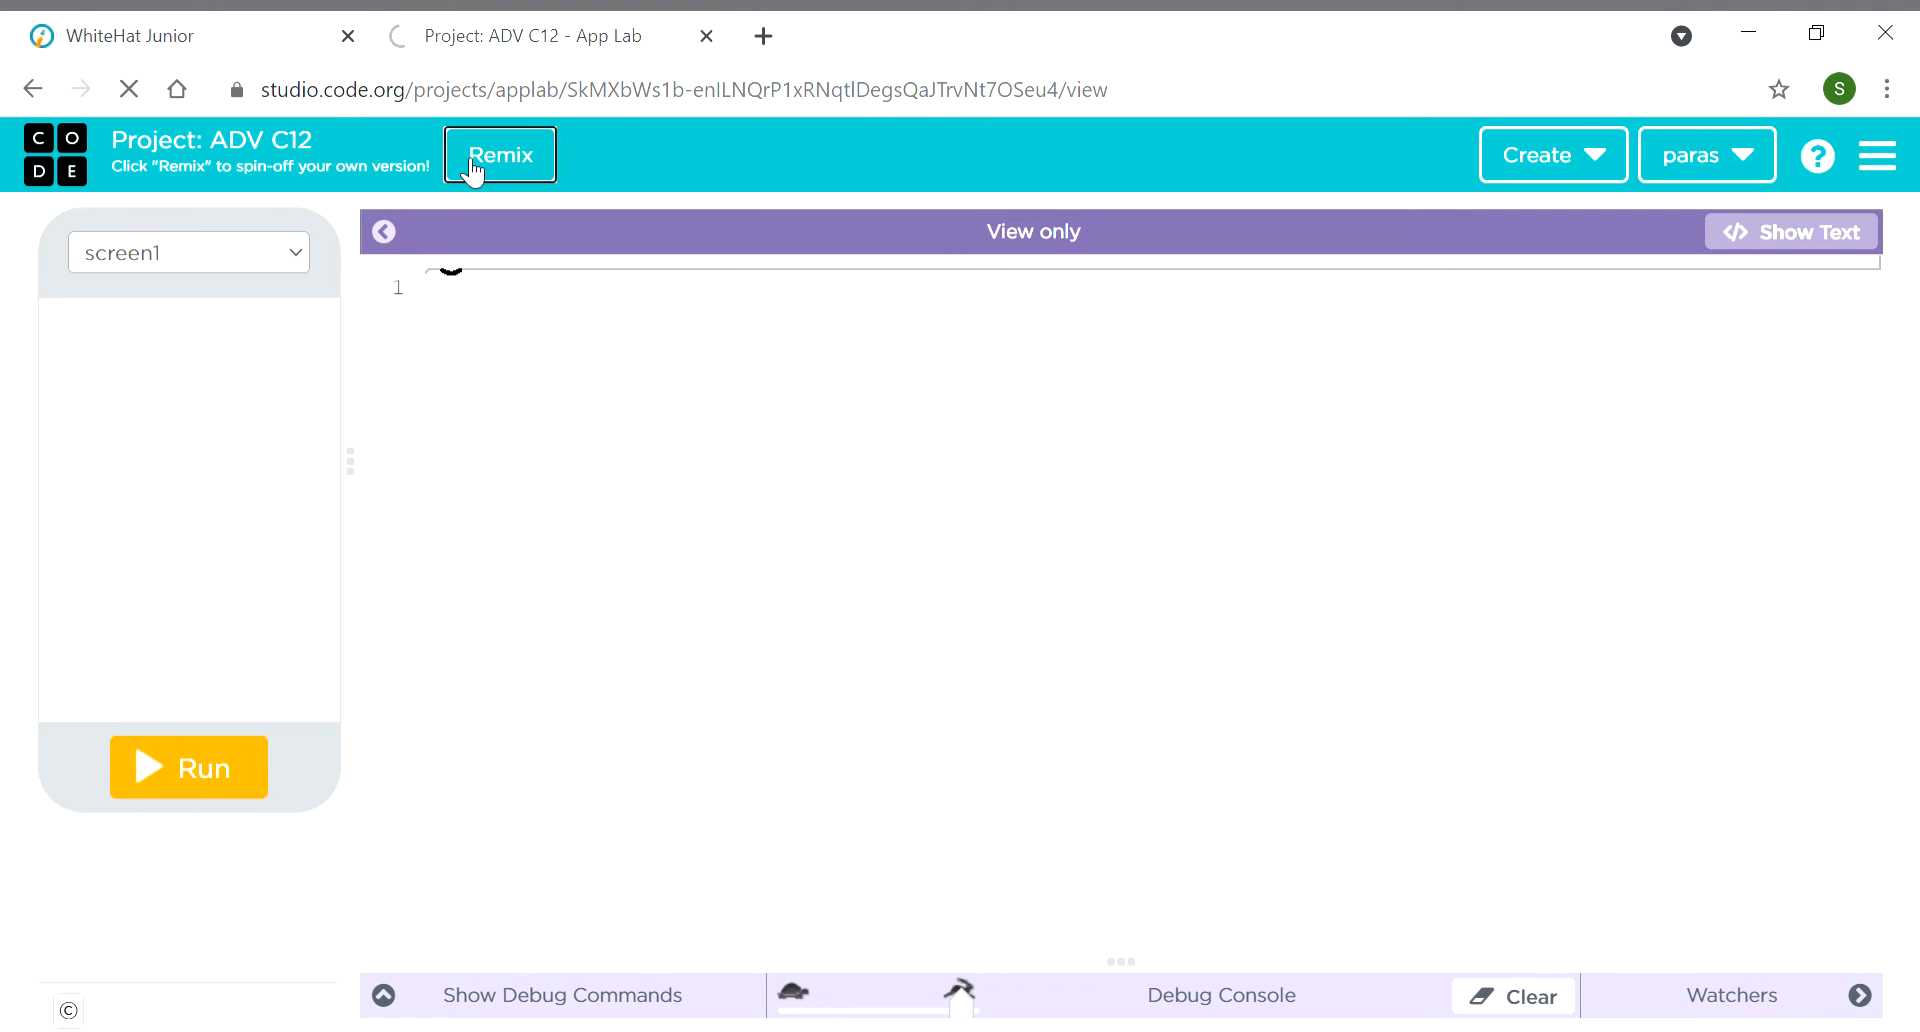
{"action": "left_click", "coordinate": [497, 155]}
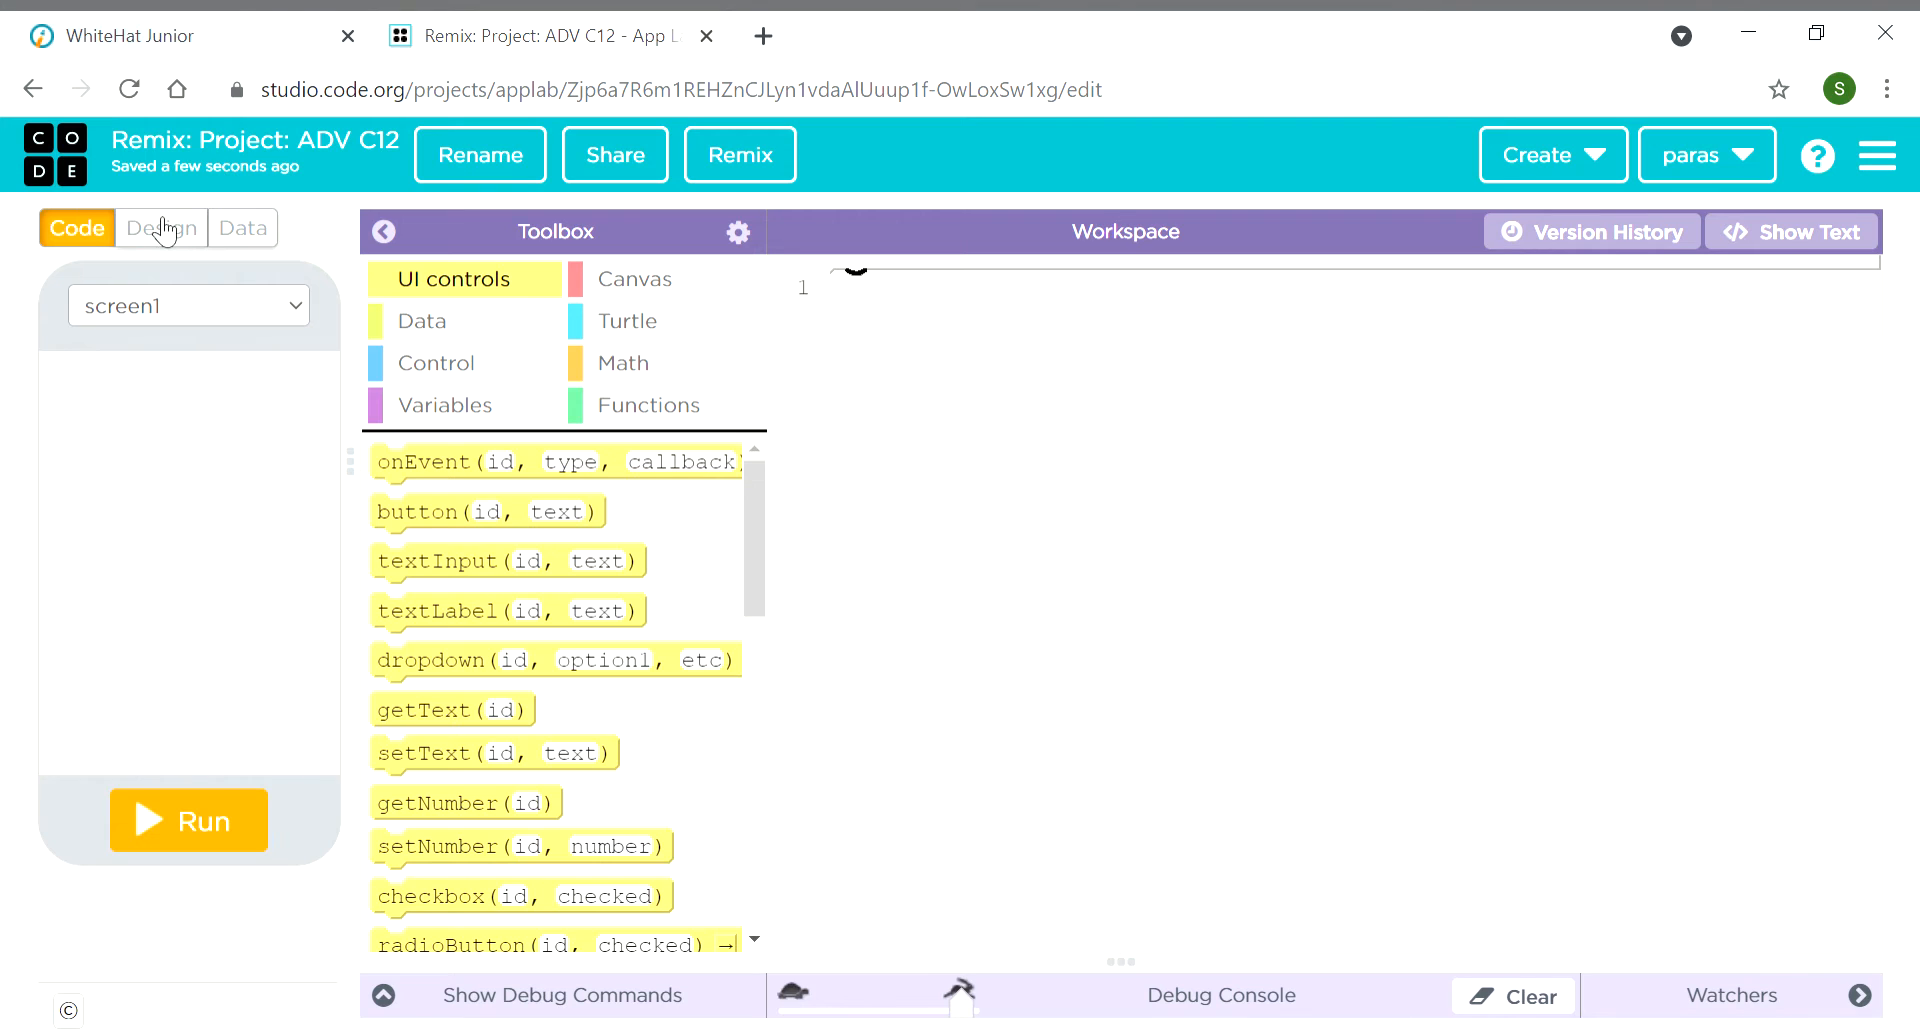
Make button1 a 40×40 red circle with border radius 20 and no text
{"action": "left_click", "coordinate": [160, 228]}
{"action": "type", "text": "10"}
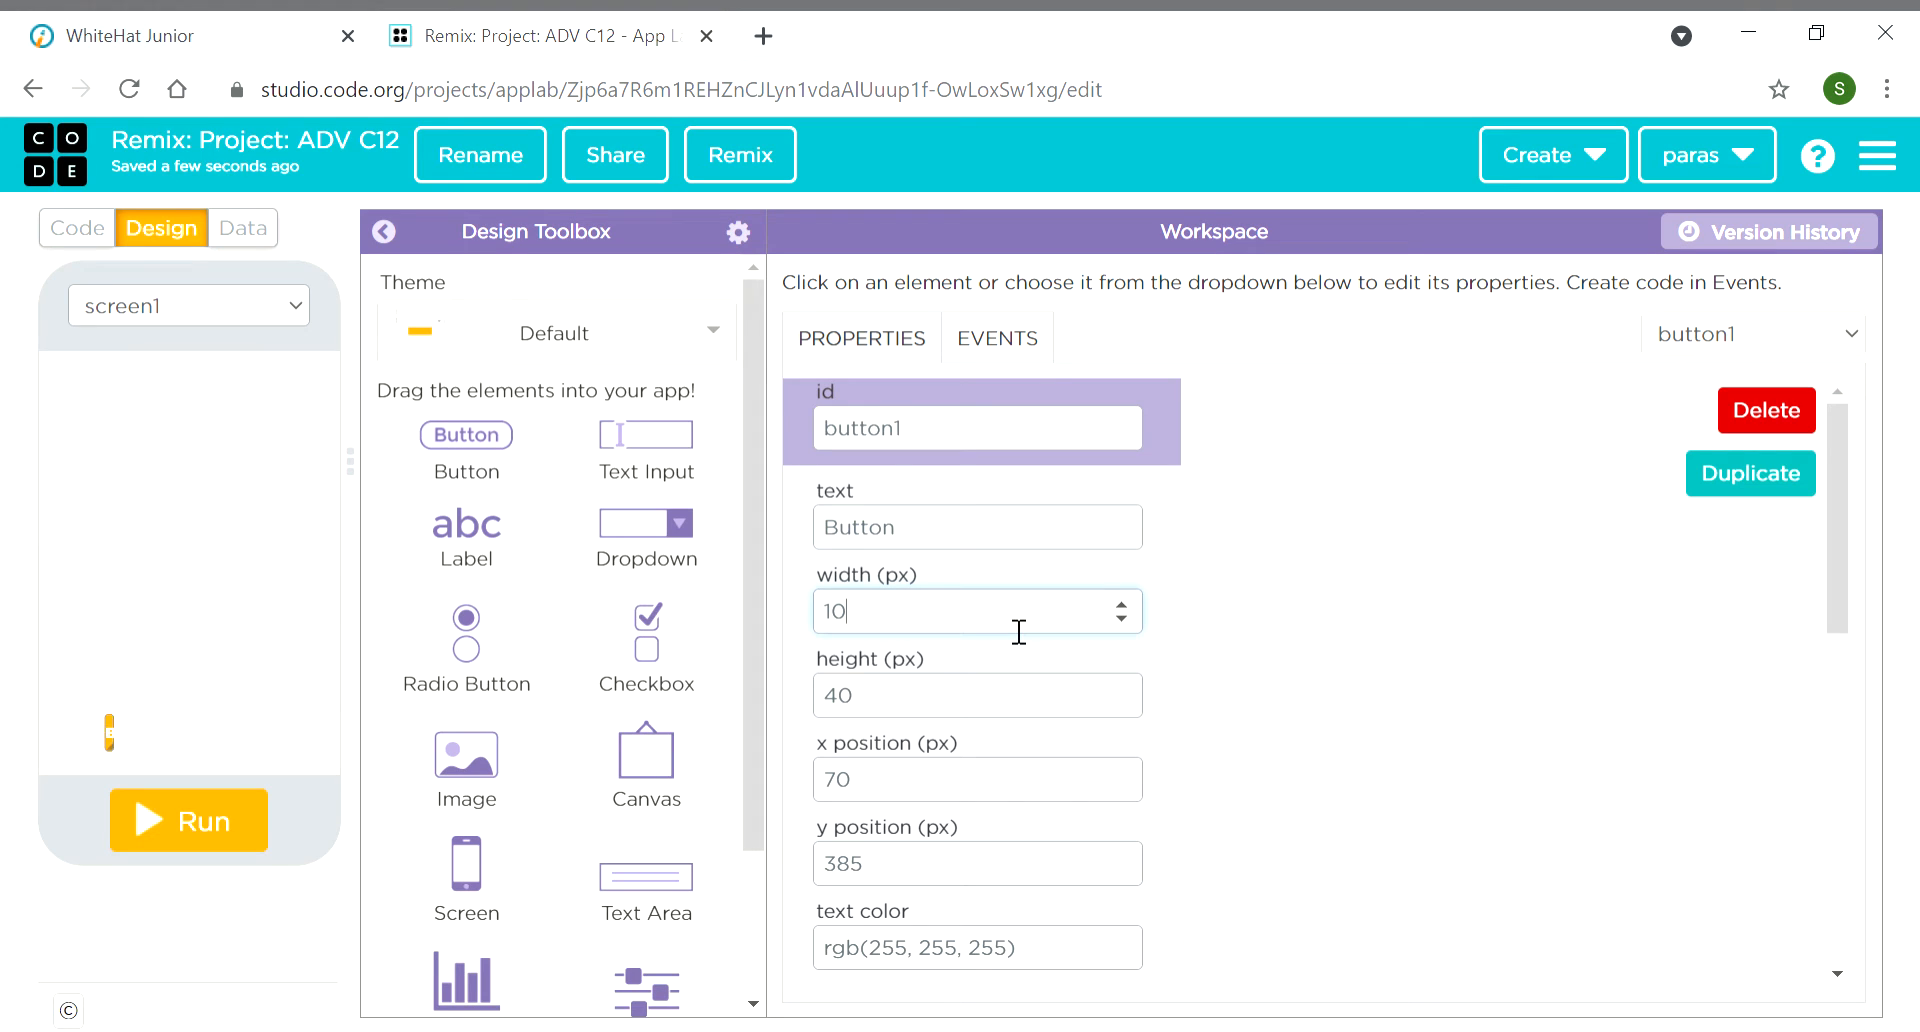
{"action": "type", "text": "40"}
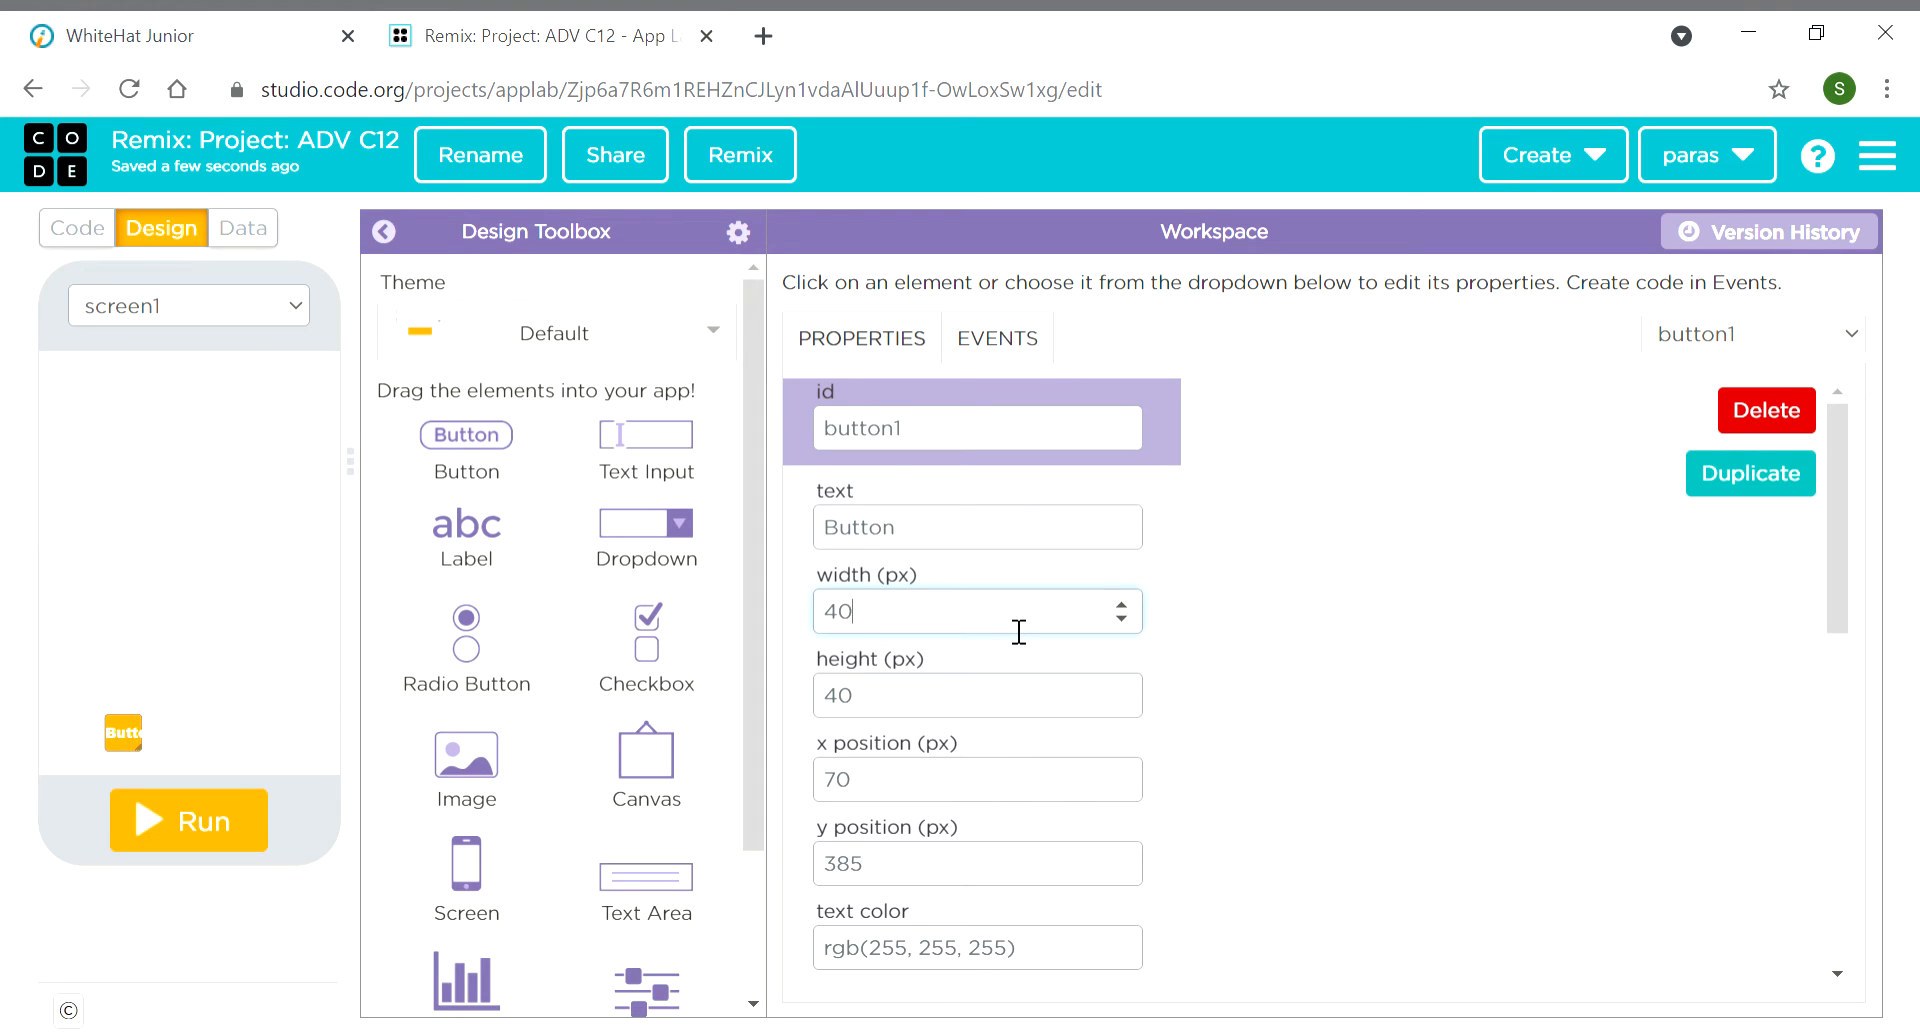
{"action": "left_click", "coordinate": [976, 526]}
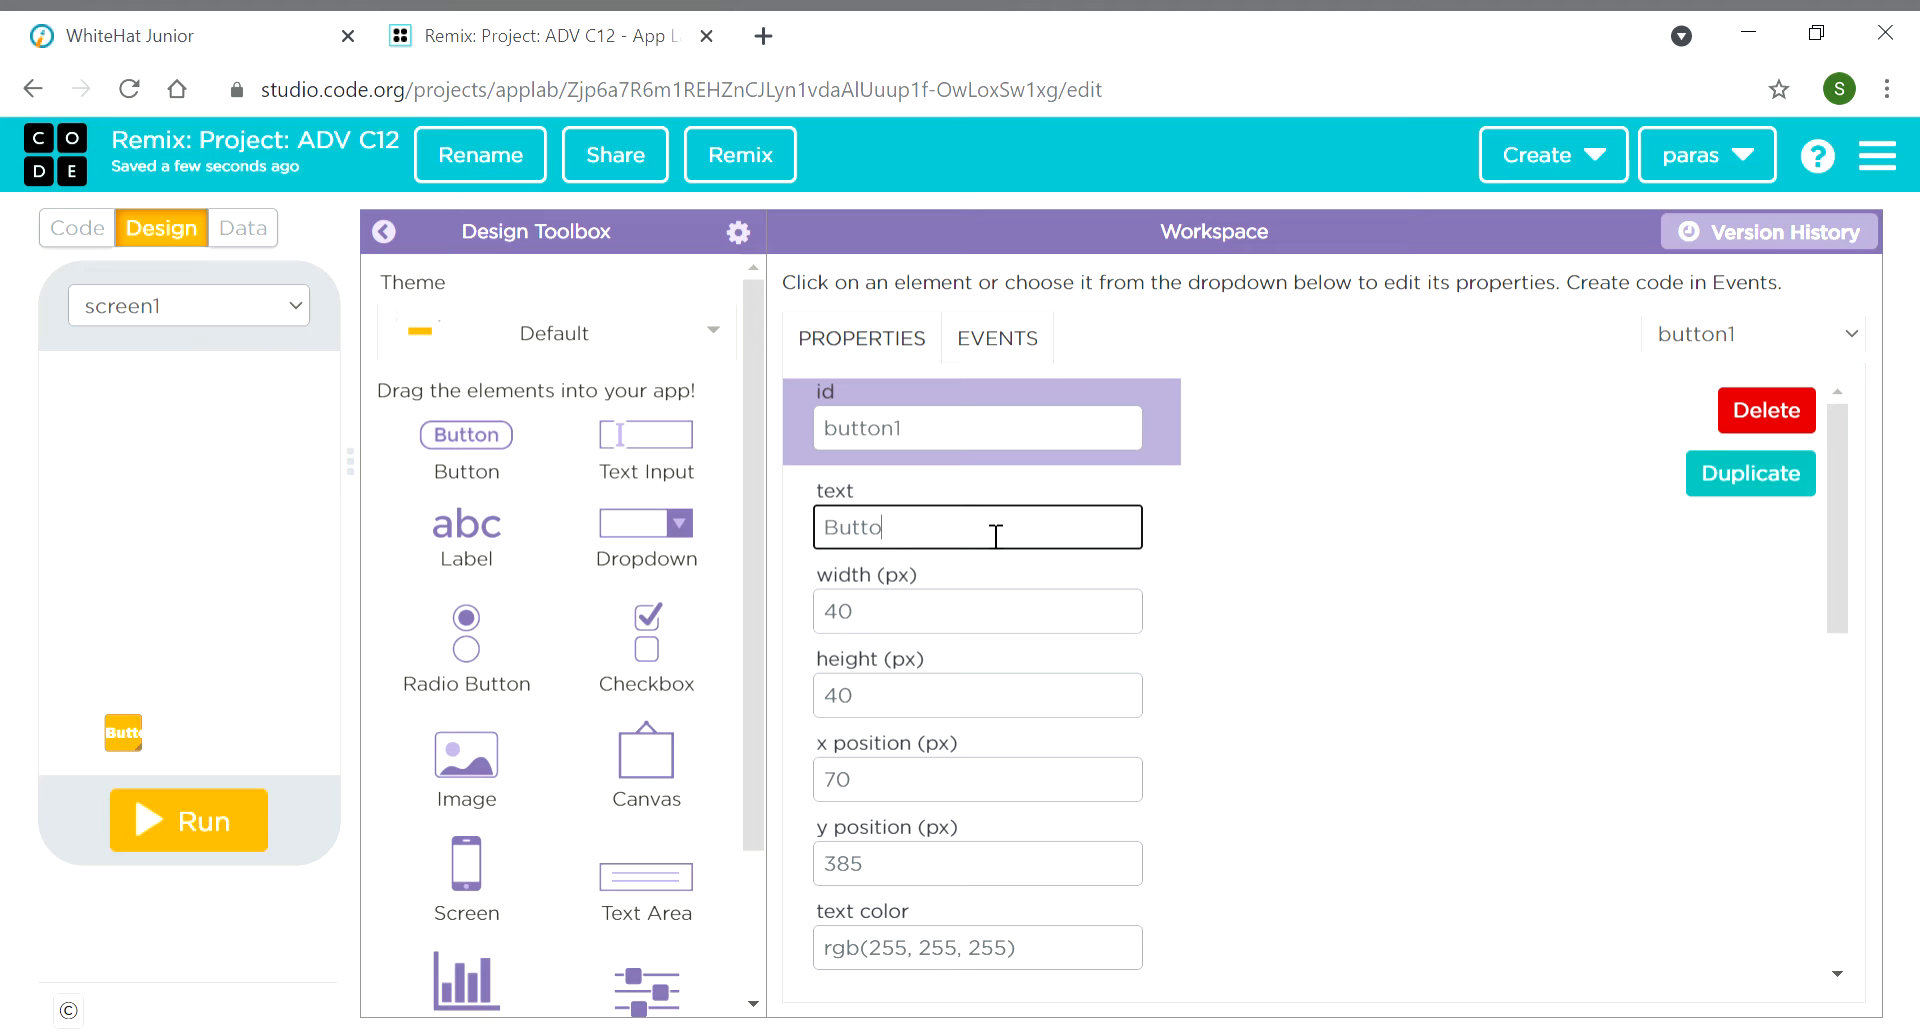
{"action": "scroll", "scroll_direction": "down", "scroll_amount": 3}
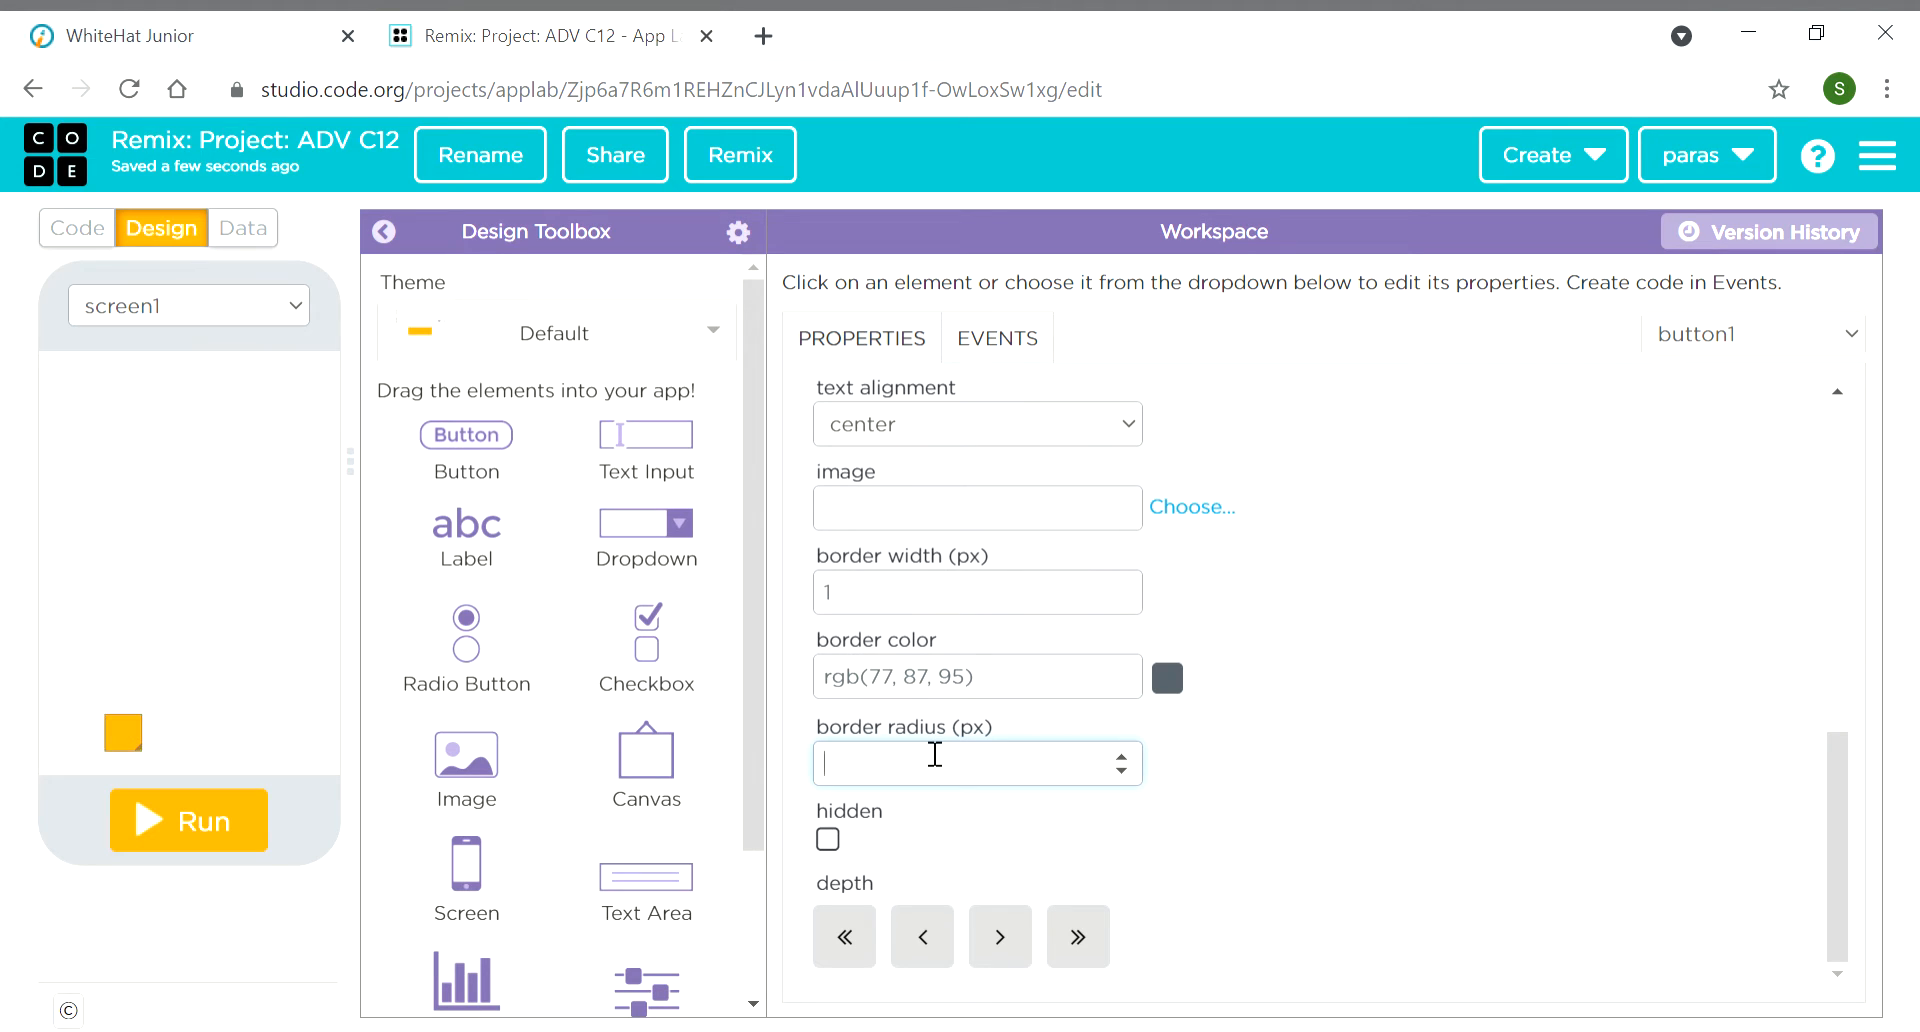
{"action": "type", "text": "20"}
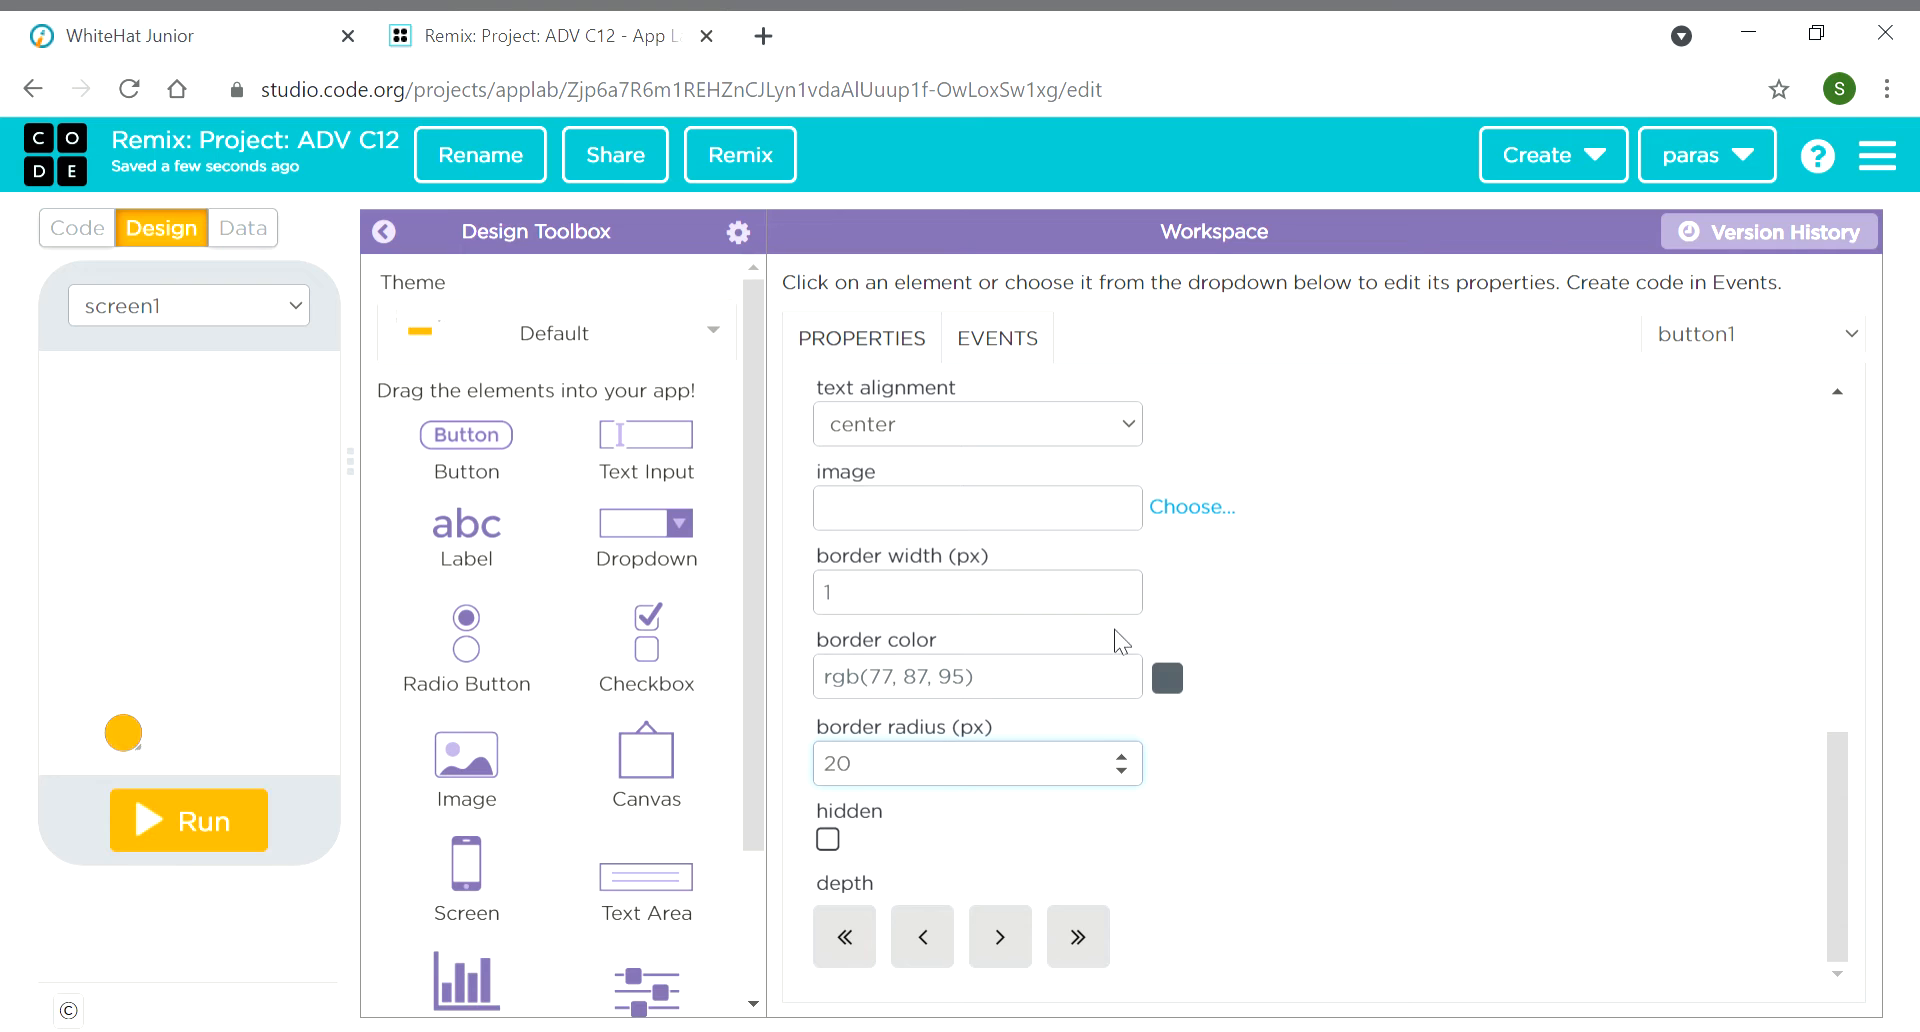
{"action": "scroll", "scroll_direction": "up", "scroll_amount": 3}
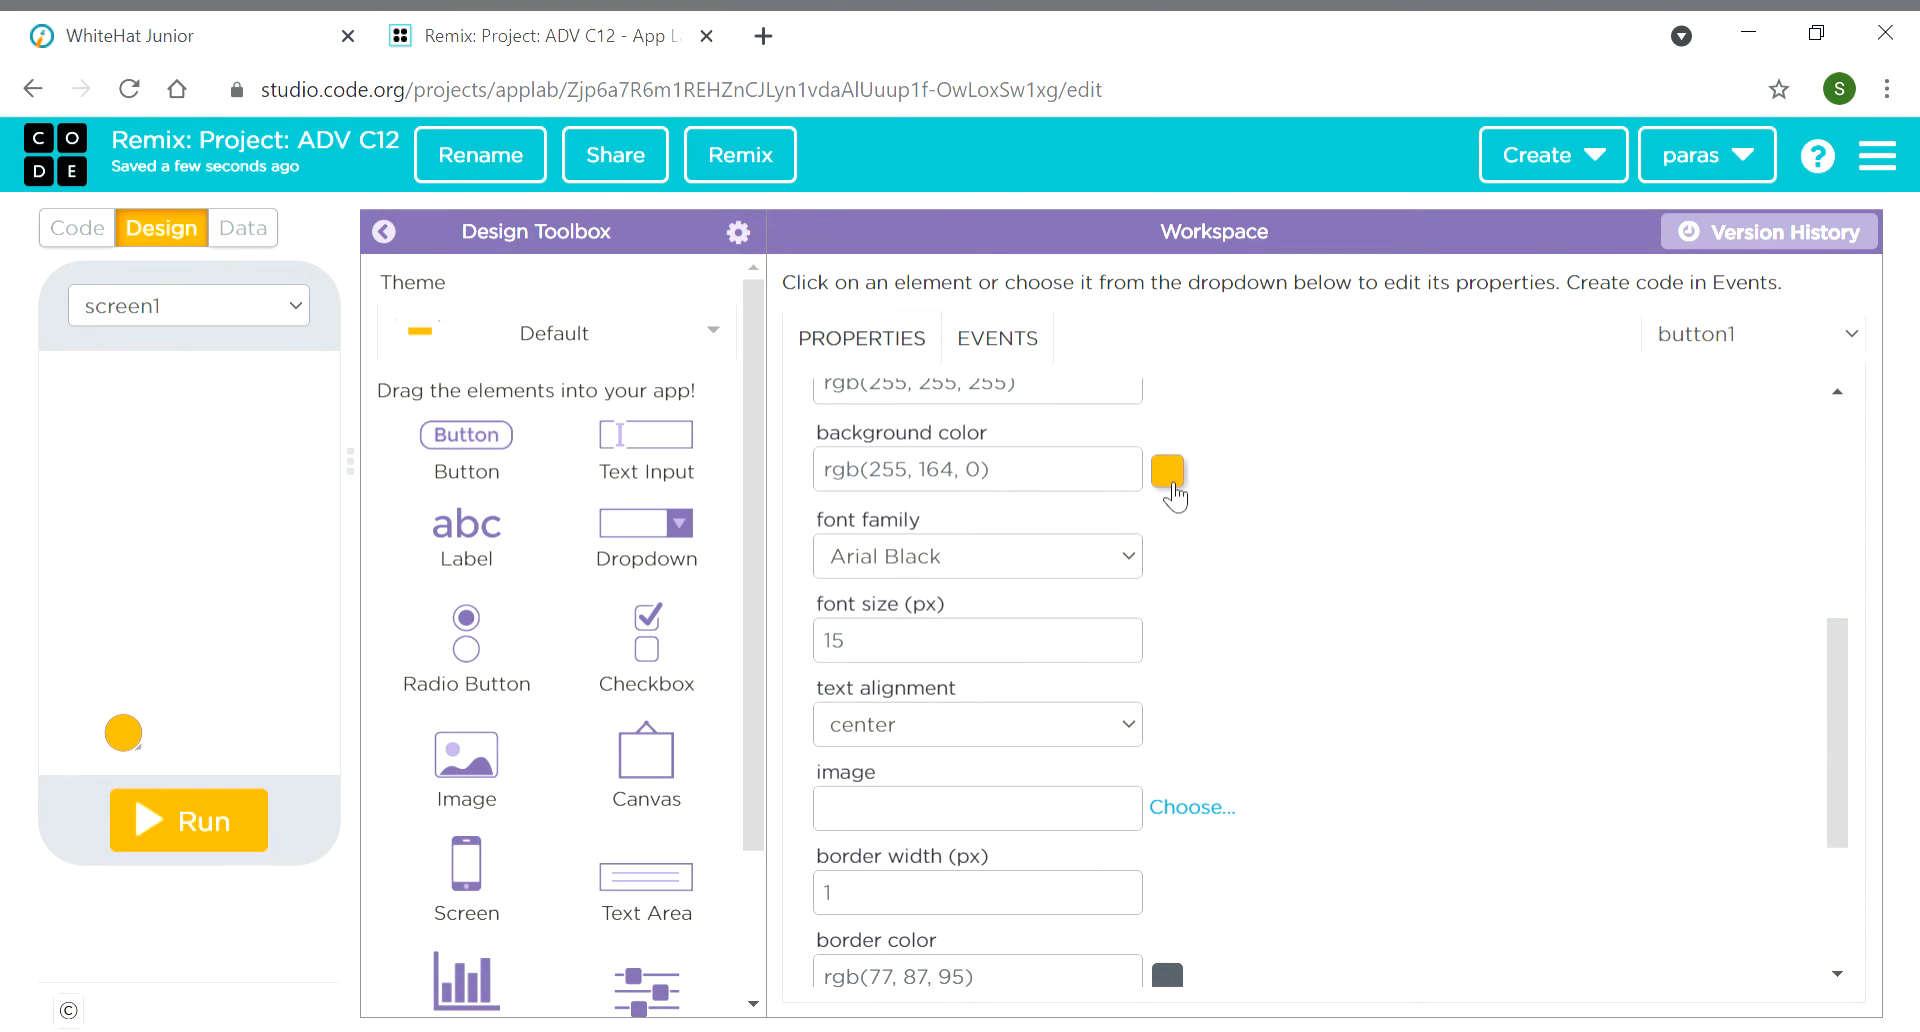
{"action": "left_click", "coordinate": [1164, 470]}
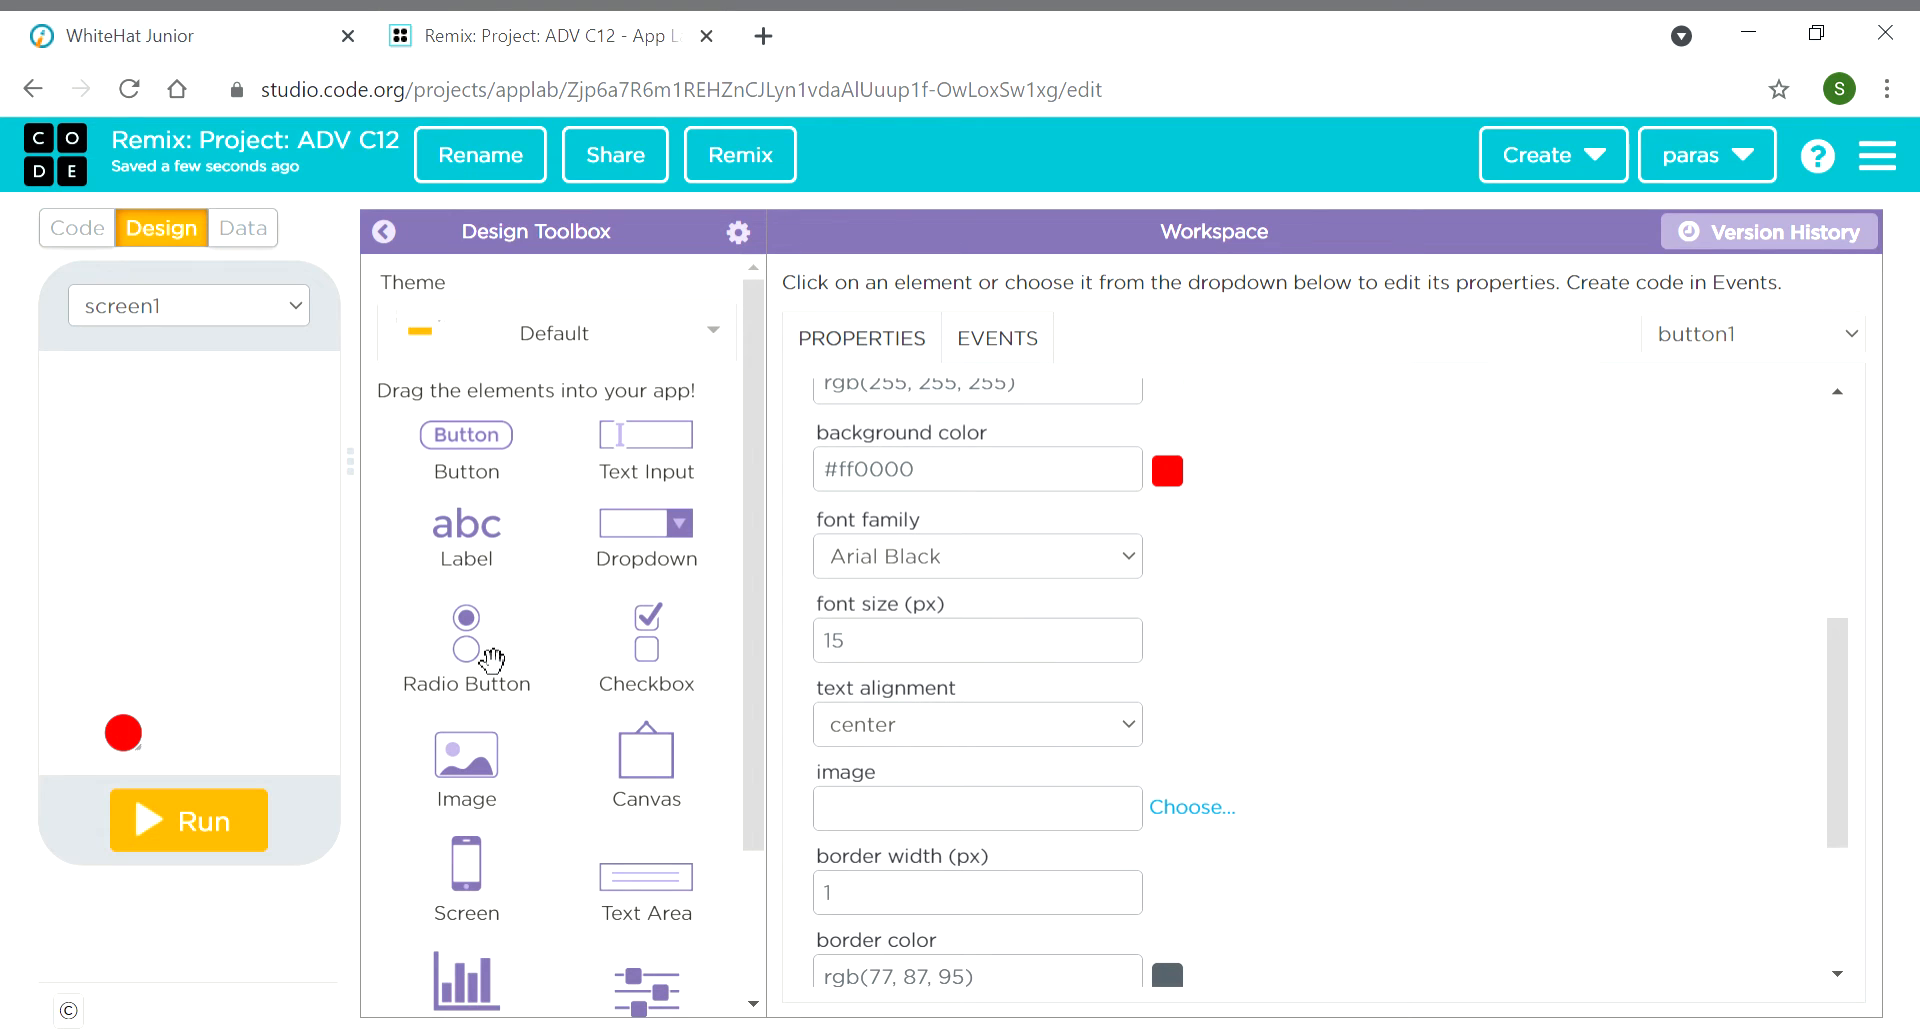
{"action": "scroll", "scroll_direction": "up", "scroll_amount": 3}
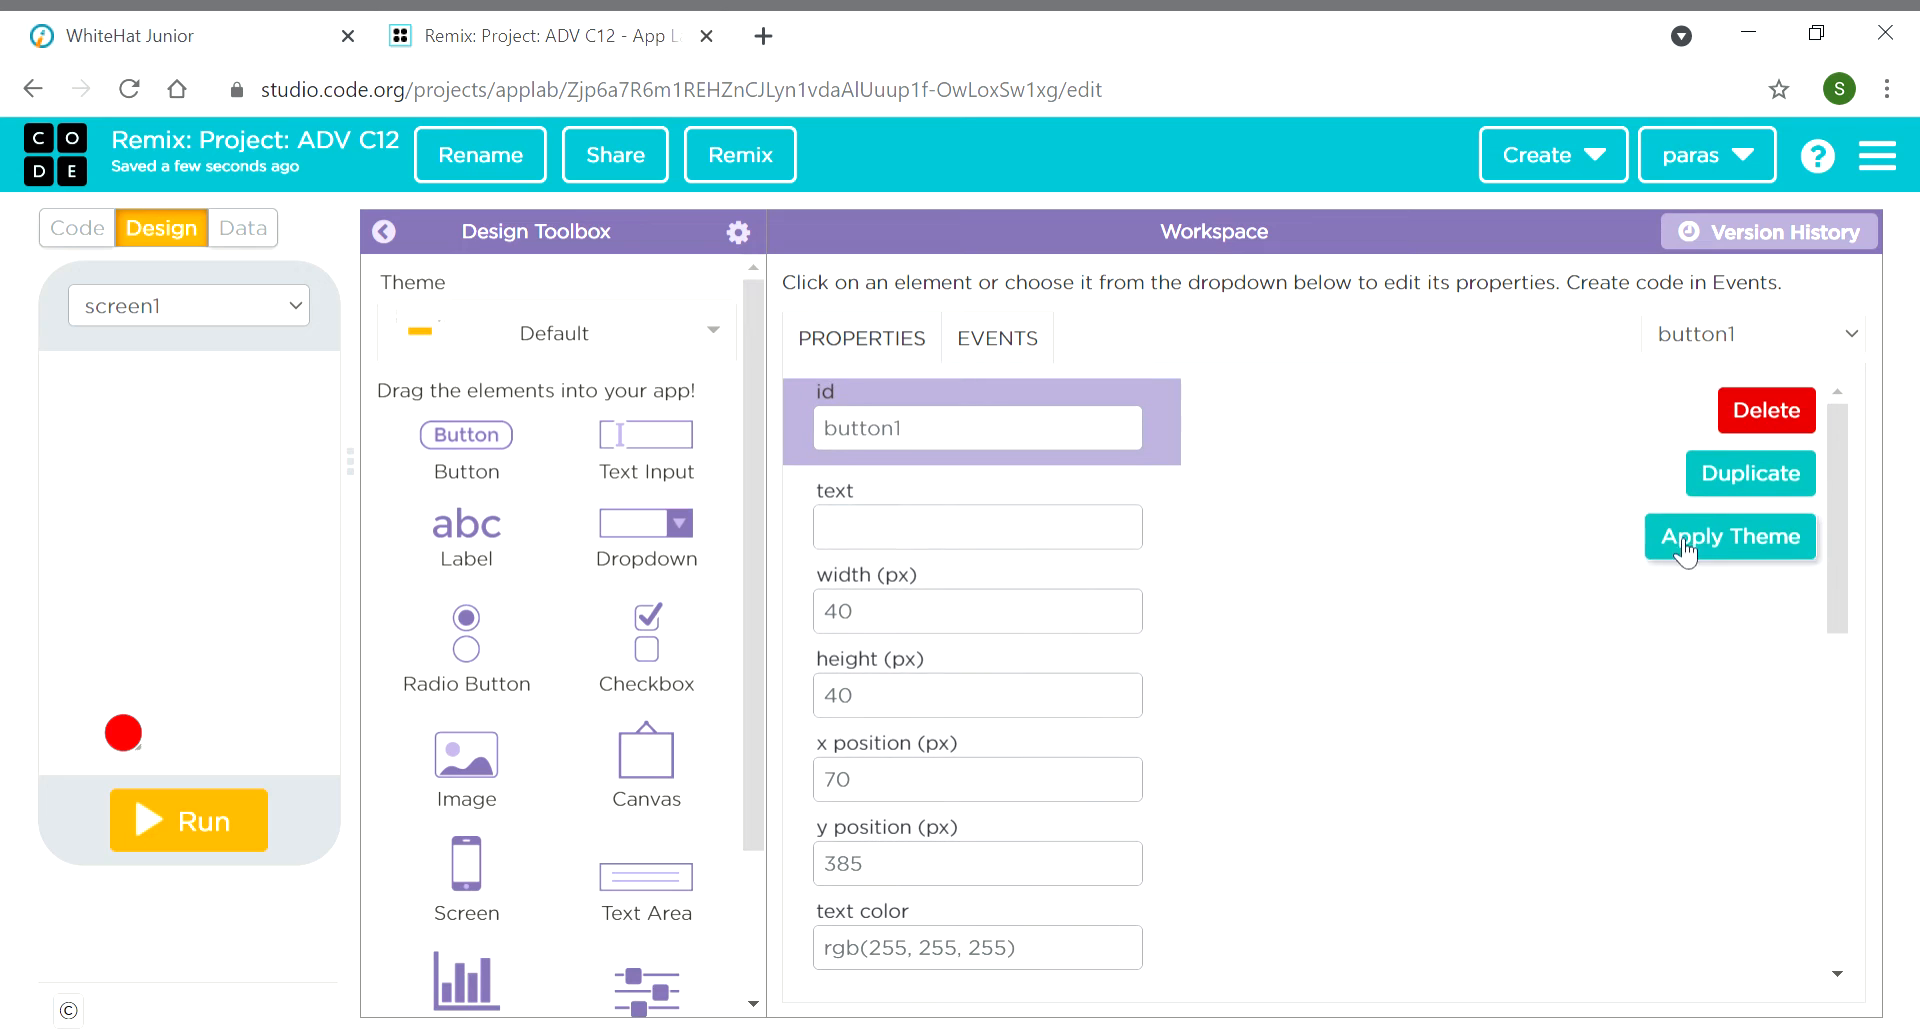
{"action": "left_click", "coordinate": [1728, 536]}
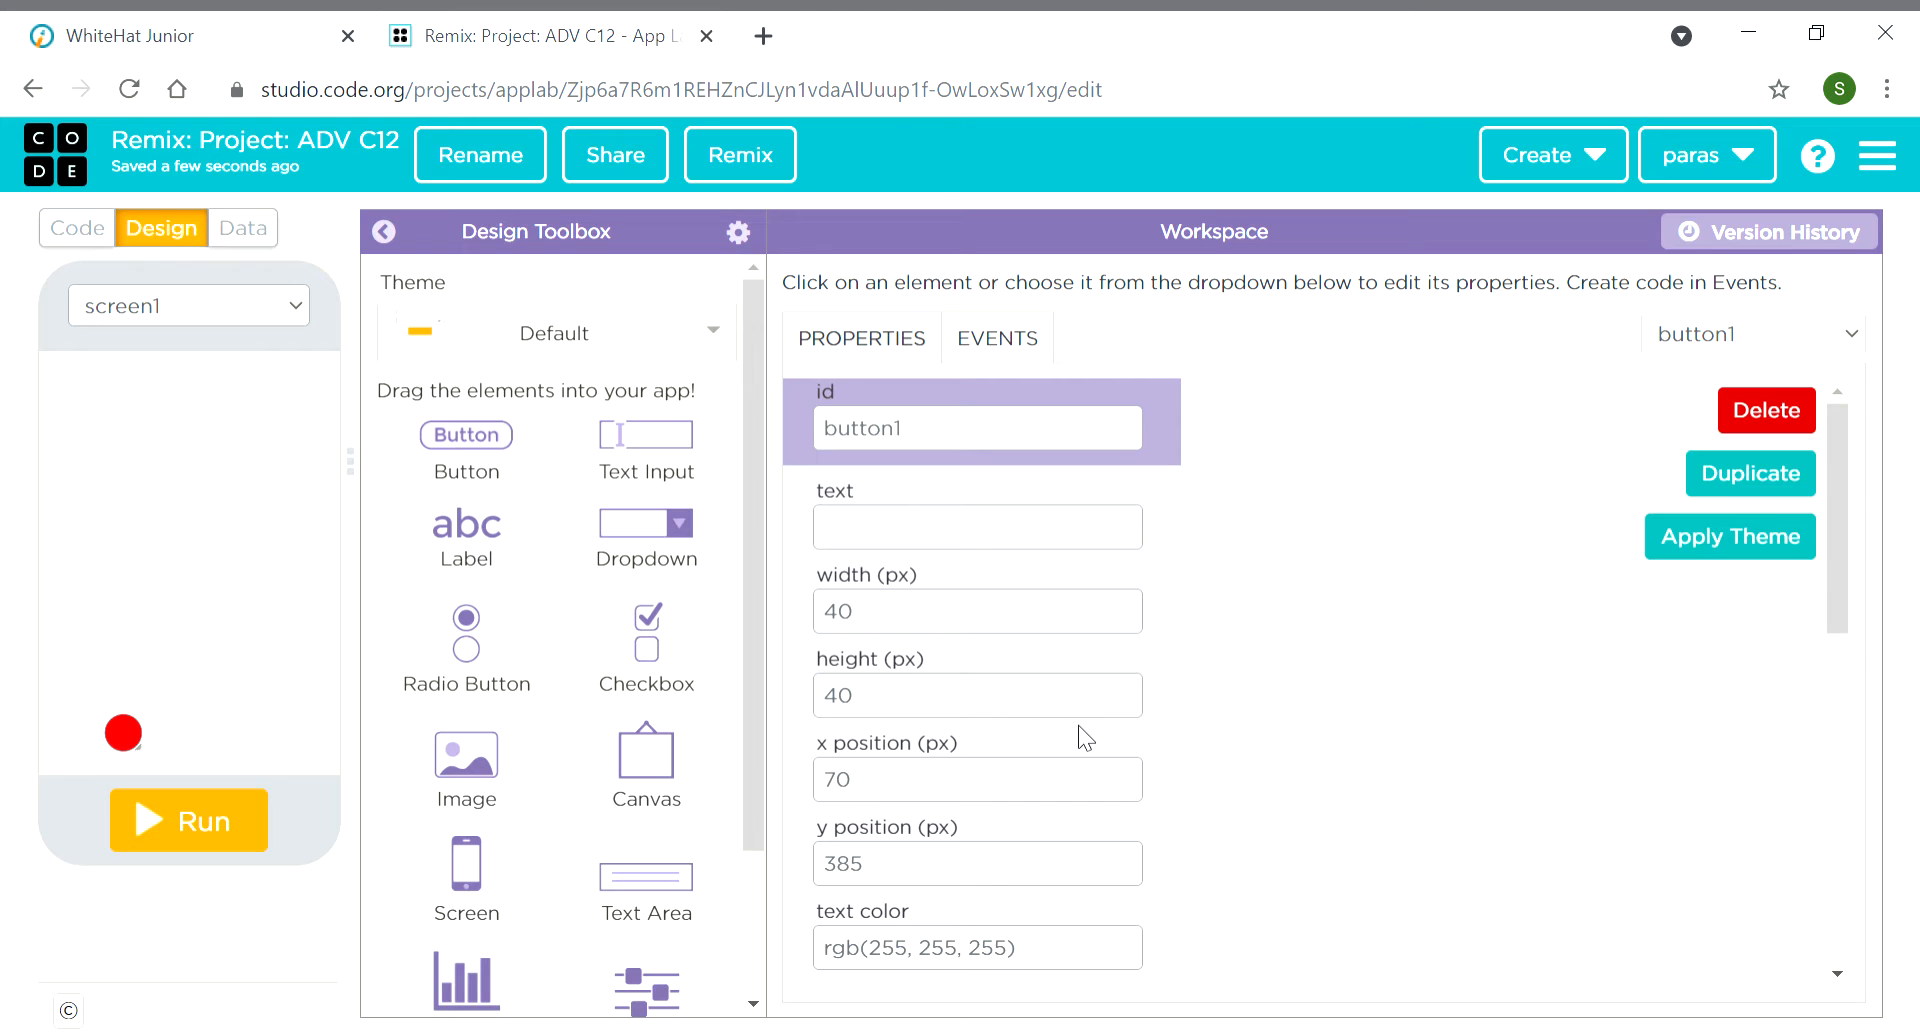
{"action": "mouse_move", "coordinate": [496, 449]}
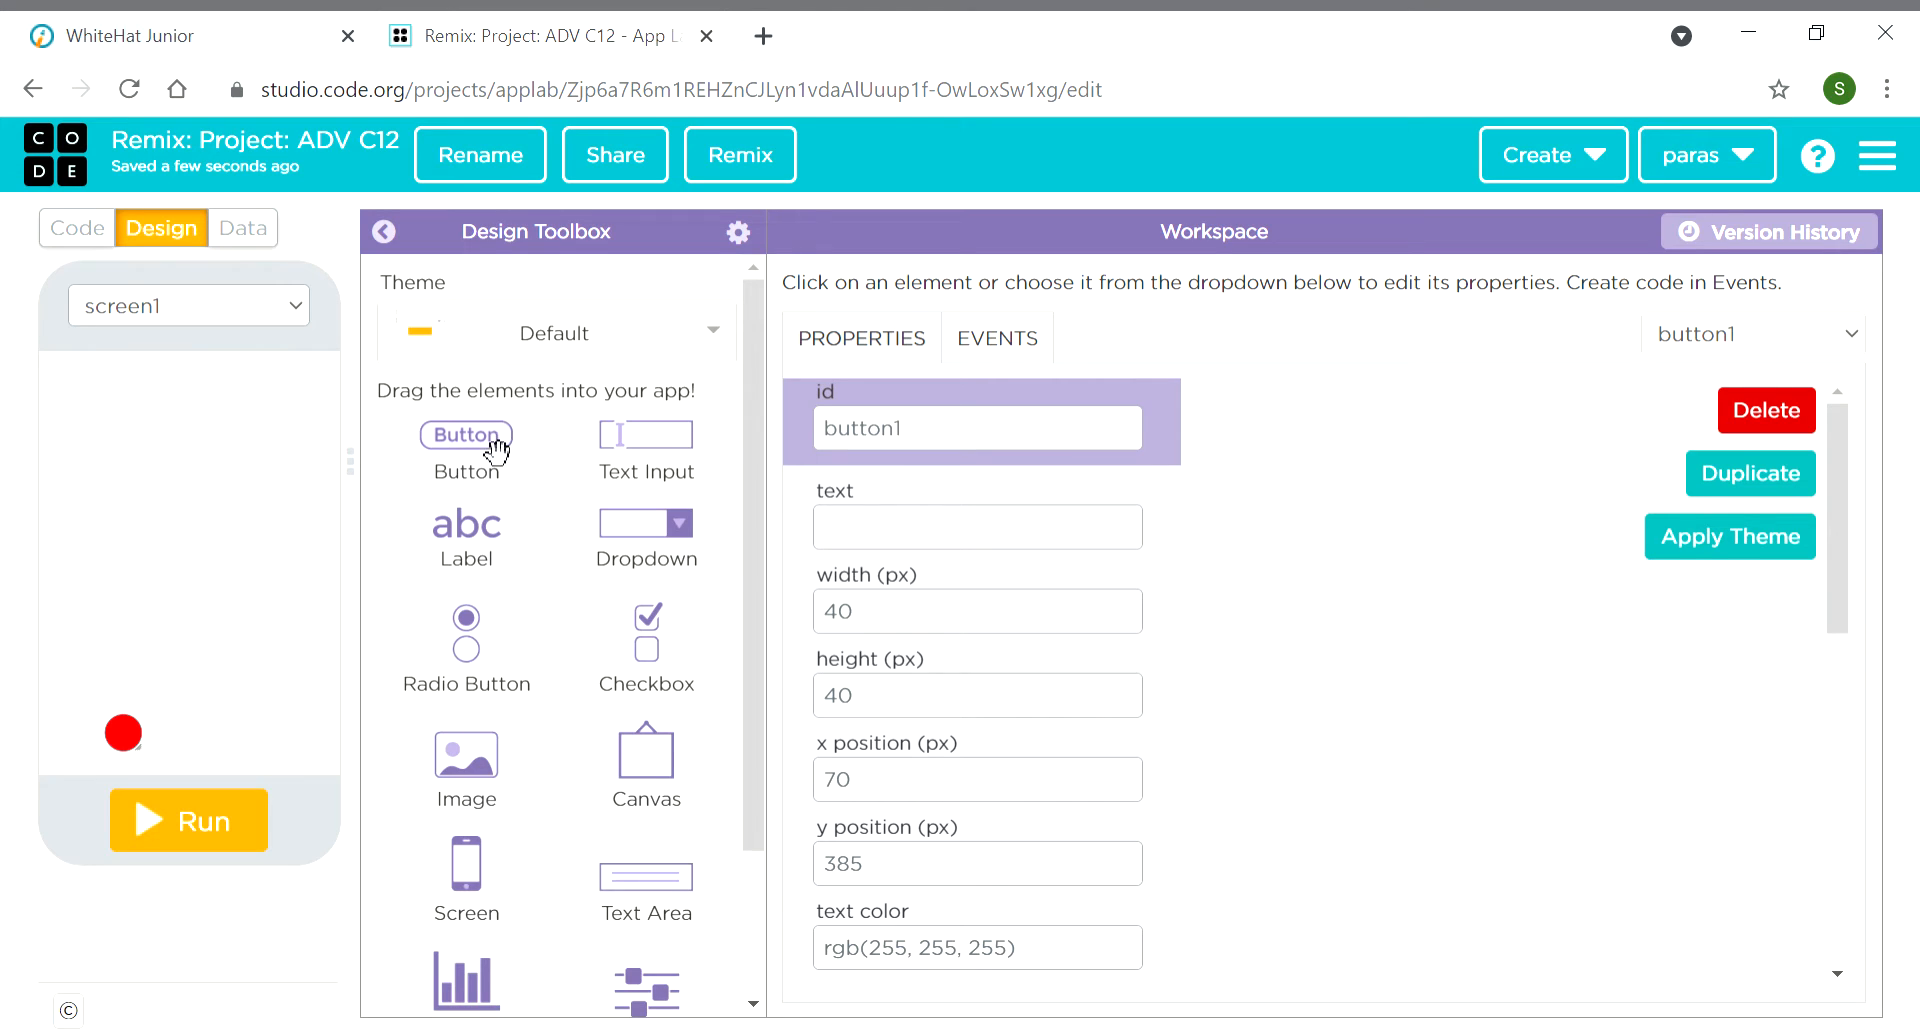
Duplicate the red ball, line the copies up at the bottom, and colour them green and blue
{"action": "left_click_drag", "start_coordinate": [465, 435], "coordinate": [179, 601]}
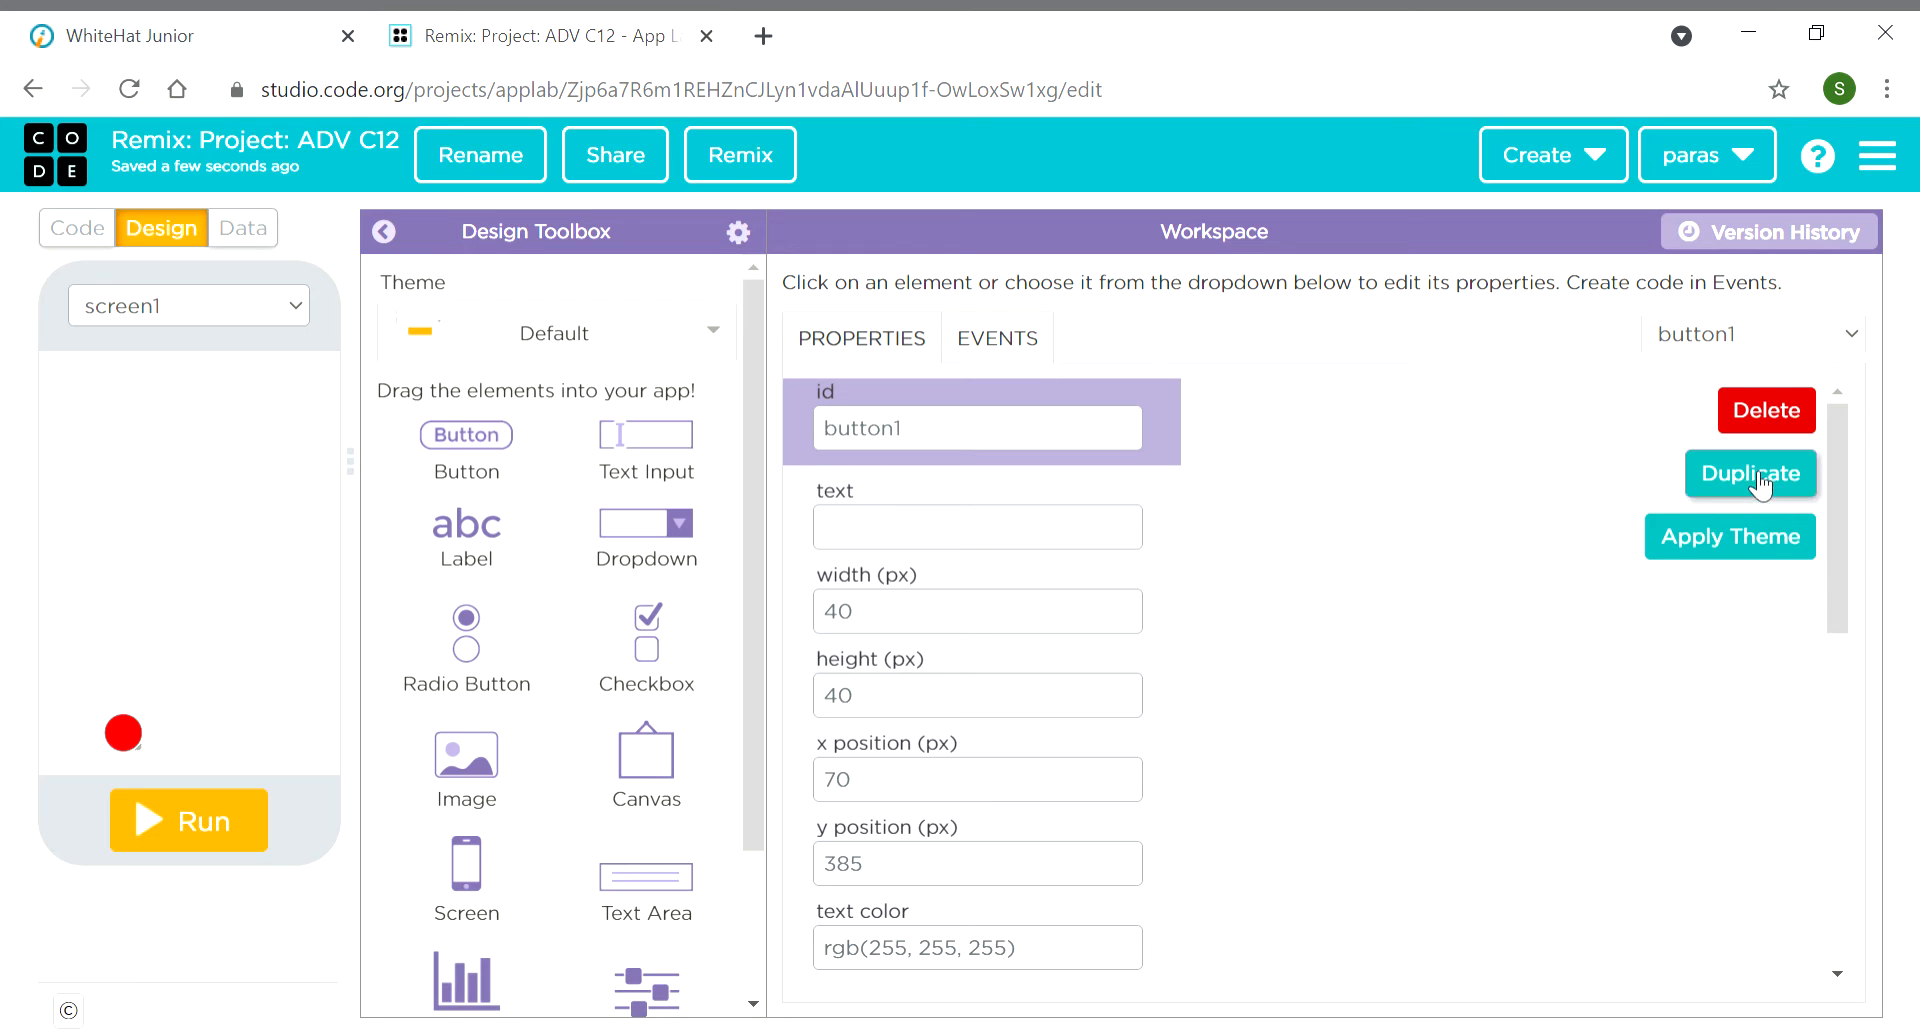
{"action": "left_click", "coordinate": [1750, 474]}
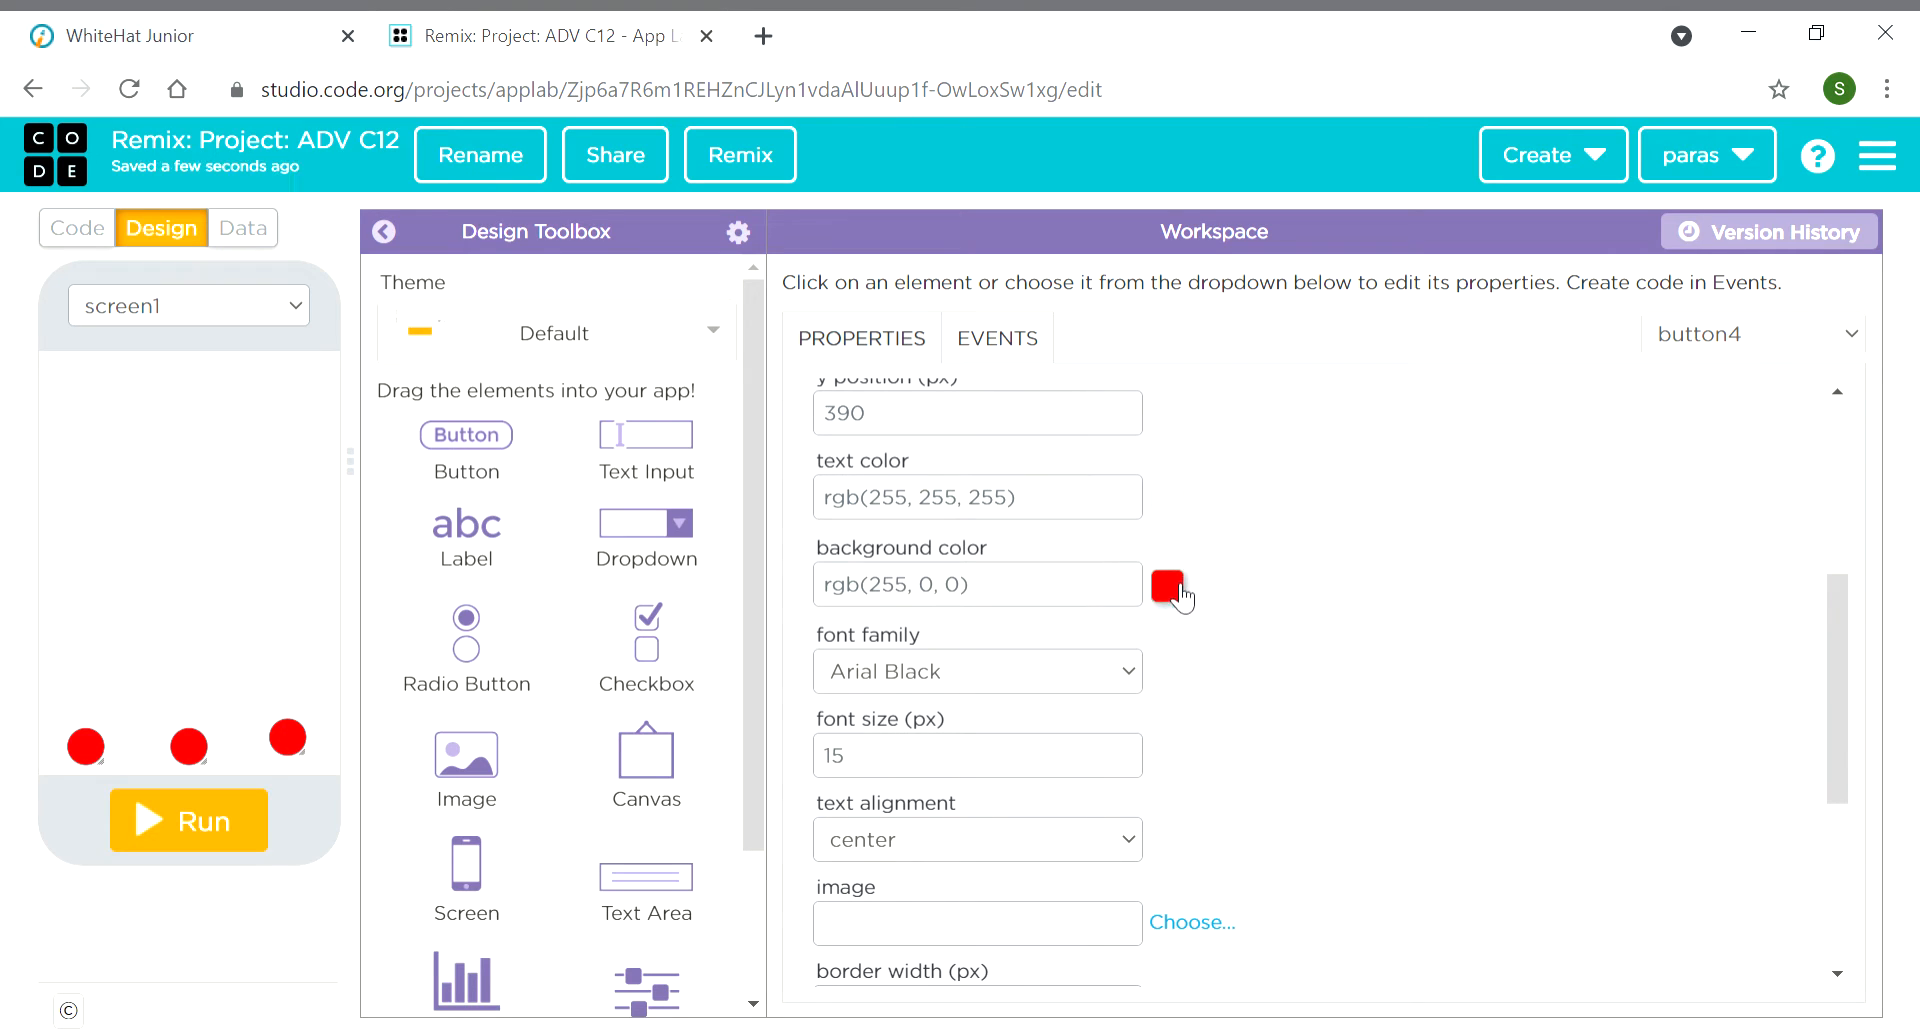
{"action": "left_click", "coordinate": [1167, 585]}
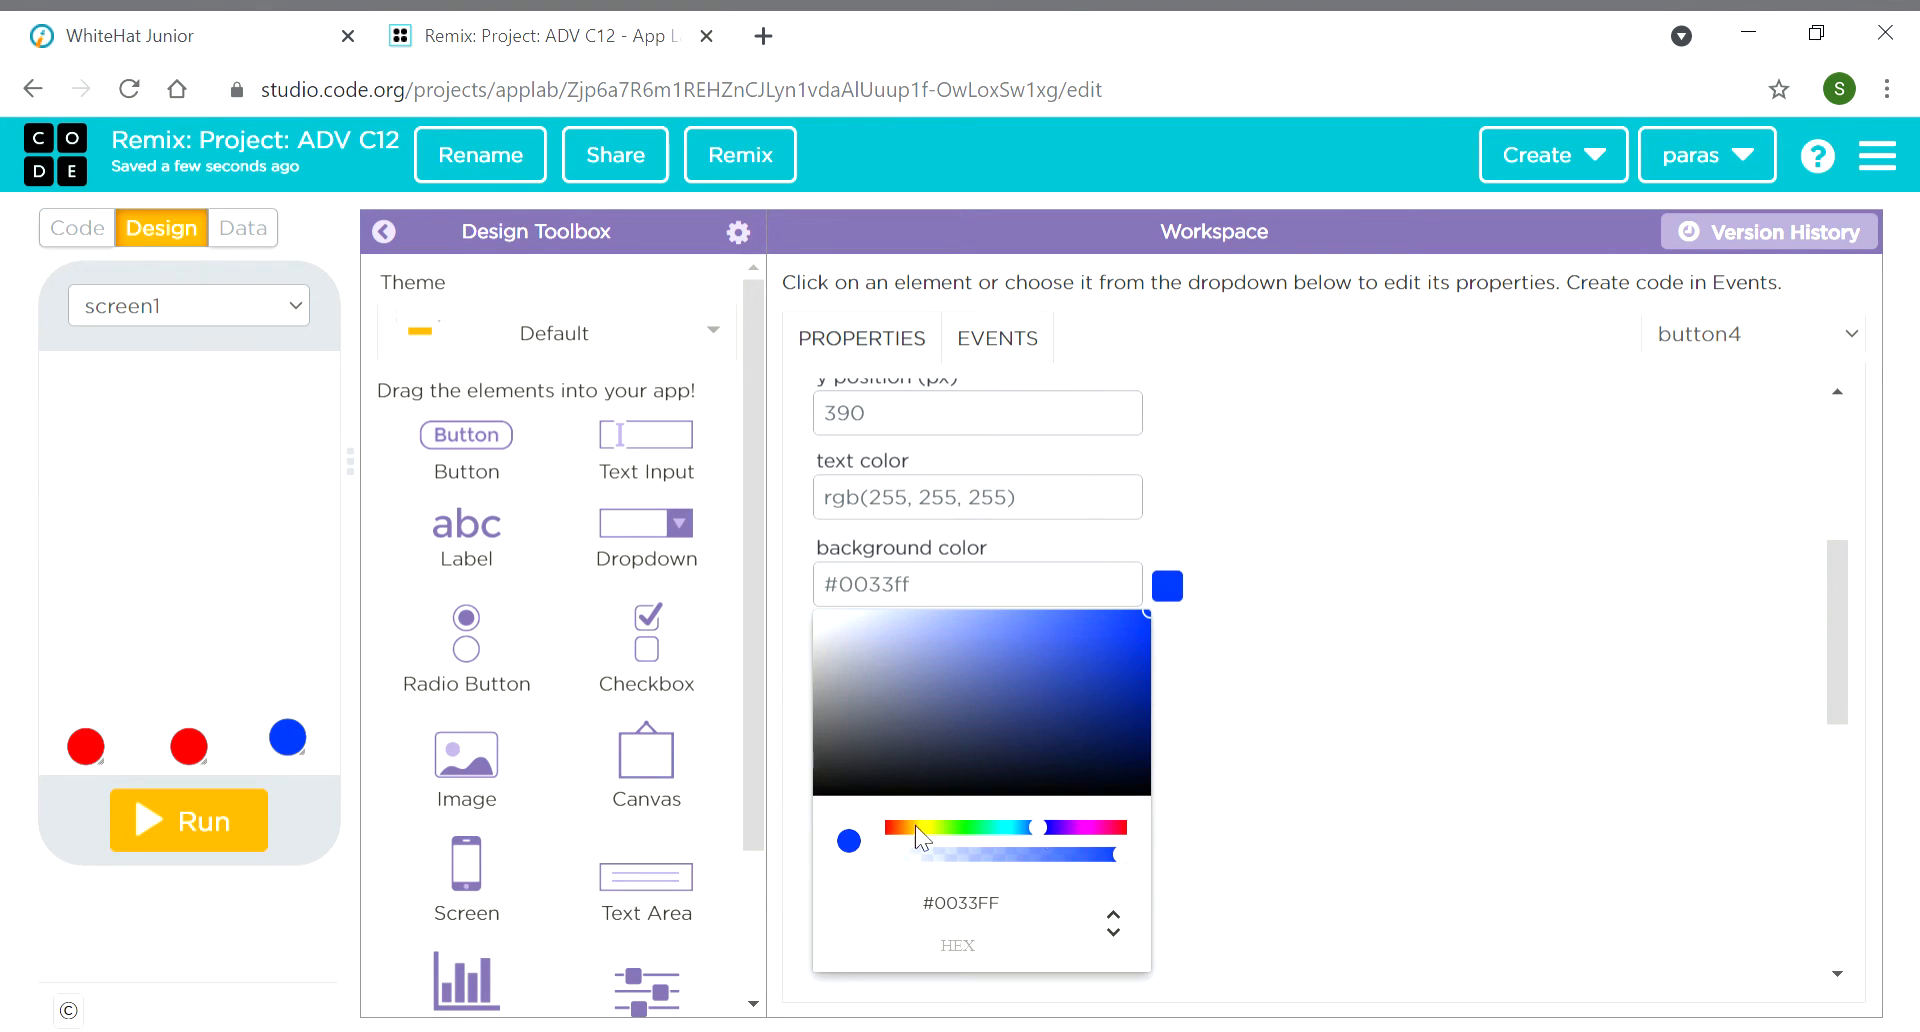
{"action": "left_click", "coordinate": [190, 744]}
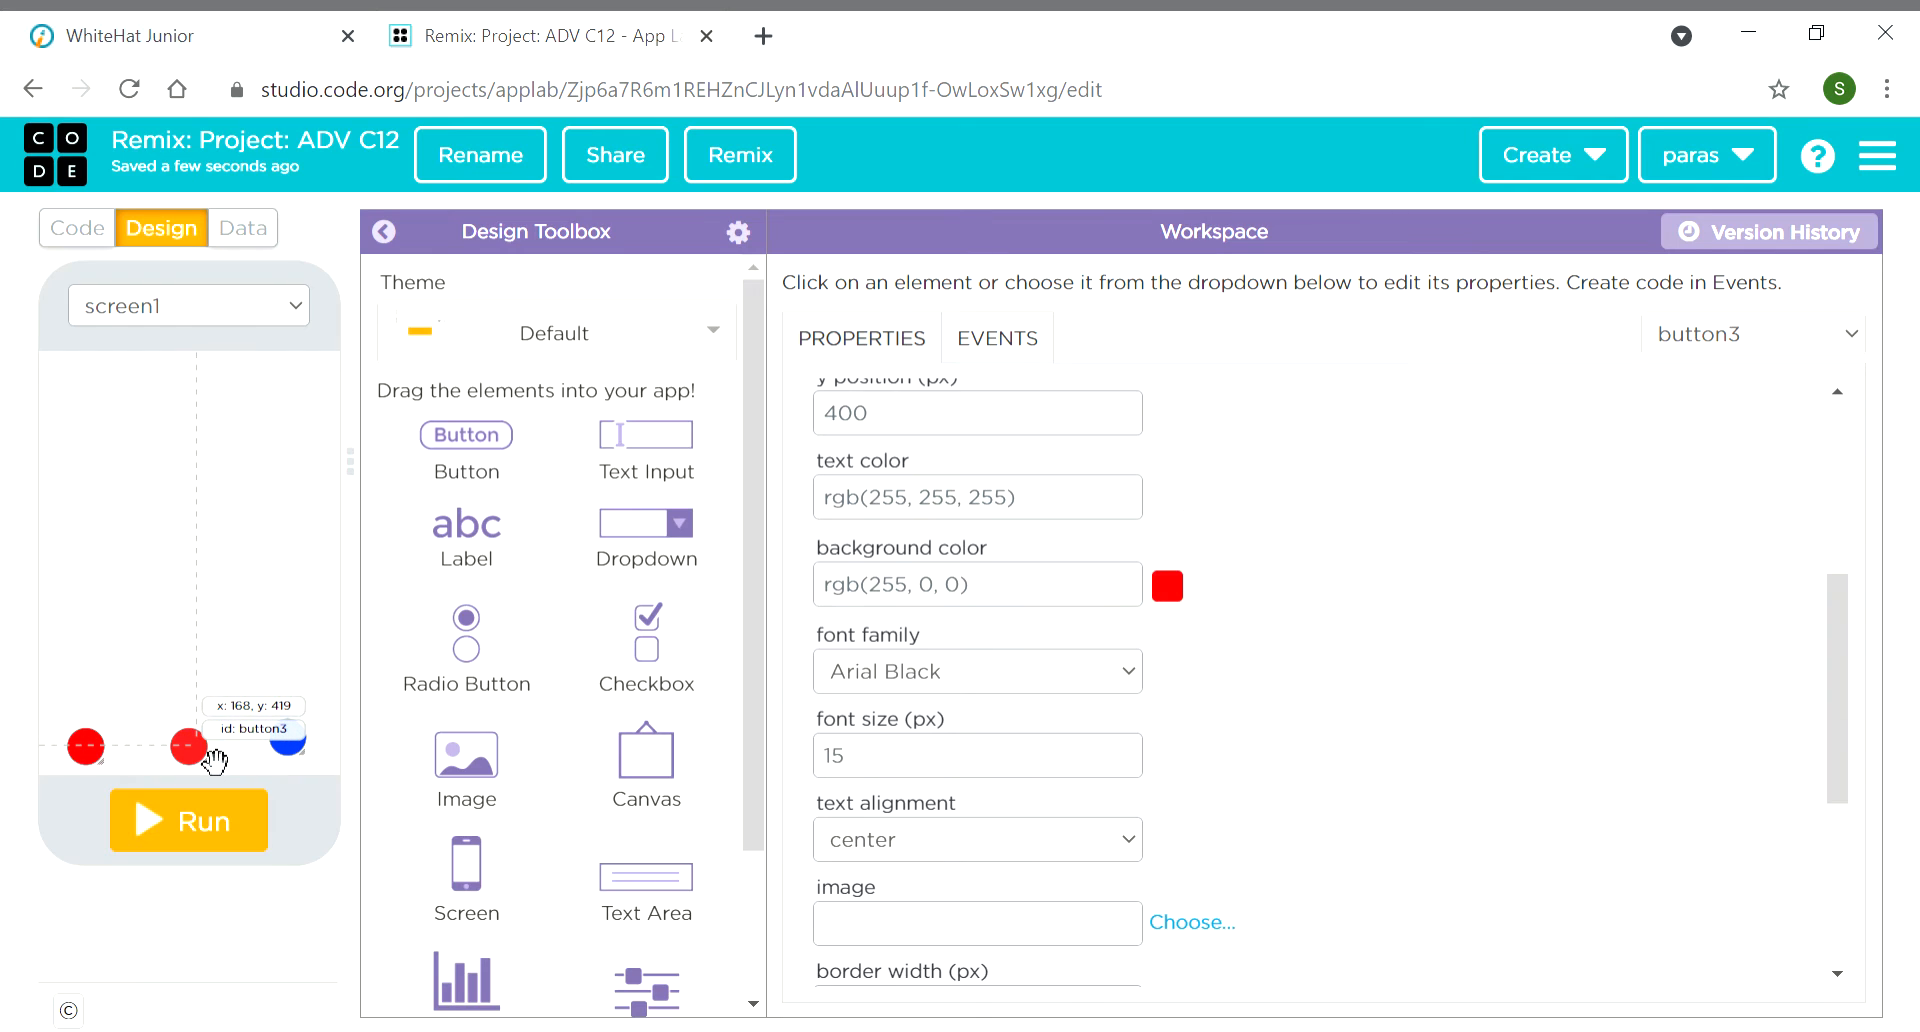
{"action": "left_click", "coordinate": [1166, 585]}
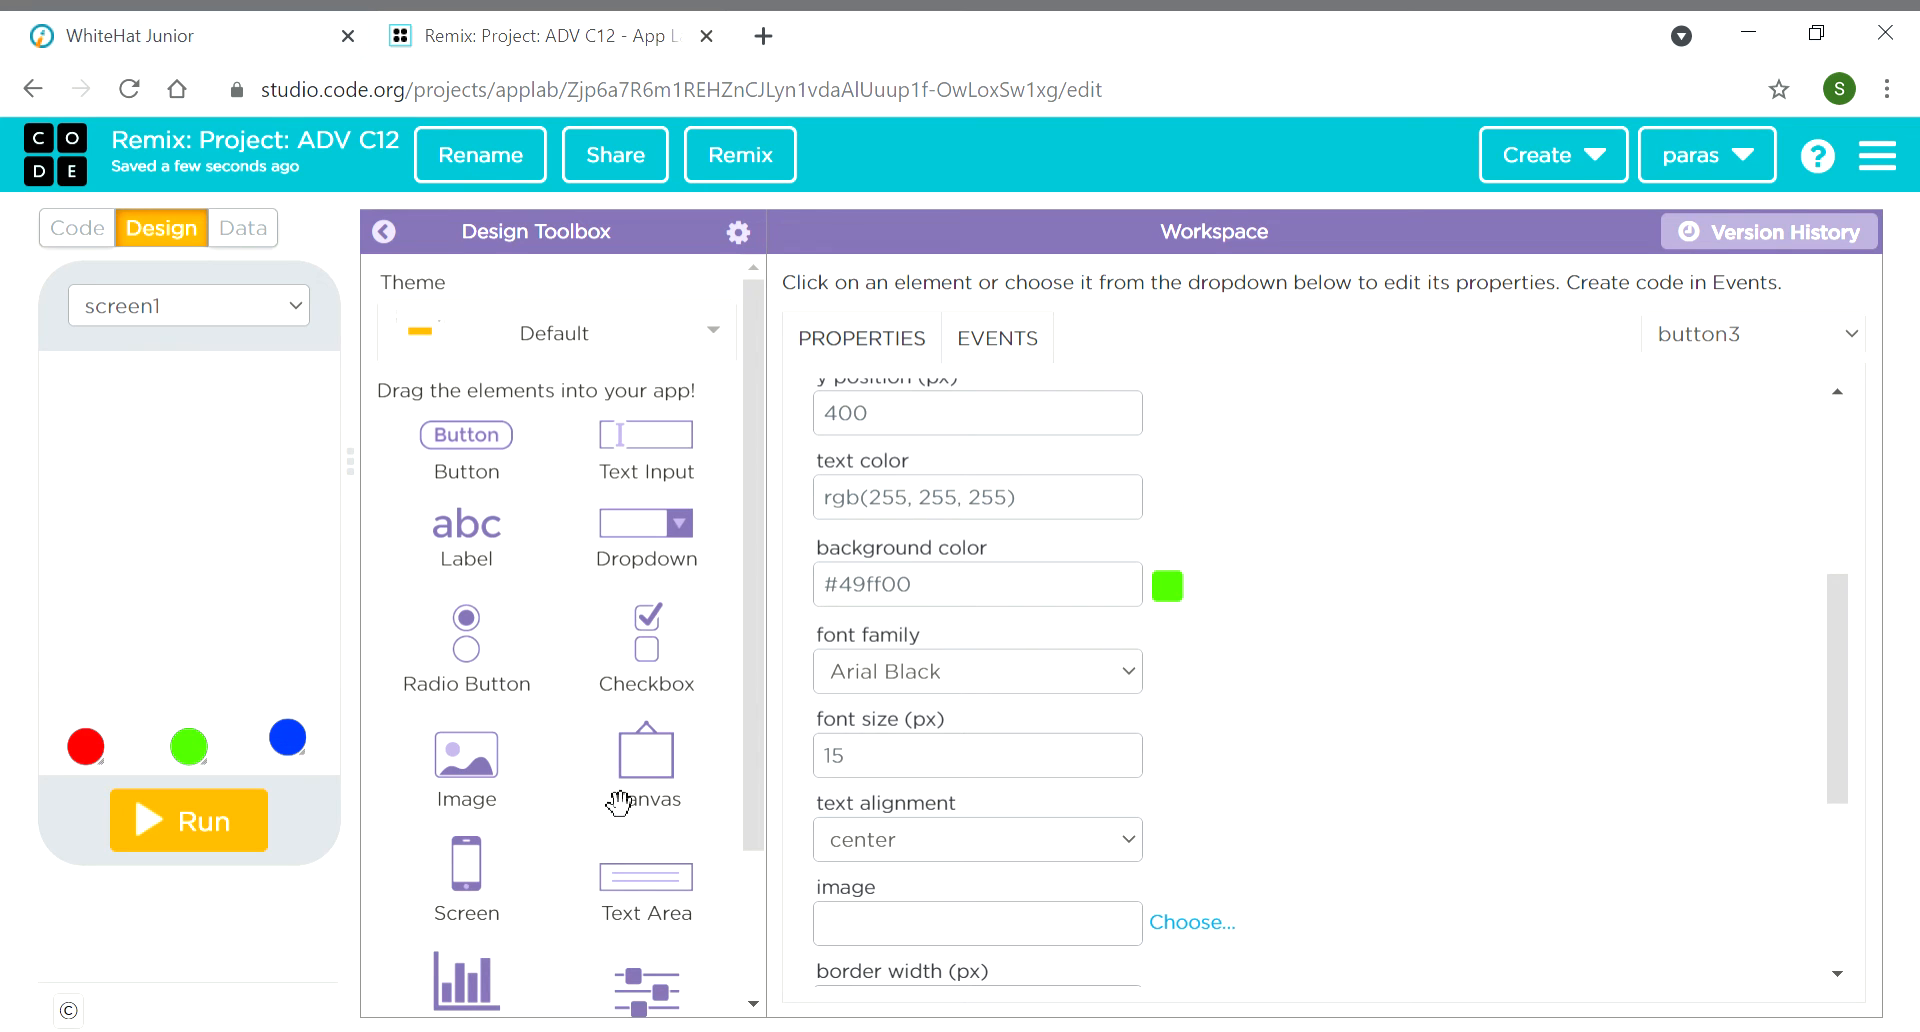
{"action": "scroll", "scroll_direction": "up", "scroll_amount": 3}
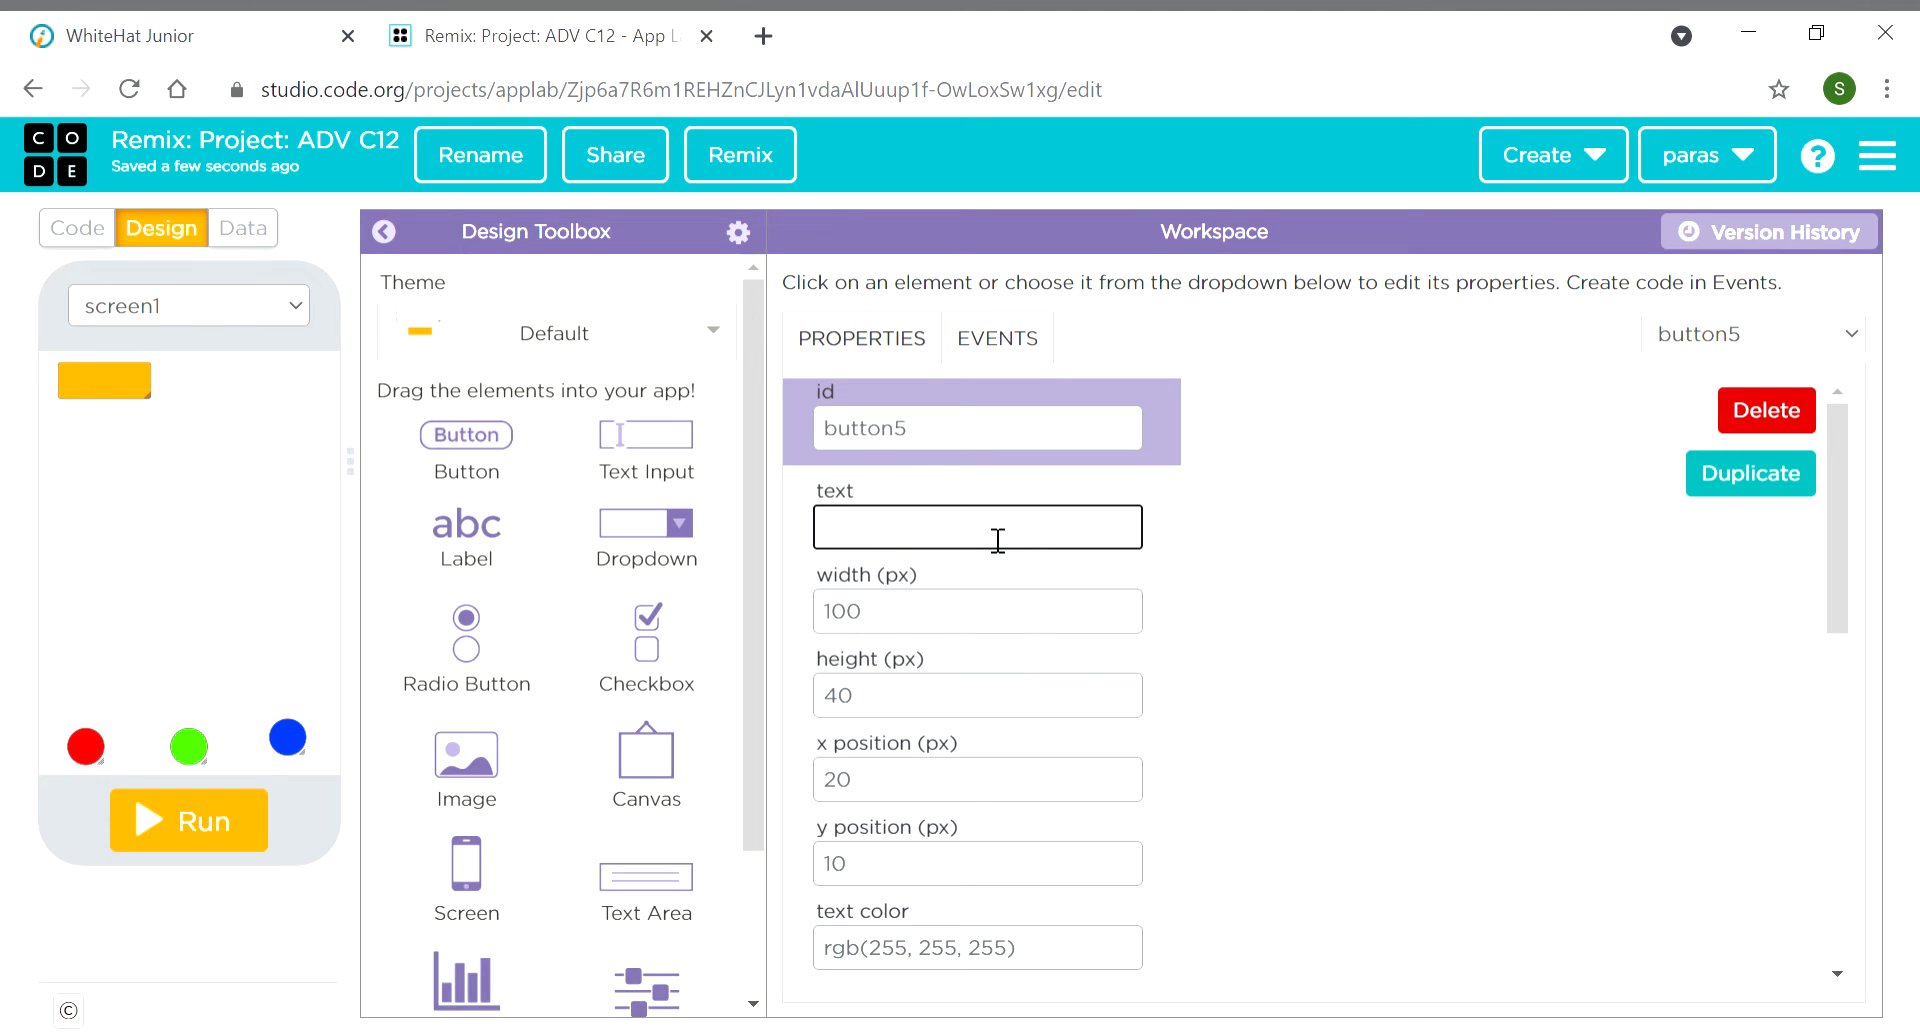
Change the new top button's text to 'Play'
{"action": "type", "text": "Pla"}
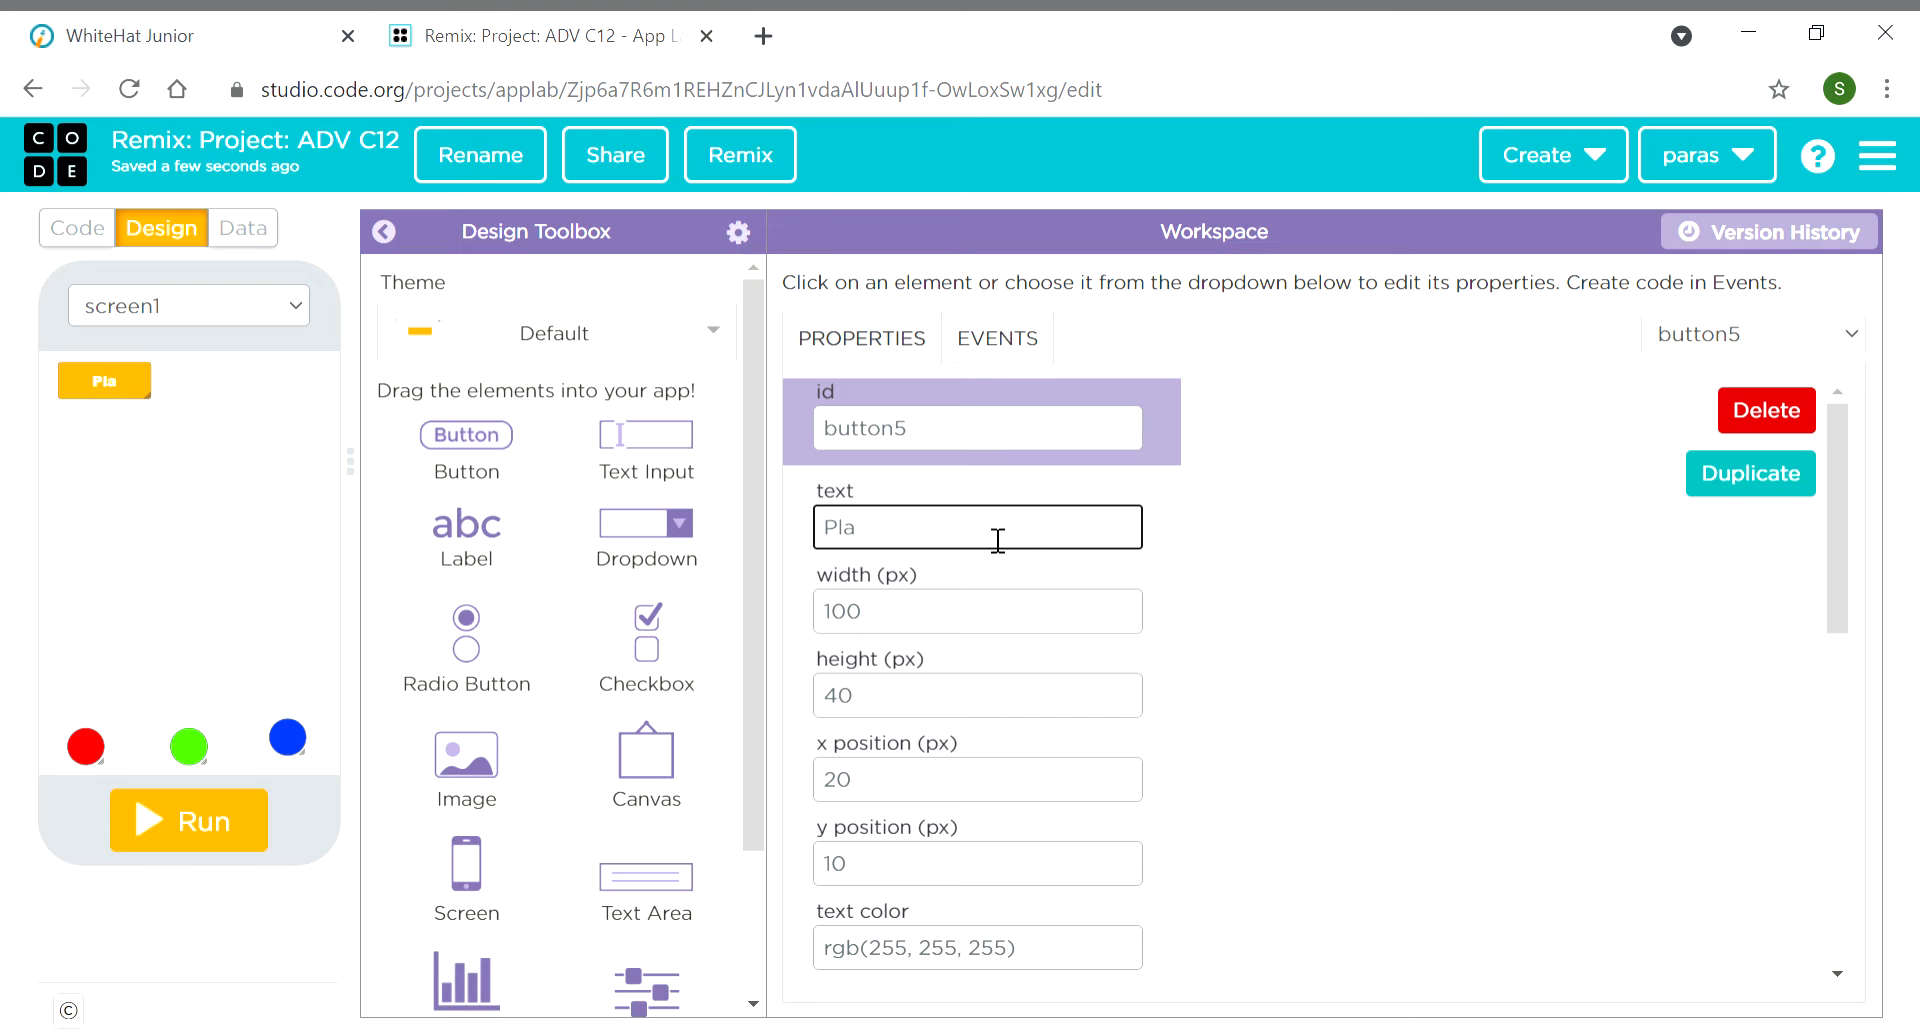
{"action": "type", "text": "y"}
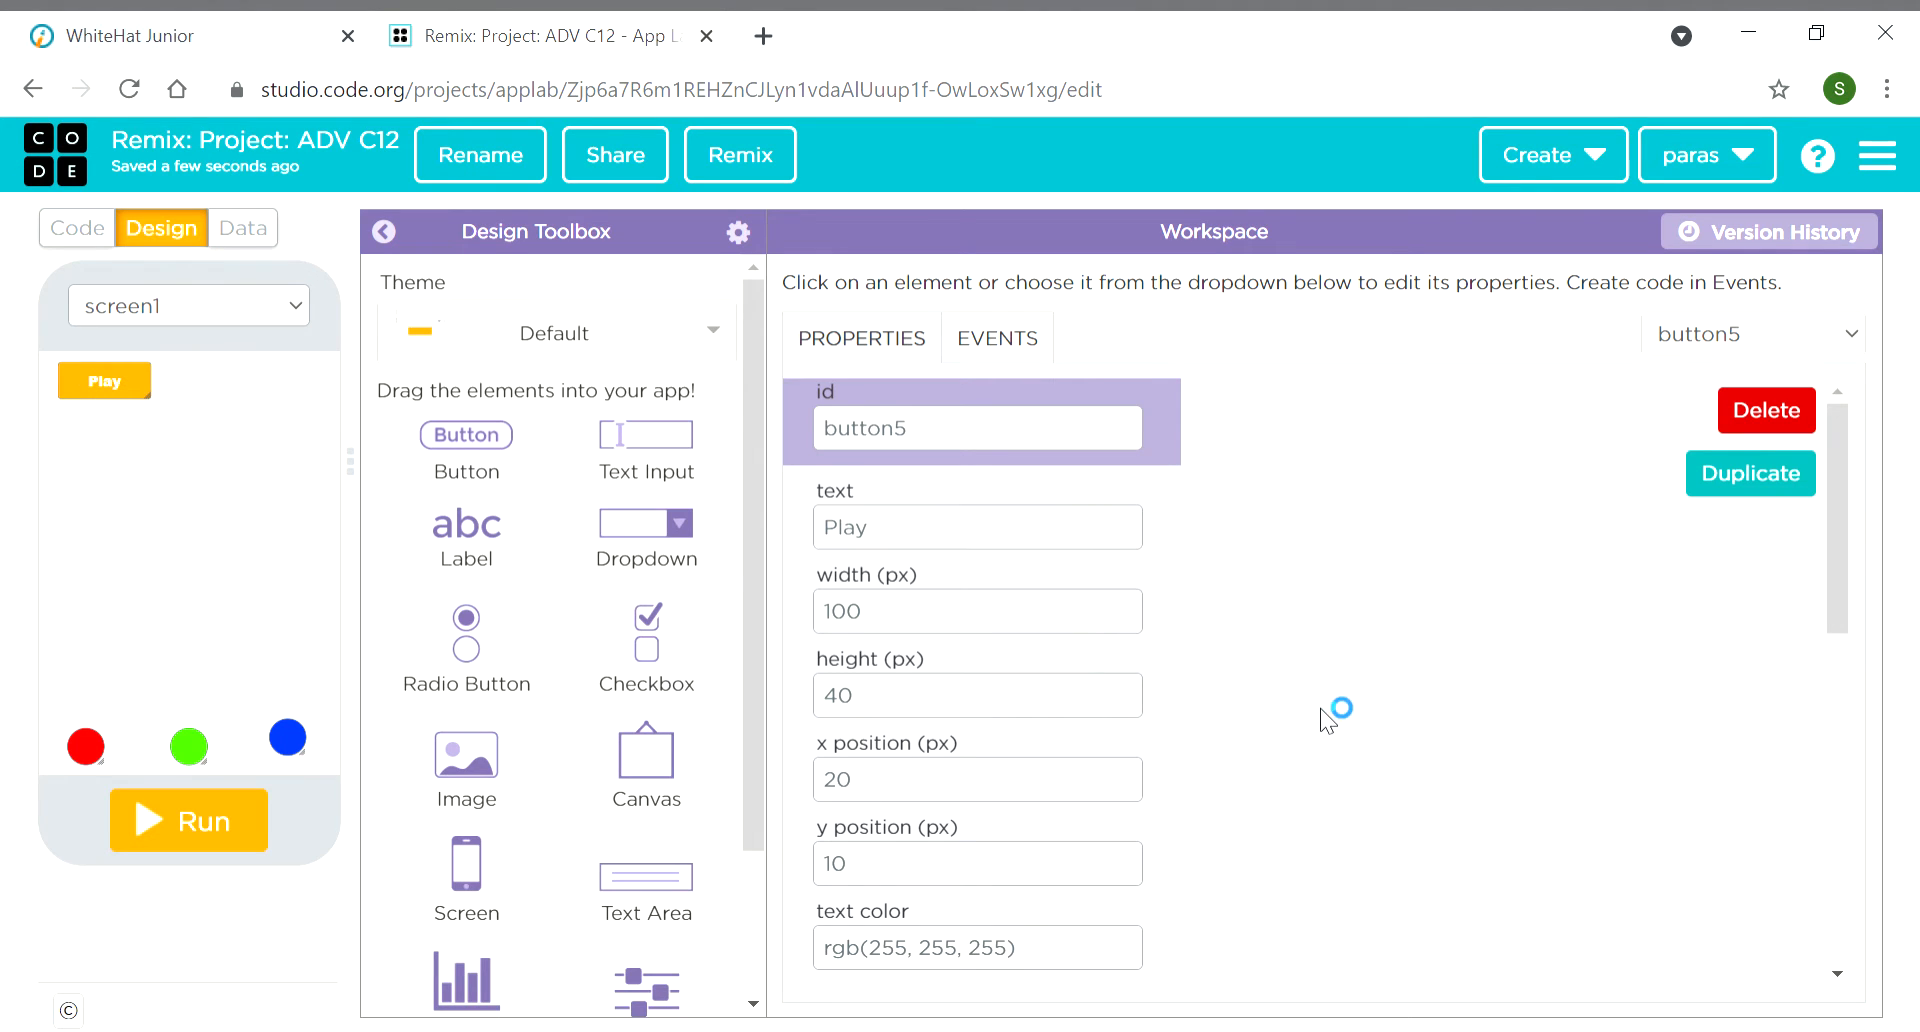
{"action": "mouse_move", "coordinate": [456, 489]}
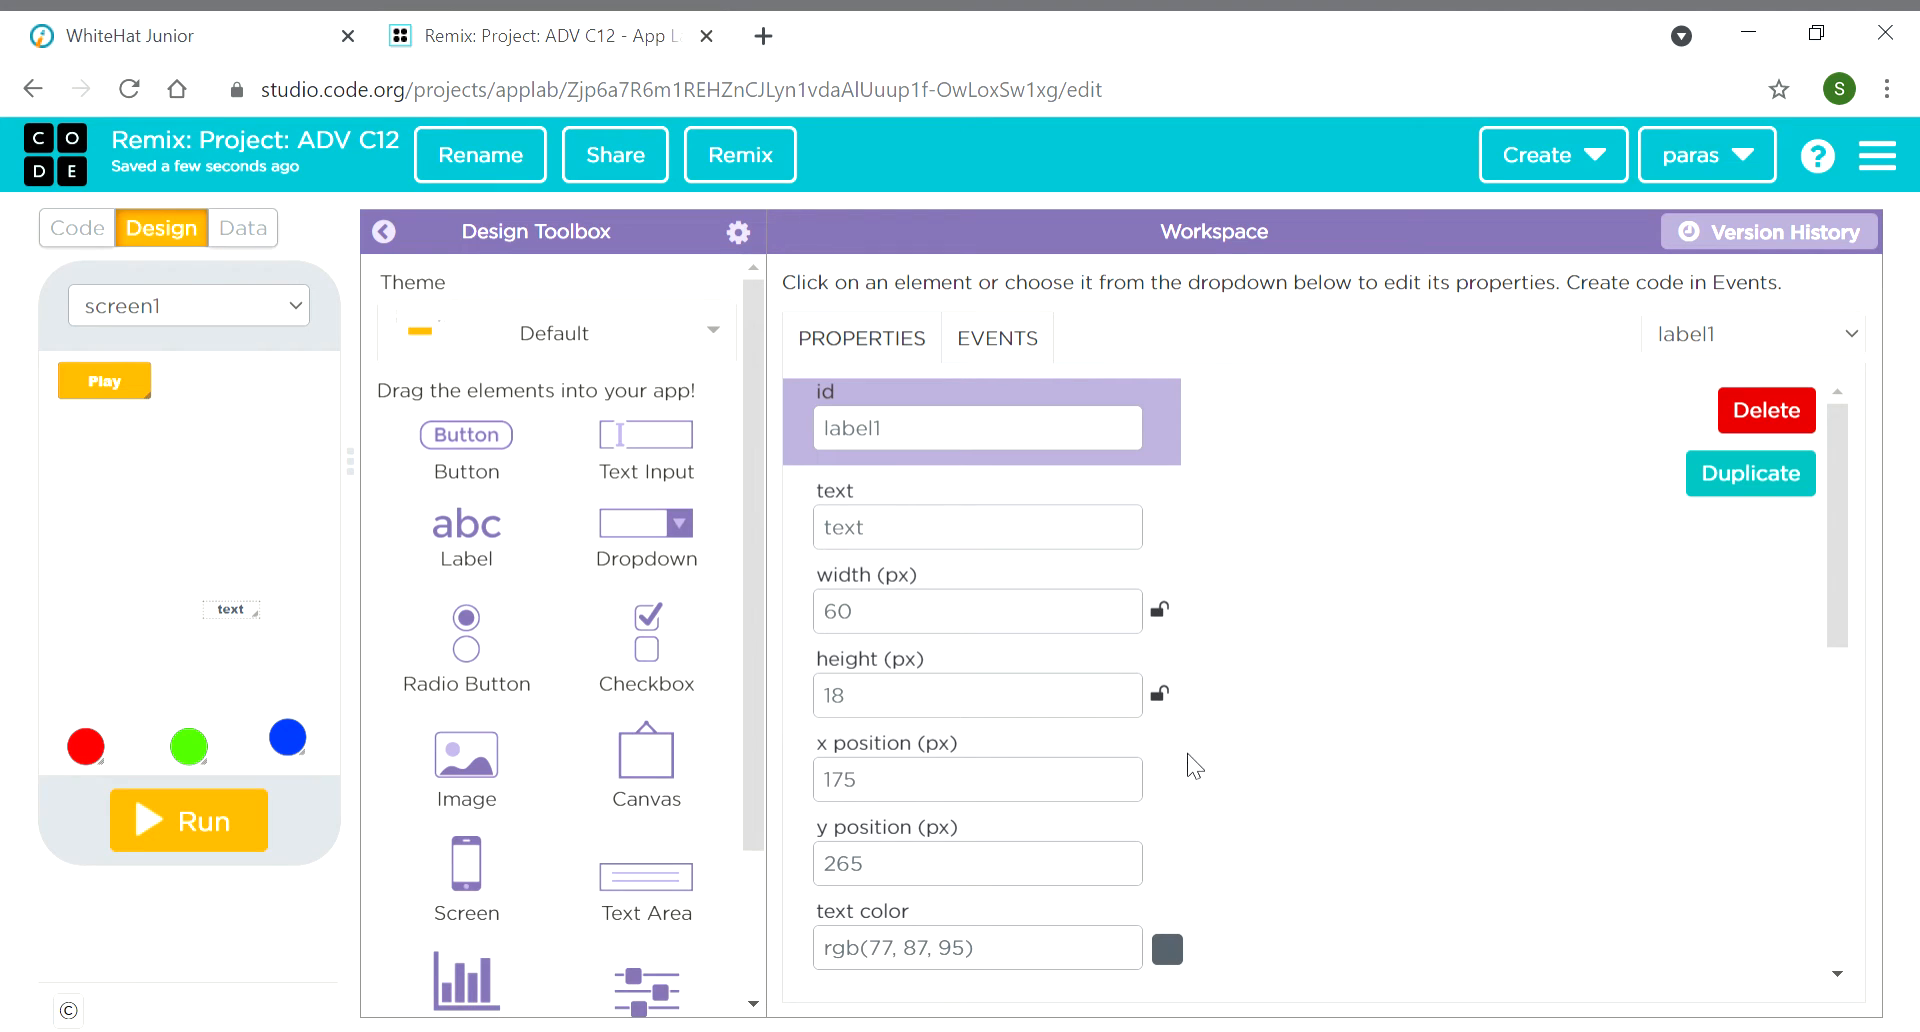
Change the label's text to 'Score'
{"action": "key", "text": "Backspace"}
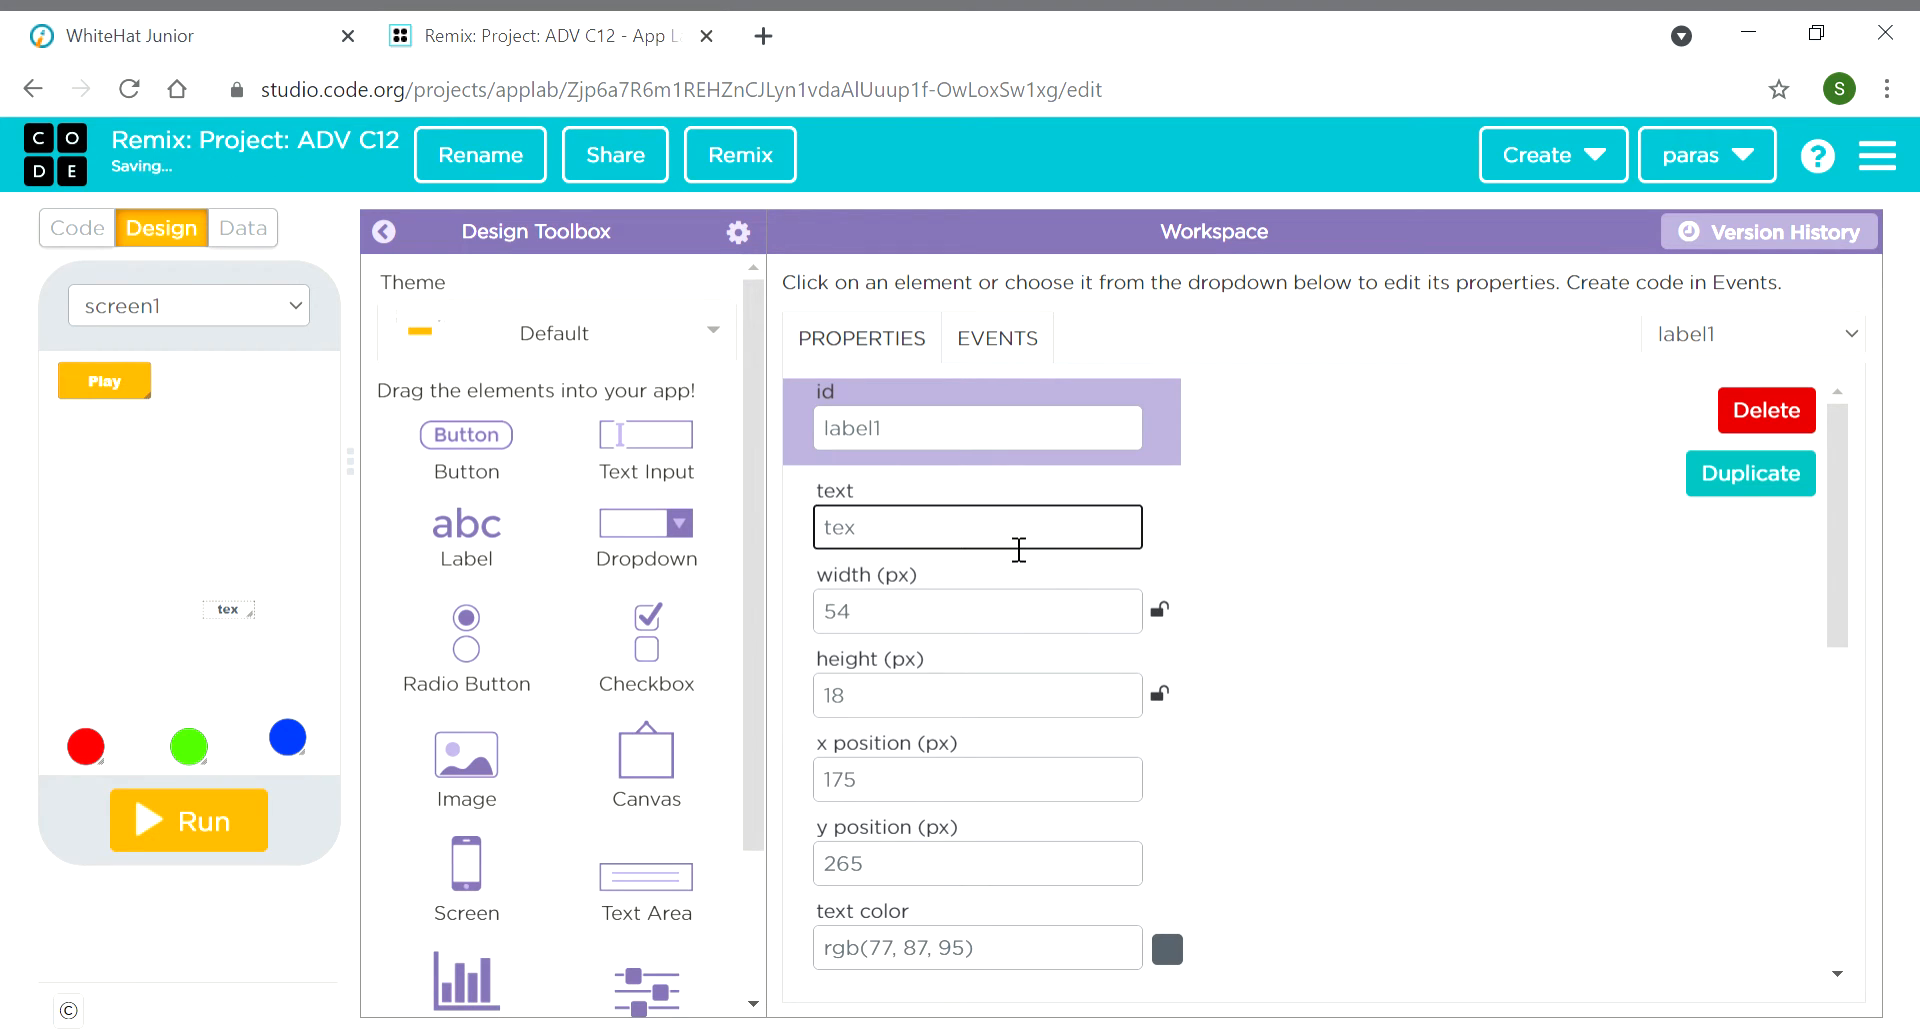
{"action": "type", "text": "S"}
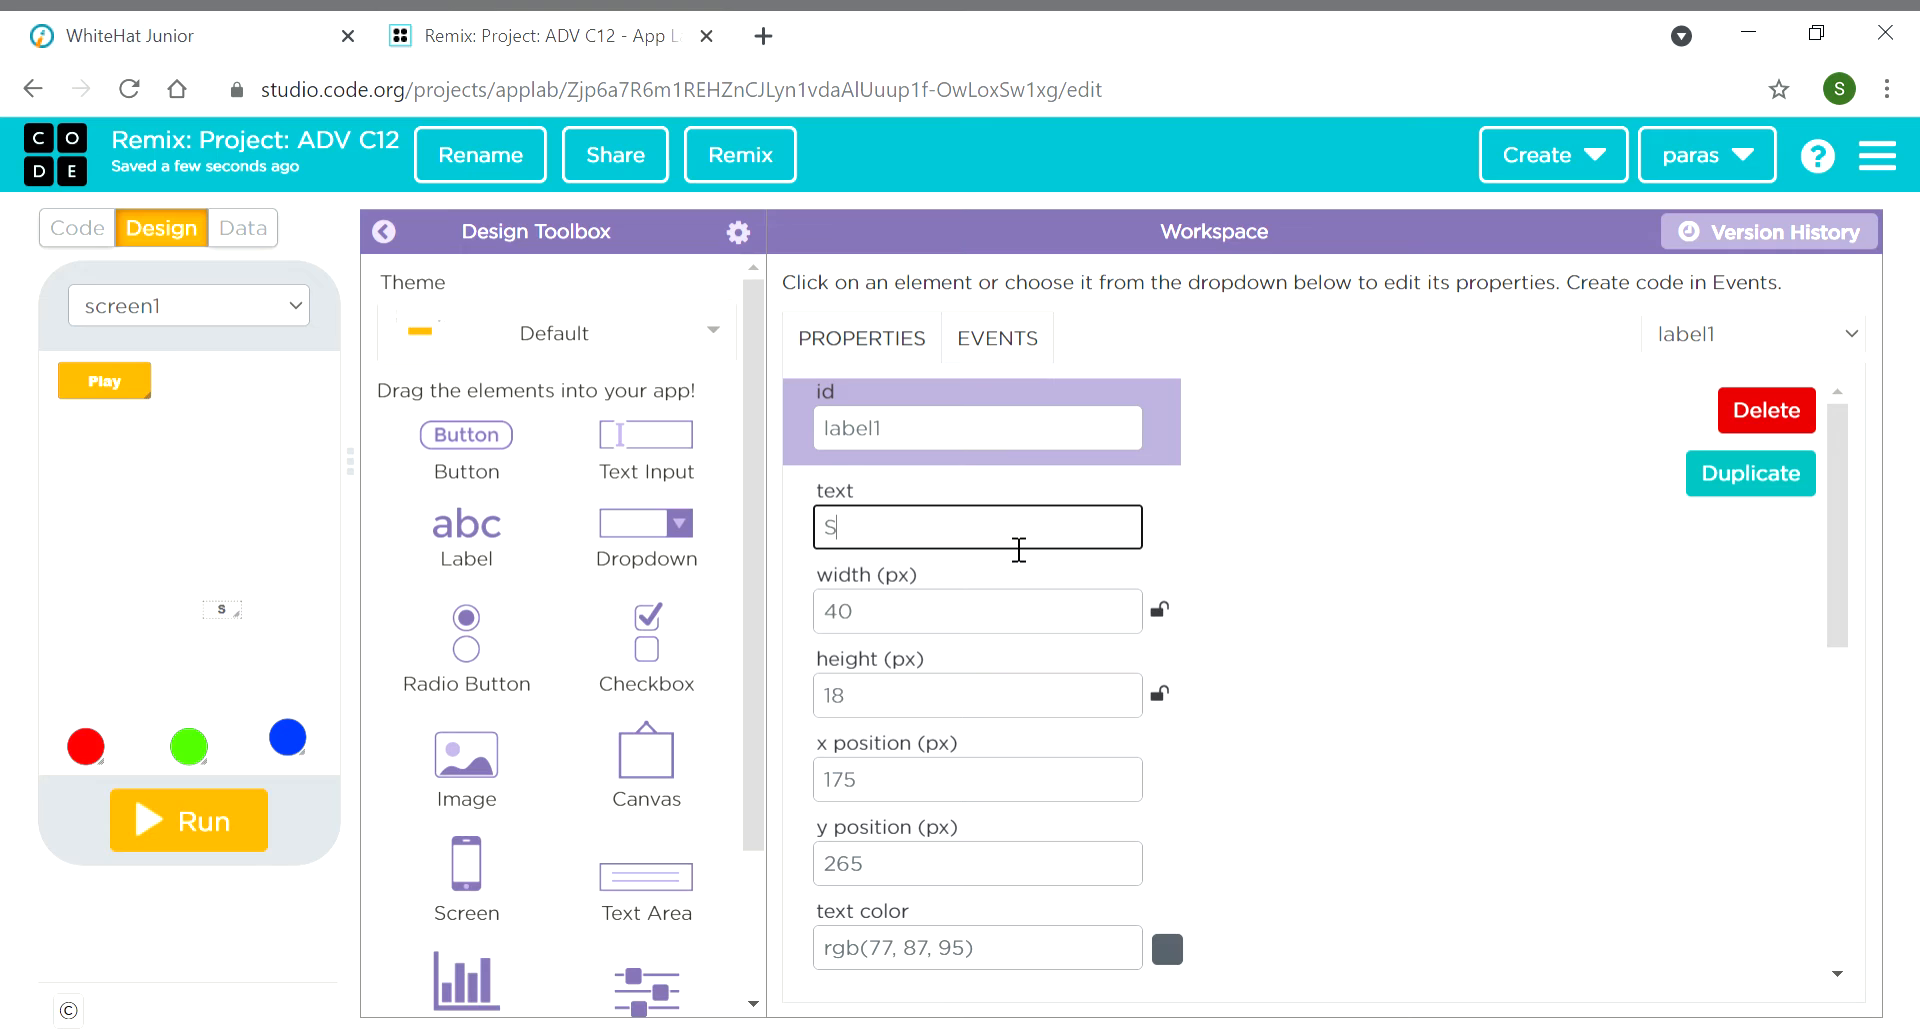
{"action": "type", "text": "c"}
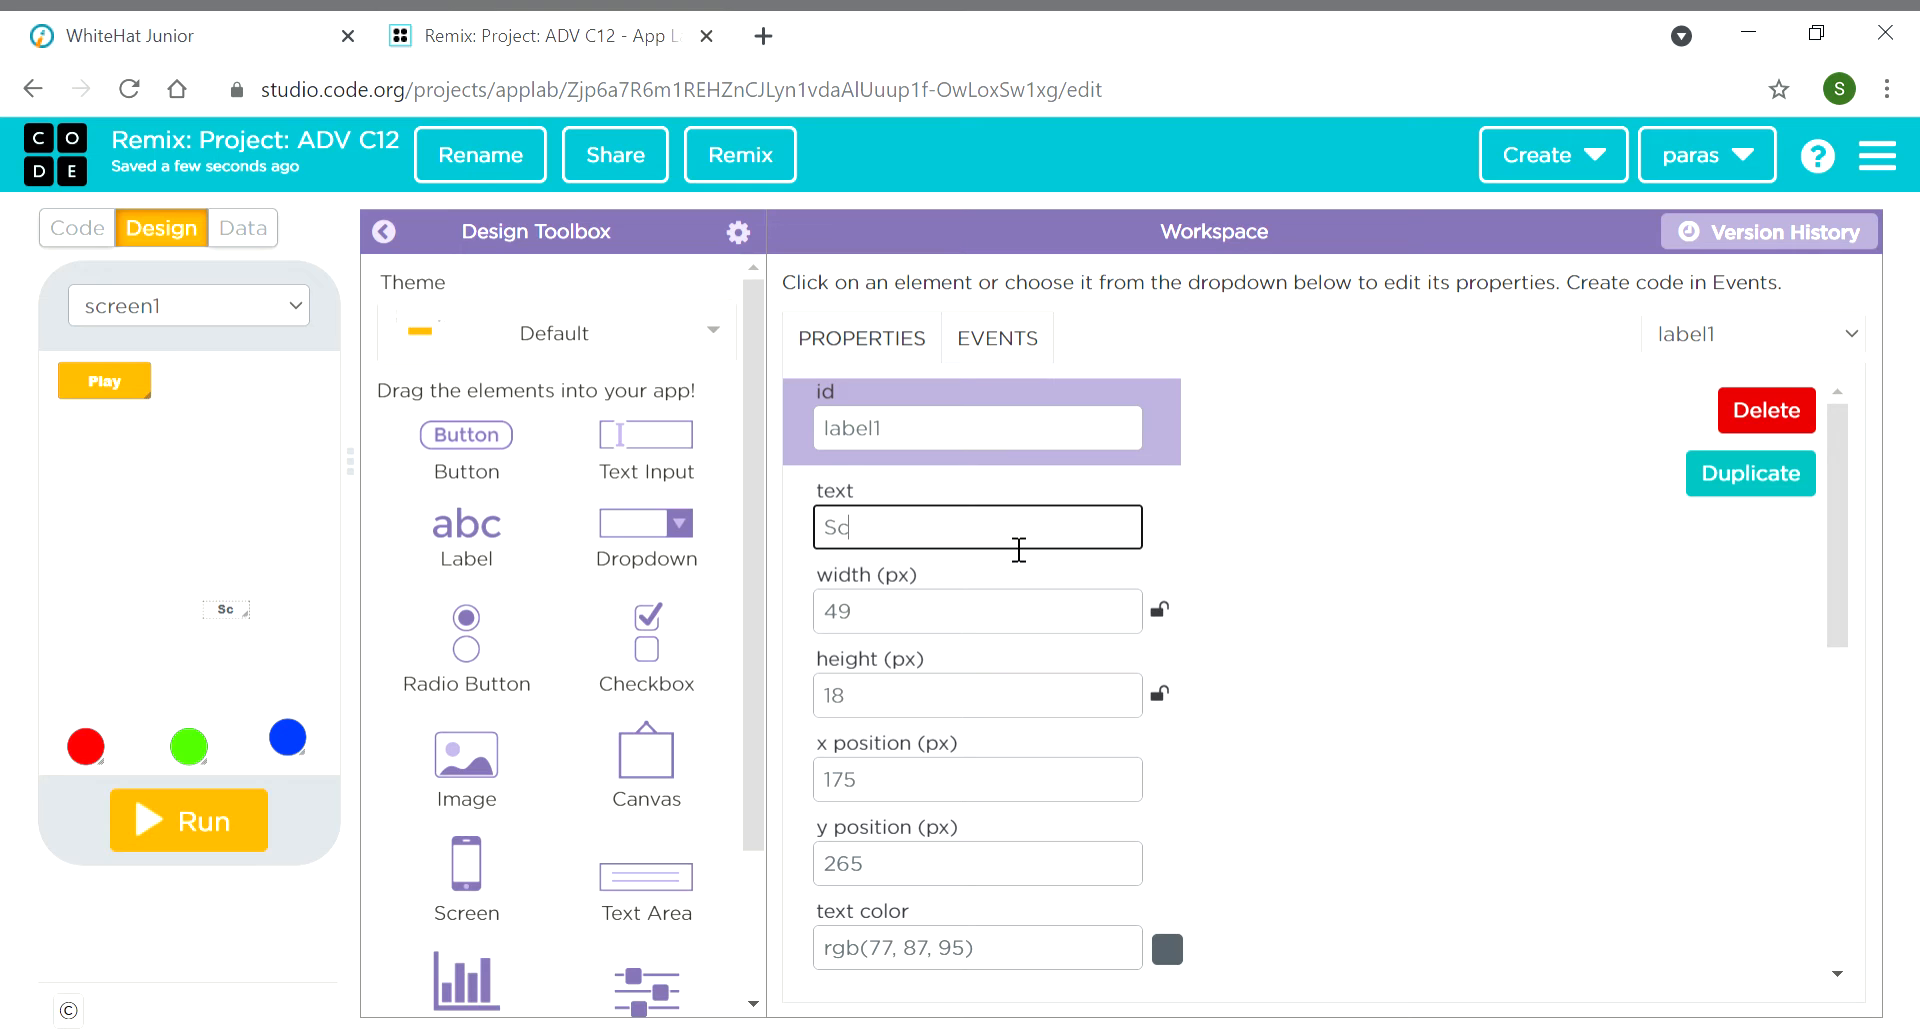
{"action": "type", "text": "ore"}
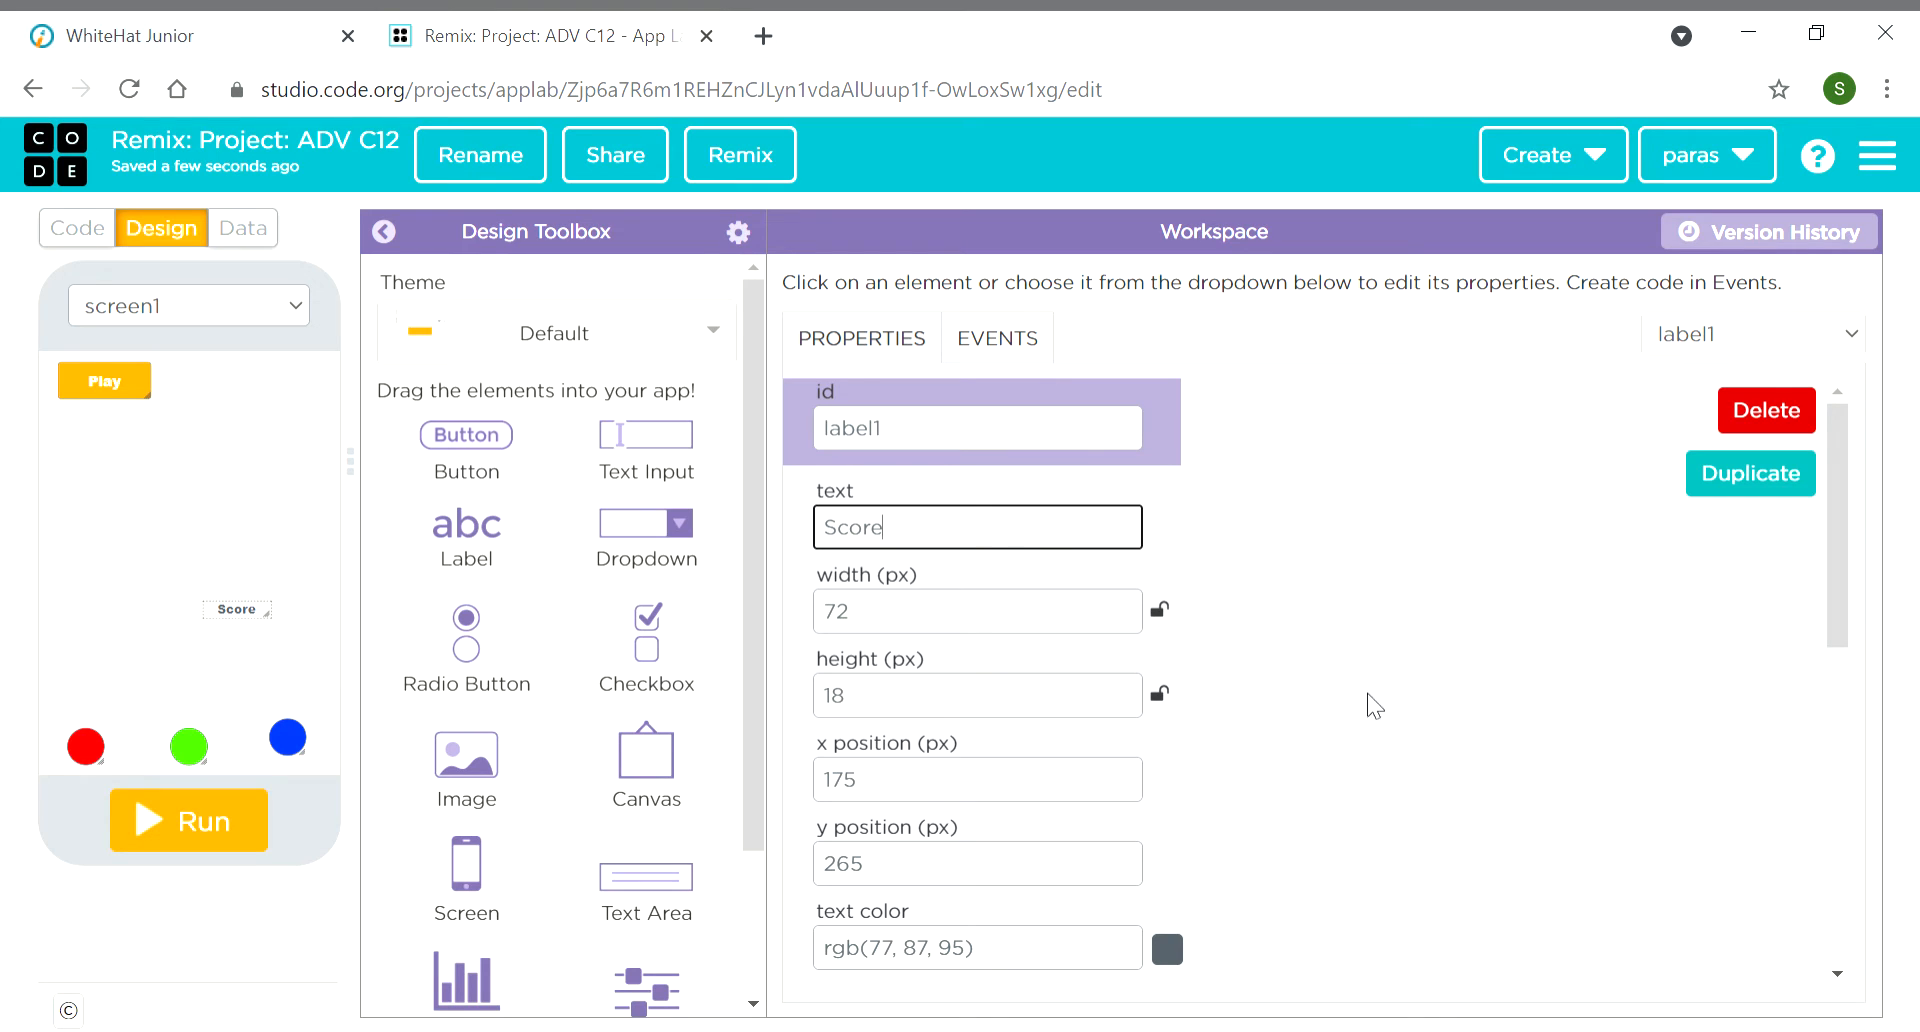
Set the Score label's font size to 20, move it beside Play, and size the new label
{"action": "scroll", "scroll_direction": "down", "scroll_amount": 3}
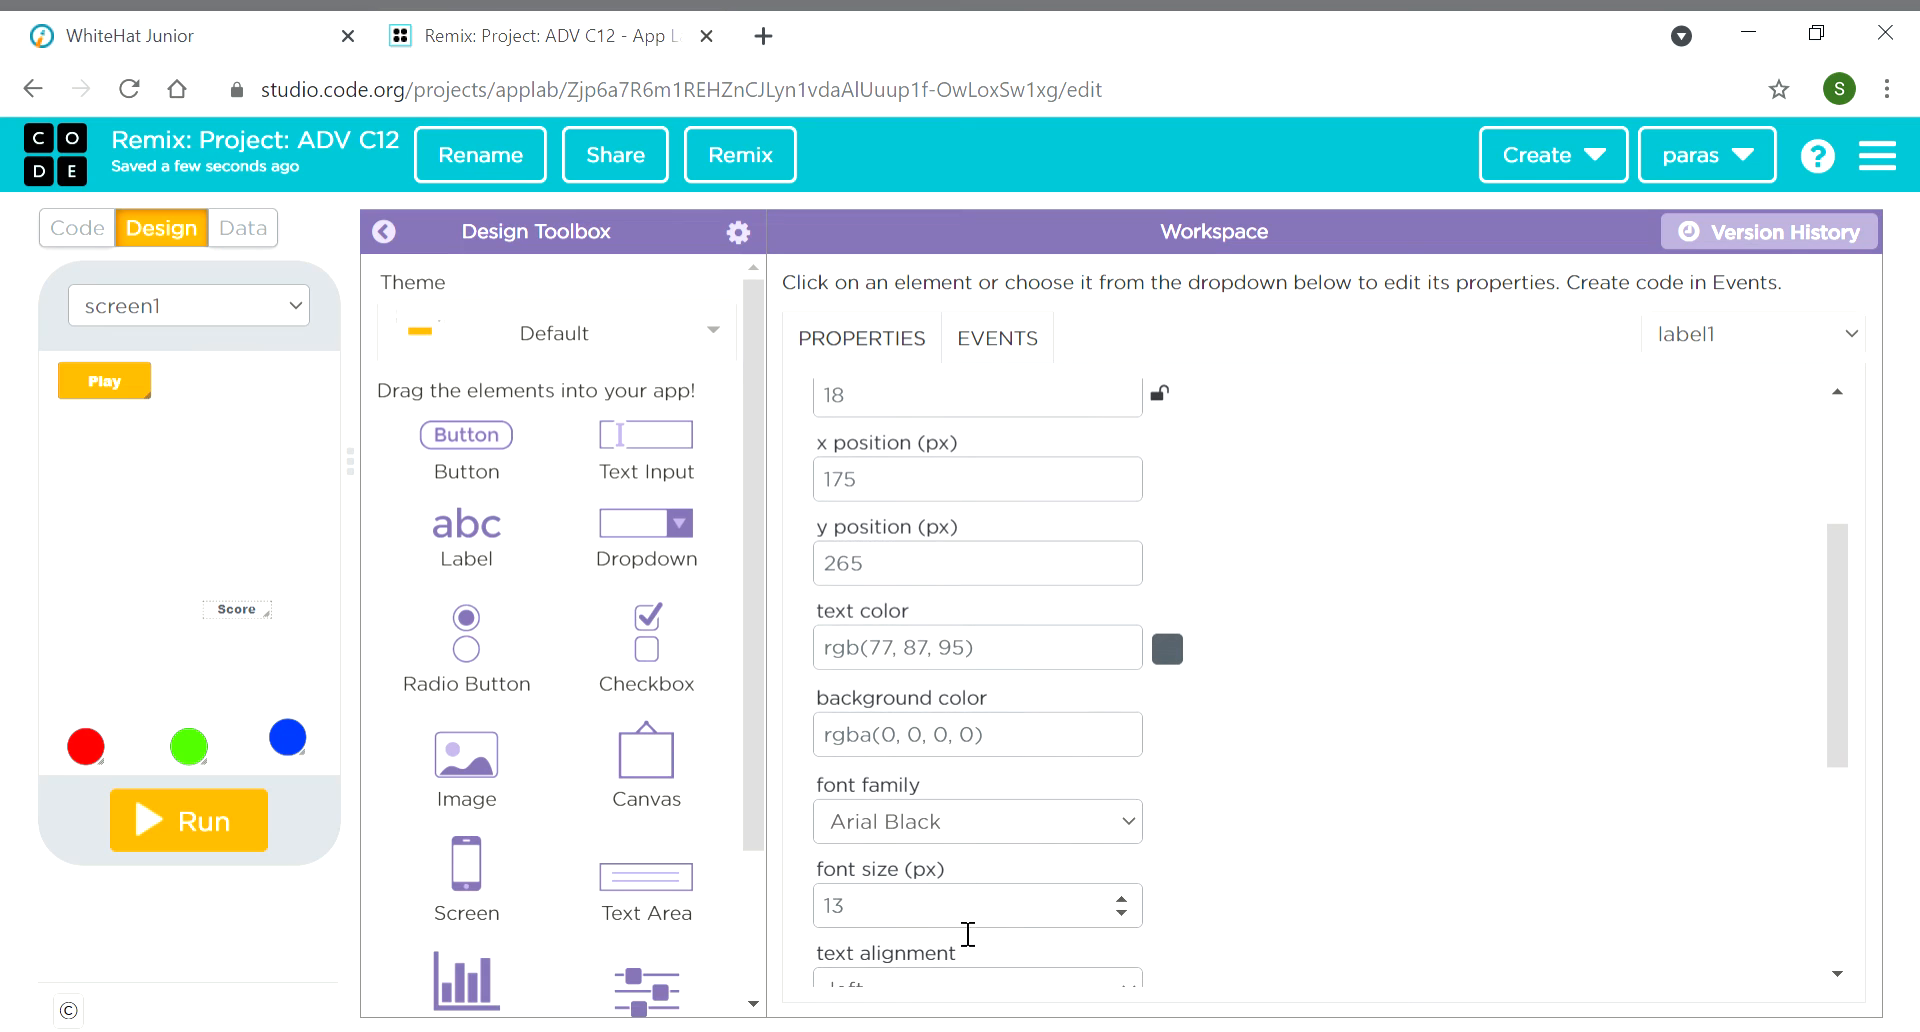
{"action": "left_click", "coordinate": [977, 905]}
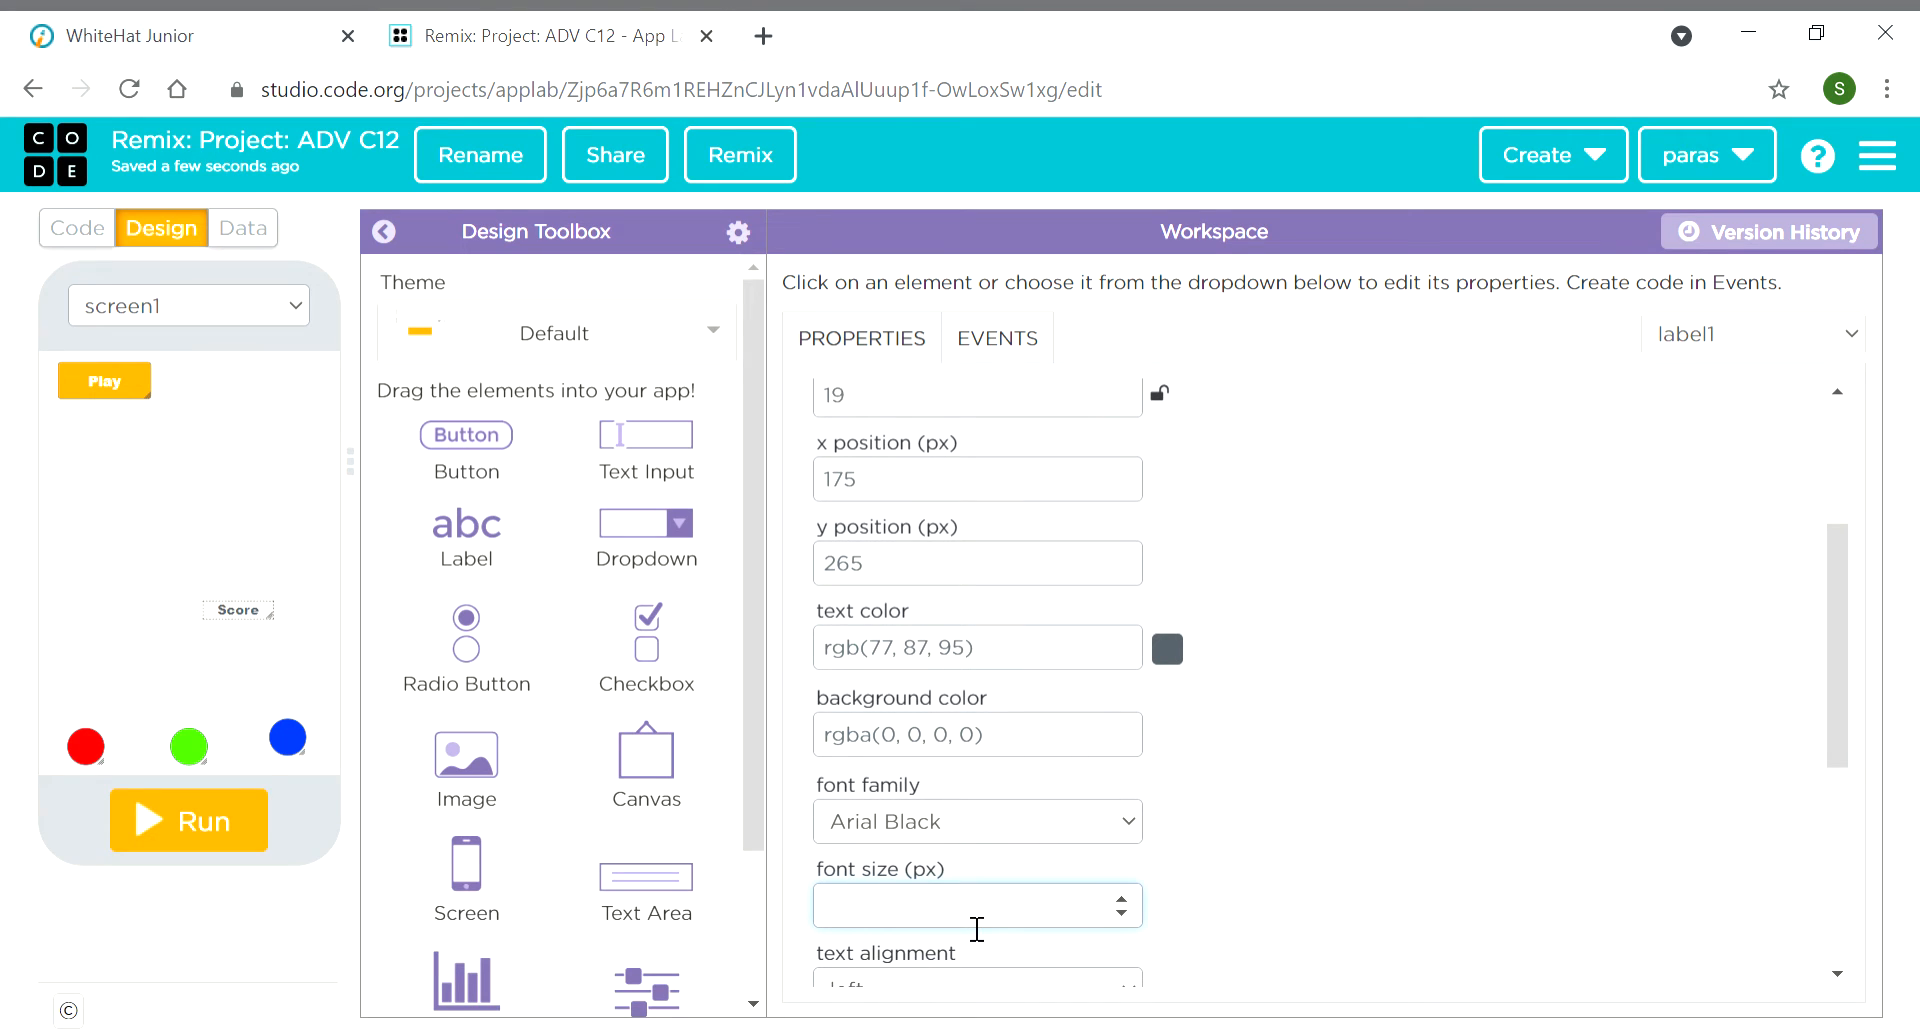
{"action": "type", "text": "20"}
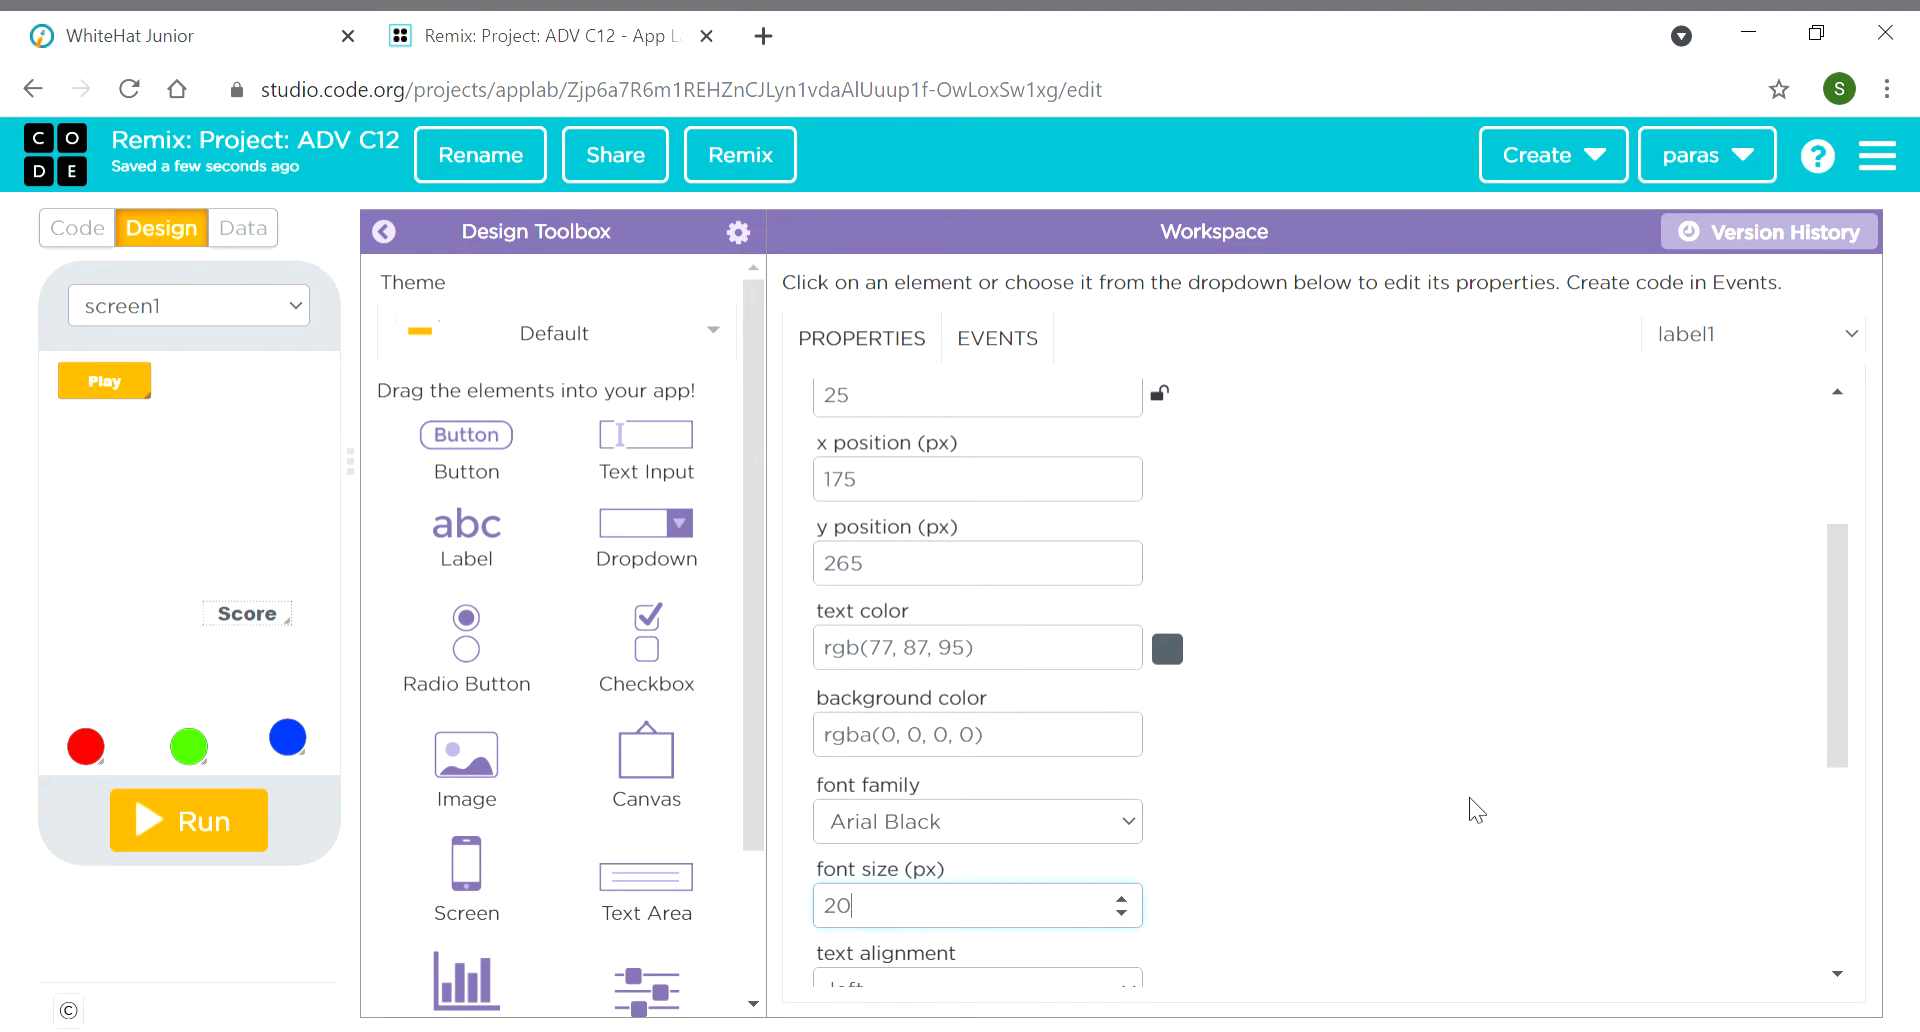
{"action": "left_click", "coordinate": [976, 821]}
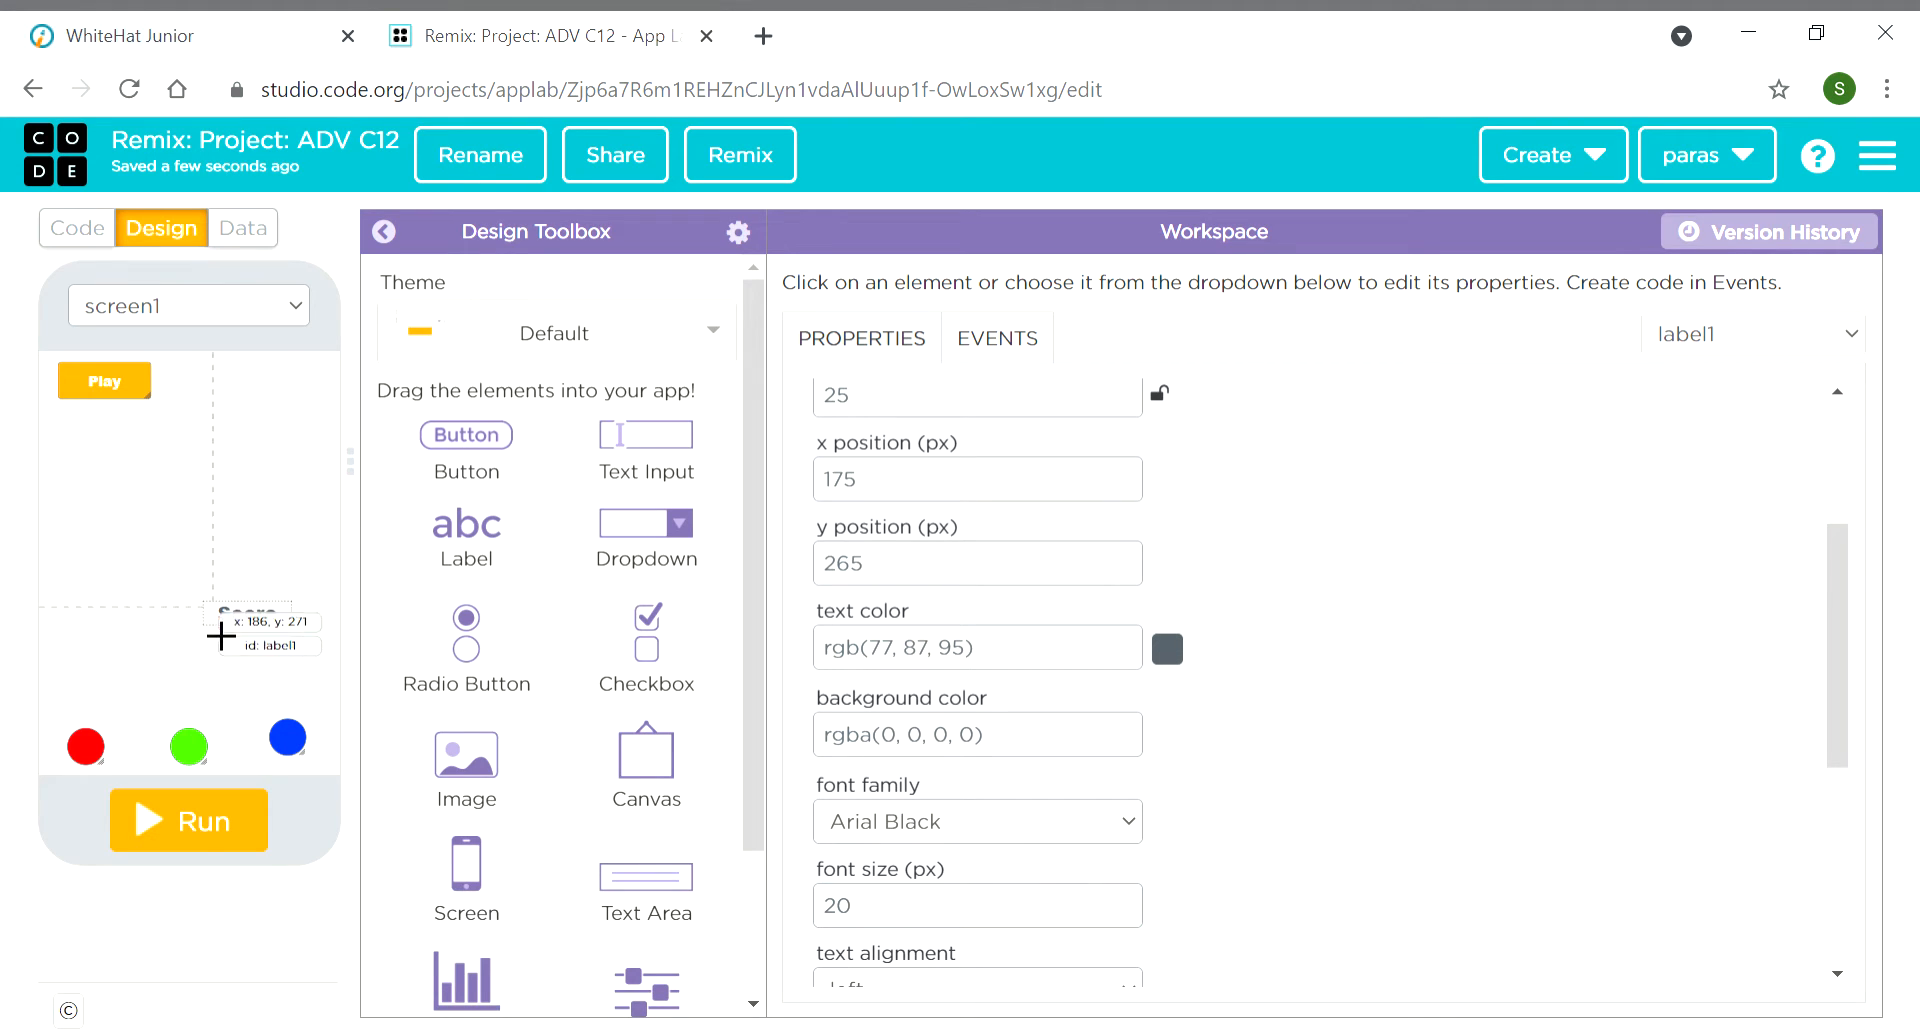
{"action": "left_click_drag", "start_coordinate": [245, 622], "coordinate": [263, 630]}
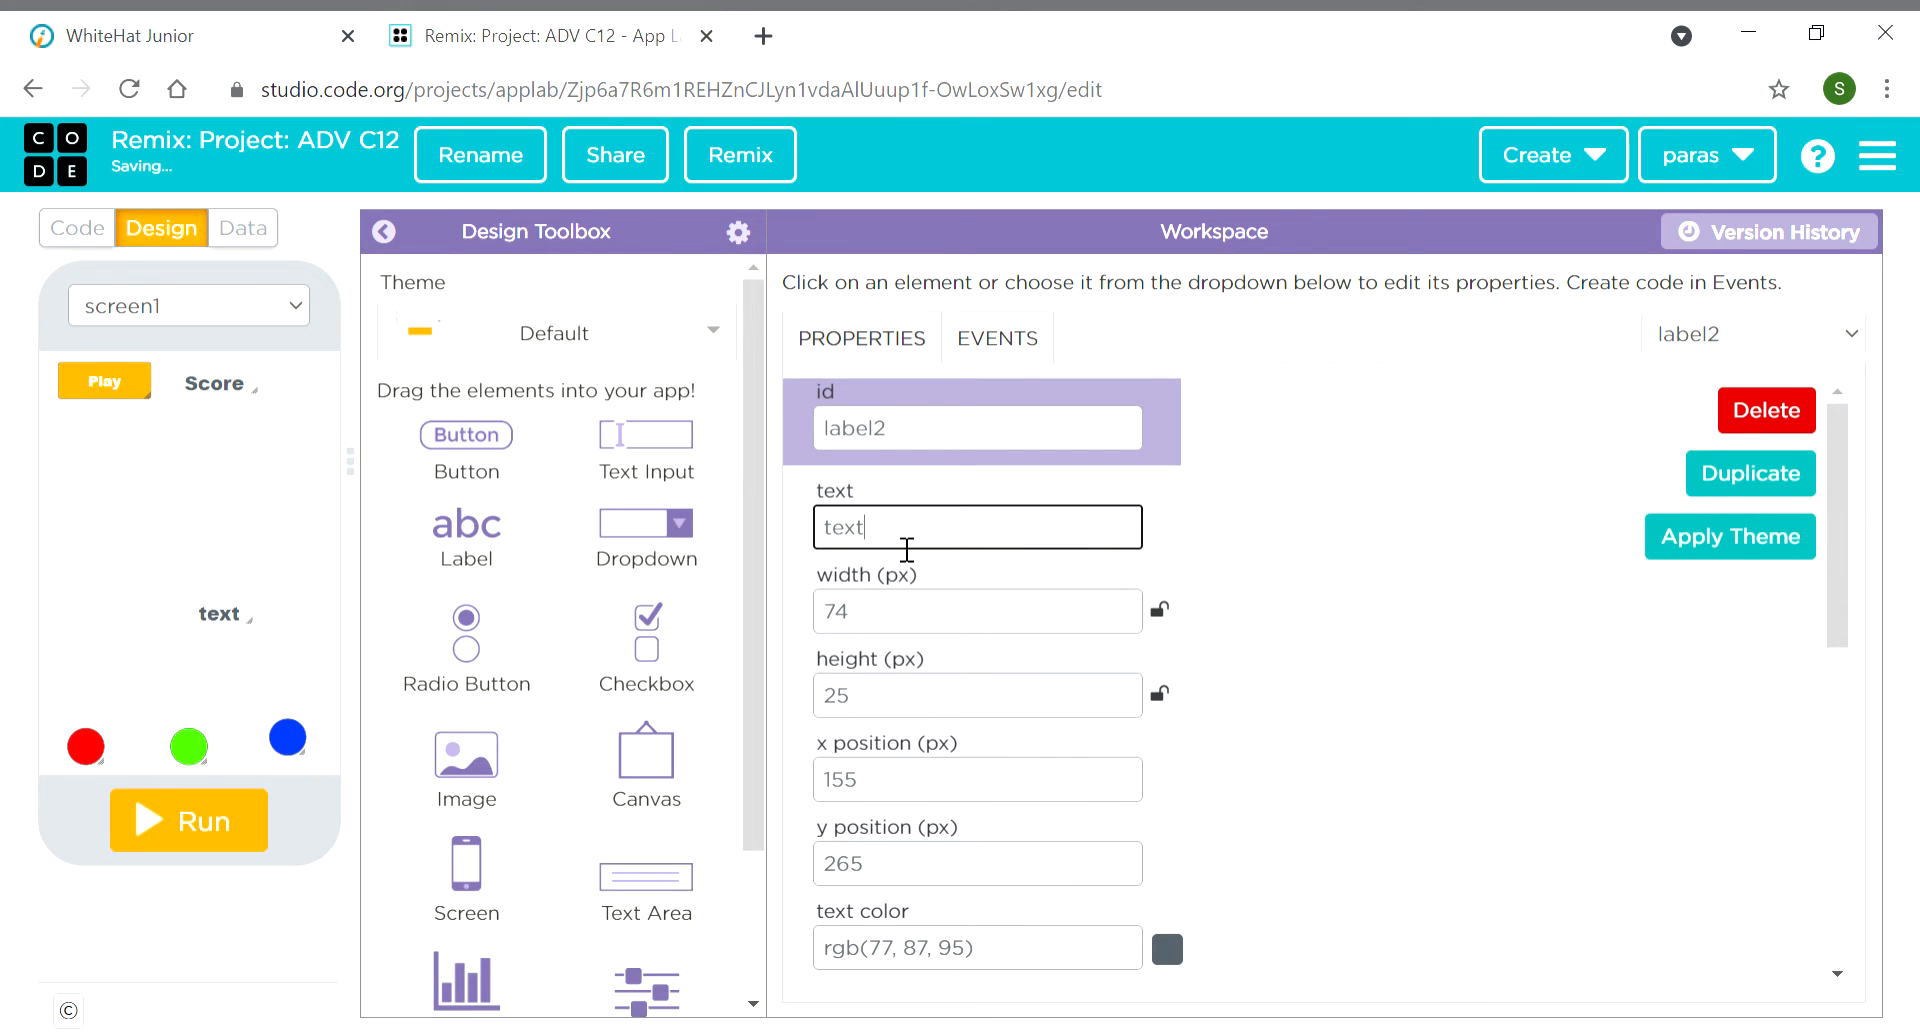
{"action": "type", "text": "15"}
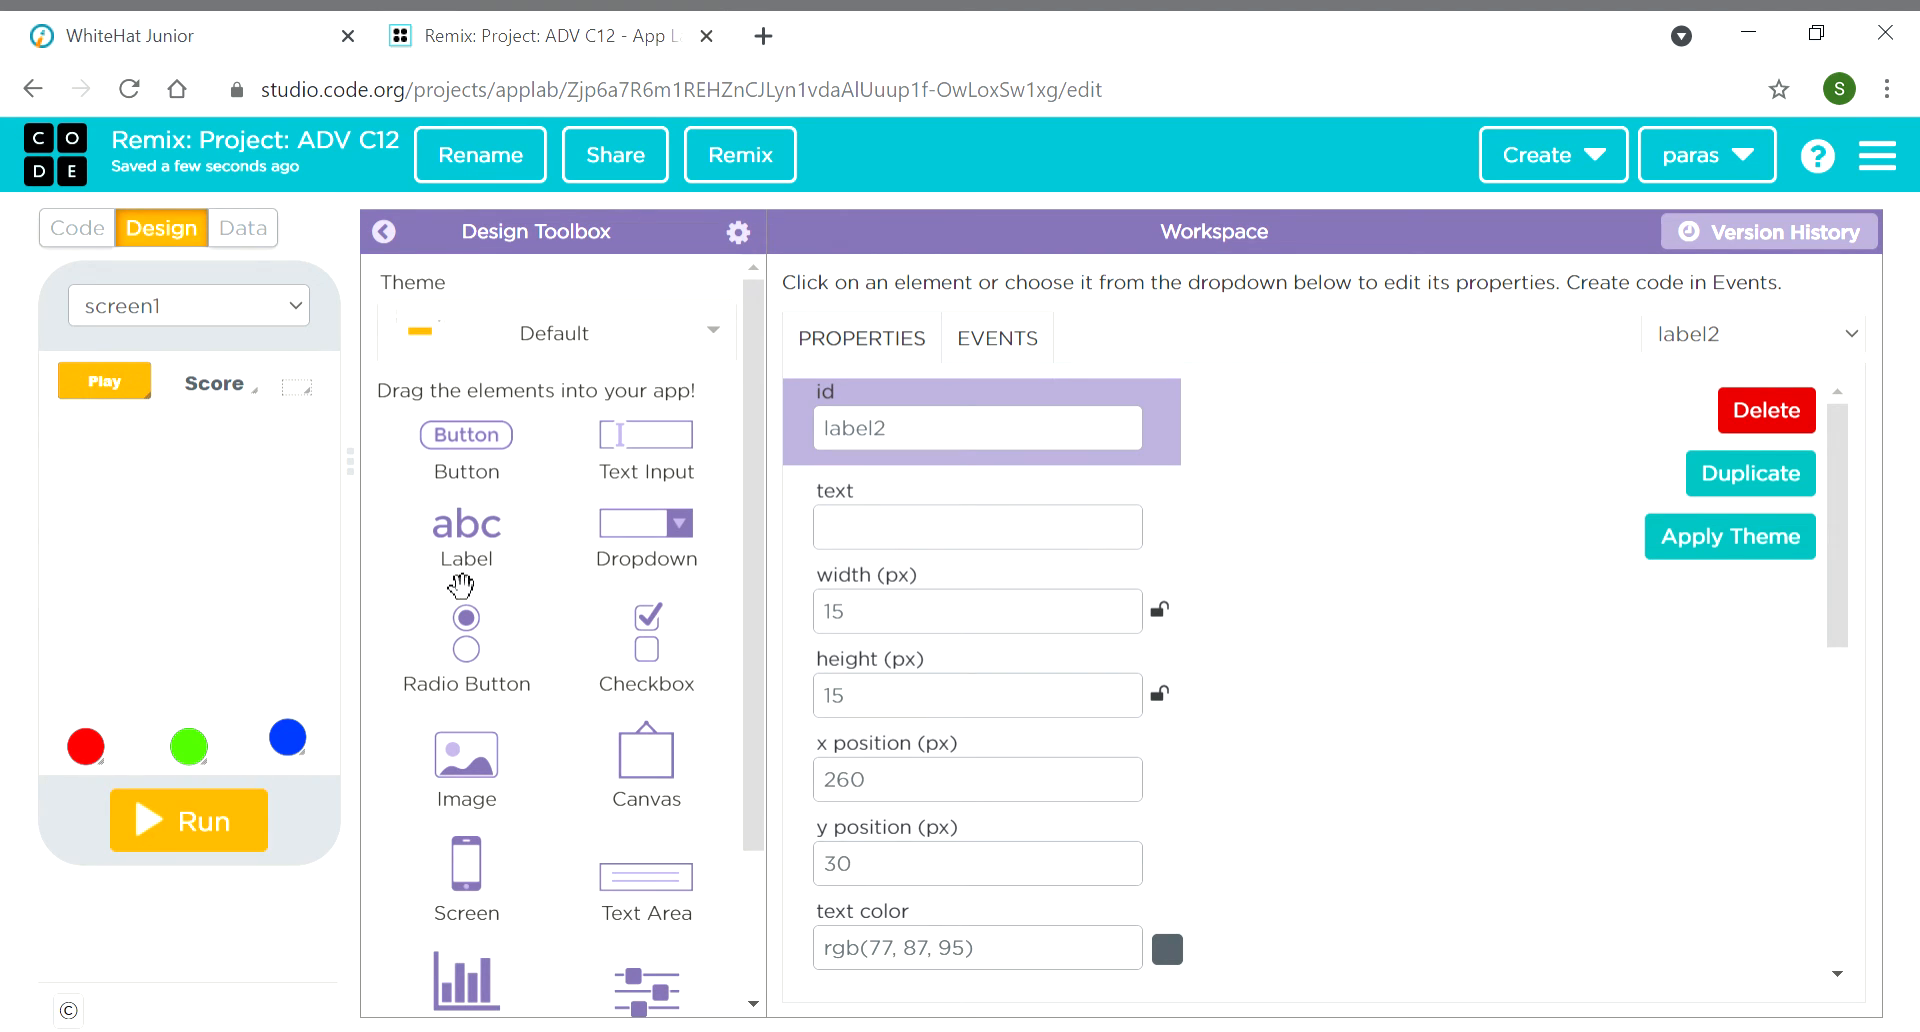
Set screen1's background colour to near-black #181717
{"action": "left_click", "coordinate": [1754, 333]}
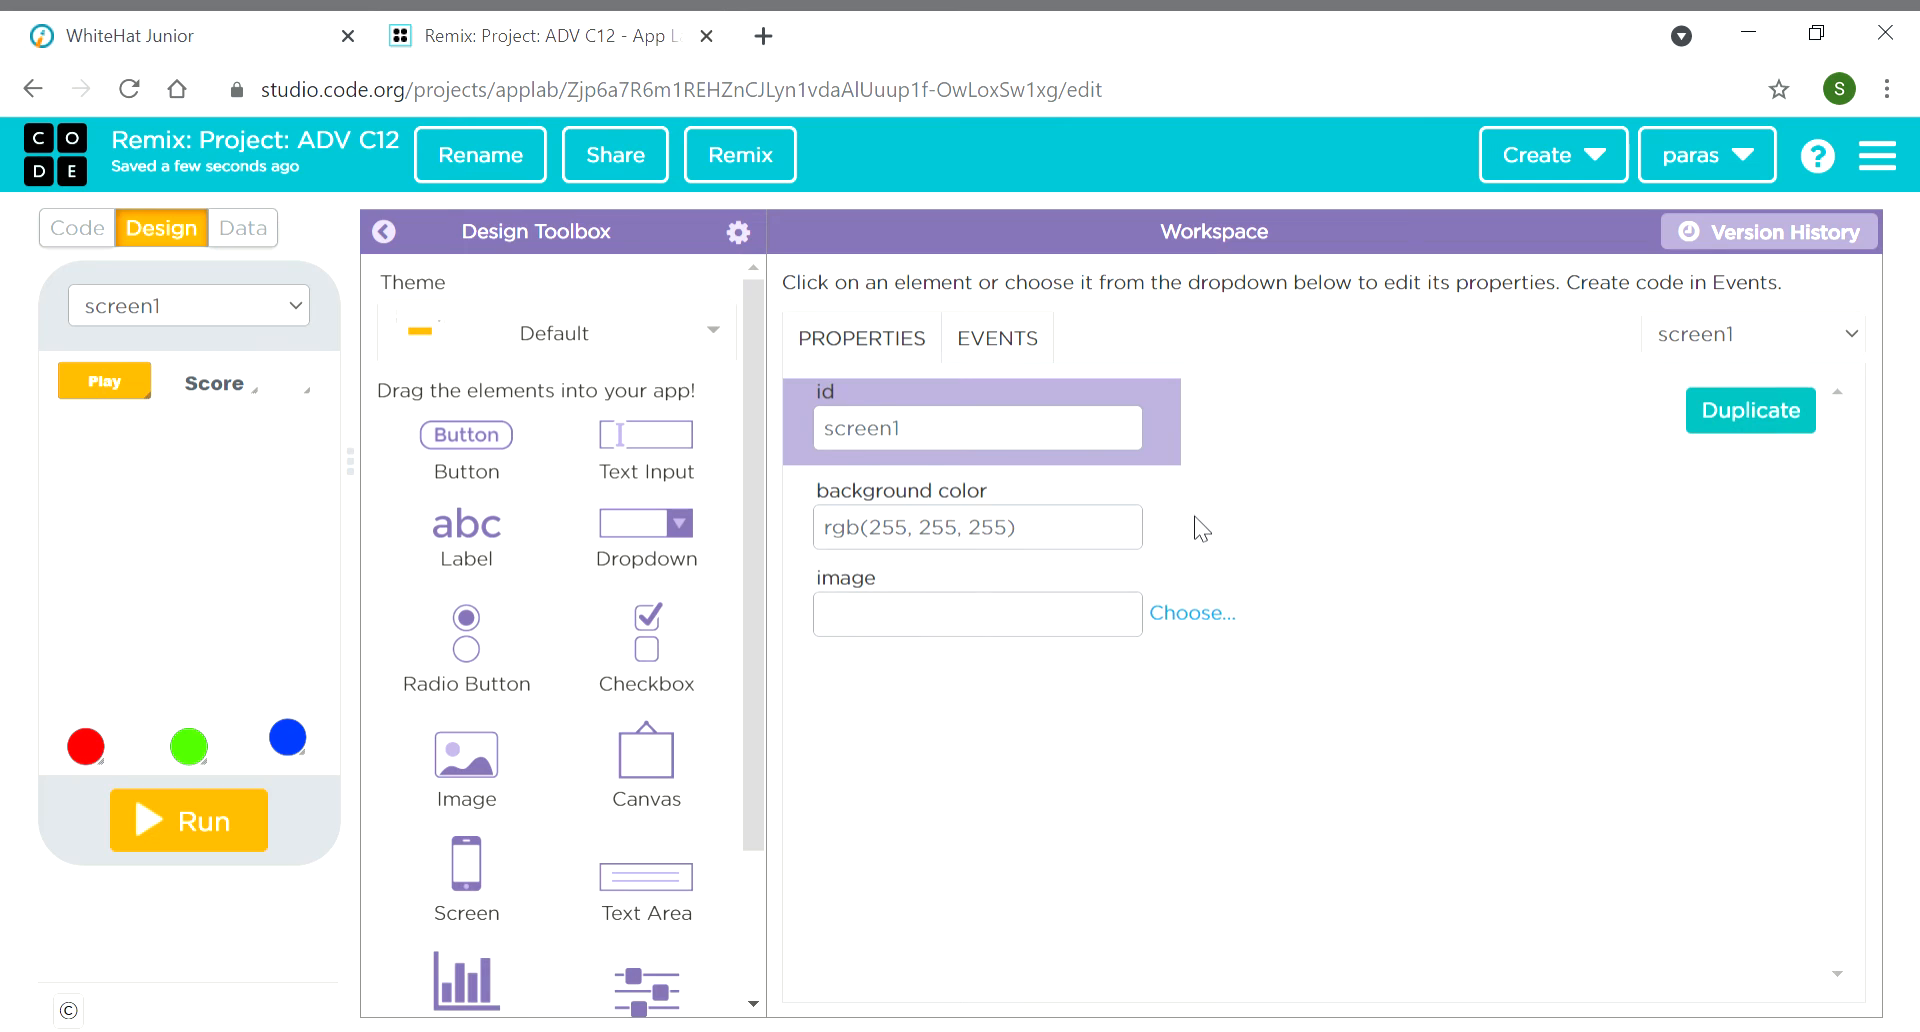
{"action": "left_click", "coordinate": [976, 526]}
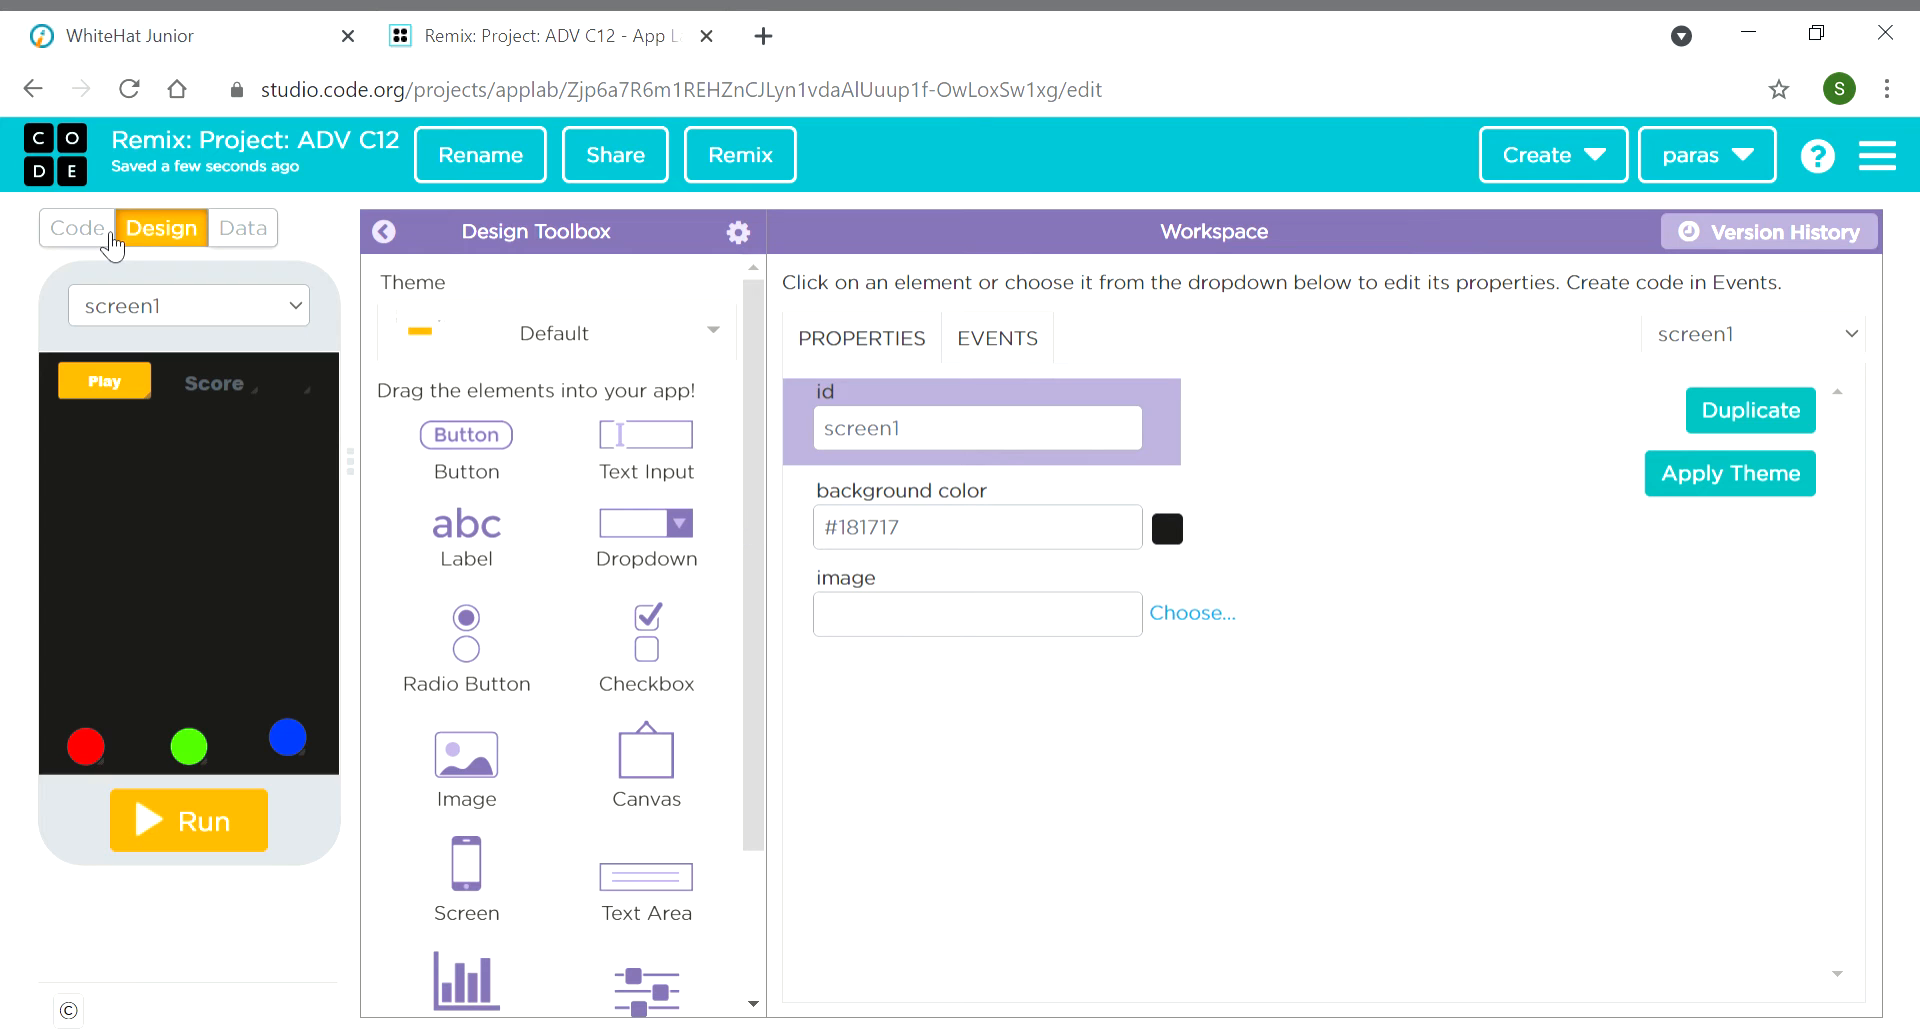
{"action": "left_click", "coordinate": [76, 228]}
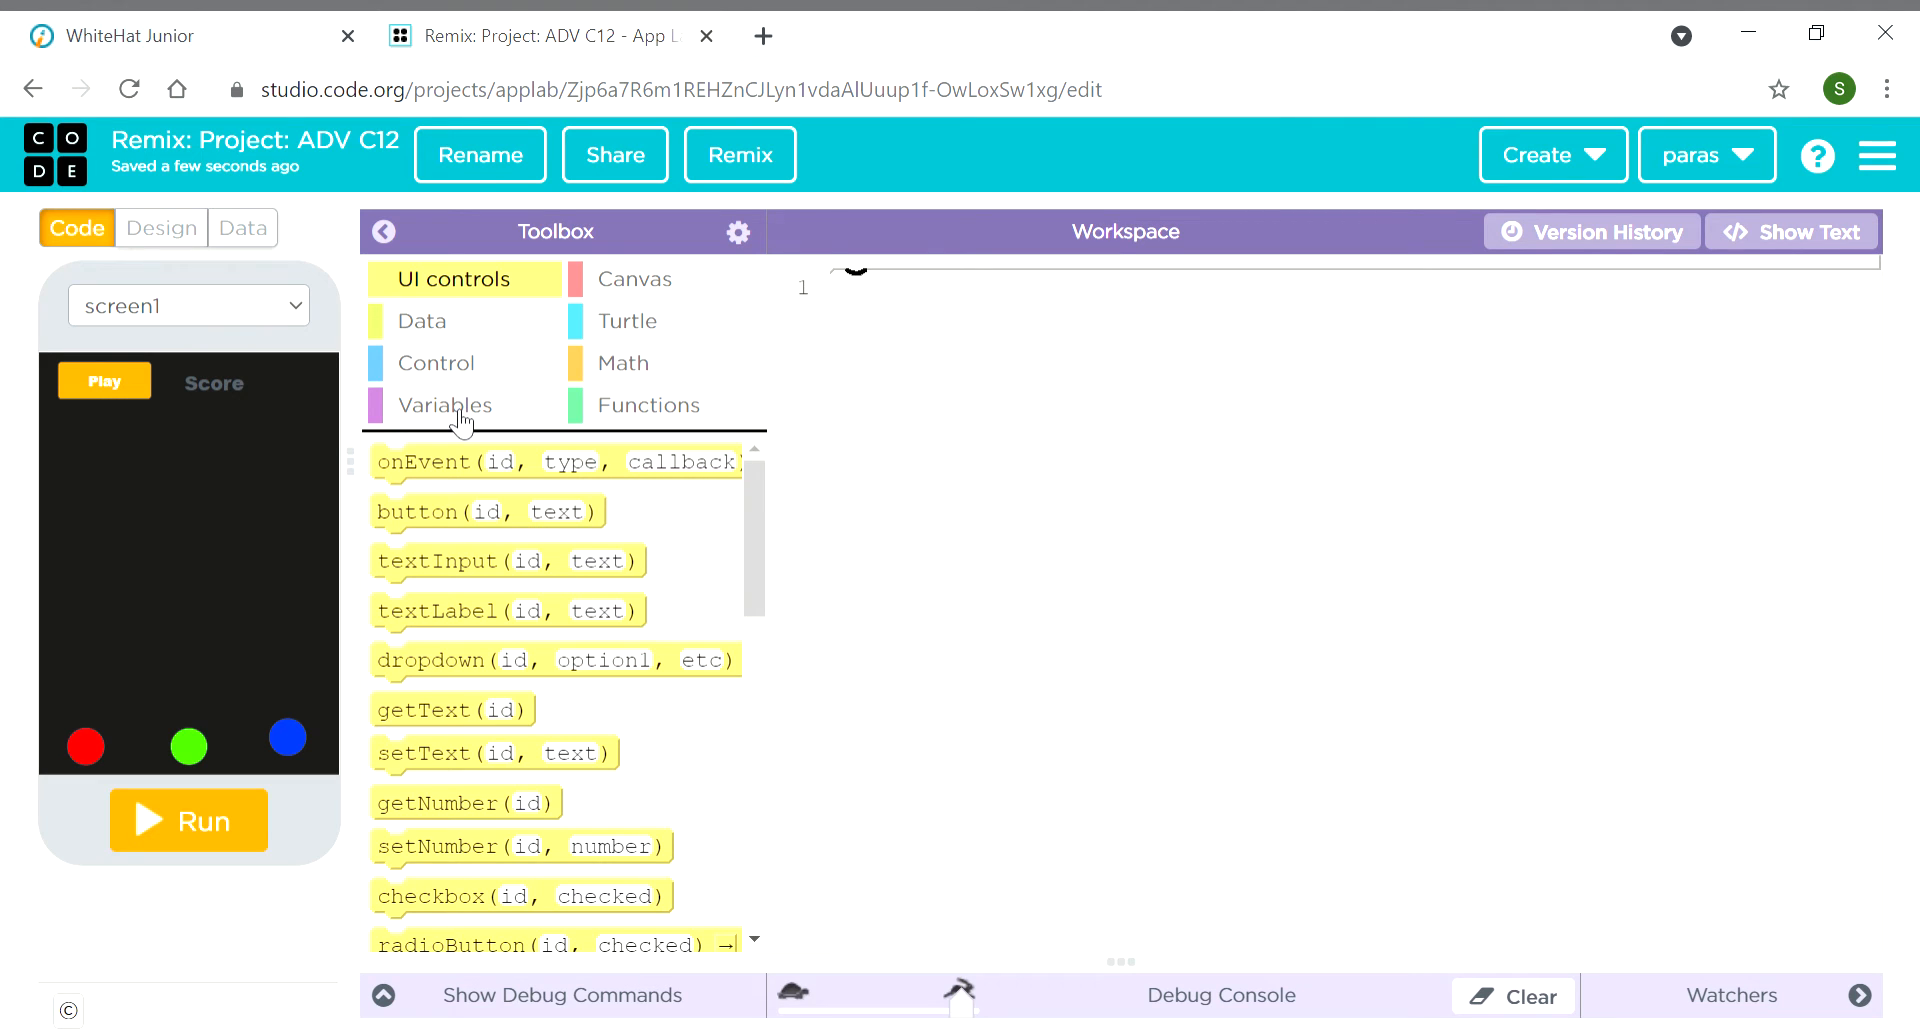
Place a var block on line 1 and name it score, starting at 0
{"action": "left_click", "coordinate": [444, 405]}
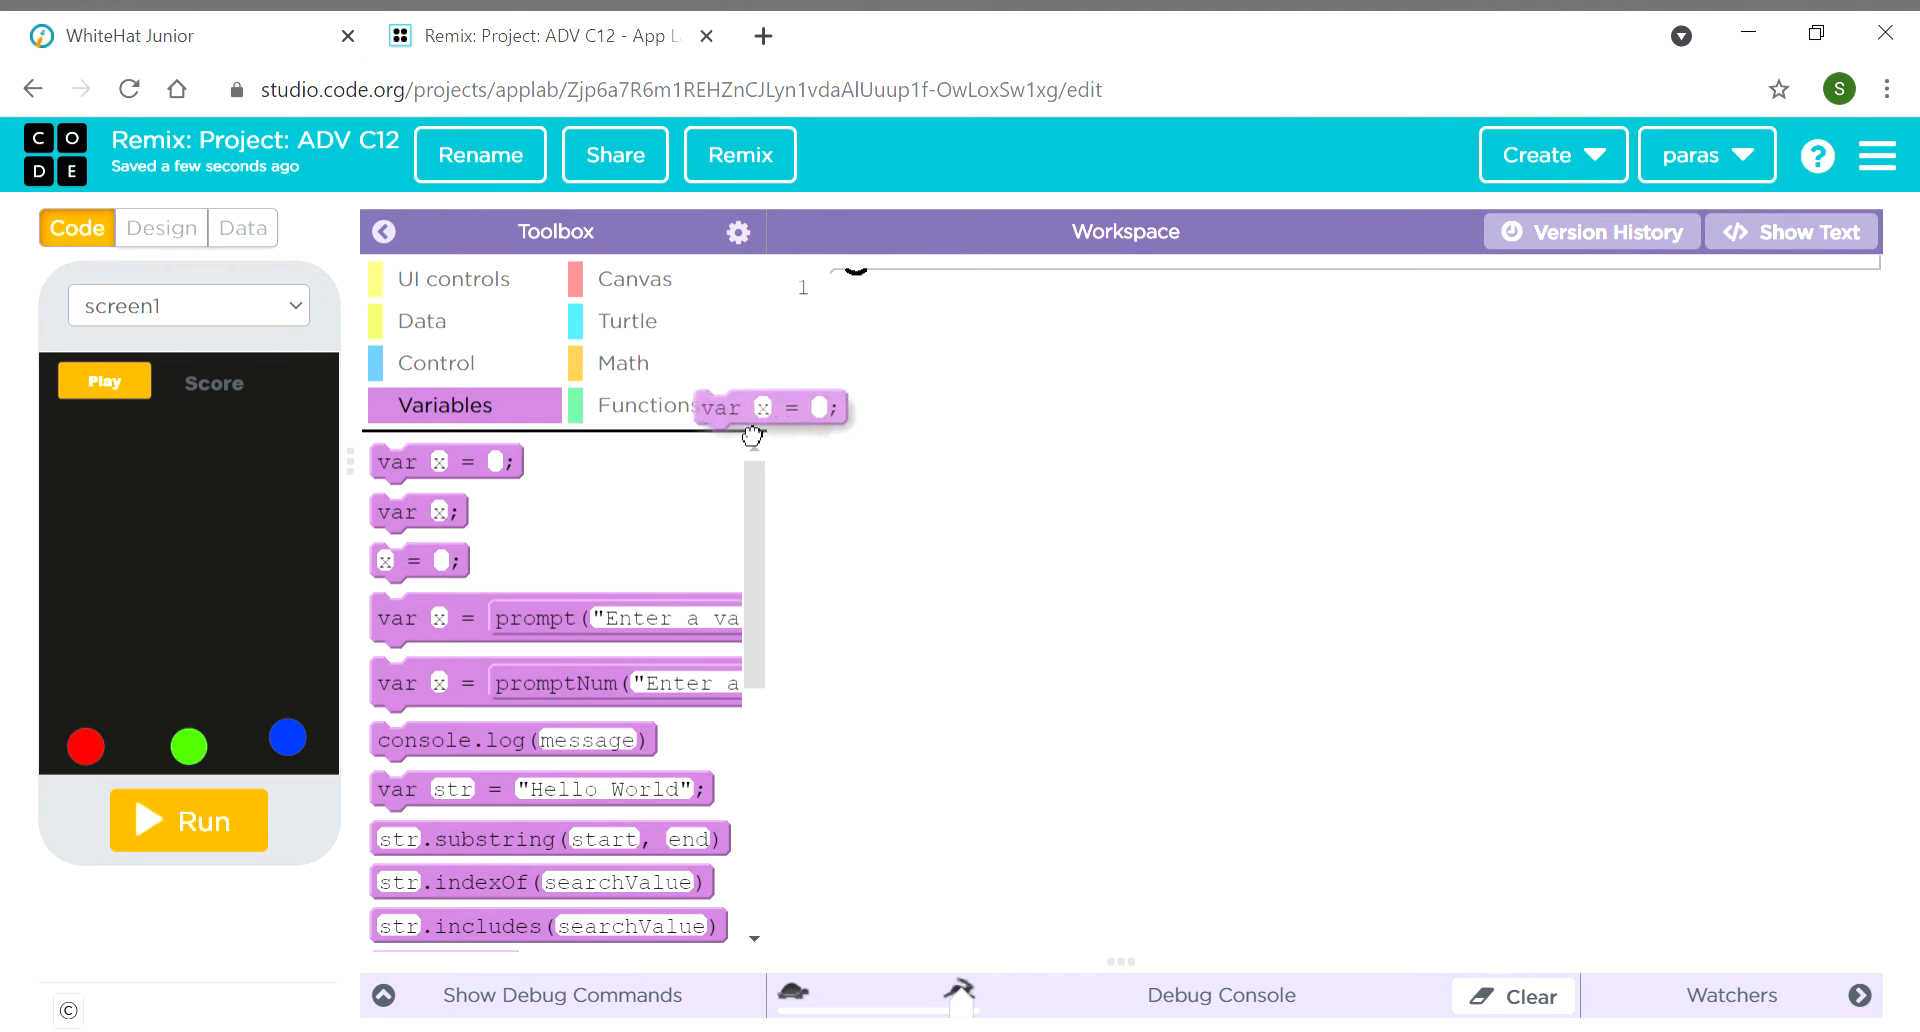
{"action": "left_click_drag", "start_coordinate": [769, 406], "coordinate": [906, 290]}
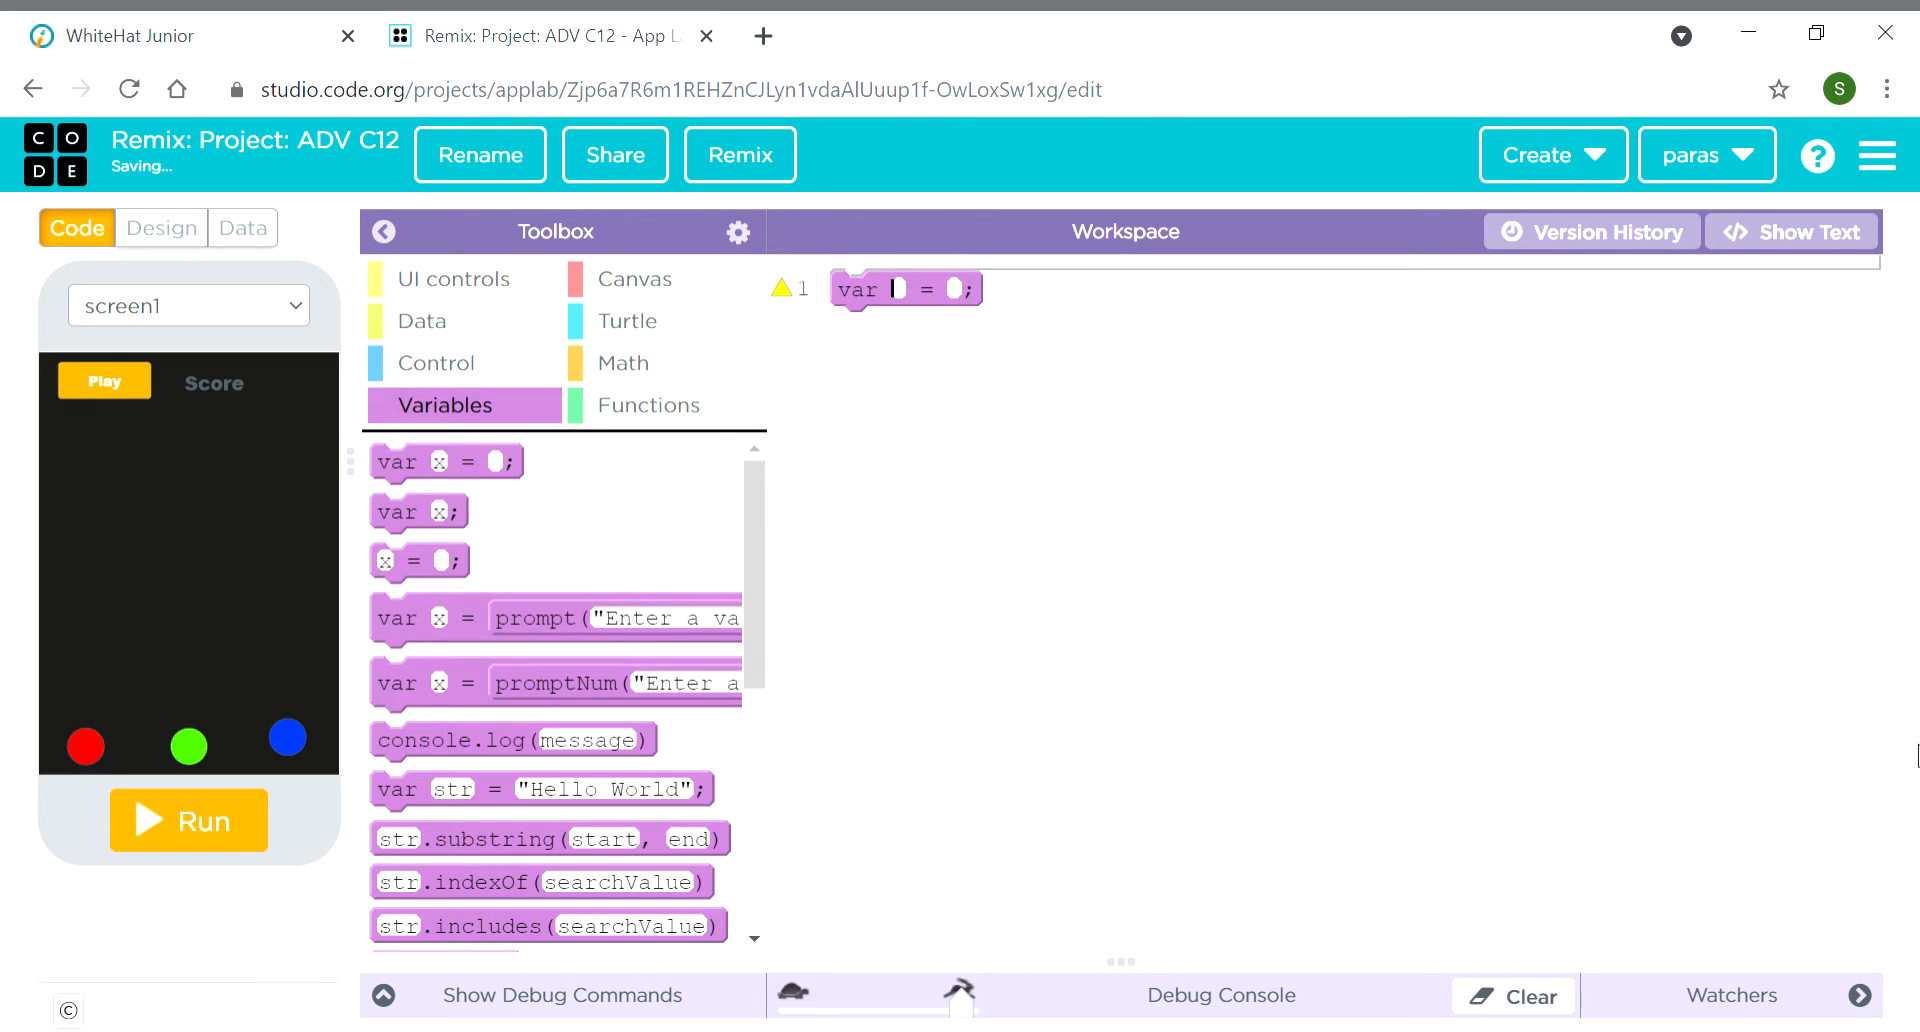
{"action": "type", "text": "scd"}
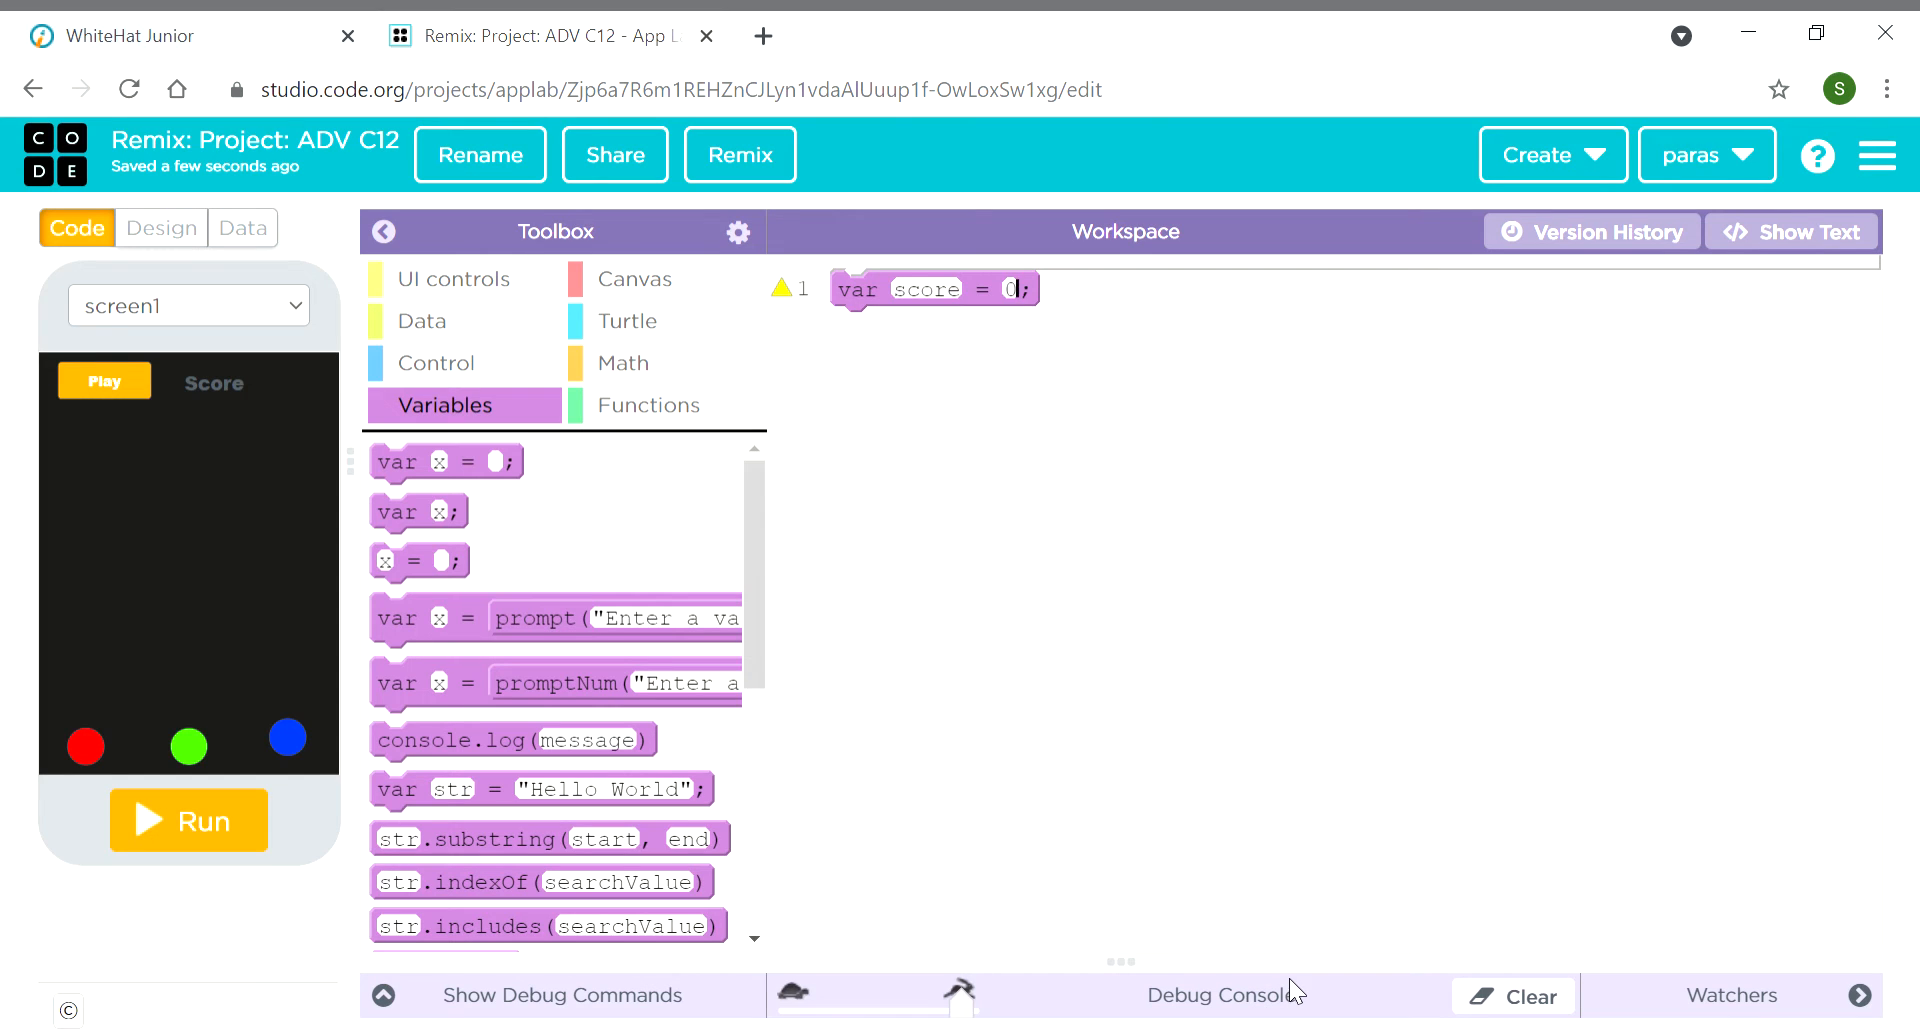
{"action": "mouse_move", "coordinate": [531, 300]}
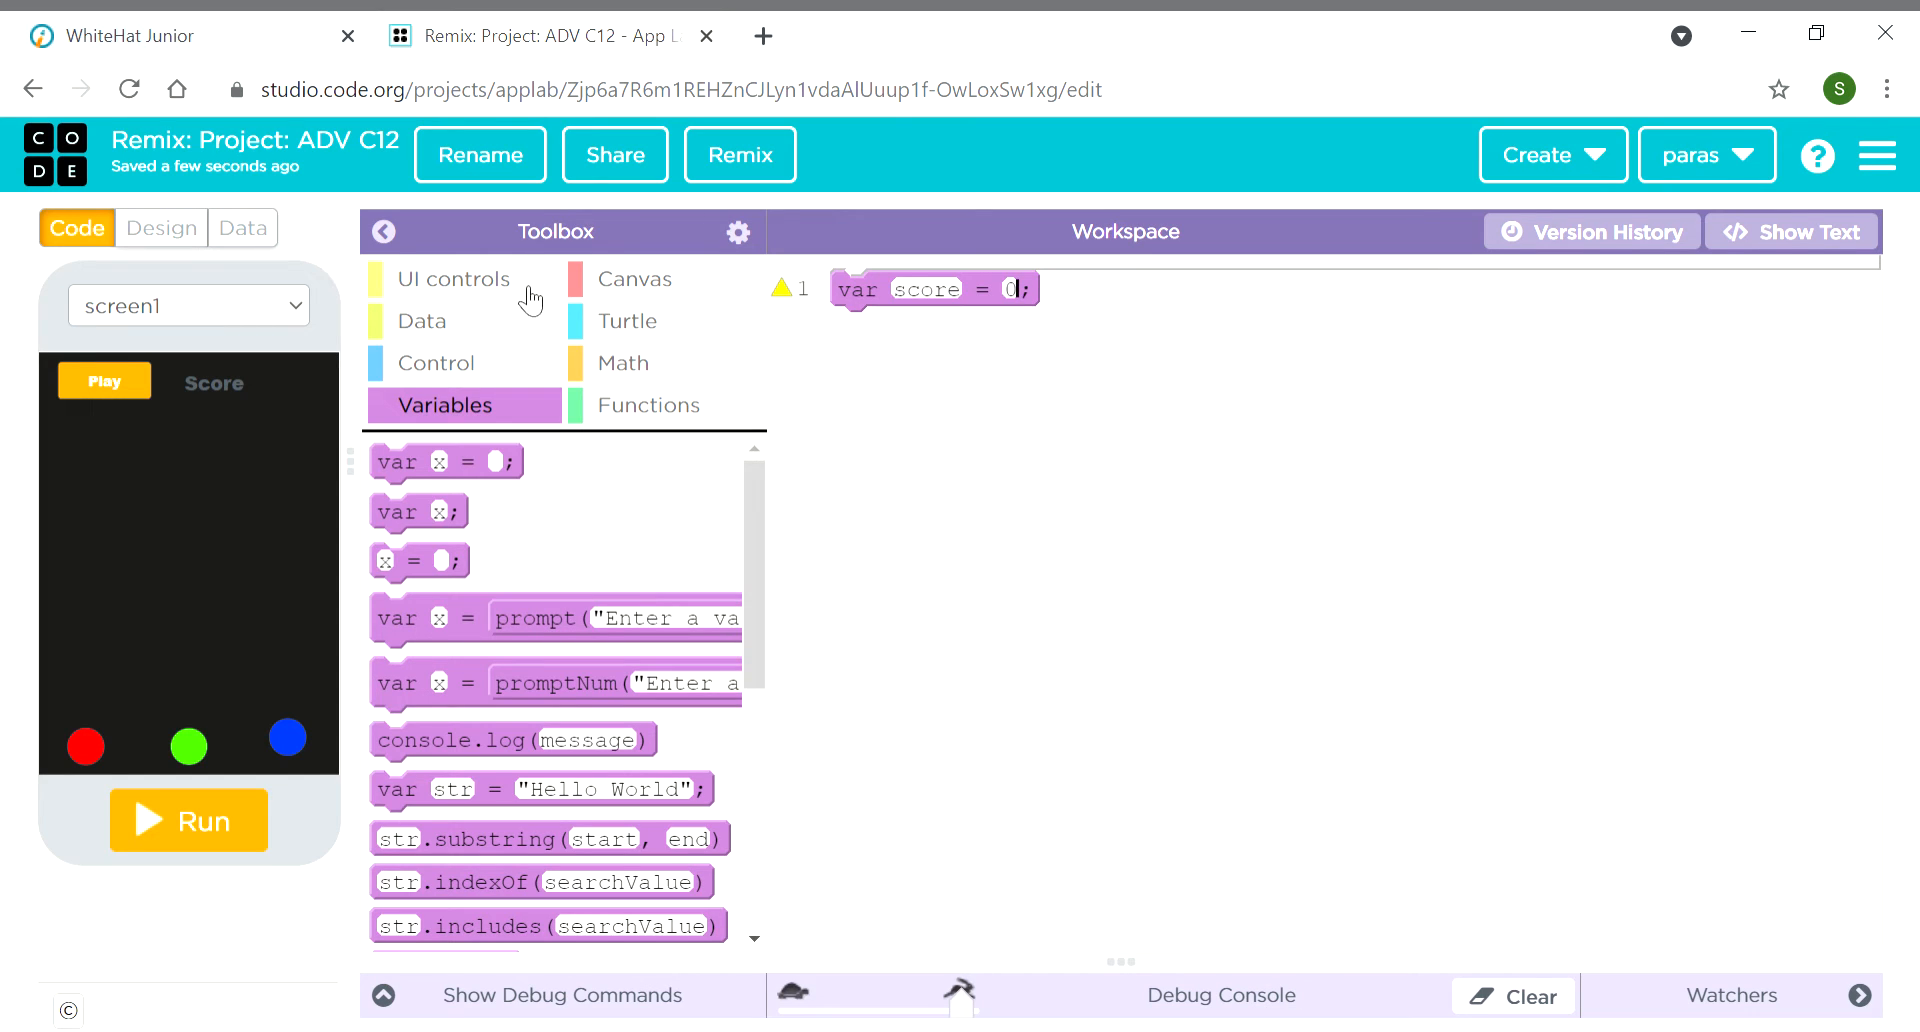
Add an onEvent click handler for button4 containing hideElement("button4")
{"action": "left_click", "coordinate": [452, 278]}
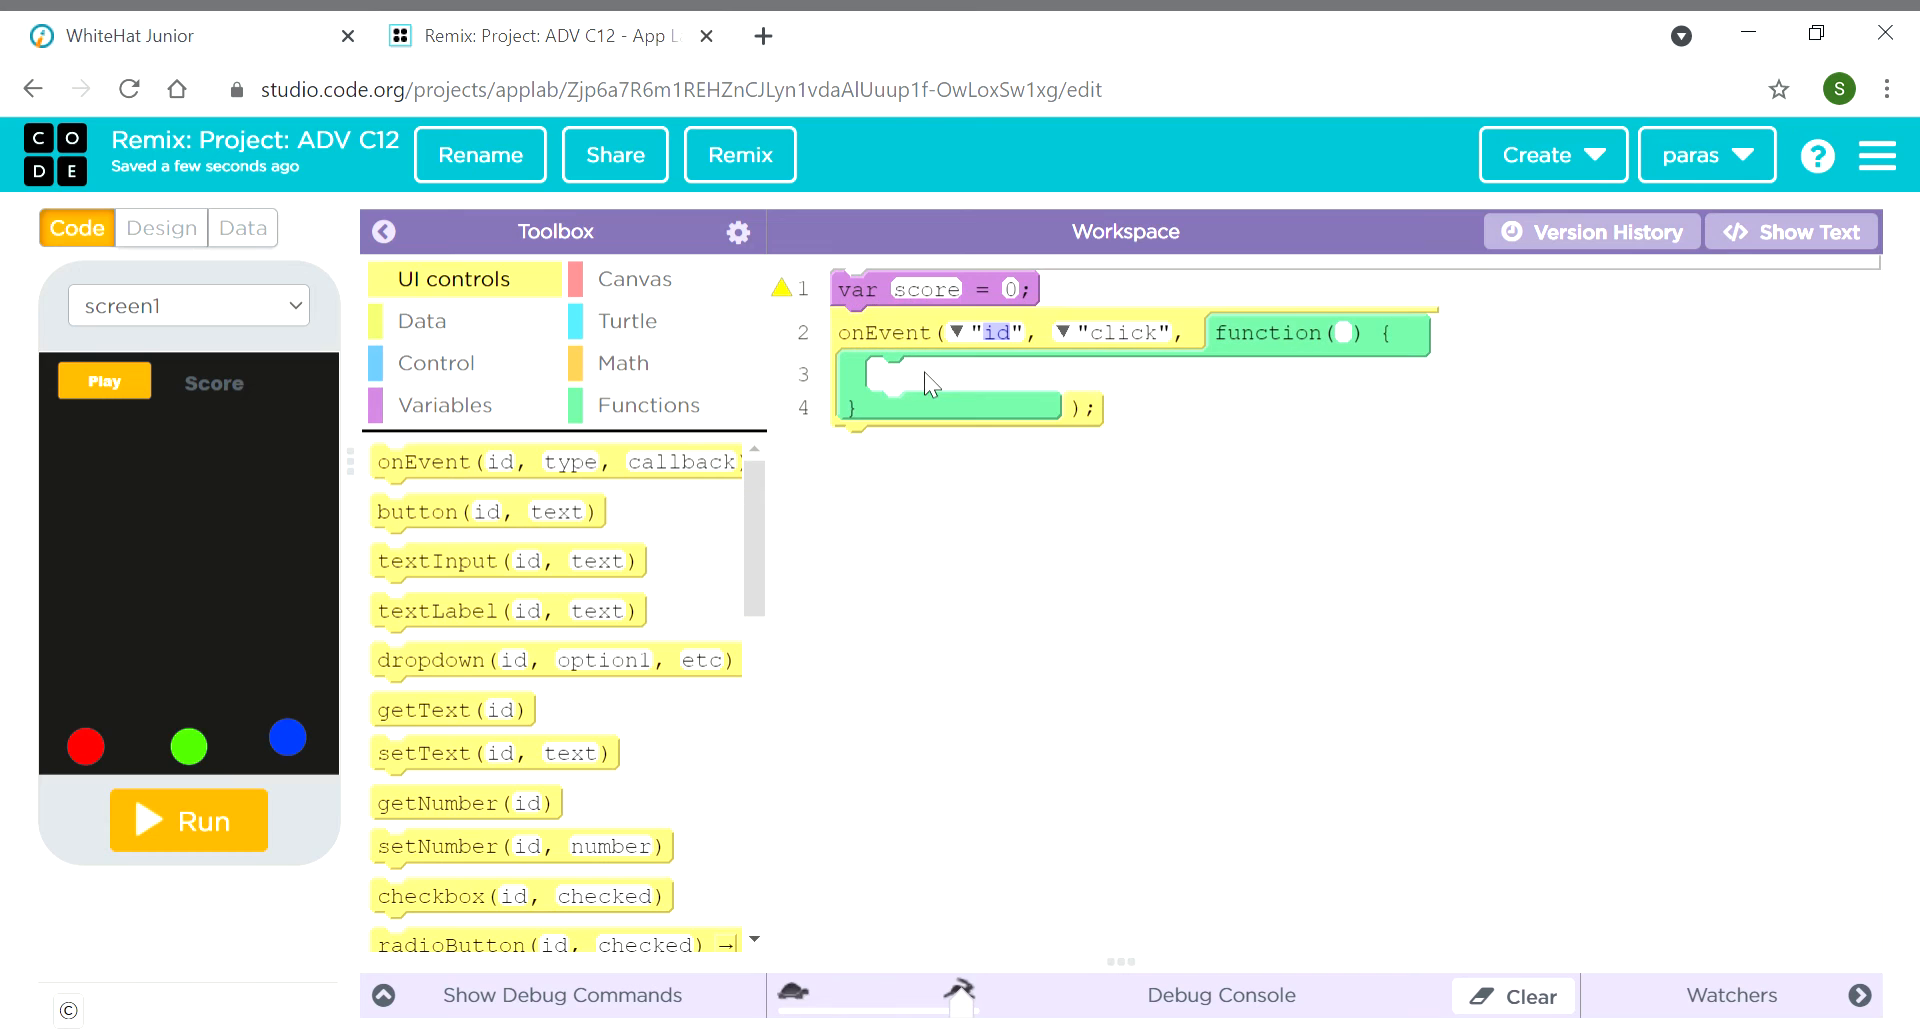
{"action": "mouse_move", "coordinate": [371, 477]}
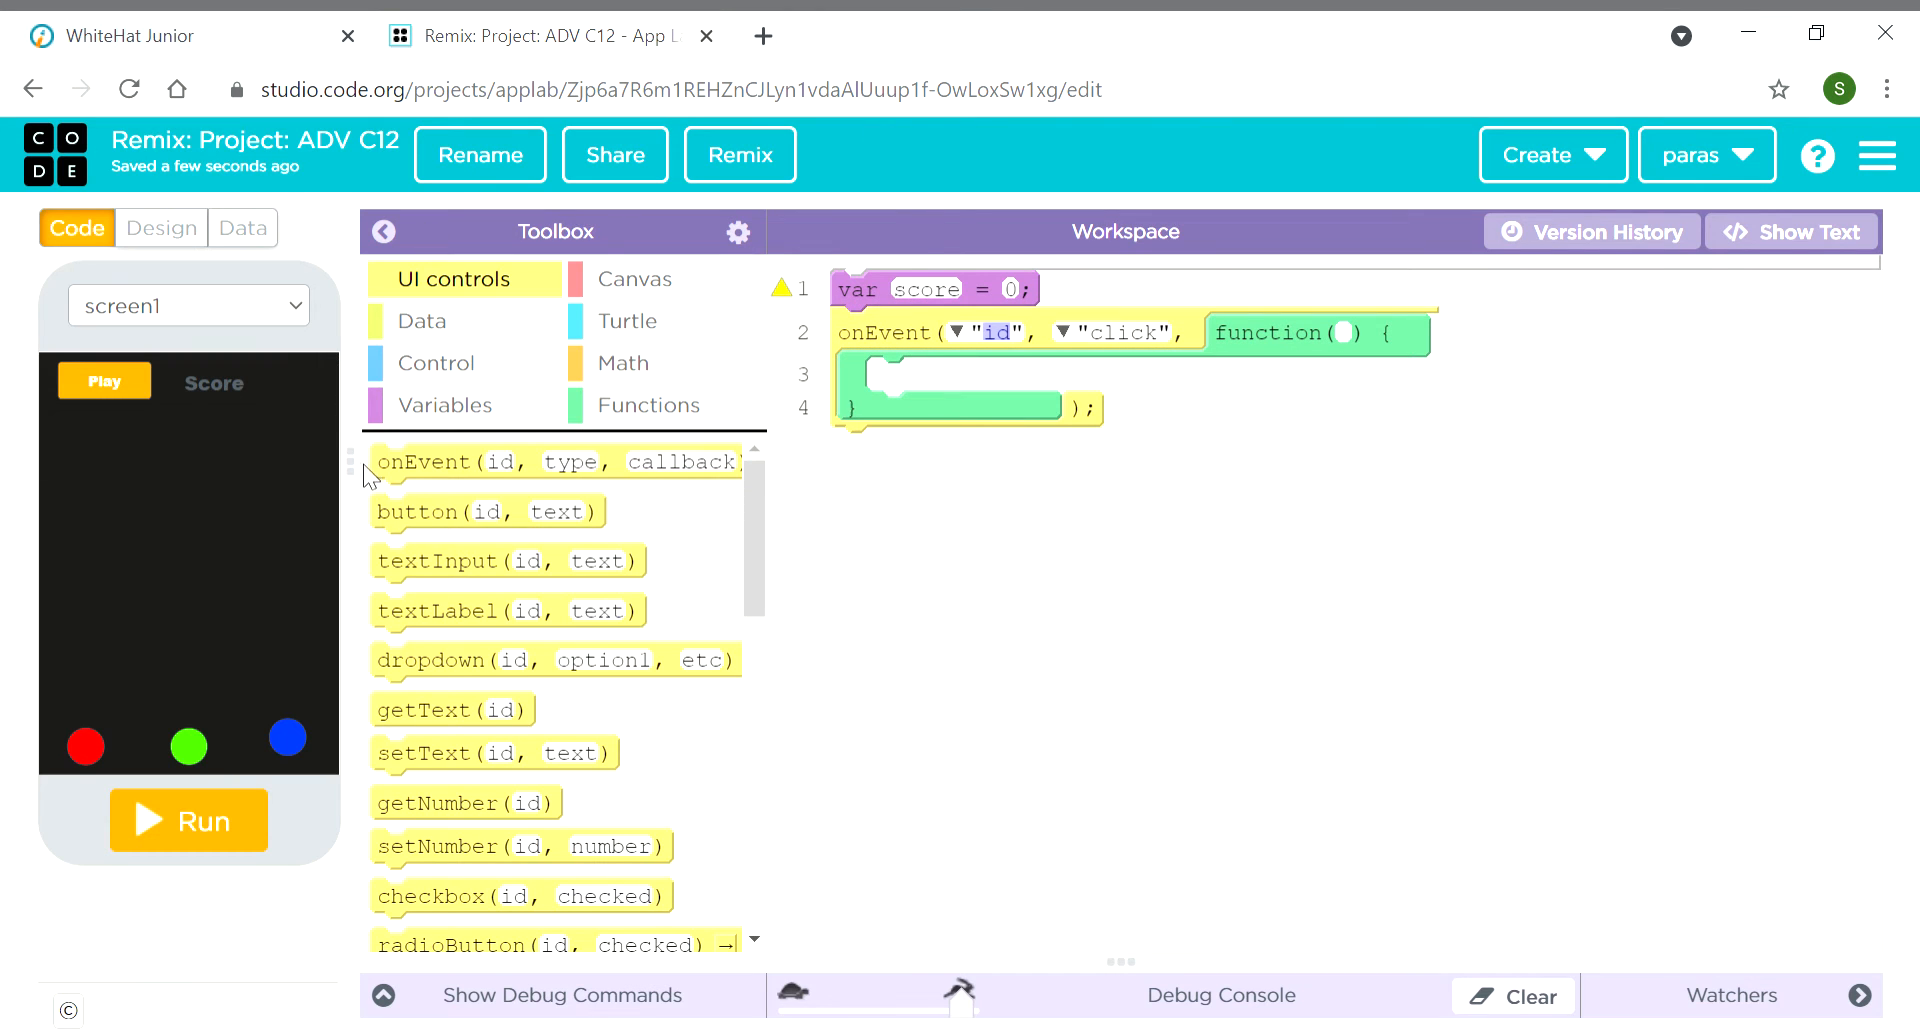
{"action": "scroll", "scroll_direction": "down", "scroll_amount": 3}
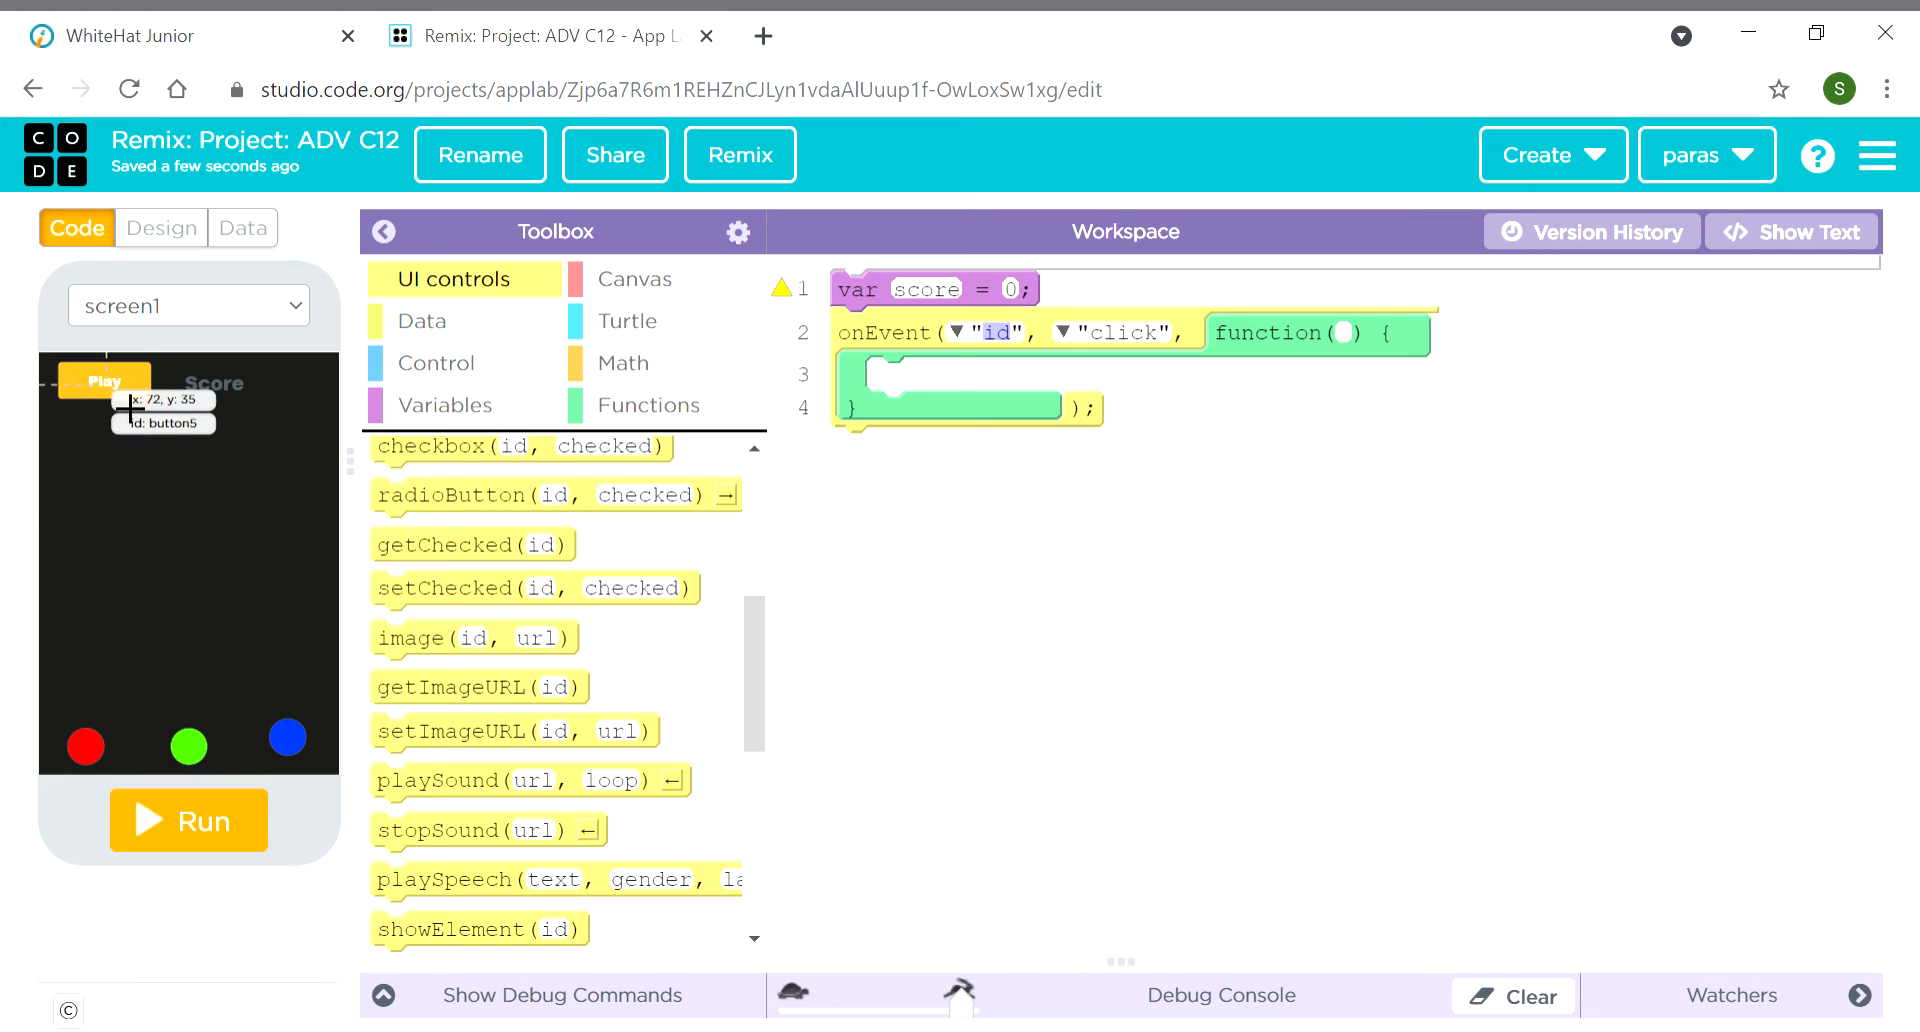
{"action": "mouse_move", "coordinate": [86, 755]}
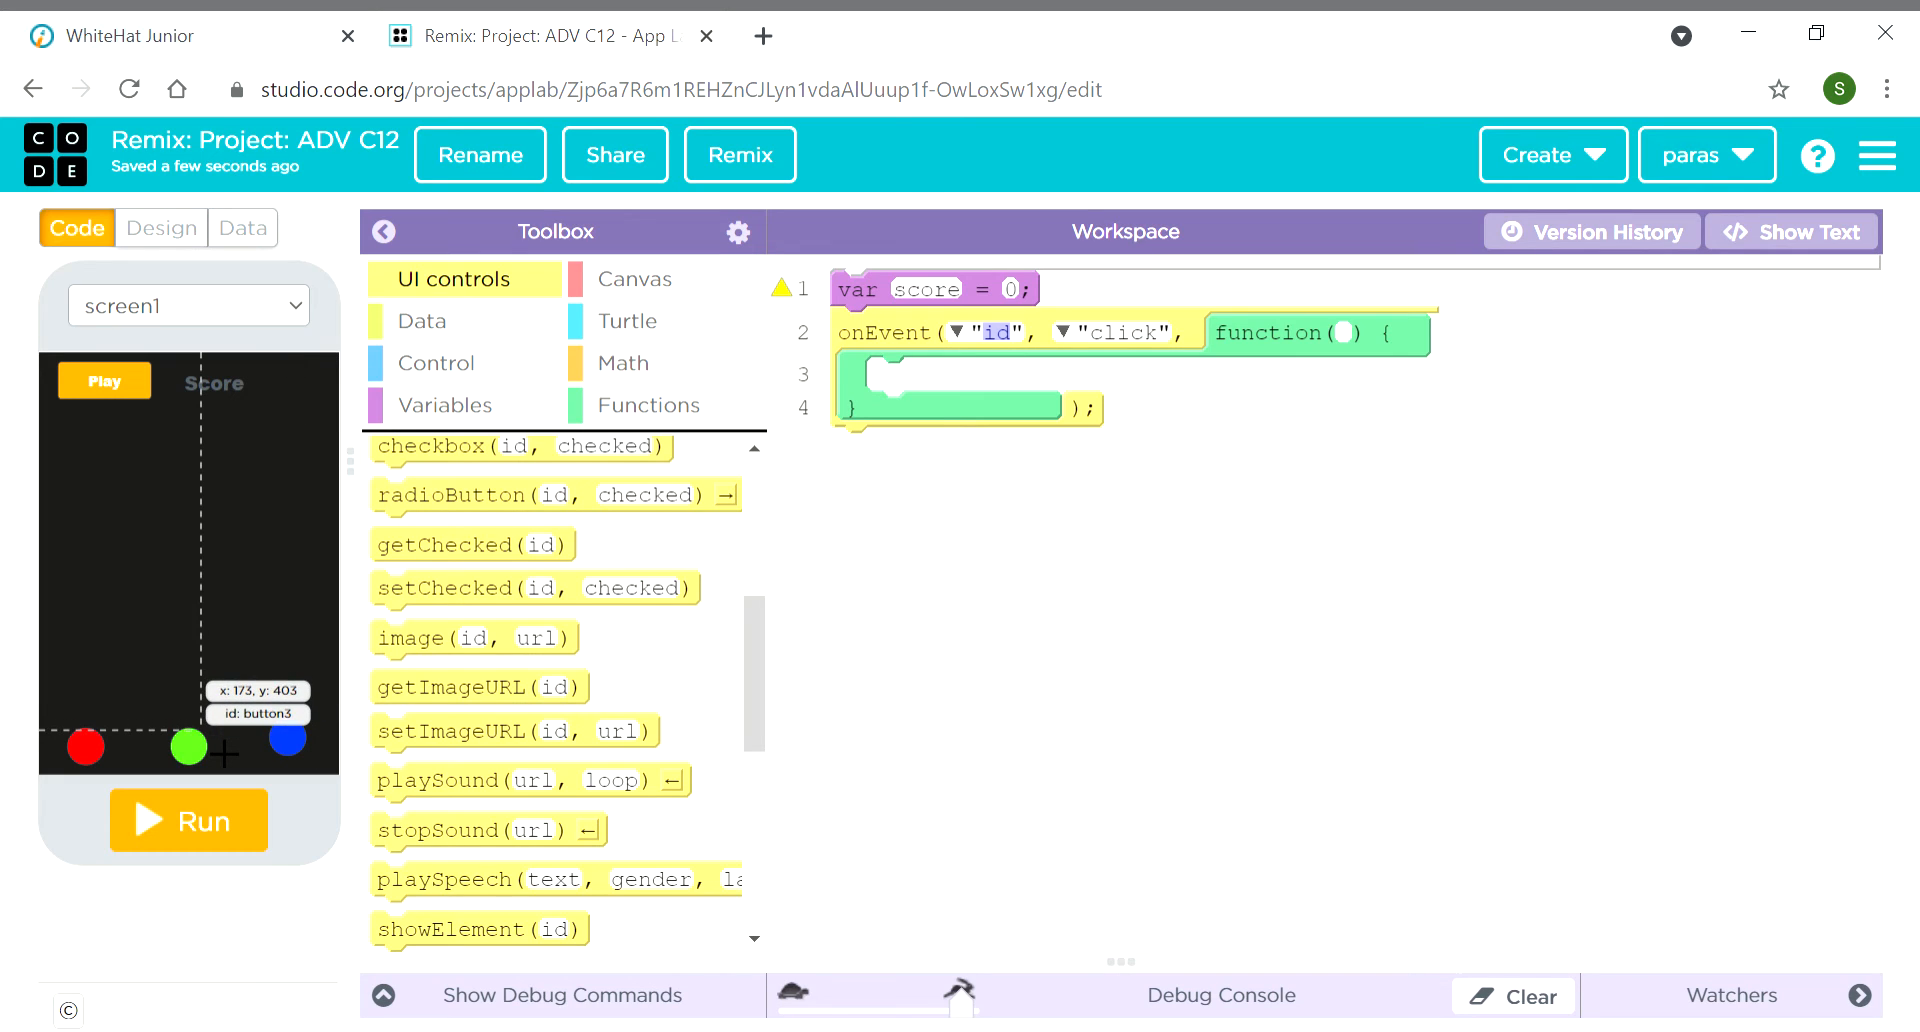
{"action": "mouse_move", "coordinate": [894, 468]}
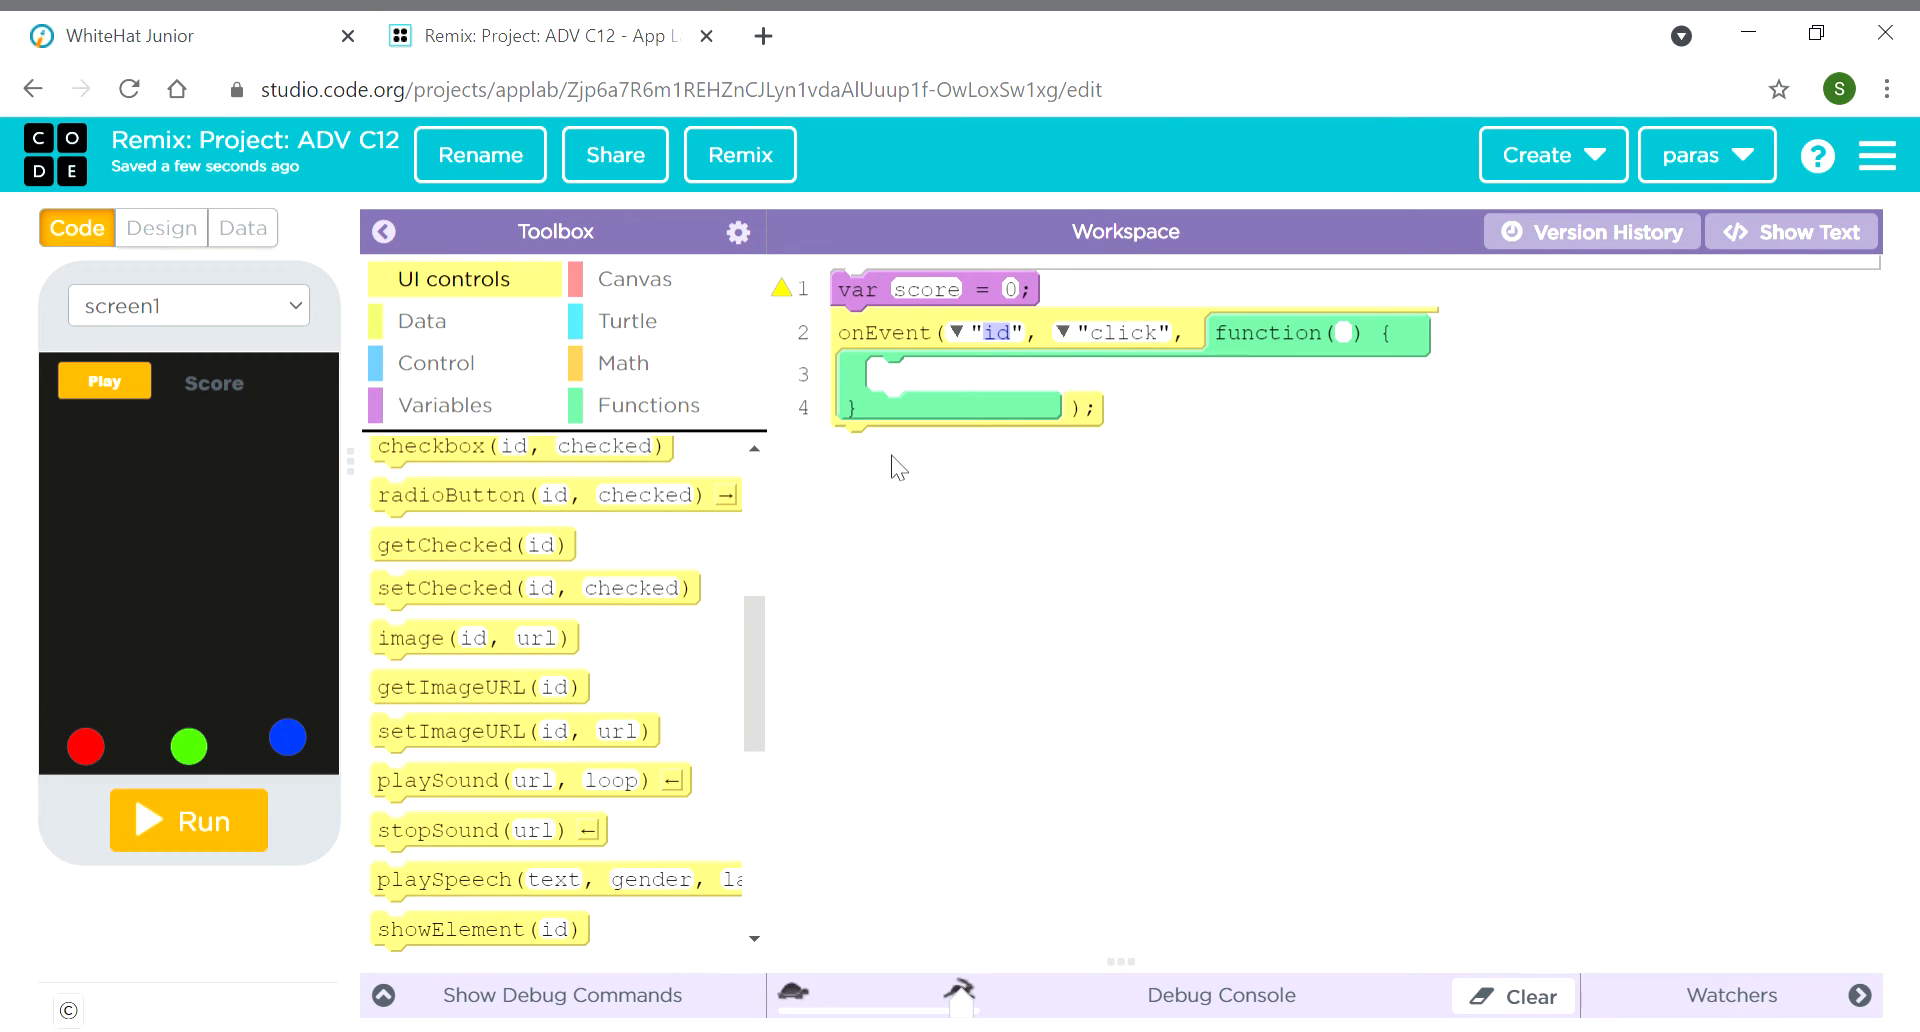
{"action": "mouse_move", "coordinate": [966, 348]}
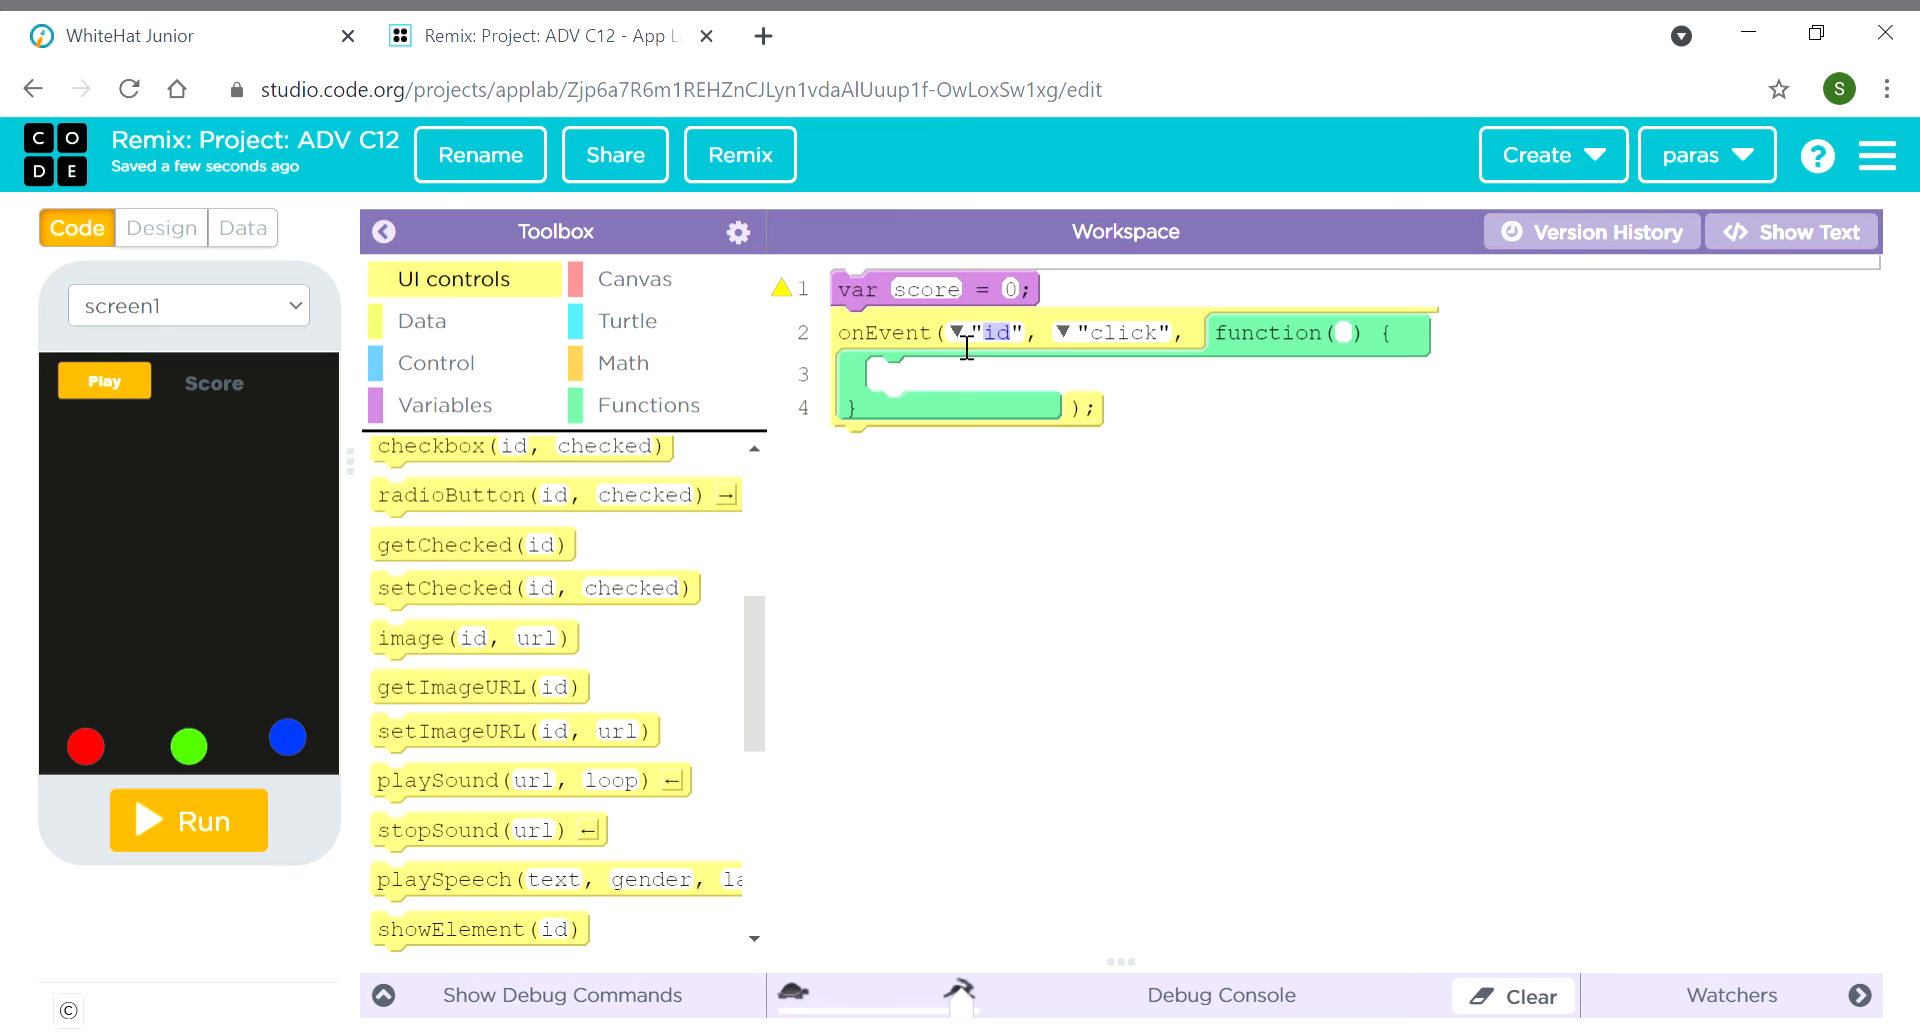
{"action": "left_click", "coordinate": [960, 333]}
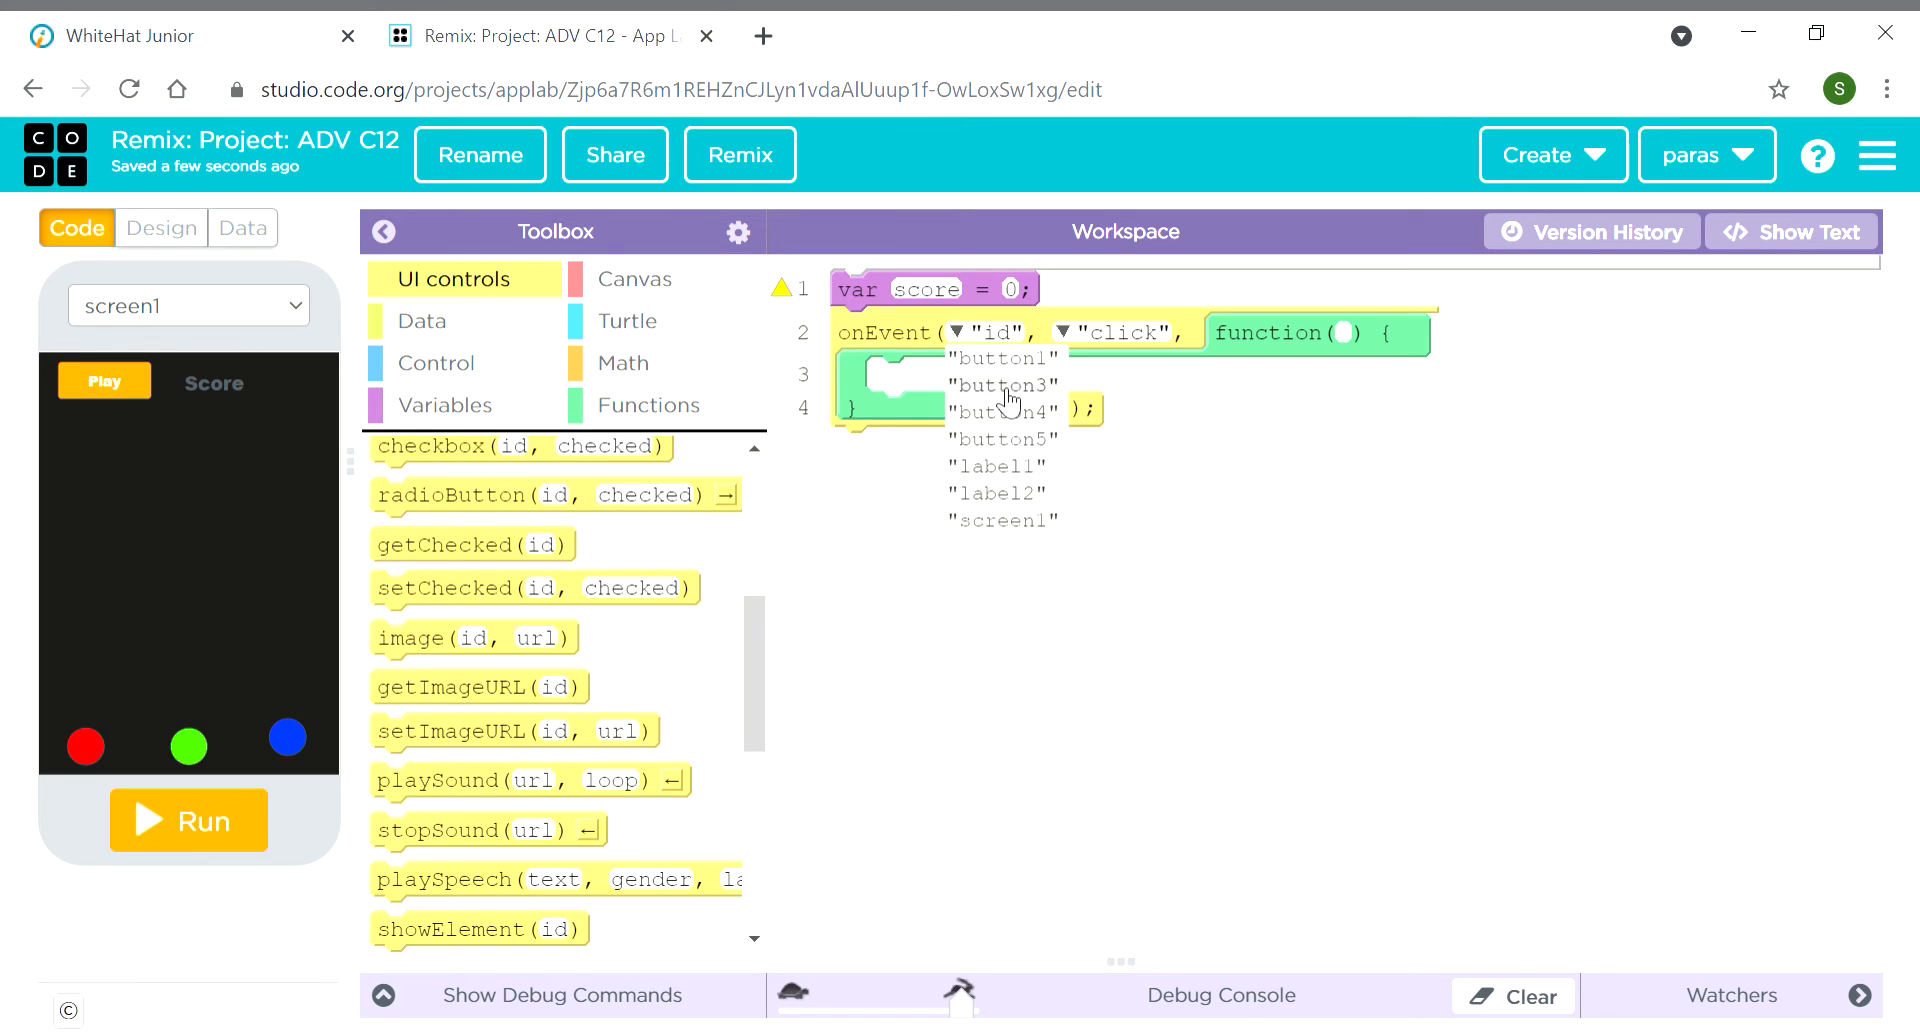
{"action": "left_click", "coordinate": [1001, 411]}
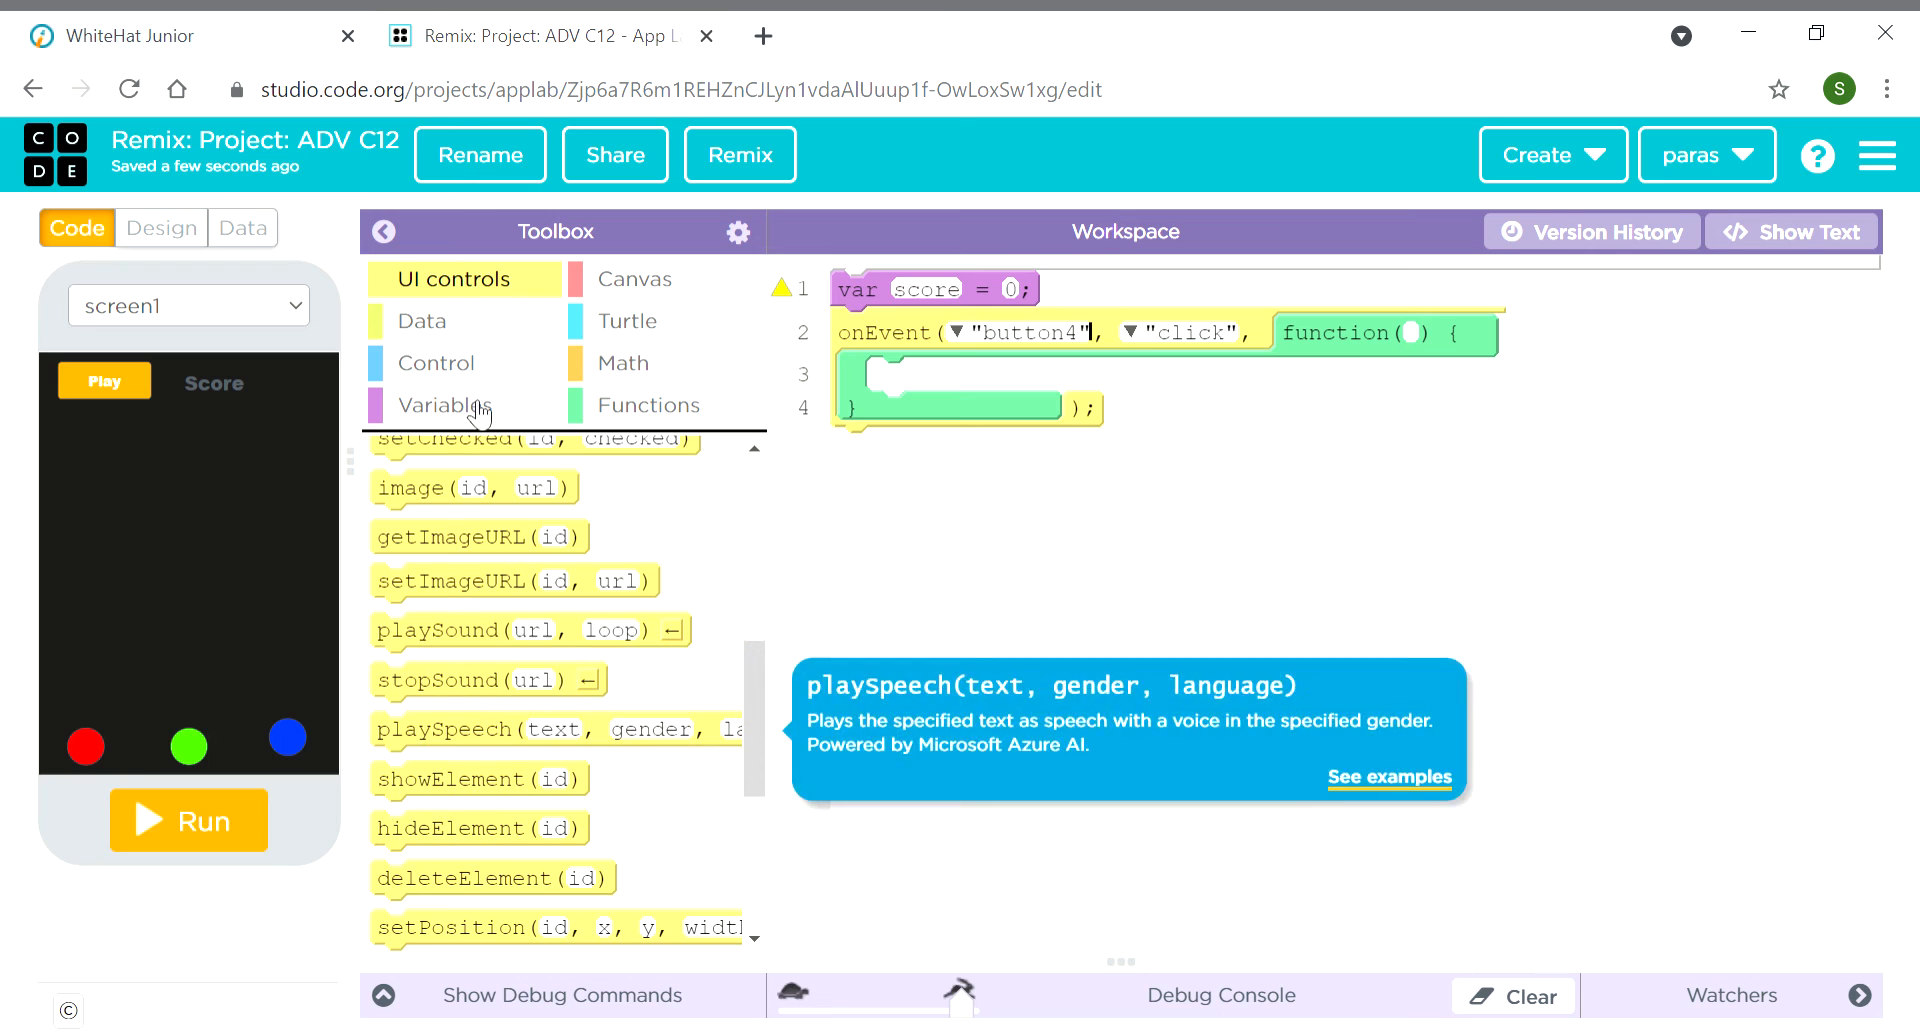
{"action": "scroll", "scroll_direction": "up", "scroll_amount": 3}
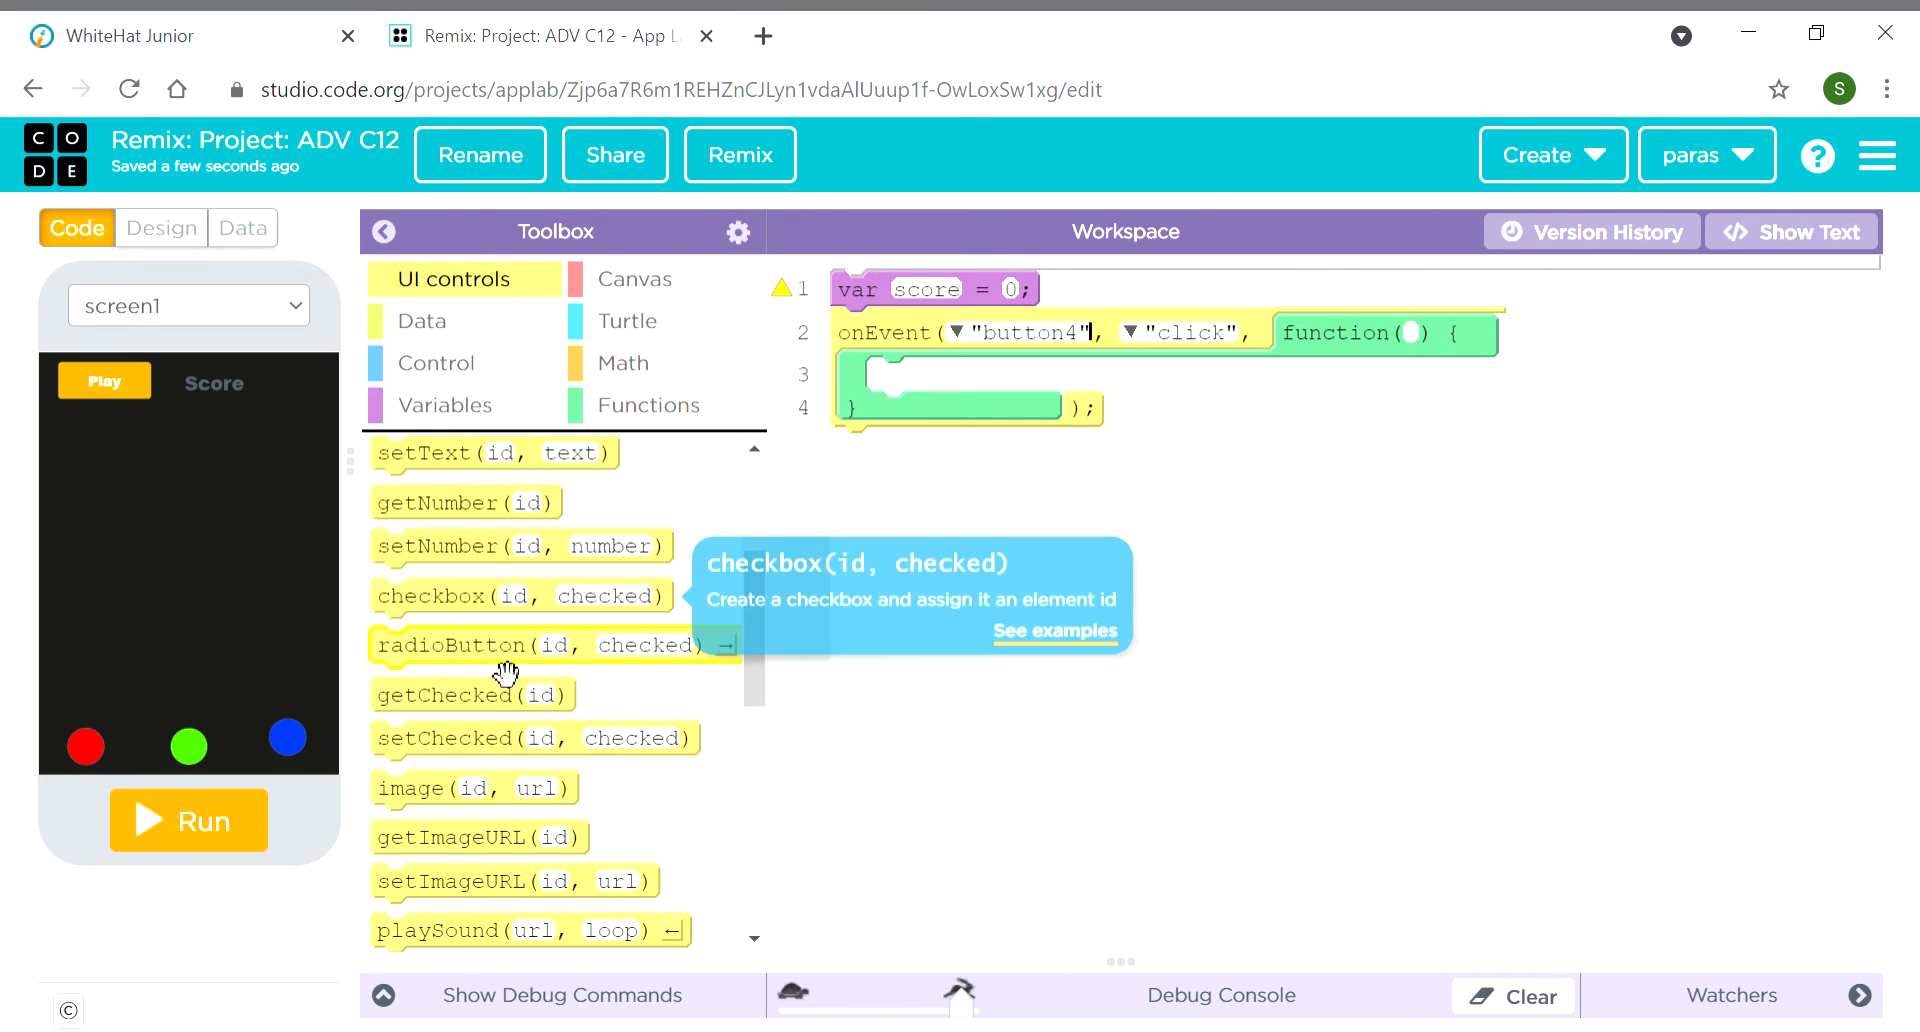
{"action": "scroll", "scroll_direction": "down", "scroll_amount": 3}
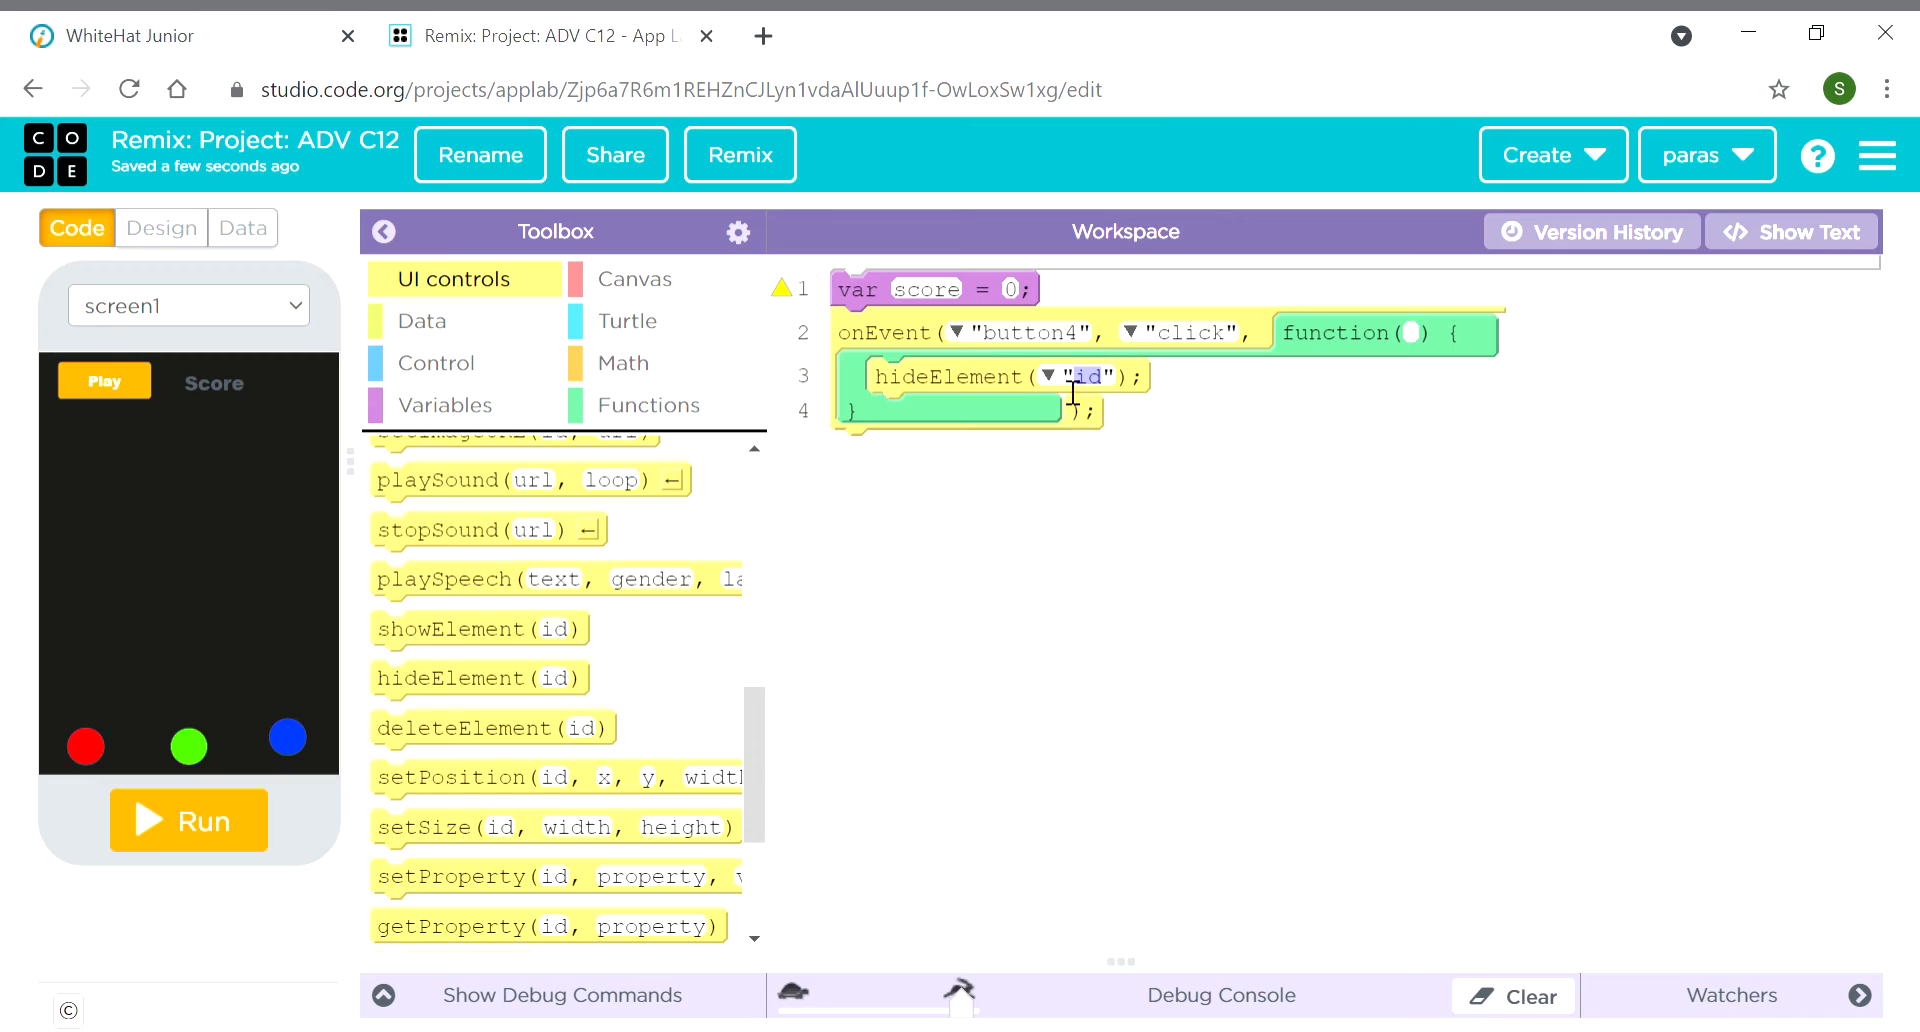
{"action": "type", "text": "button4"}
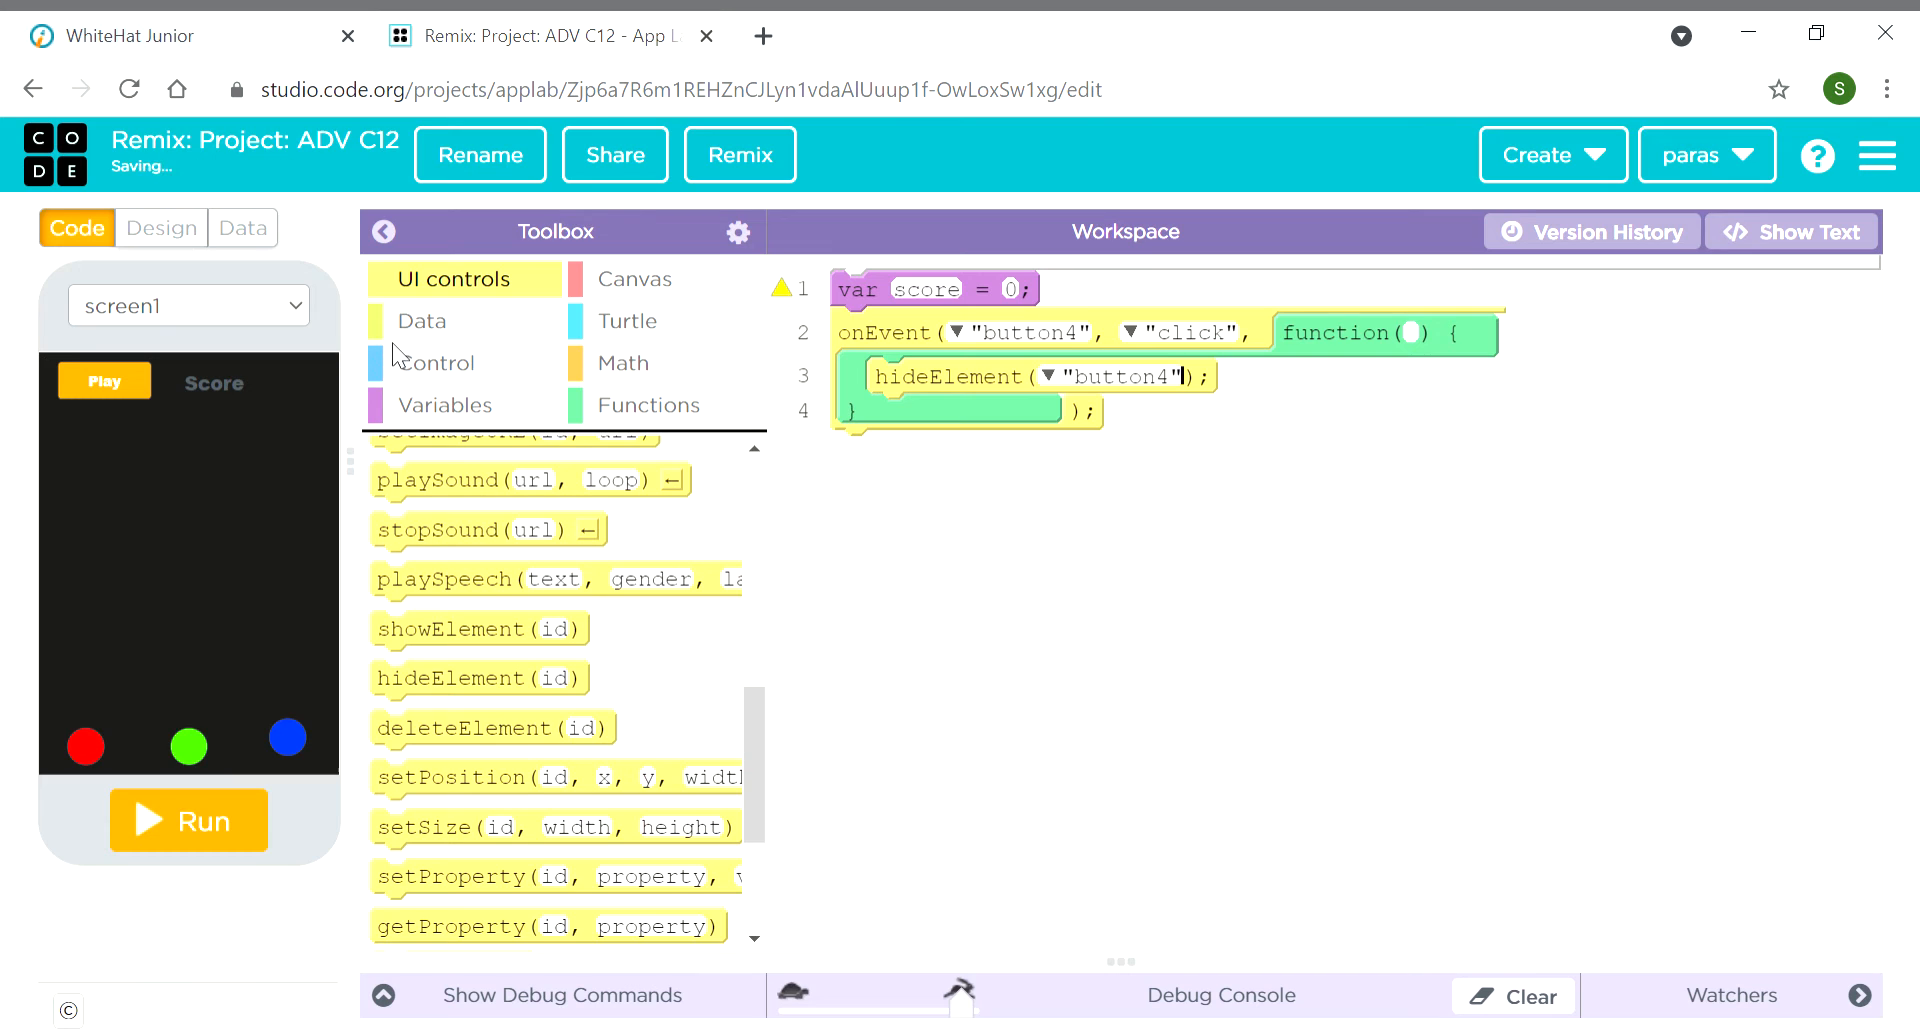
Add a 1000 ms timedLoop with setPosition blocks to the button4 handler
{"action": "left_click", "coordinate": [432, 362]}
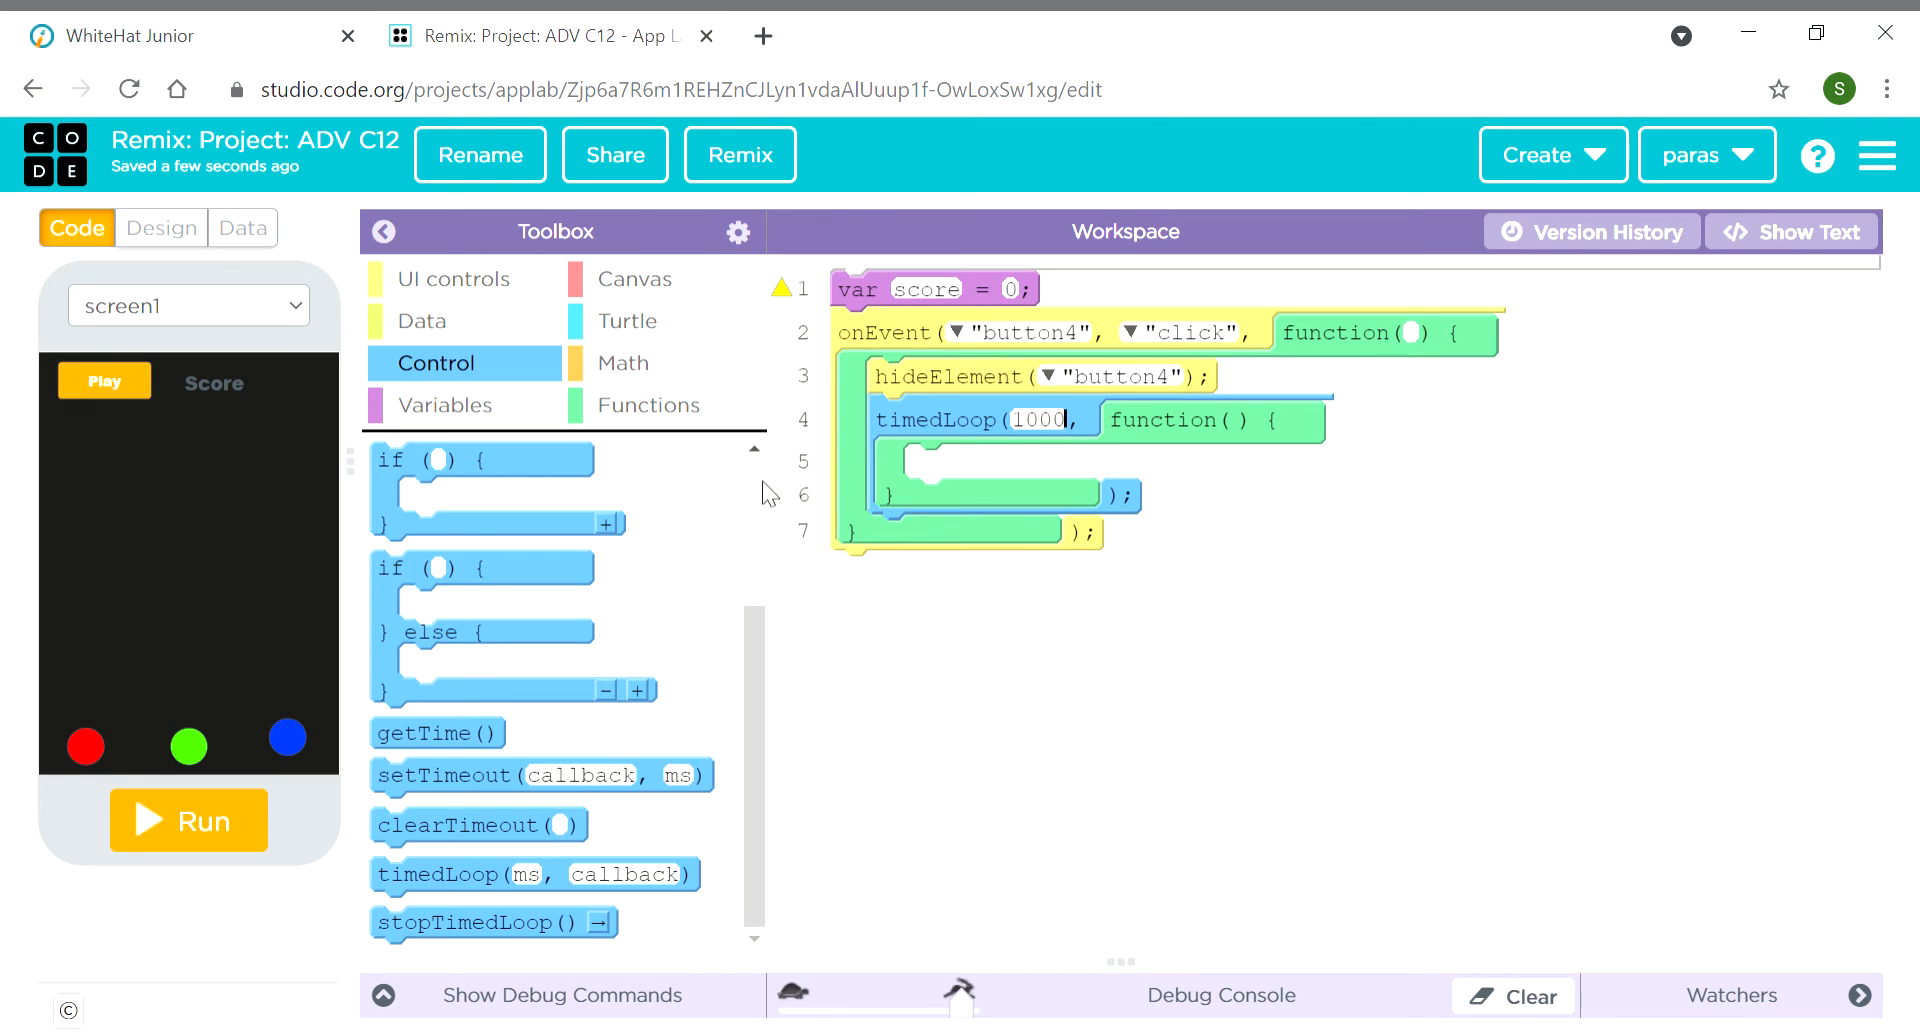
{"action": "left_click", "coordinate": [453, 278]}
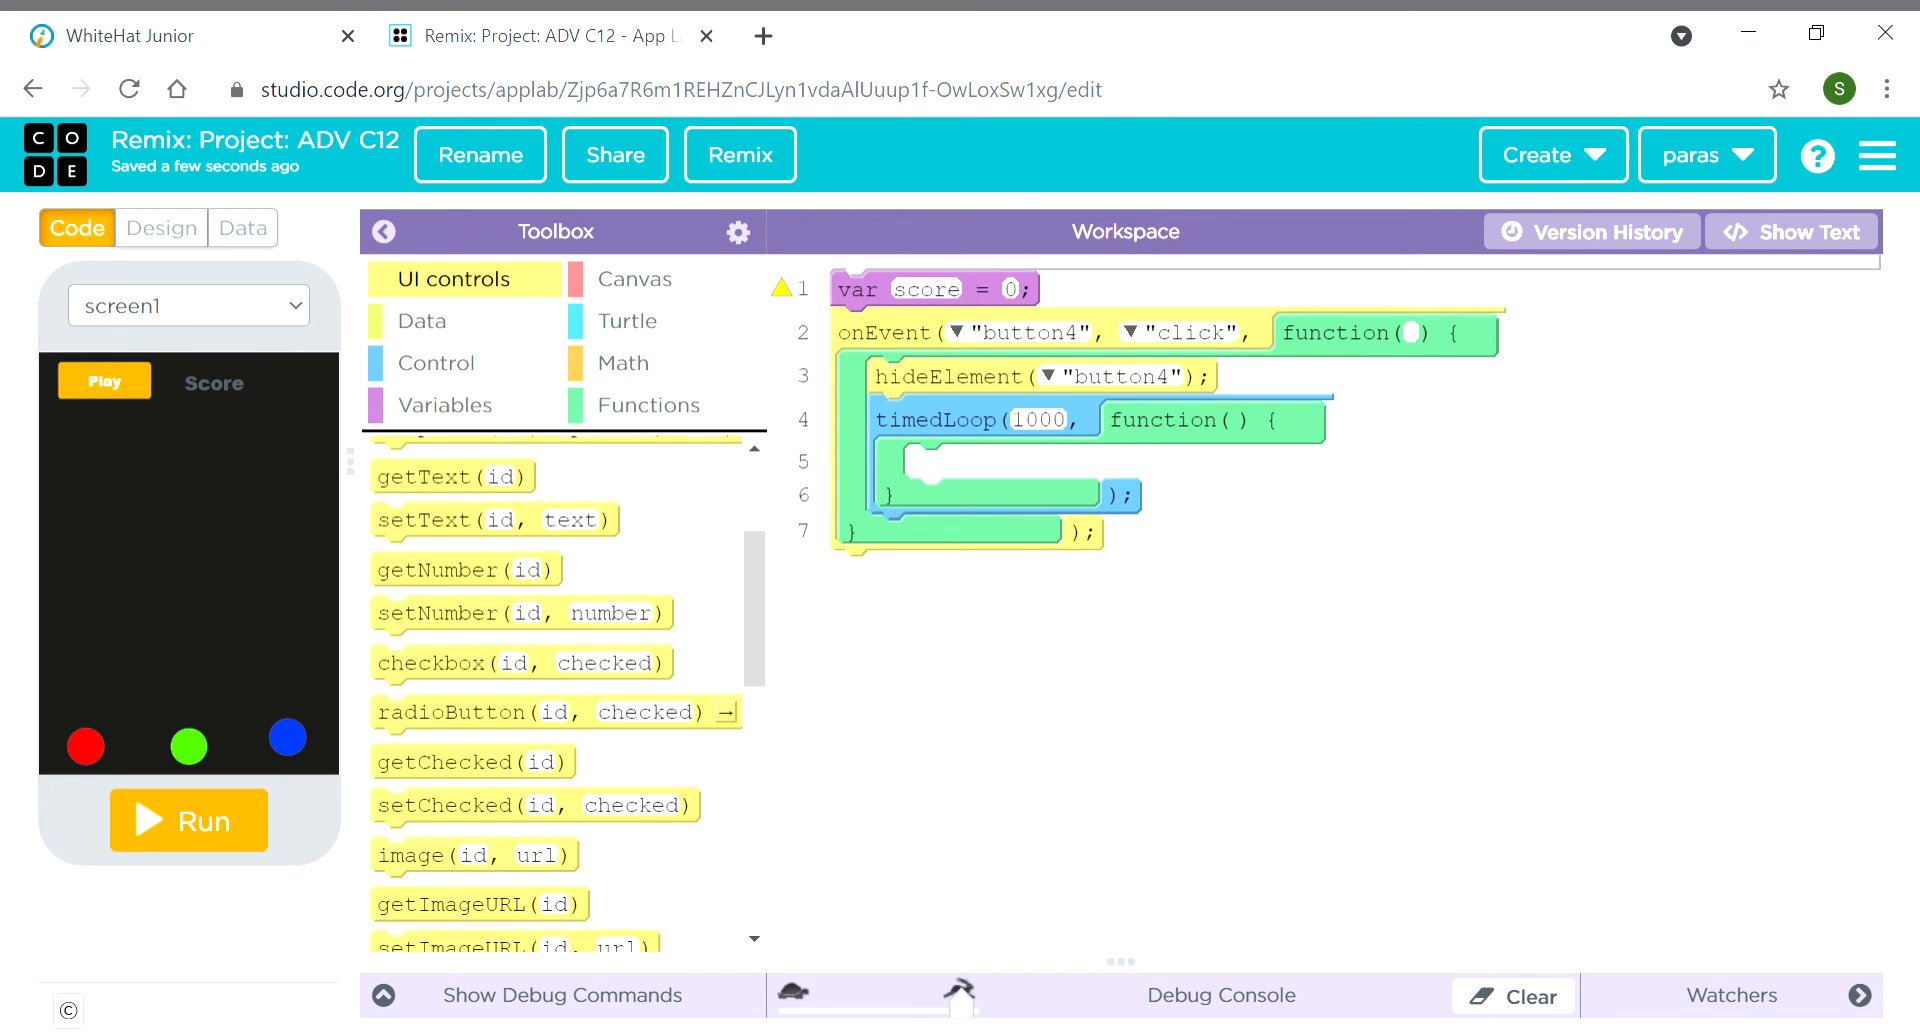
{"action": "scroll", "scroll_direction": "down", "scroll_amount": 3}
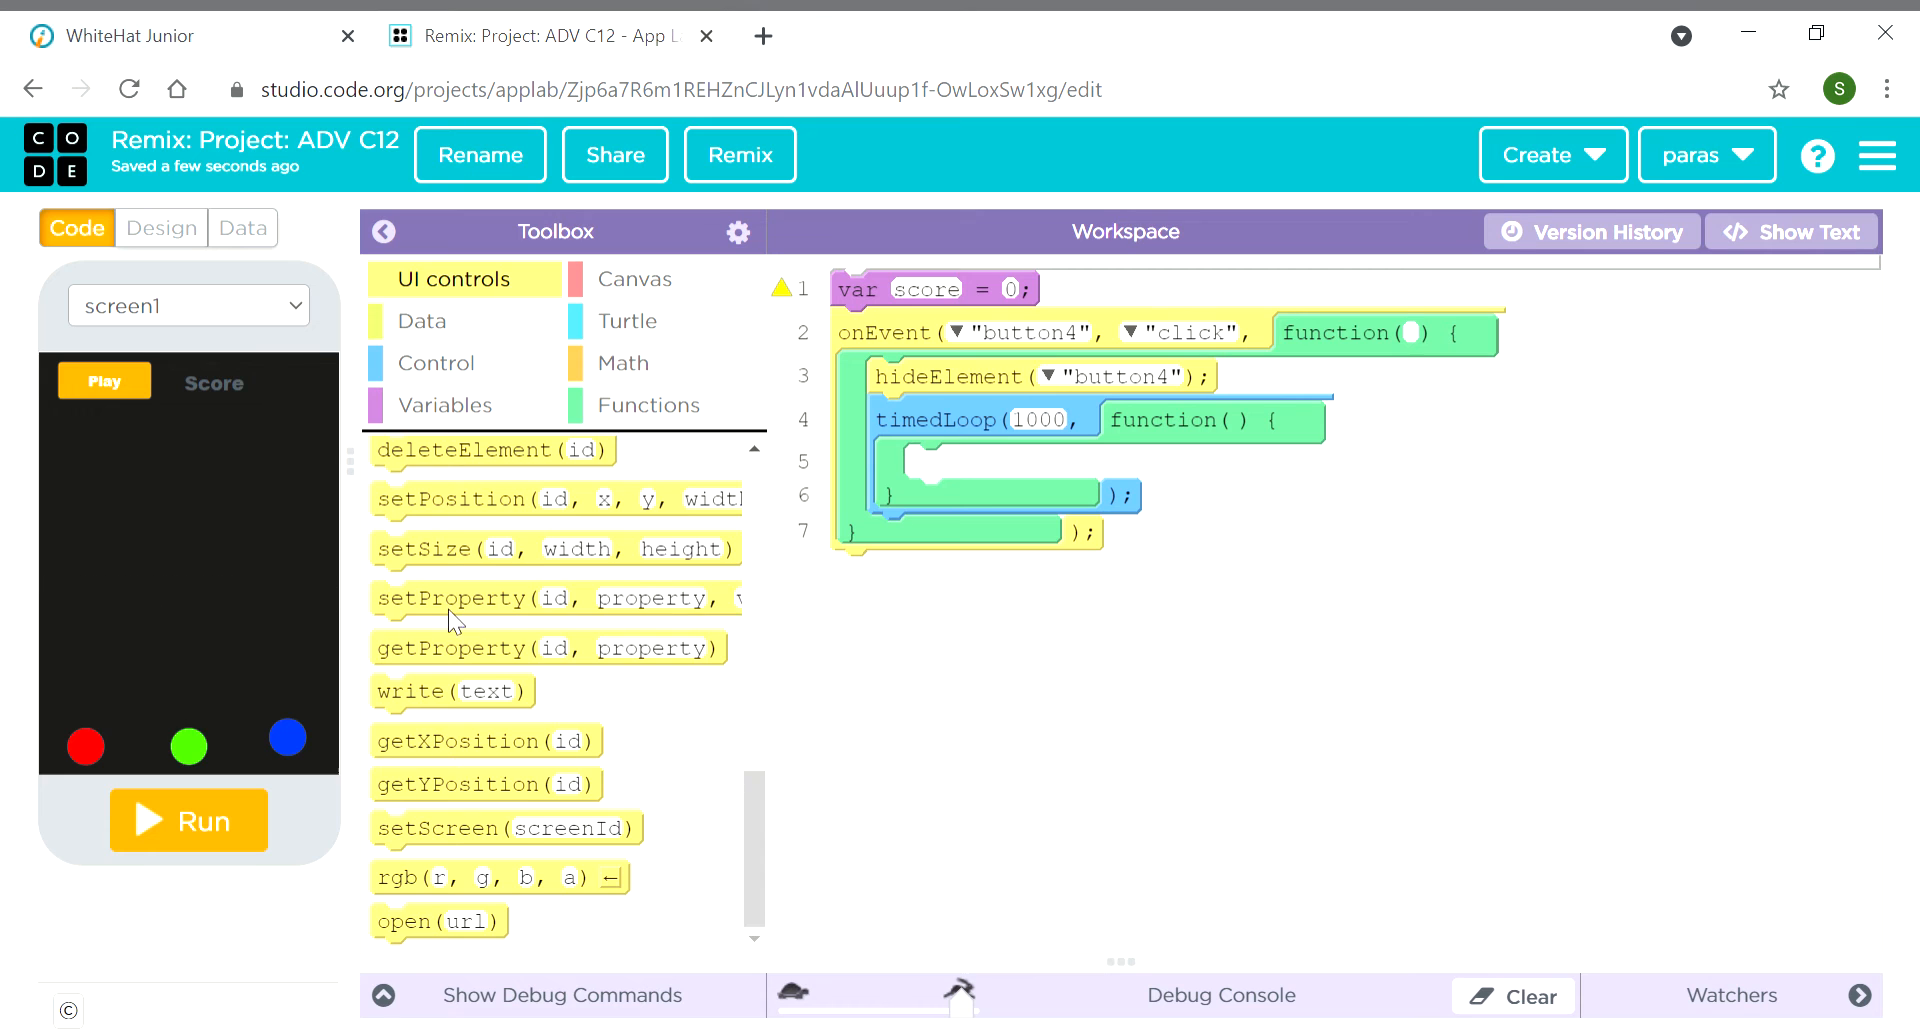
{"action": "mouse_move", "coordinate": [490, 498]}
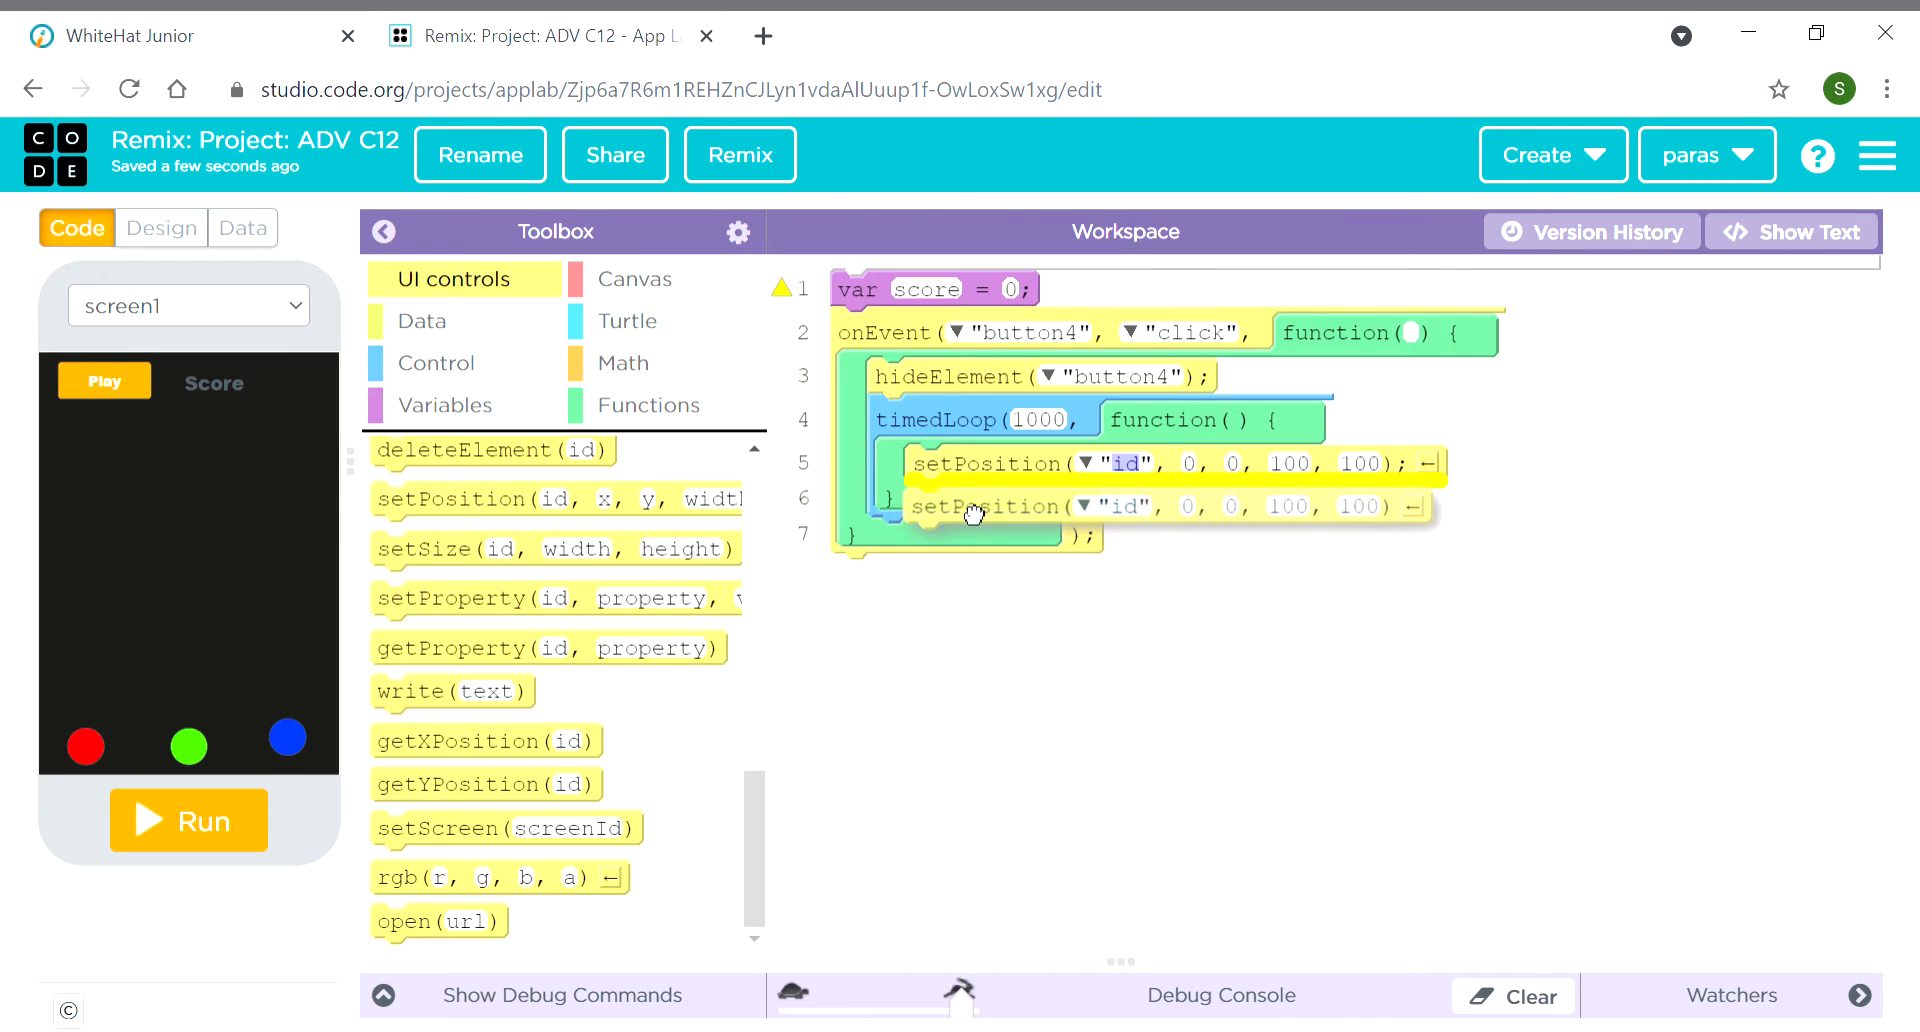
{"action": "mouse_move", "coordinate": [429, 548]}
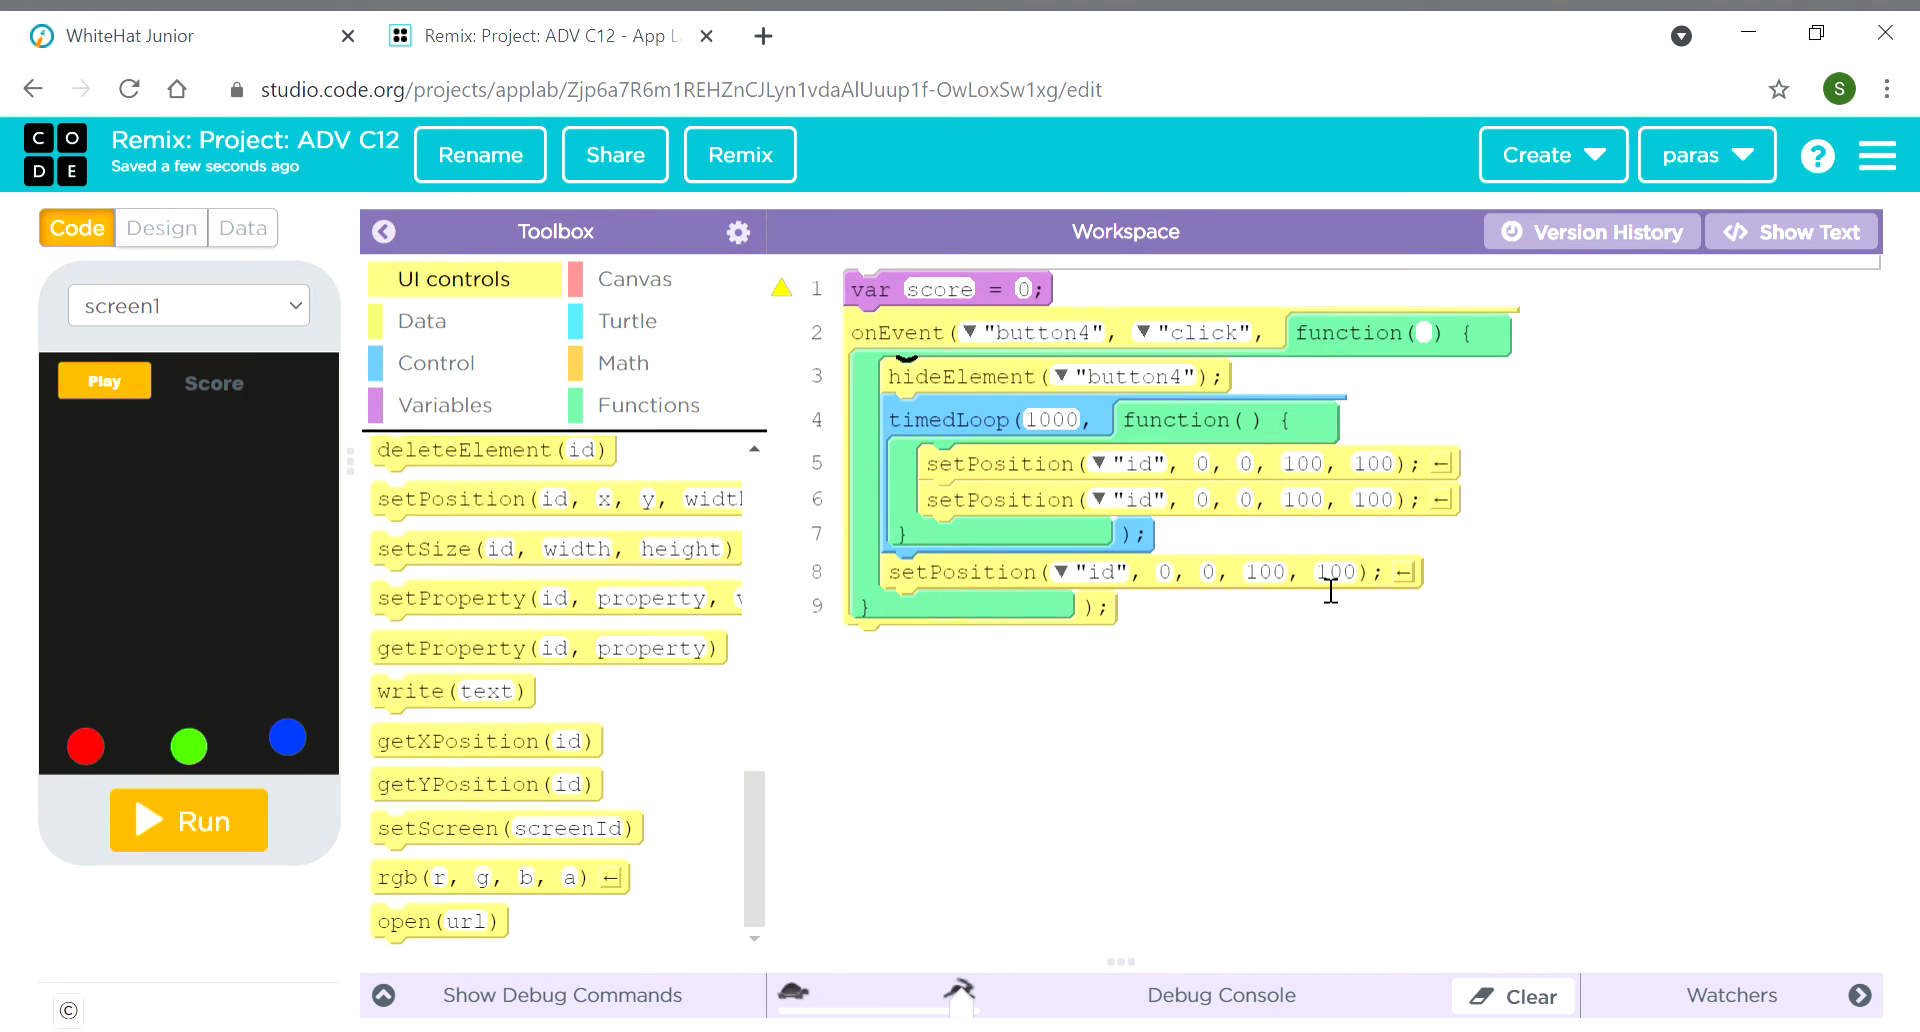
{"action": "mouse_move", "coordinate": [977, 596]}
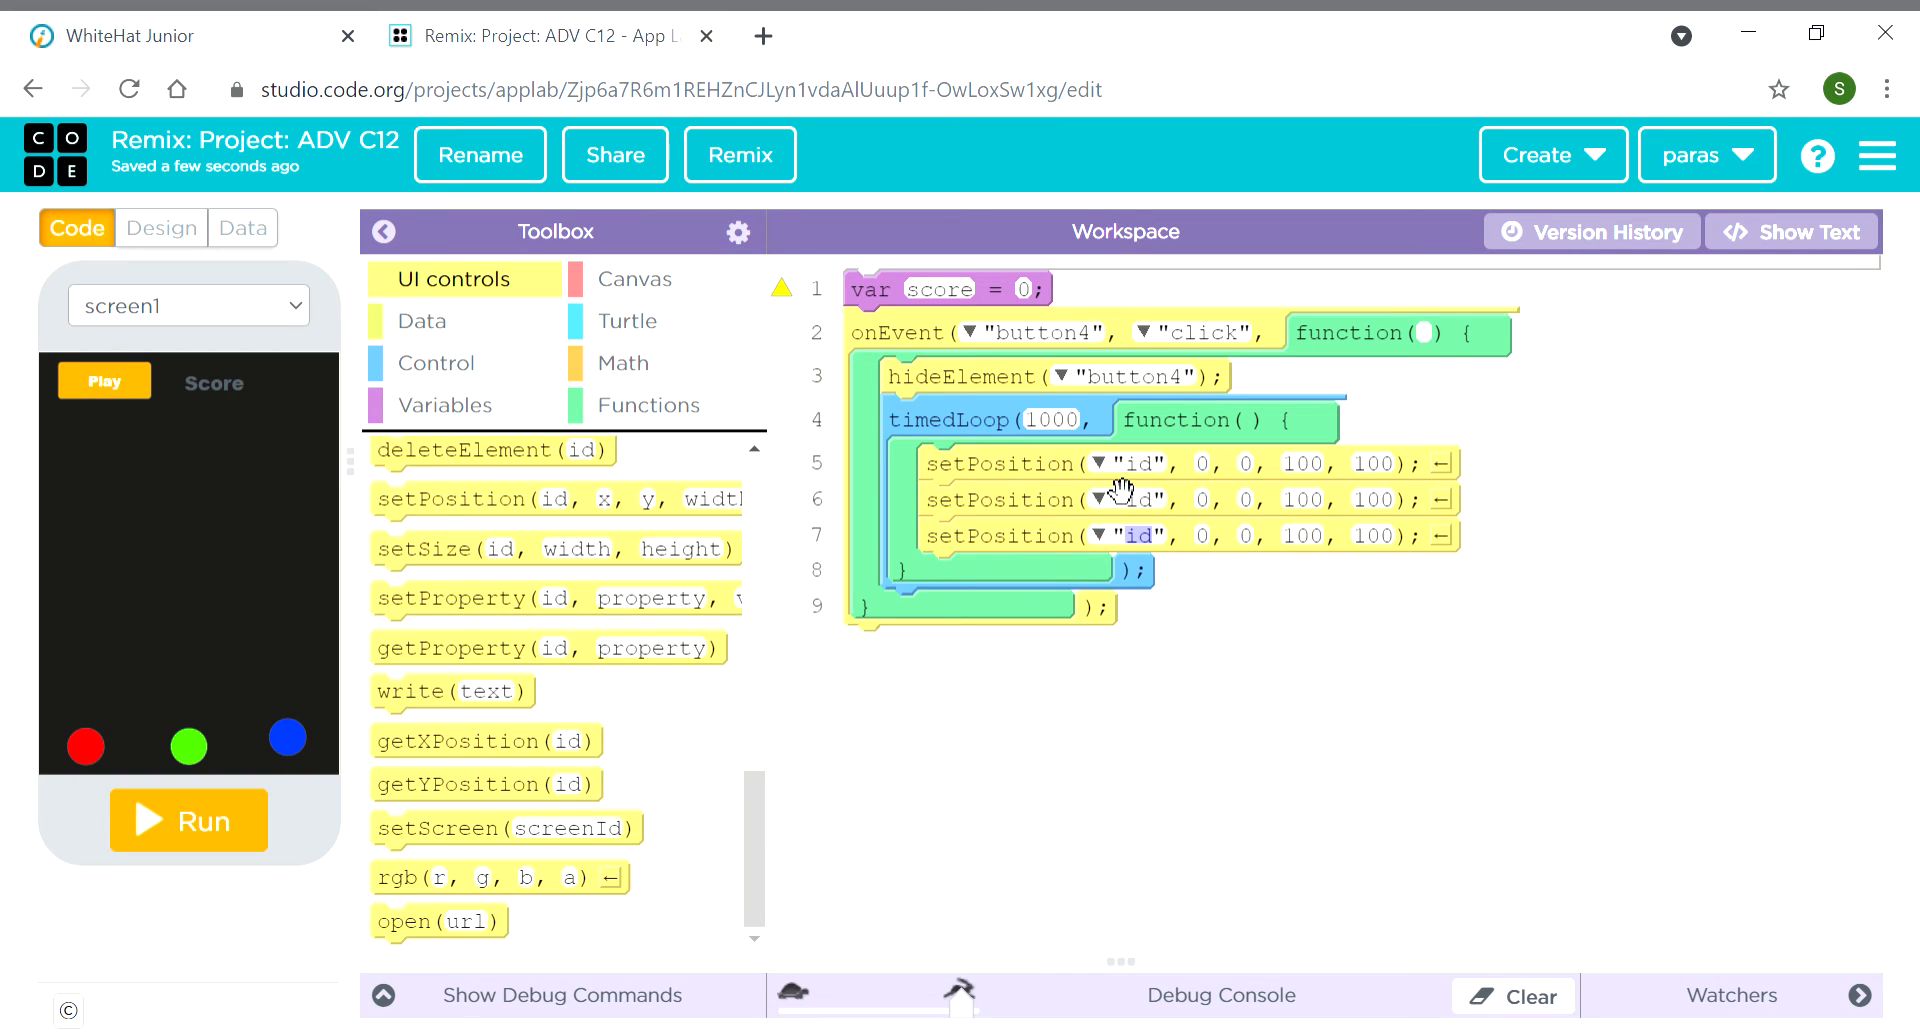
Set the second and third setPosition ids to button3 and button4
{"action": "left_click", "coordinate": [1100, 499]}
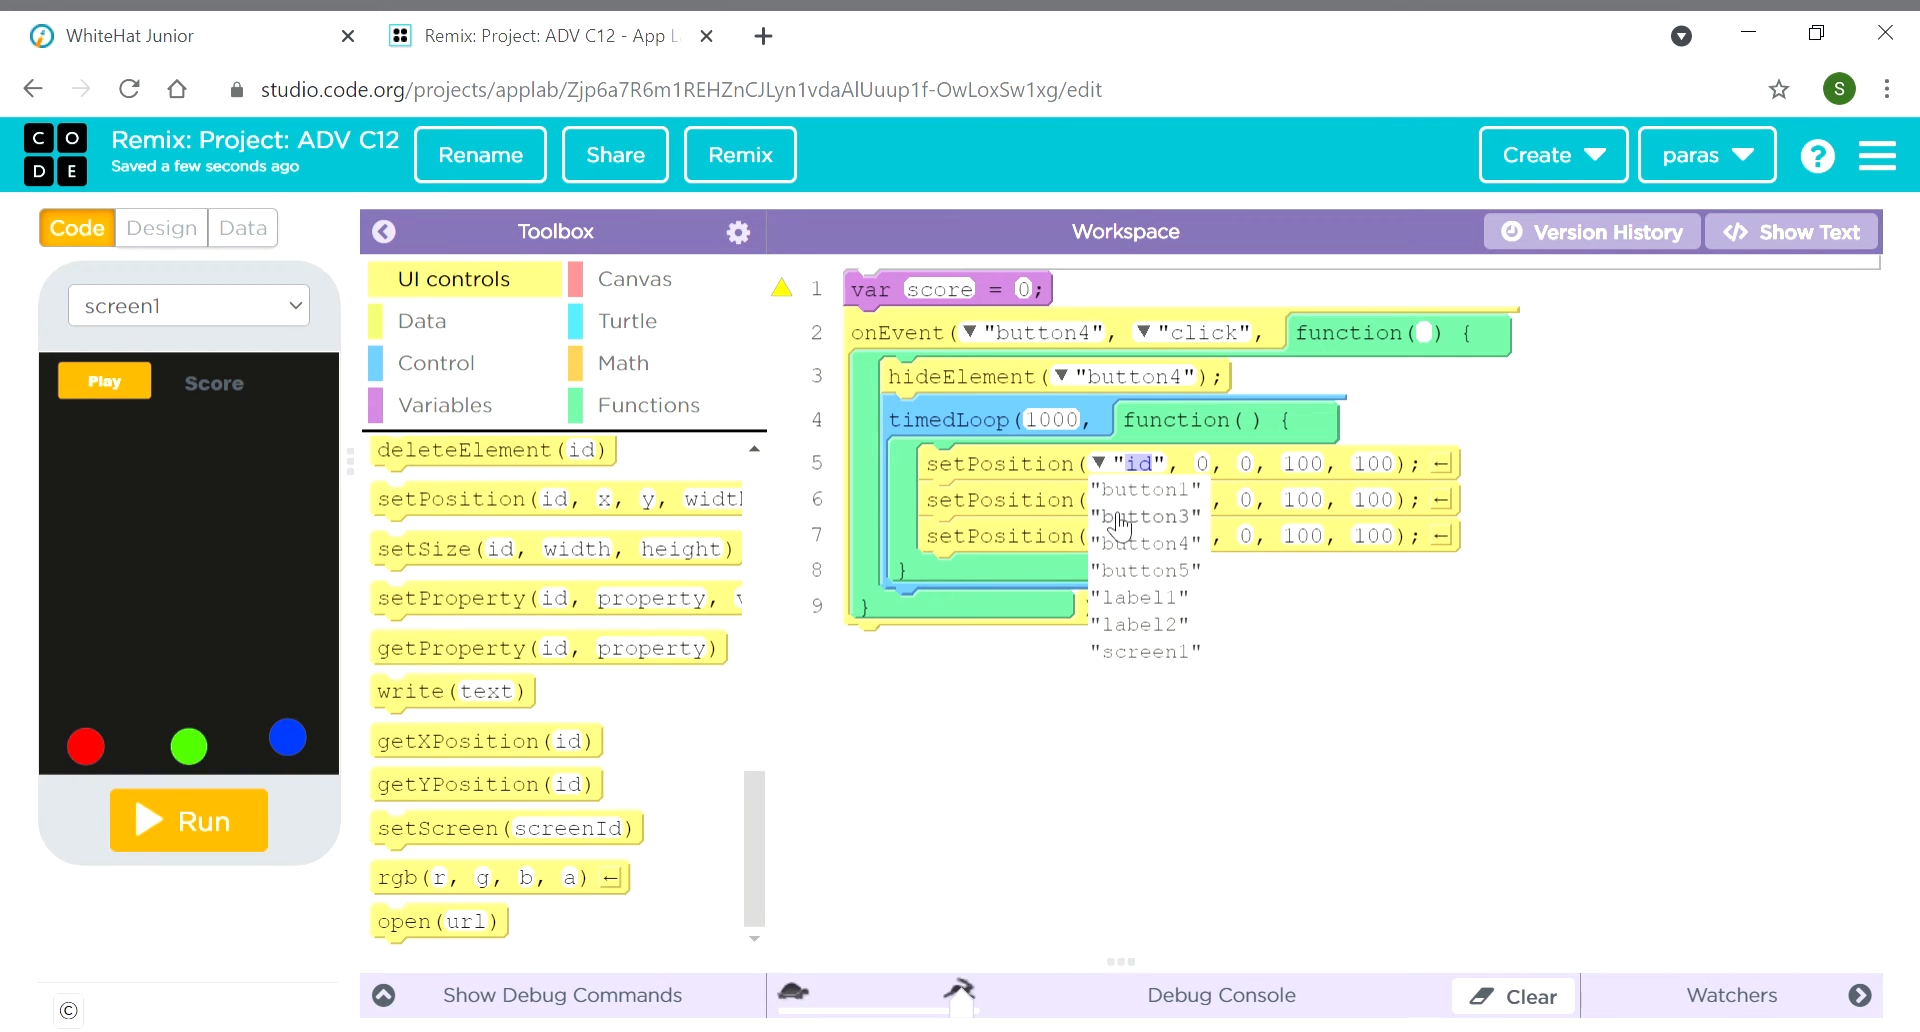
{"action": "left_click", "coordinate": [1145, 488]}
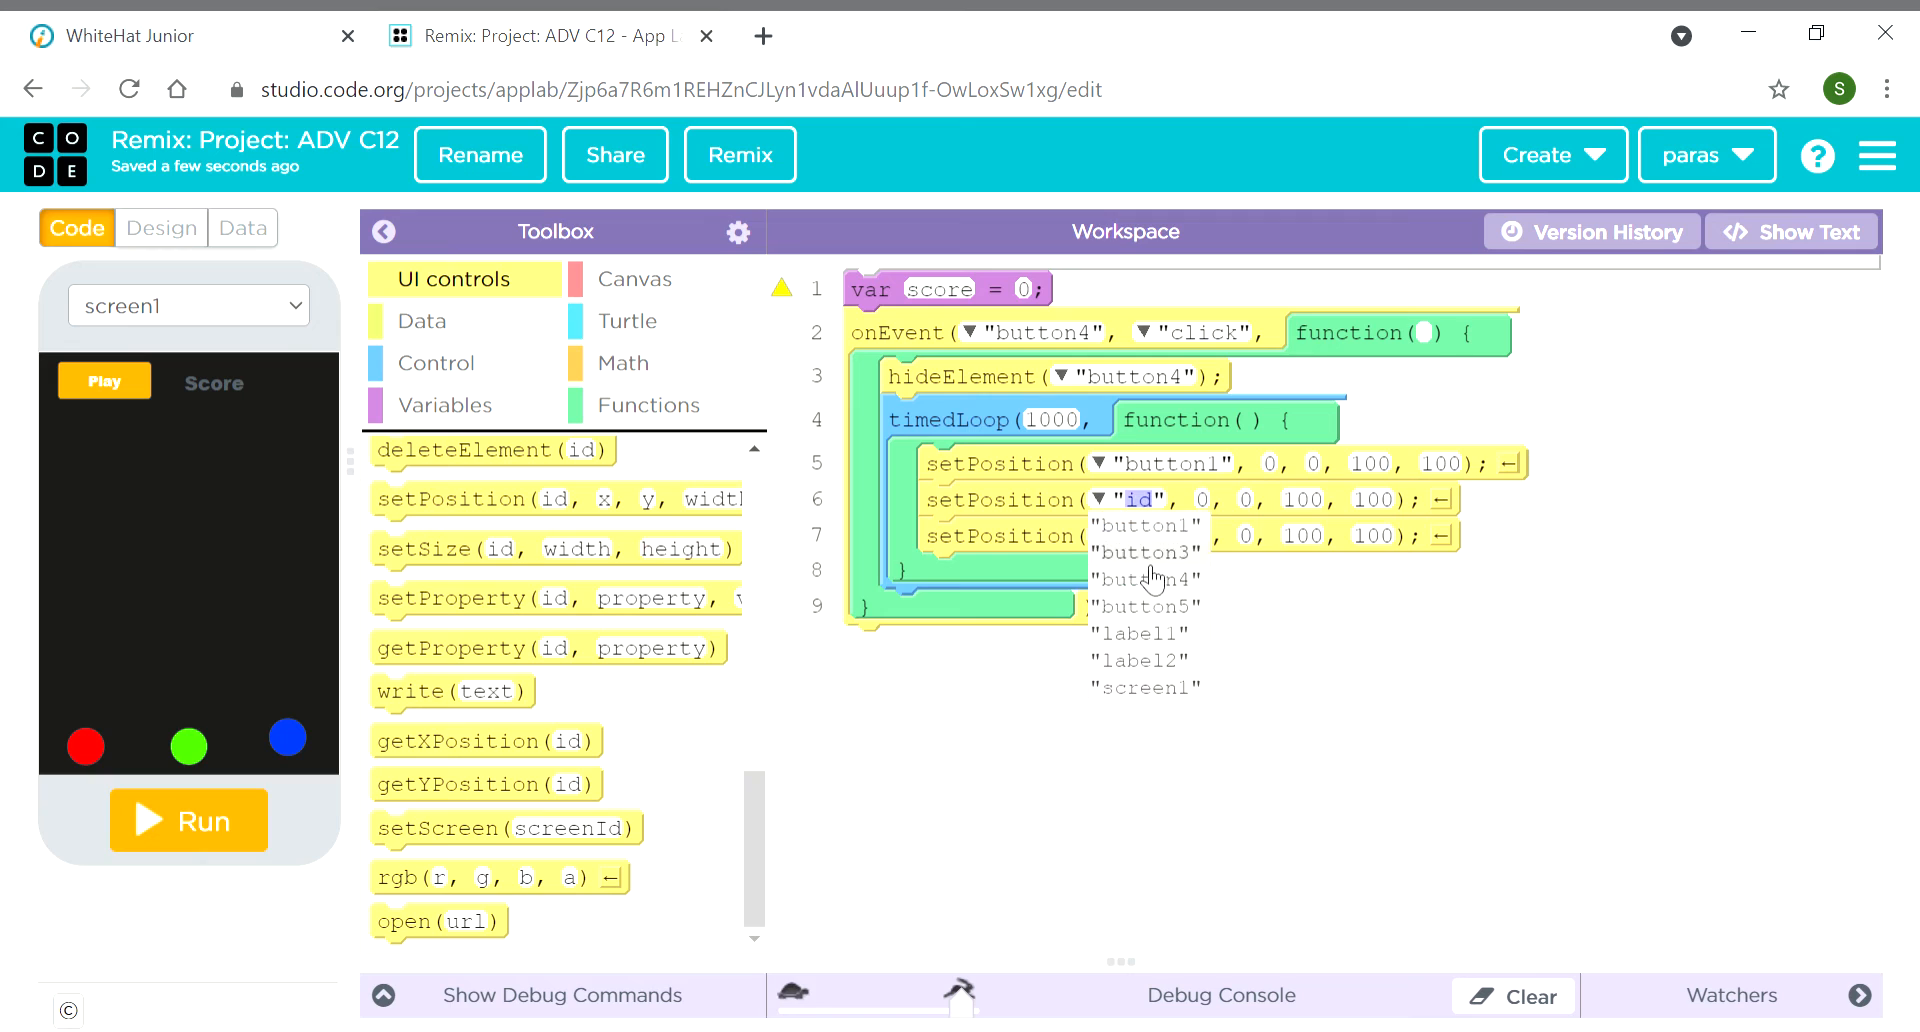
{"action": "left_click", "coordinate": [1142, 552]}
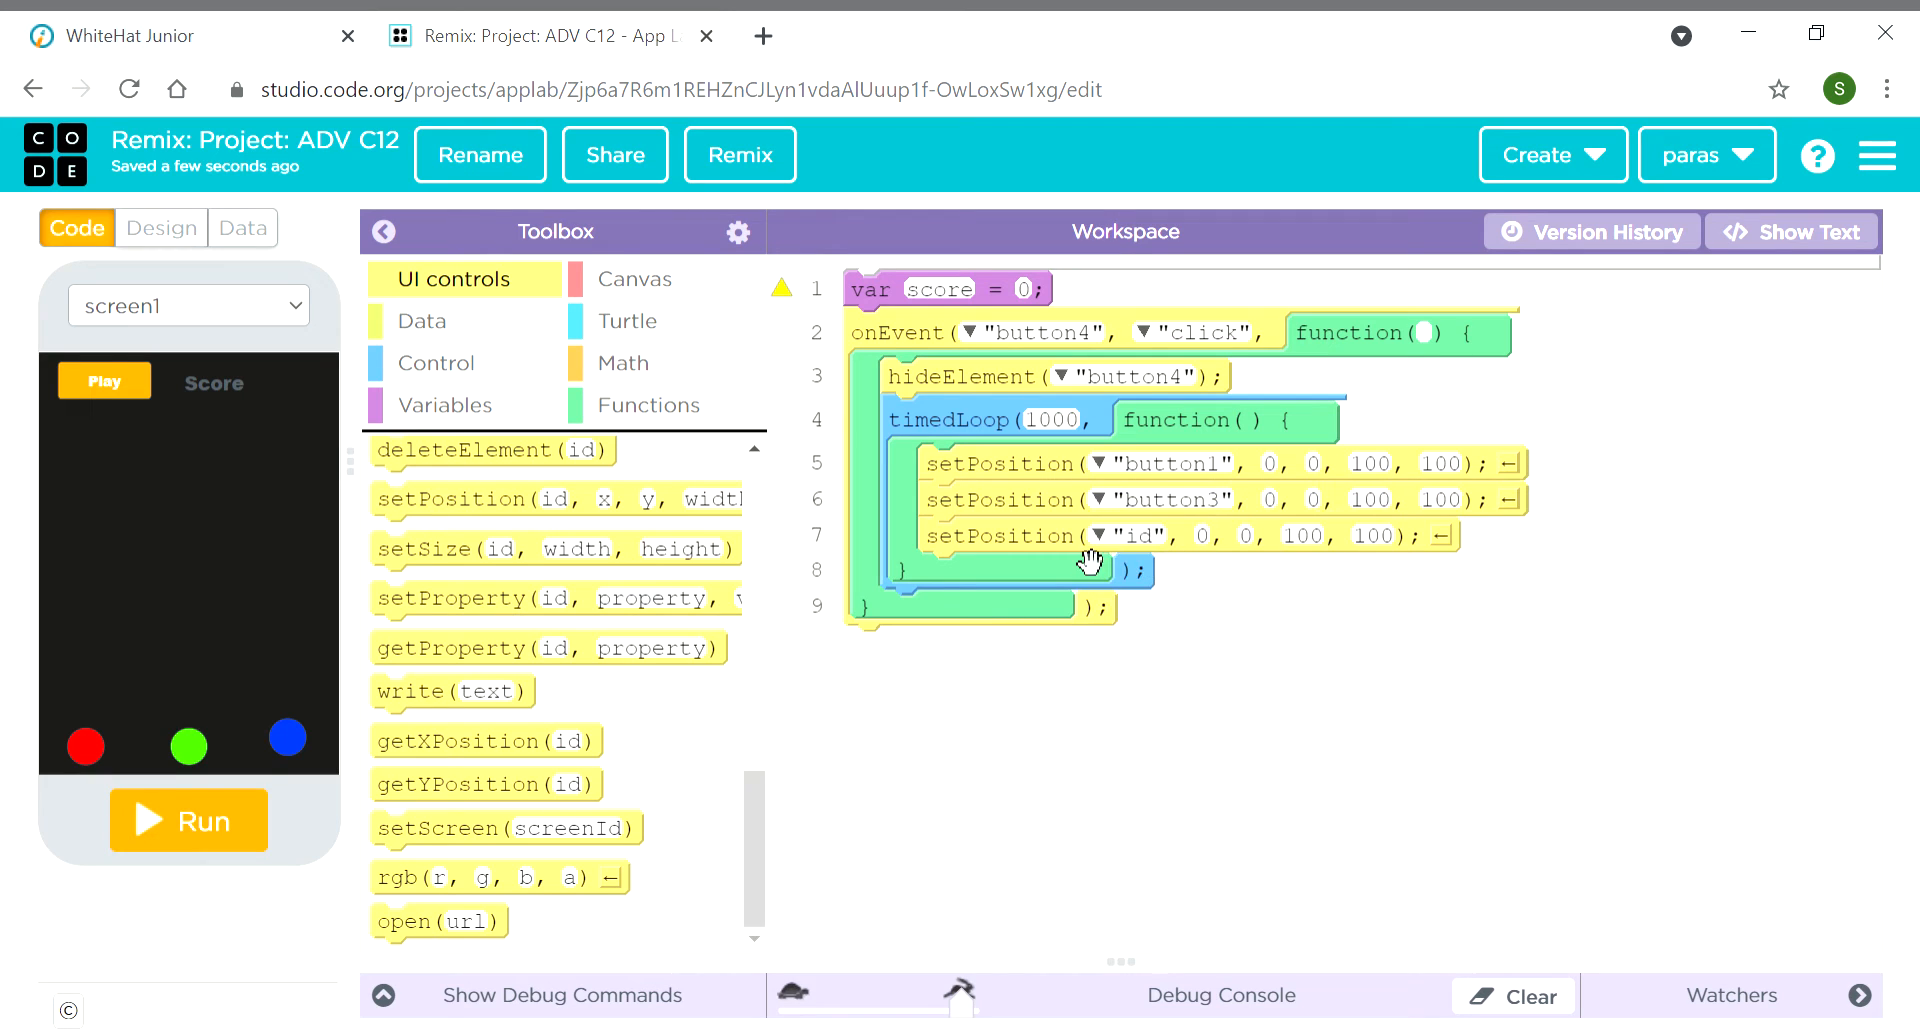
{"action": "left_click", "coordinate": [1098, 535]}
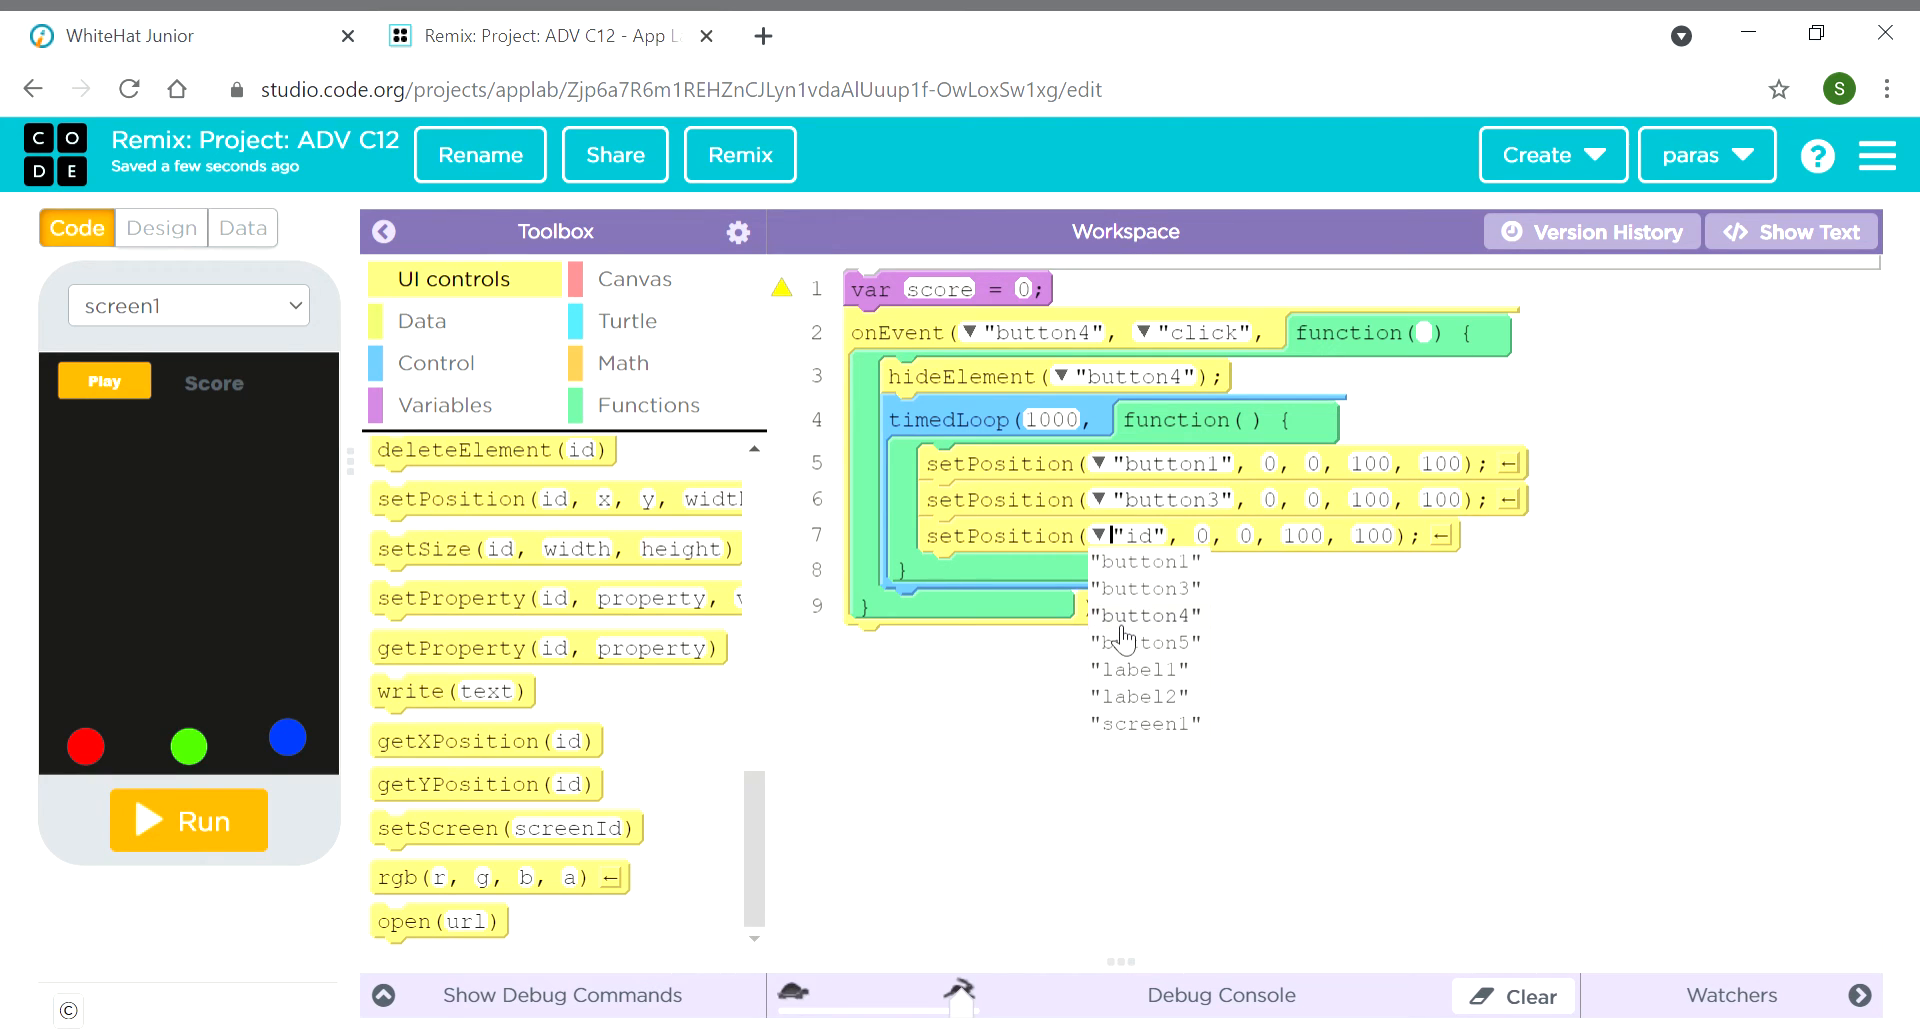
{"action": "left_click", "coordinate": [1145, 615]}
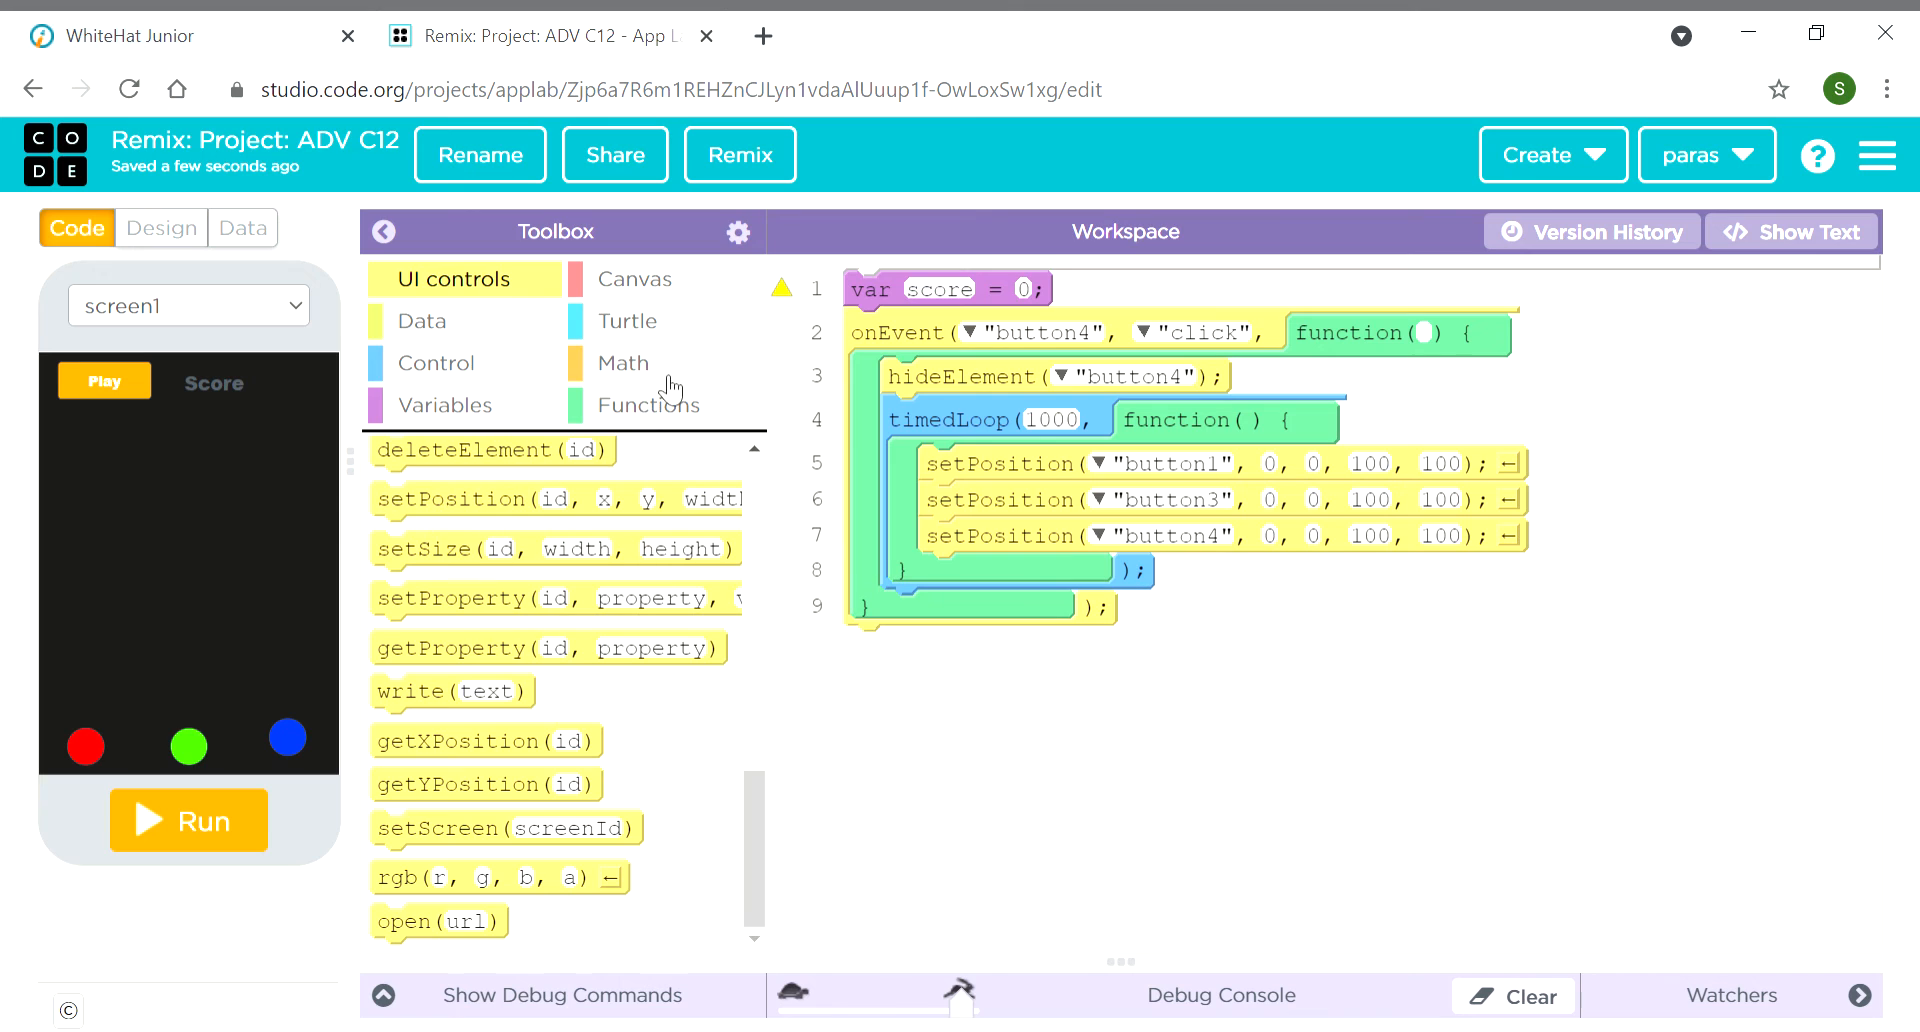
Use randomNumber with a 0–300 range for button4's x position
{"action": "left_click", "coordinate": [623, 362]}
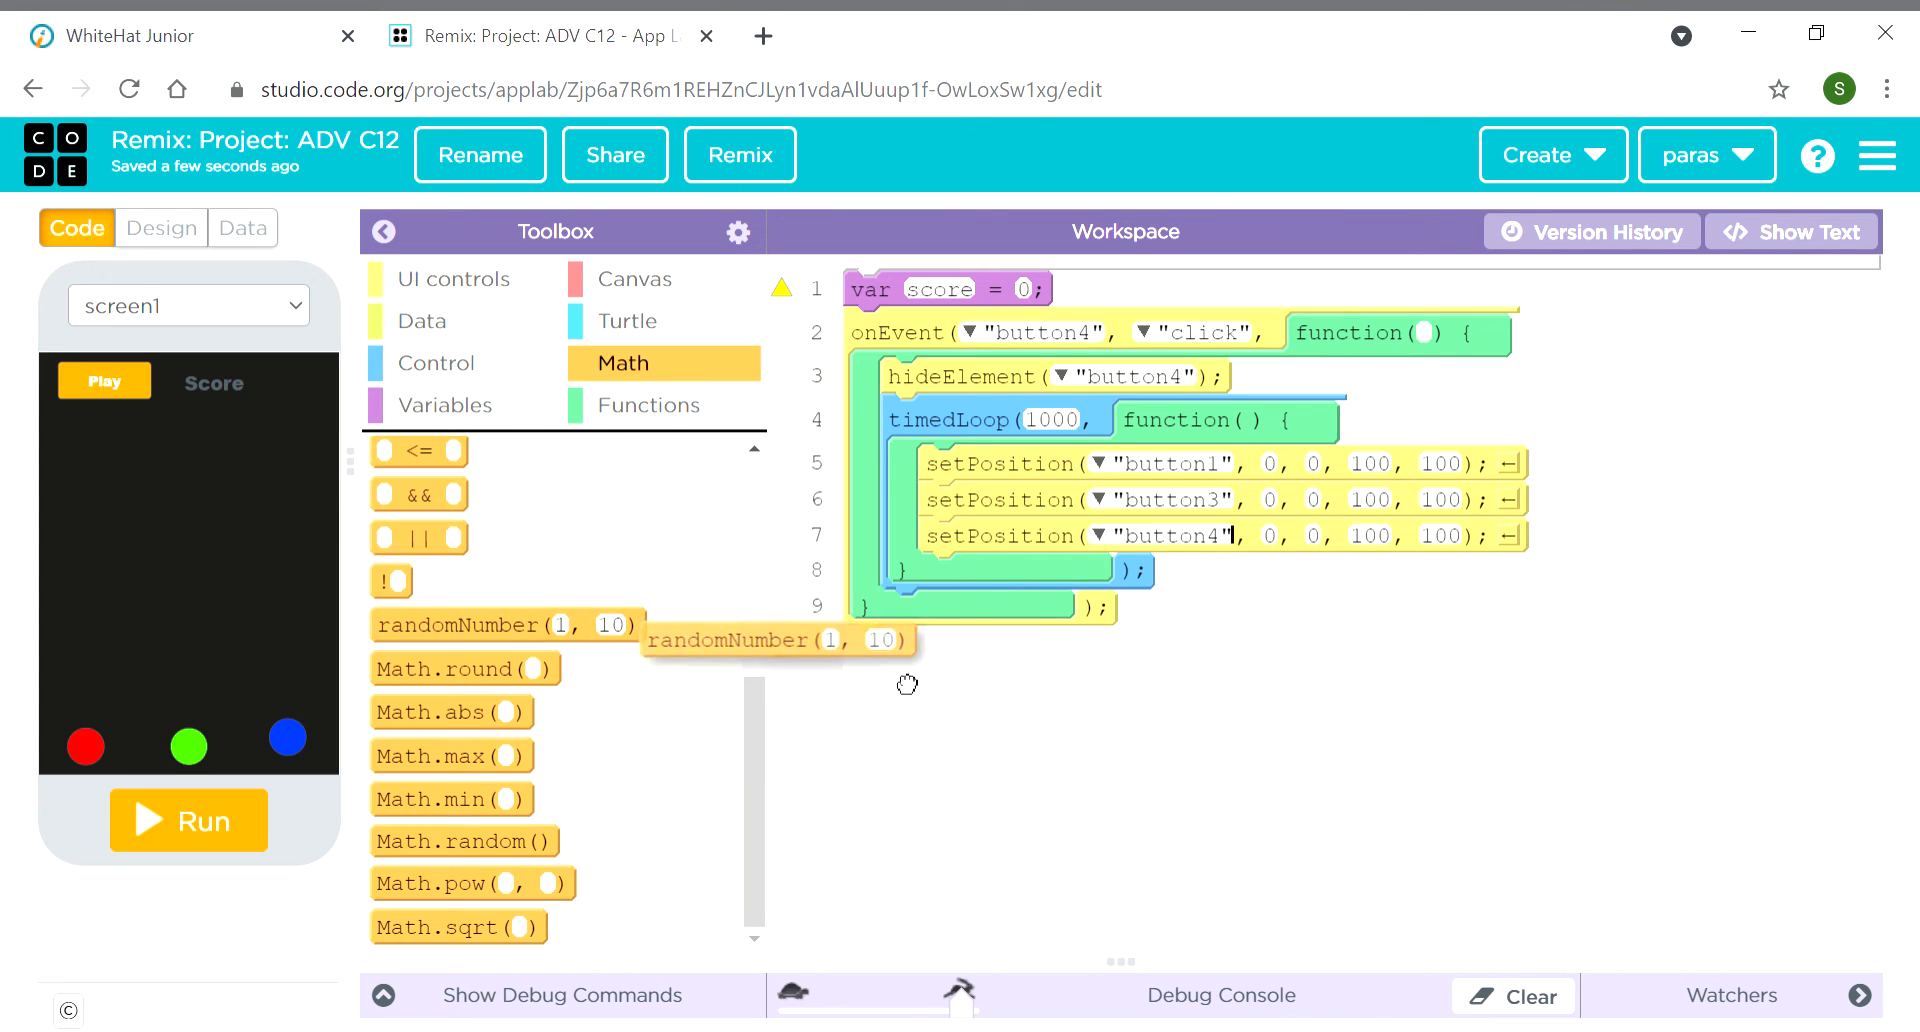
{"action": "left_click_drag", "start_coordinate": [777, 639], "coordinate": [1396, 541]}
{"action": "type", "text": "3"}
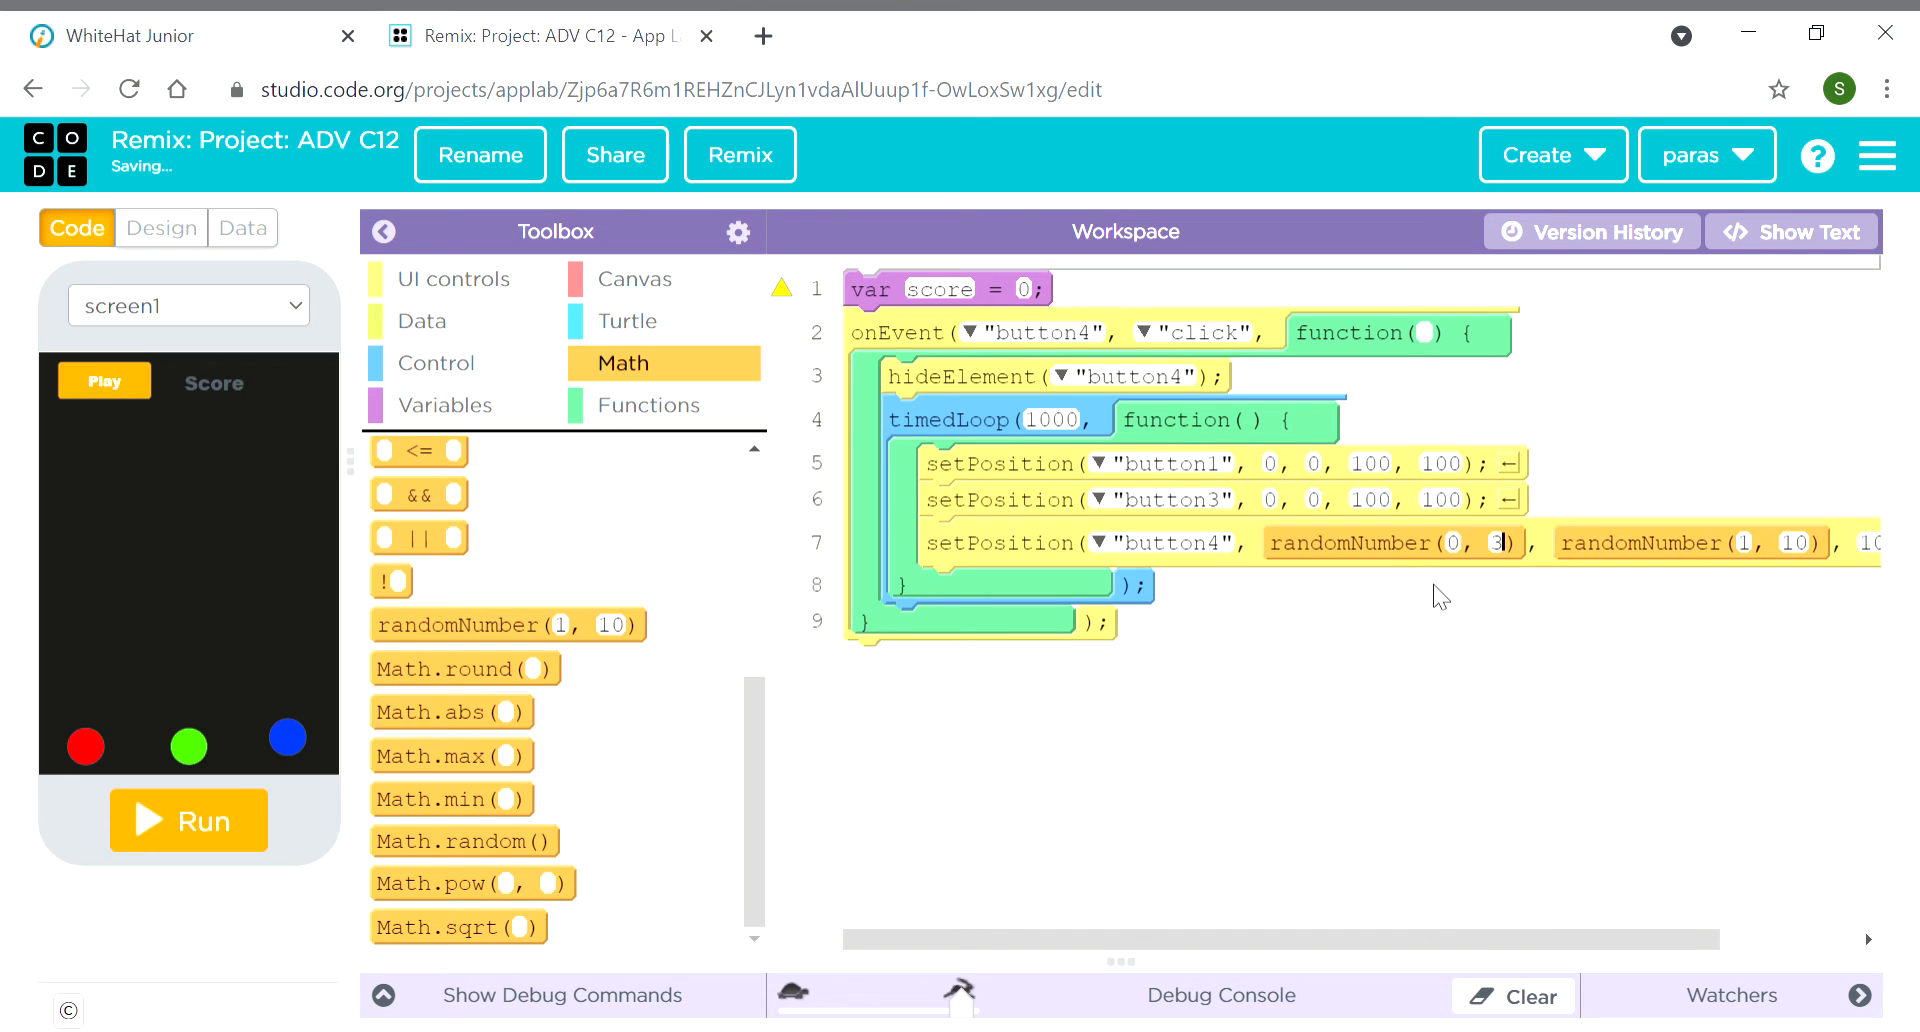
{"action": "type", "text": "00"}
{"action": "left_click", "coordinate": [1795, 542]}
{"action": "type", "text": "3"}
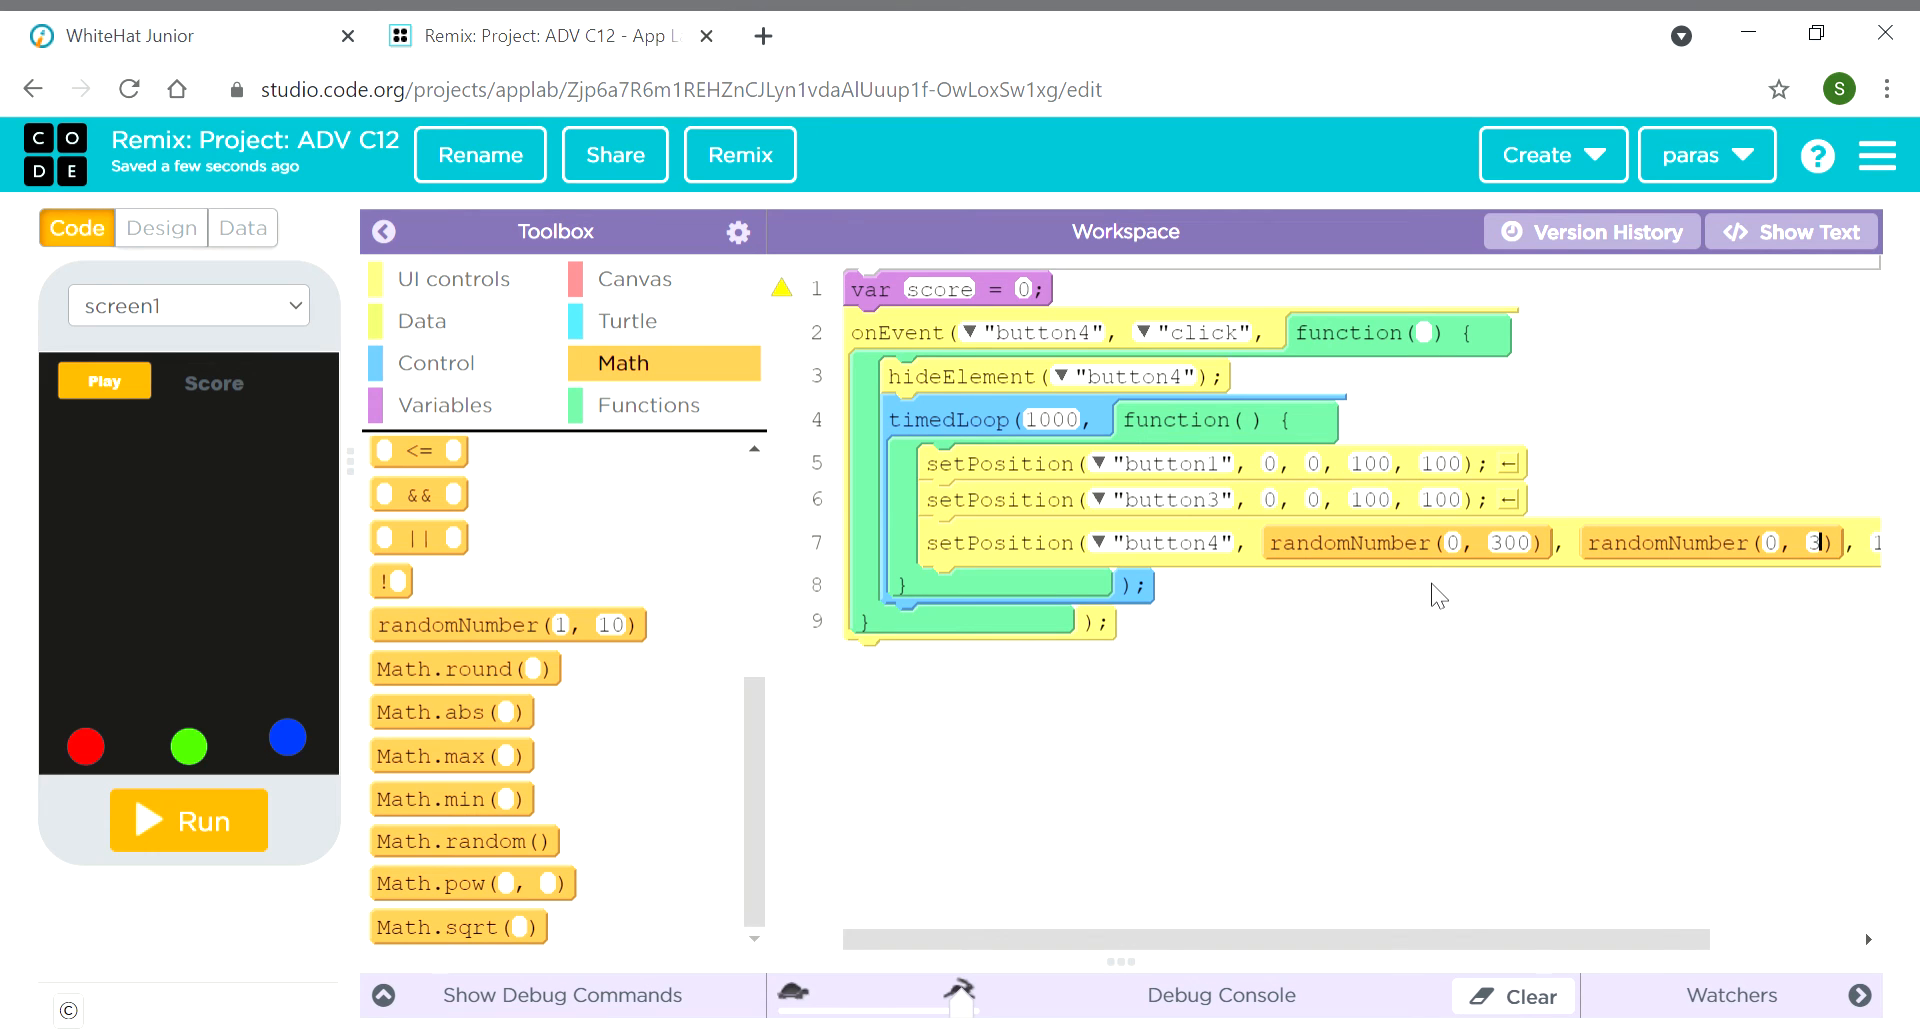
{"action": "type", "text": "00"}
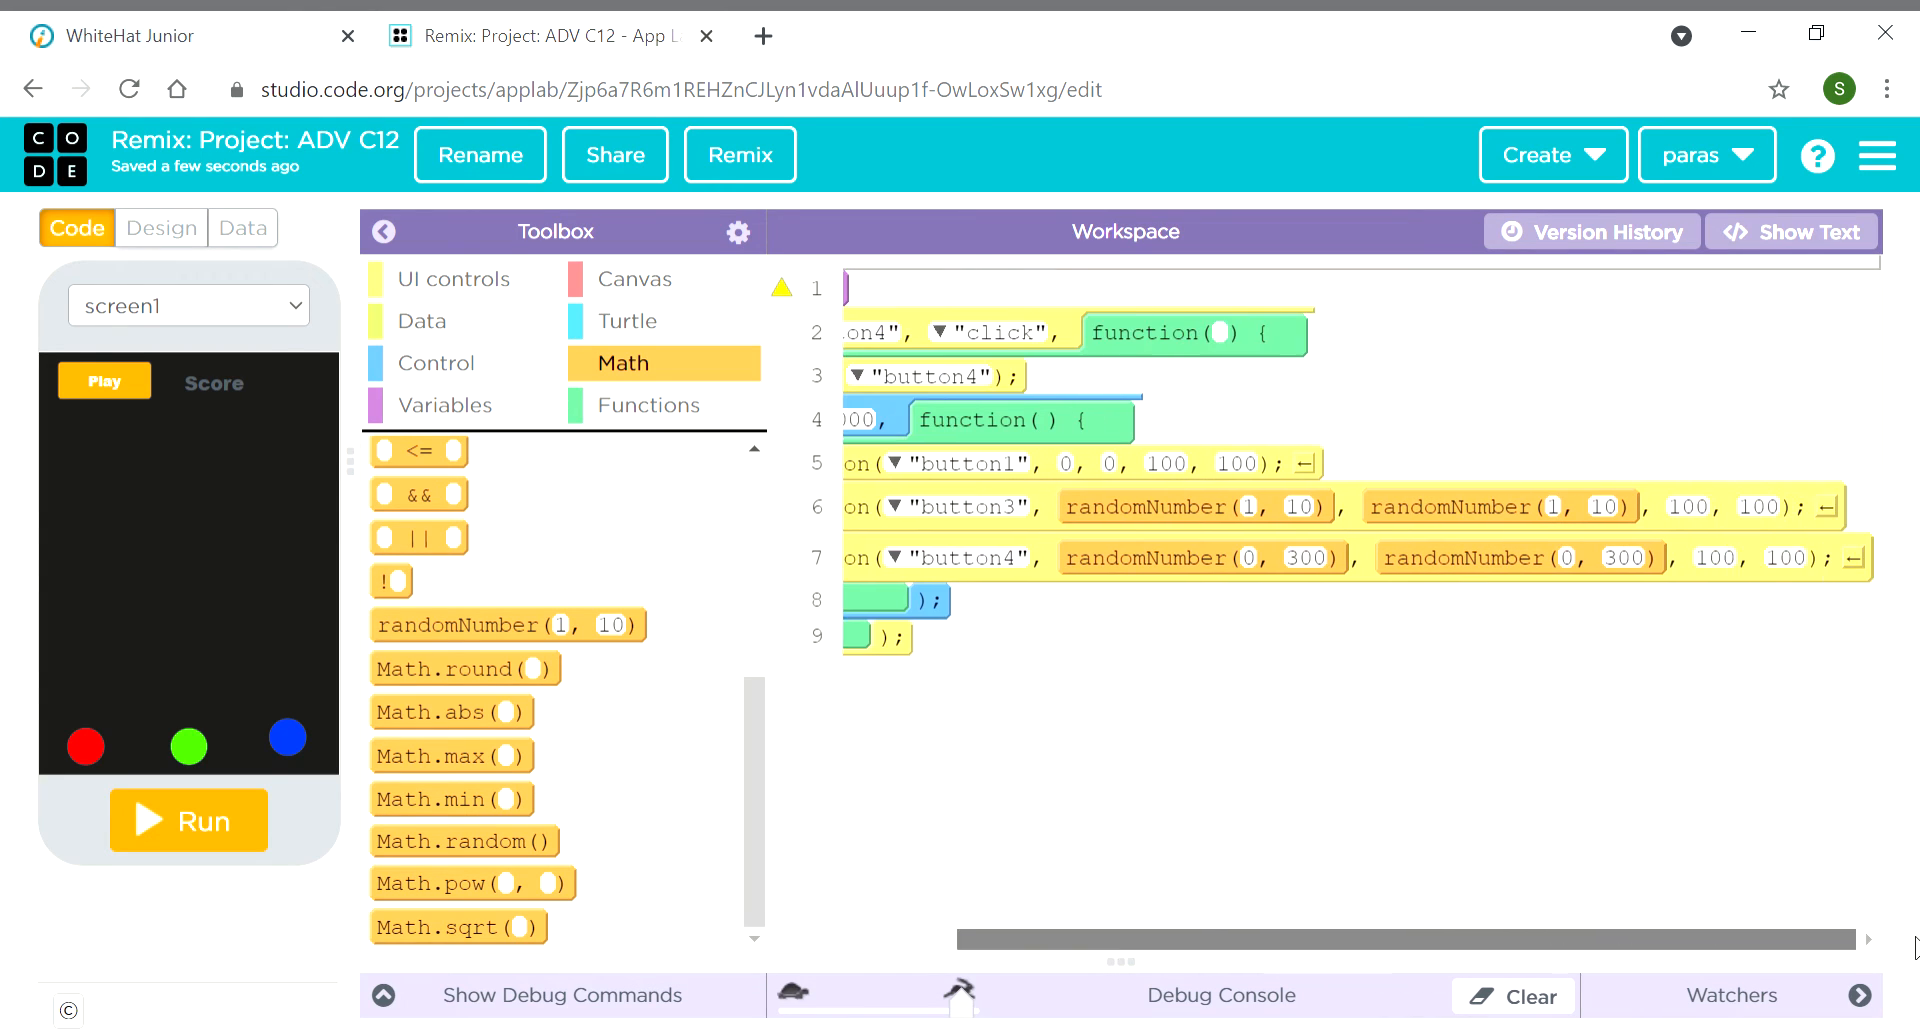
{"action": "mouse_move", "coordinate": [1255, 520]}
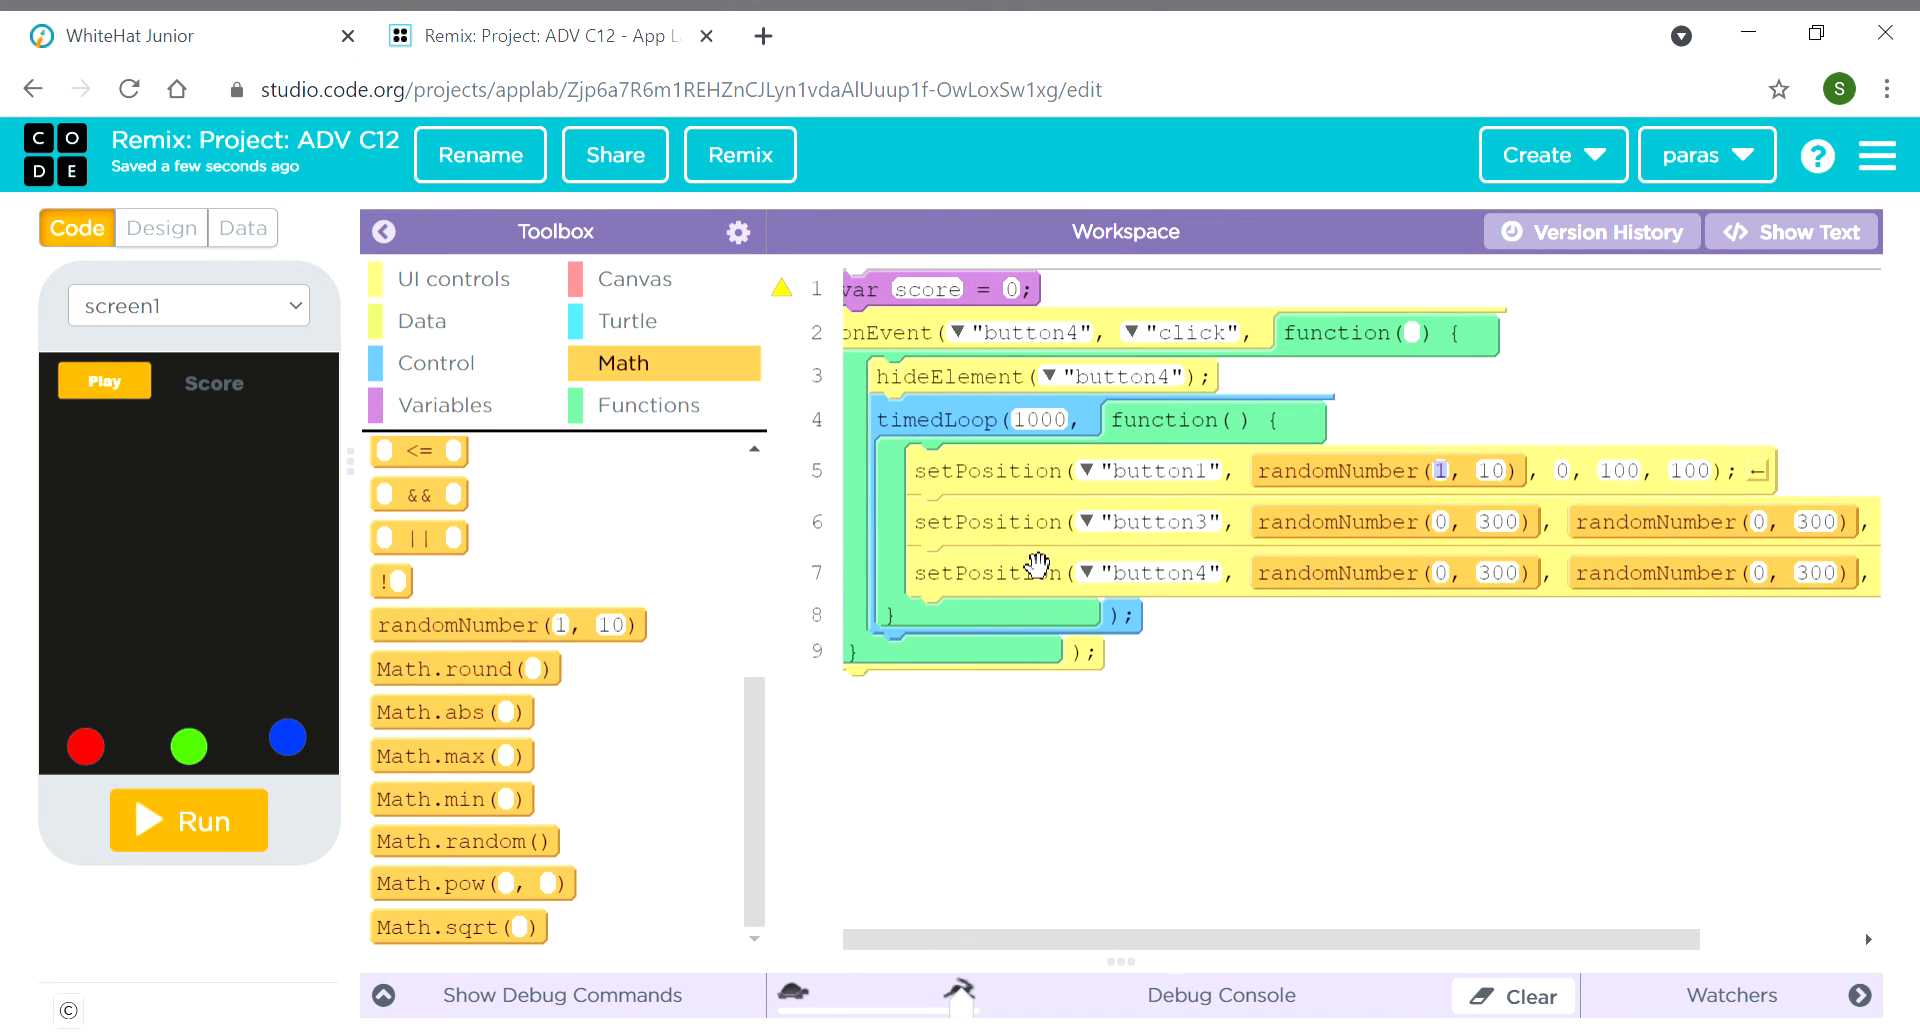
Give button1 a random y position, edit its range, and set sizes to 40
{"action": "left_click_drag", "start_coordinate": [506, 624], "coordinate": [1531, 427]}
{"action": "type", "text": "0"}
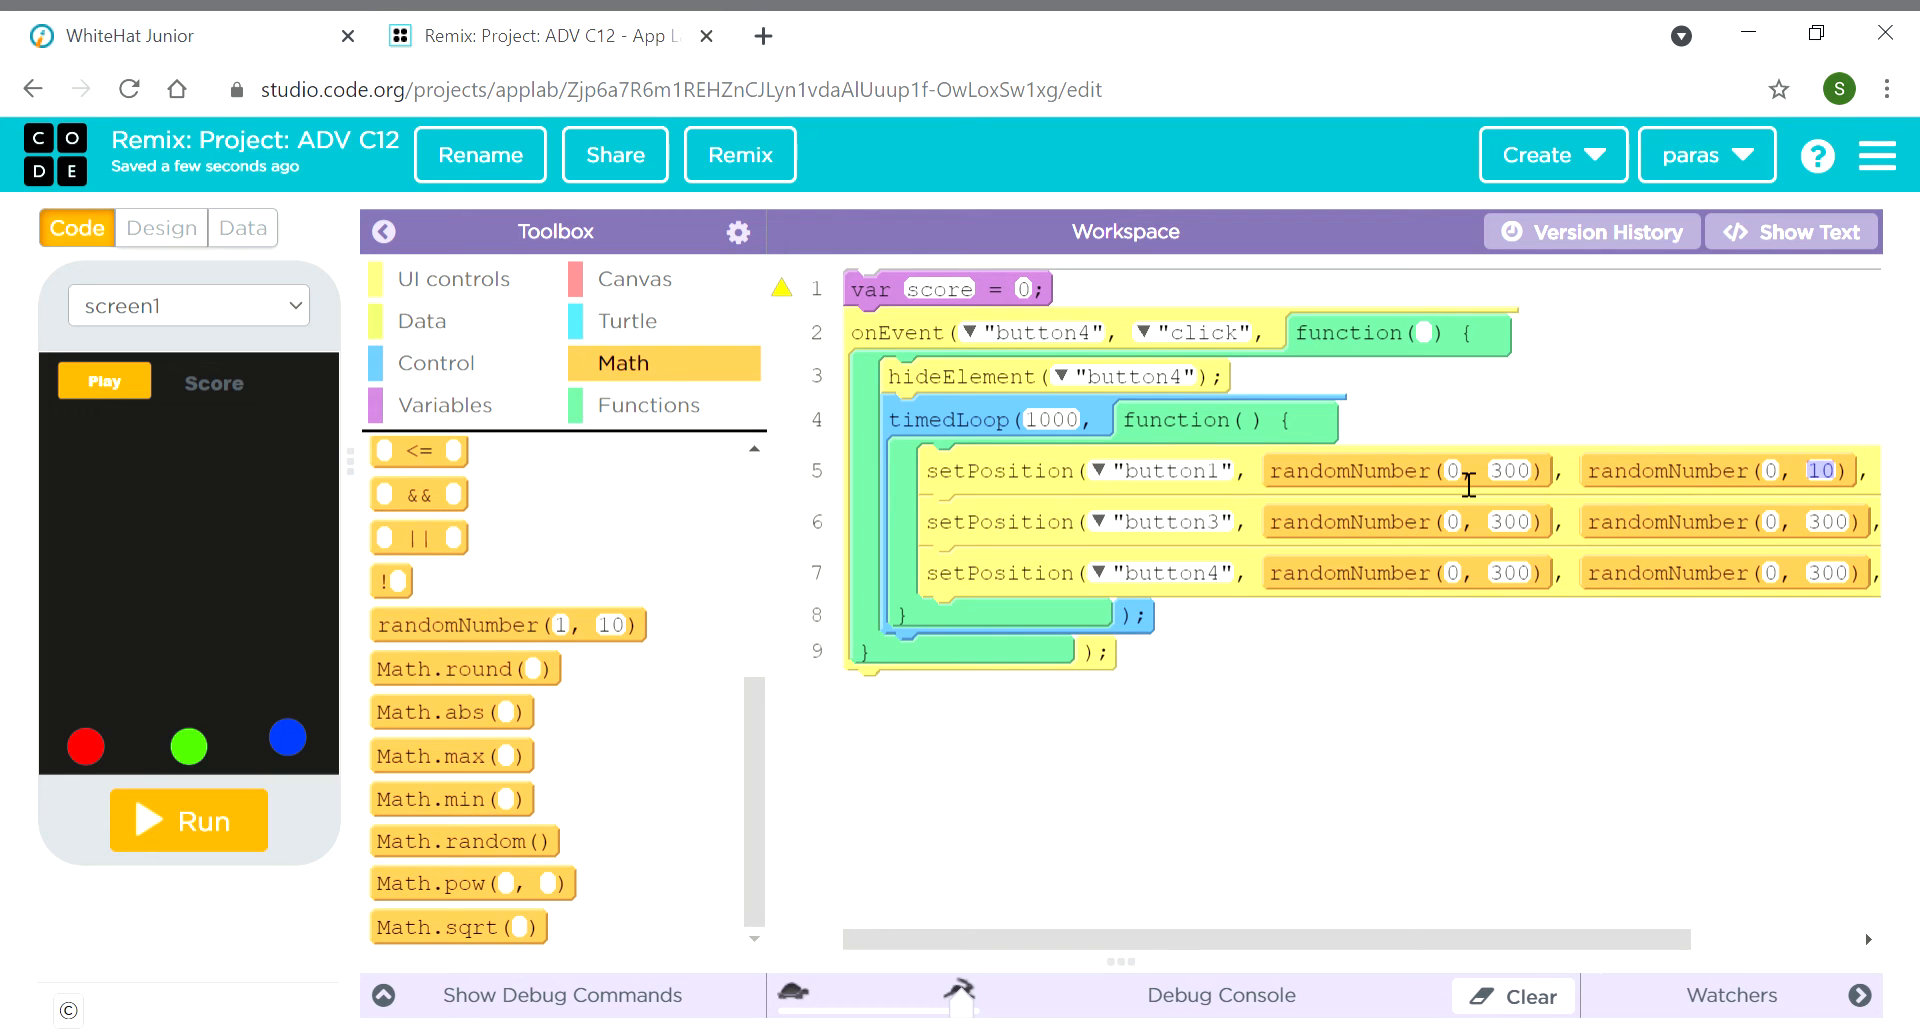
{"action": "left_click", "coordinate": [1828, 470]}
{"action": "type", "text": "300"}
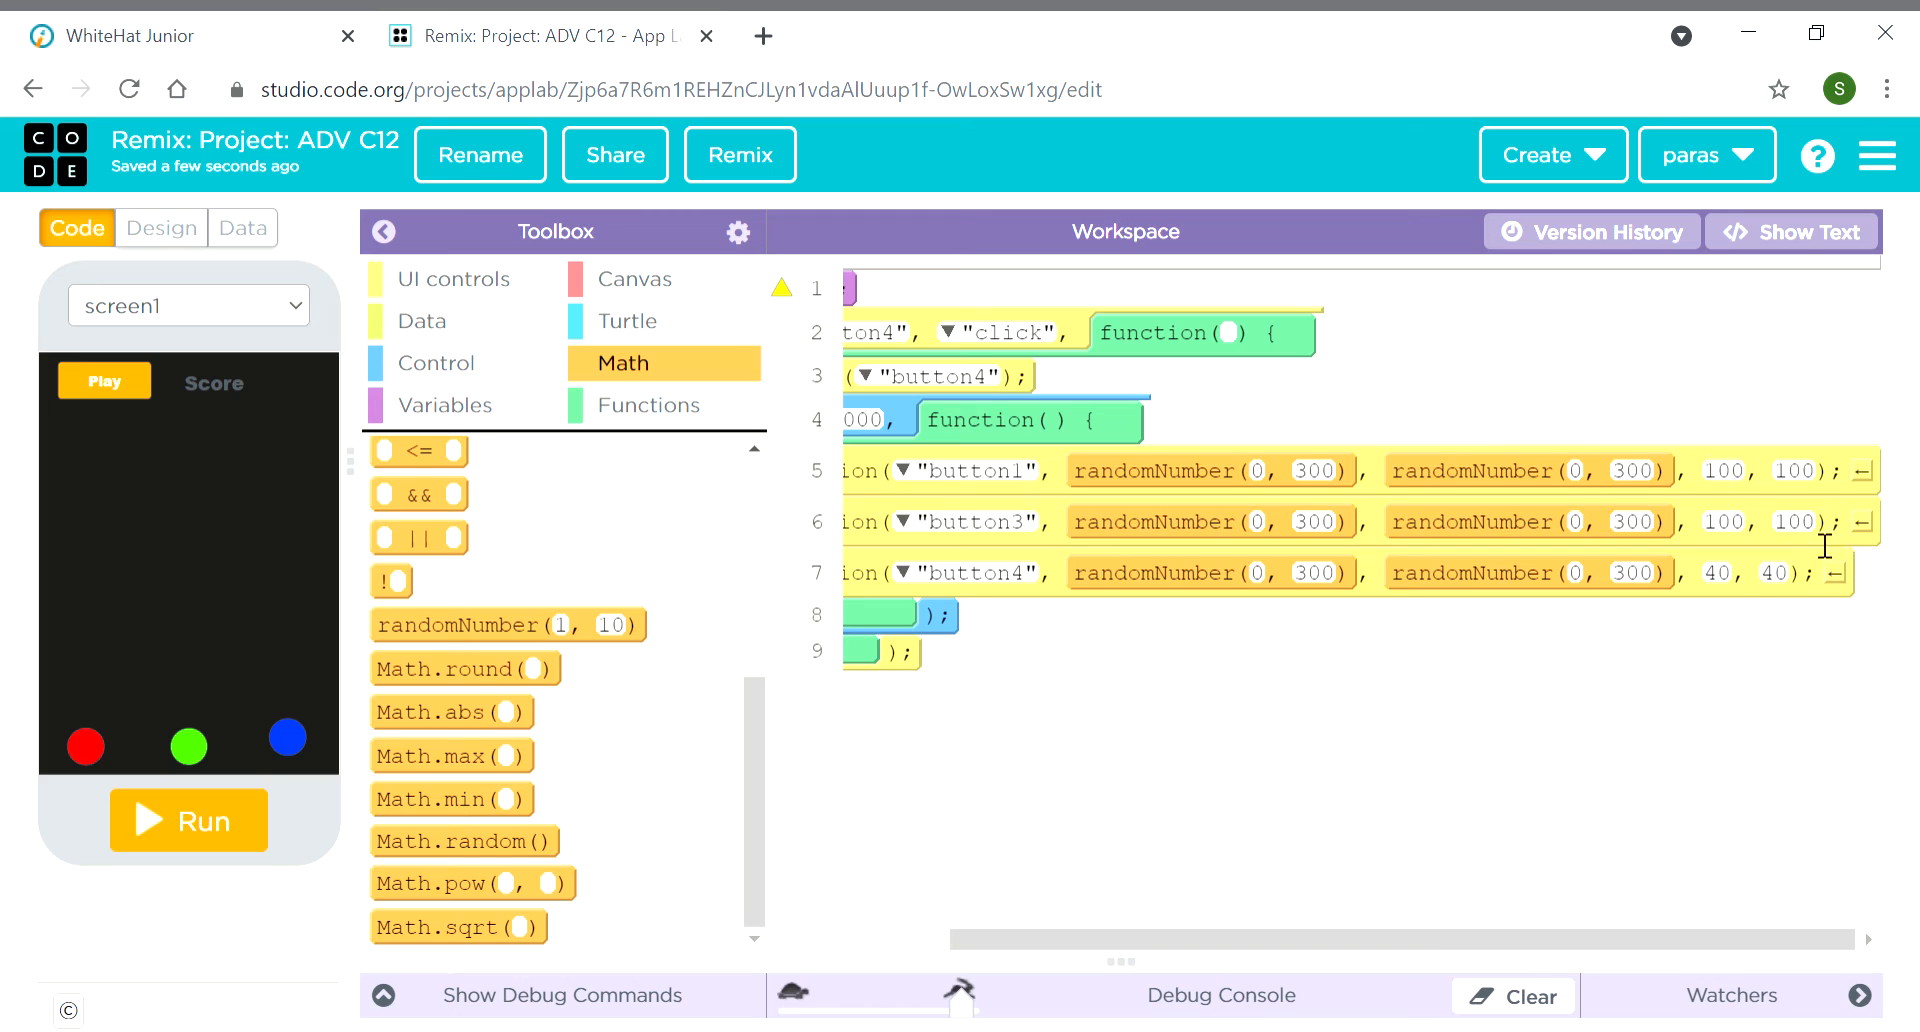
{"action": "double_click", "coordinate": [1791, 522]}
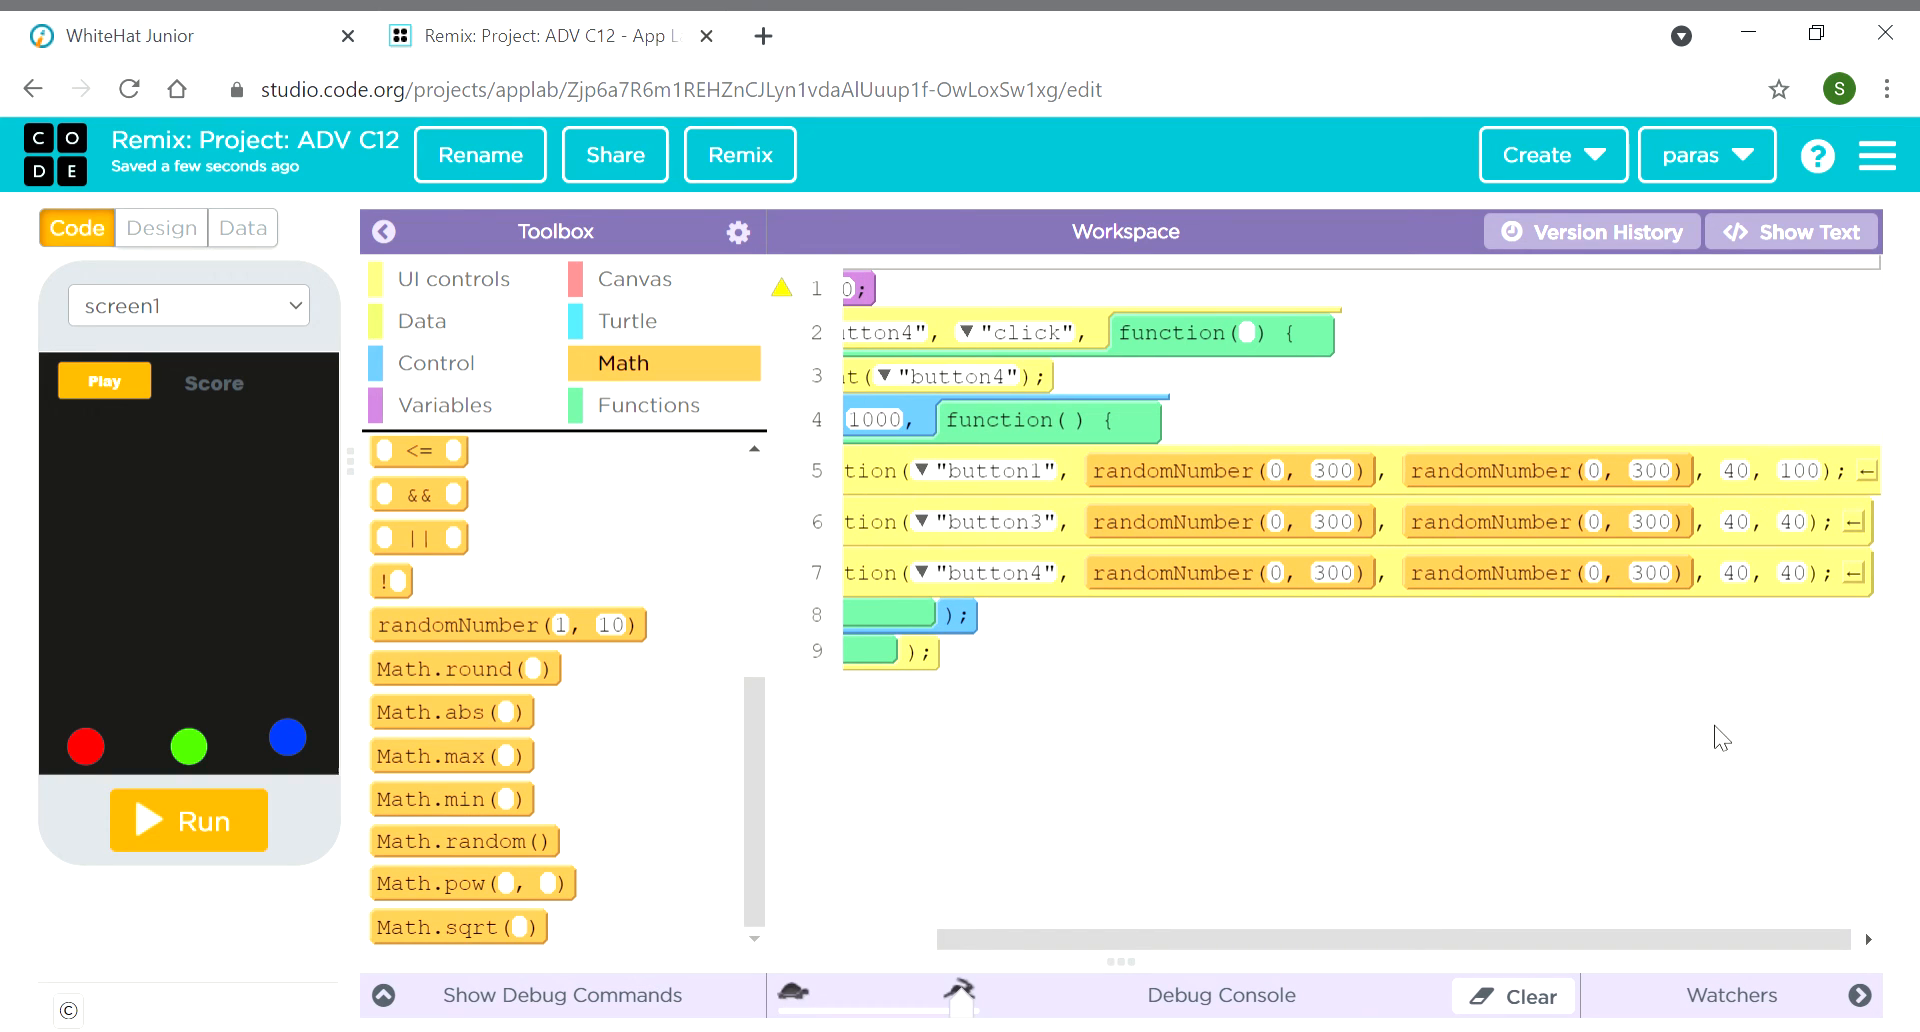
{"action": "double_click", "coordinate": [1800, 471]}
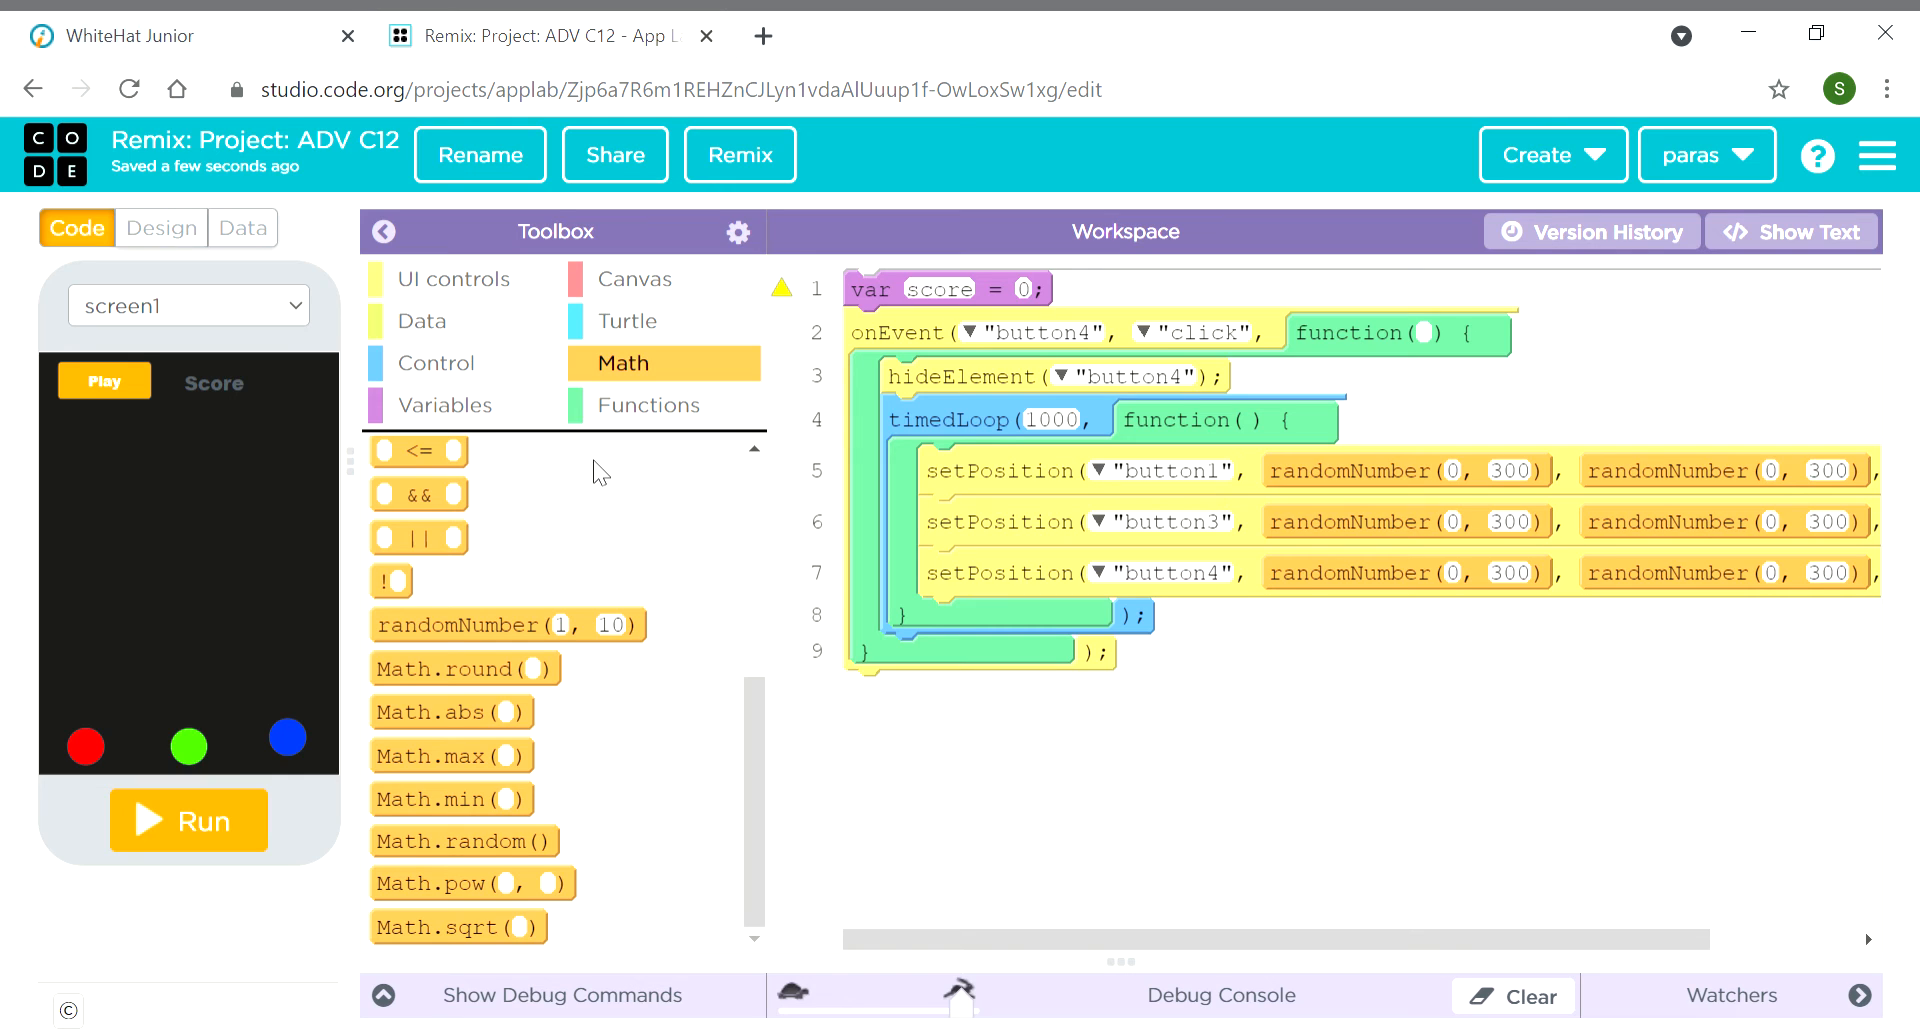
Add an onEvent block that responds to button1
{"action": "left_click", "coordinate": [453, 279]}
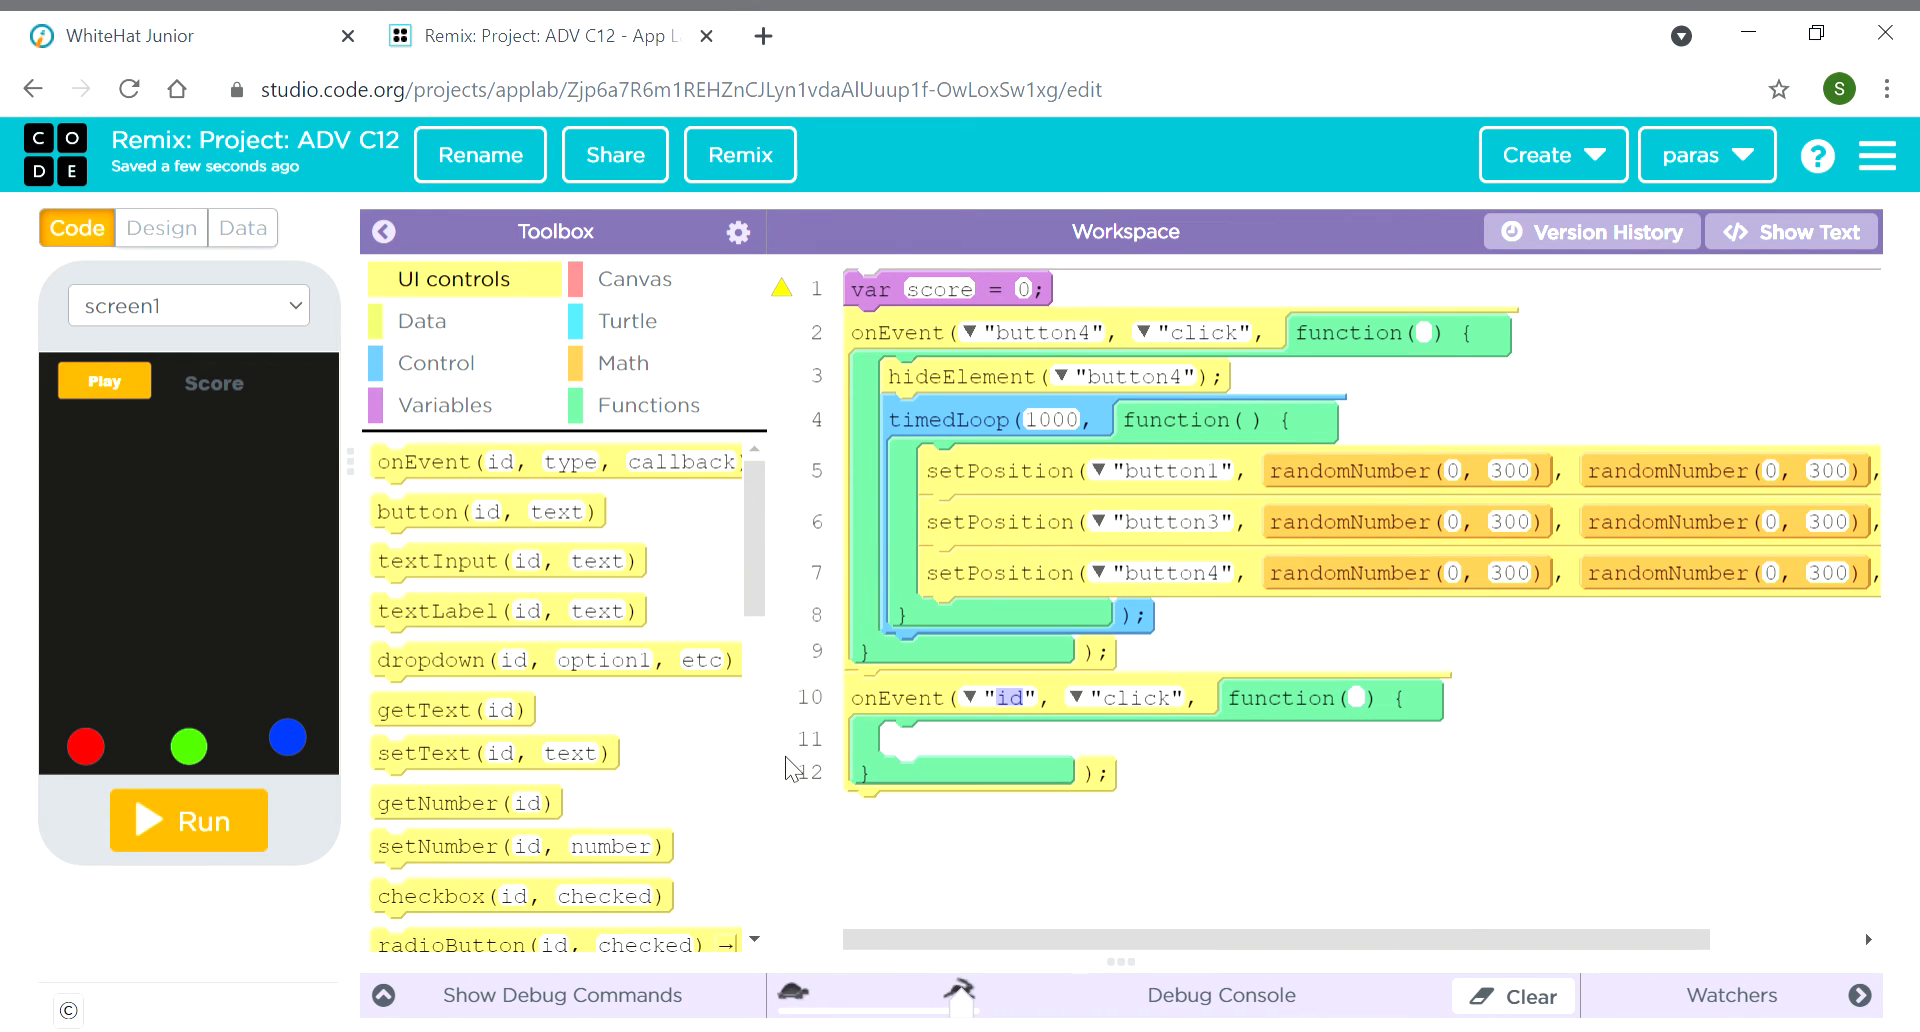
{"action": "mouse_move", "coordinate": [86, 748]}
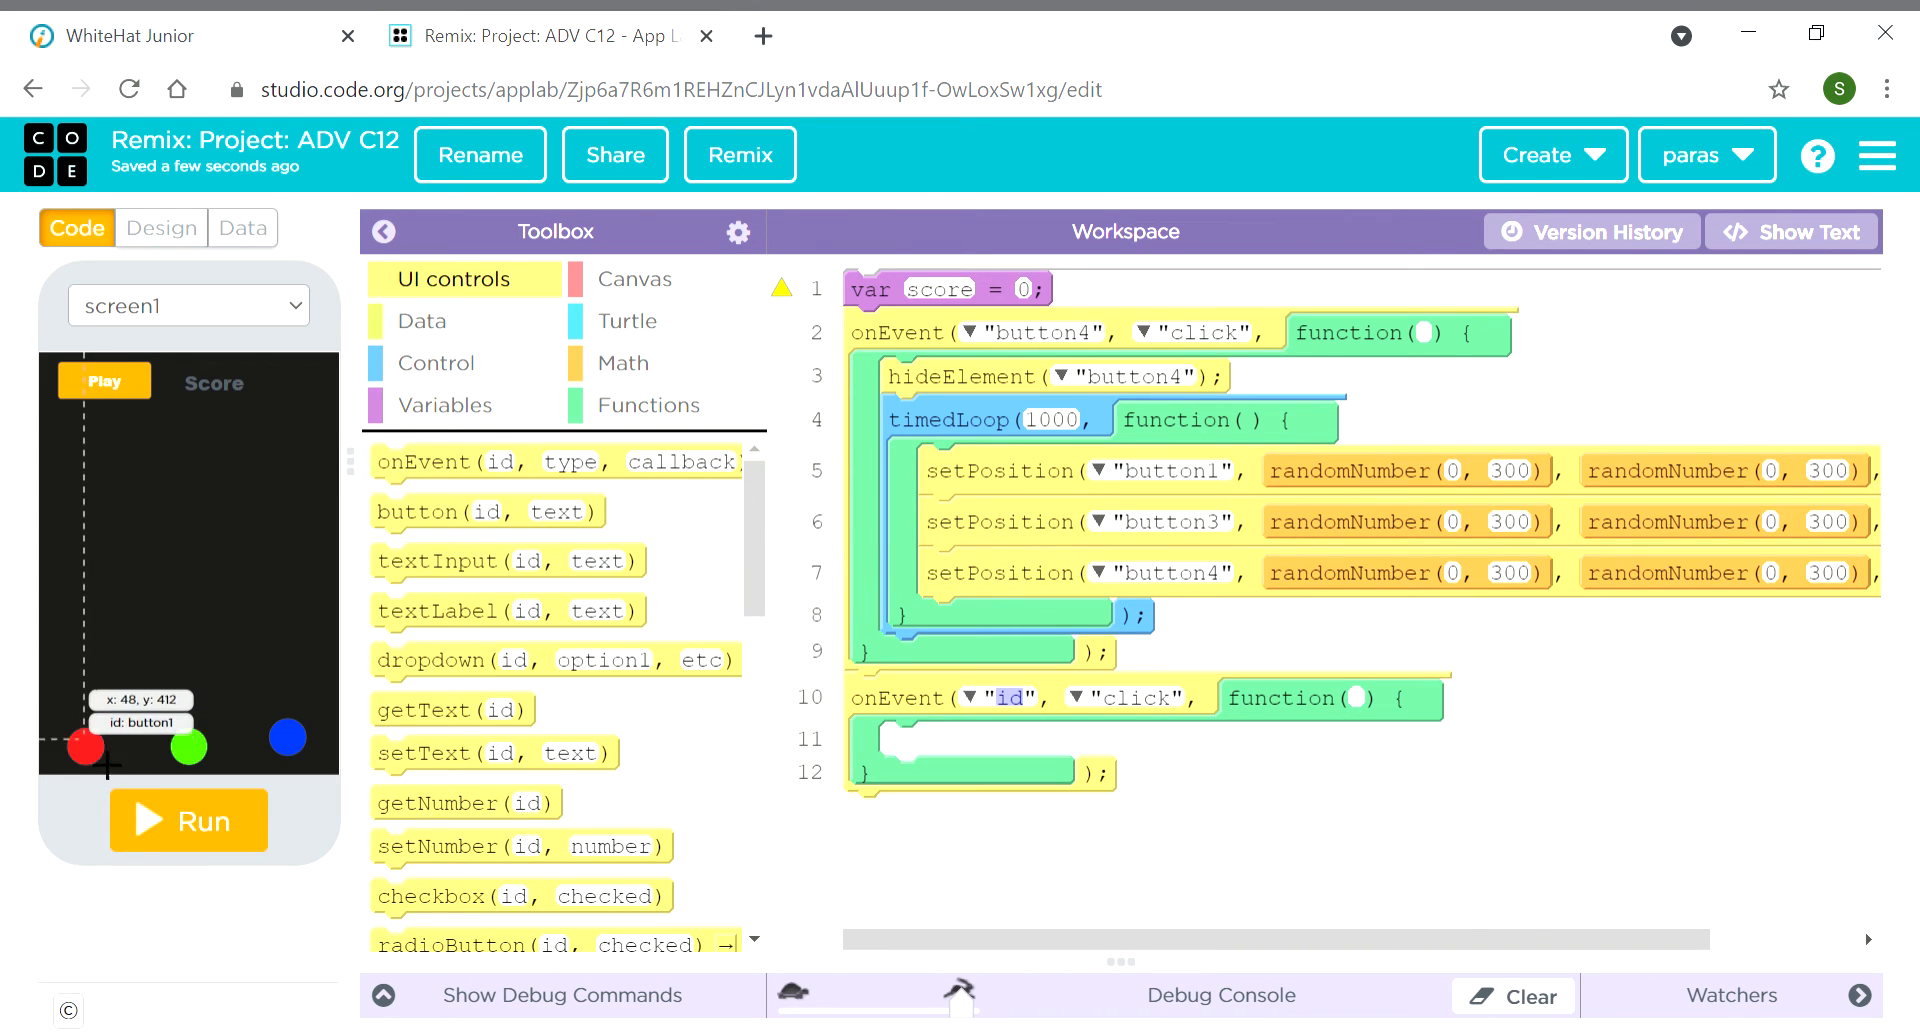
{"action": "left_click", "coordinate": [1005, 698]}
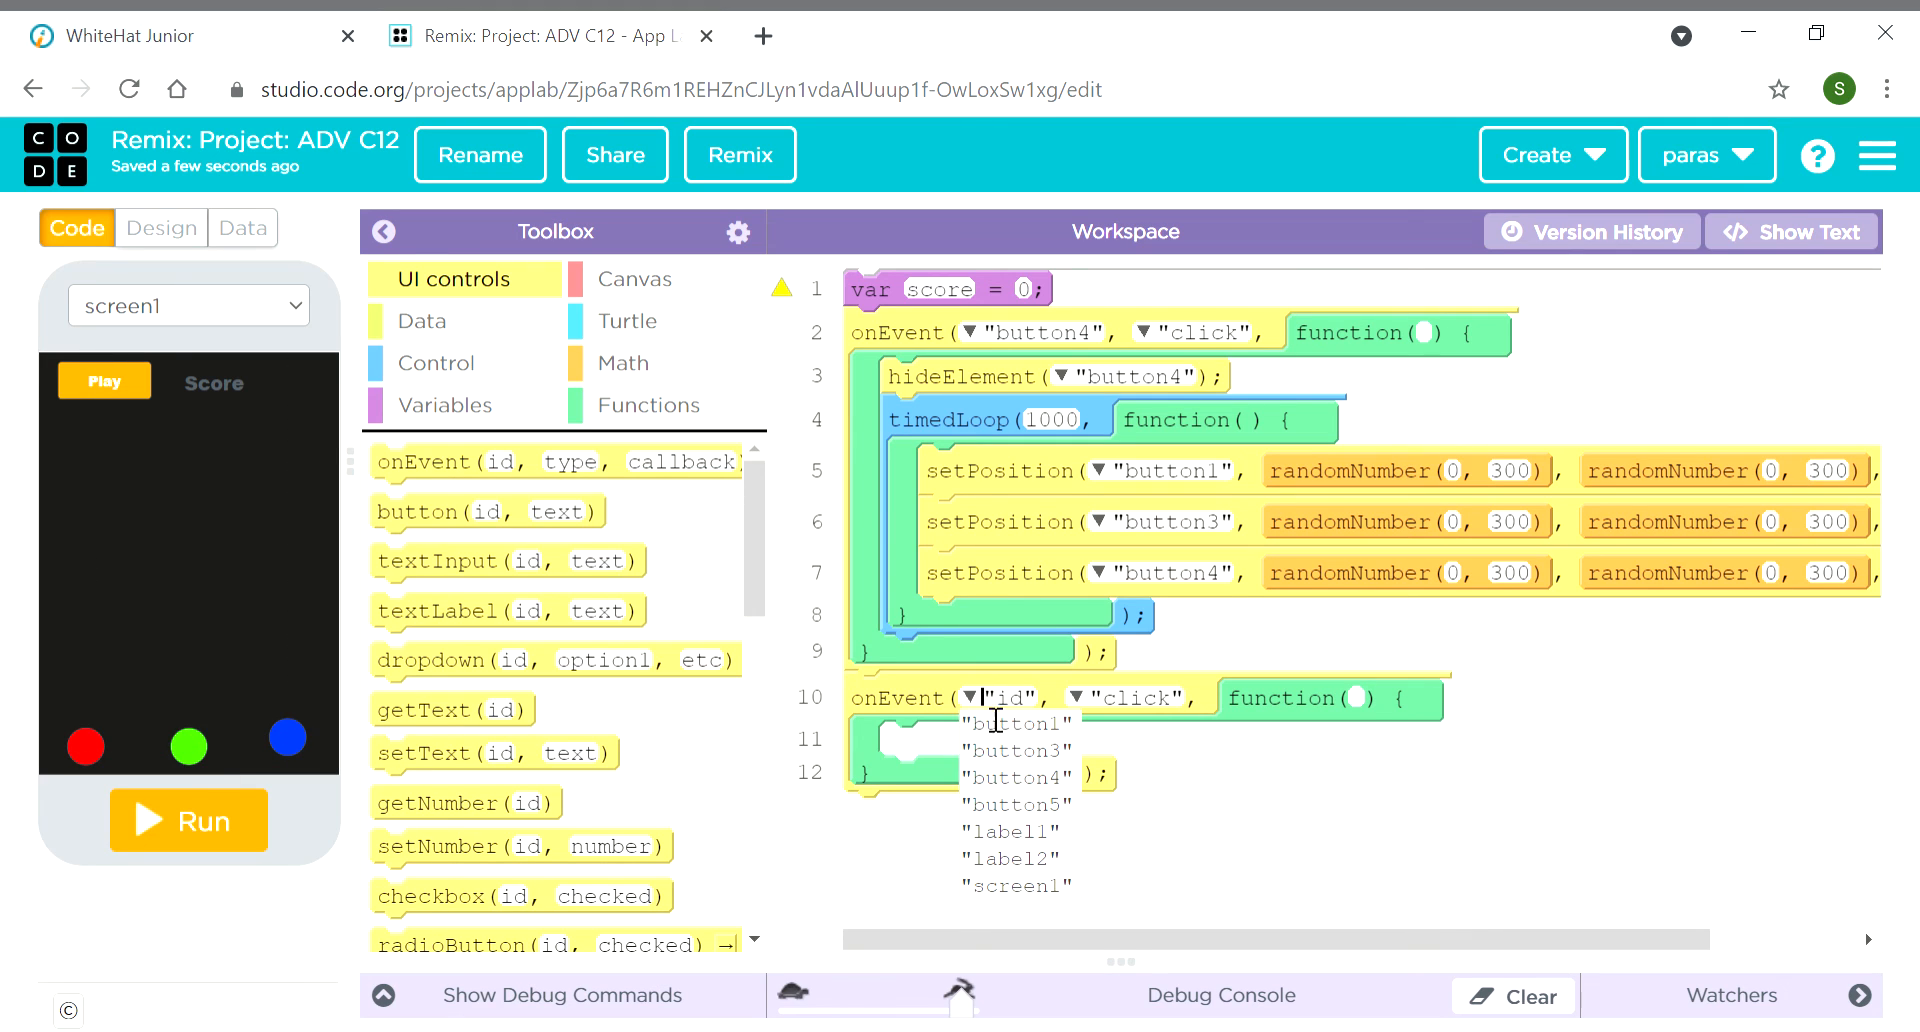
{"action": "left_click", "coordinate": [1011, 724]}
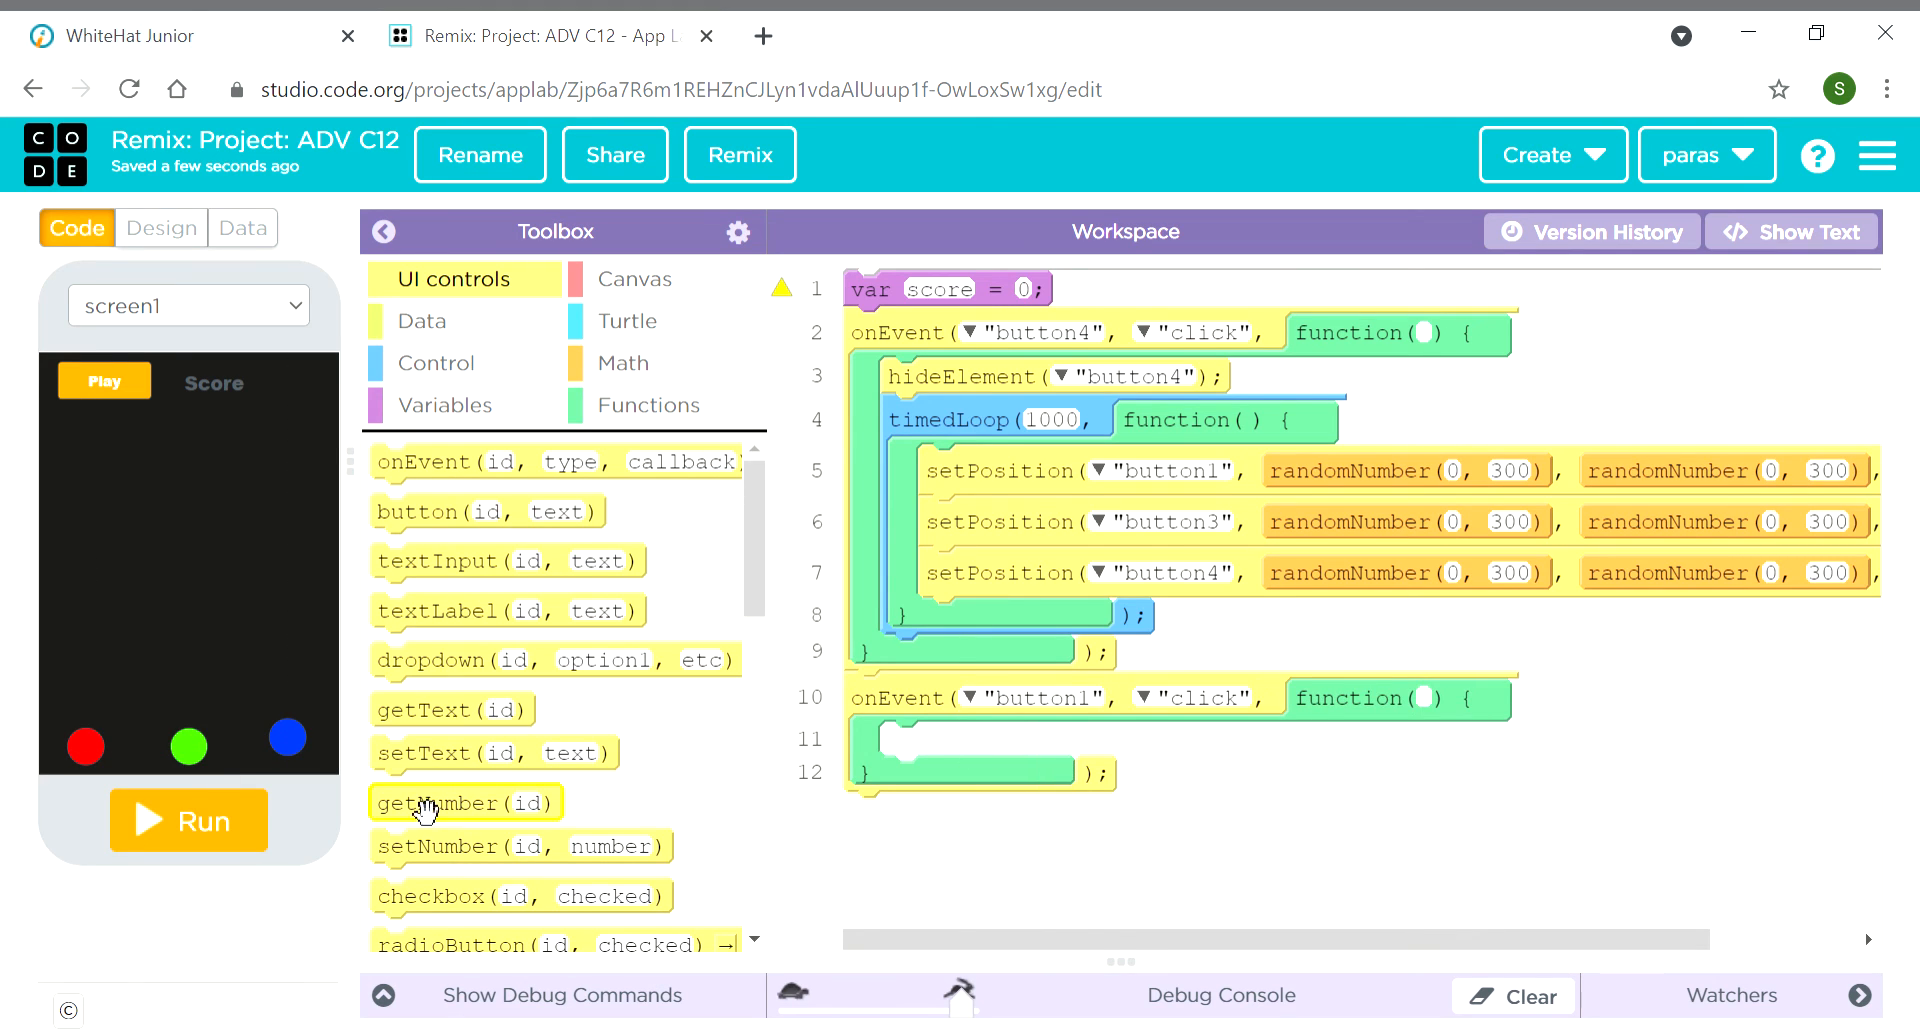
{"action": "mouse_move", "coordinate": [401, 310]}
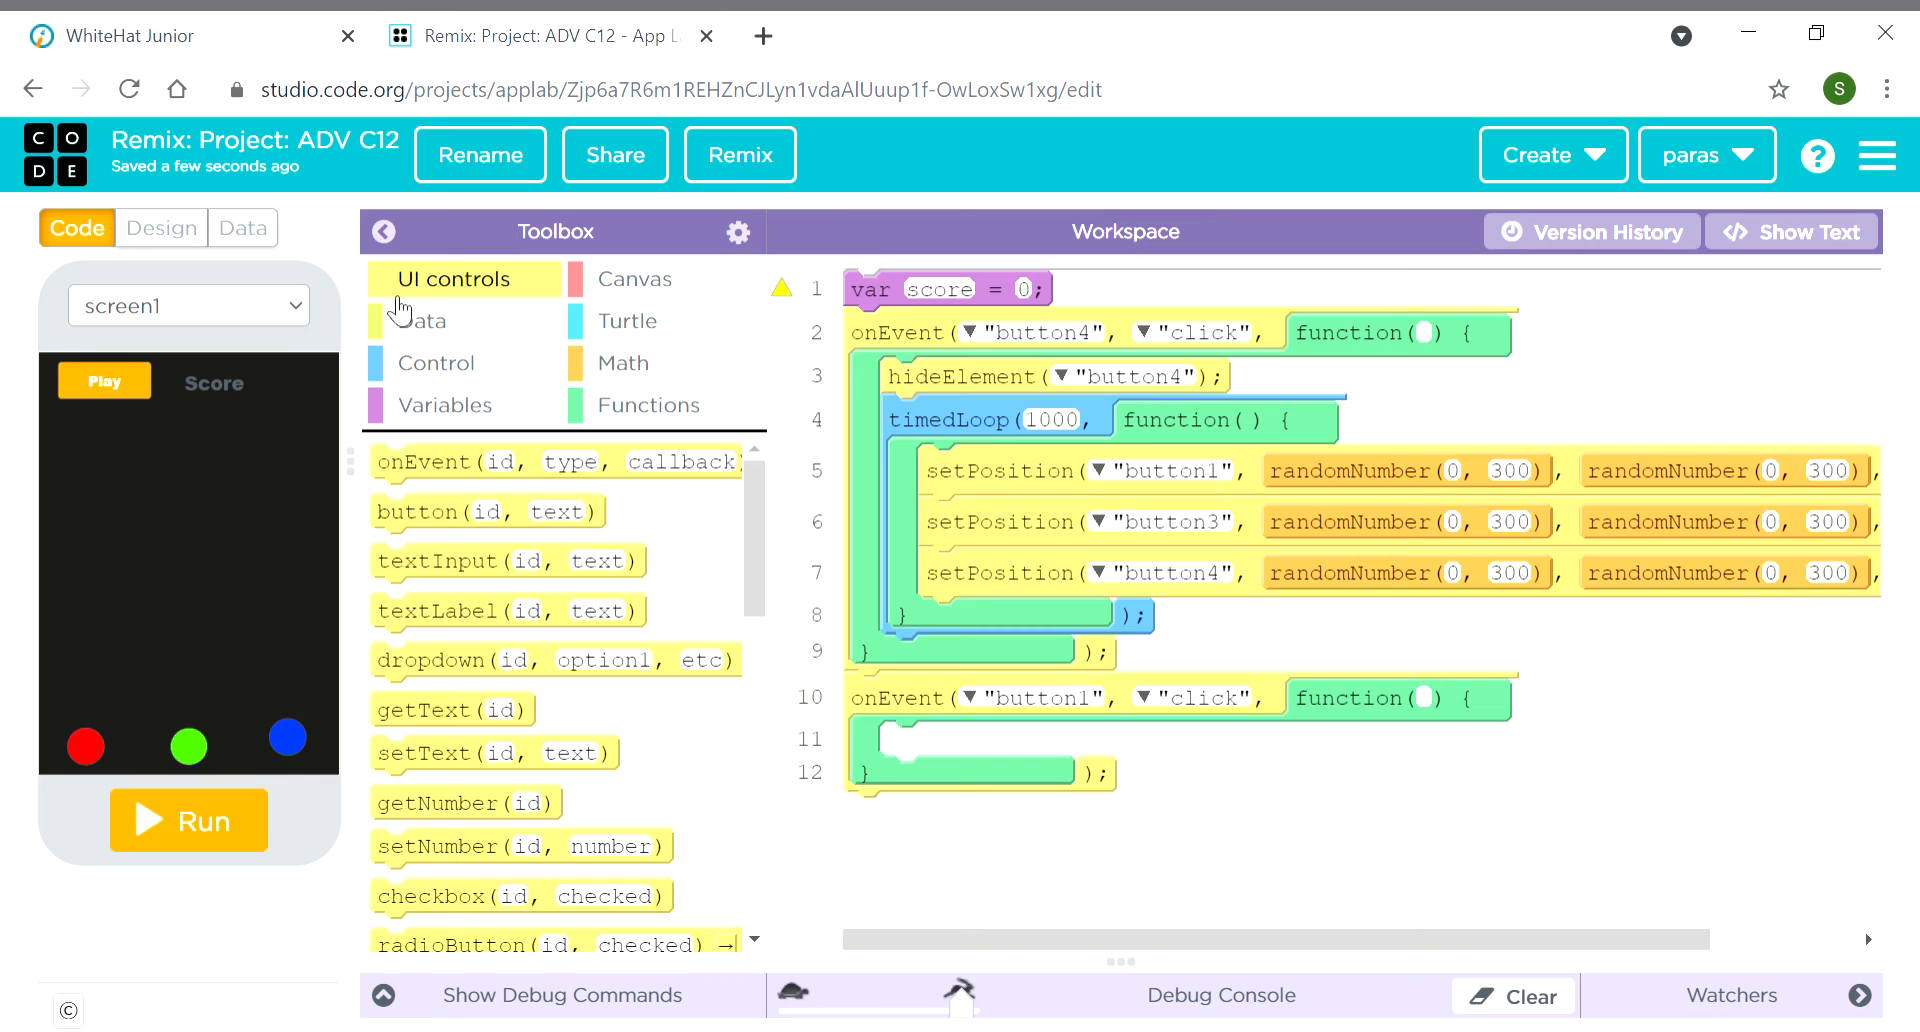
Inside the button1 event, build the assignment score = score + with a Math addition block
{"action": "left_click", "coordinate": [446, 405]}
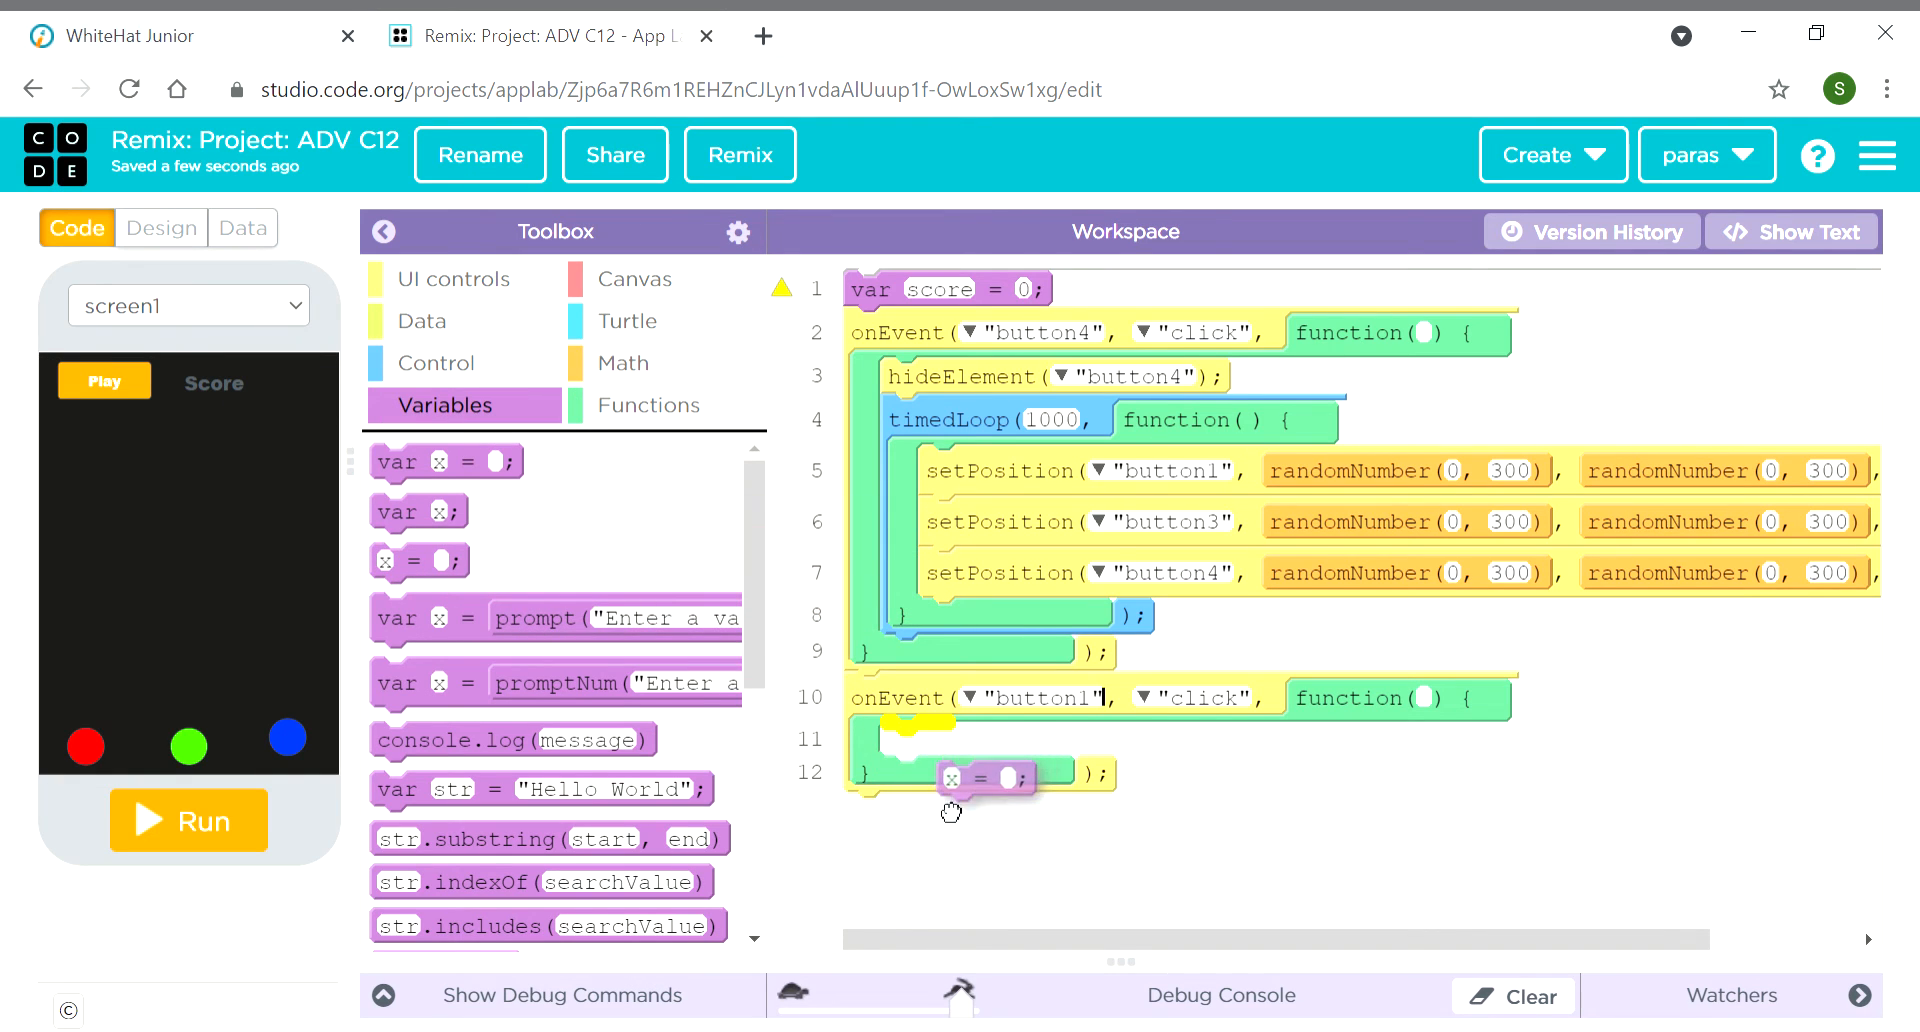
{"action": "left_click_drag", "start_coordinate": [949, 777], "coordinate": [931, 739]}
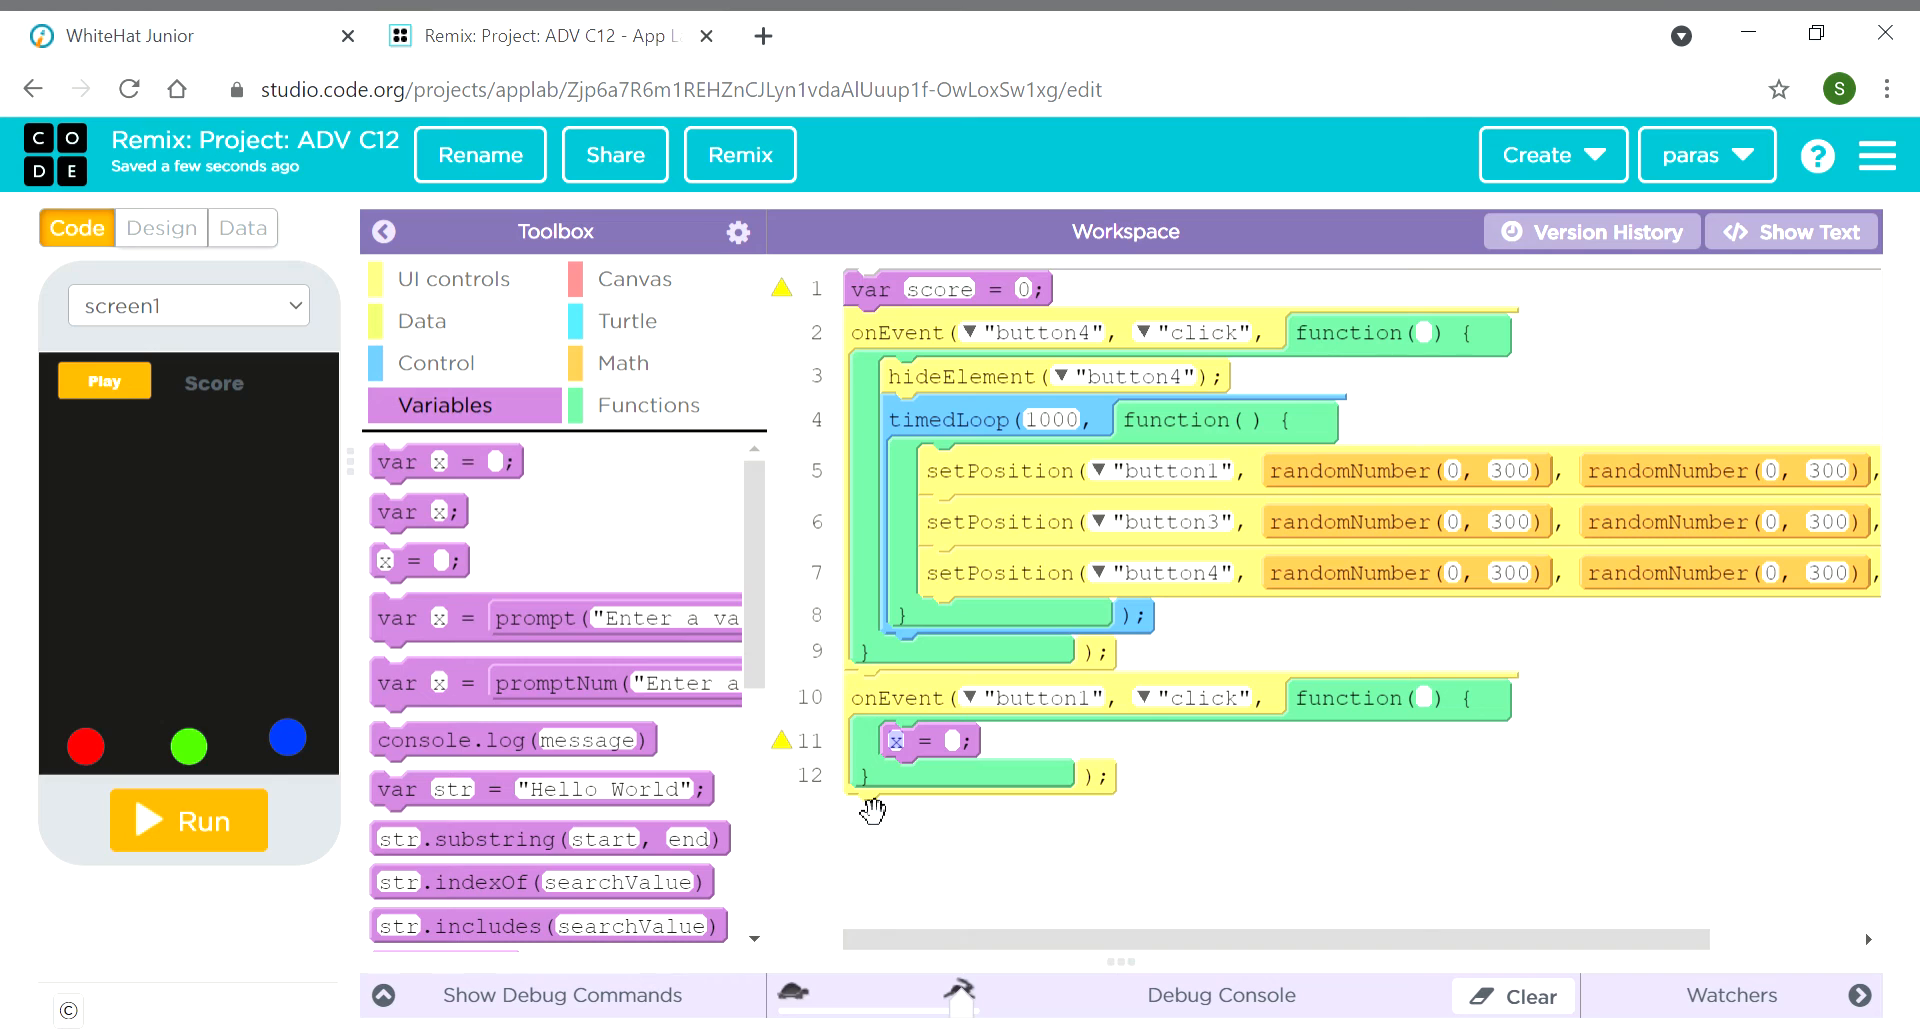
{"action": "type", "text": "score"}
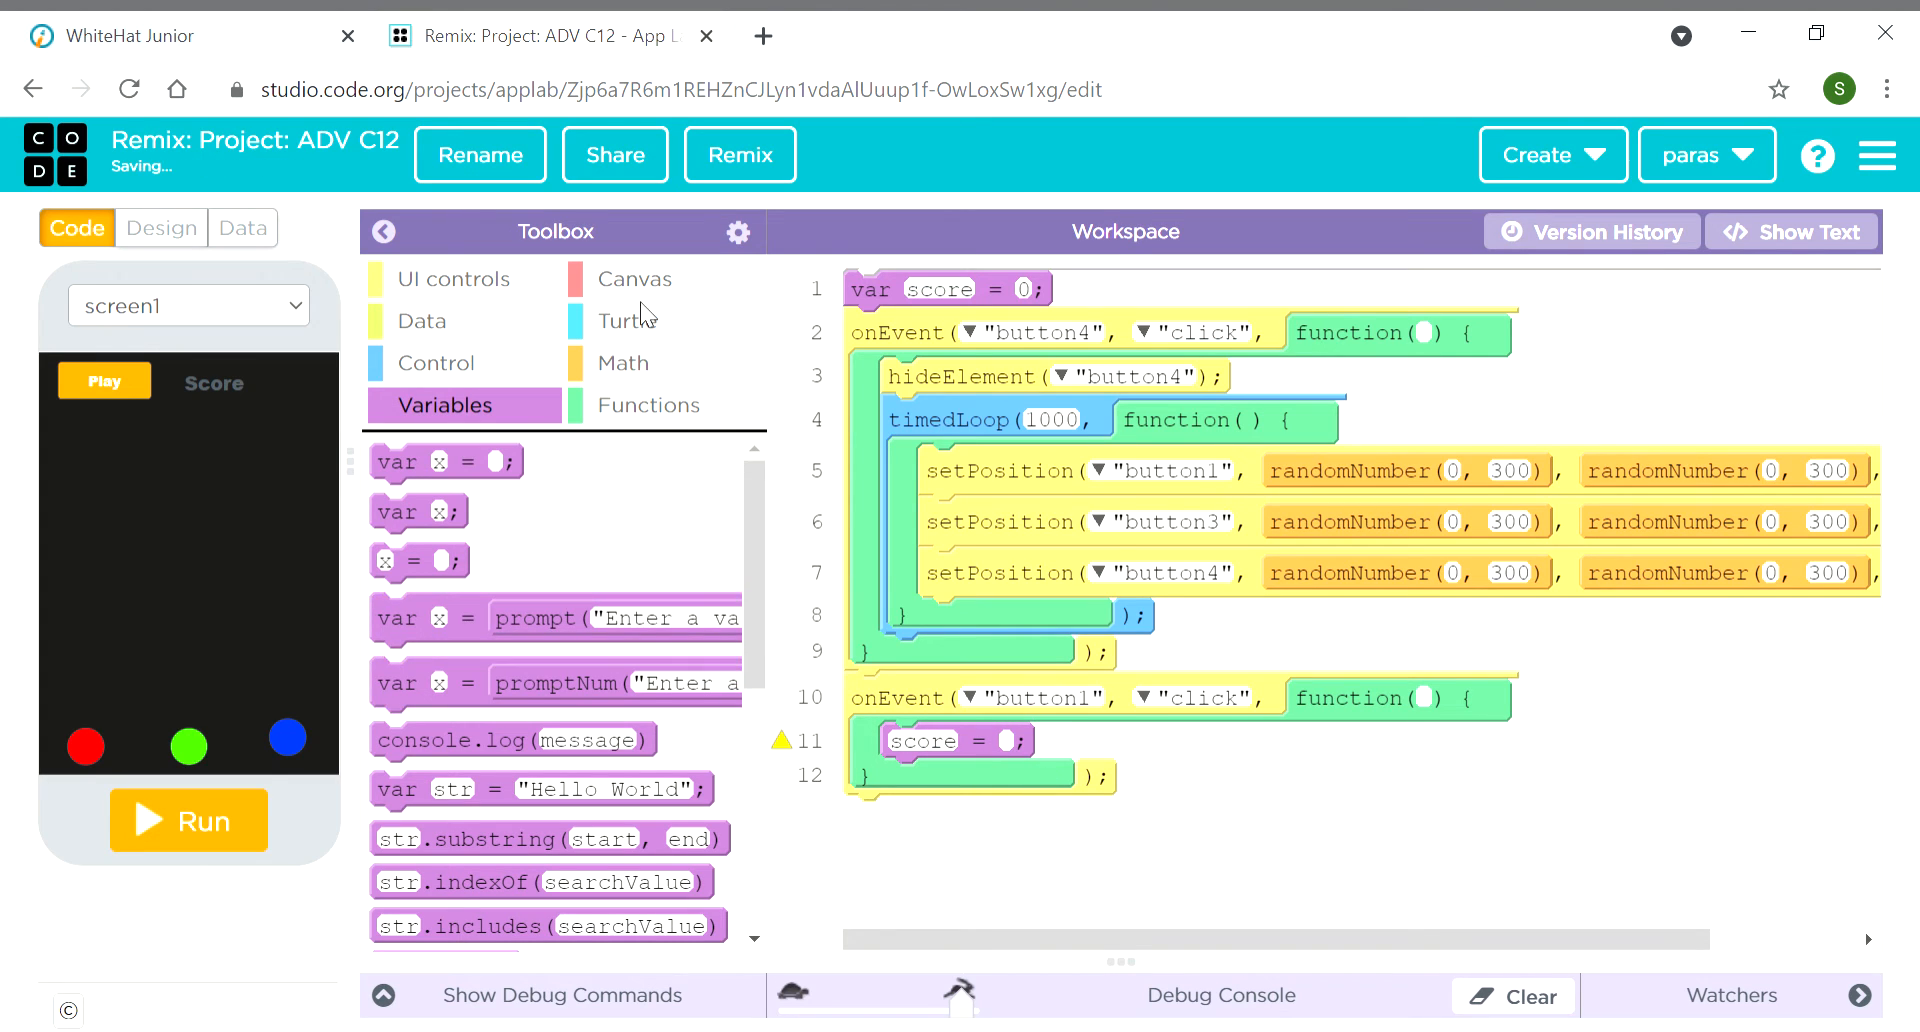
{"action": "left_click", "coordinate": [623, 362]}
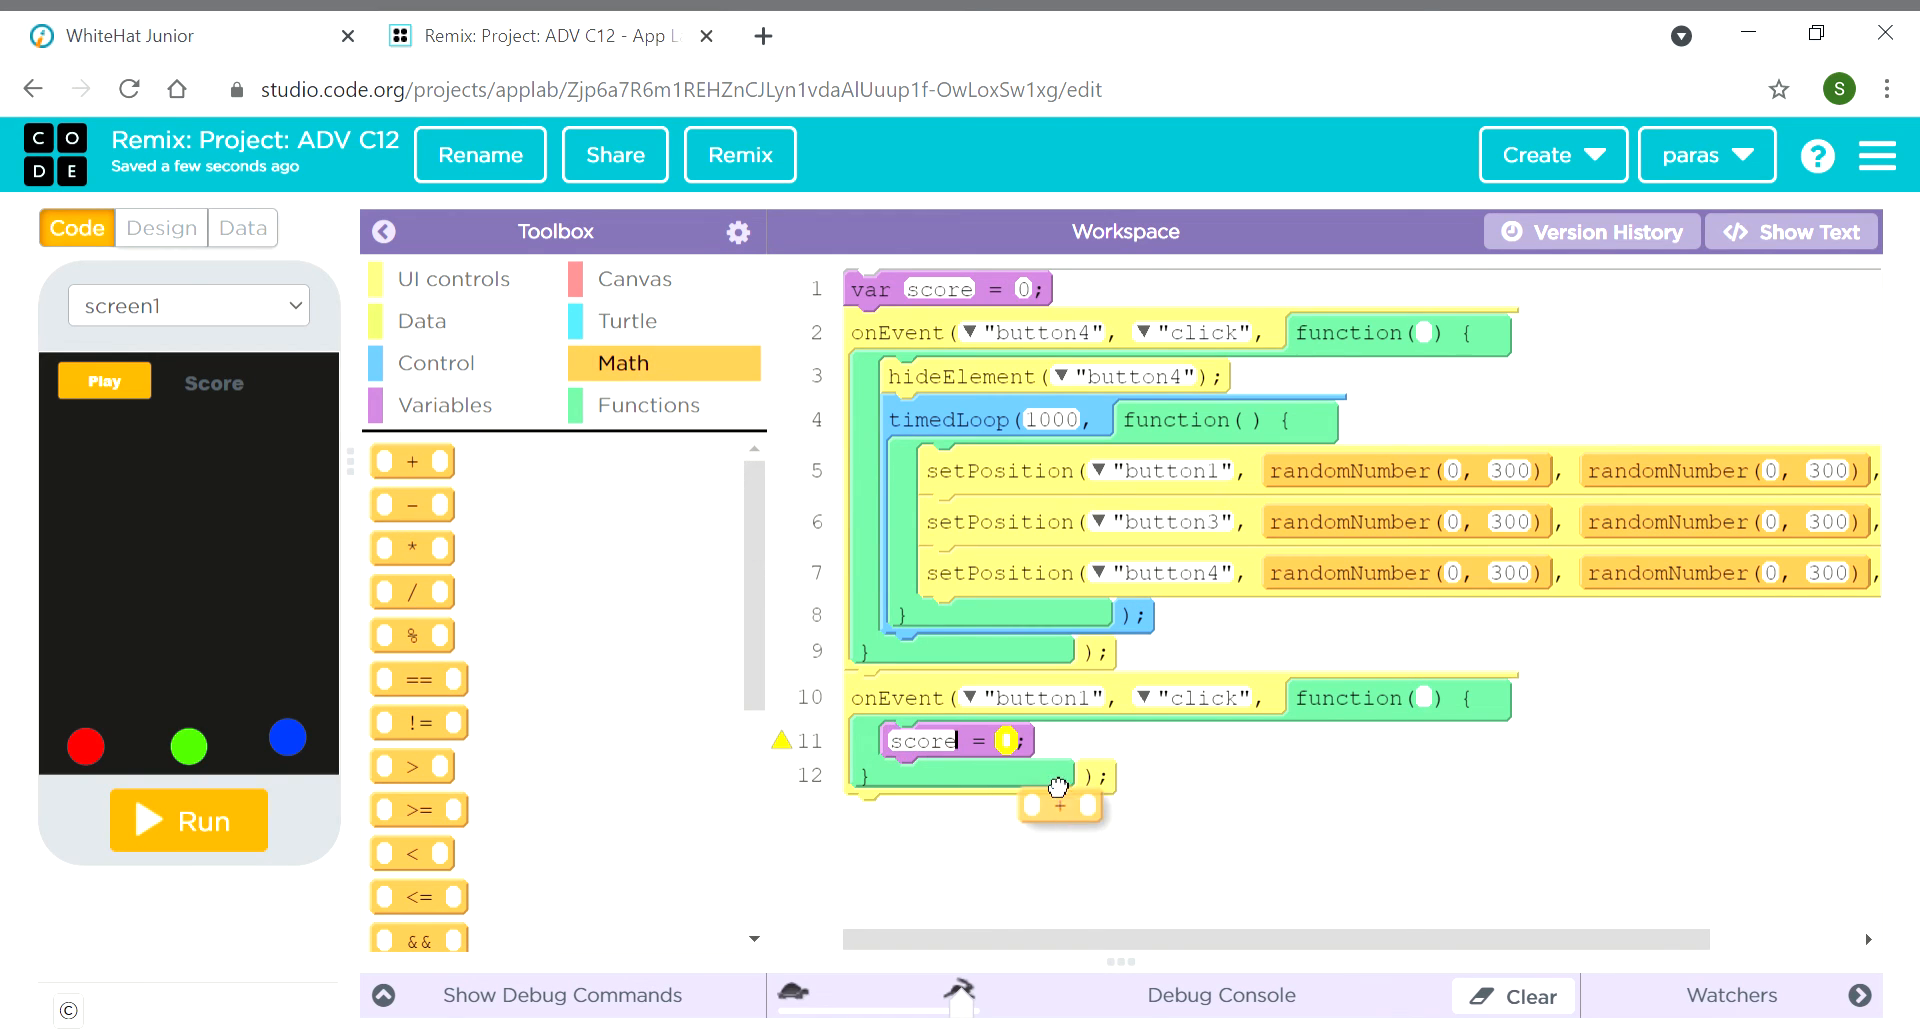
{"action": "left_click_drag", "start_coordinate": [1062, 804], "coordinate": [1004, 748]}
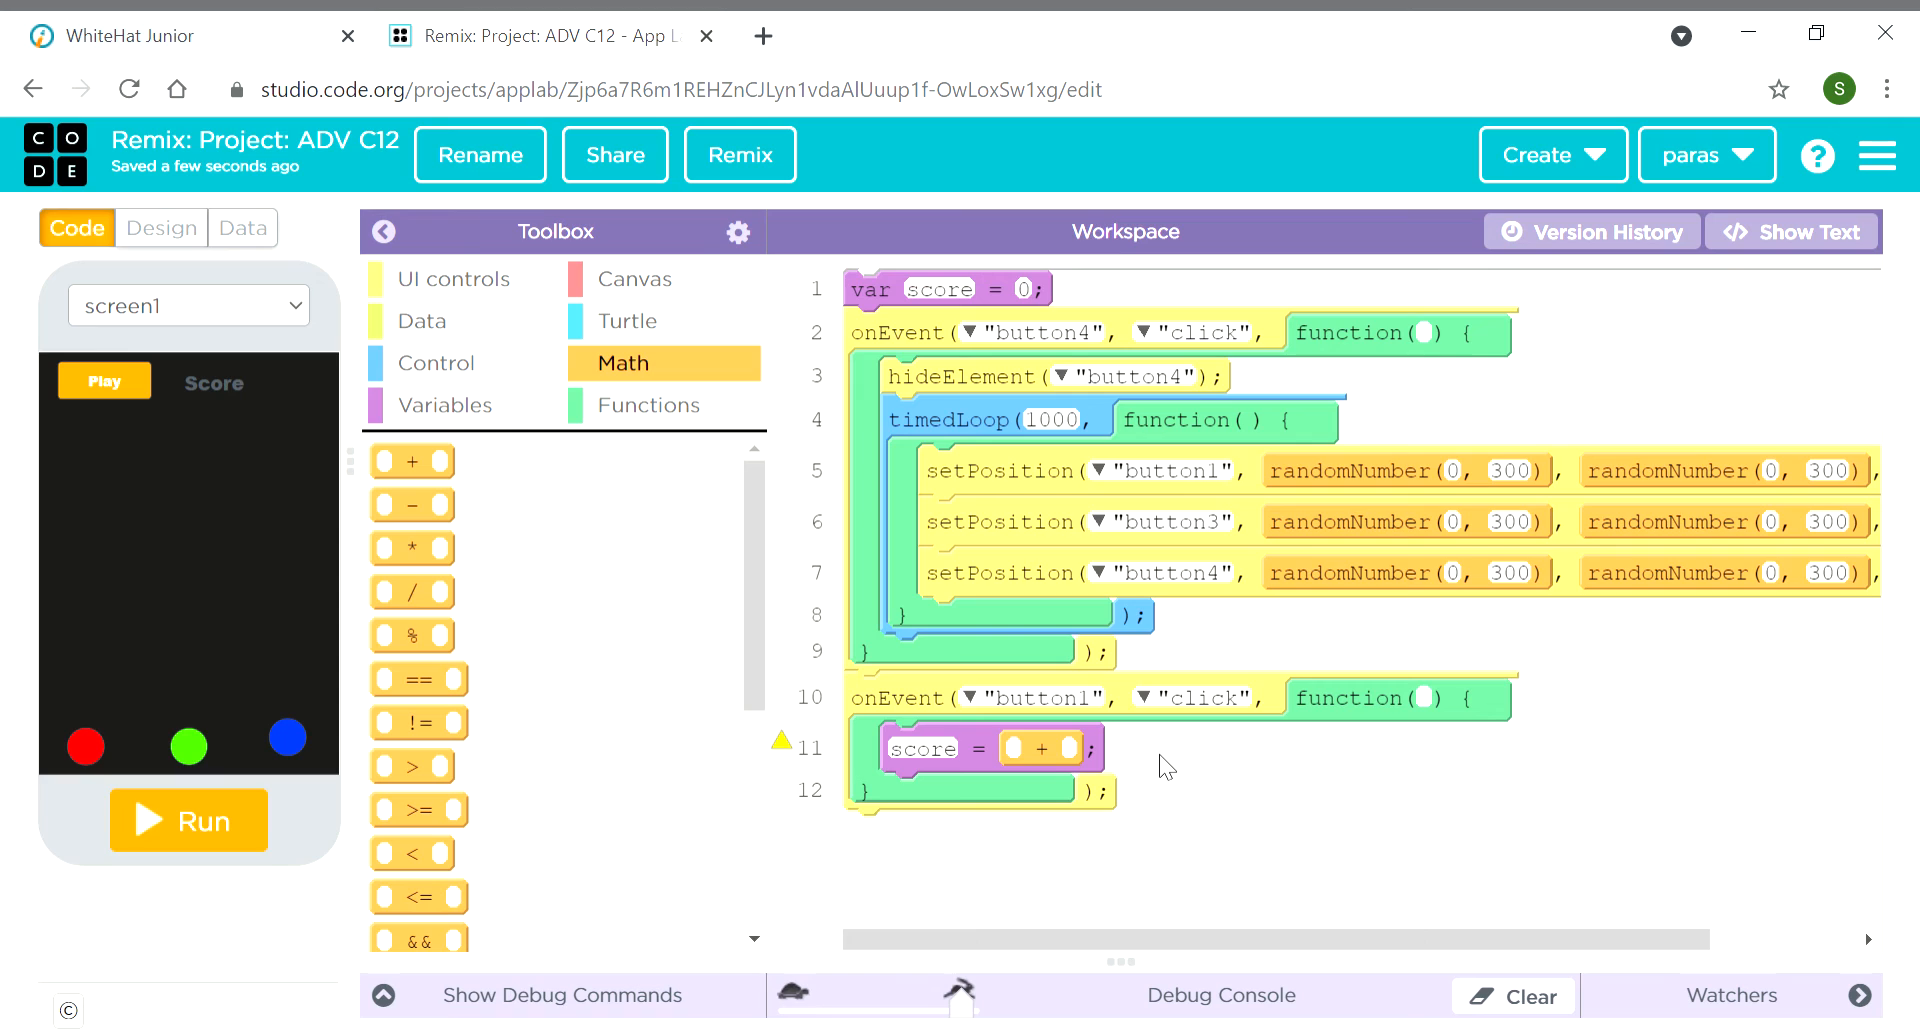
{"action": "mouse_move", "coordinate": [1019, 759]}
{"action": "type", "text": "scc"}
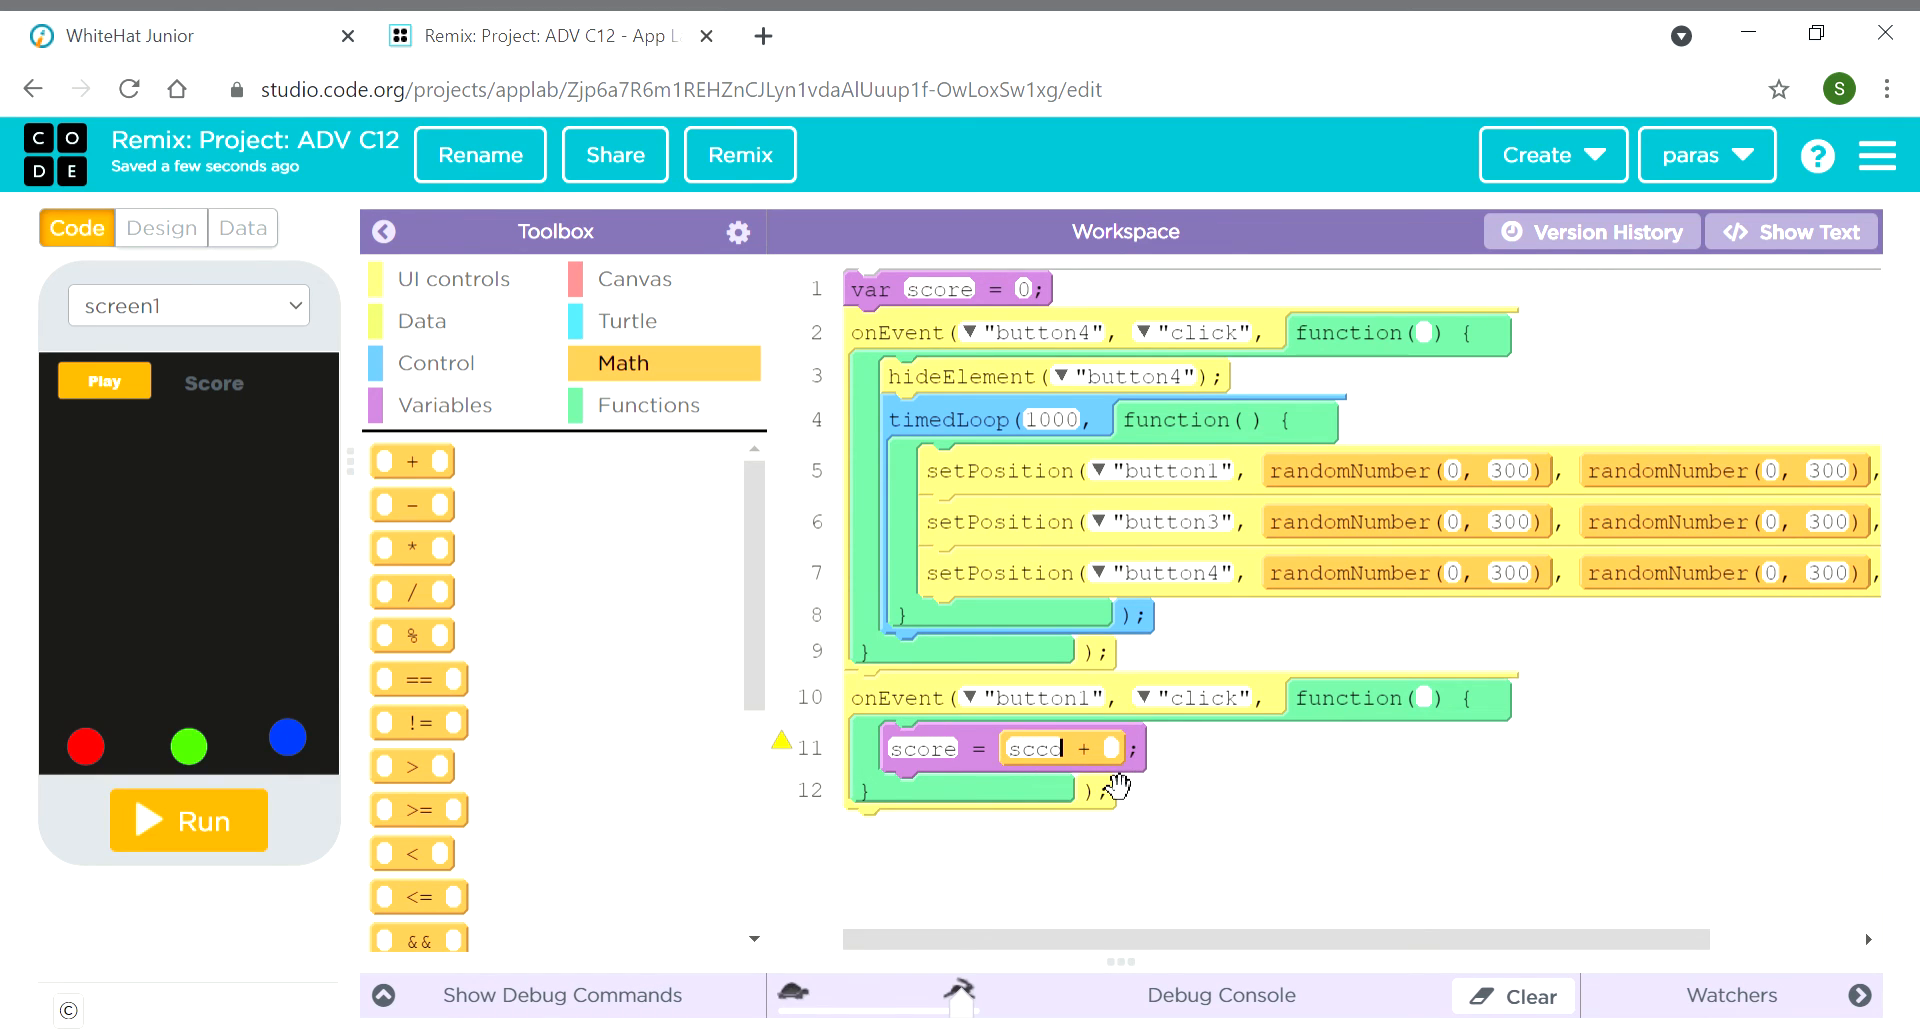
{"action": "type", "text": "ore"}
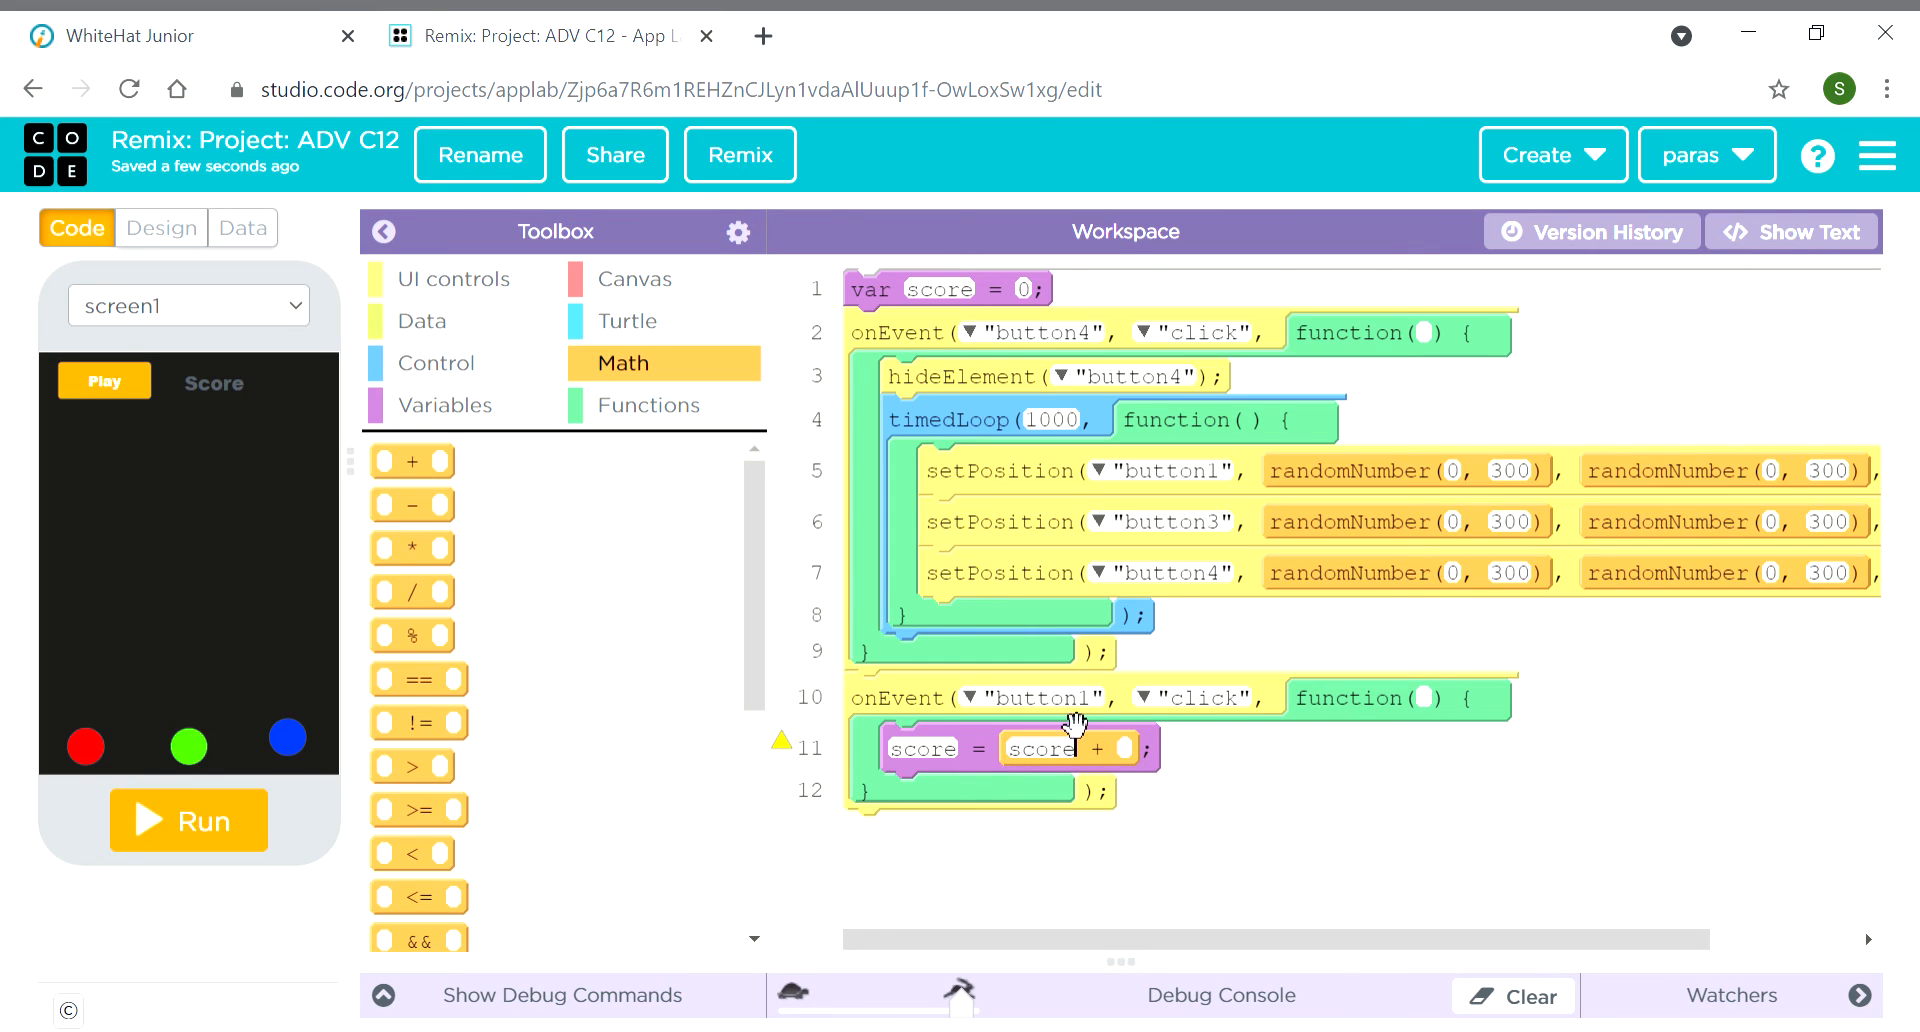
{"action": "mouse_move", "coordinate": [1145, 771]}
{"action": "type", "text": " 1"}
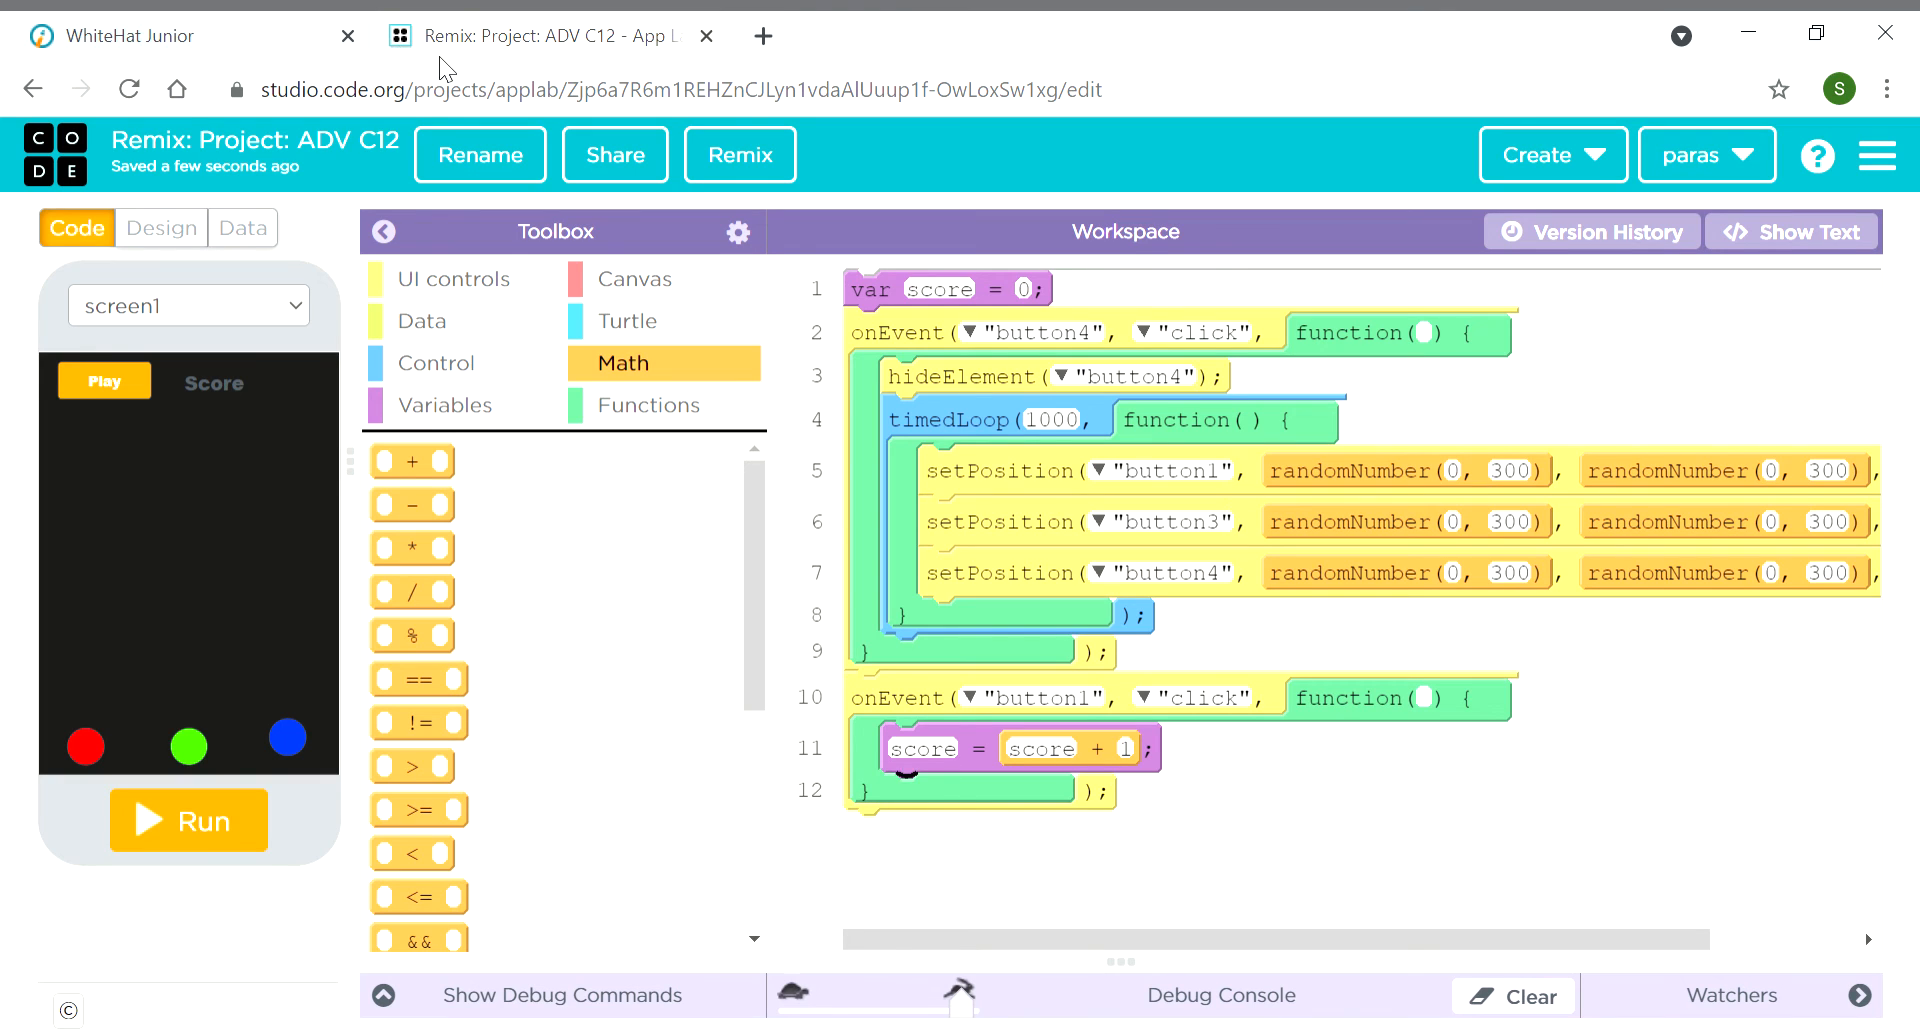
{"action": "mouse_move", "coordinate": [300, 135]}
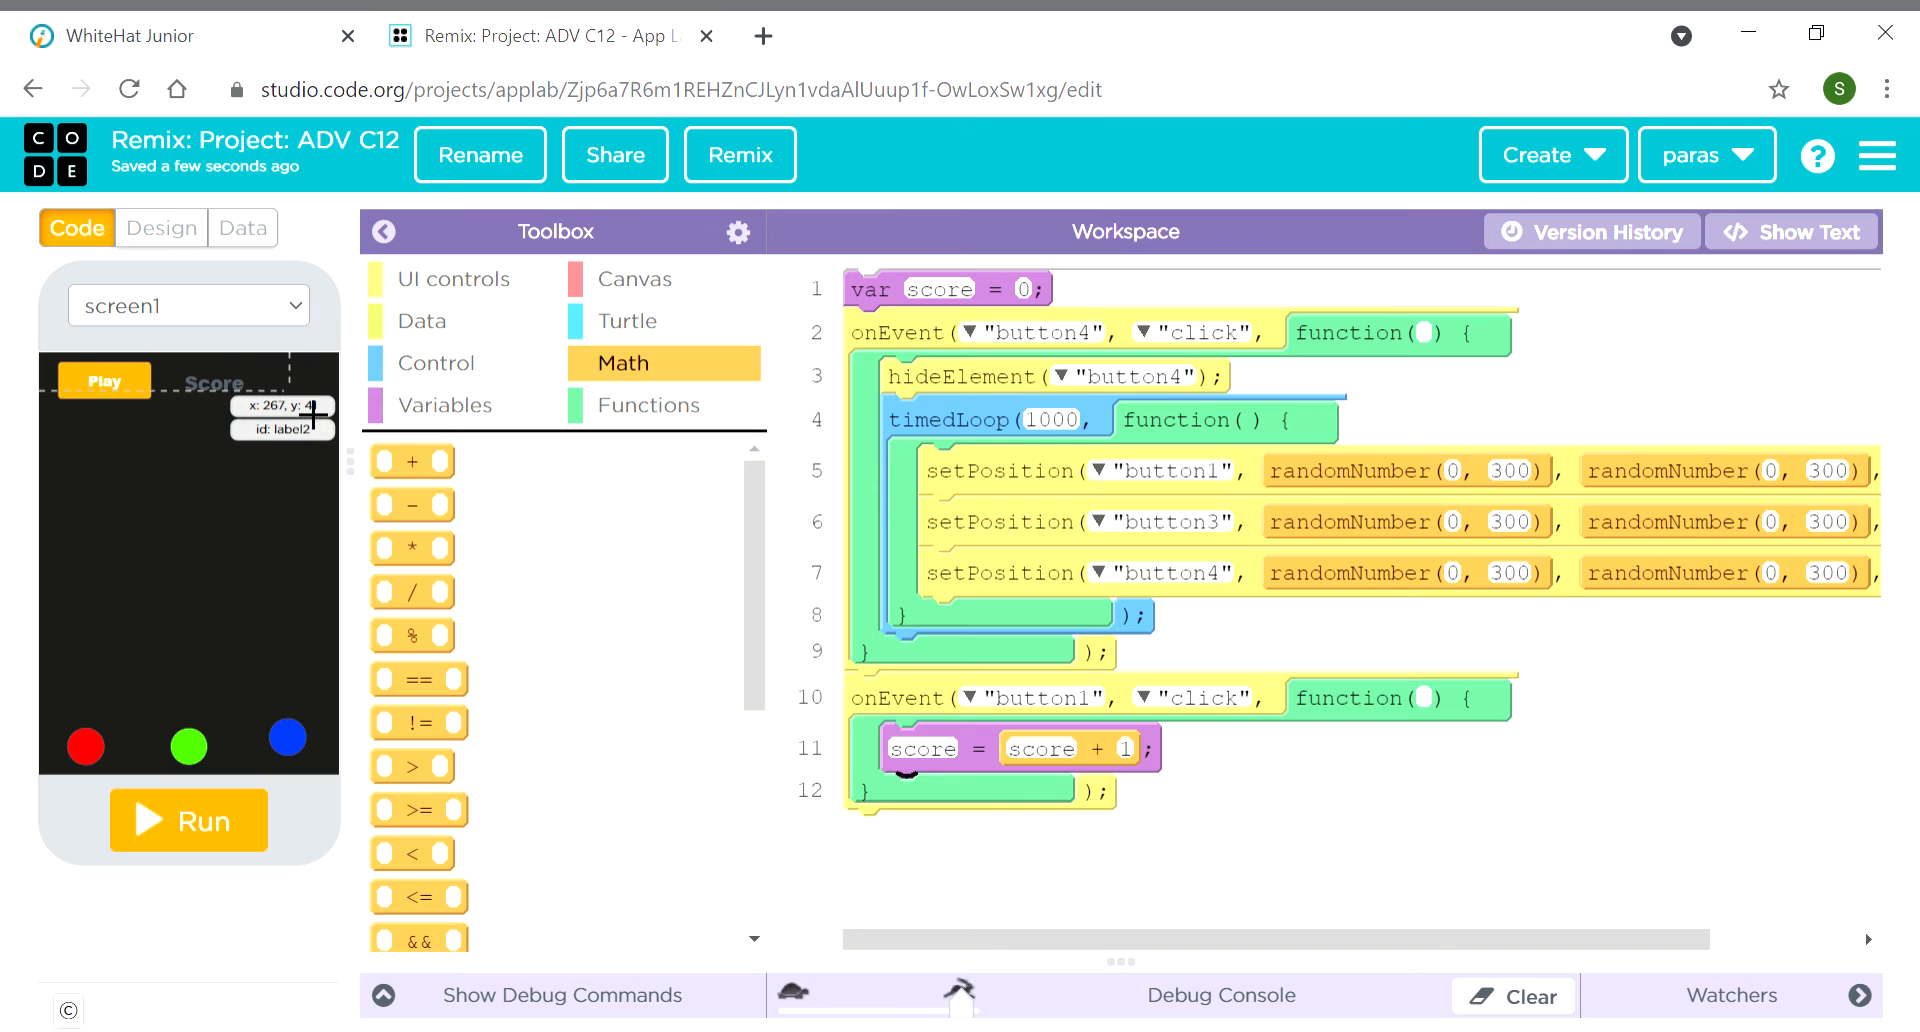
Set the setNumber block in the button1 handler to display score
{"action": "left_click", "coordinate": [463, 279]}
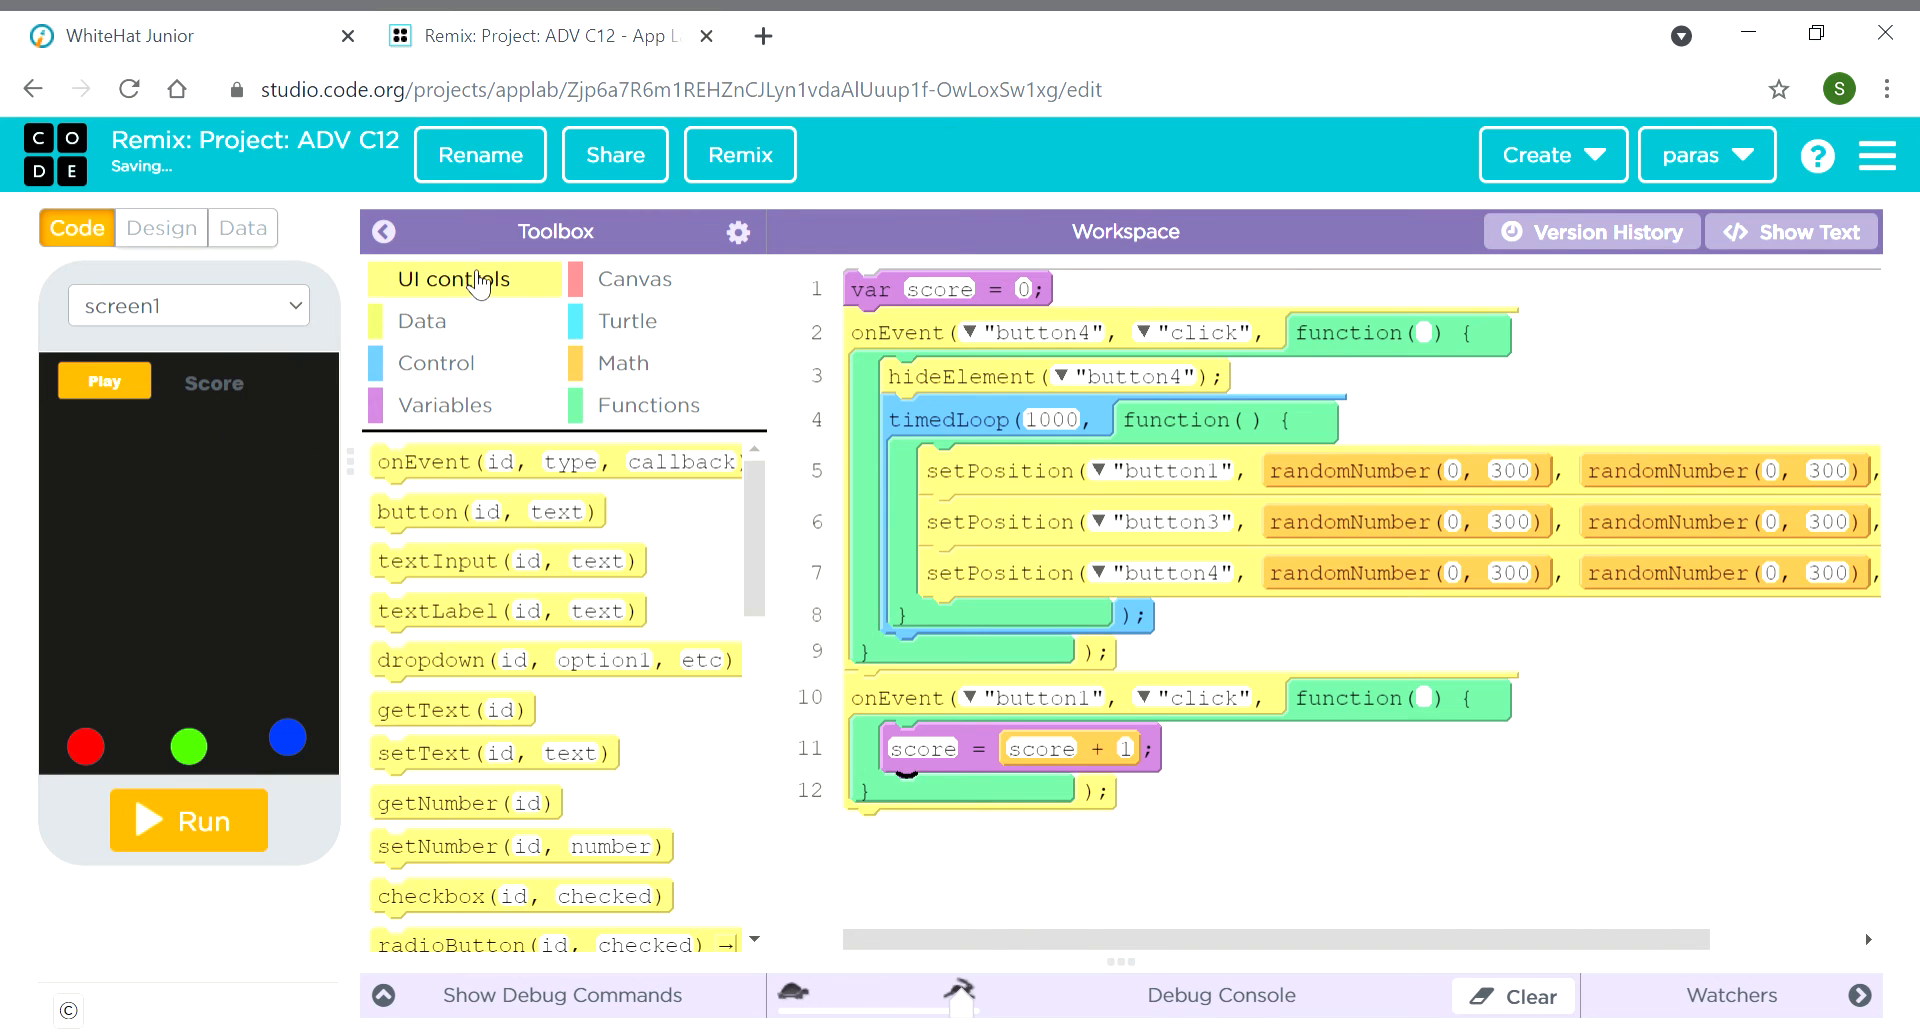
{"action": "mouse_move", "coordinate": [463, 803]}
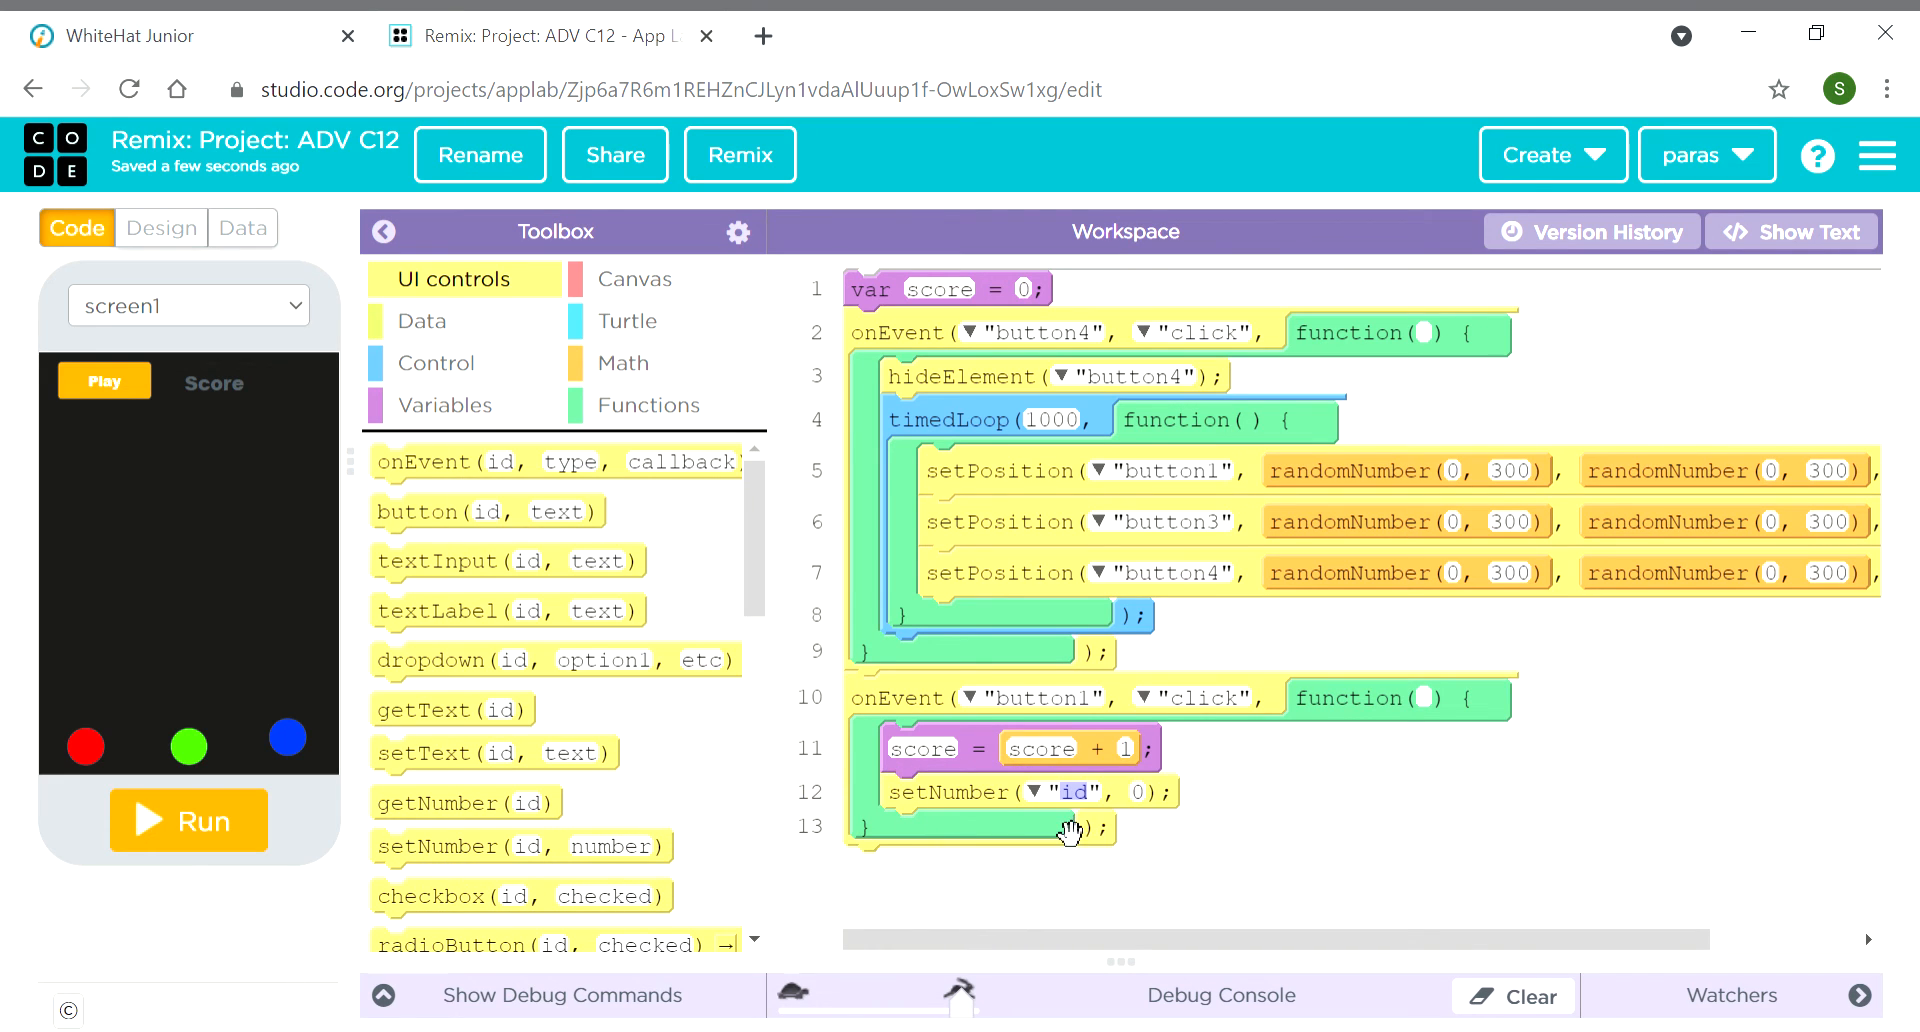
{"action": "left_click", "coordinate": [1034, 792]}
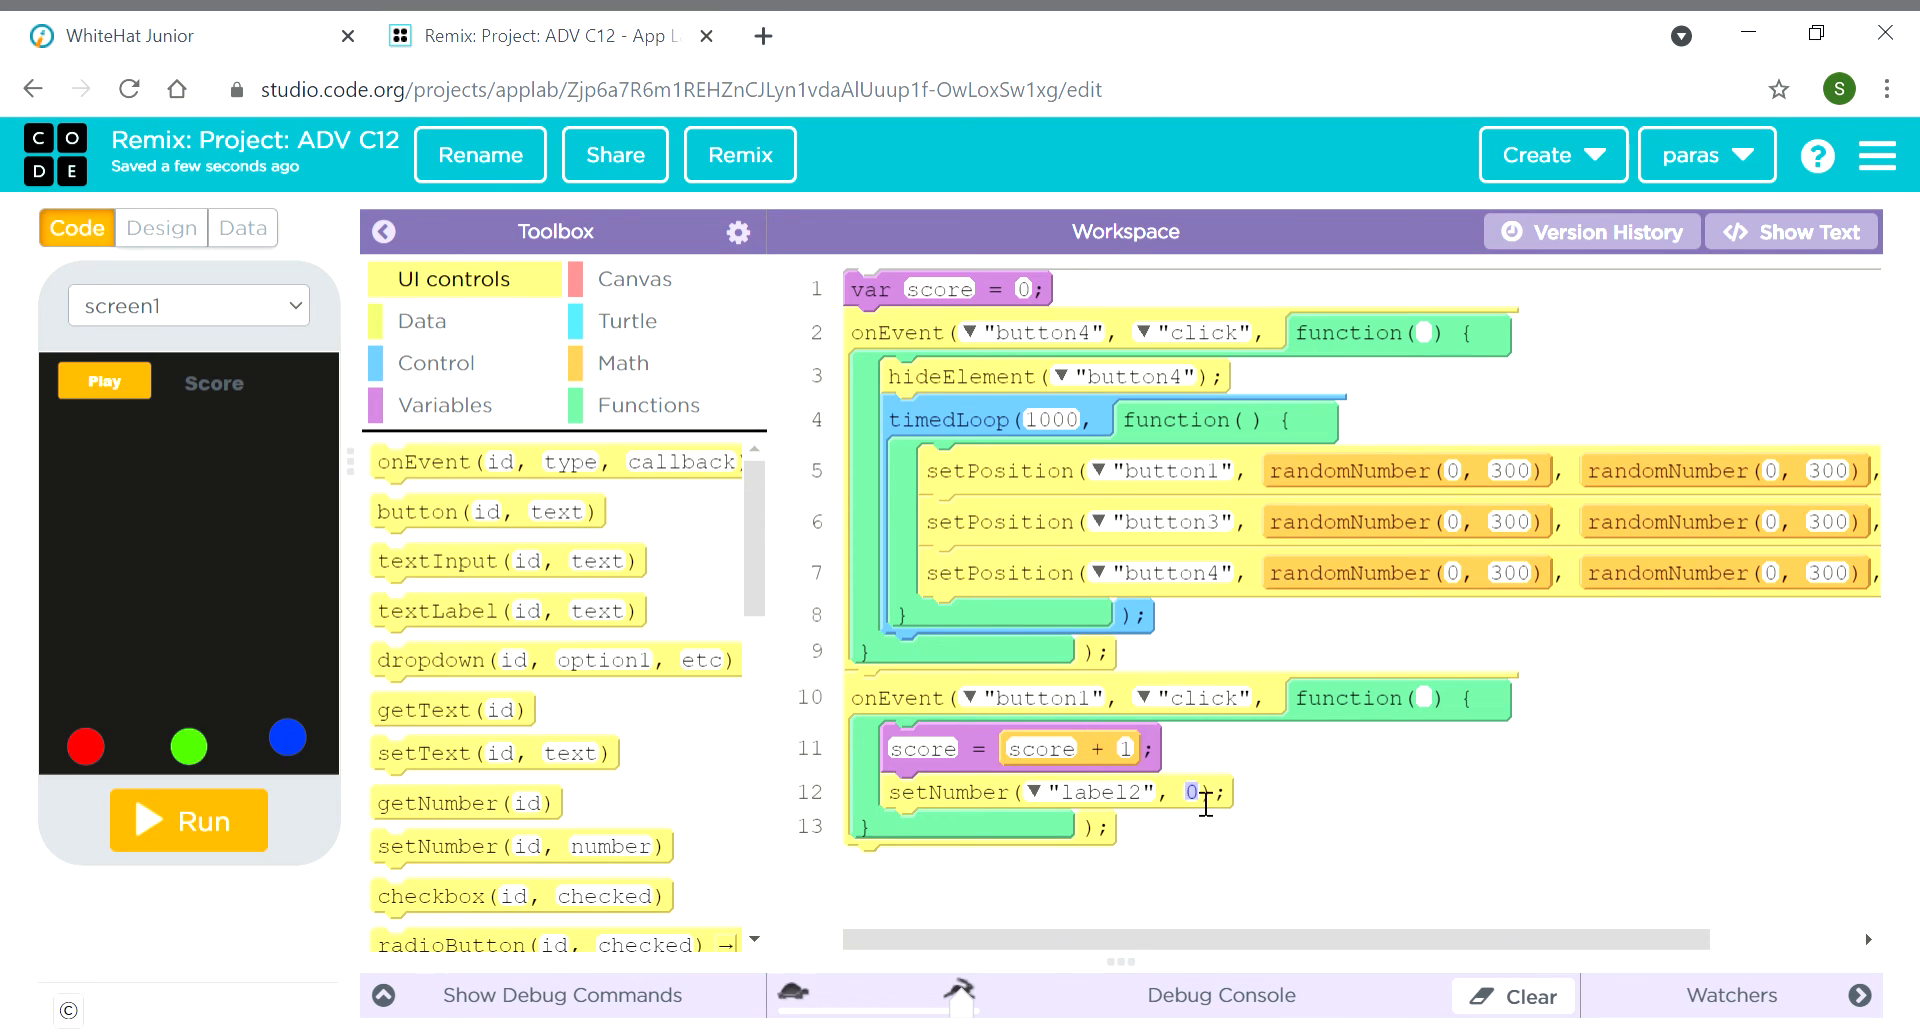
{"action": "type", "text": "sd"}
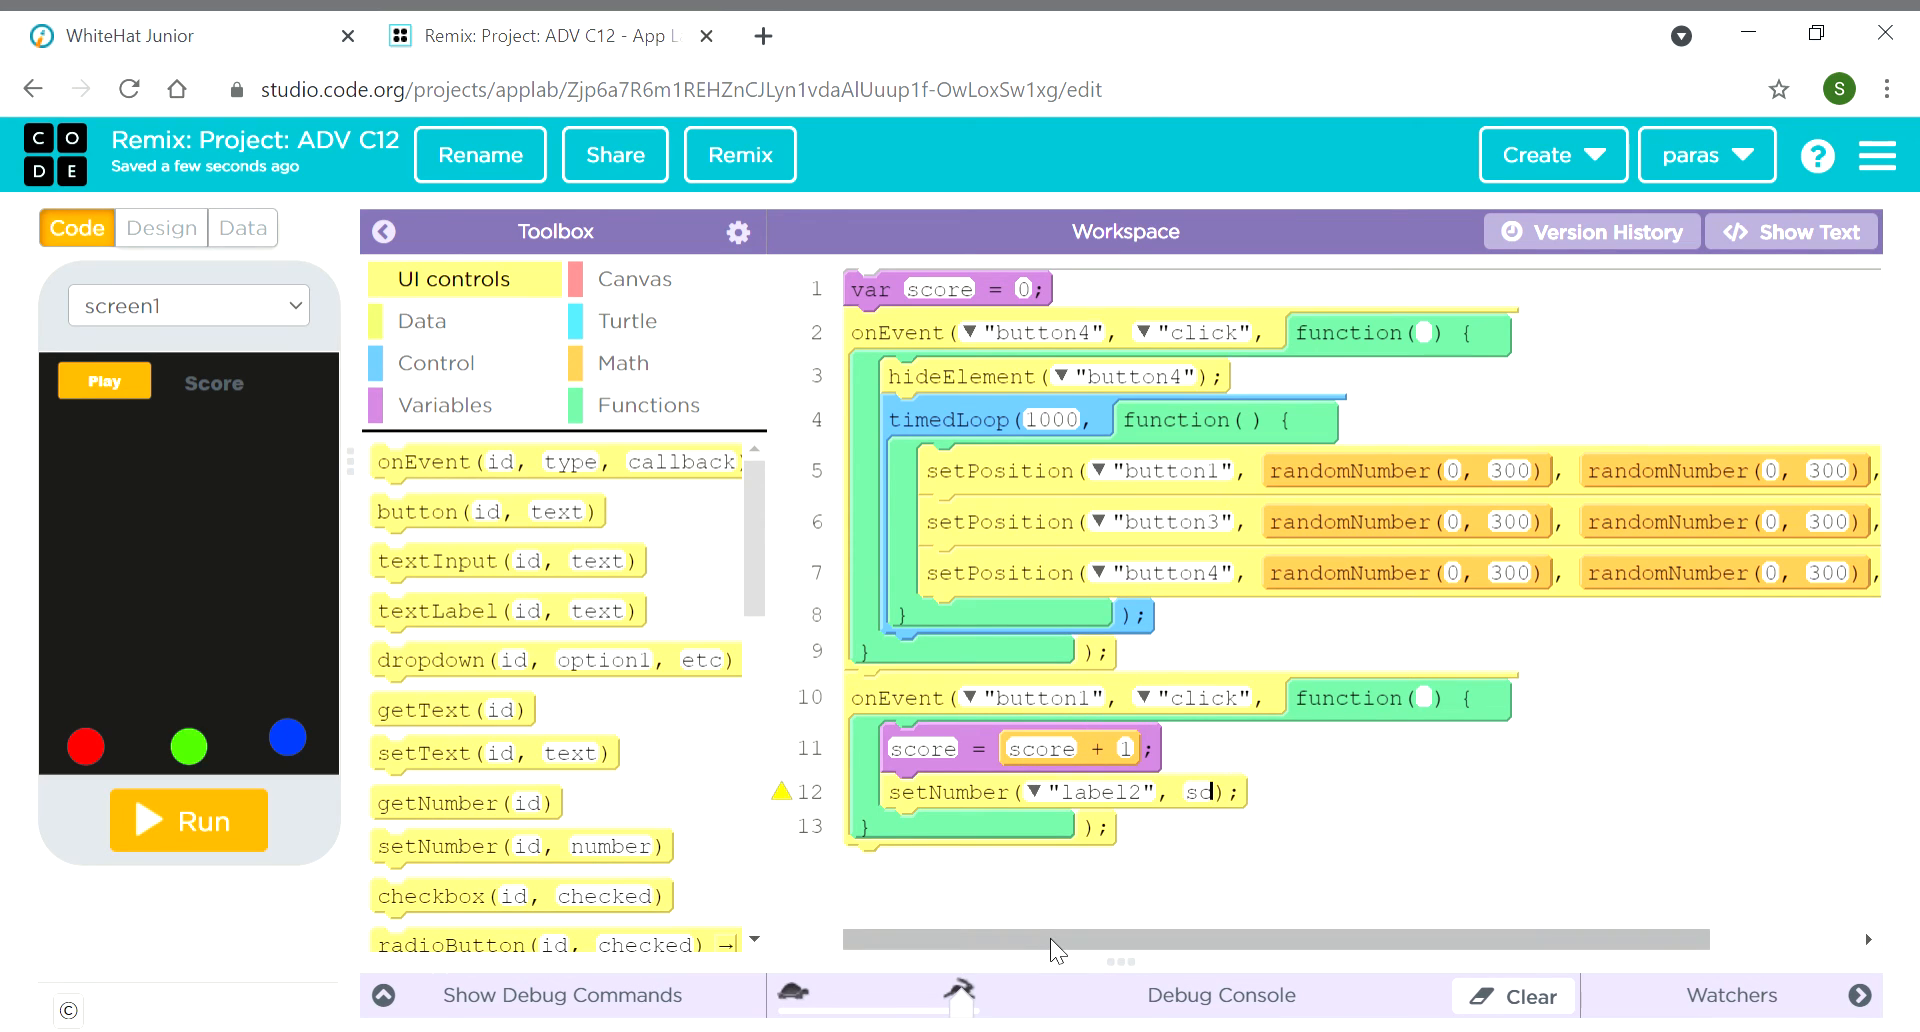
{"action": "type", "text": "core"}
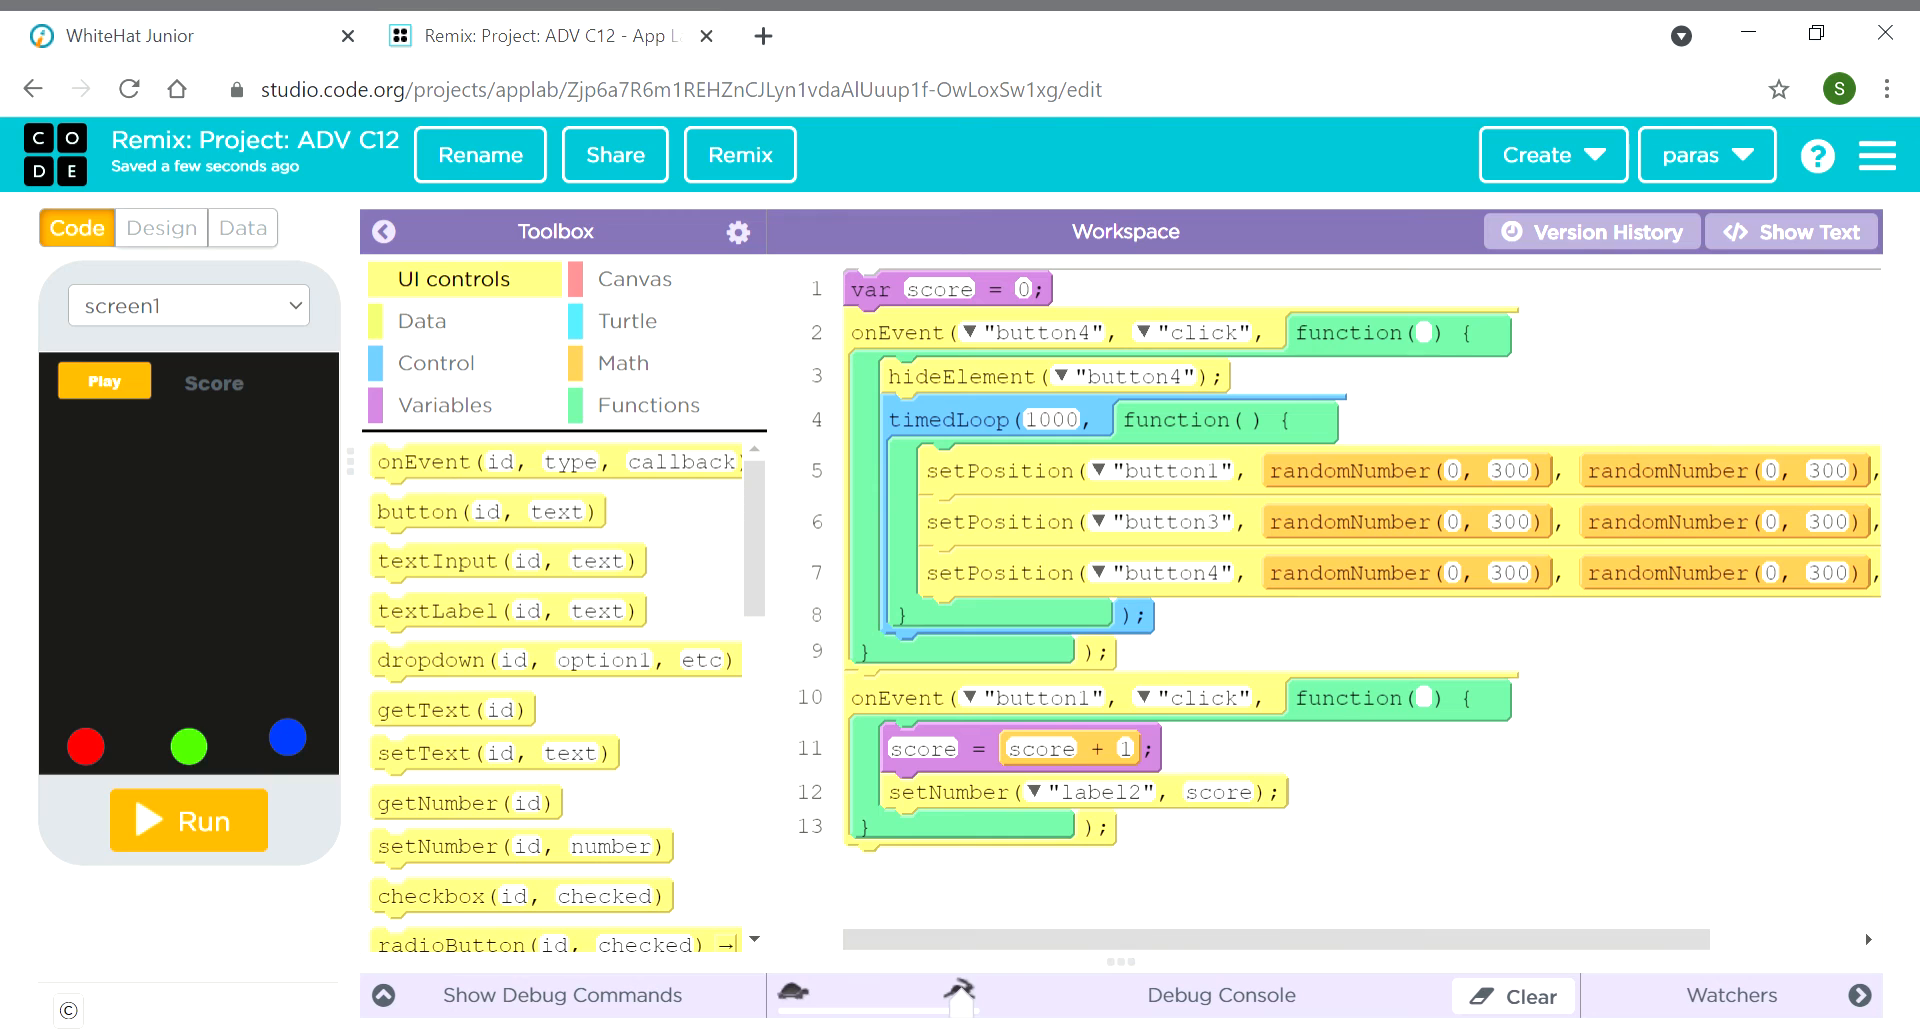
{"action": "mouse_move", "coordinate": [1117, 769]}
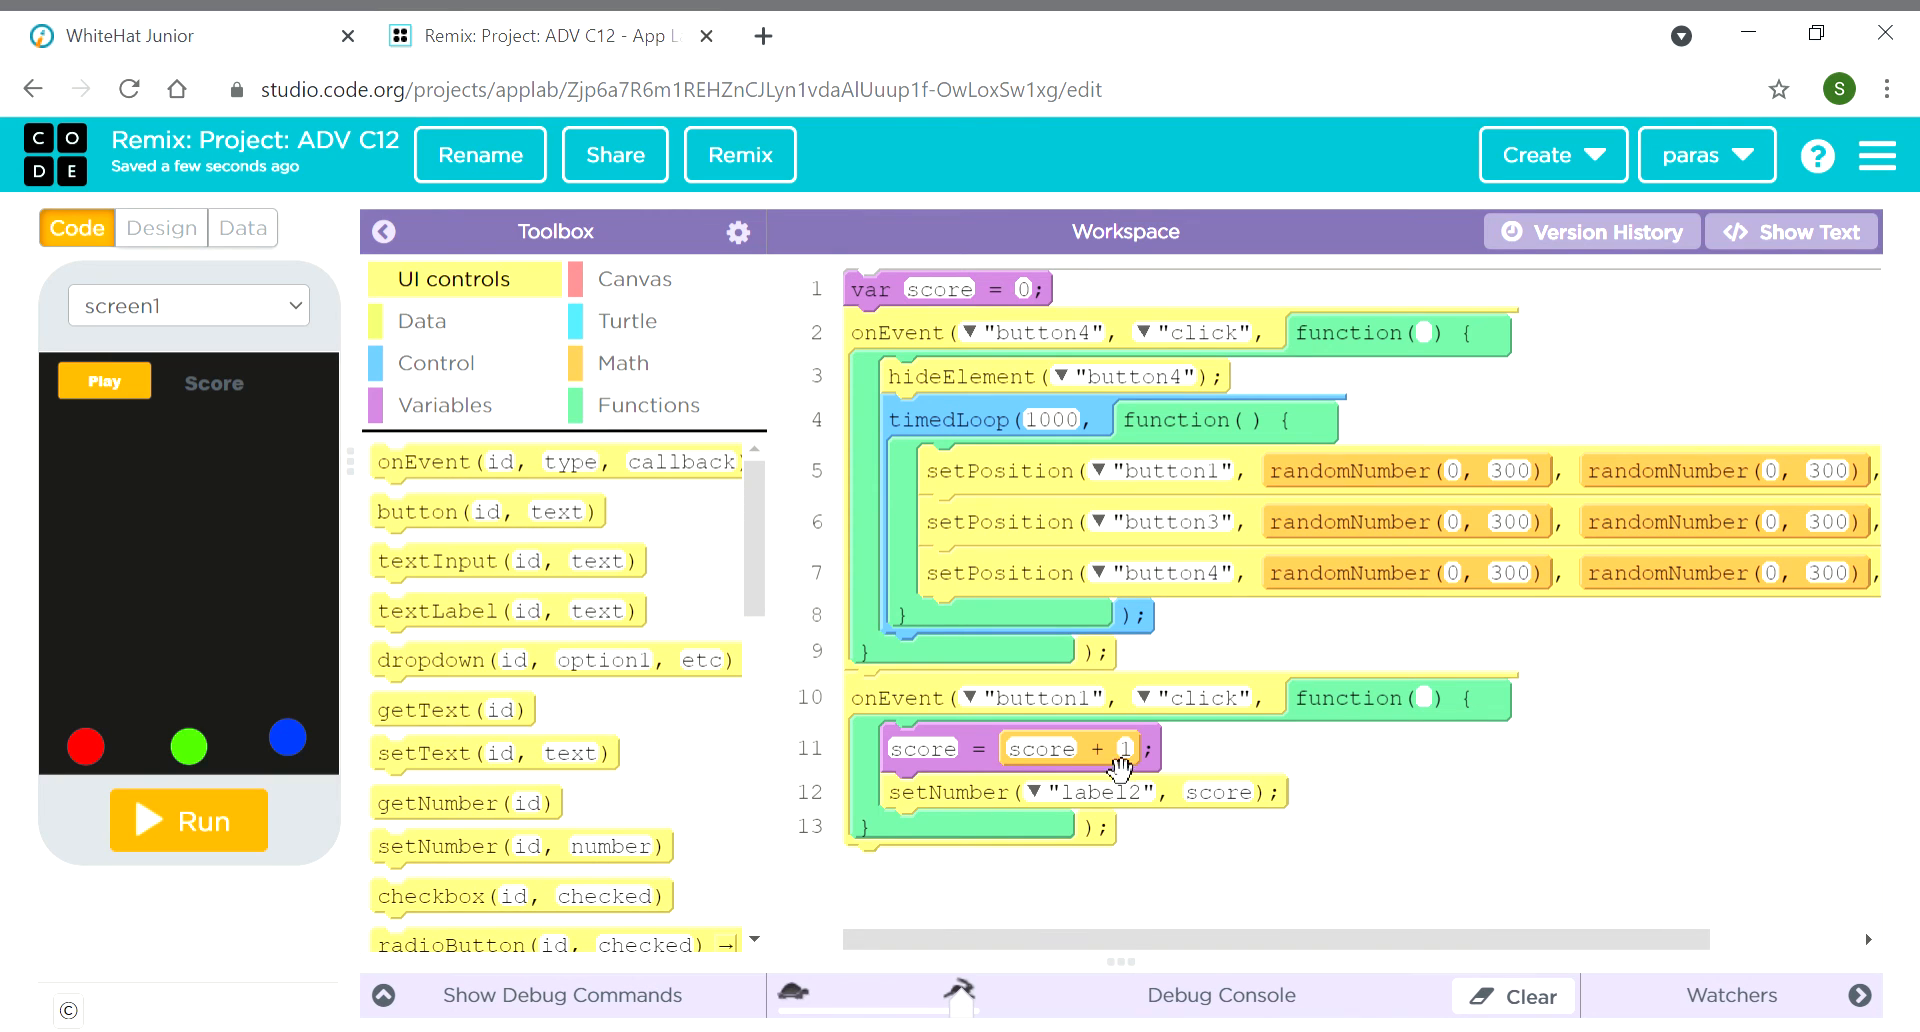
{"action": "mouse_move", "coordinate": [436, 594]}
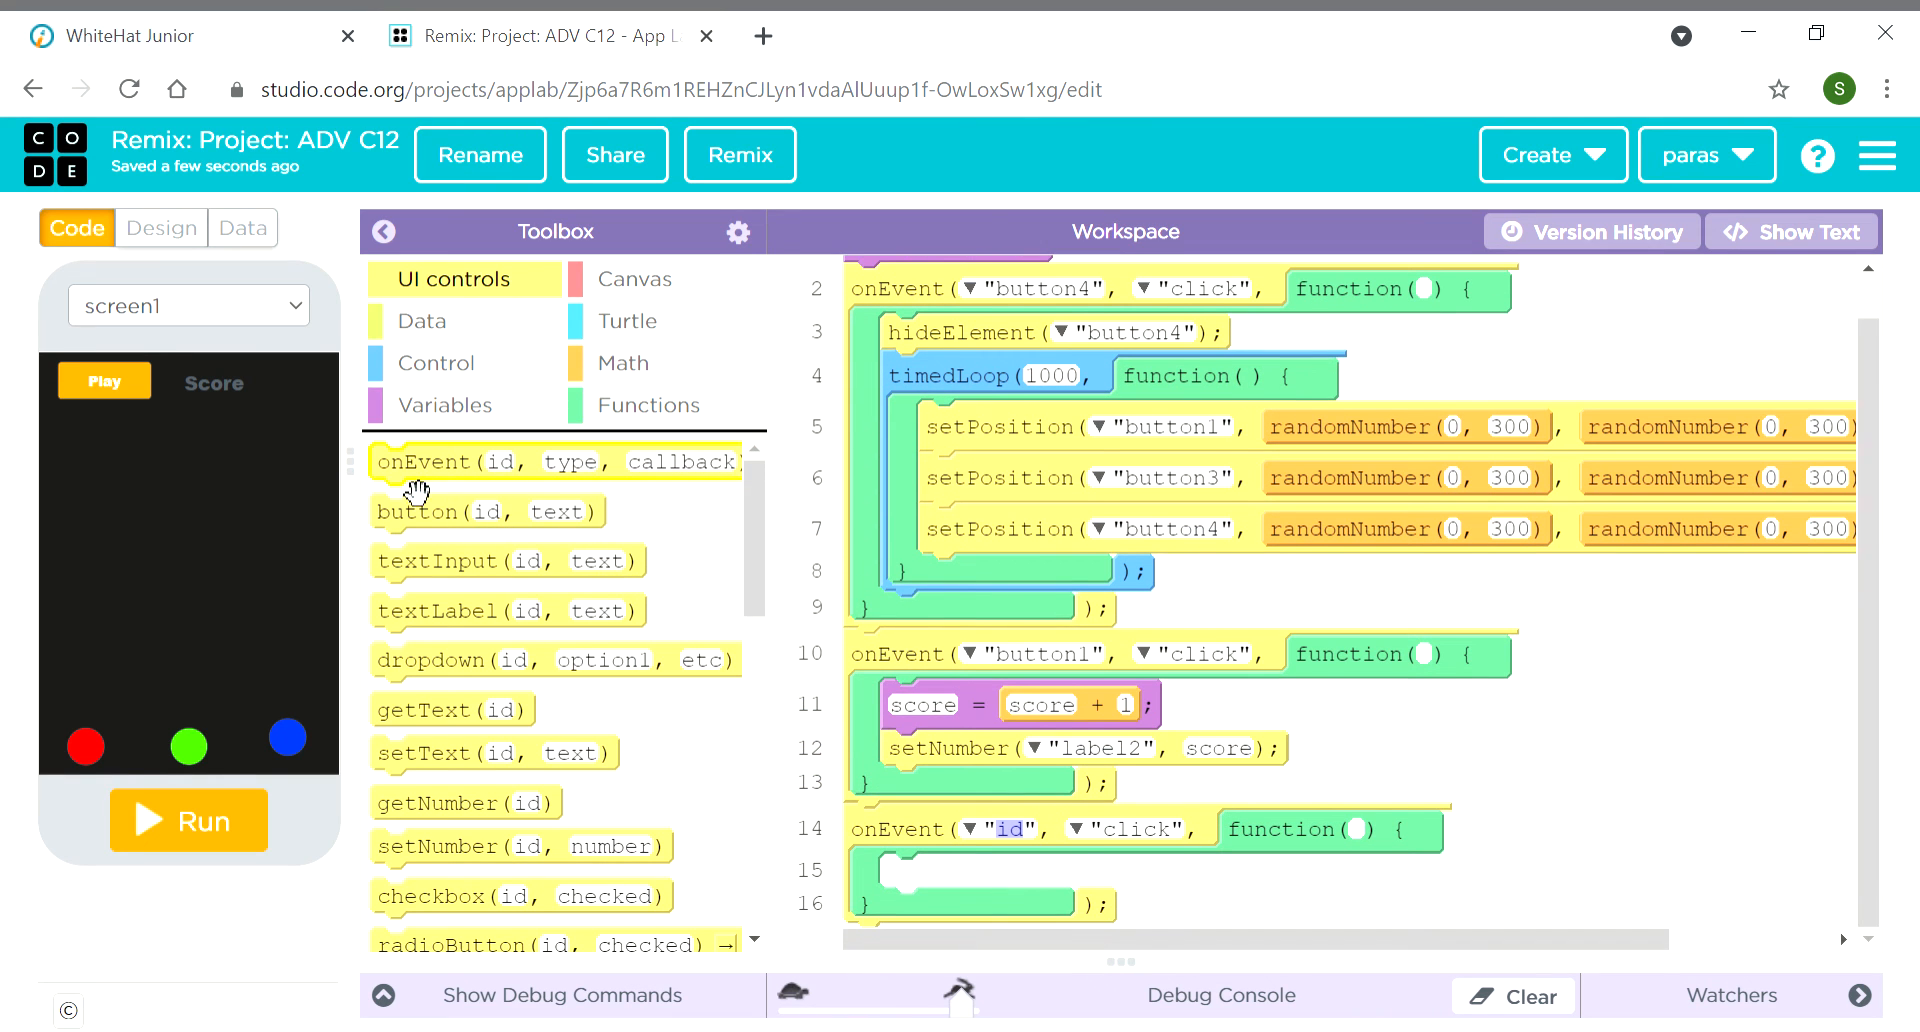
Create onEvent handlers for button3 and button4, each holding a score assignment
{"action": "scroll", "scroll_direction": "down", "scroll_amount": 3}
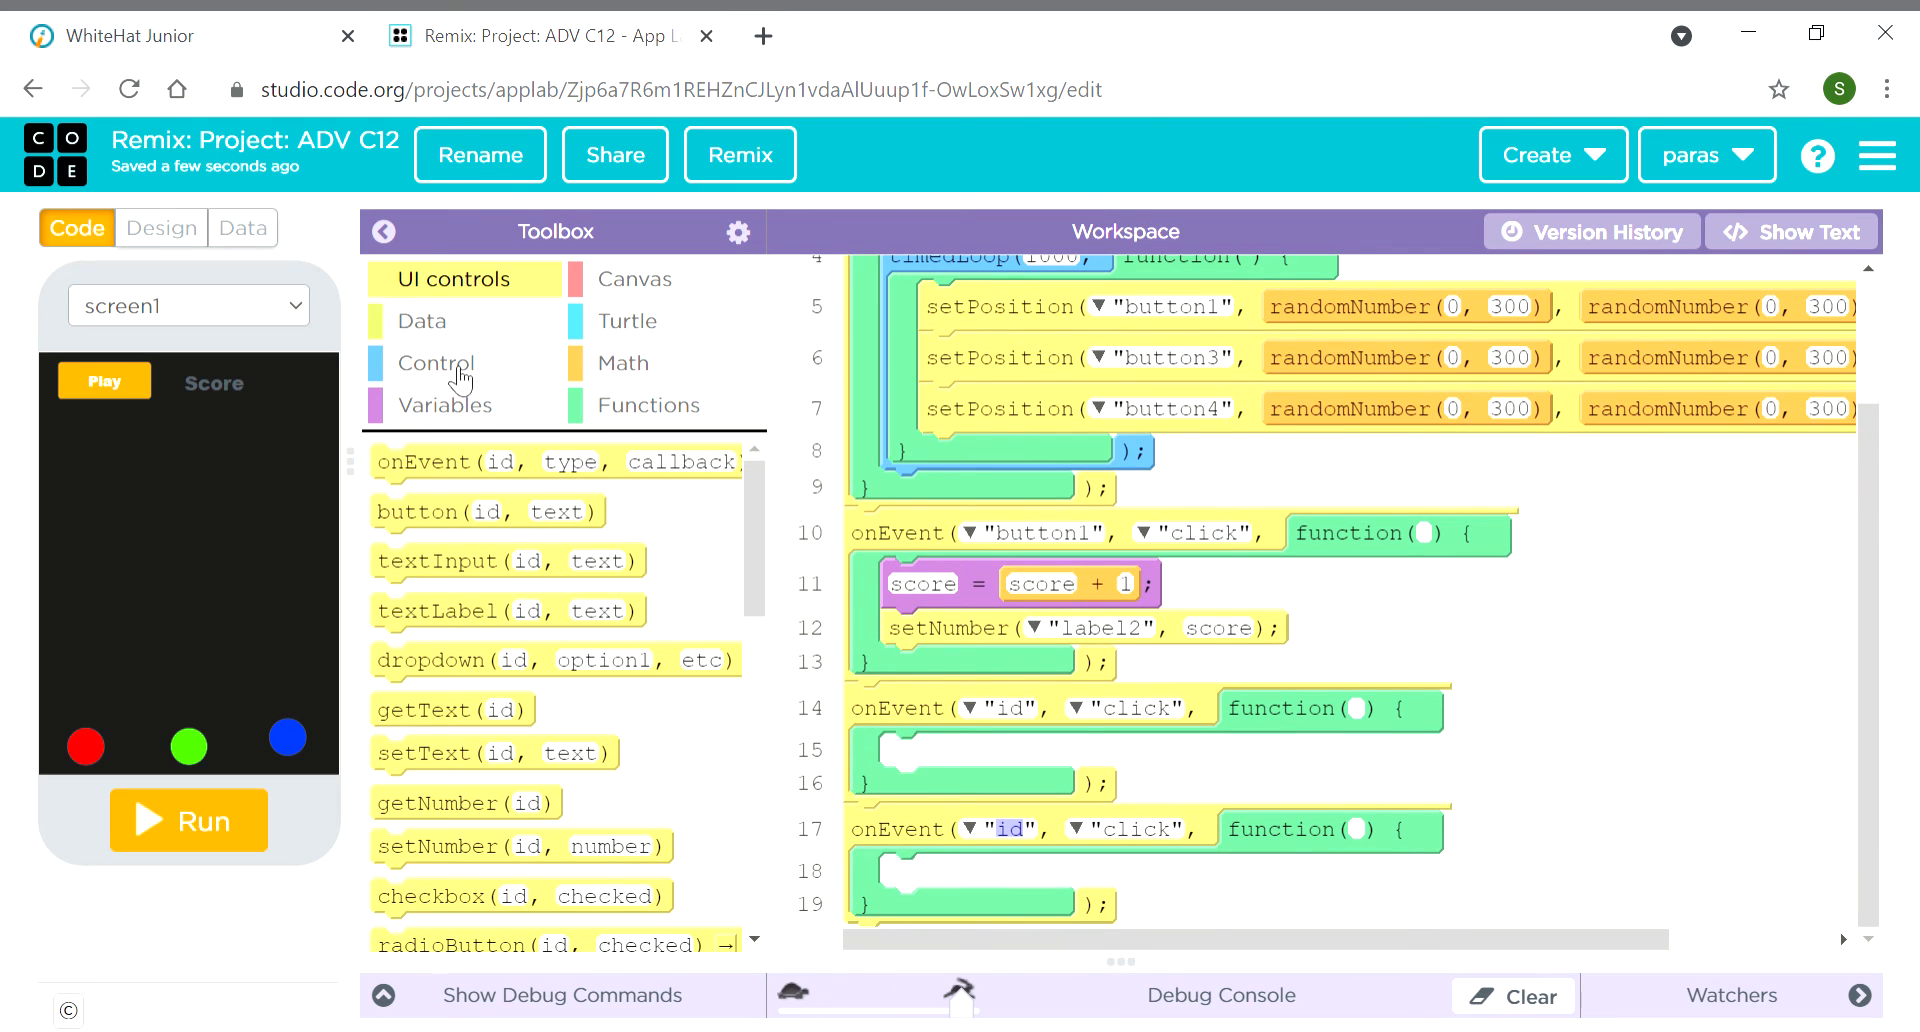
{"action": "left_click", "coordinate": [444, 405]}
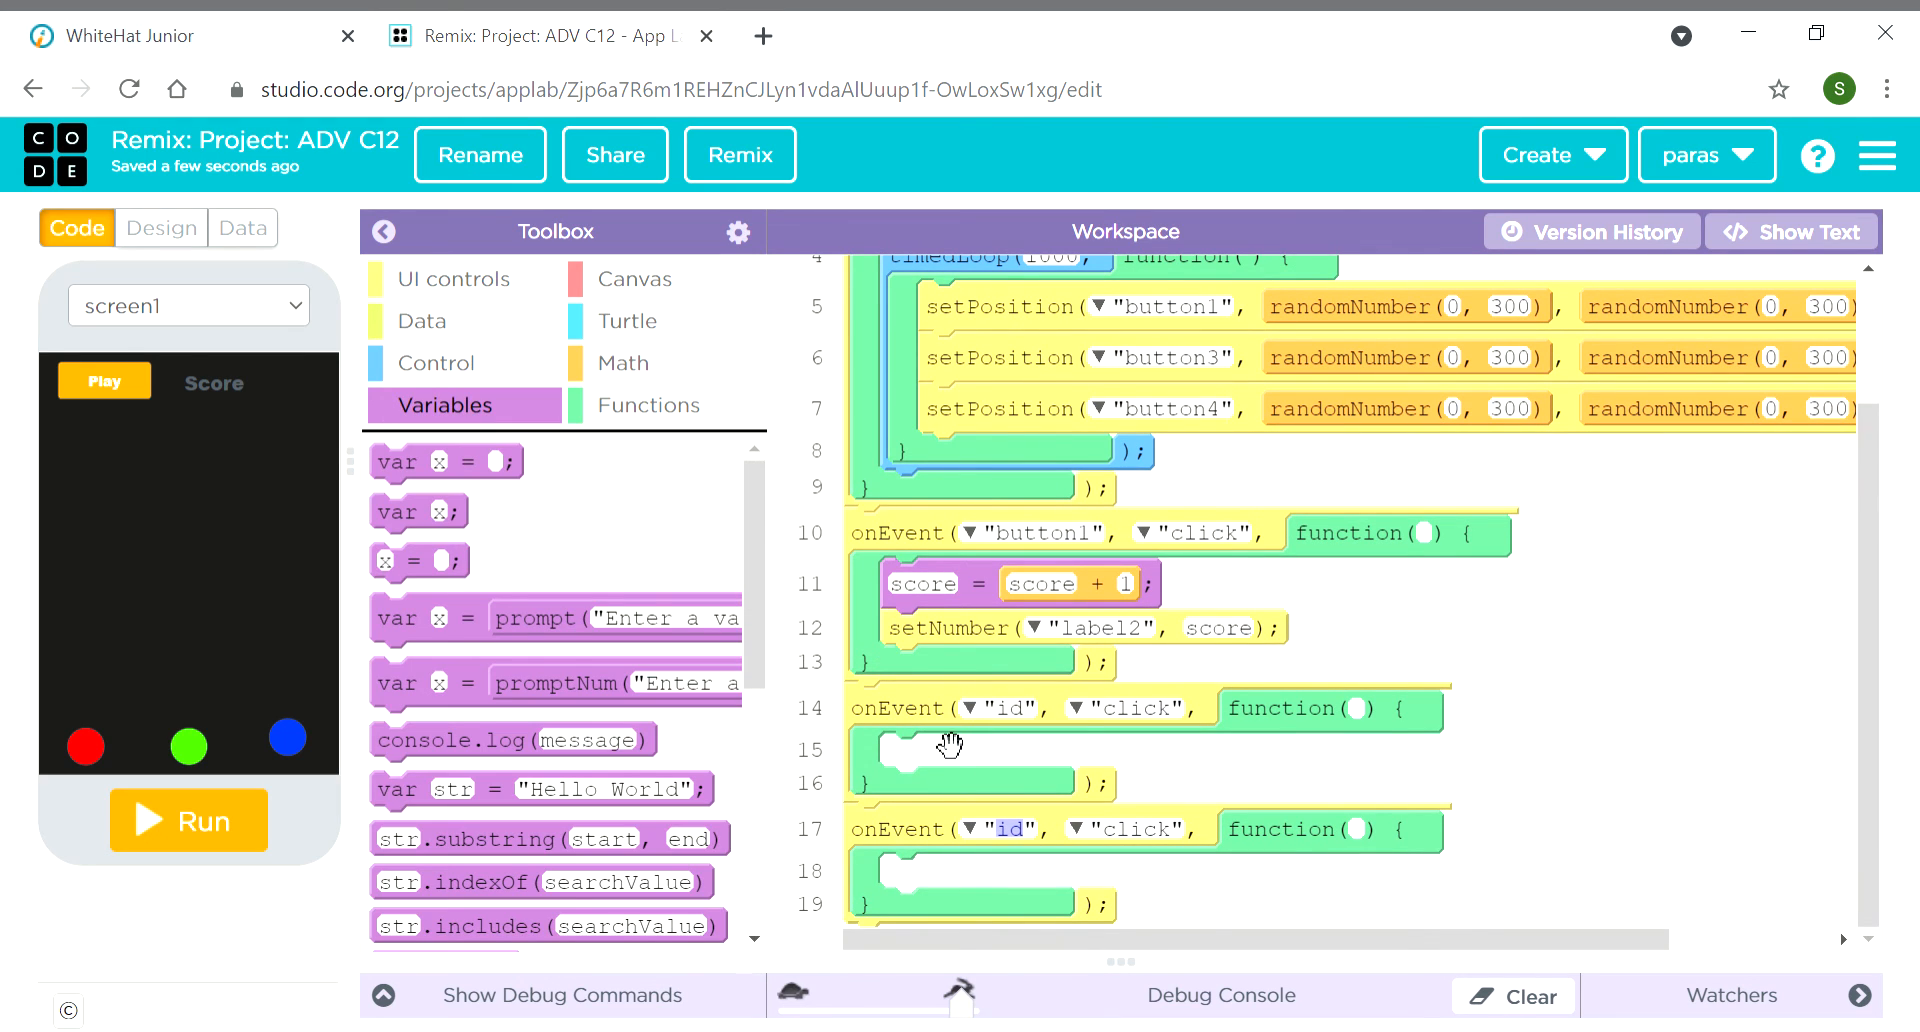
{"action": "left_click", "coordinate": [992, 708]}
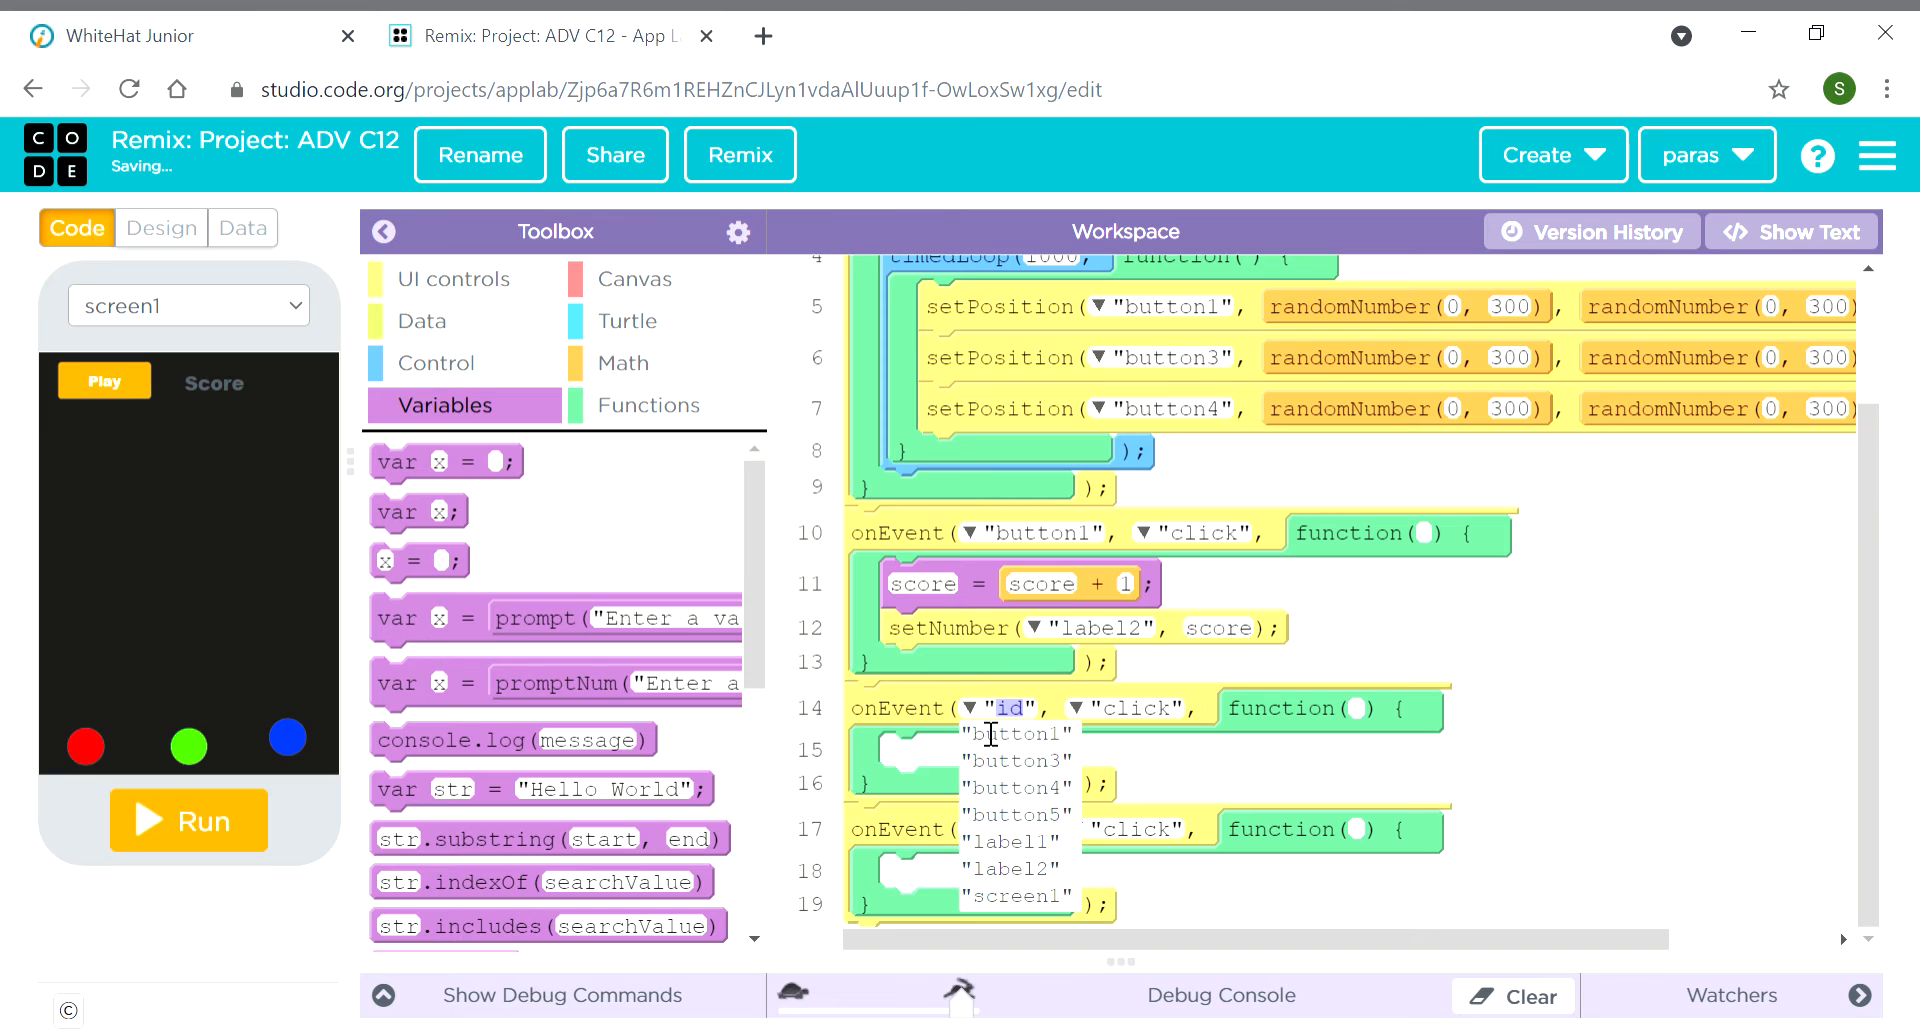
{"action": "left_click", "coordinate": [1016, 759]}
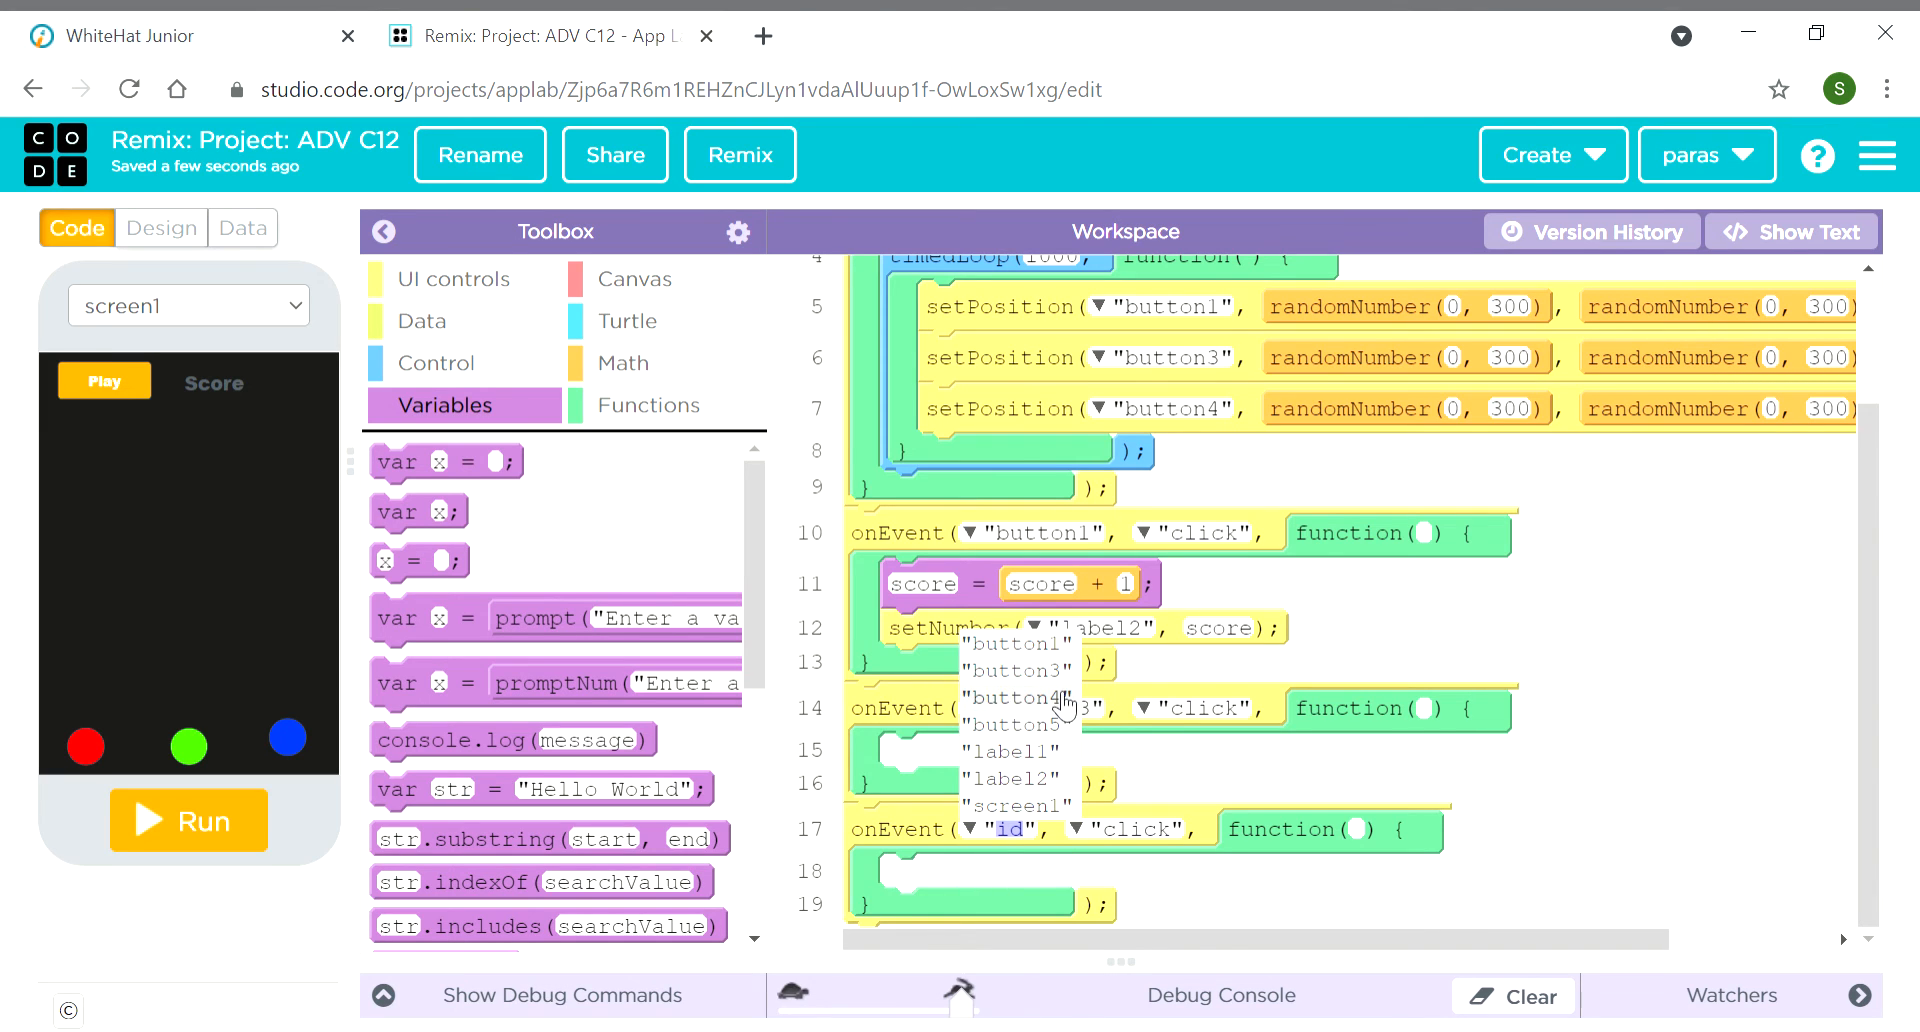
{"action": "left_click", "coordinate": [1014, 670]}
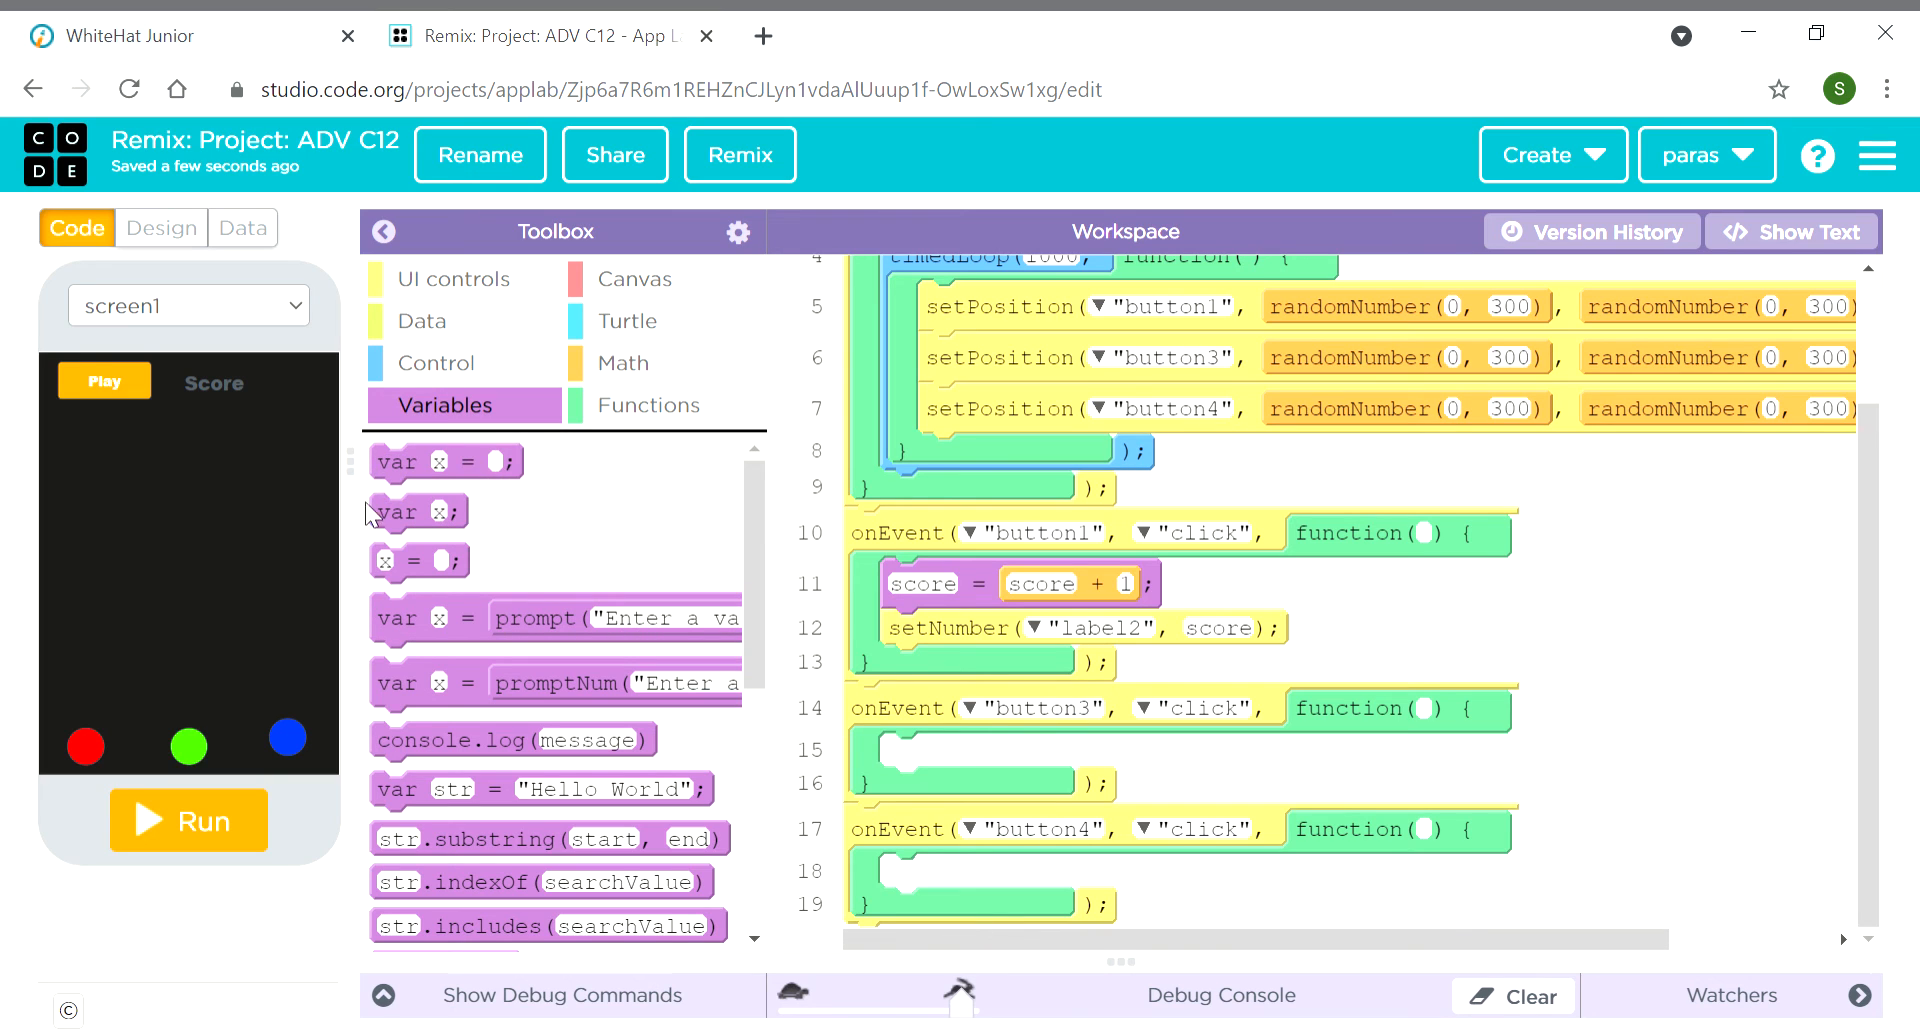
{"action": "mouse_move", "coordinate": [416, 561]}
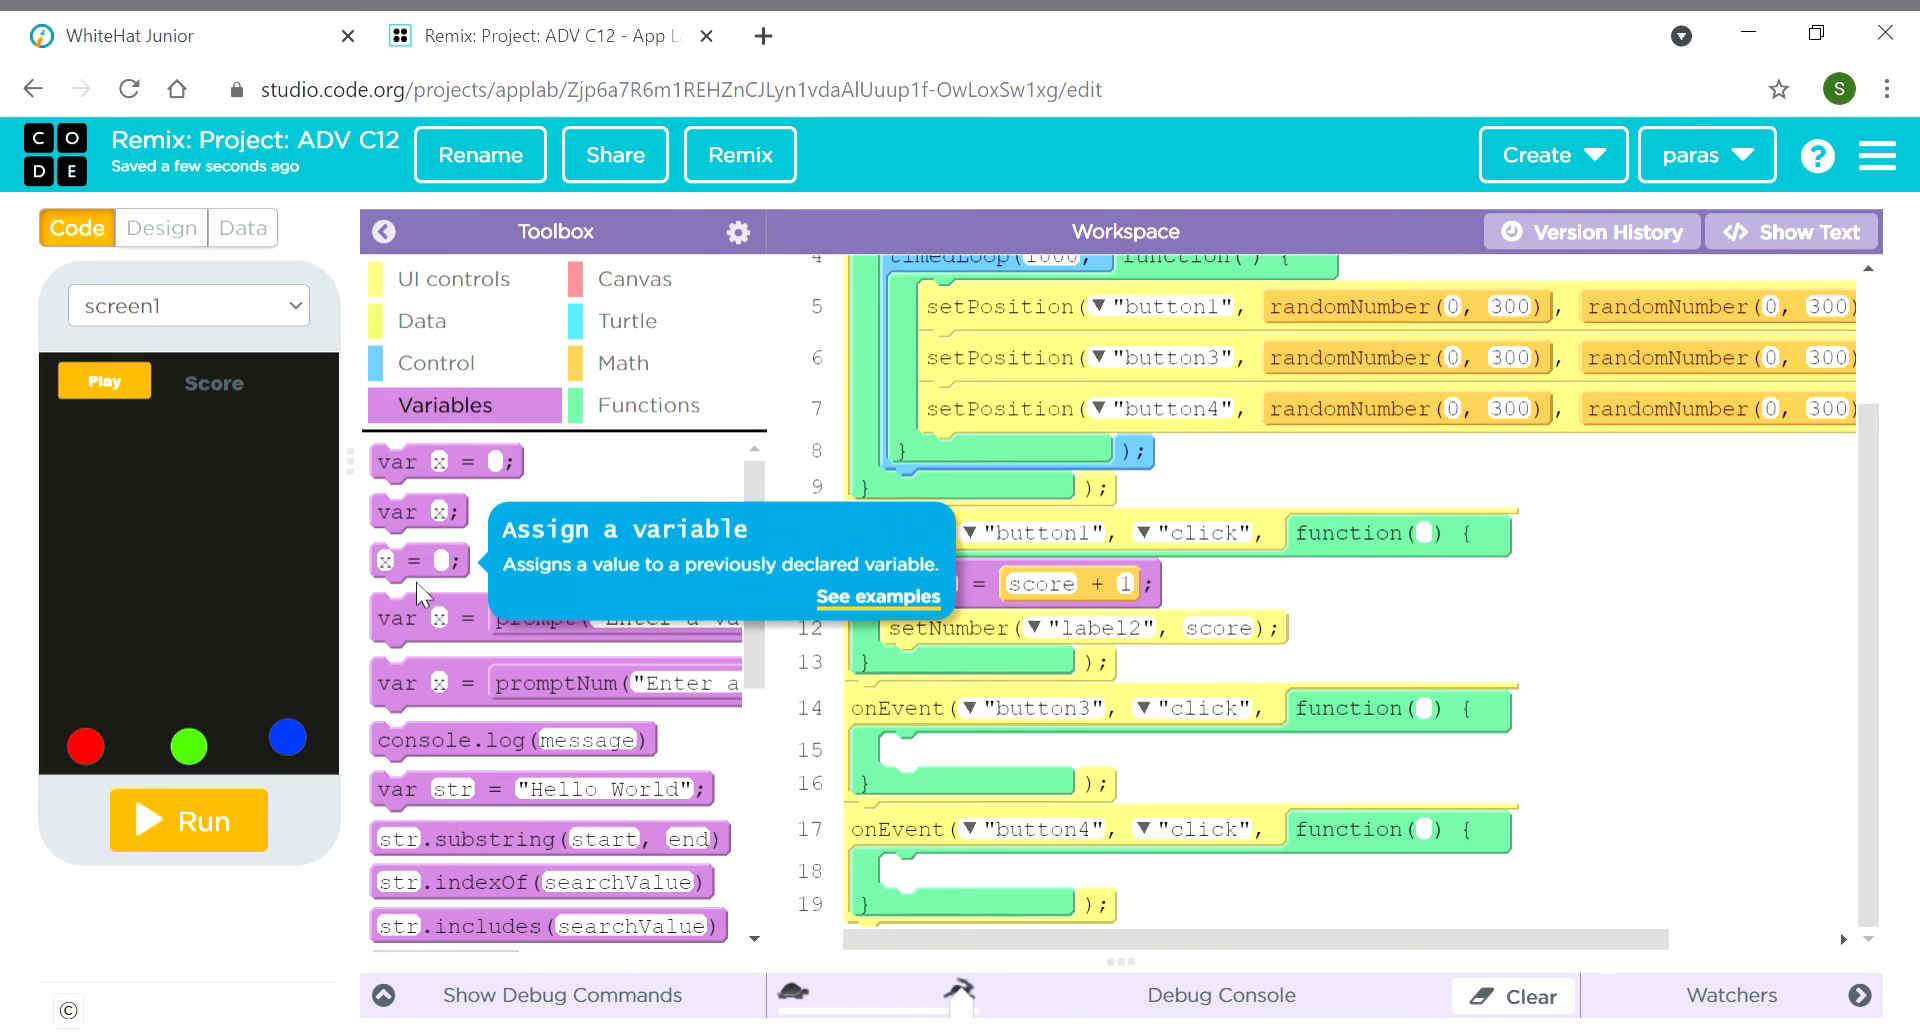
{"action": "left_click_drag", "start_coordinate": [416, 561], "coordinate": [888, 748]}
{"action": "type", "text": "score"}
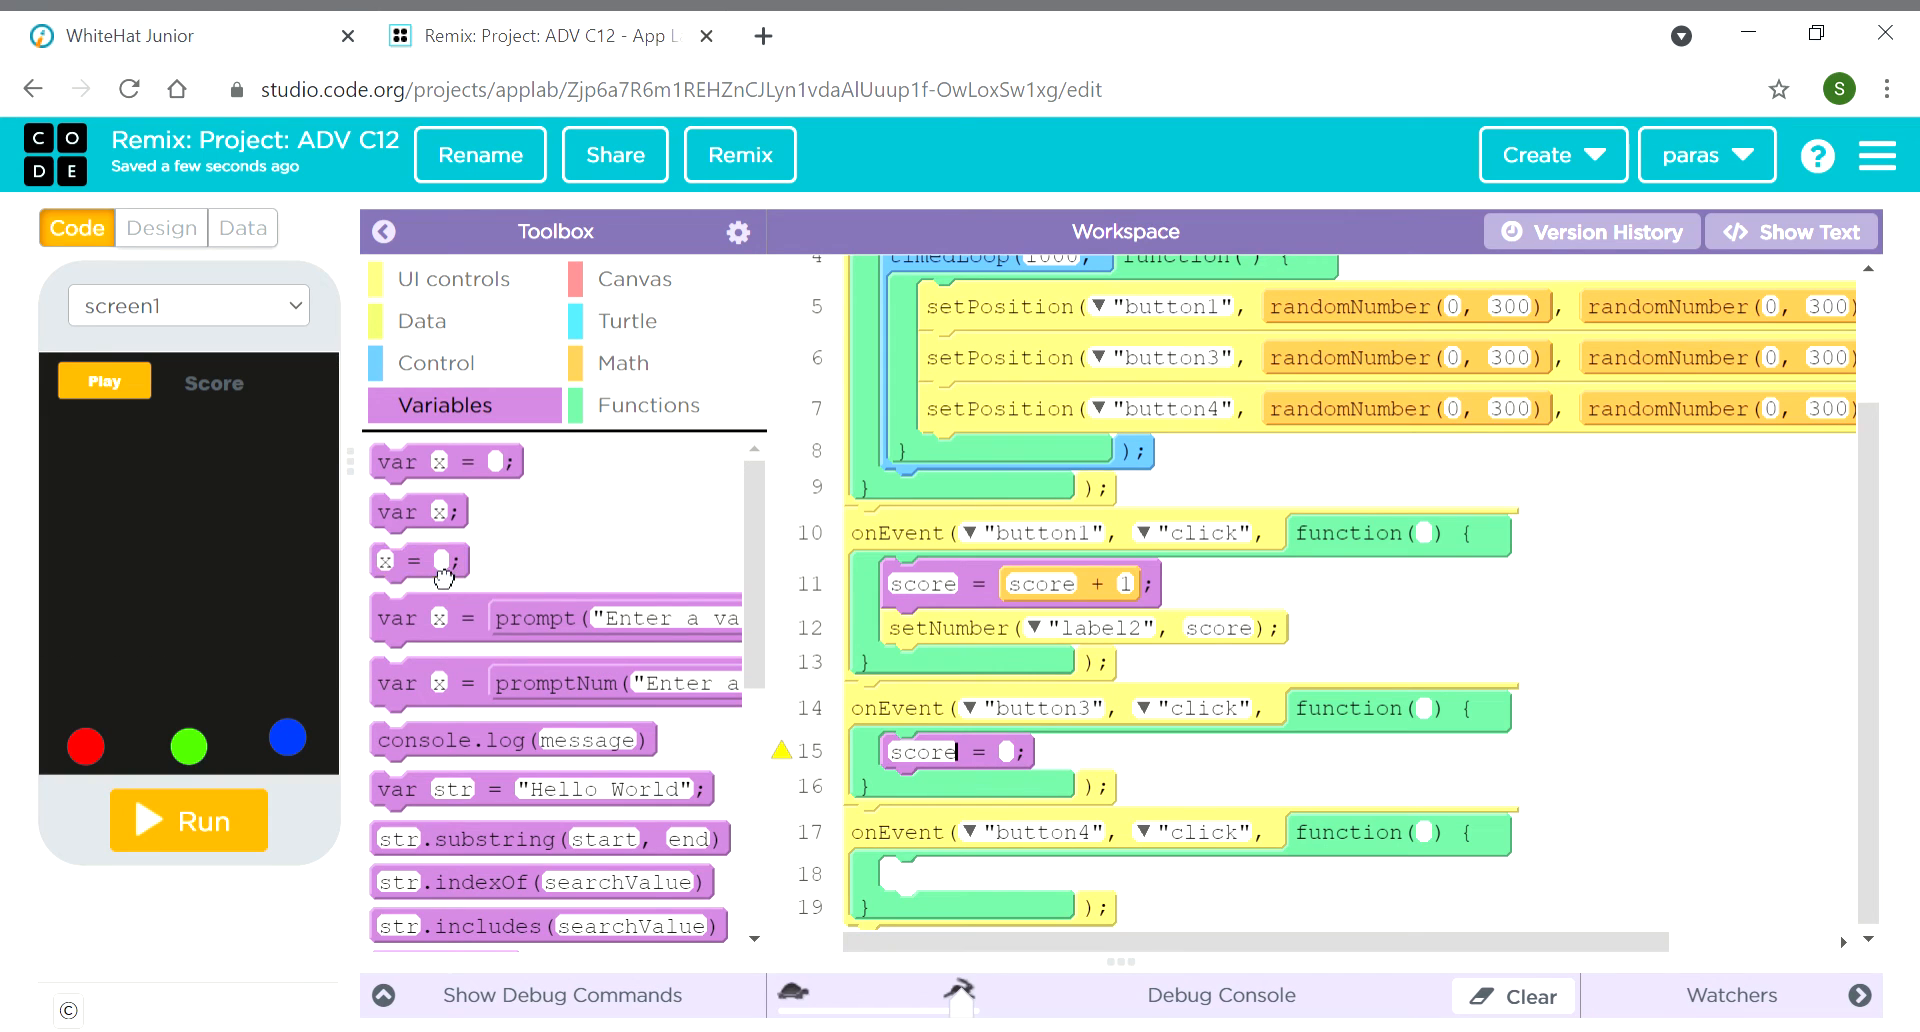
{"action": "left_click_drag", "start_coordinate": [420, 561], "coordinate": [931, 875]}
{"action": "type", "text": "score"}
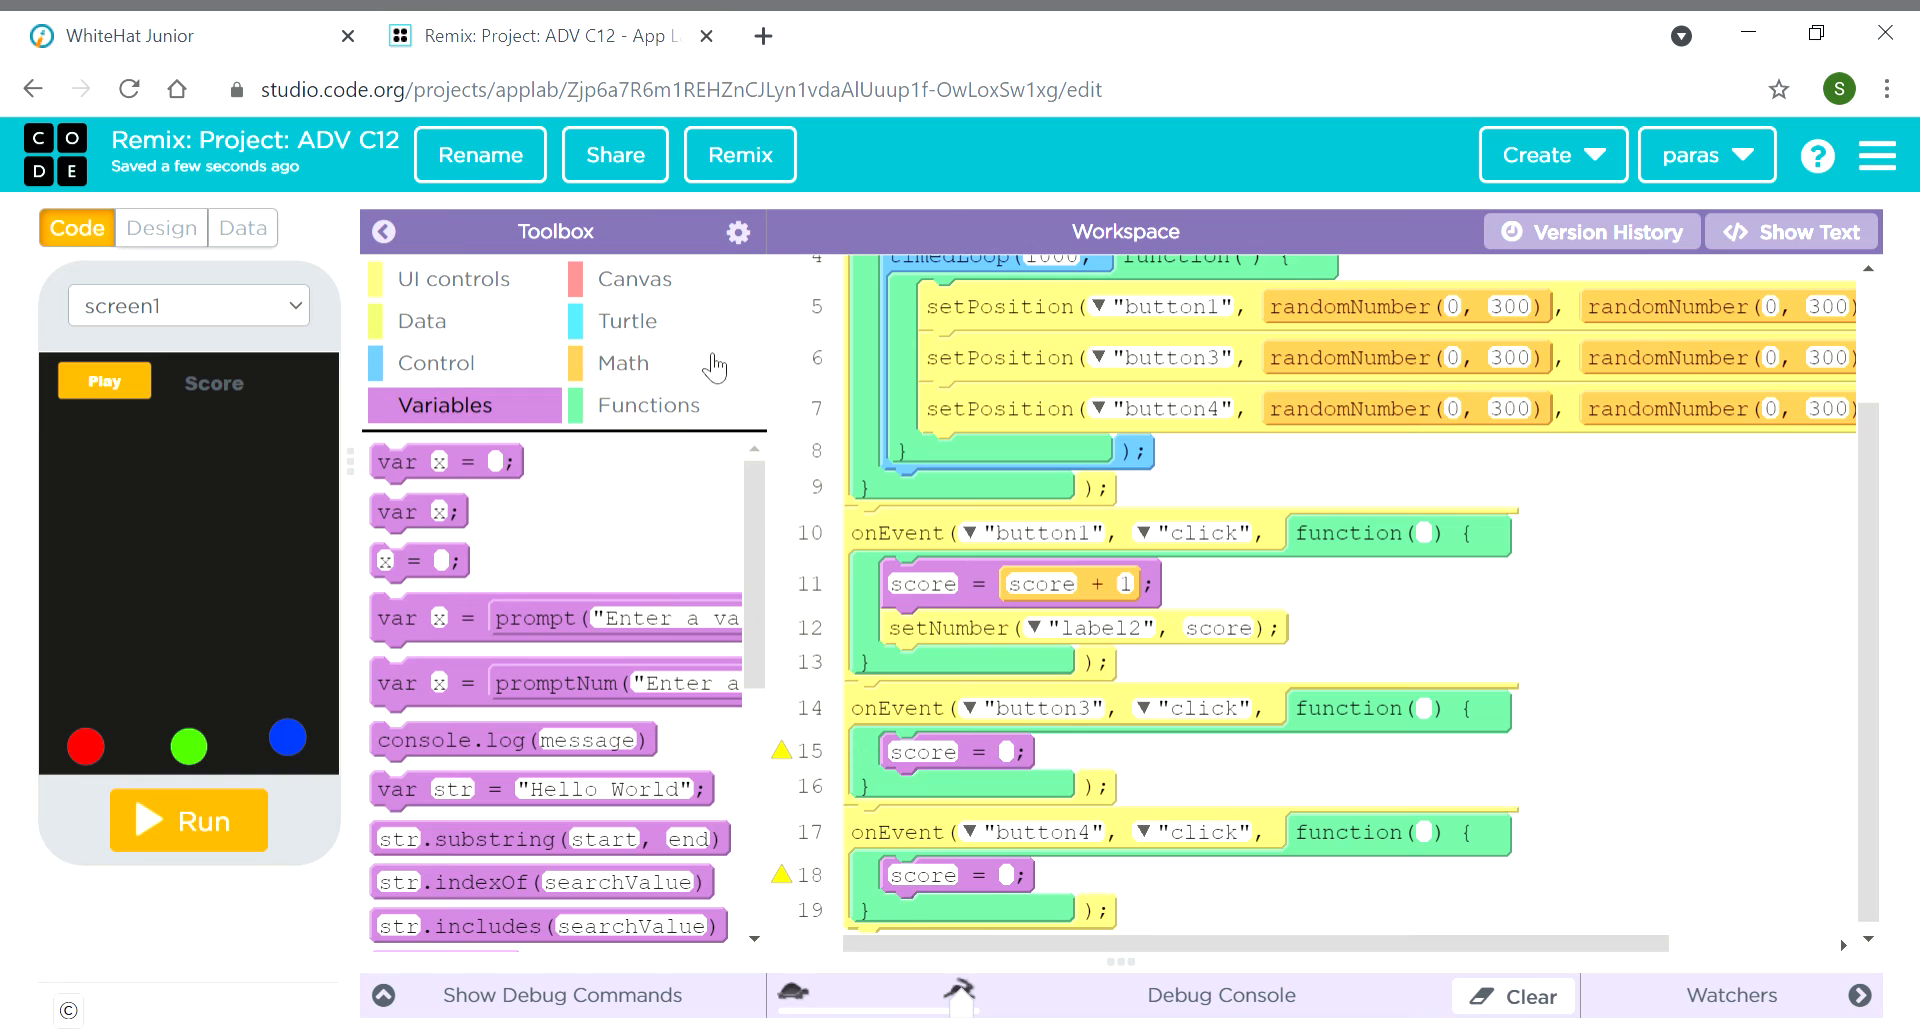
Fill the button3 and button4 score assignments as score + 1 using Math addition blocks
{"action": "left_click", "coordinate": [624, 362]}
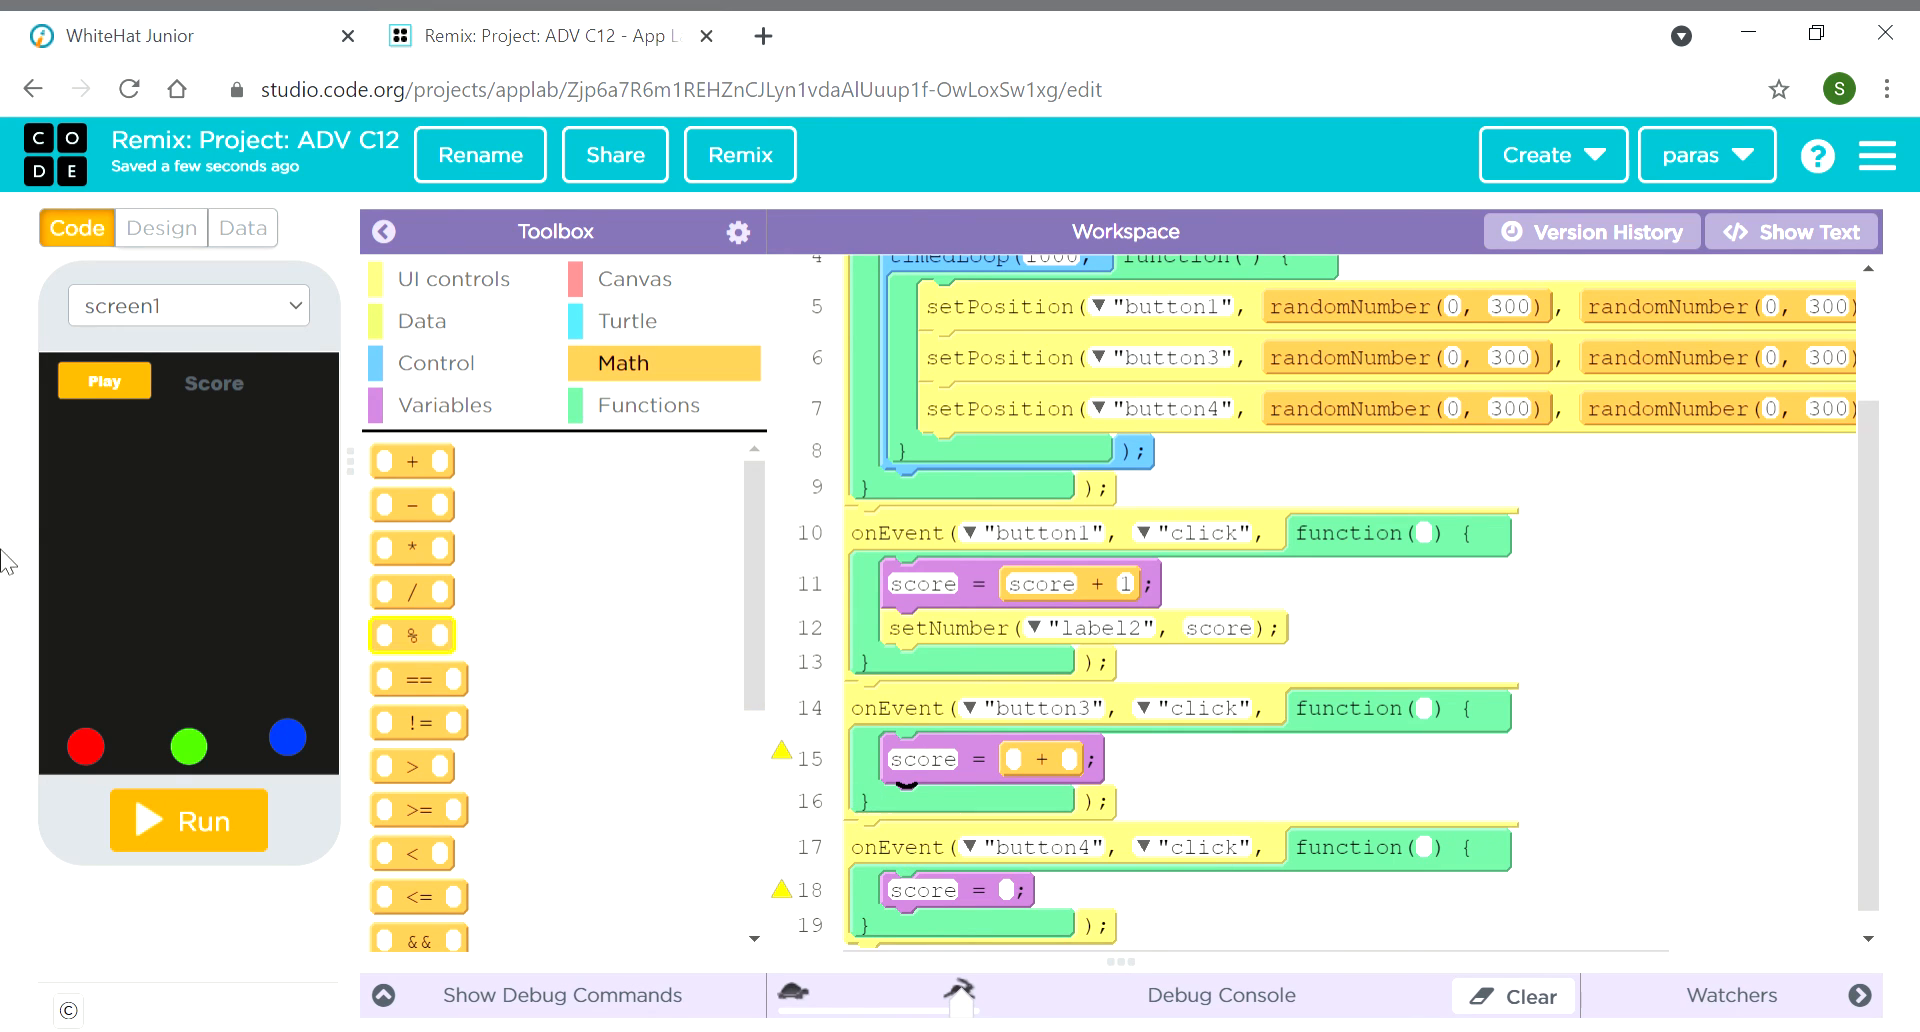
{"action": "mouse_move", "coordinate": [763, 757]}
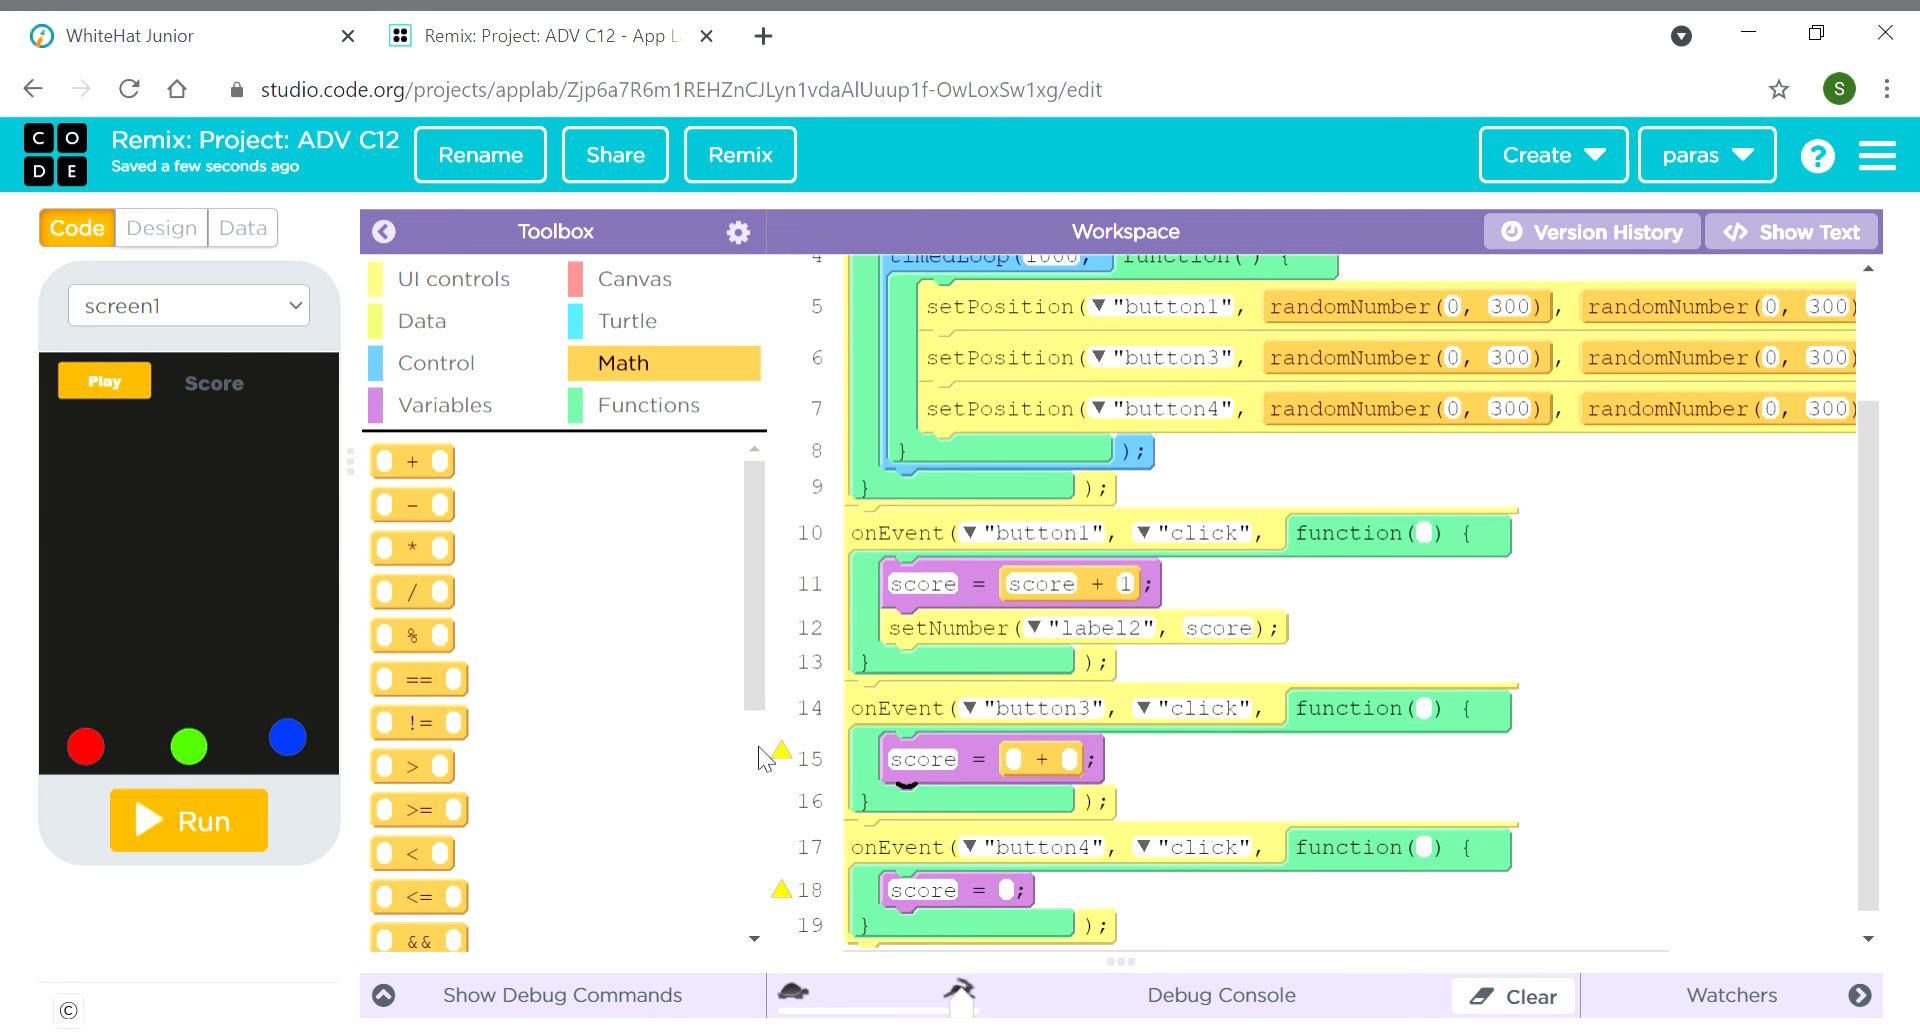
{"action": "left_click_drag", "start_coordinate": [413, 462], "coordinate": [616, 541]}
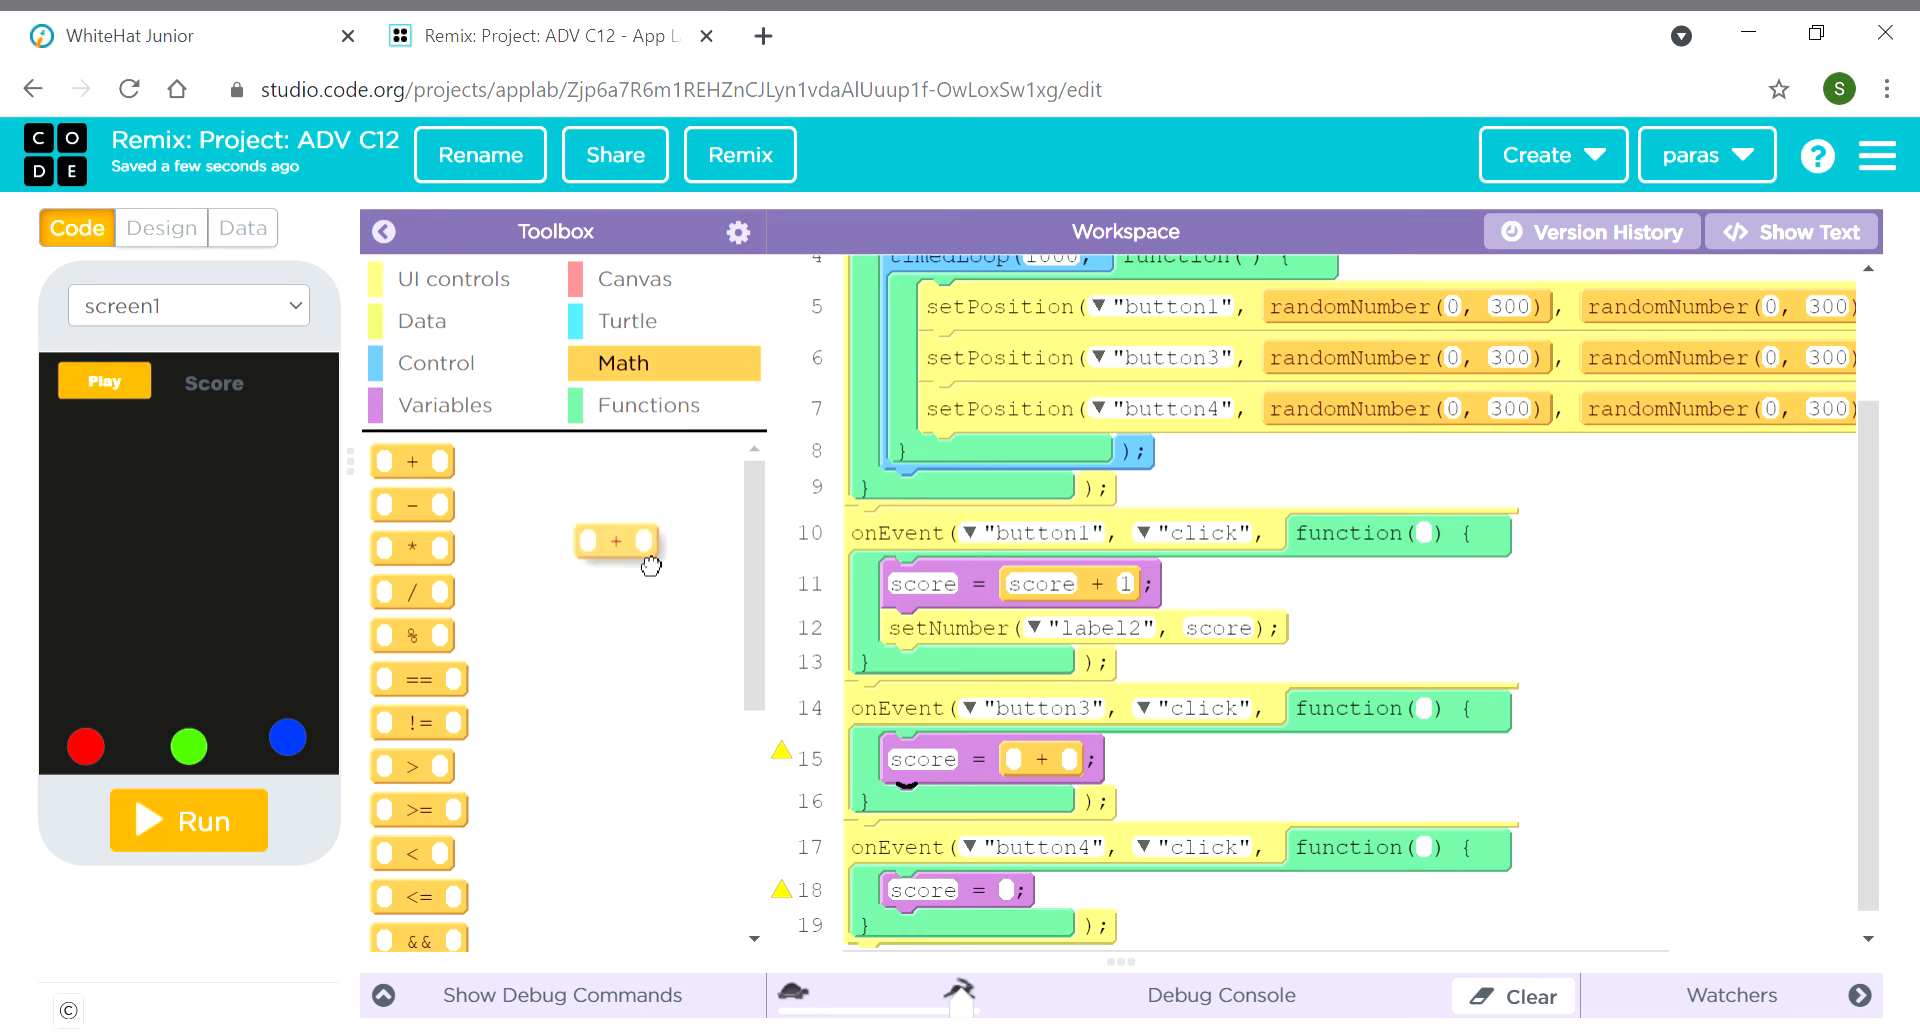
{"action": "left_click_drag", "start_coordinate": [615, 541], "coordinate": [1041, 896]}
{"action": "type", "text": "score"}
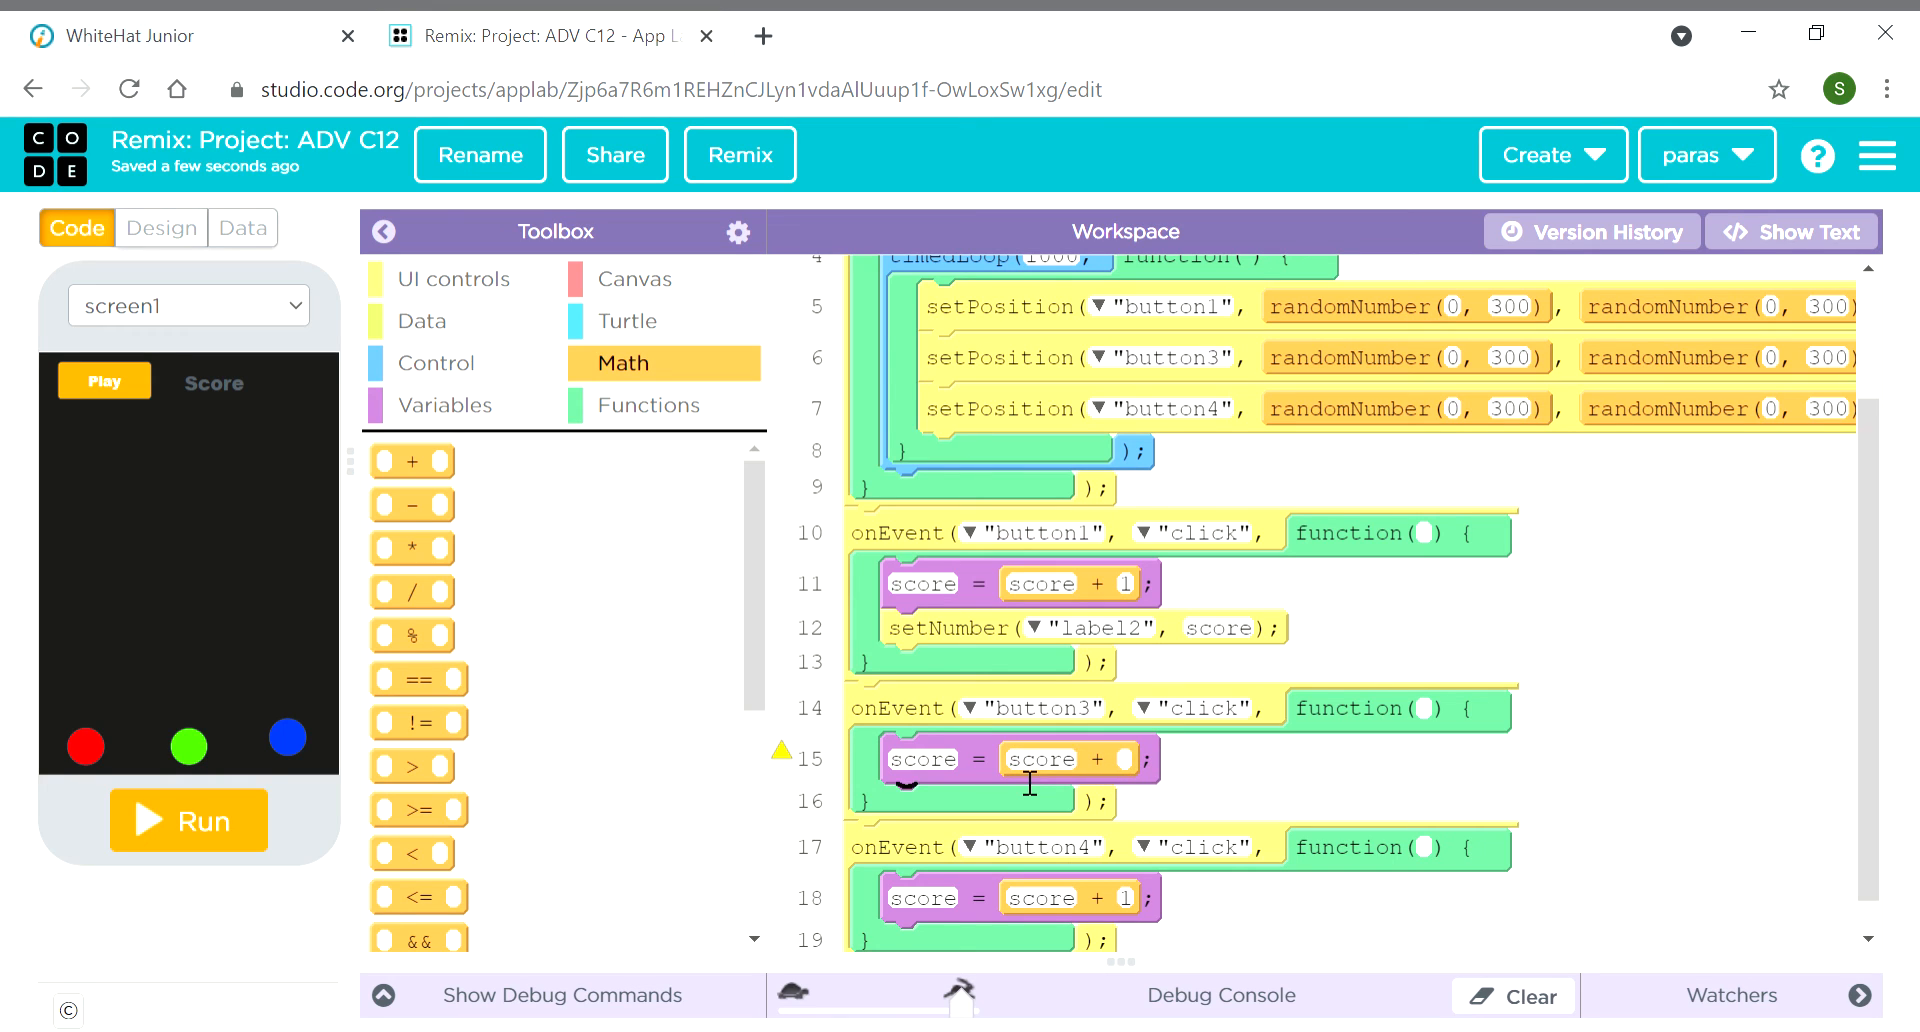
{"action": "mouse_move", "coordinate": [1168, 790]}
{"action": "type", "text": "1"}
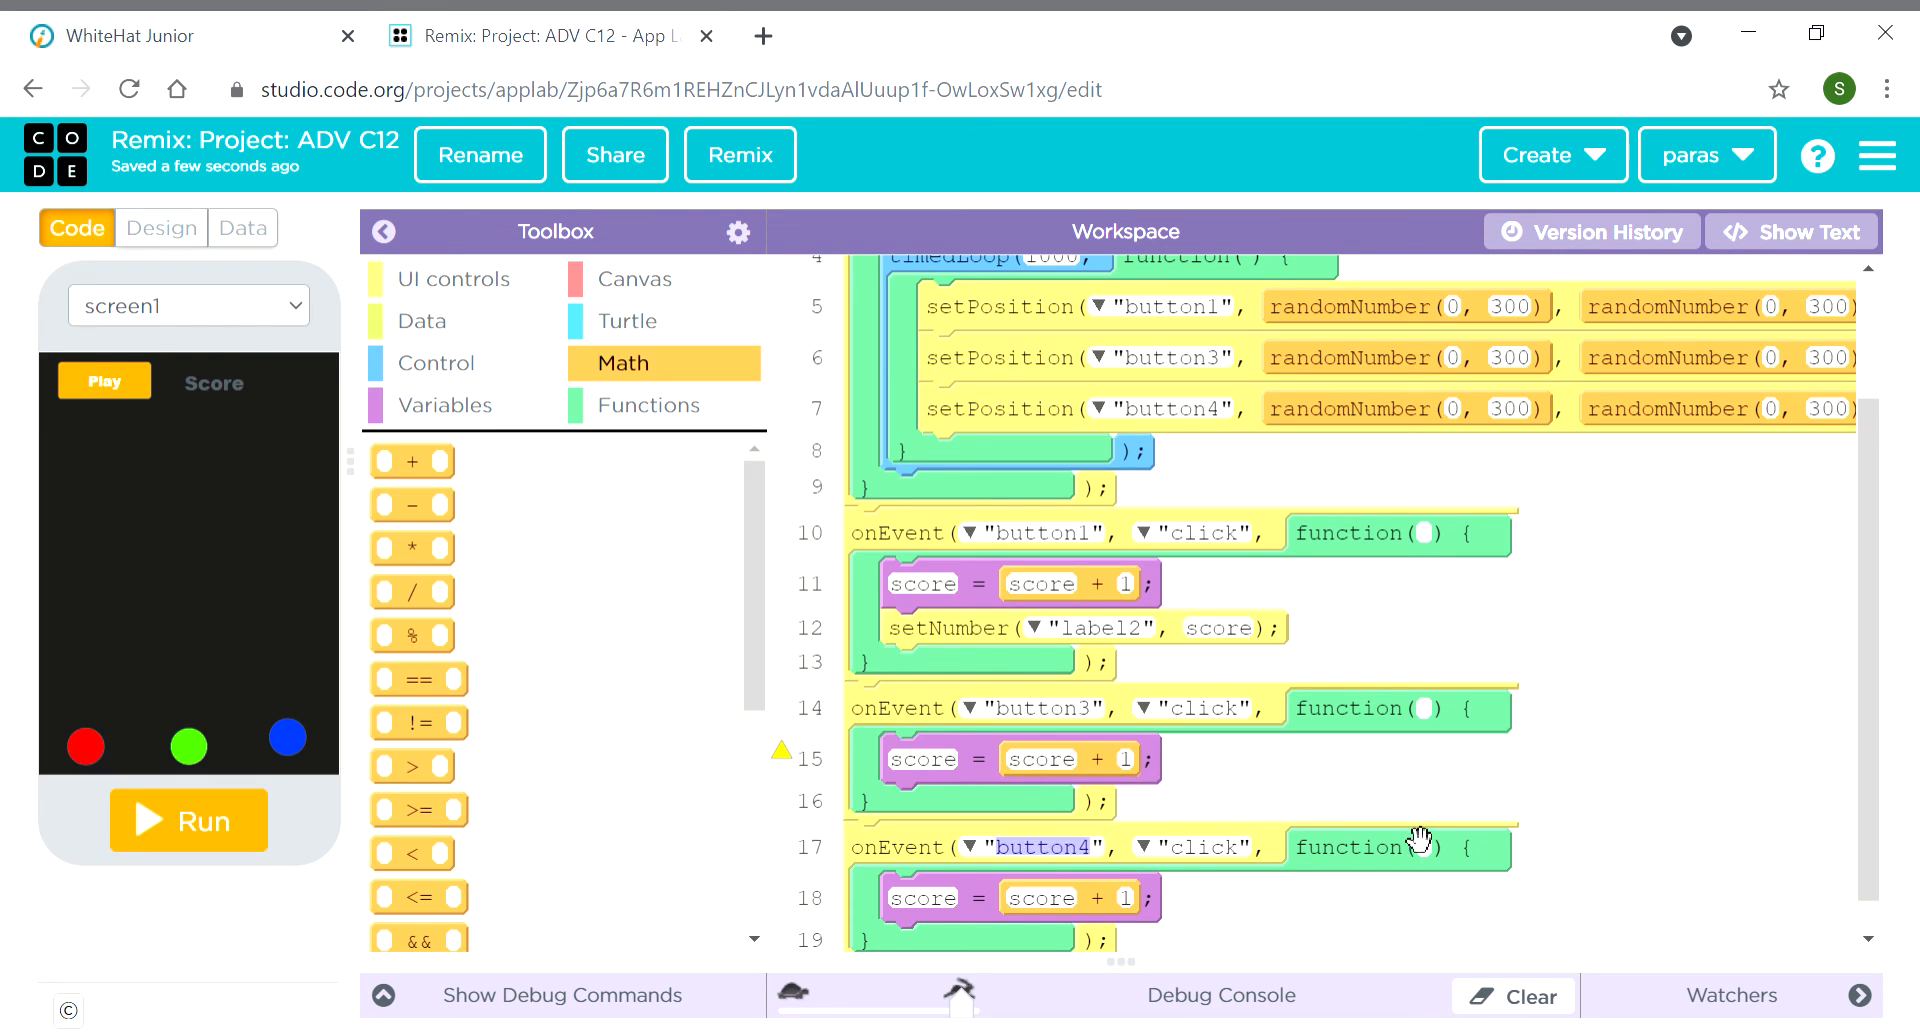
{"action": "scroll", "scroll_direction": "up", "scroll_amount": 3}
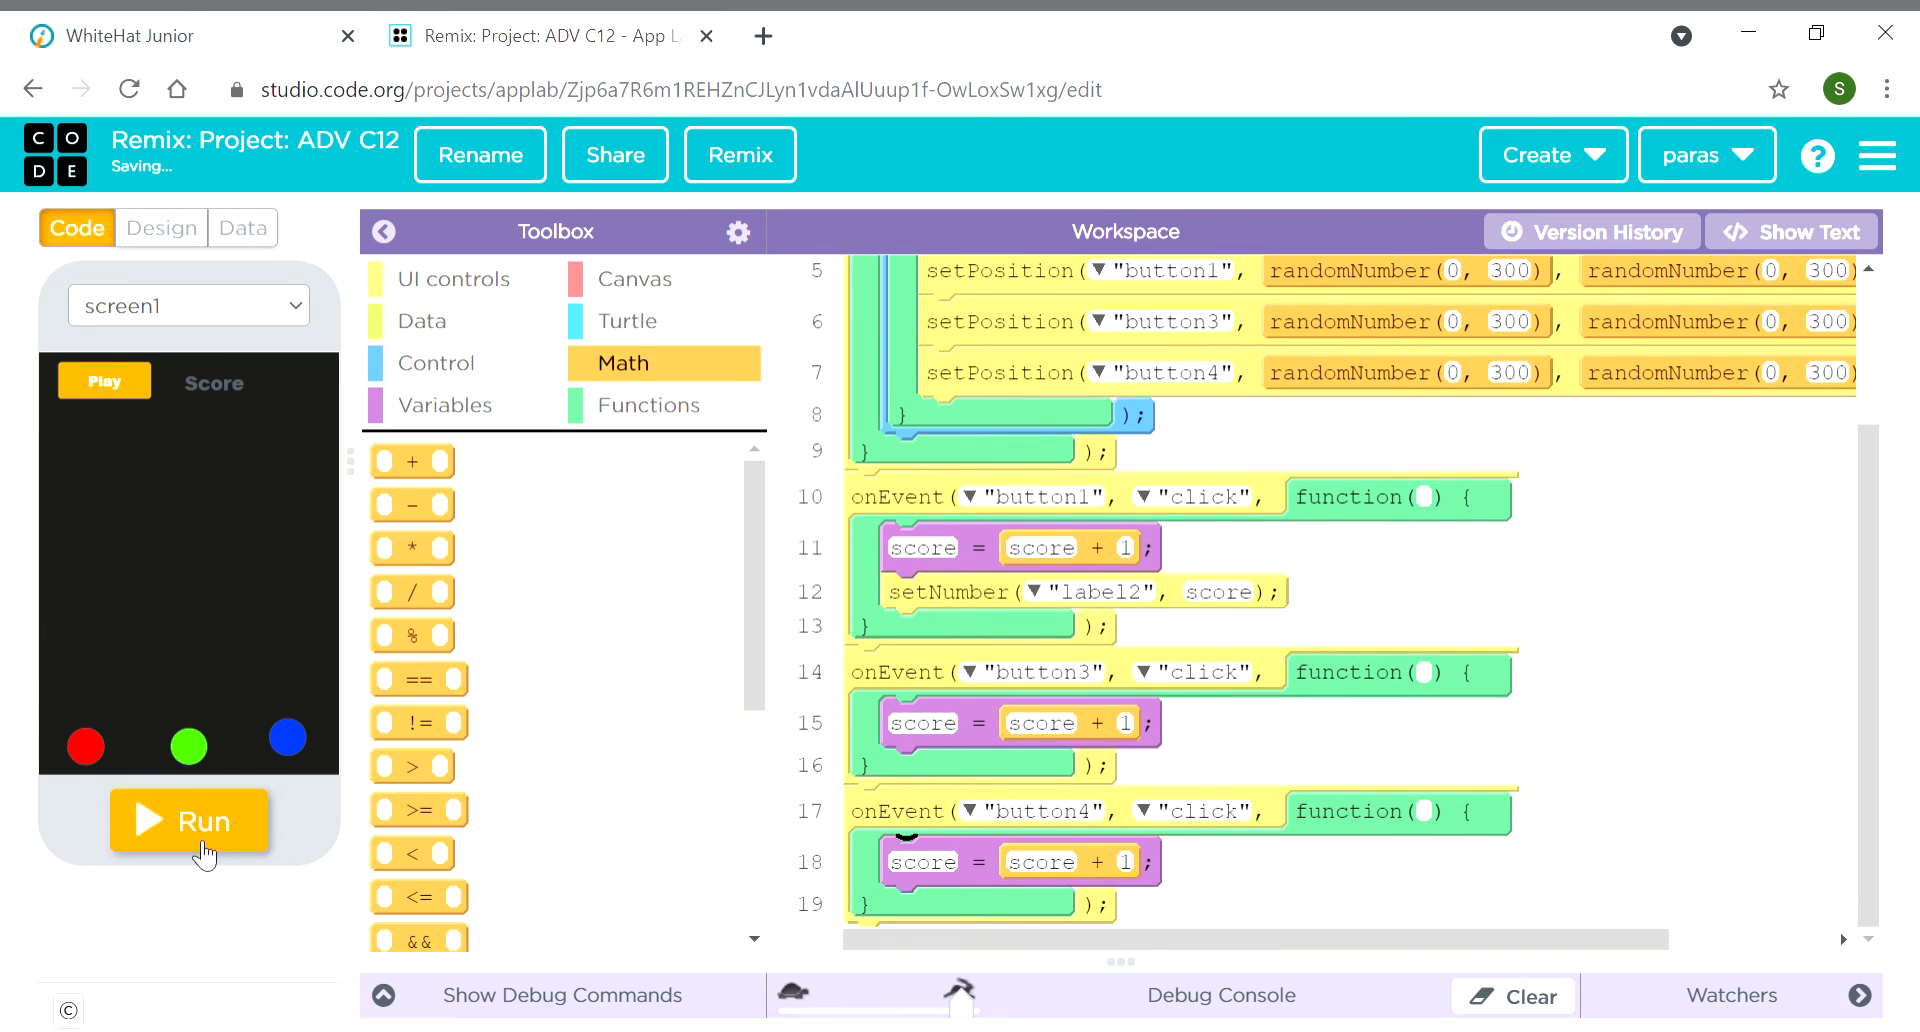
Run the app and scroll through the workspace code
{"action": "left_click", "coordinate": [190, 820]}
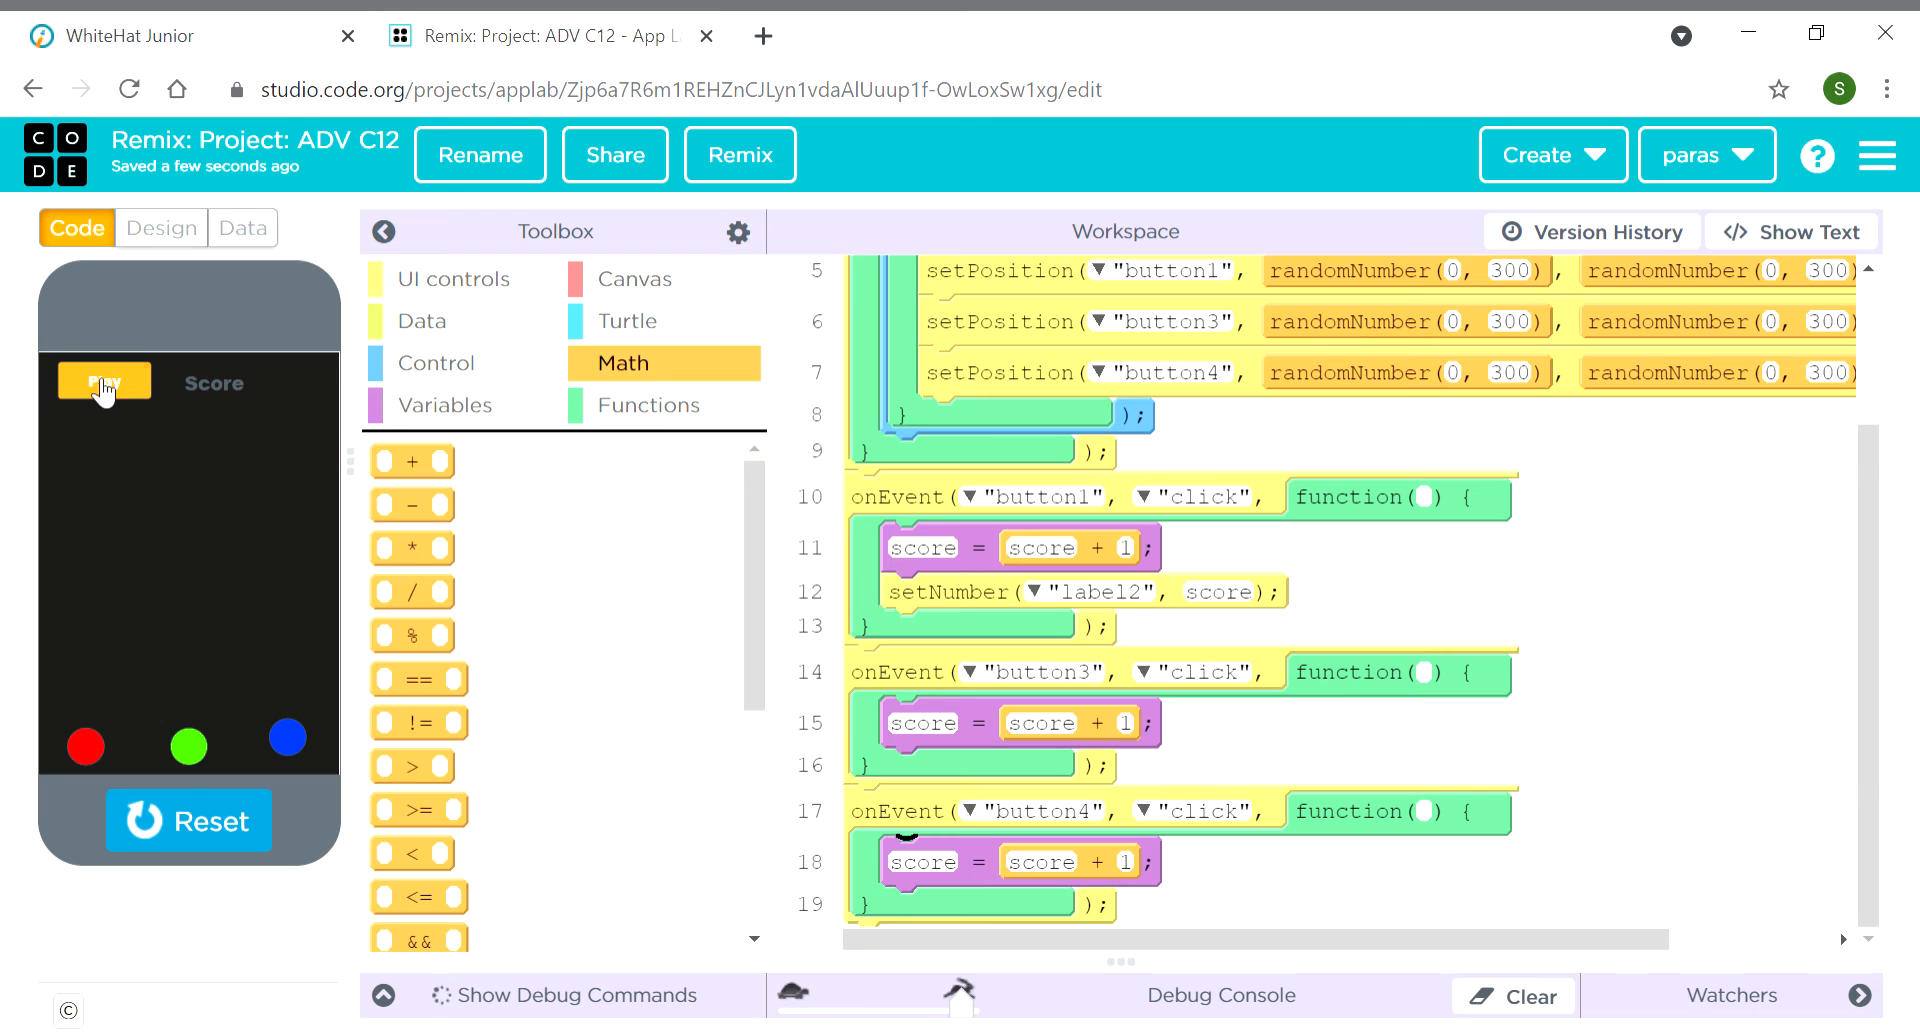
{"action": "scroll", "scroll_direction": "up", "scroll_amount": 3}
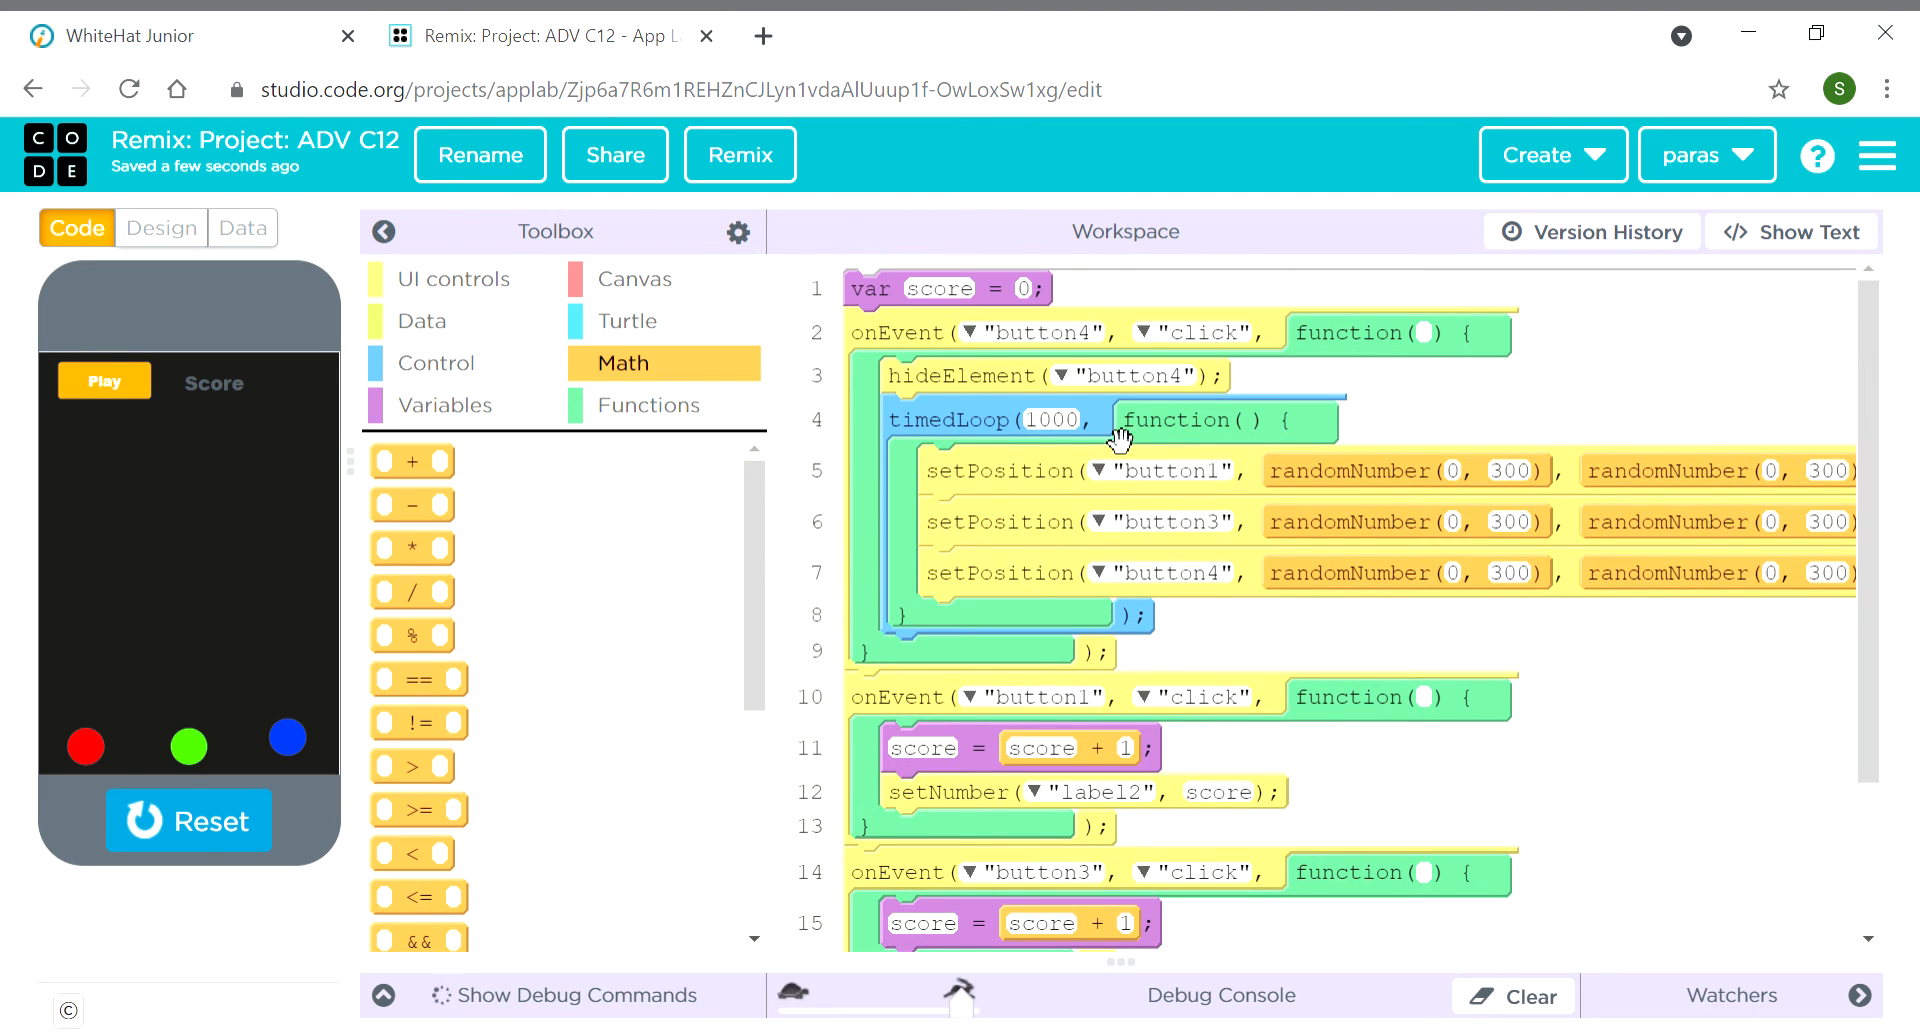
{"action": "scroll", "scroll_direction": "down", "scroll_amount": 3}
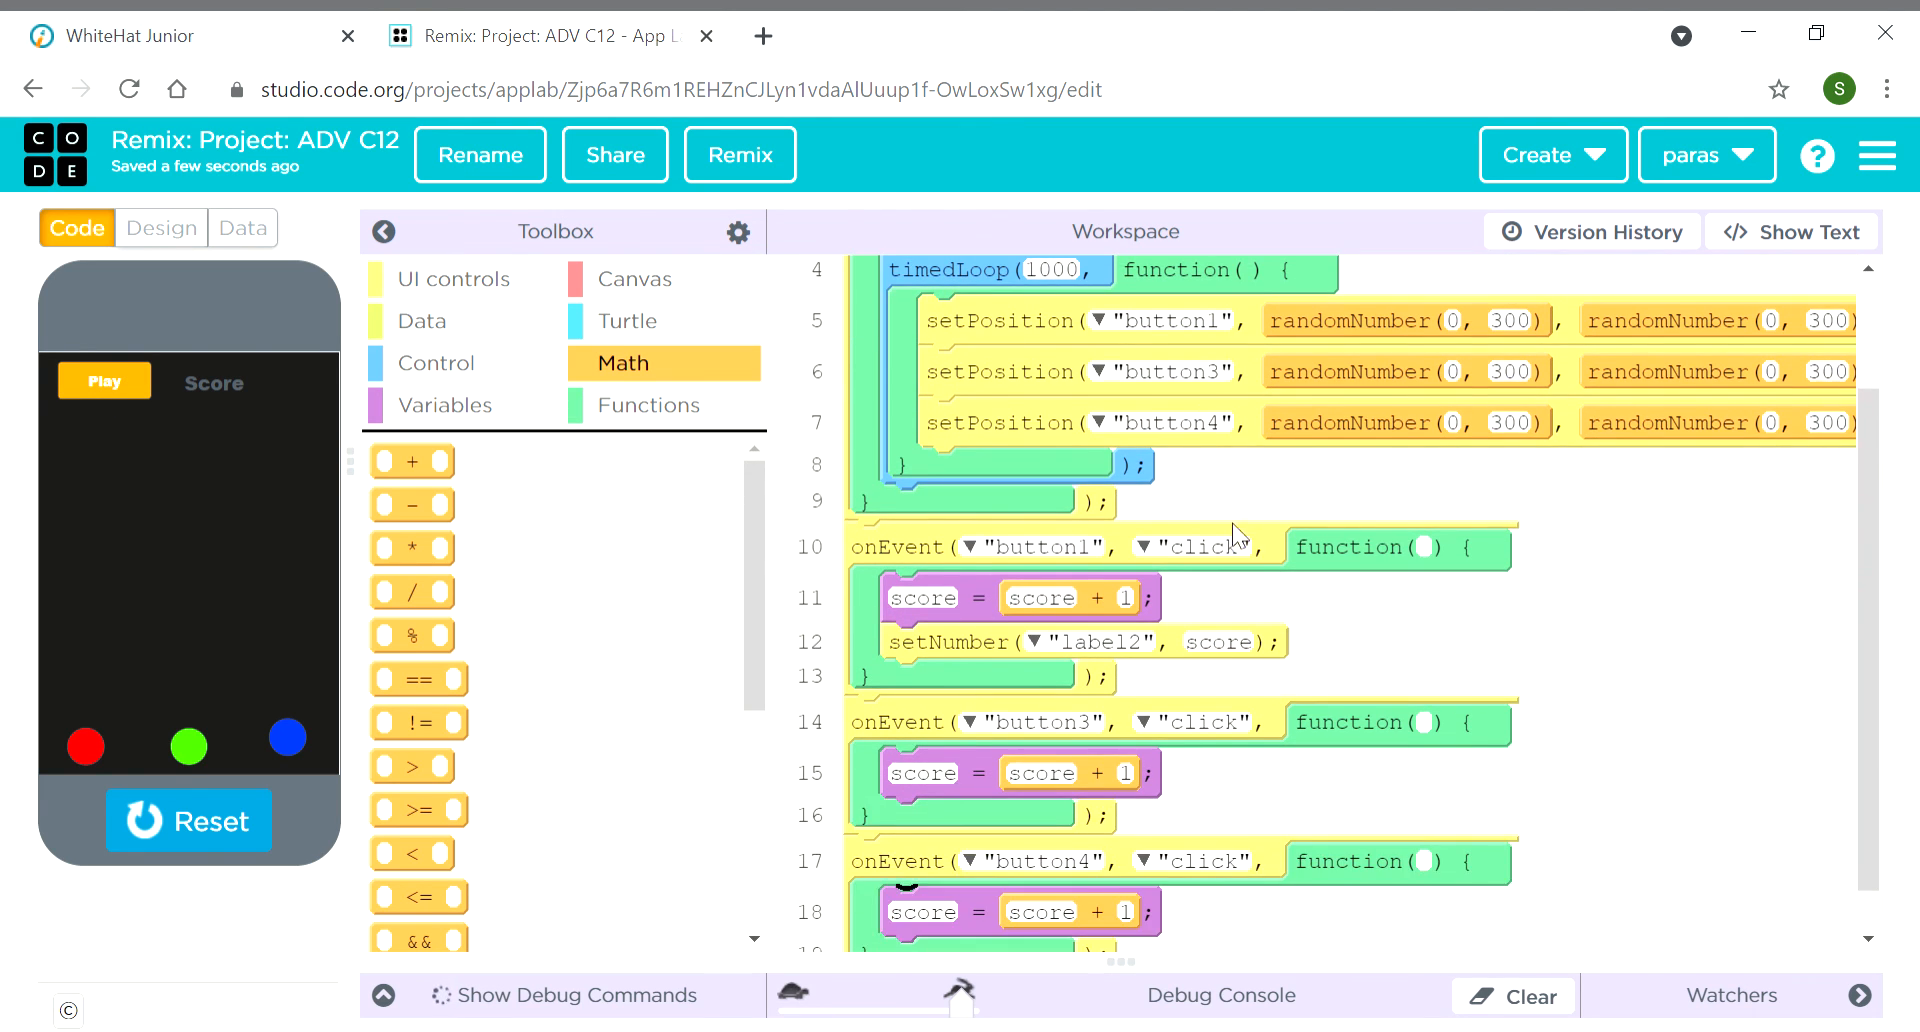
{"action": "scroll", "scroll_direction": "down", "scroll_amount": 3}
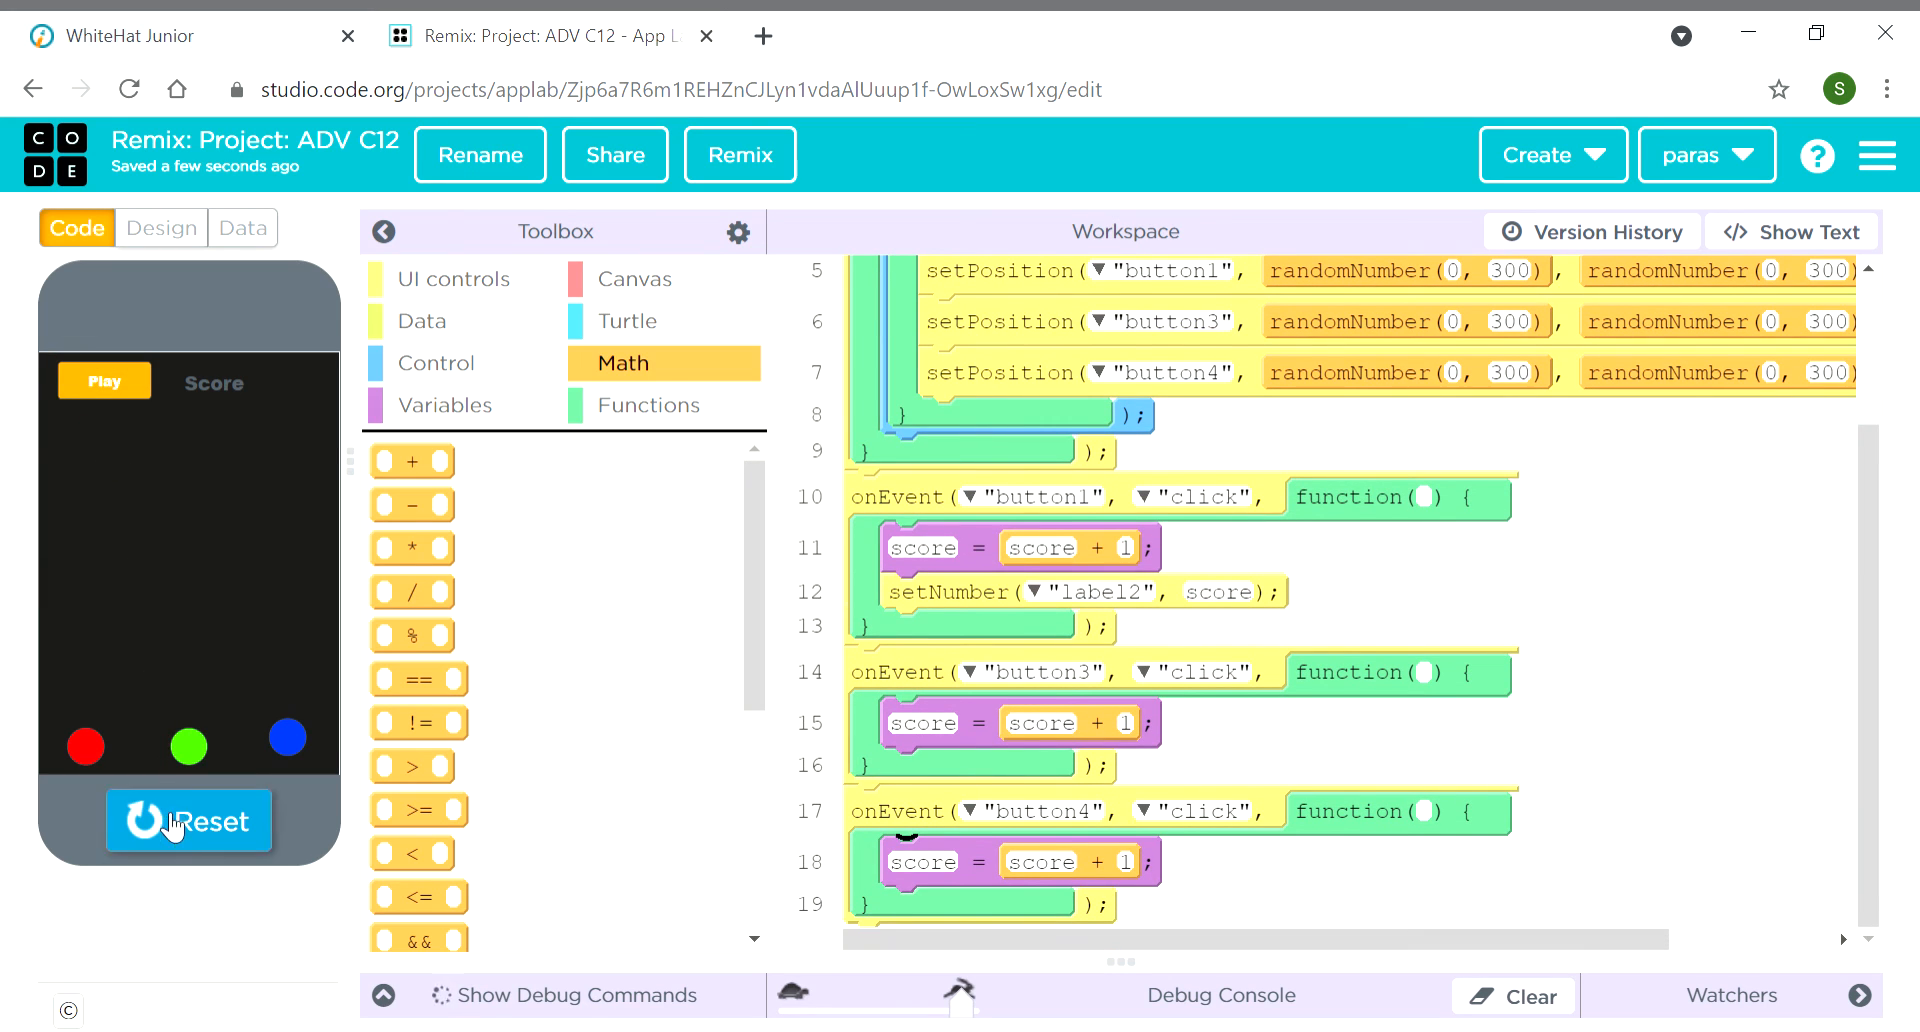
Stop the app, reload the project page, and run the game again
{"action": "left_click", "coordinate": [189, 820]}
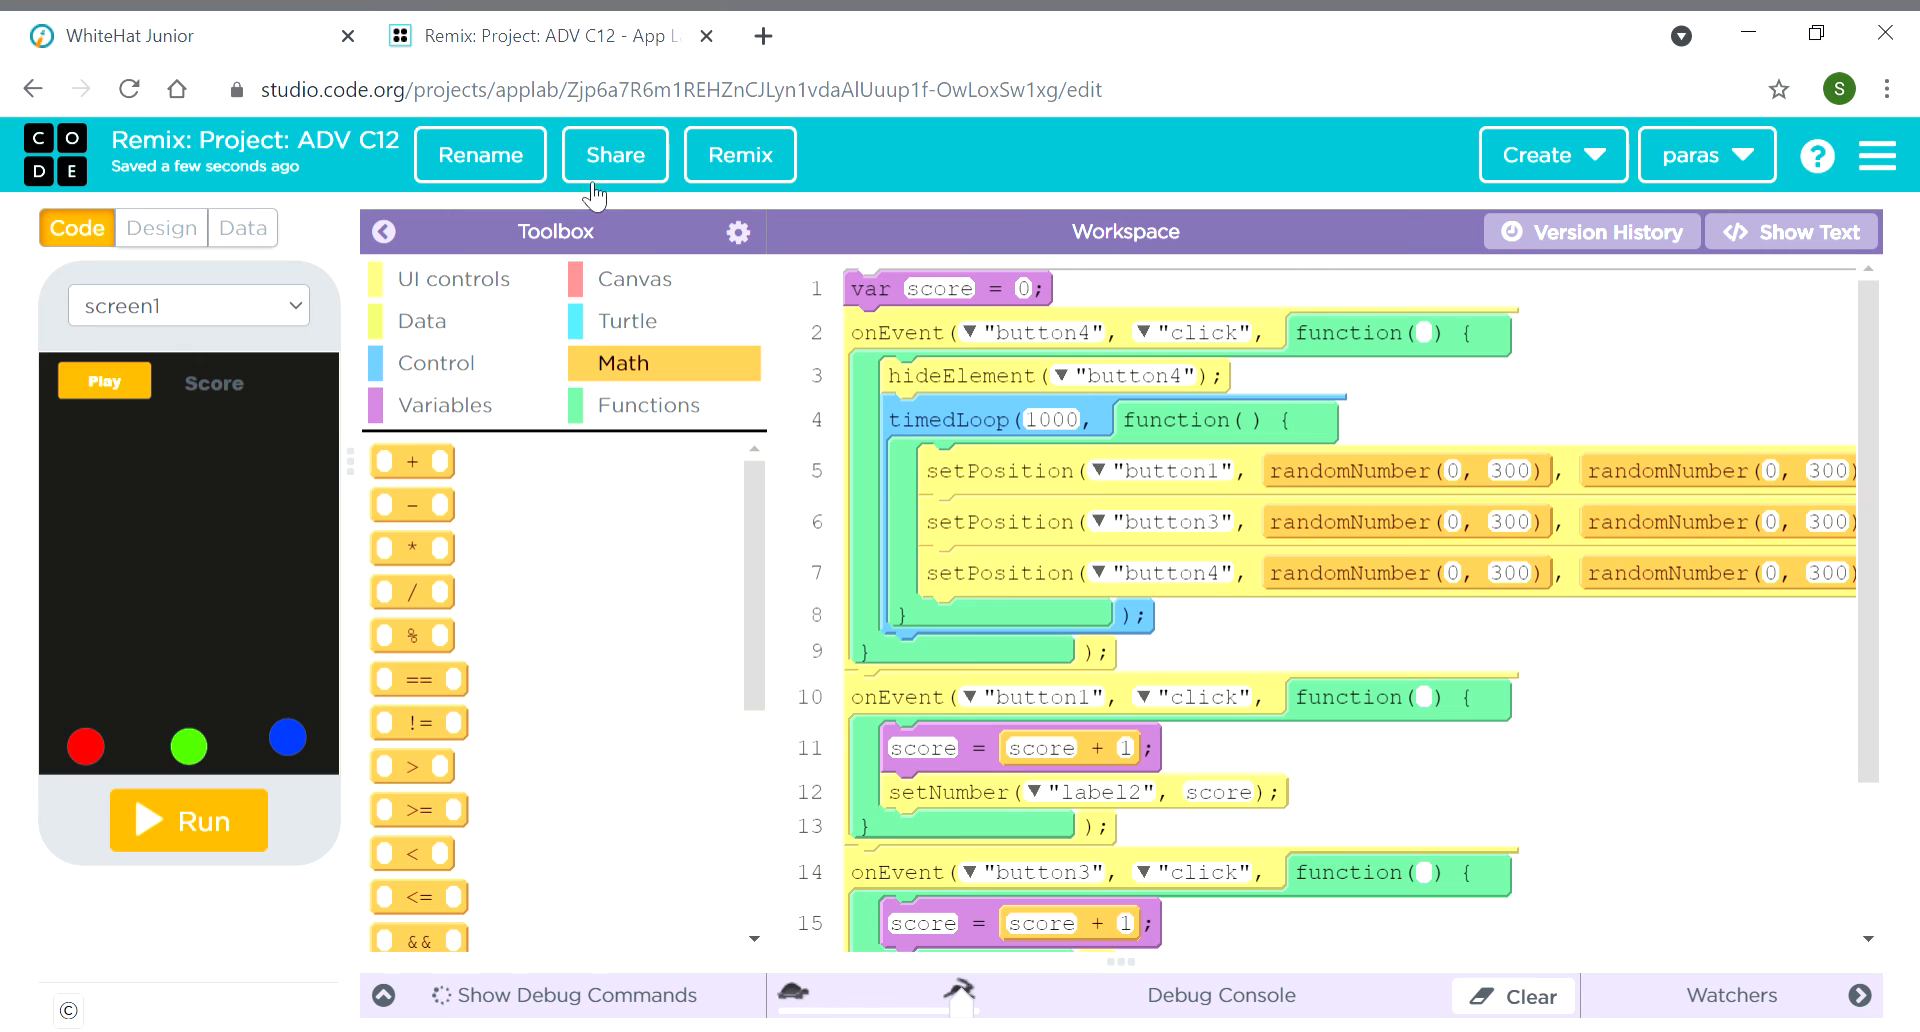
{"action": "left_click", "coordinate": [129, 88]}
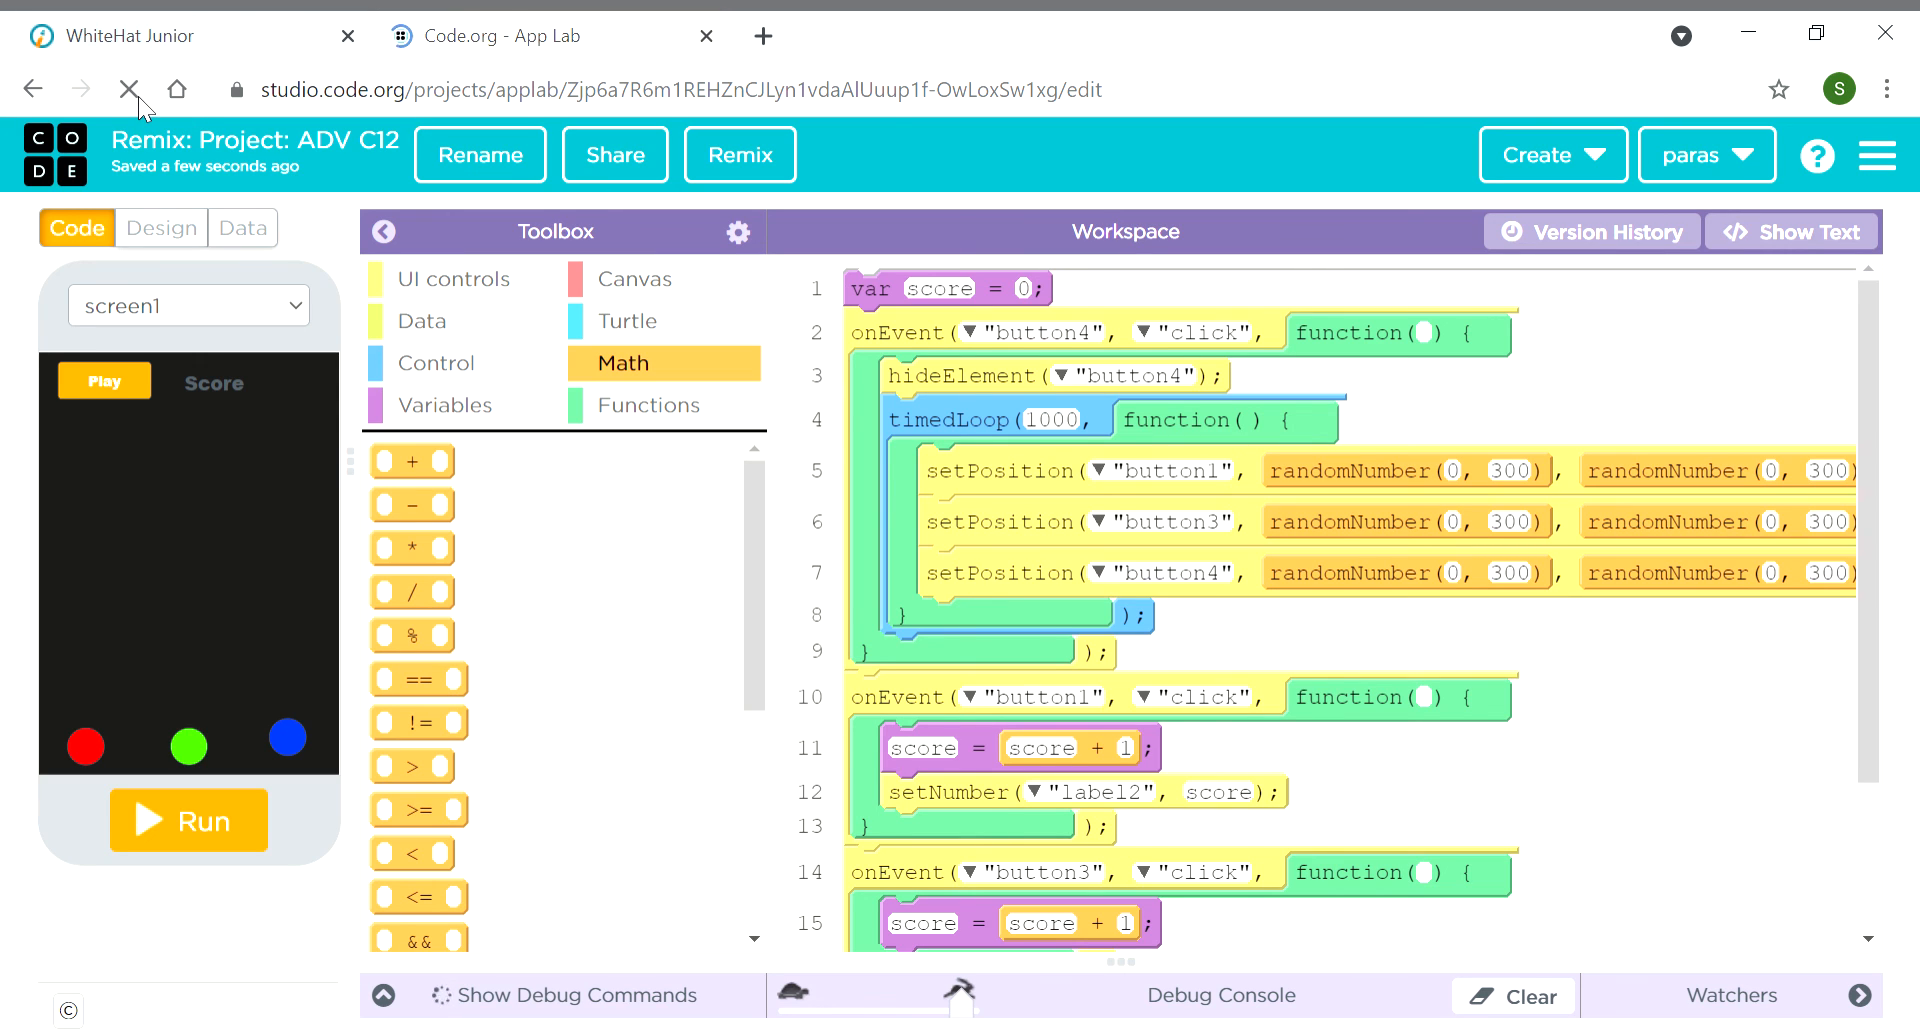
{"action": "left_click", "coordinate": [129, 88]}
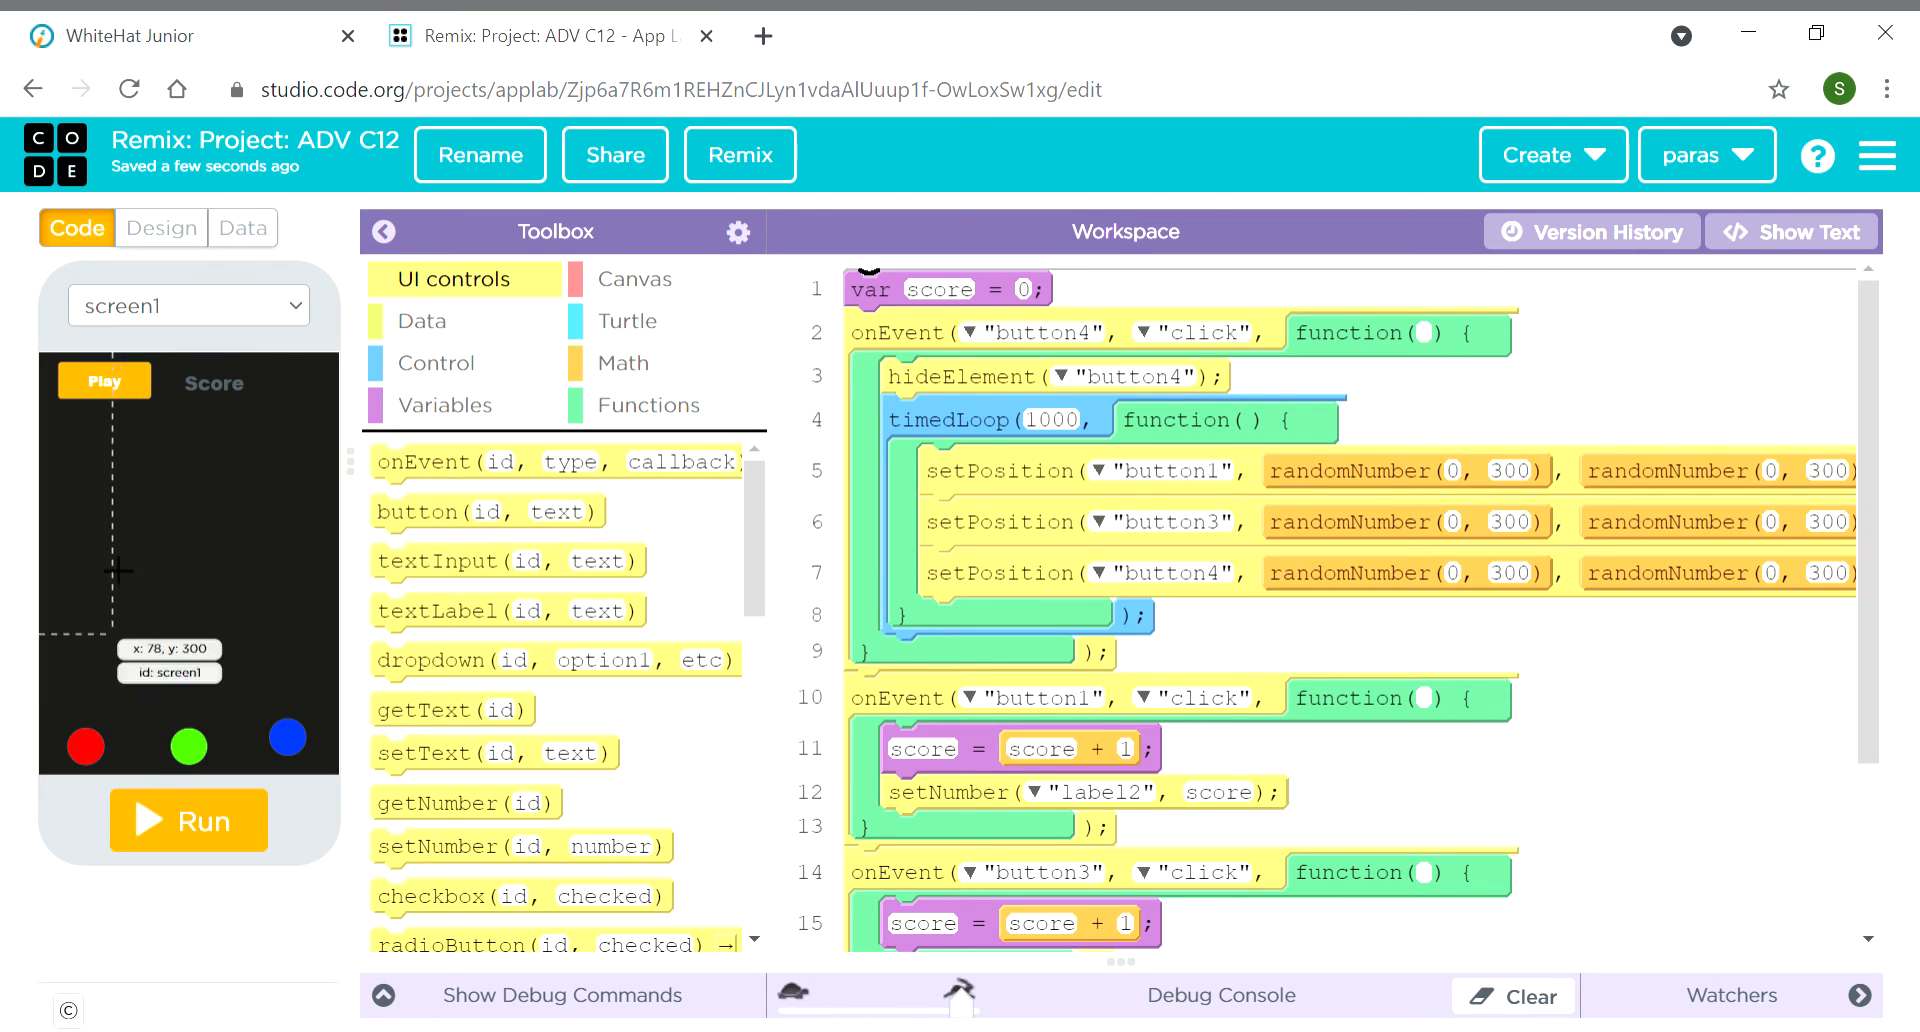
{"action": "left_click", "coordinate": [189, 820]}
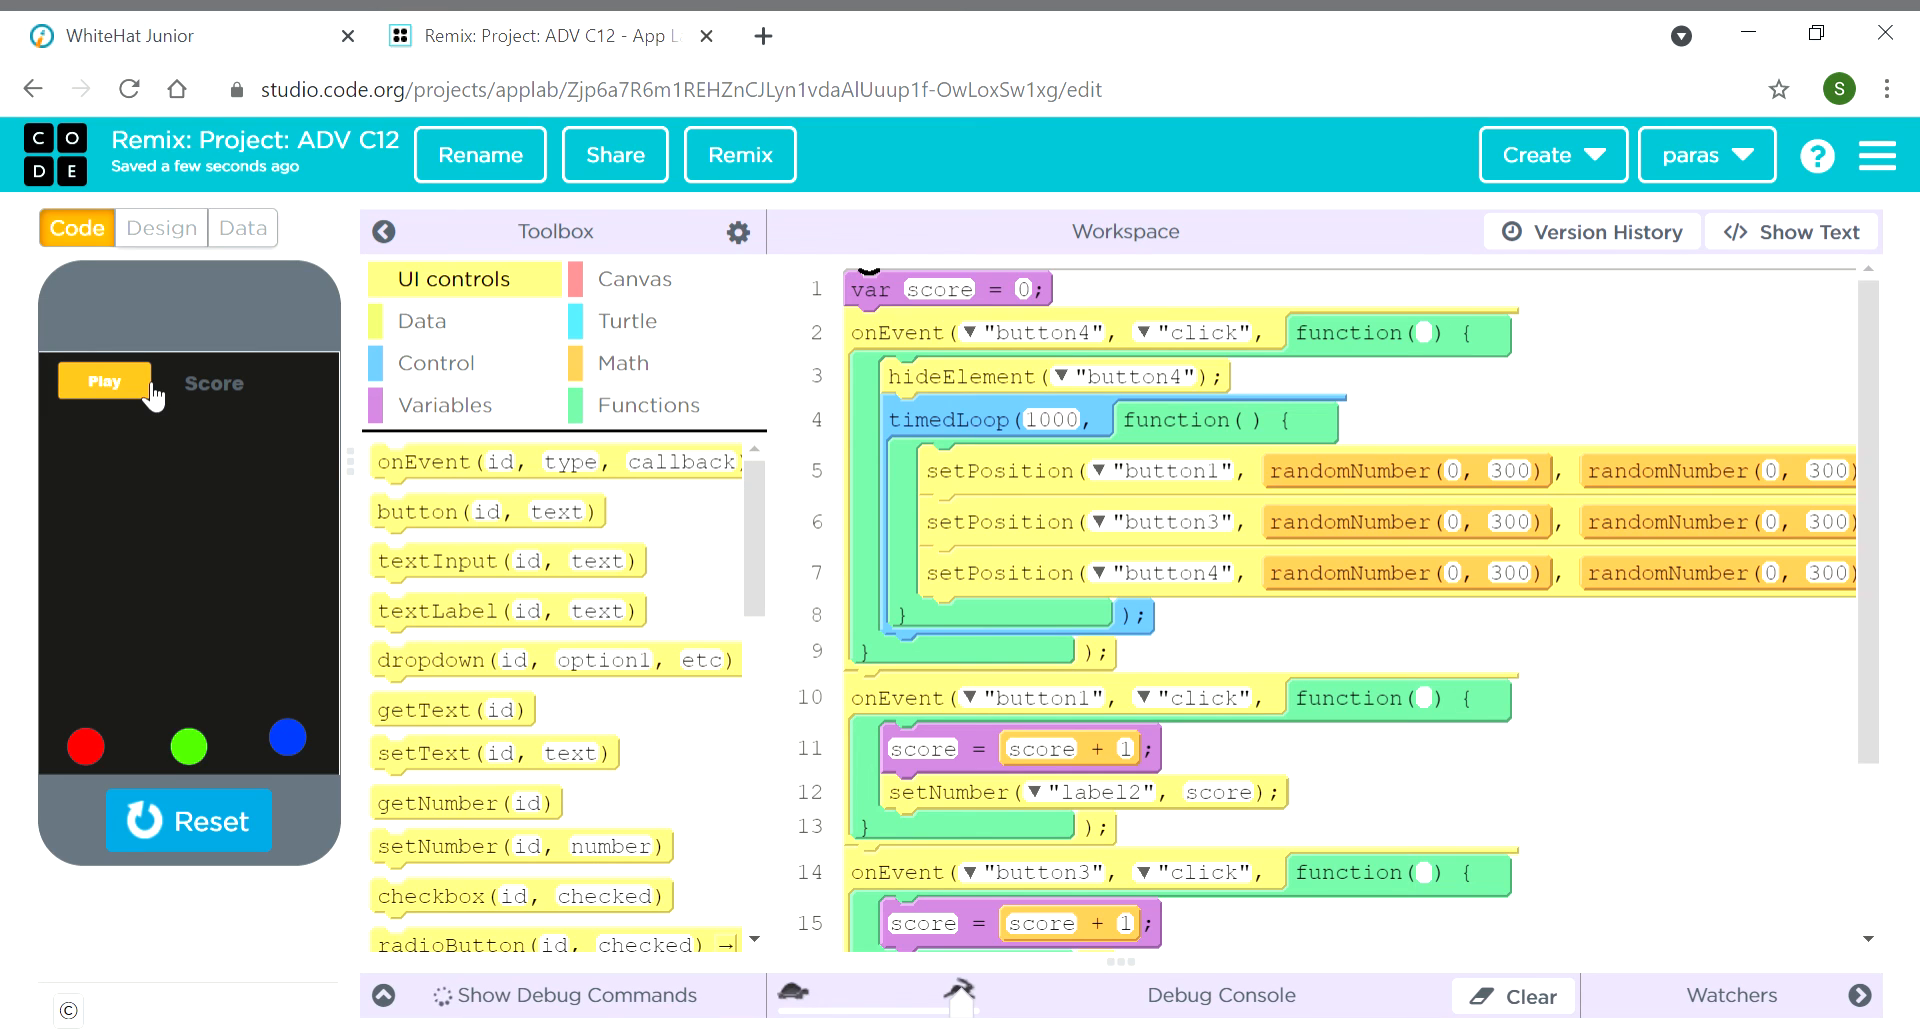
{"action": "mouse_move", "coordinate": [1168, 924]}
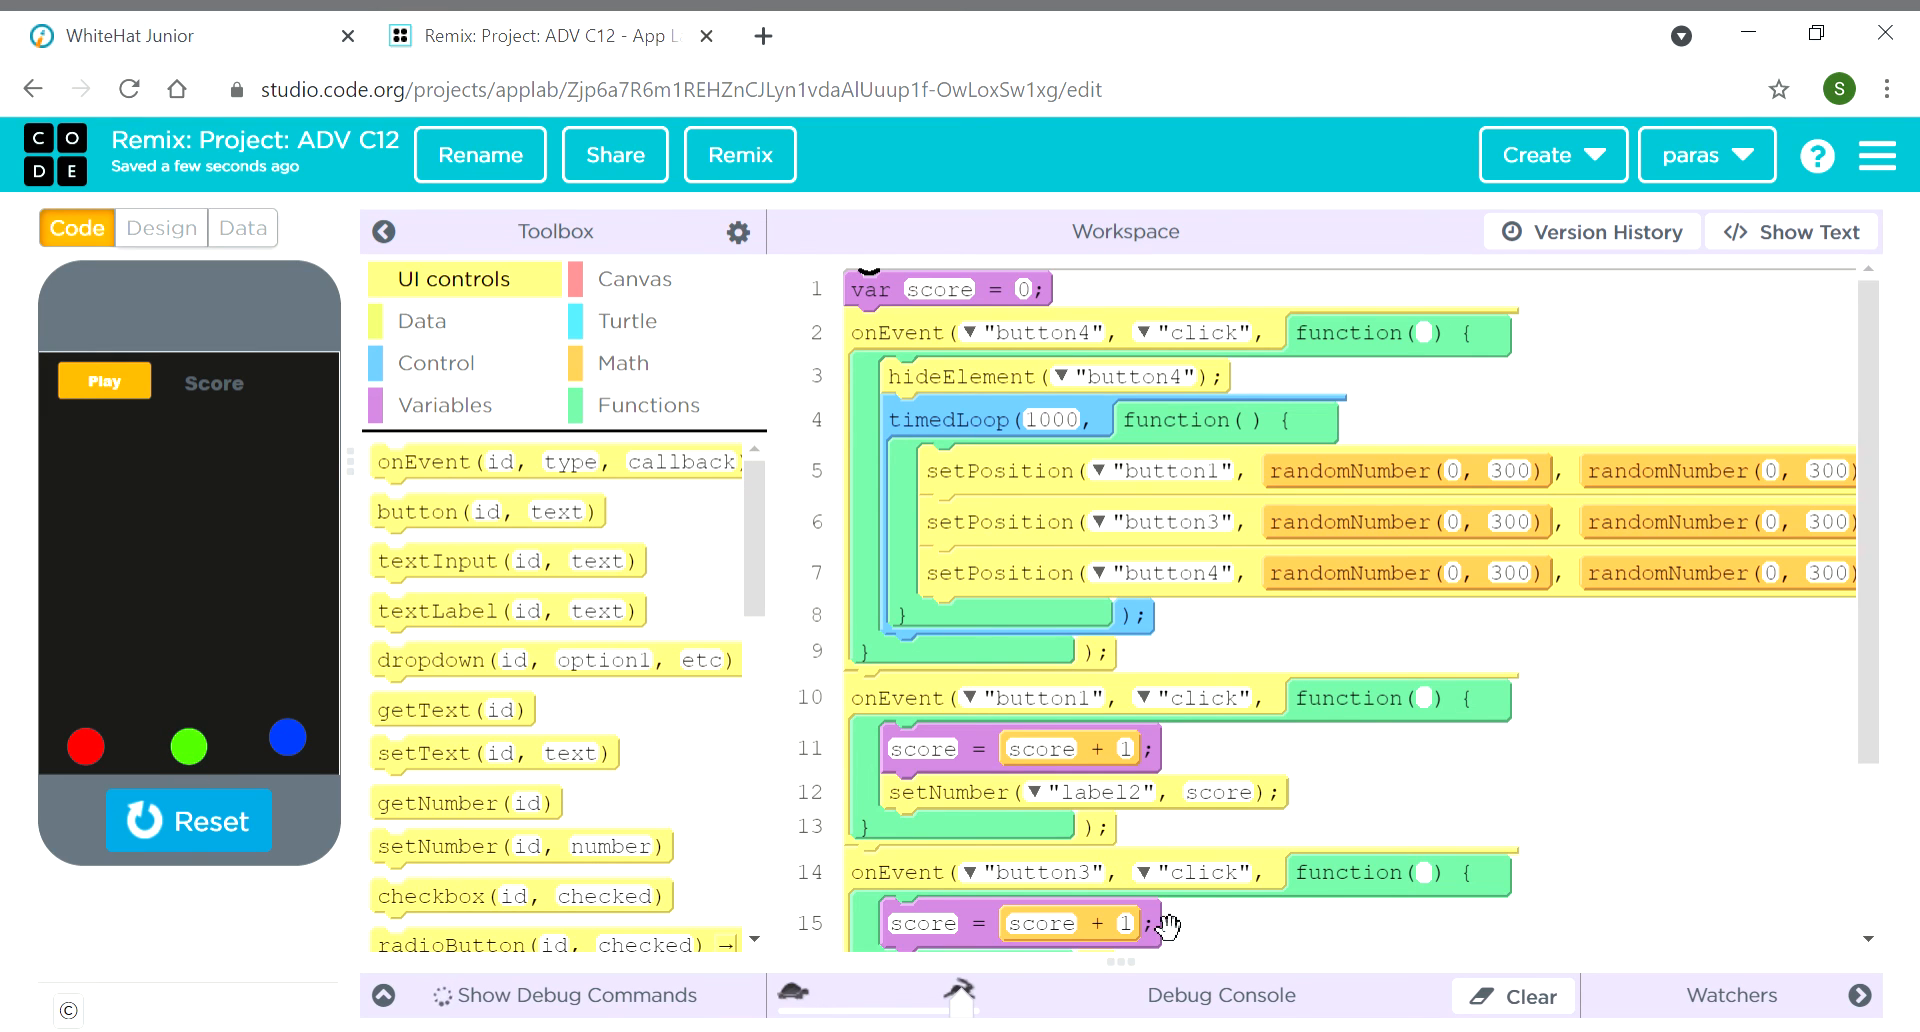
{"action": "scroll", "scroll_direction": "down", "scroll_amount": 3}
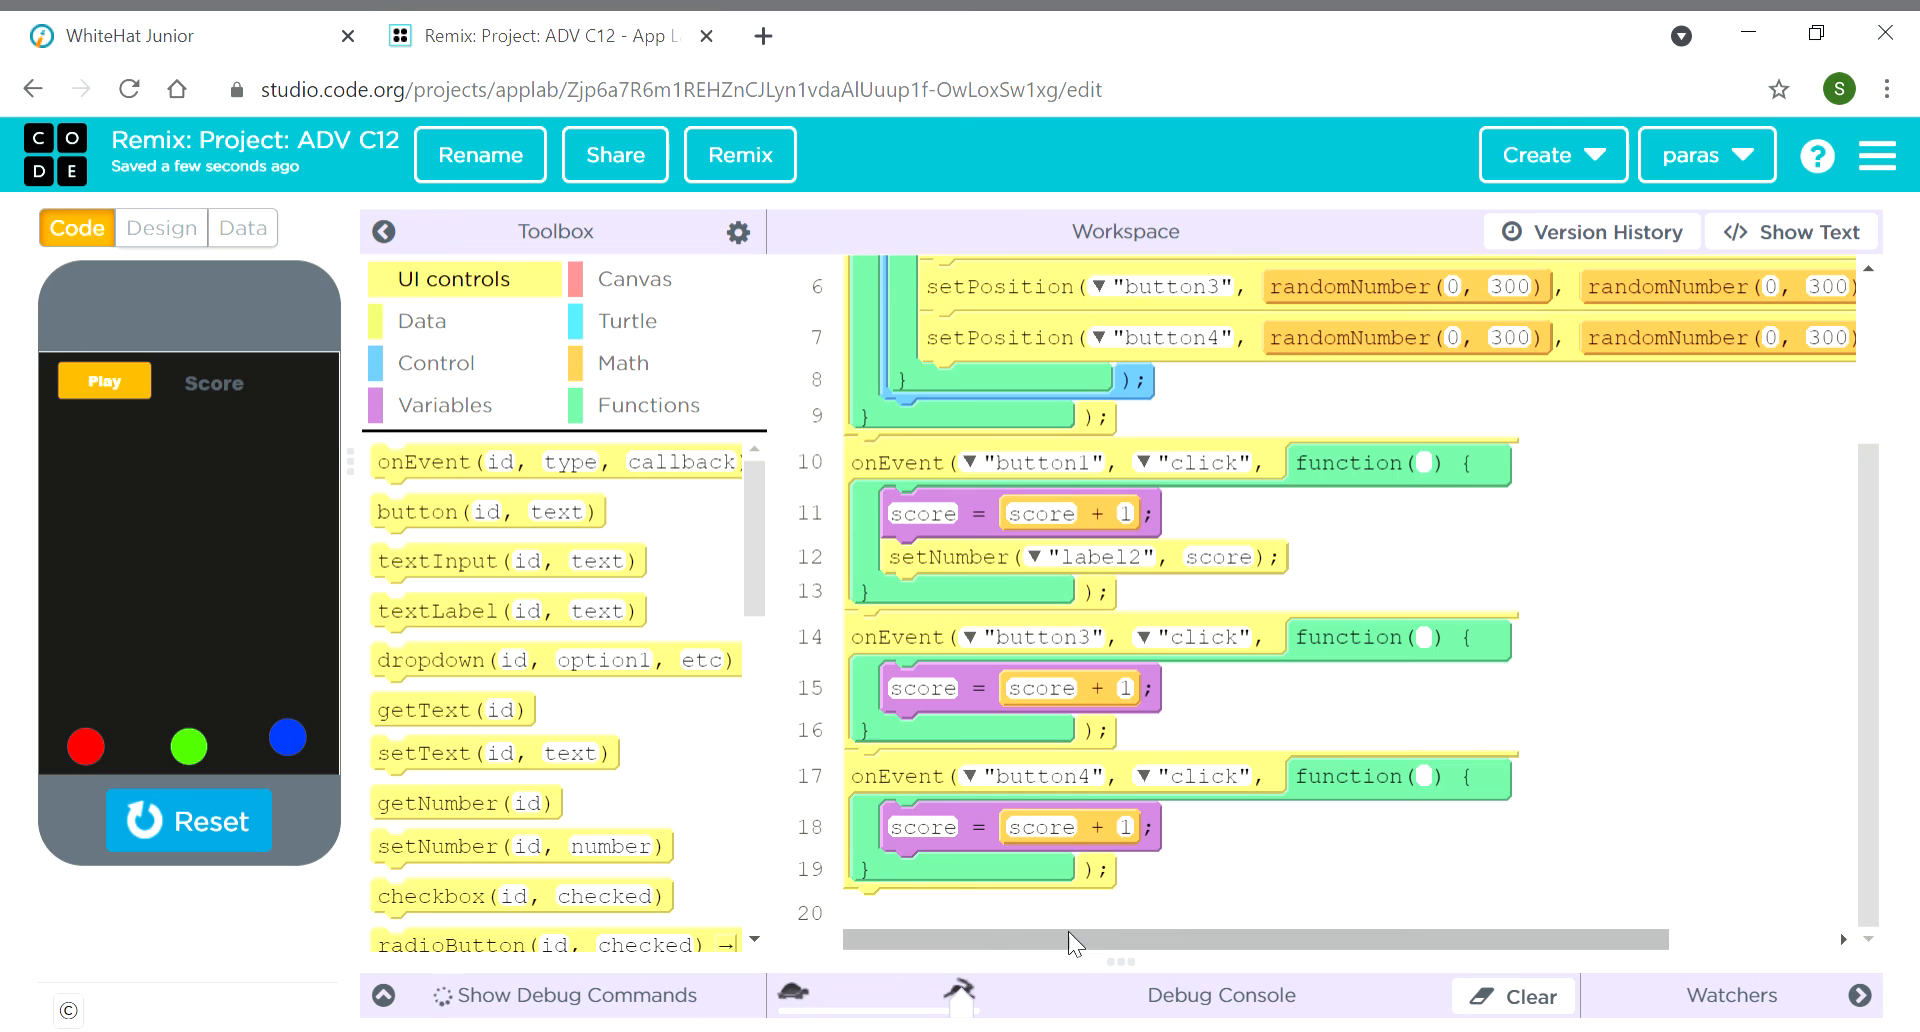
{"action": "scroll", "scroll_direction": "up", "scroll_amount": 3}
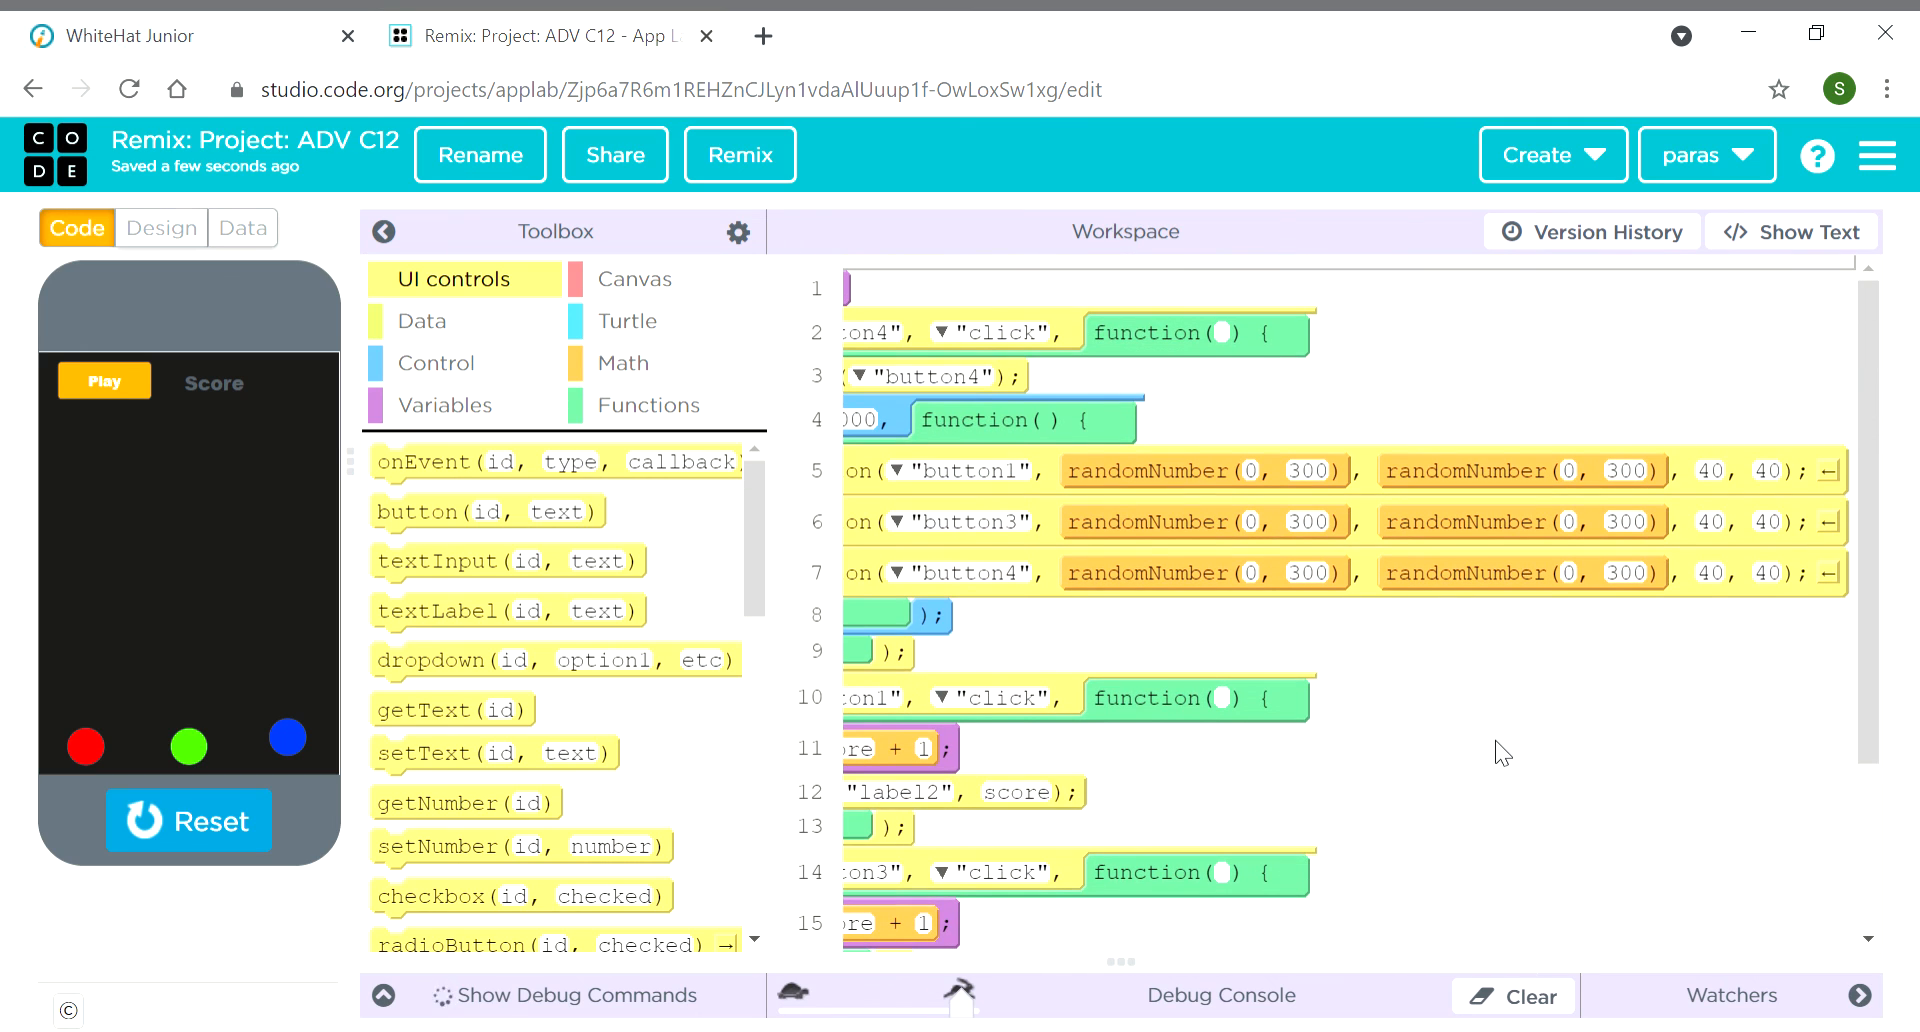
{"action": "mouse_move", "coordinate": [1209, 932]}
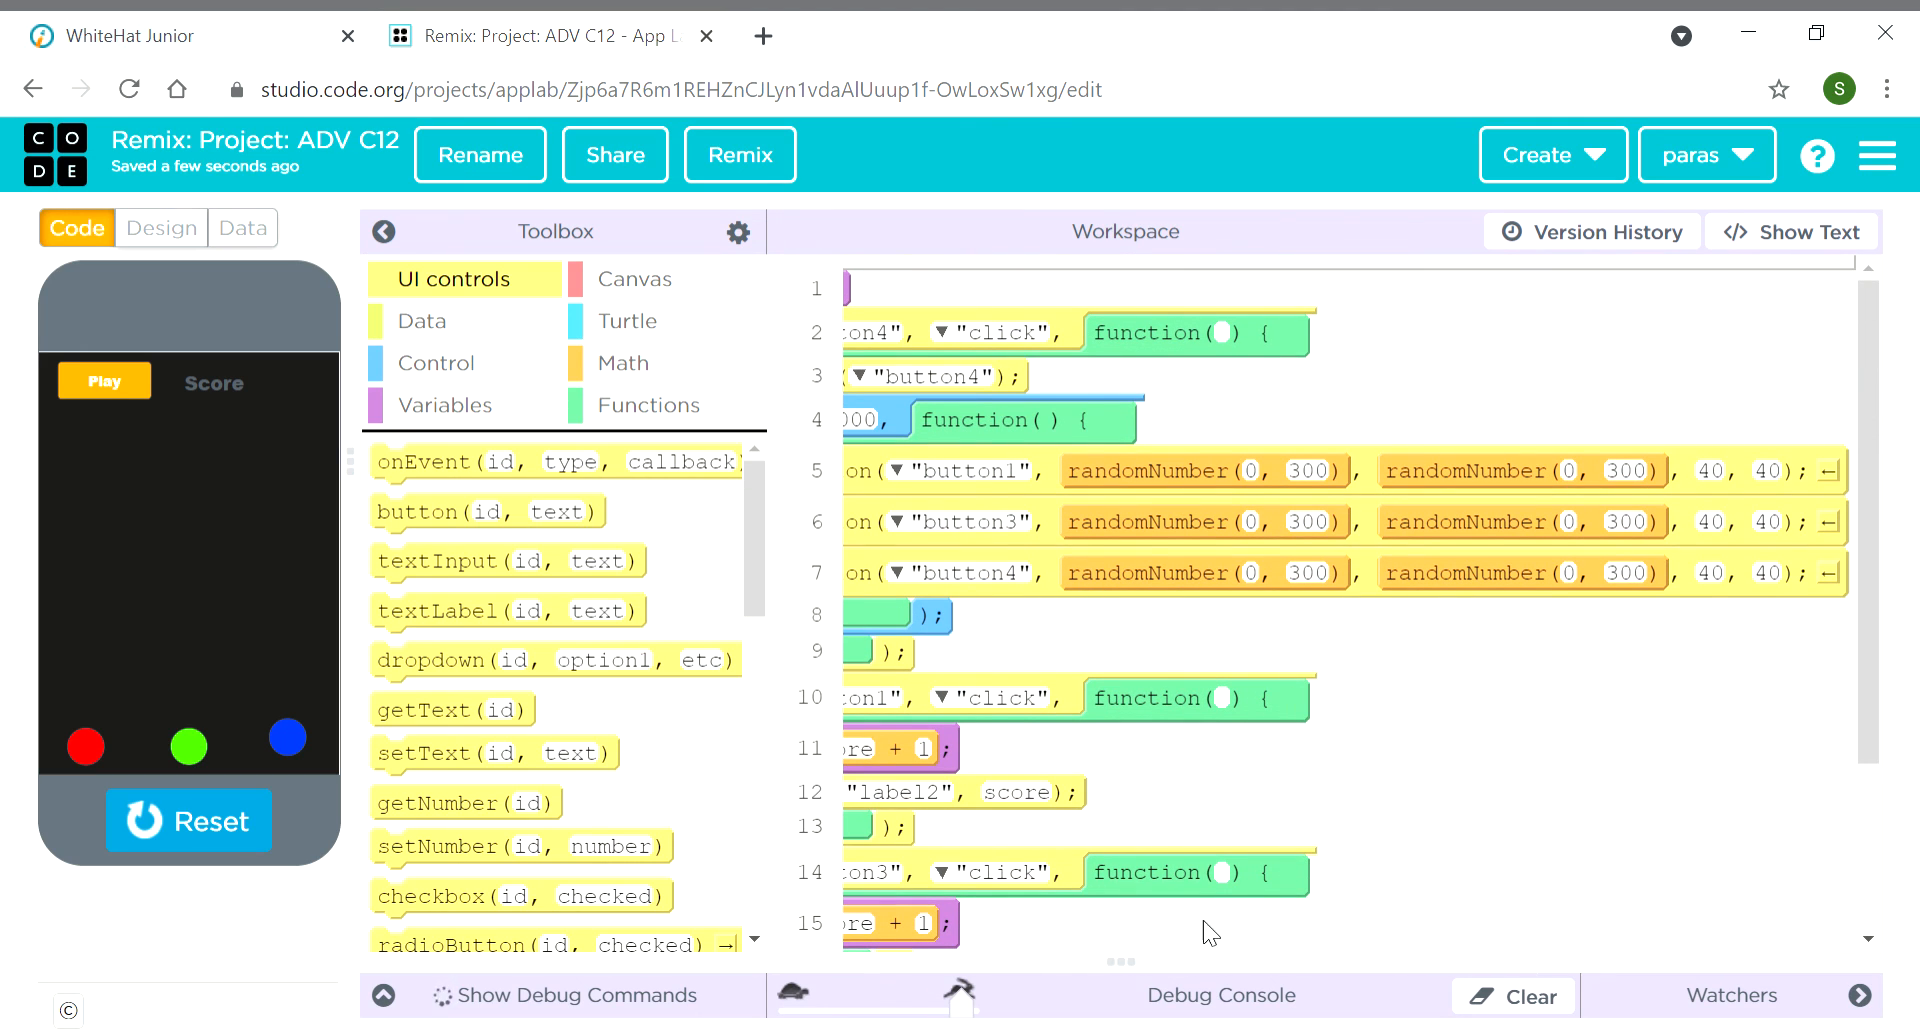
{"action": "scroll", "scroll_direction": "down", "scroll_amount": 3}
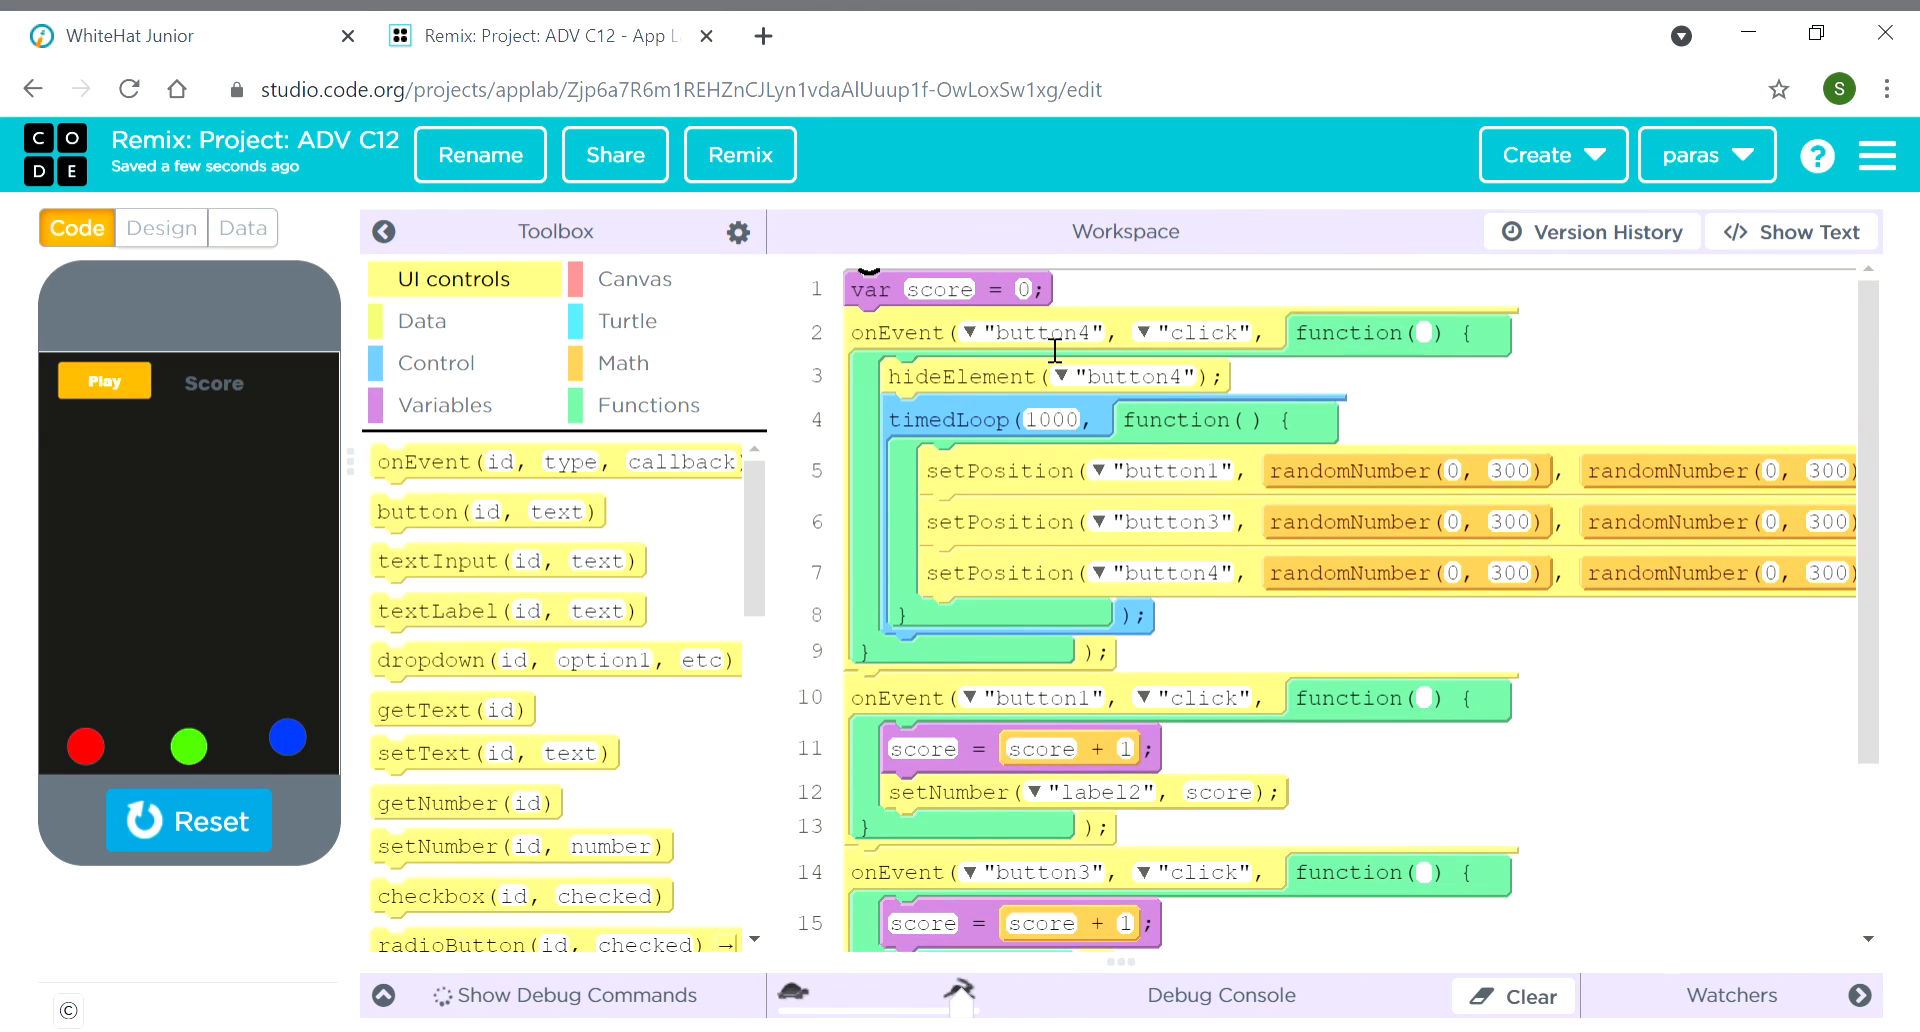
Point the first handler's onEvent and hideElement ids to button5, then start the game with Play
{"action": "left_click", "coordinate": [971, 332]}
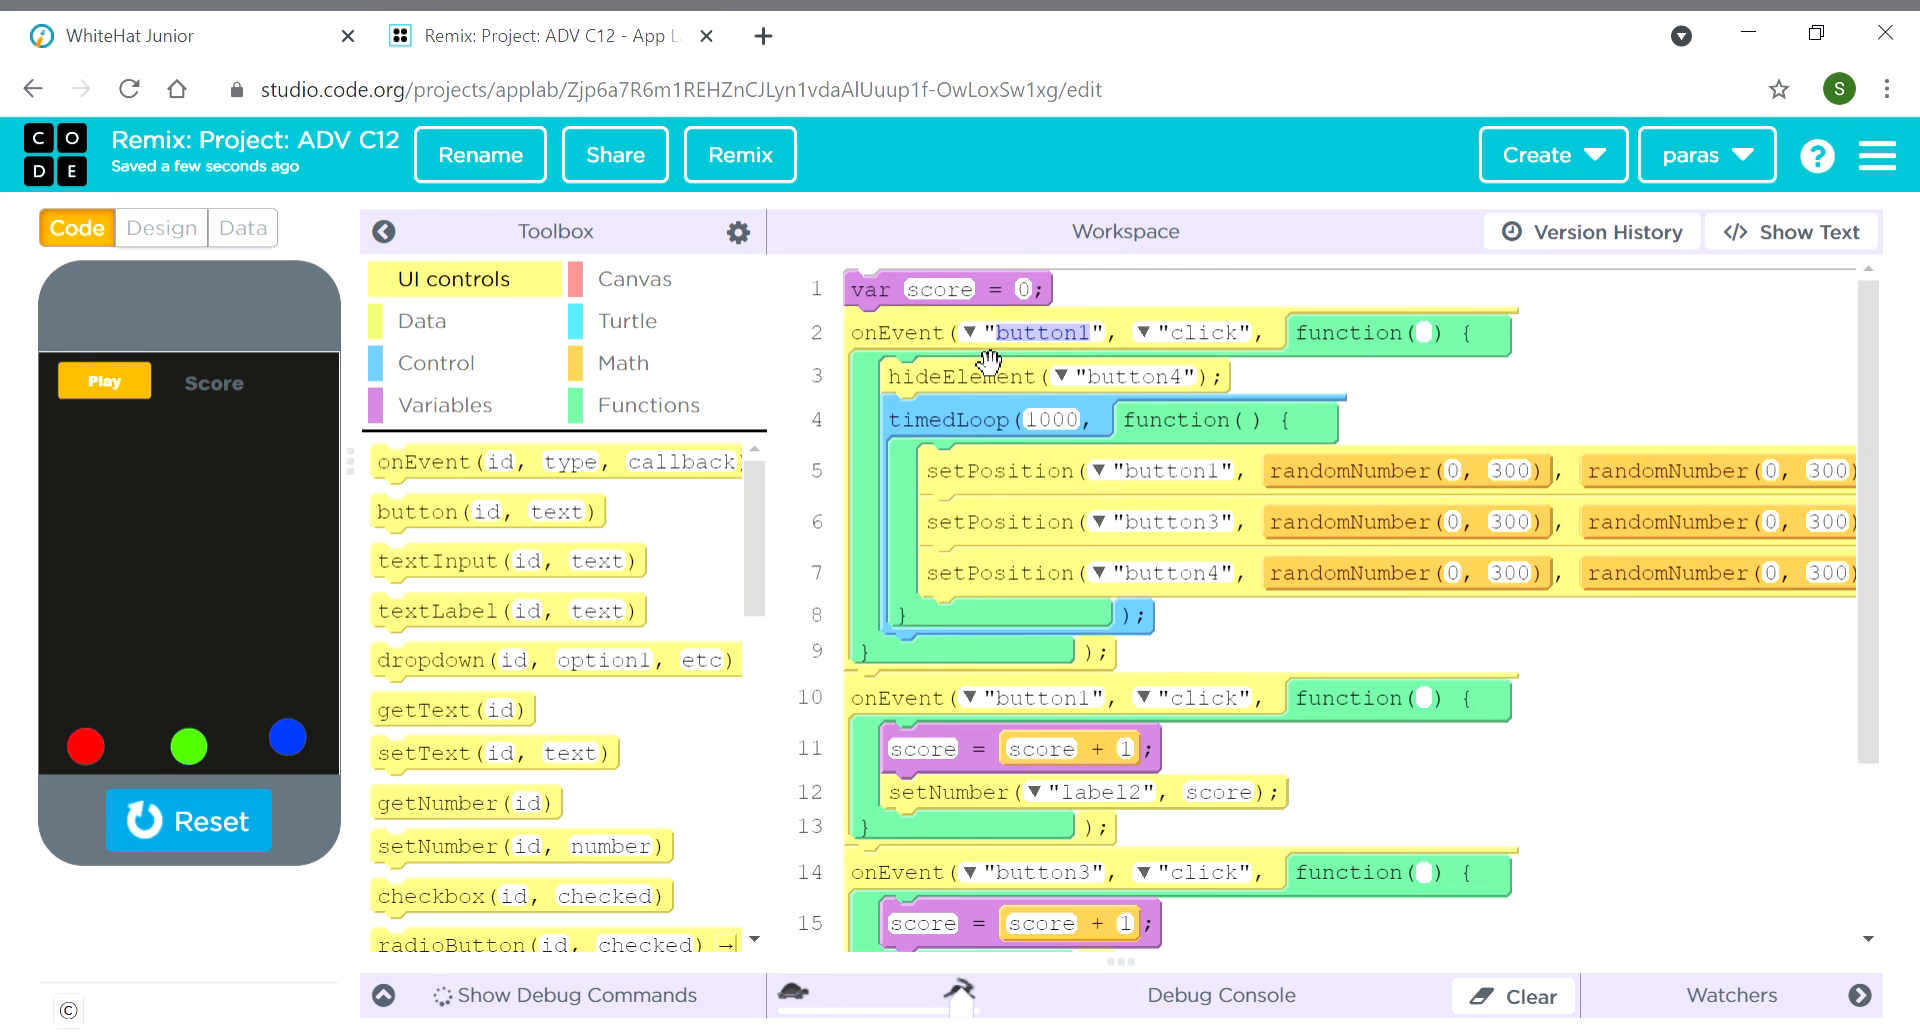
{"action": "left_click", "coordinate": [971, 332]}
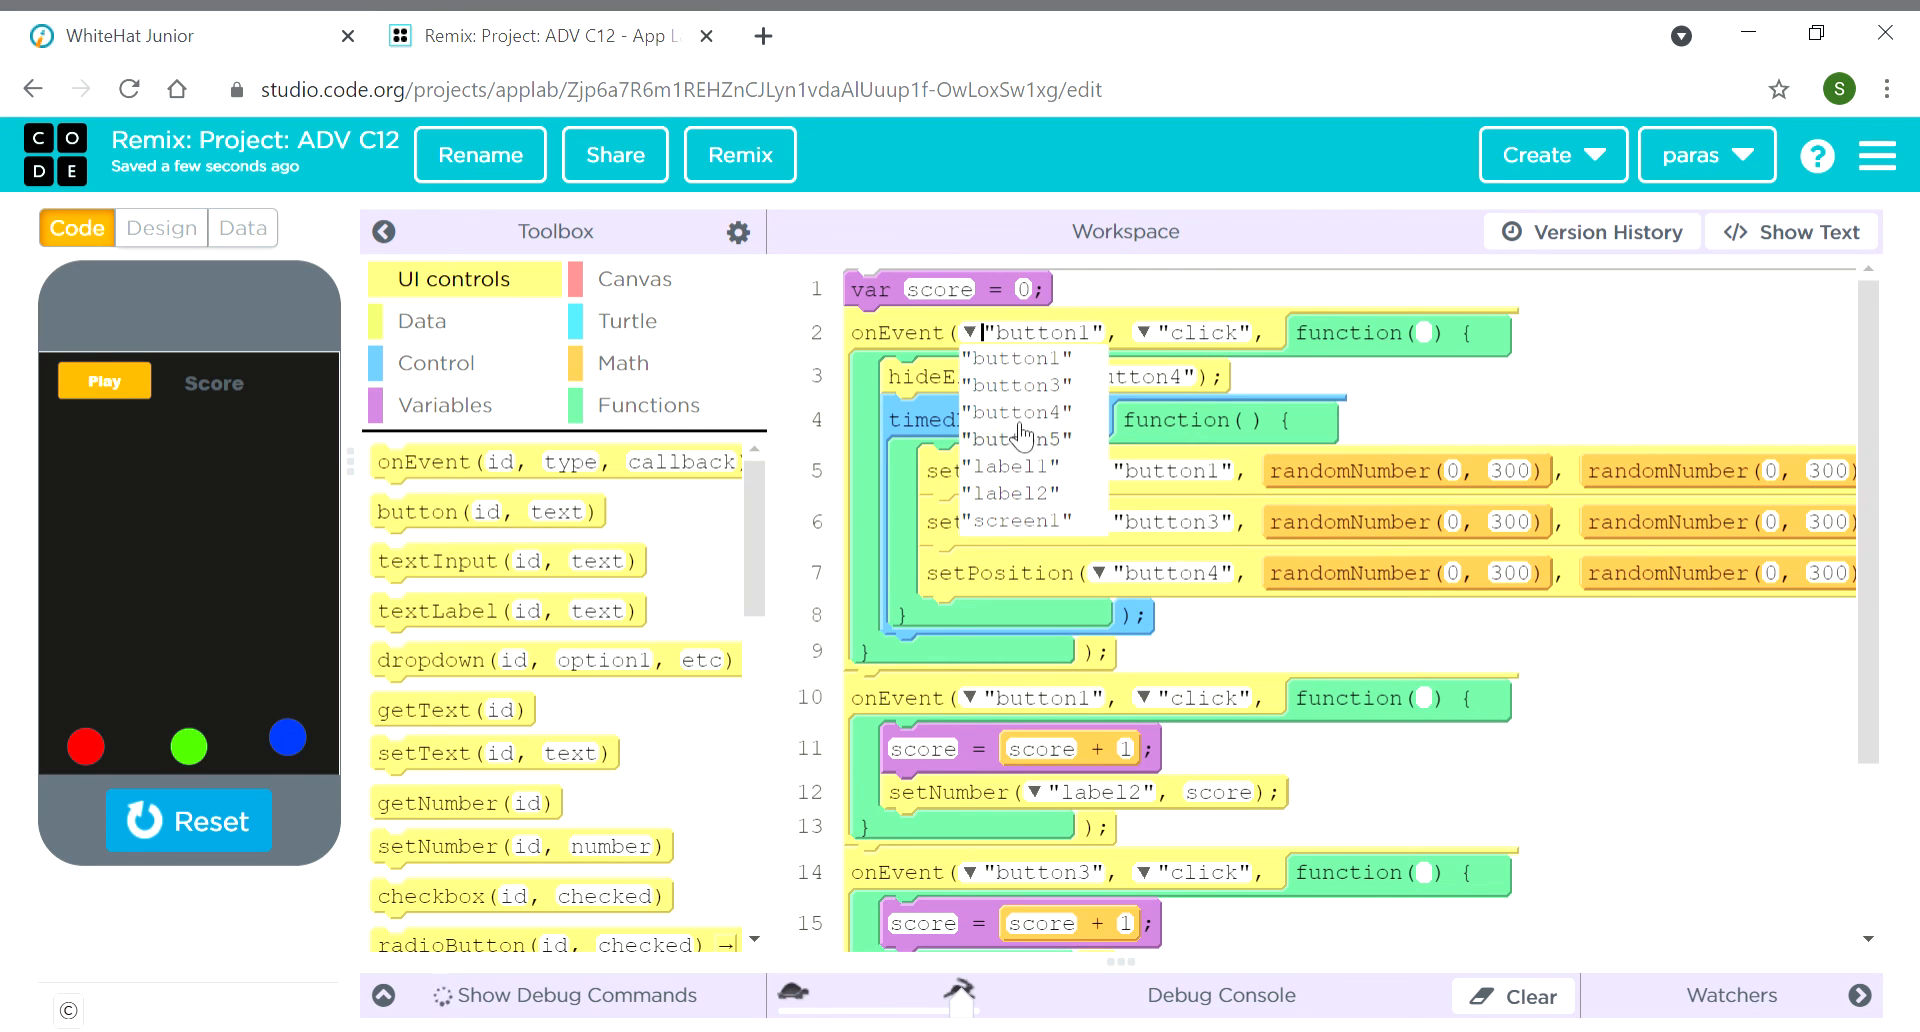
{"action": "mouse_move", "coordinate": [1003, 447]}
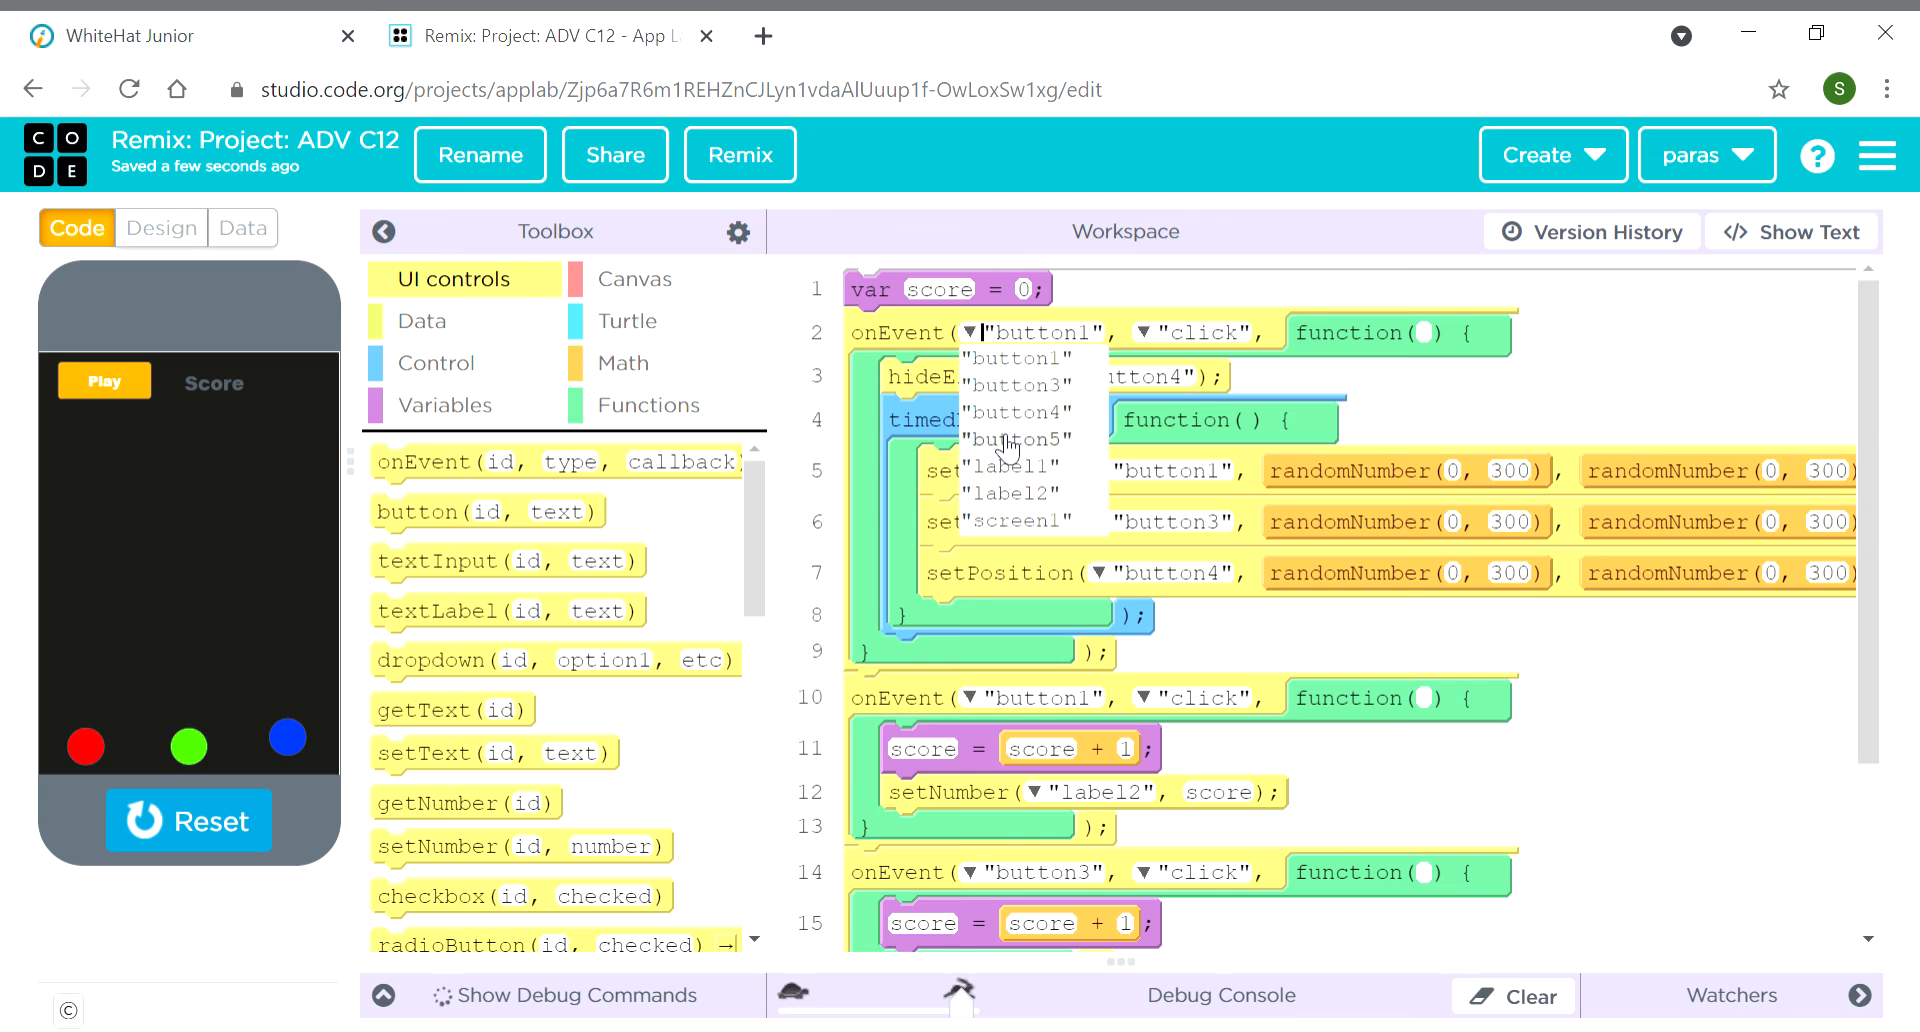
{"action": "left_click", "coordinate": [1014, 439]}
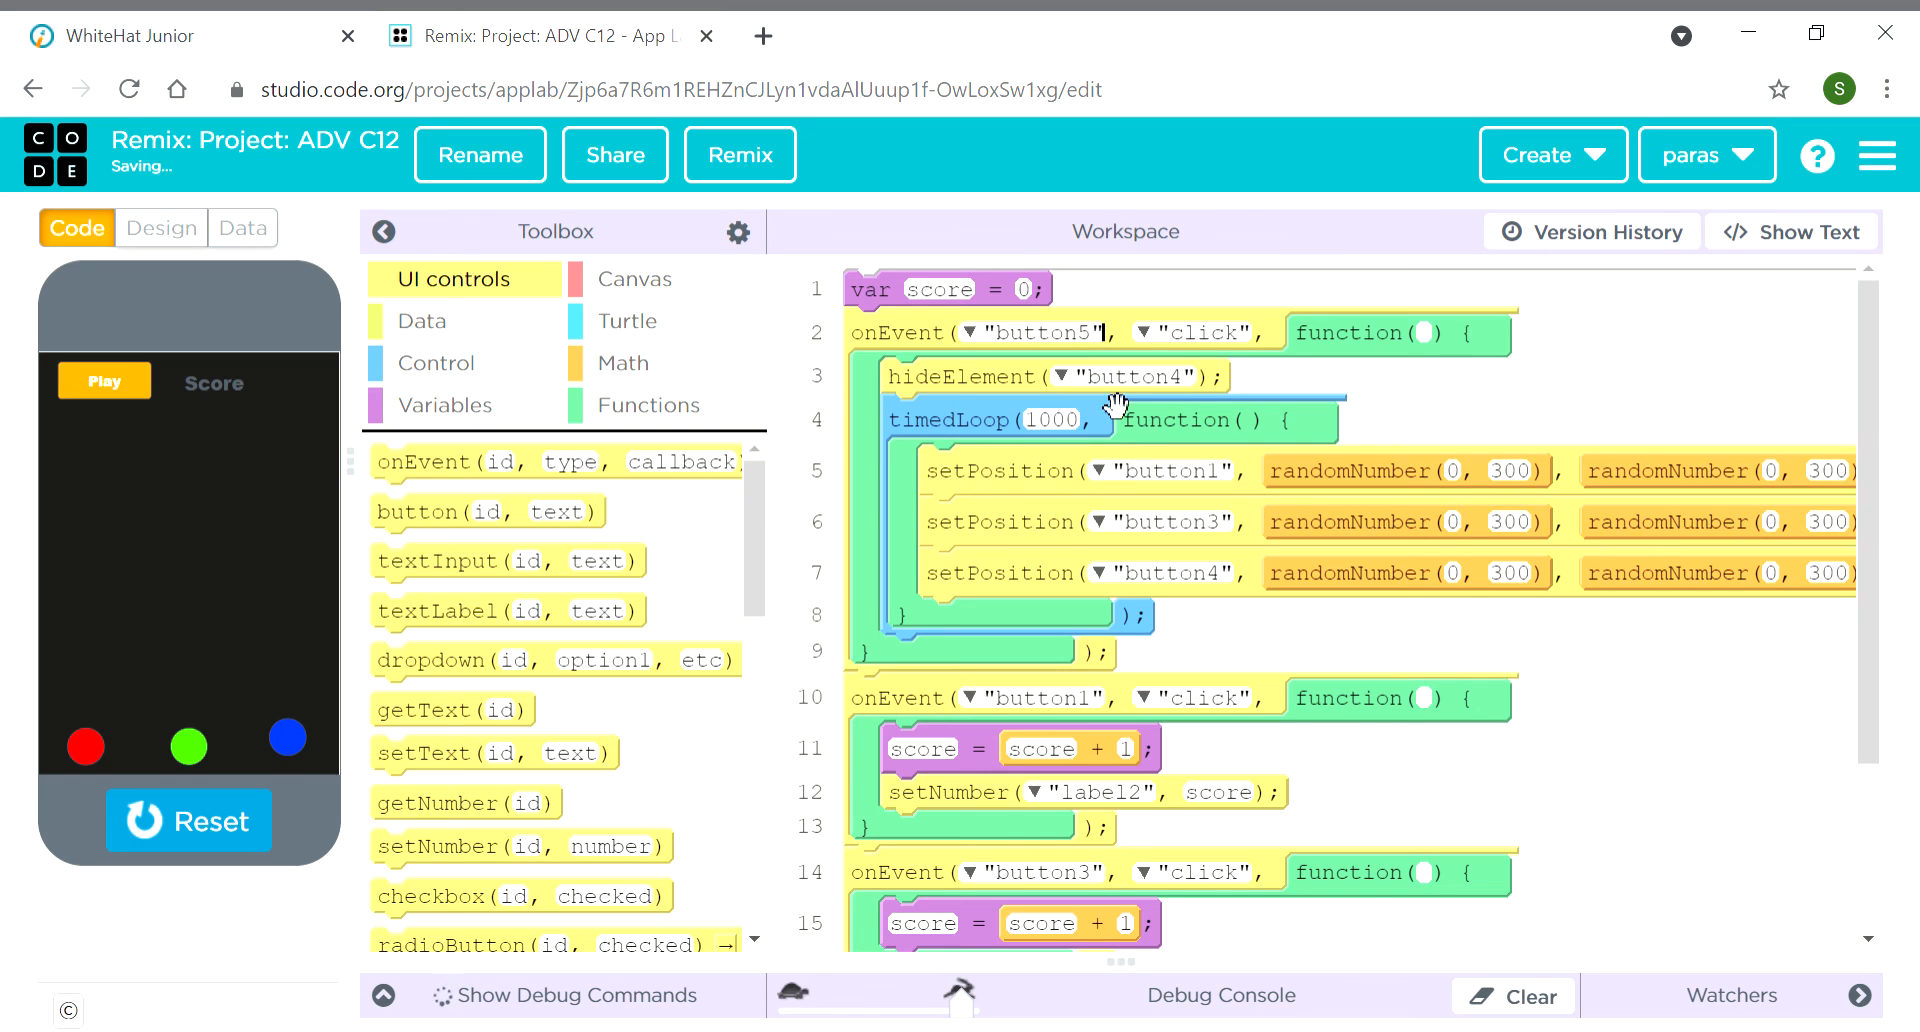
{"action": "left_click", "coordinate": [1065, 376]}
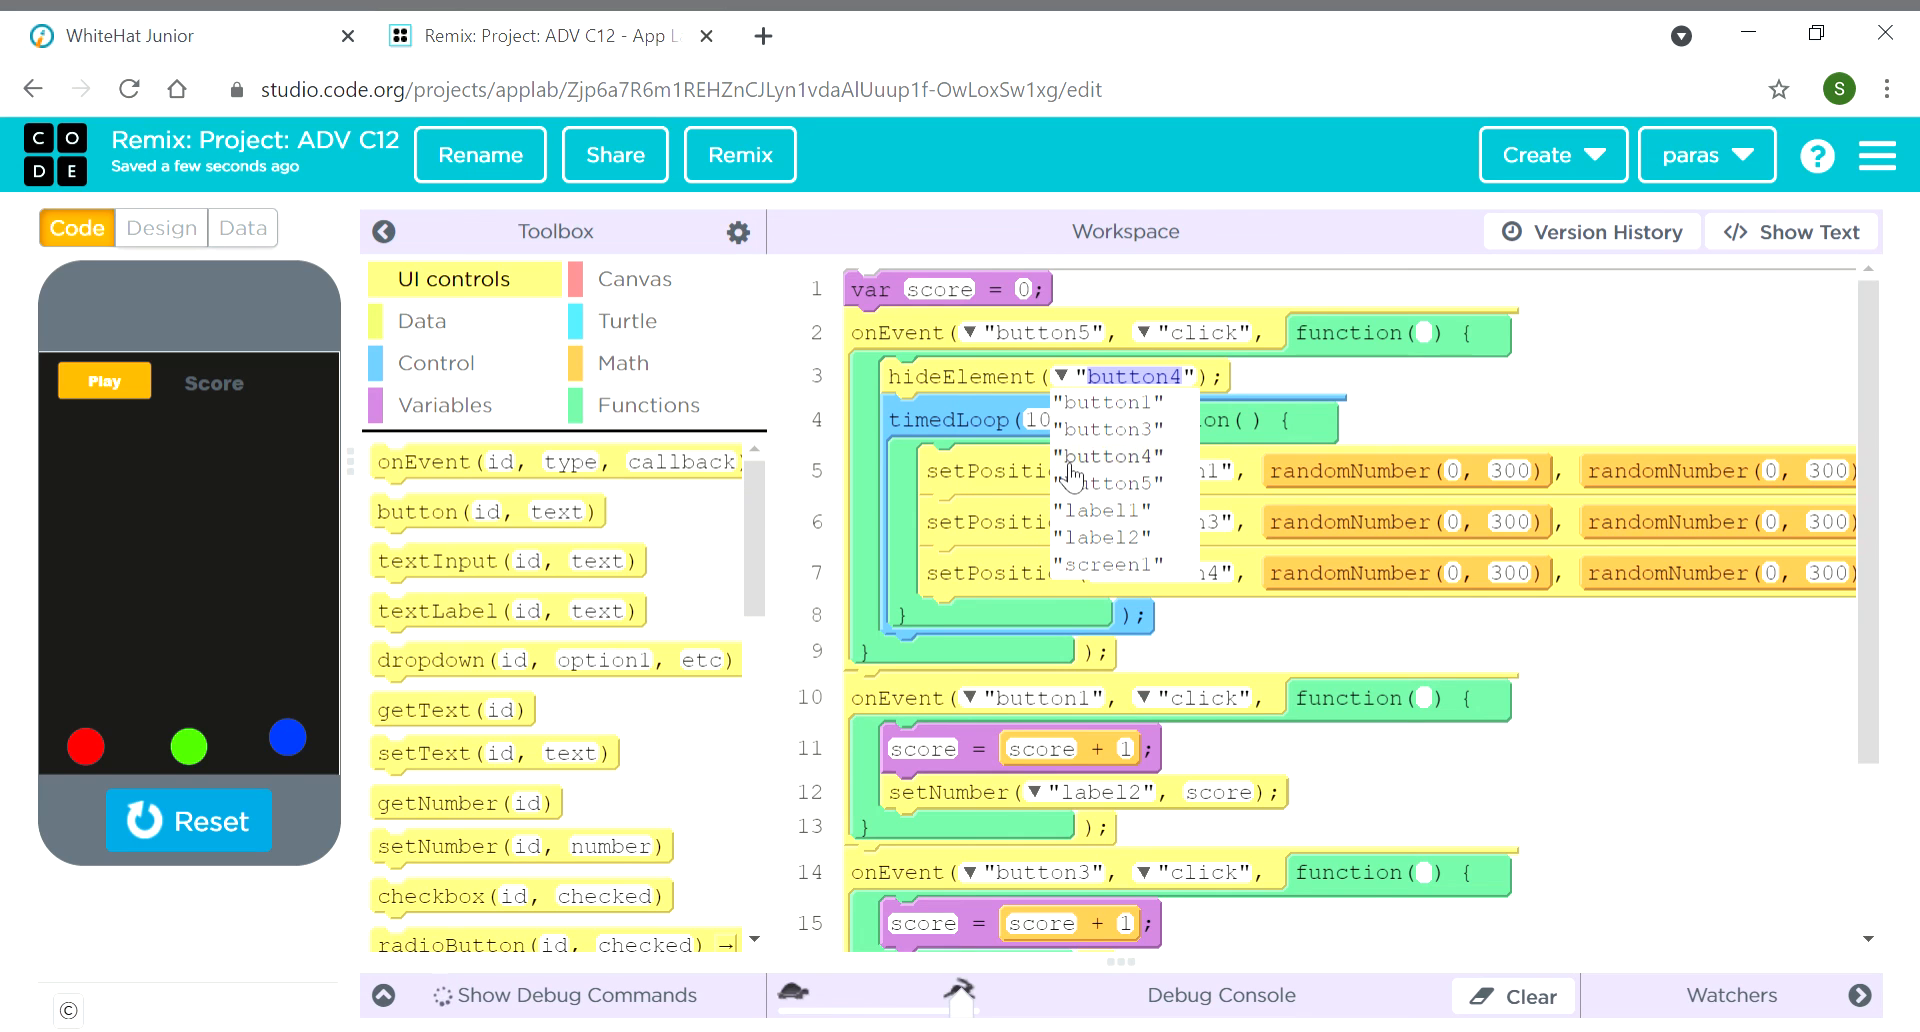
{"action": "left_click", "coordinate": [1108, 481]}
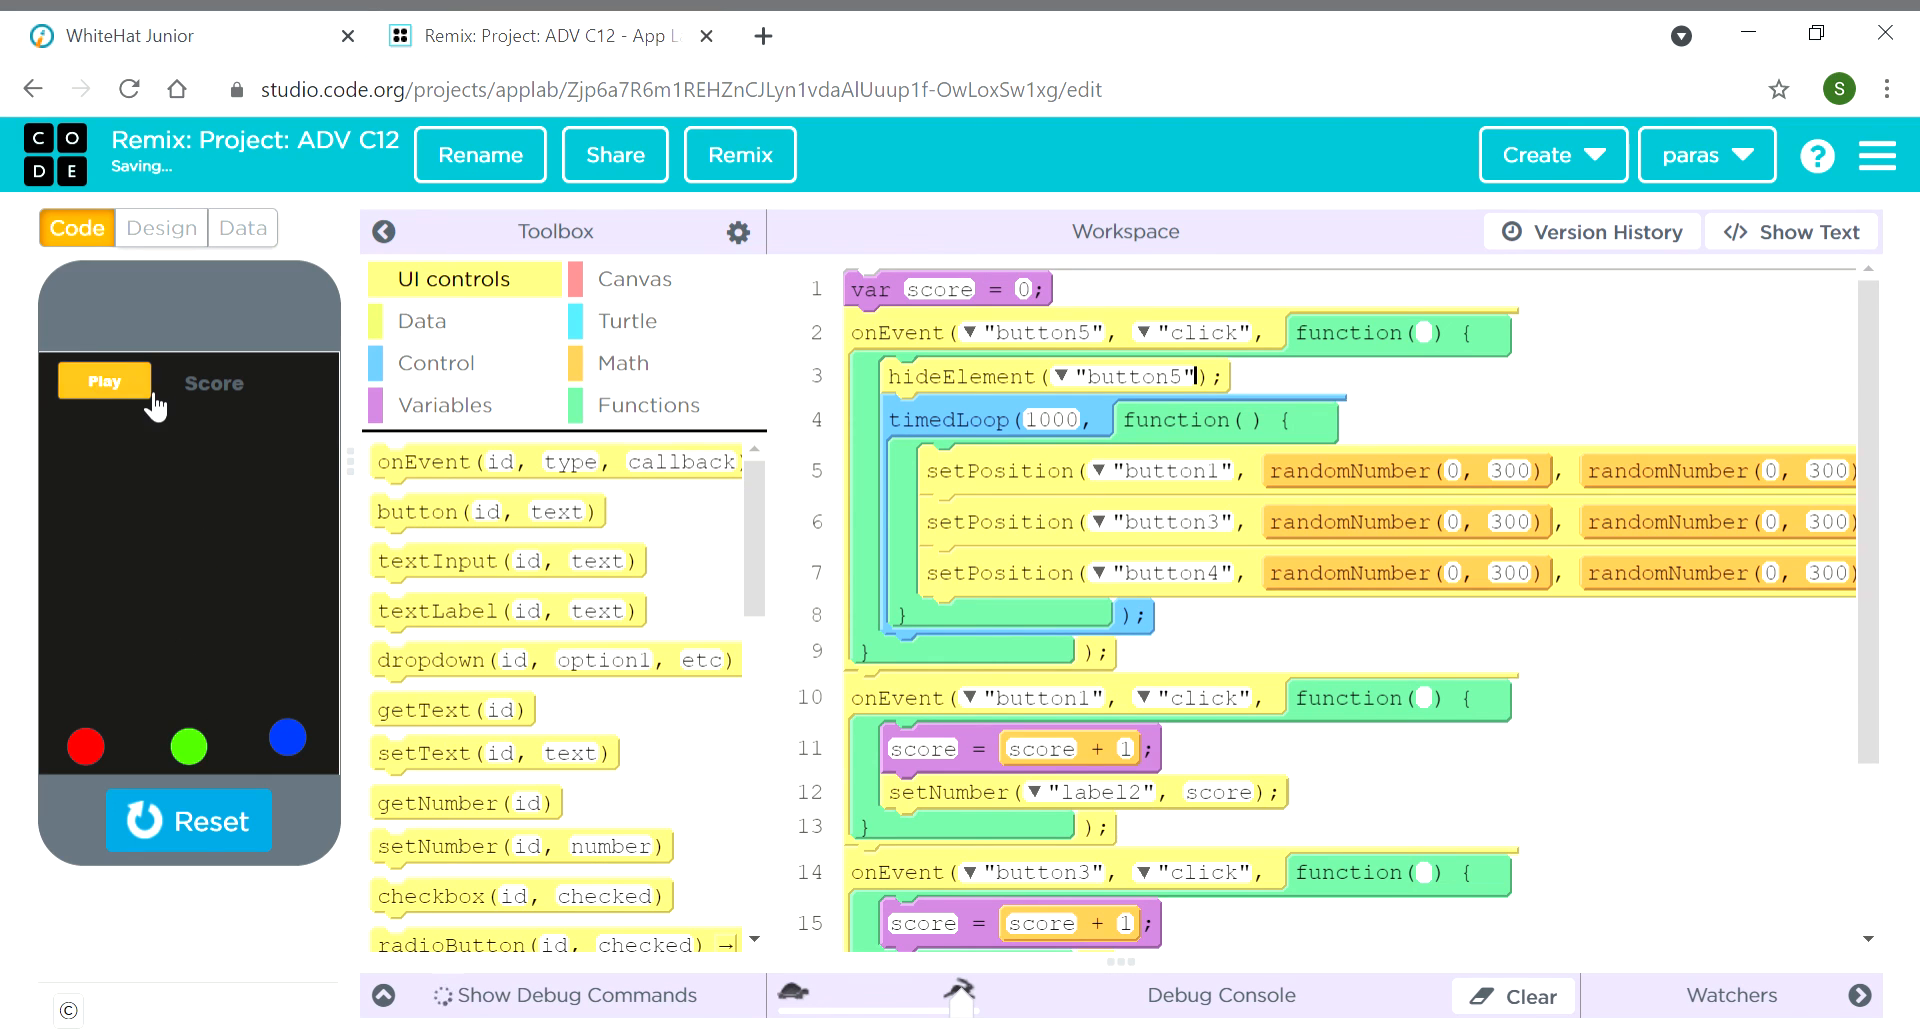
{"action": "left_click", "coordinate": [104, 382]}
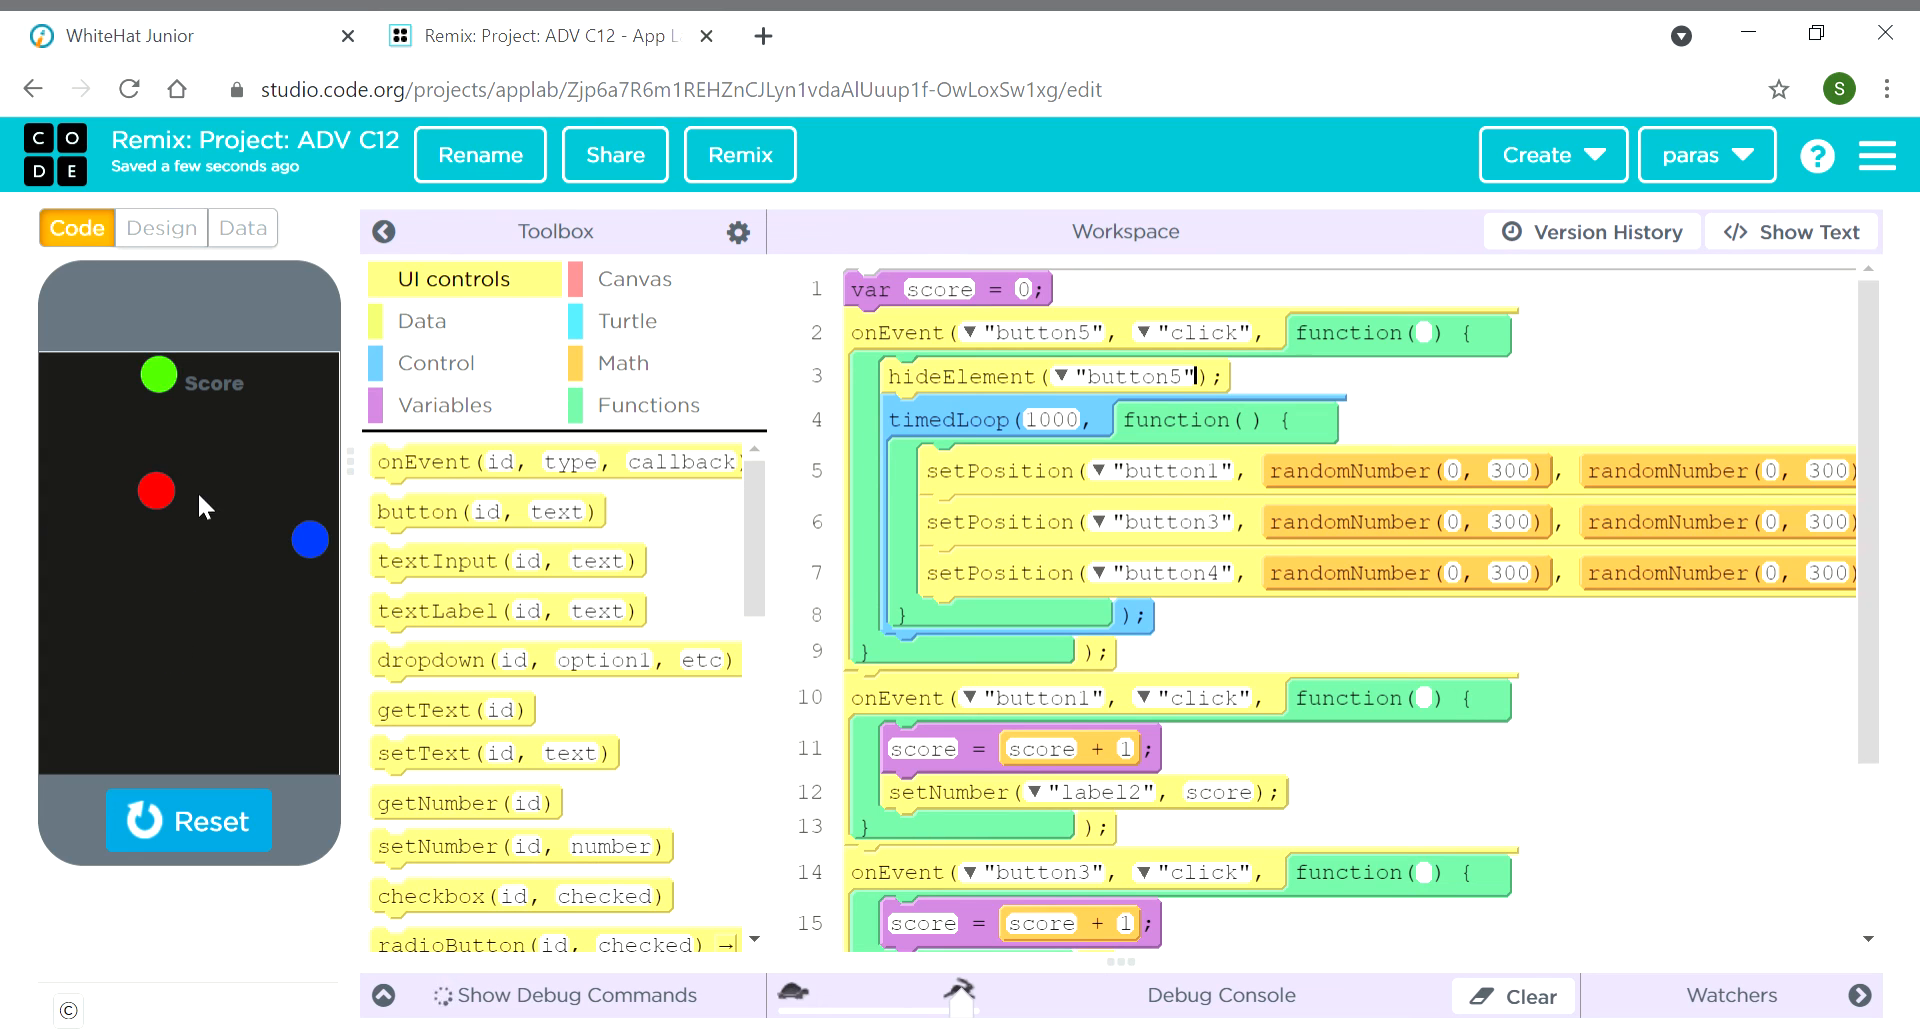
{"action": "scroll", "scroll_direction": "down", "scroll_amount": 3}
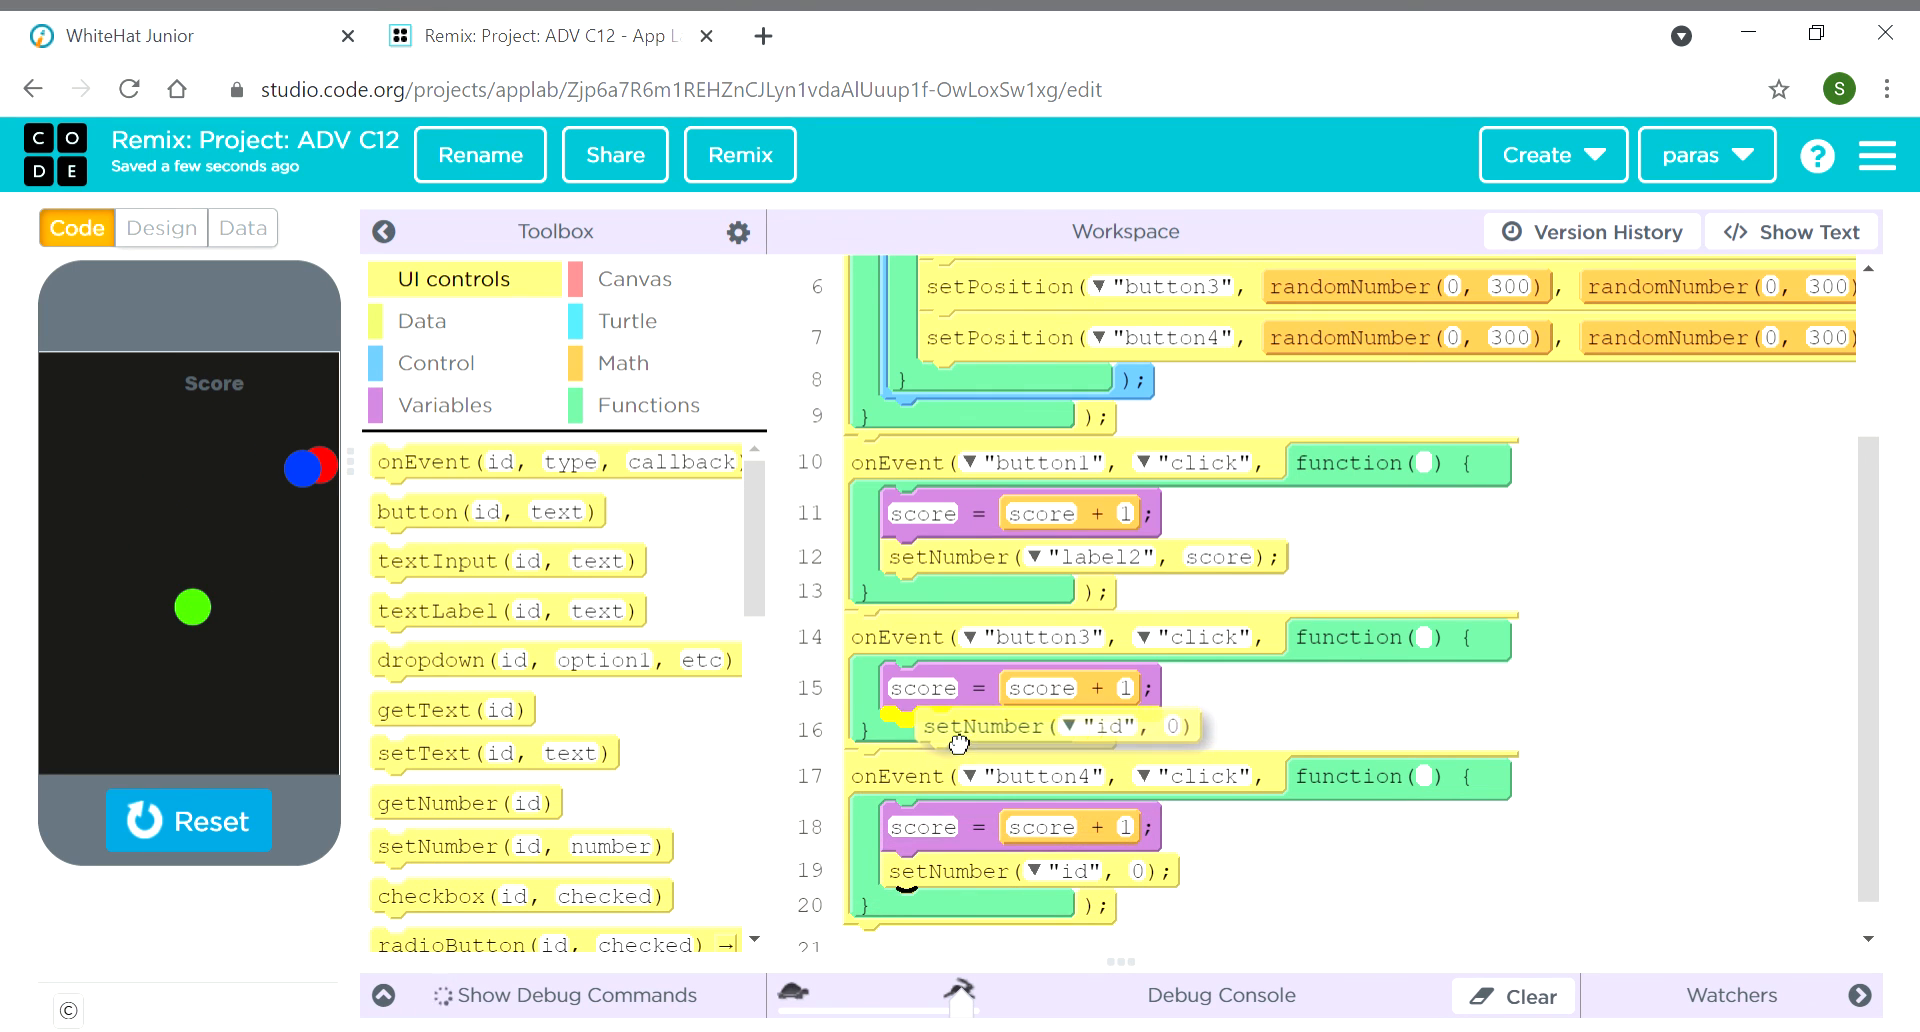
Set the button3 and button4 setNumber blocks to label2 and score, then stop the app
{"action": "left_click", "coordinate": [1074, 731]}
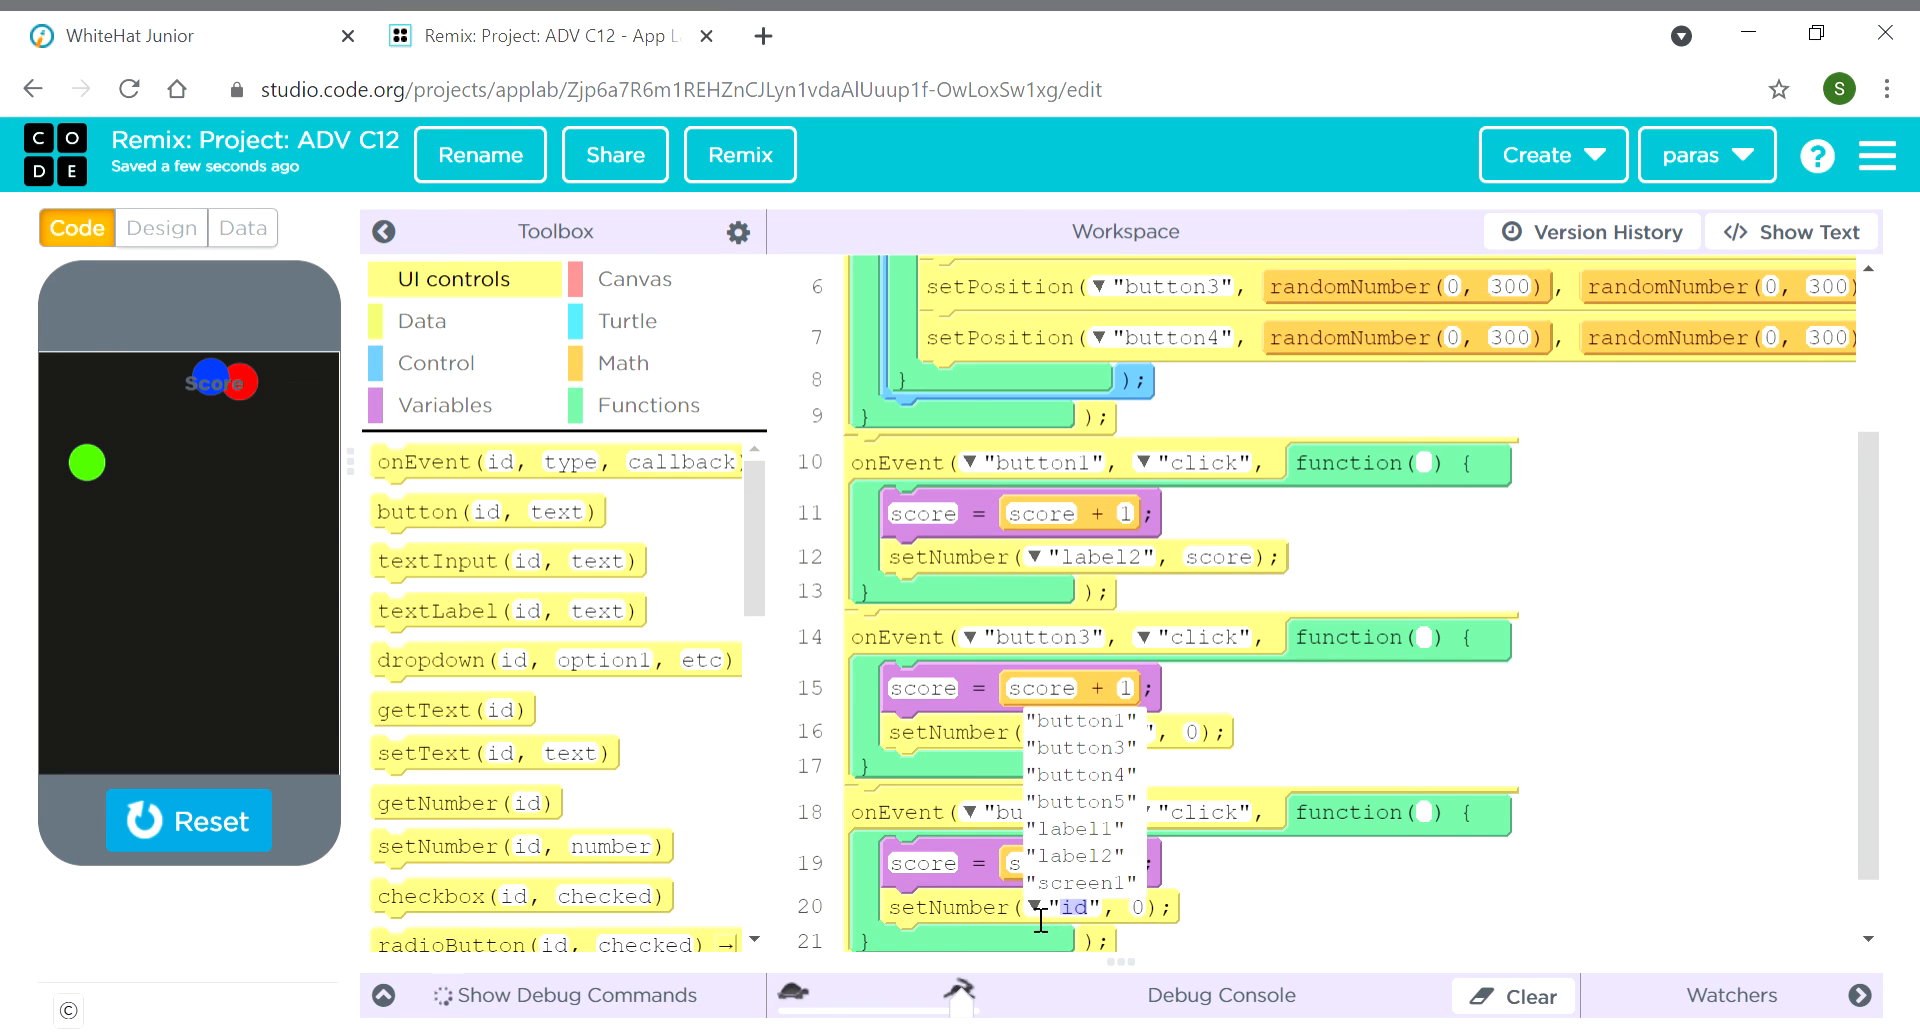
{"action": "left_click", "coordinate": [1074, 828]}
{"action": "type", "text": "s"}
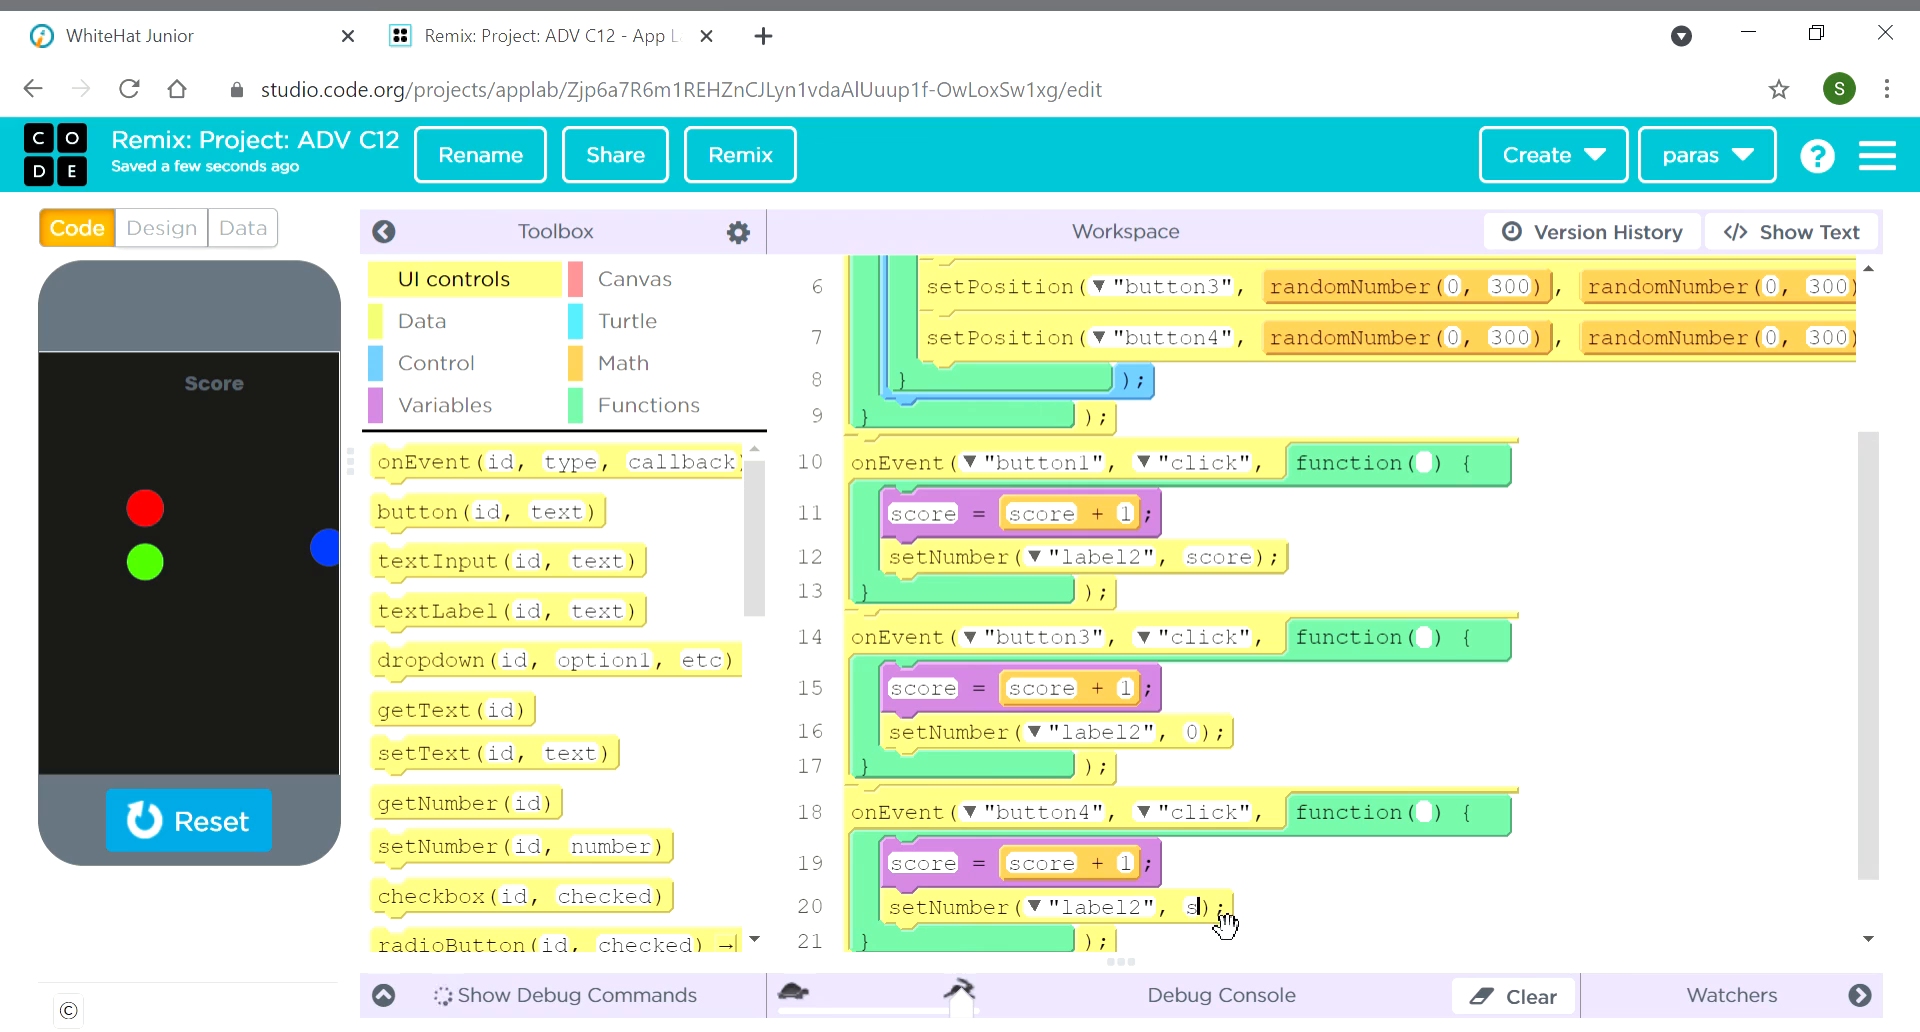
{"action": "type", "text": "core"}
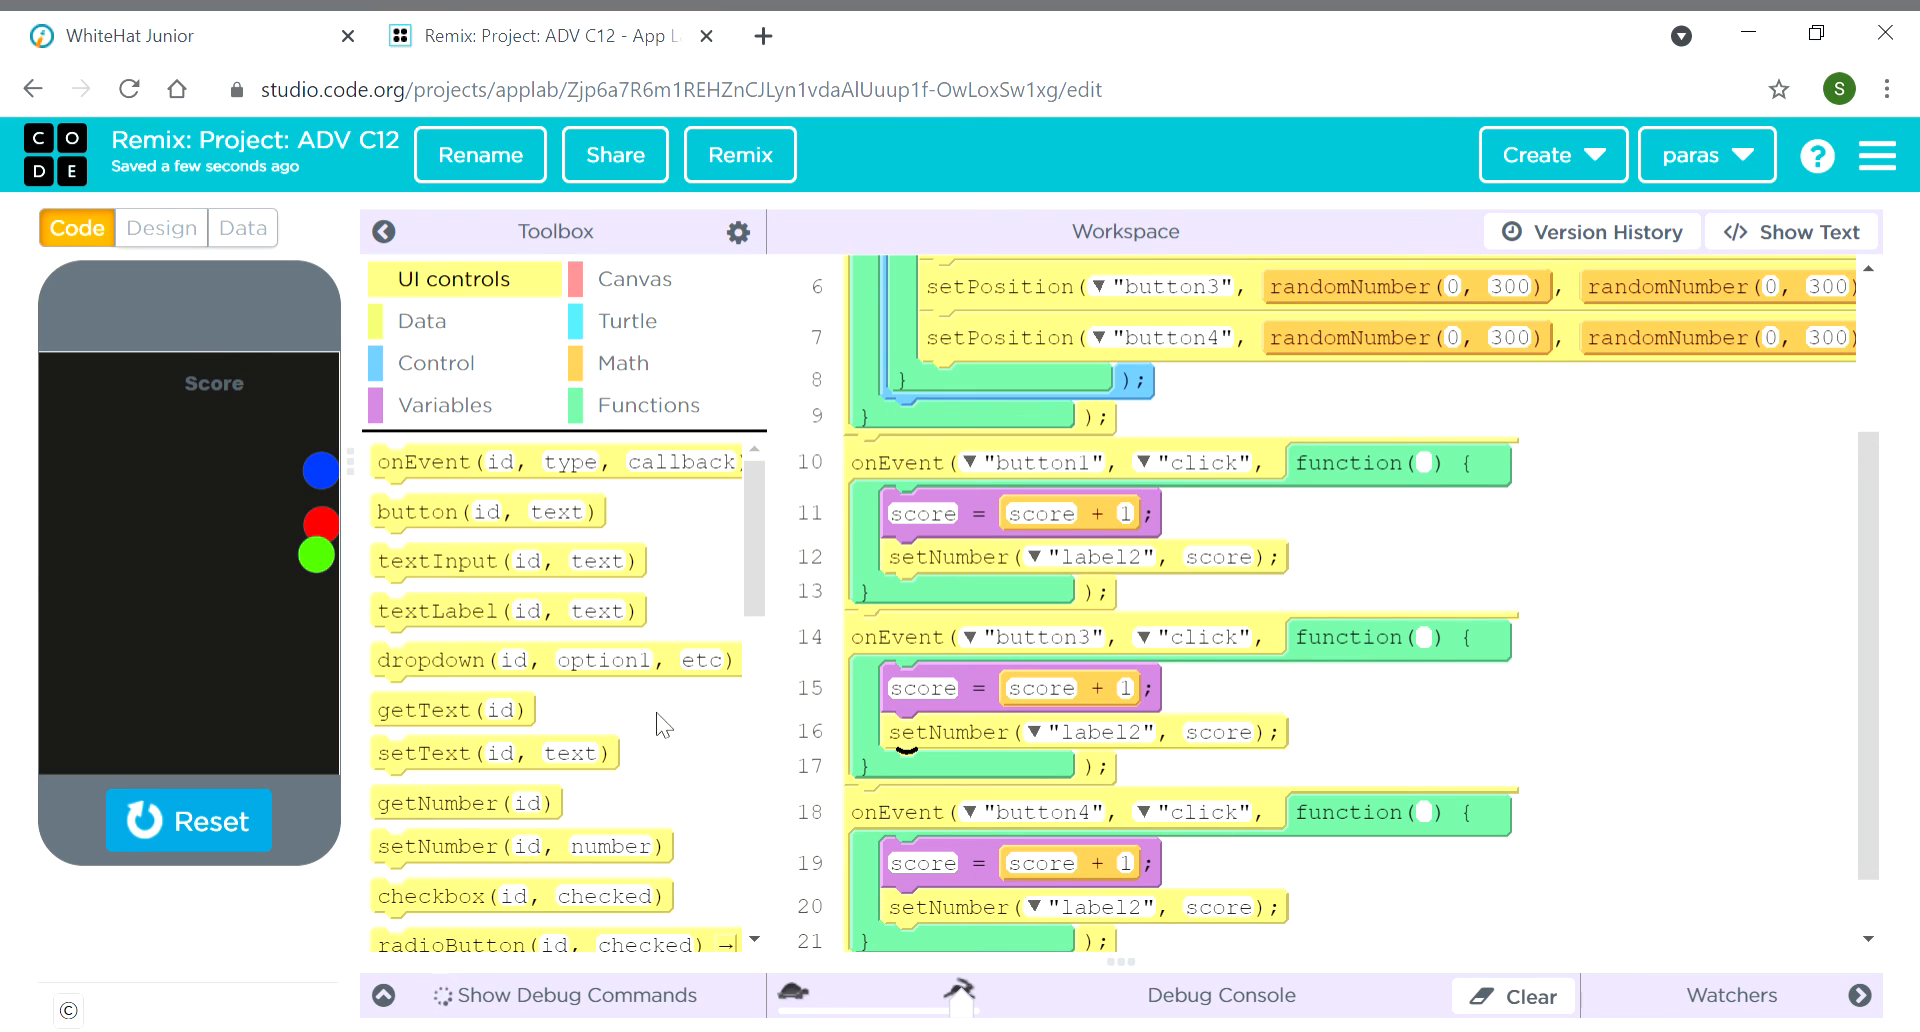
{"action": "left_click", "coordinate": [189, 820]}
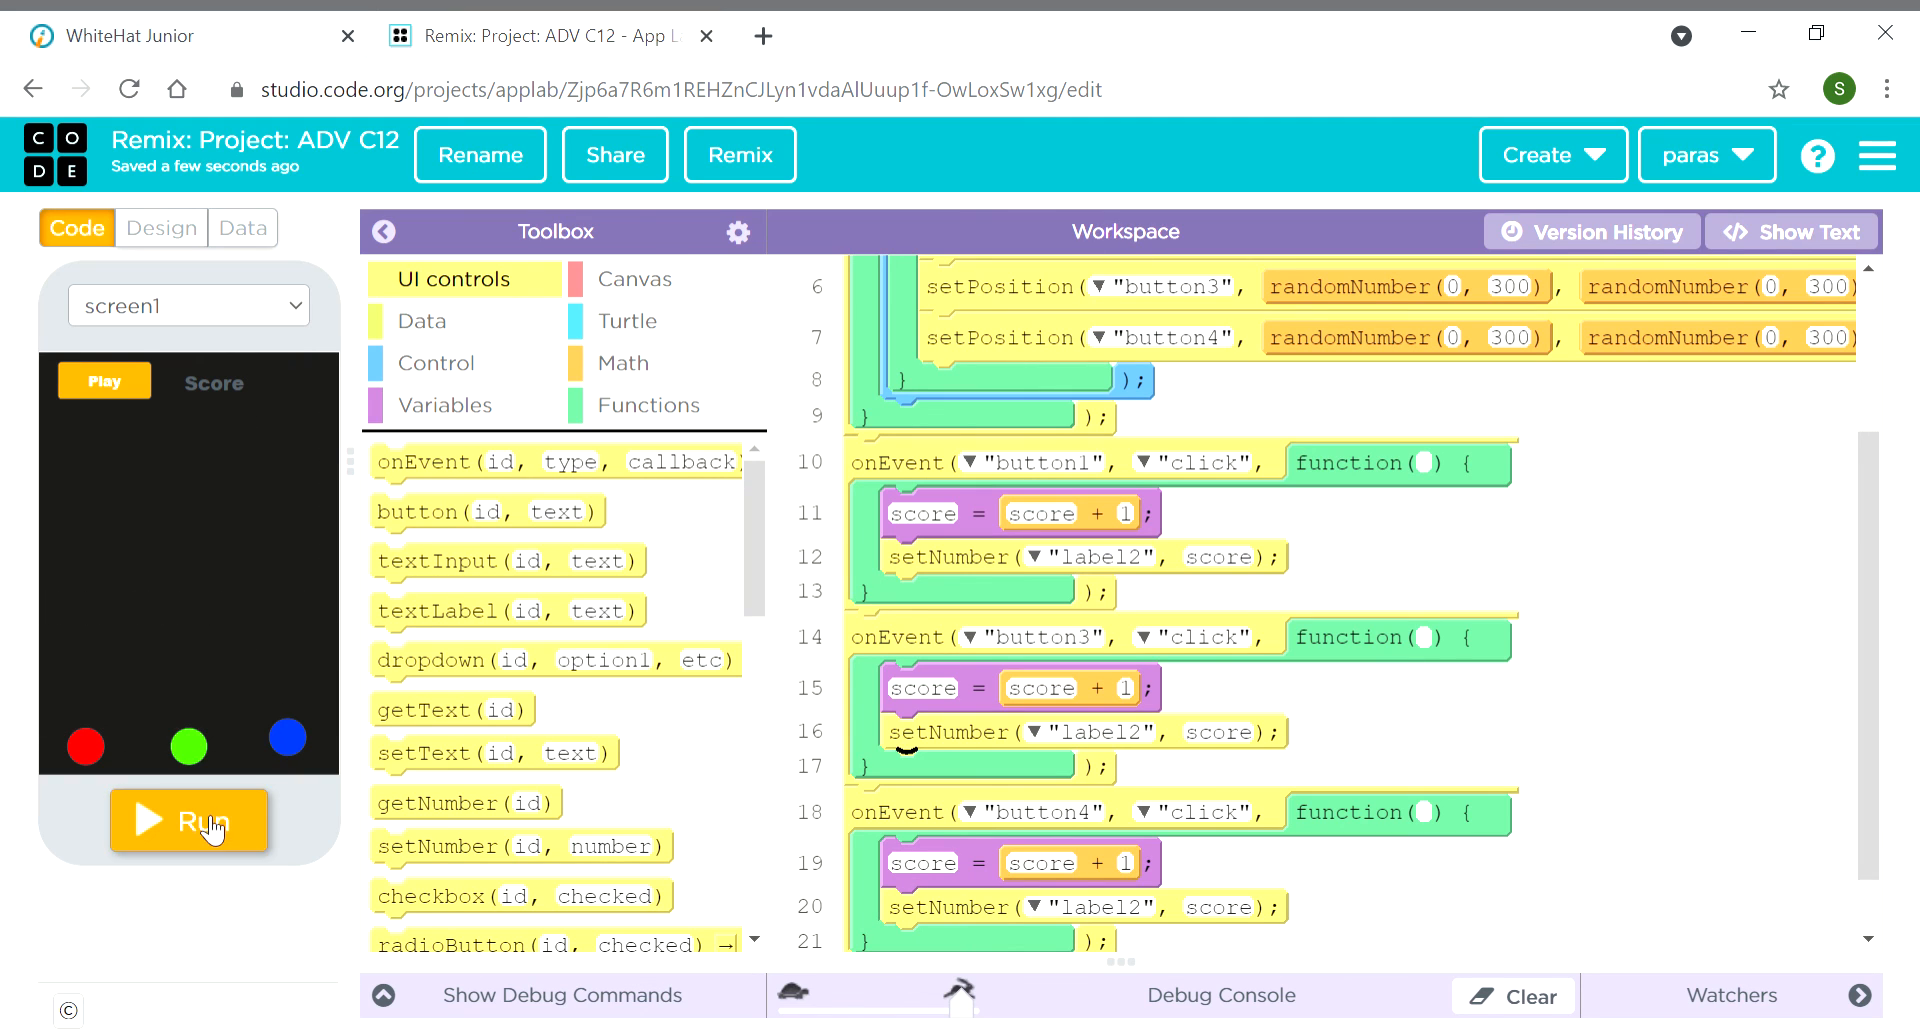
{"action": "left_click", "coordinate": [189, 819]}
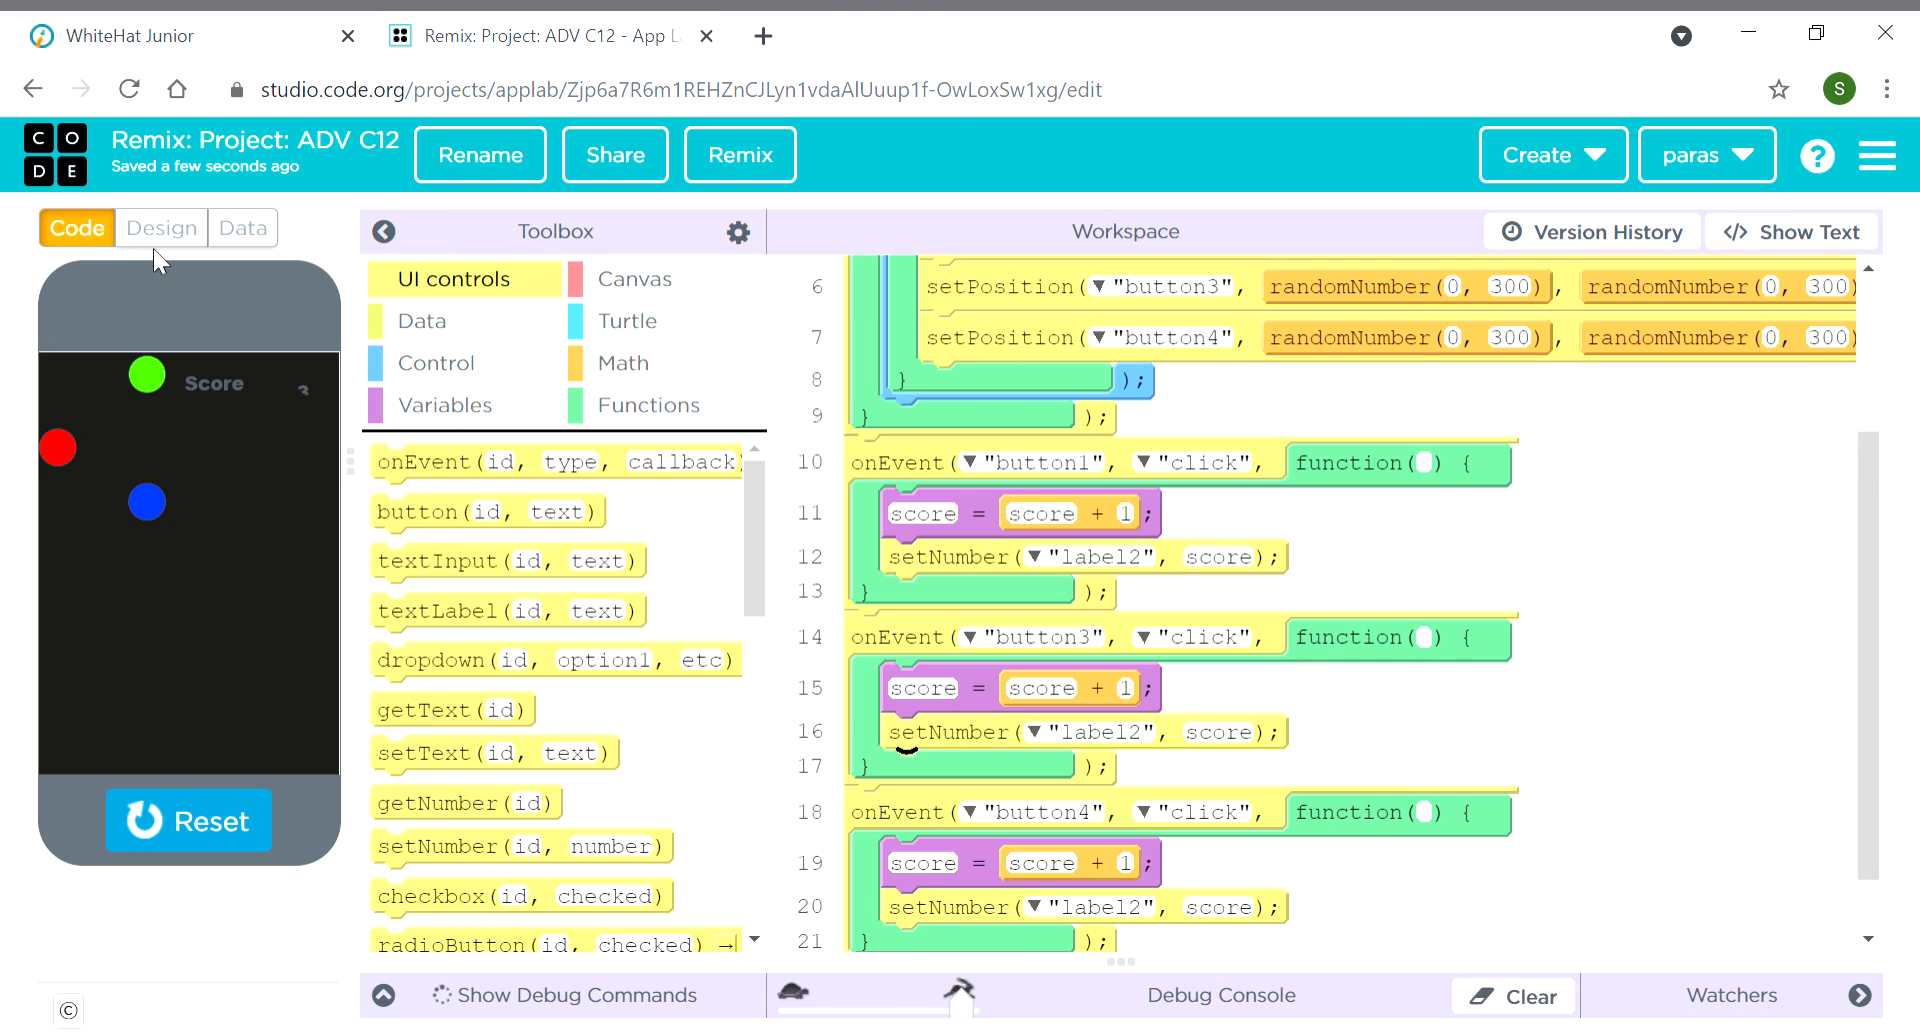
{"action": "left_click", "coordinate": [160, 228]}
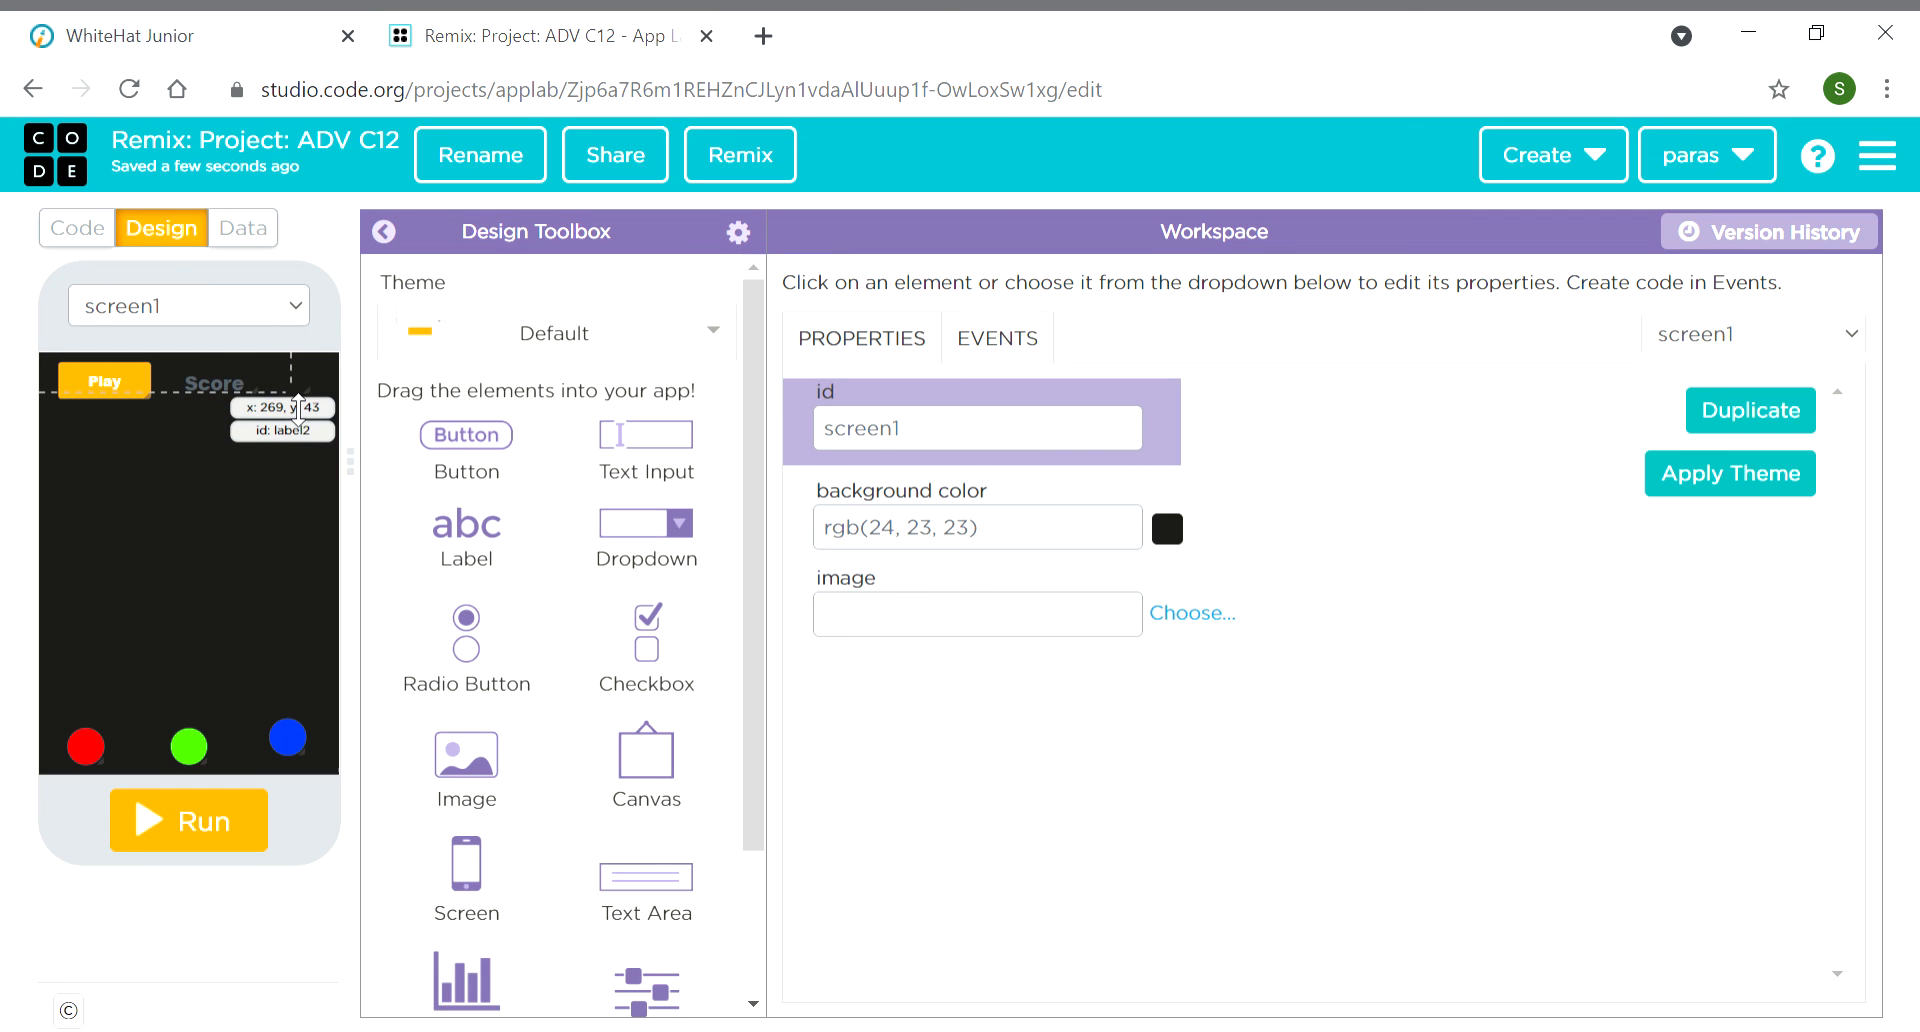
{"action": "left_click", "coordinate": [214, 383]}
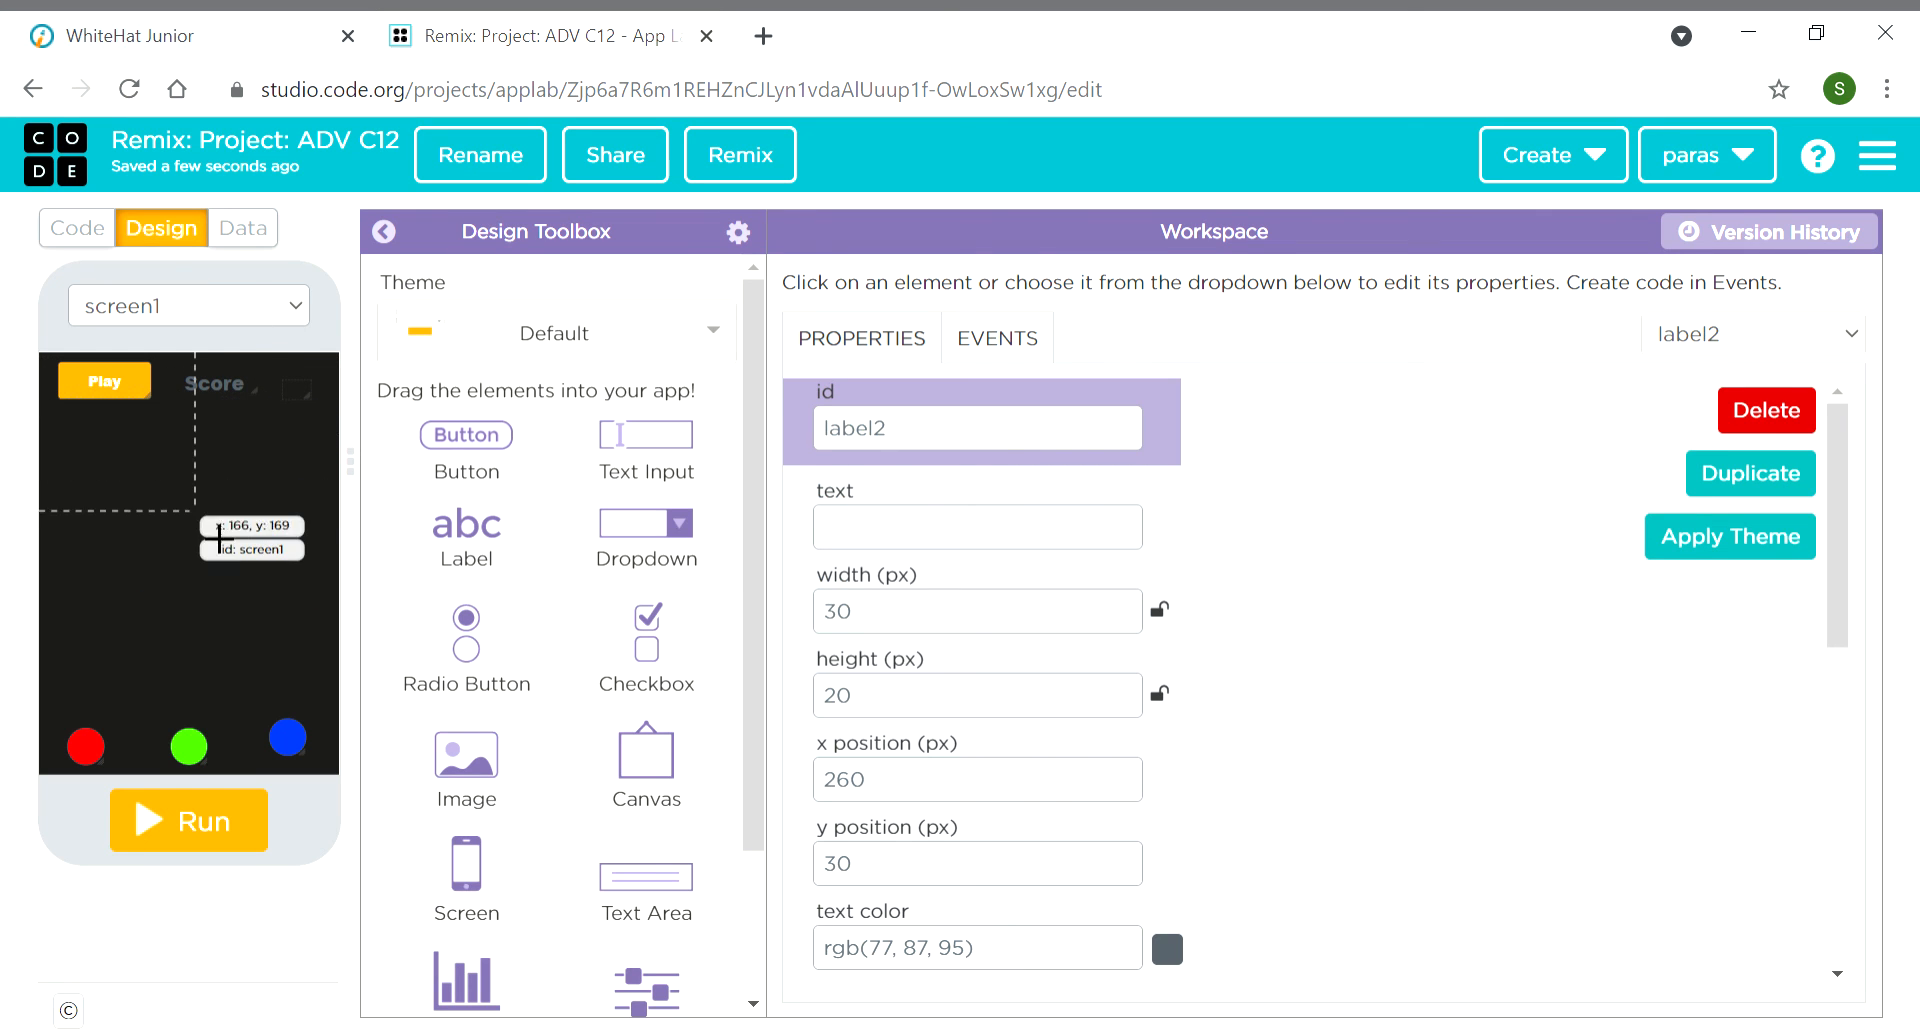
{"action": "left_click", "coordinate": [76, 229]}
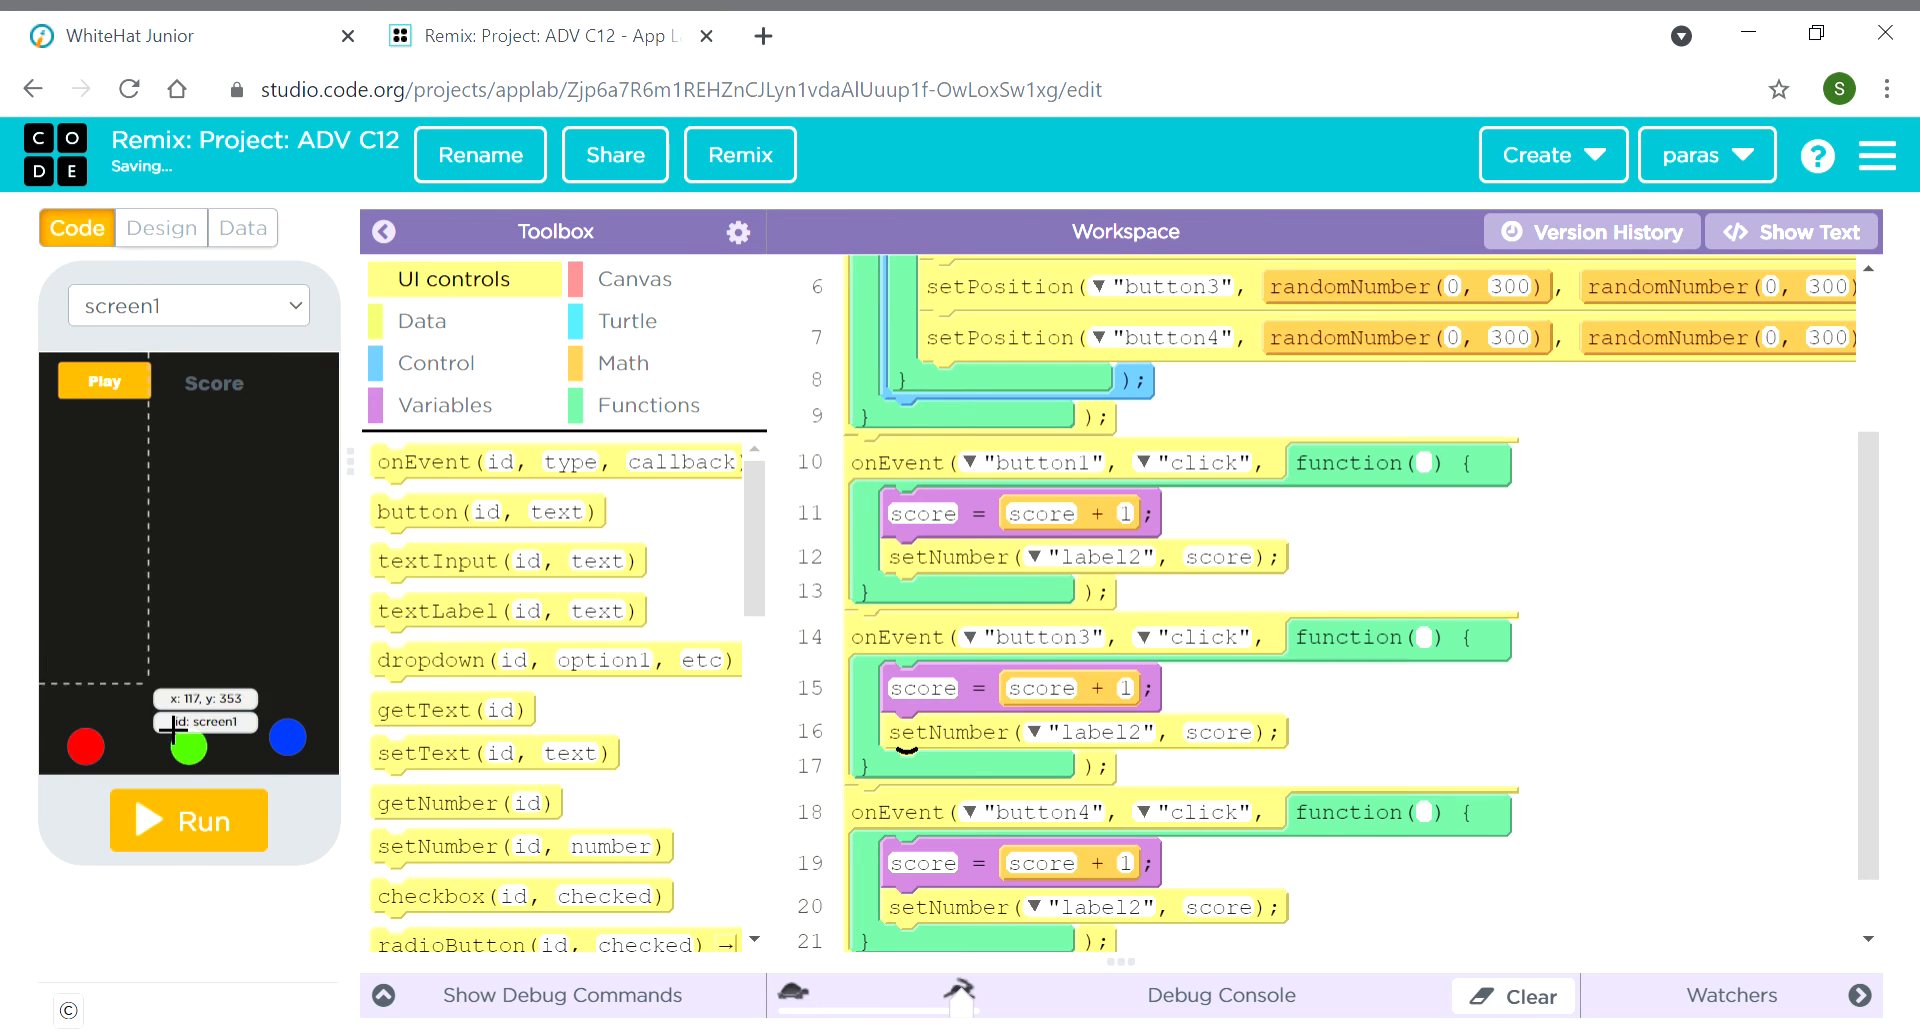
Run the app, press Play, and hit the blue, red and green balls to reach score 3
{"action": "left_click", "coordinate": [189, 820]}
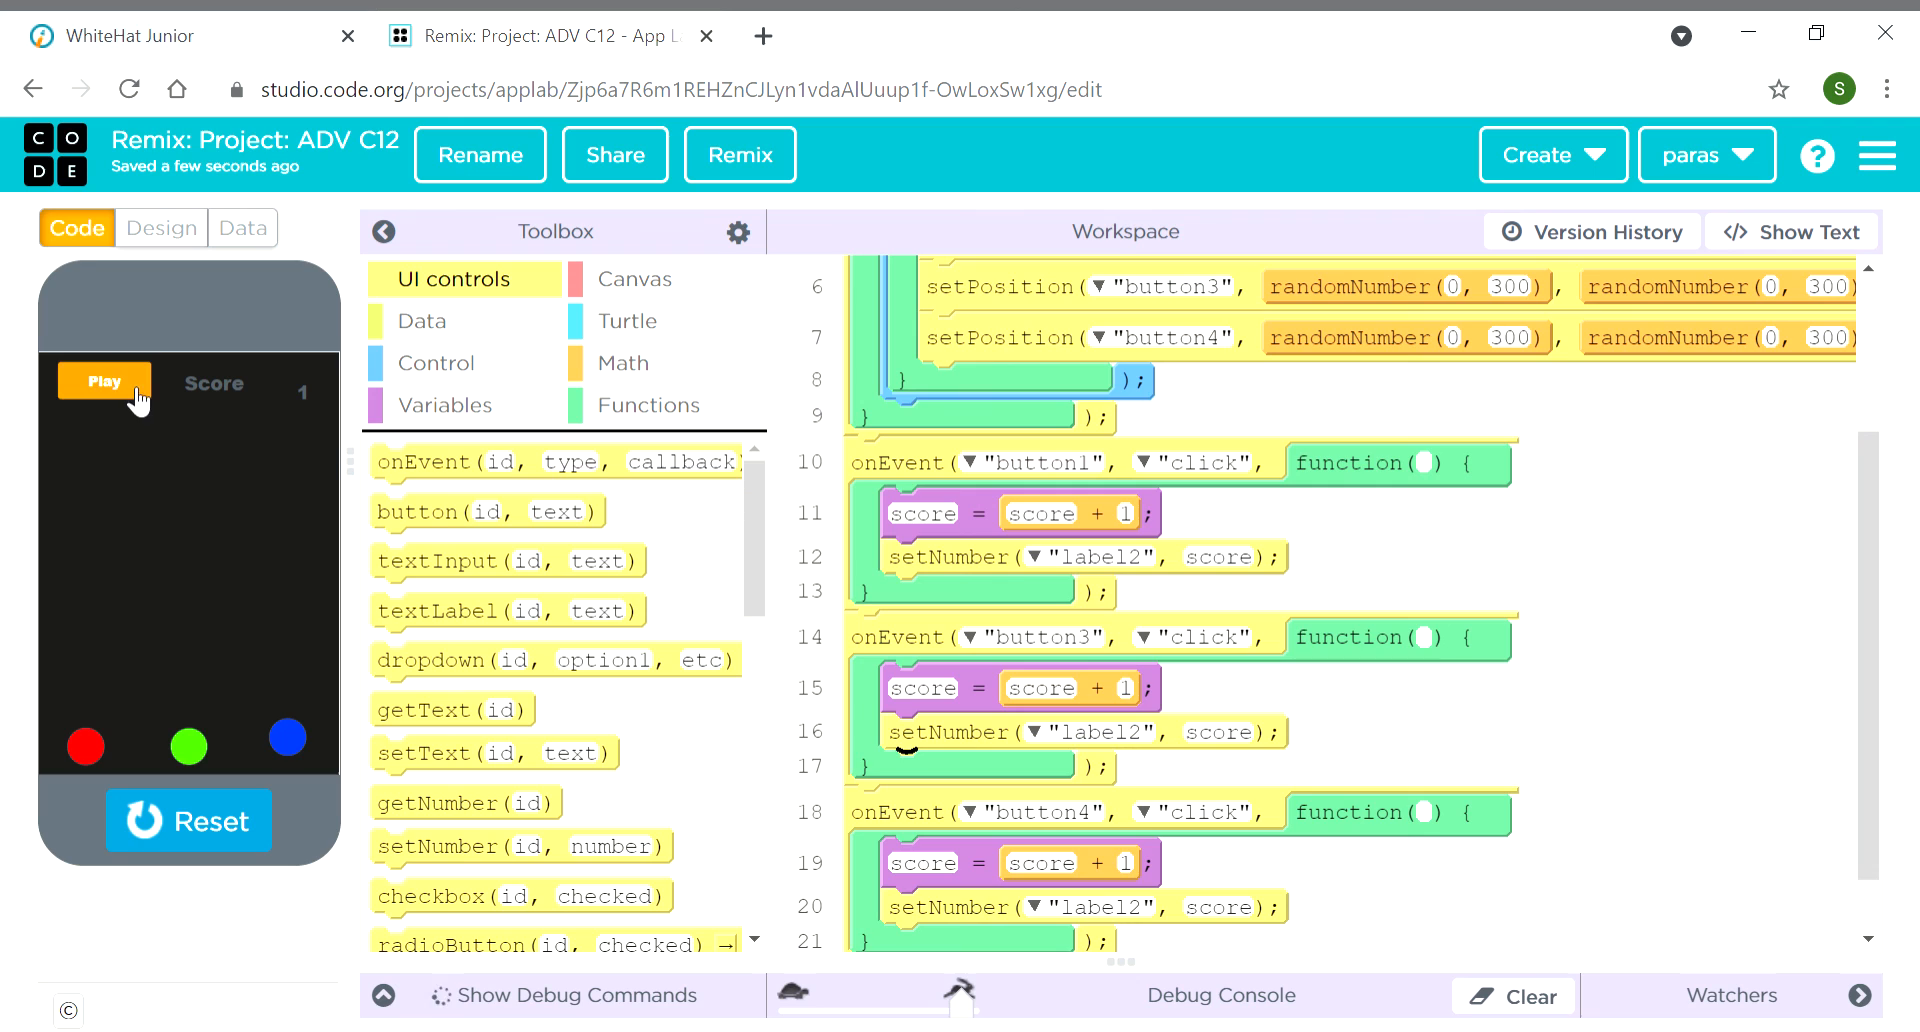
{"action": "left_click", "coordinate": [104, 382]}
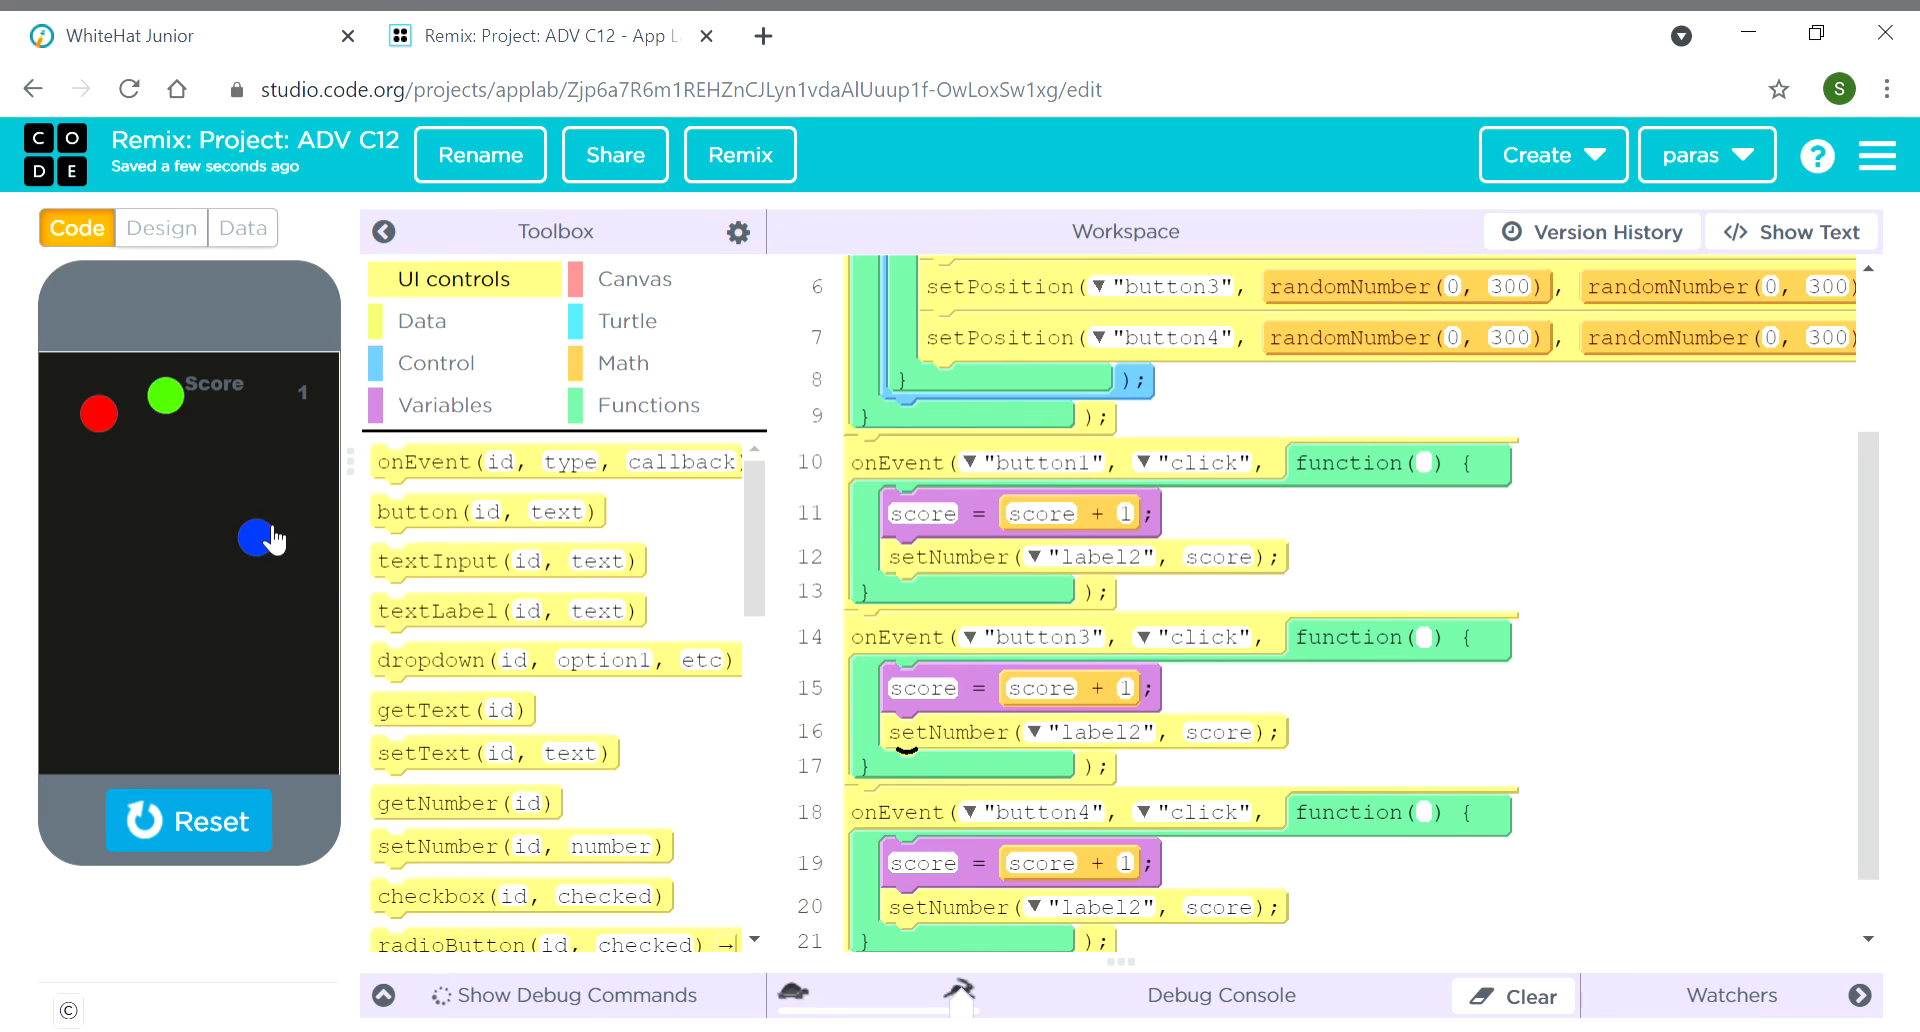
{"action": "left_click", "coordinate": [261, 535]}
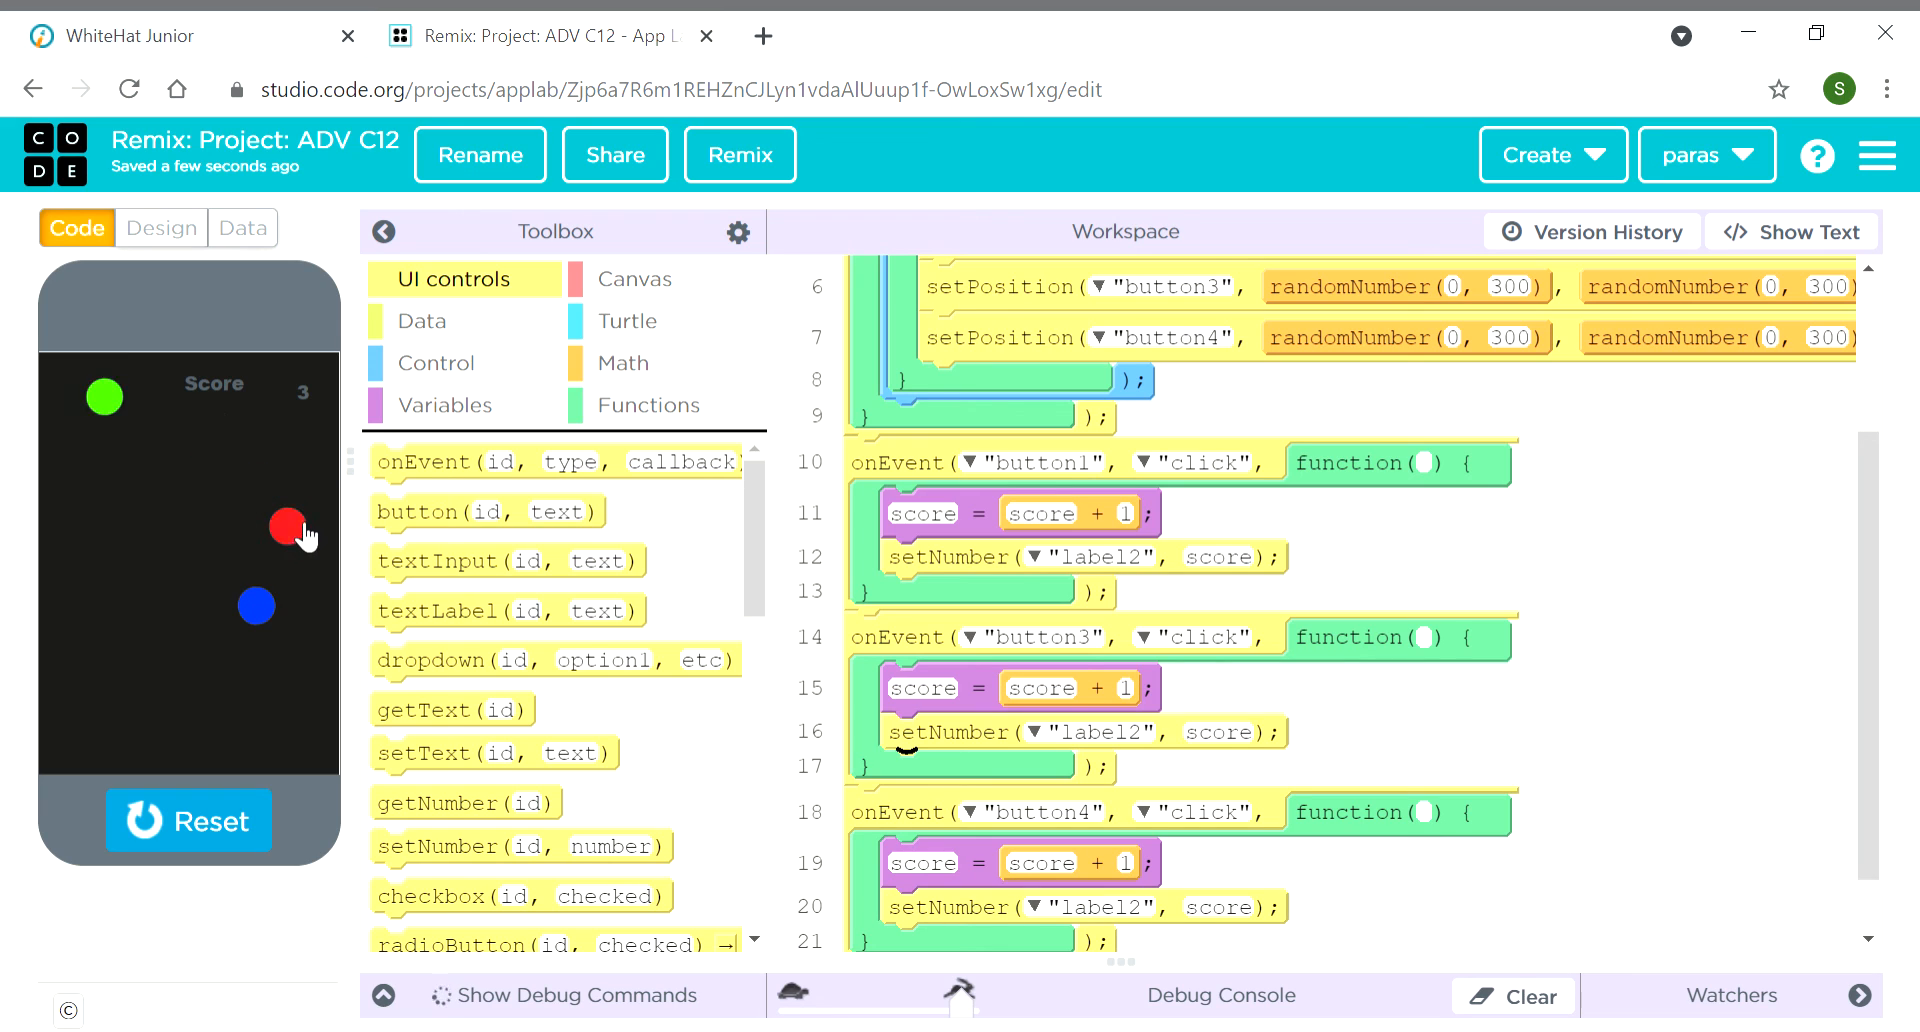
{"action": "left_click", "coordinate": [288, 530]}
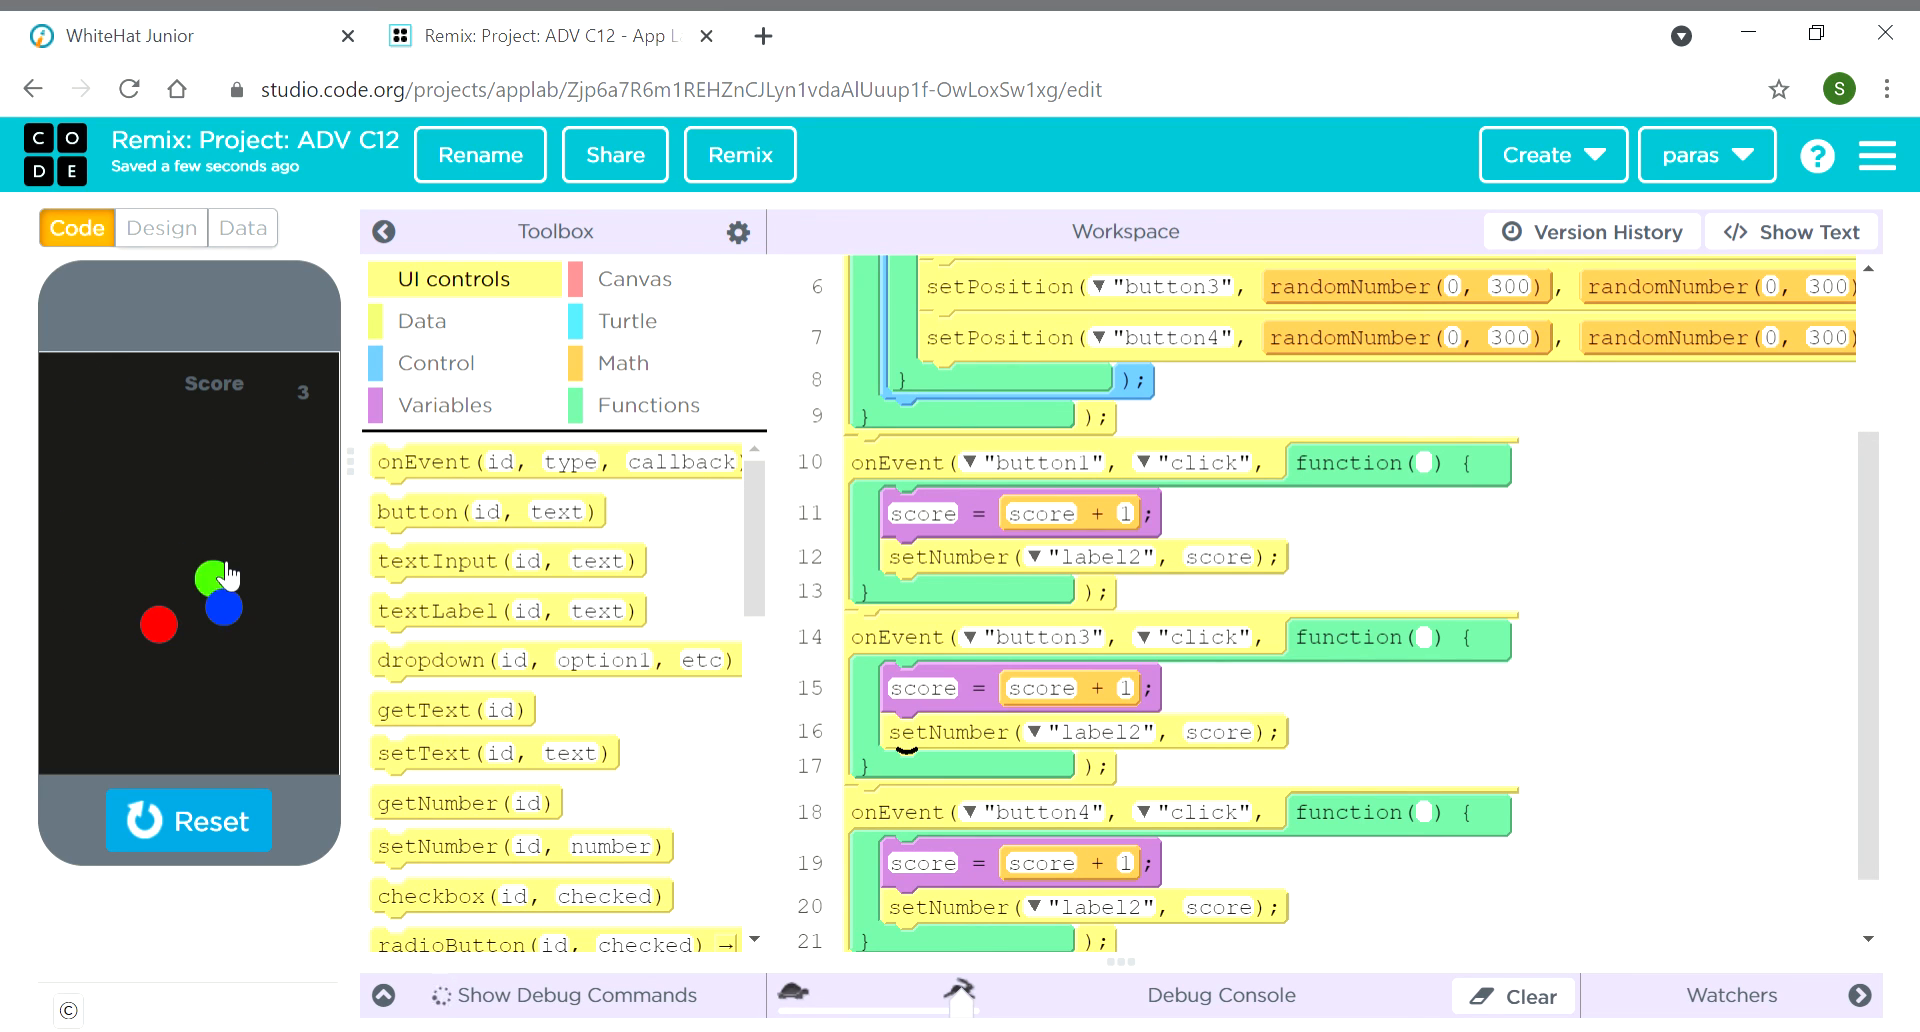
{"action": "left_click", "coordinate": [205, 579]}
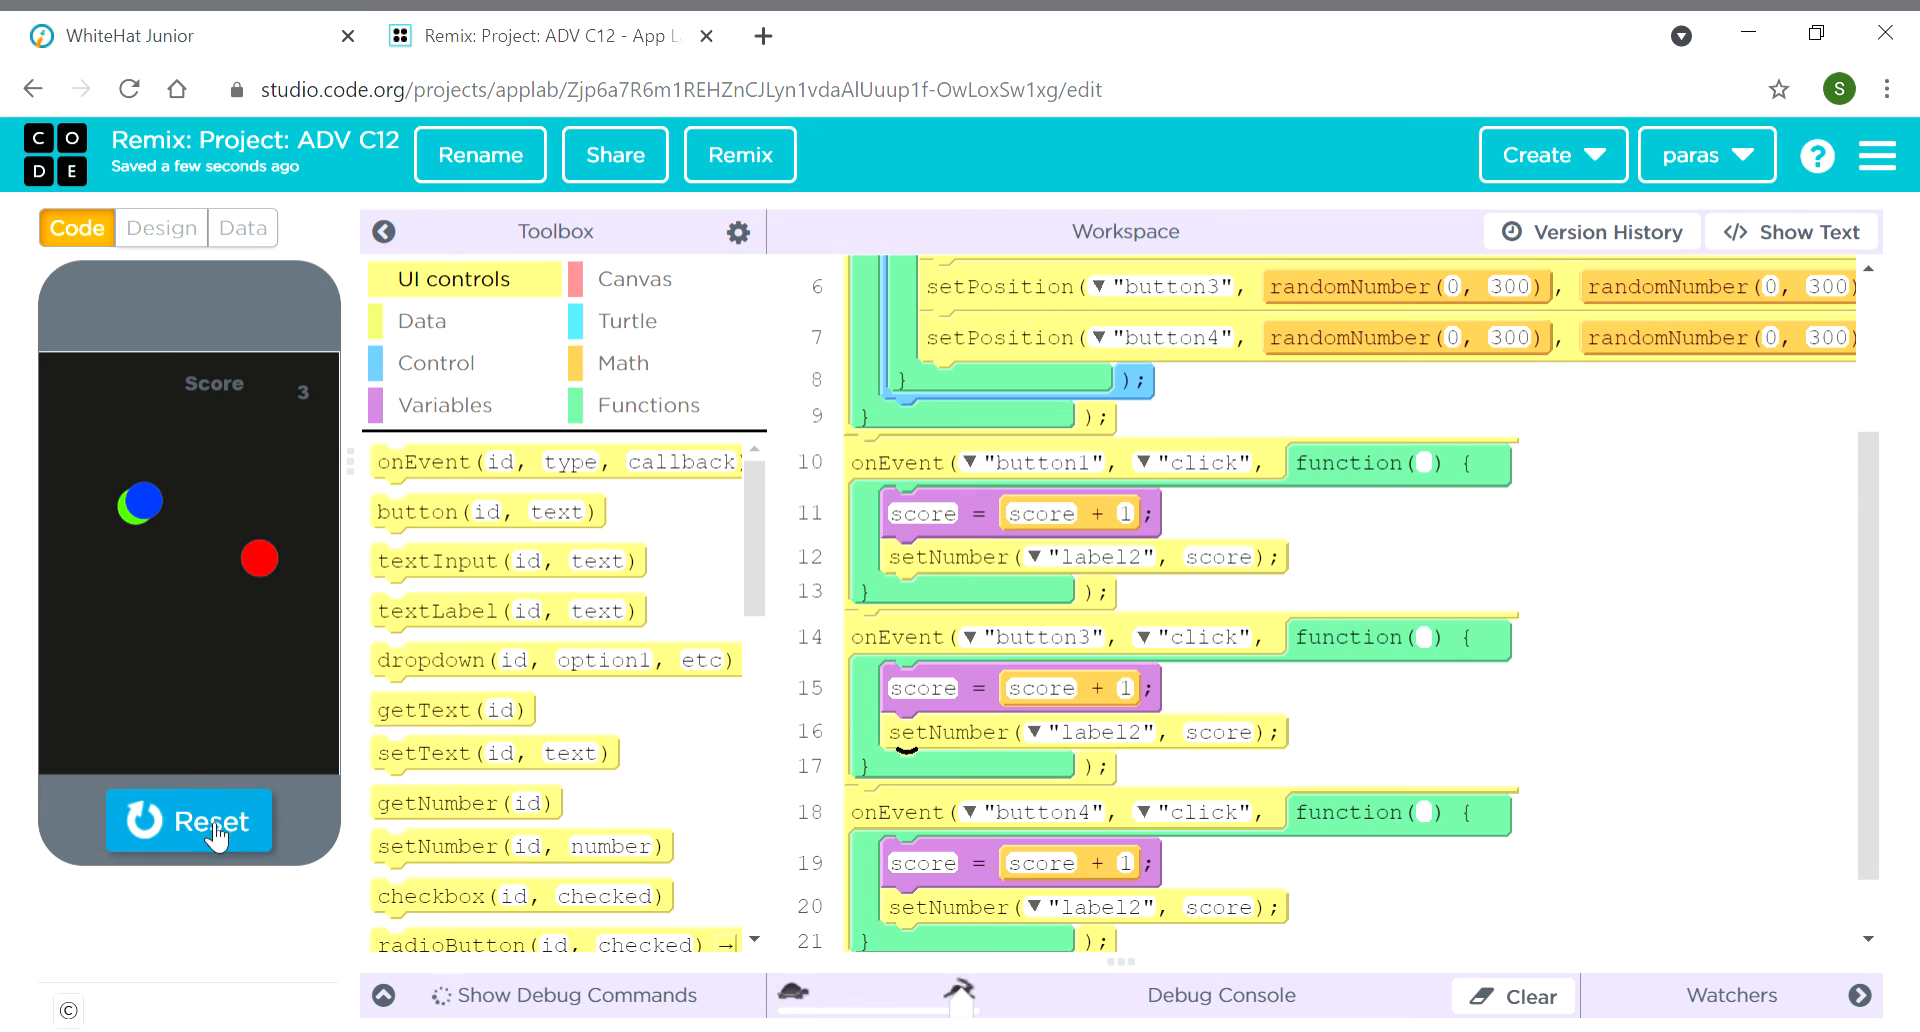
Stop the game with Reset and scroll through the workspace code
{"action": "left_click", "coordinate": [189, 820]}
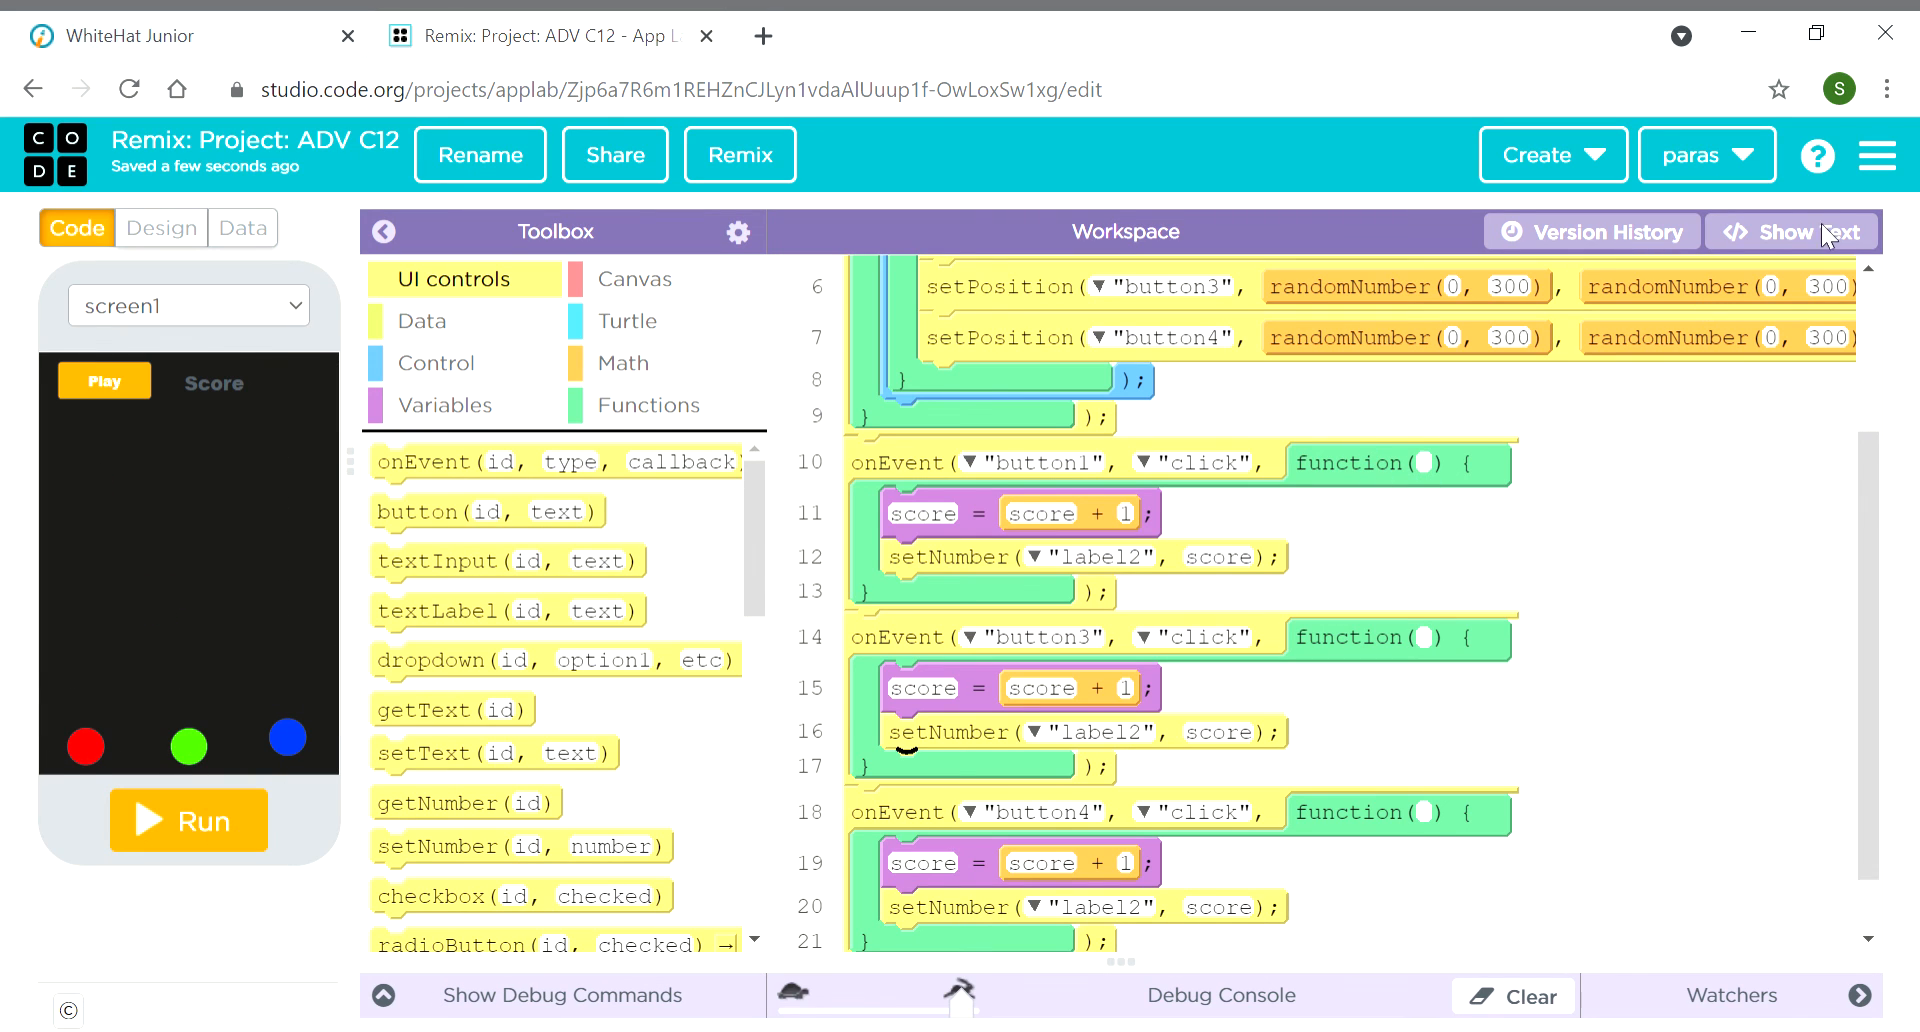
{"action": "mouse_move", "coordinate": [1799, 286]}
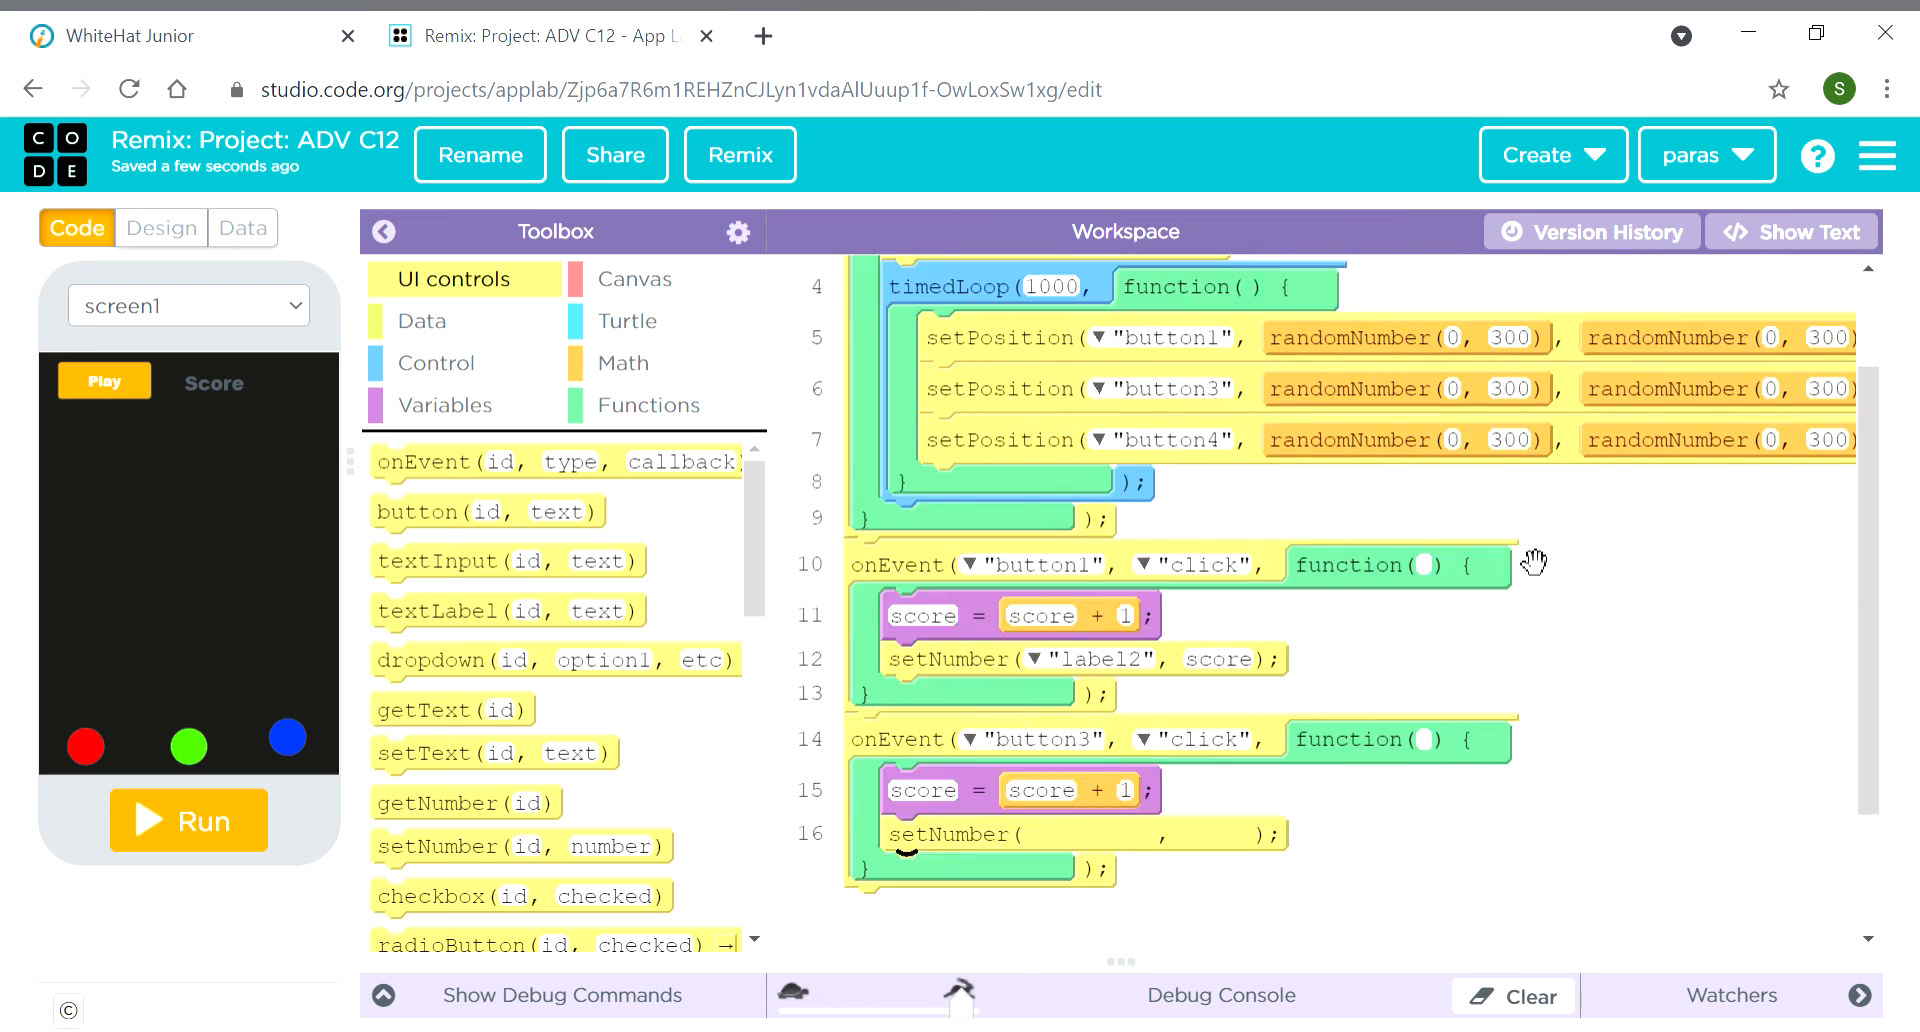
{"action": "scroll", "scroll_direction": "down", "scroll_amount": 3}
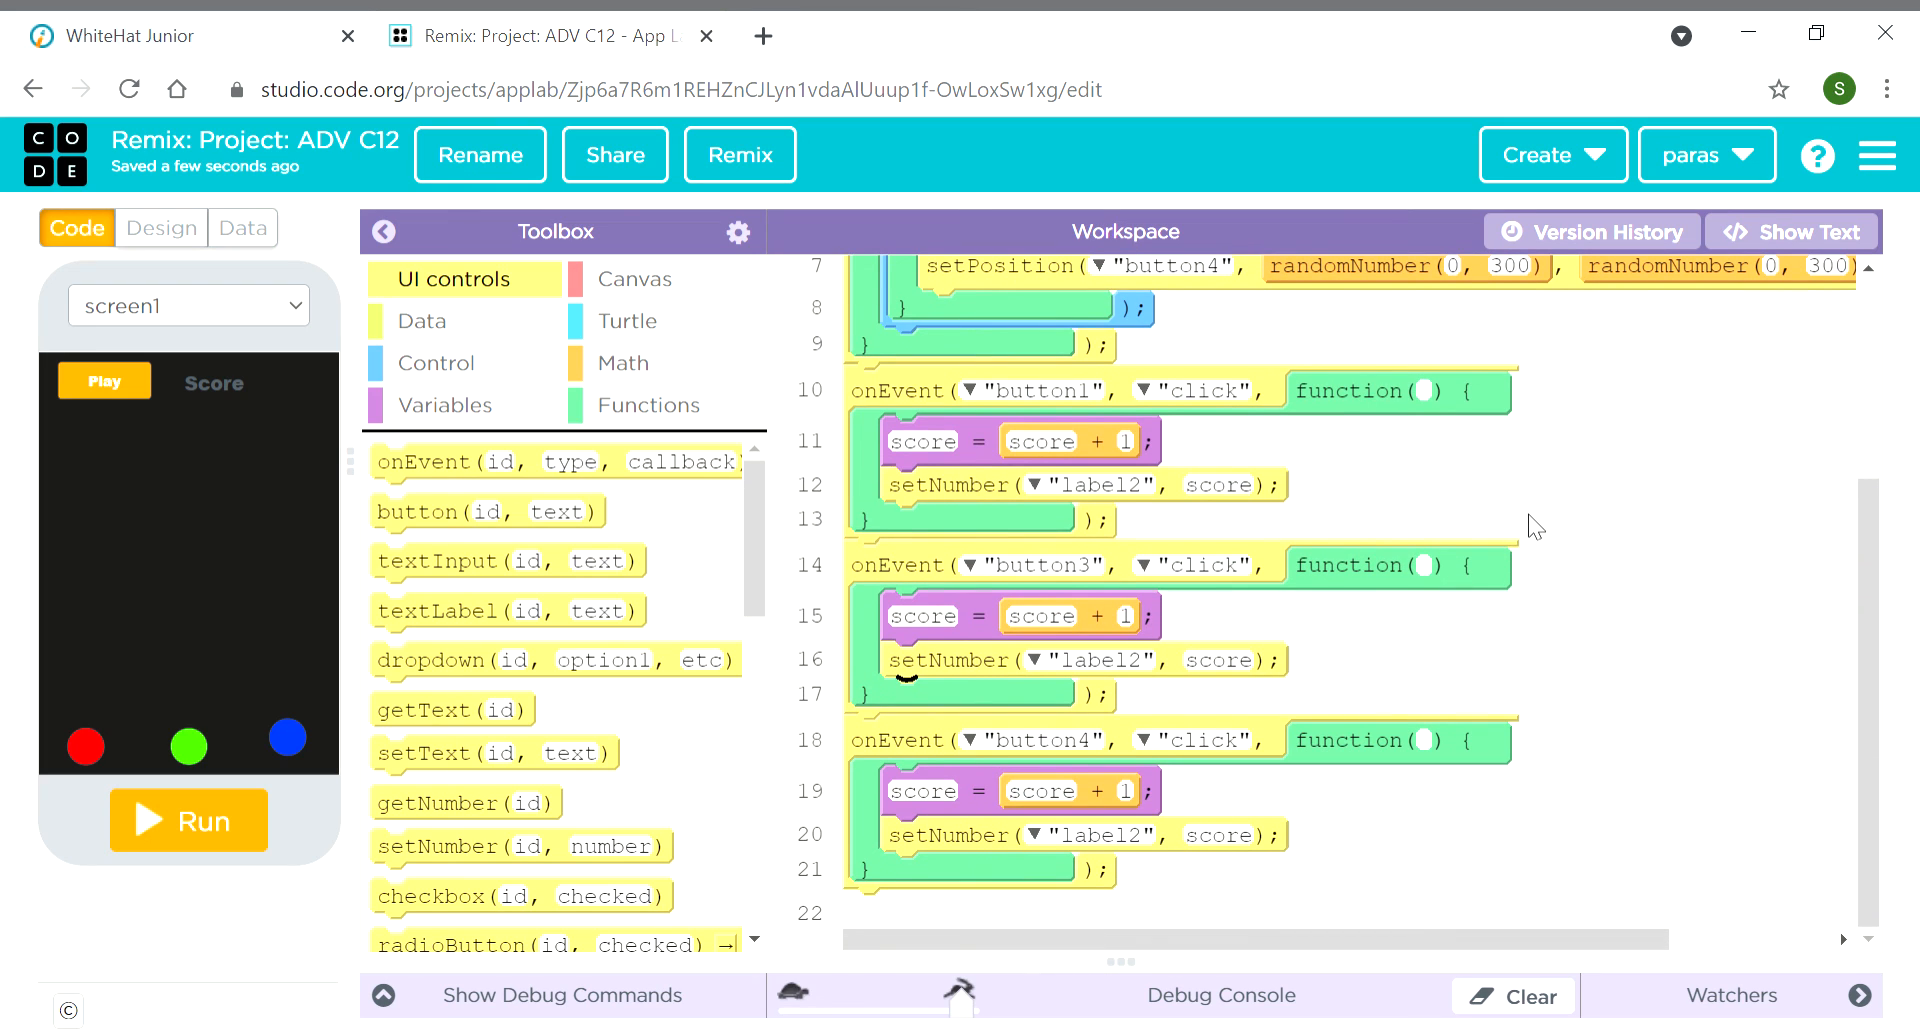
{"action": "mouse_move", "coordinate": [1764, 294]}
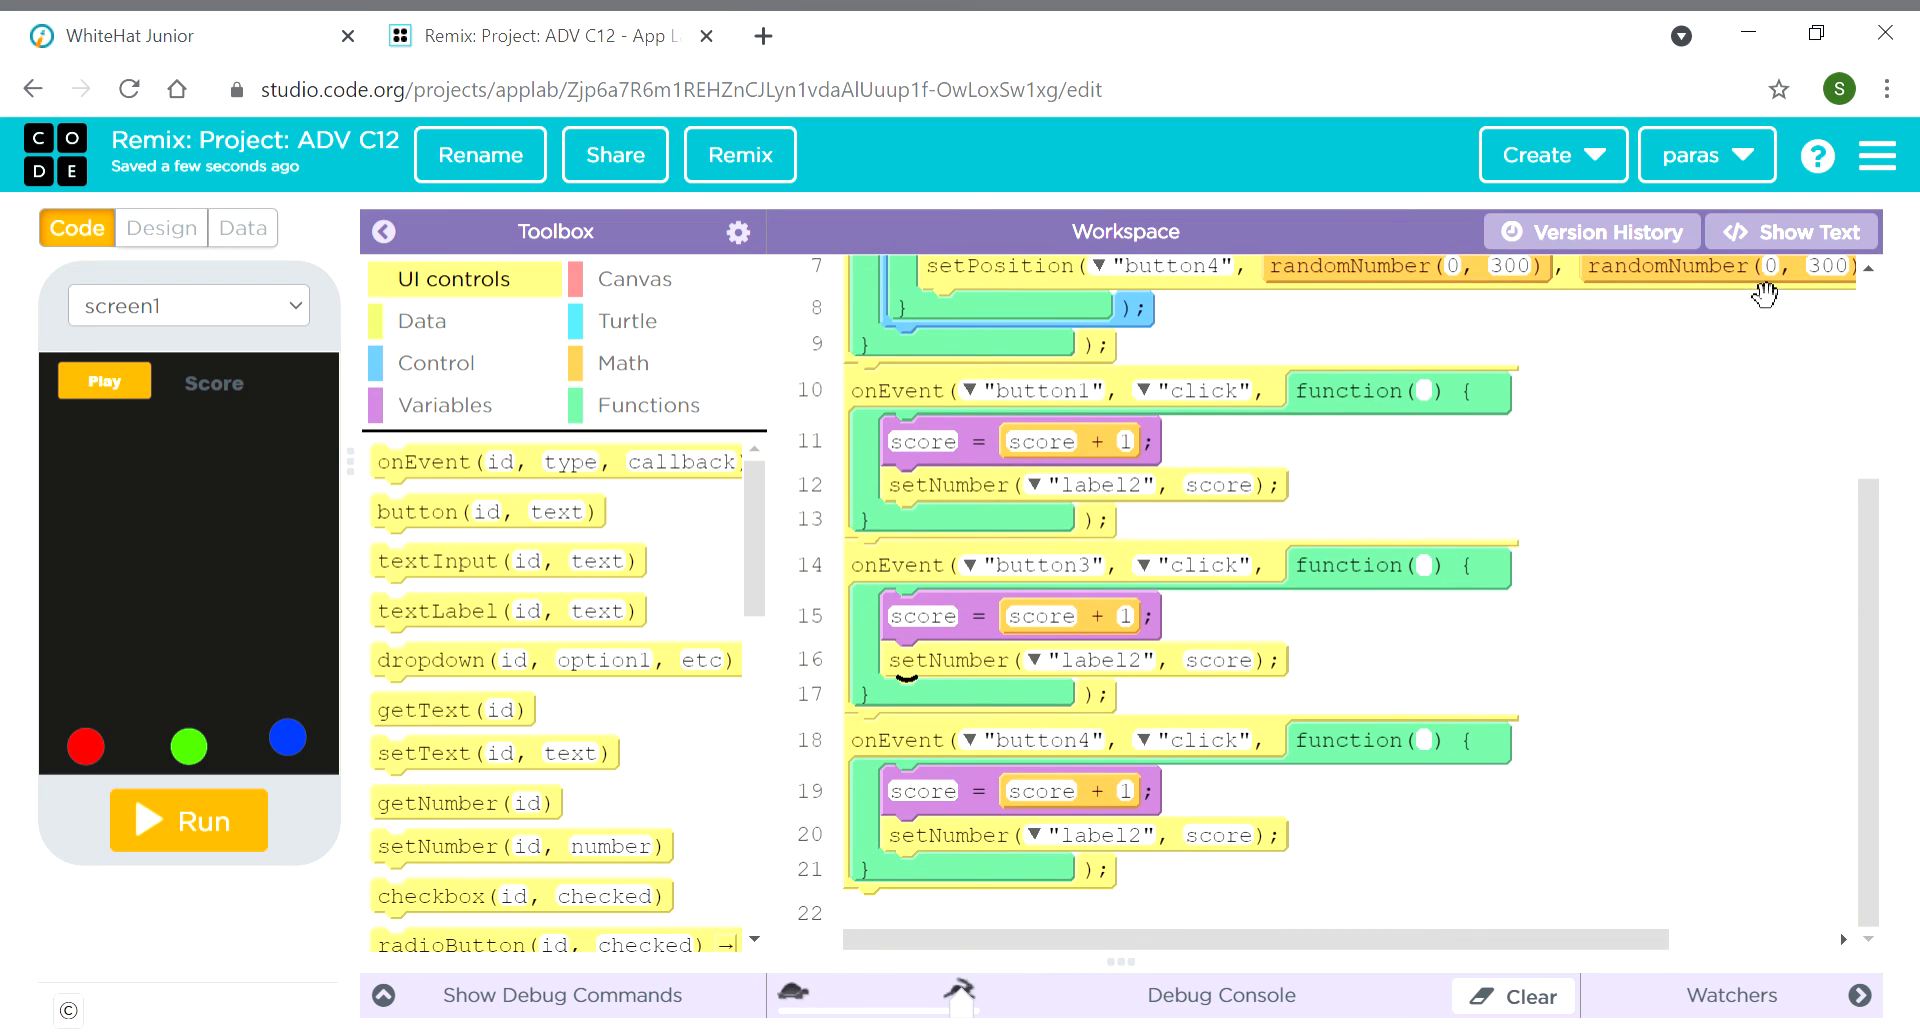